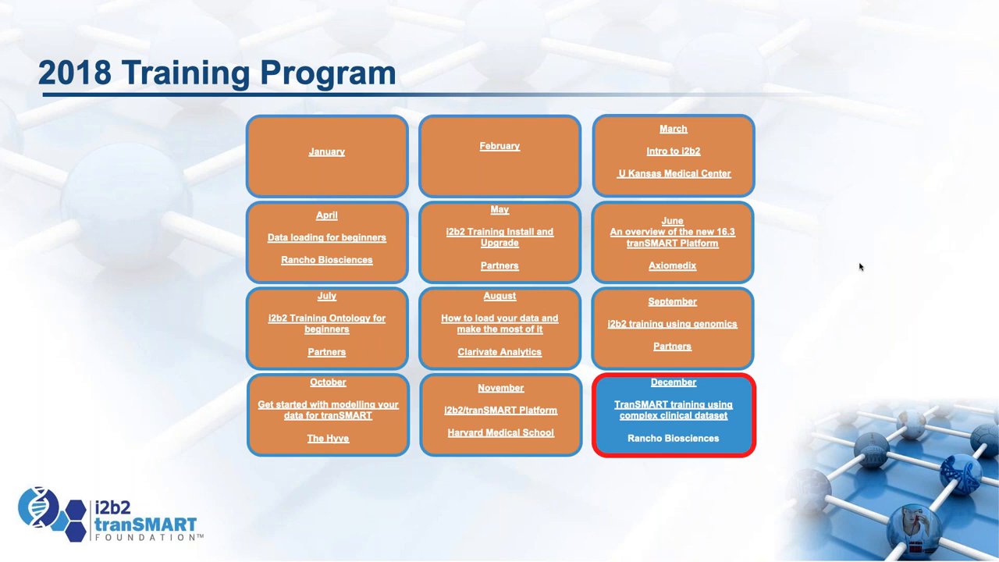
- Advance past the 2018 Training Program calendar slide to the tranSMART v16.2 title slide
{"action": "left_click", "coordinate": [672, 409]}
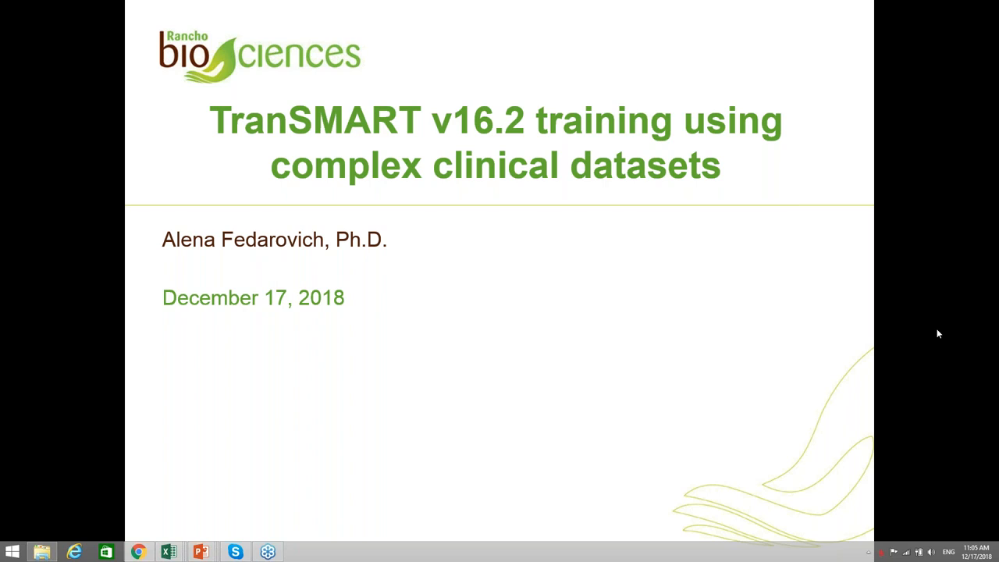
{"action": "mouse_move", "coordinate": [851, 284]}
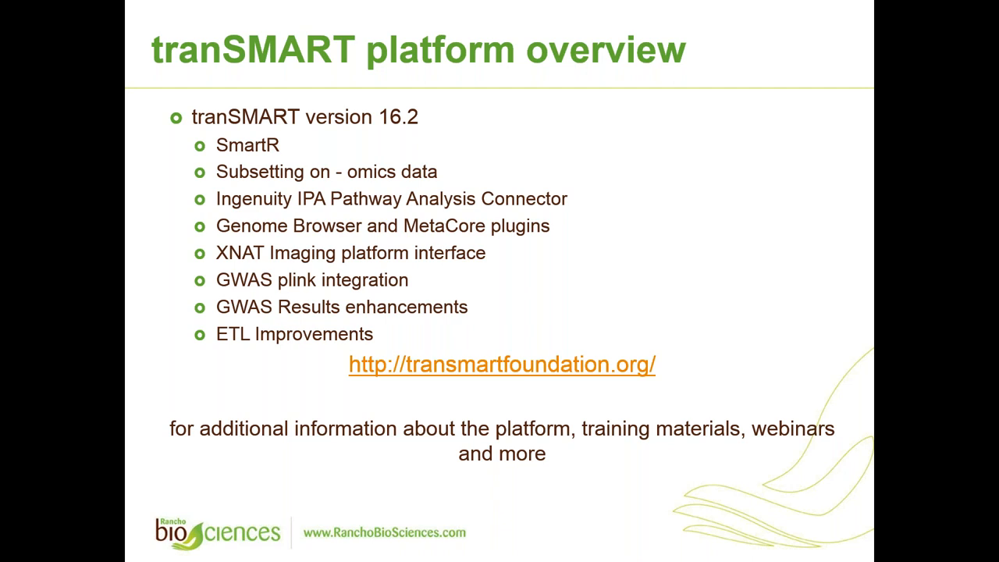
- Advance to the tranSMART platform overview slide listing the version 16.2 features
{"action": "key", "text": "Right"}
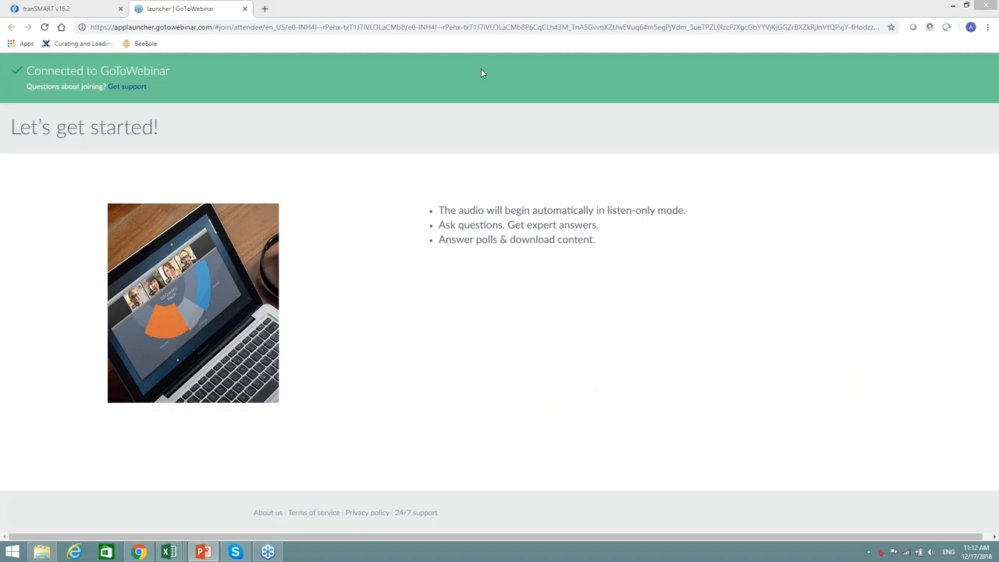
- Switch to the tranSMART browser tab showing the MJFF Browse welcome page
{"action": "left_click", "coordinate": [62, 10]}
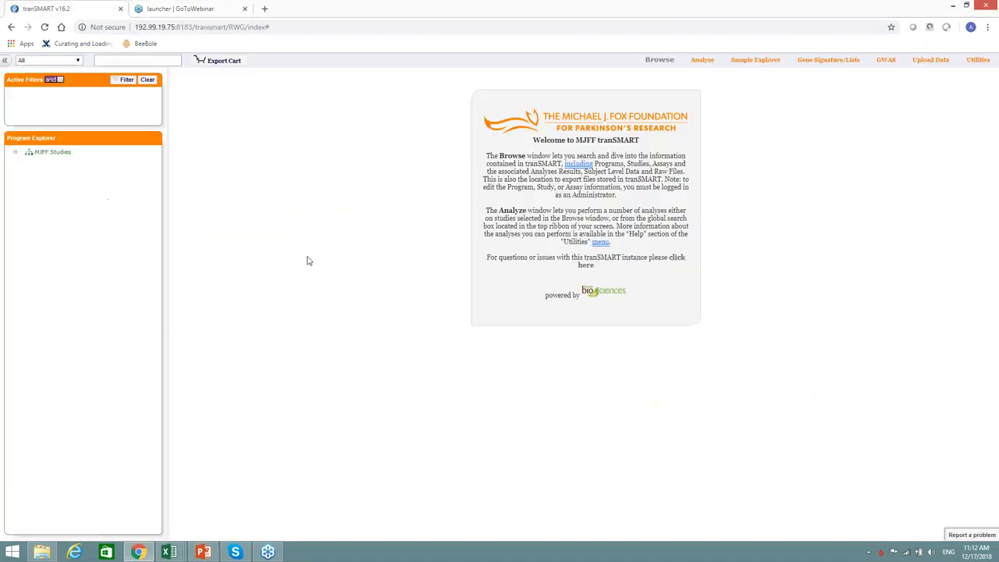
{"action": "mouse_move", "coordinate": [902, 330]}
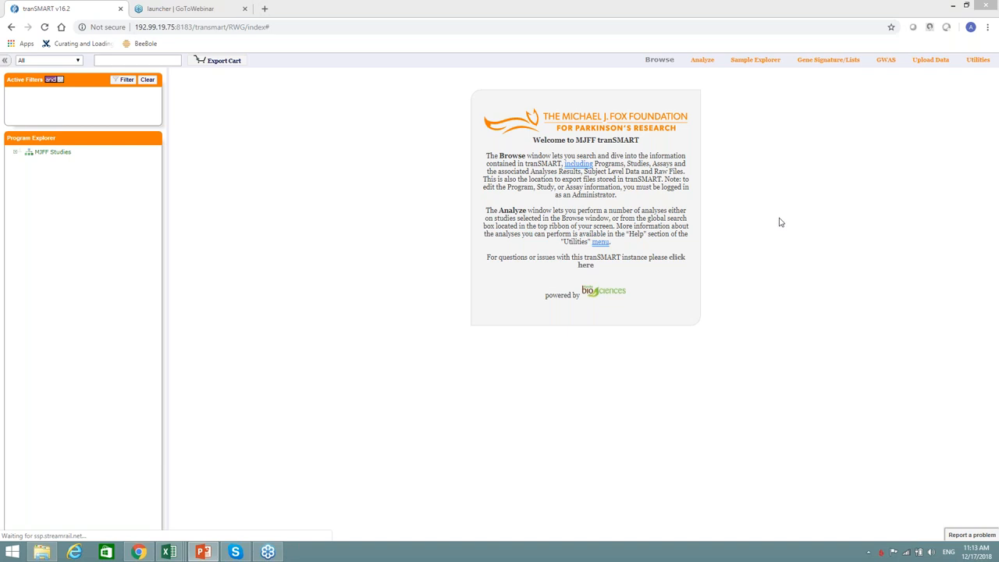
{"action": "mouse_move", "coordinate": [742, 147]}
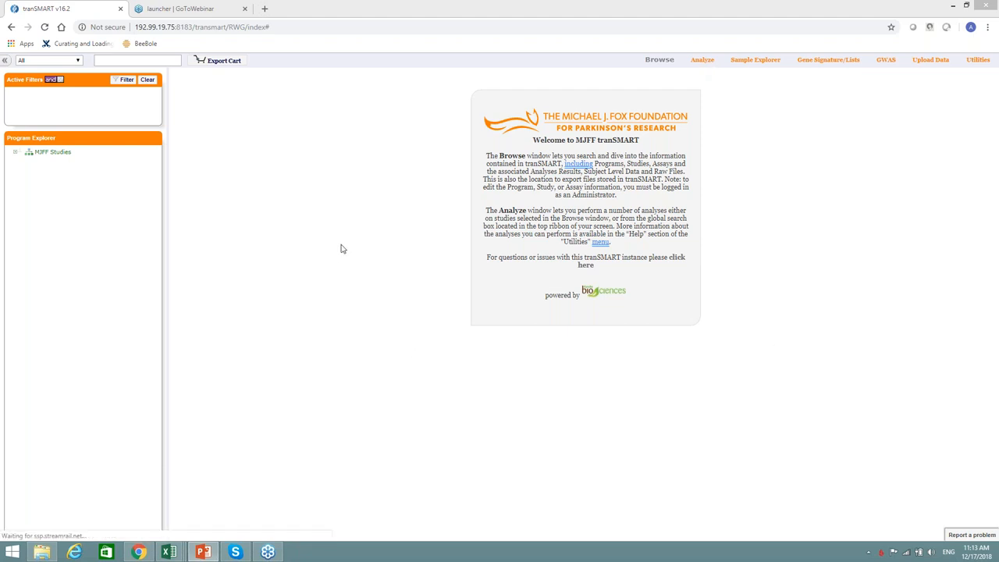
{"action": "mouse_move", "coordinate": [63, 90]}
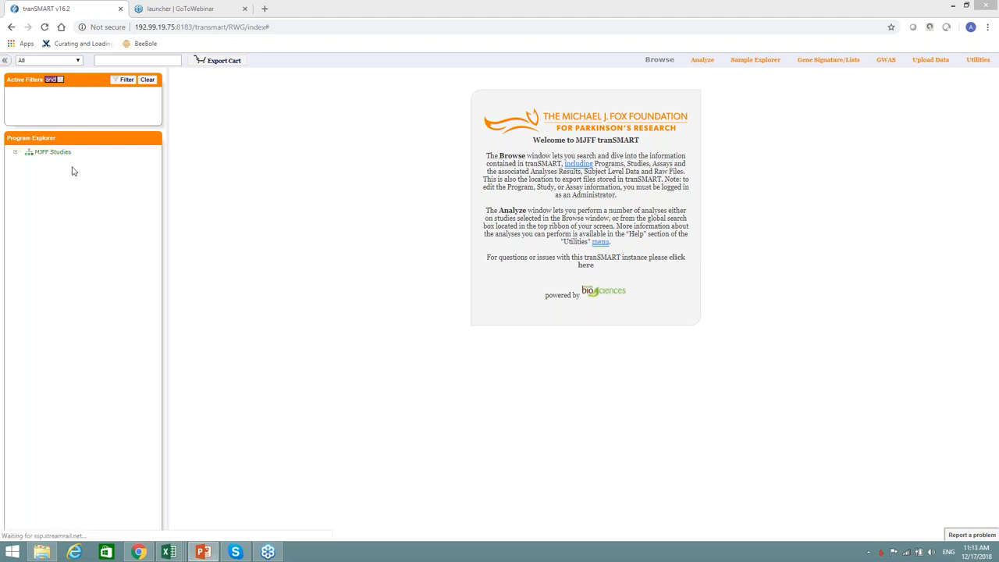
{"action": "mouse_move", "coordinate": [197, 209]}
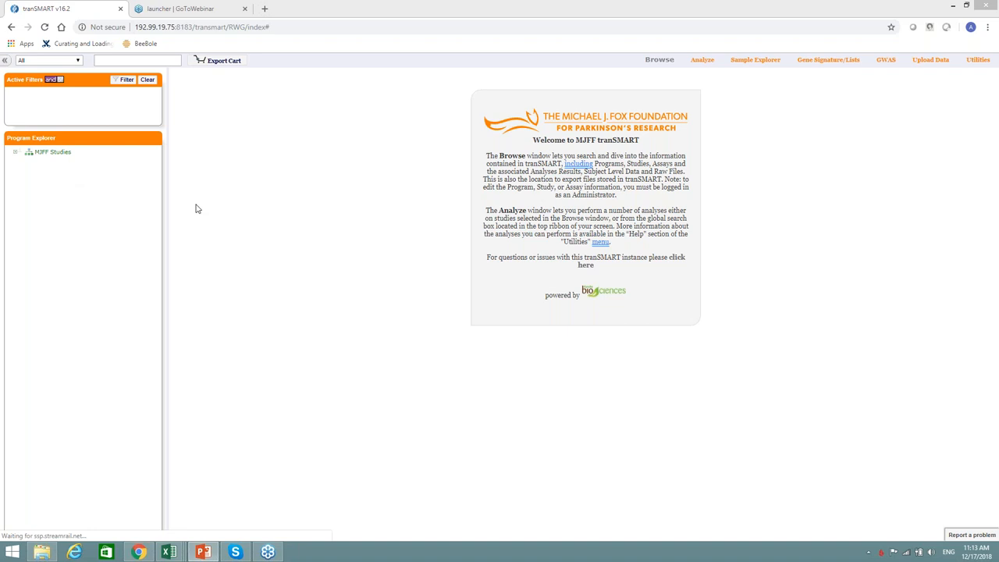
{"action": "mouse_move", "coordinate": [699, 89]}
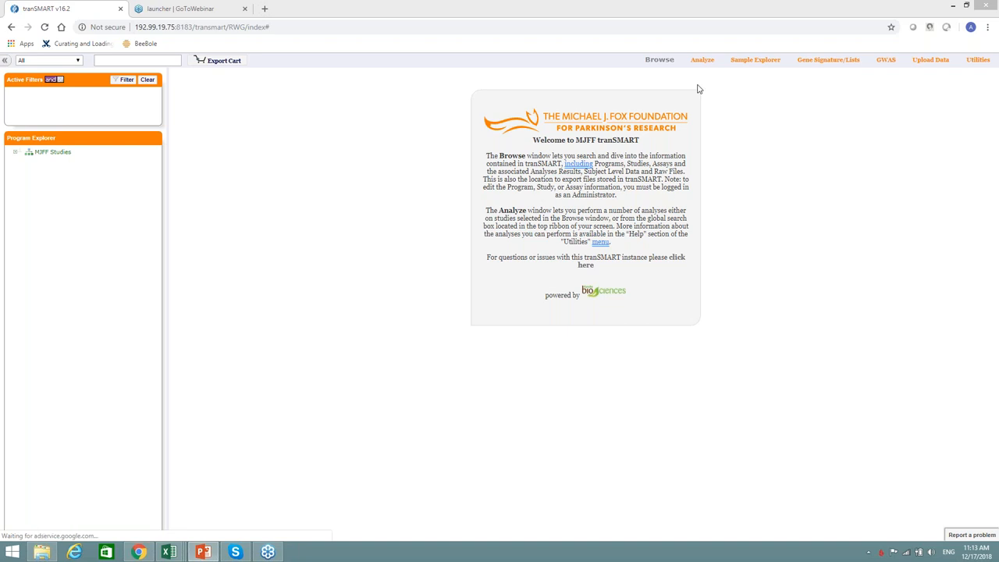
{"action": "mouse_move", "coordinate": [656, 133]}
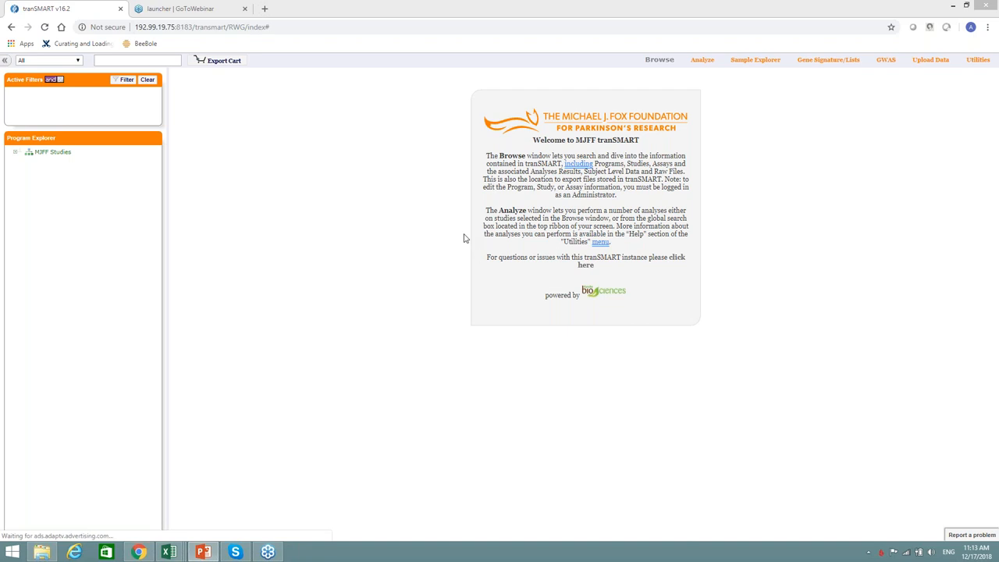
{"action": "mouse_move", "coordinate": [41, 166]}
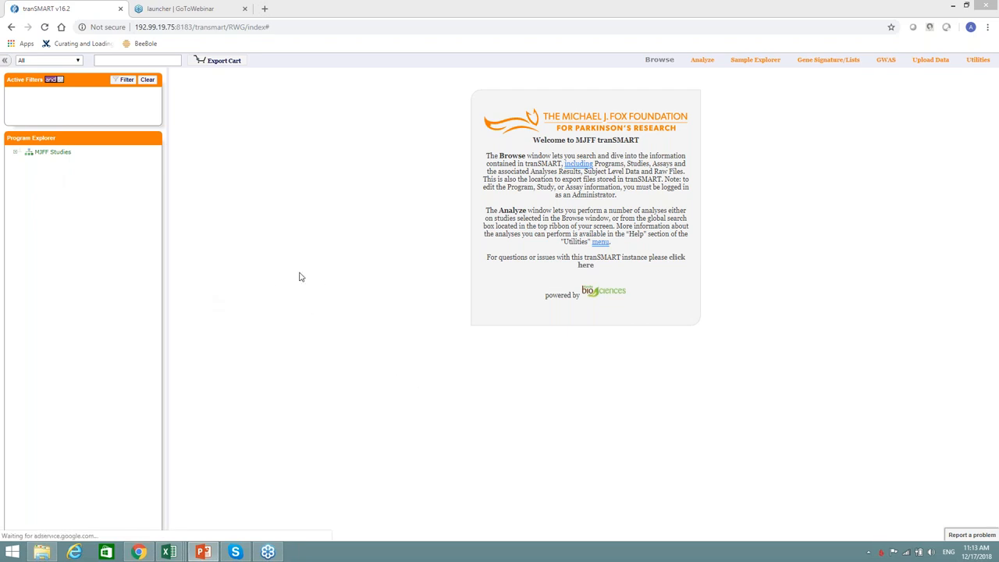
{"action": "mouse_move", "coordinate": [732, 121]}
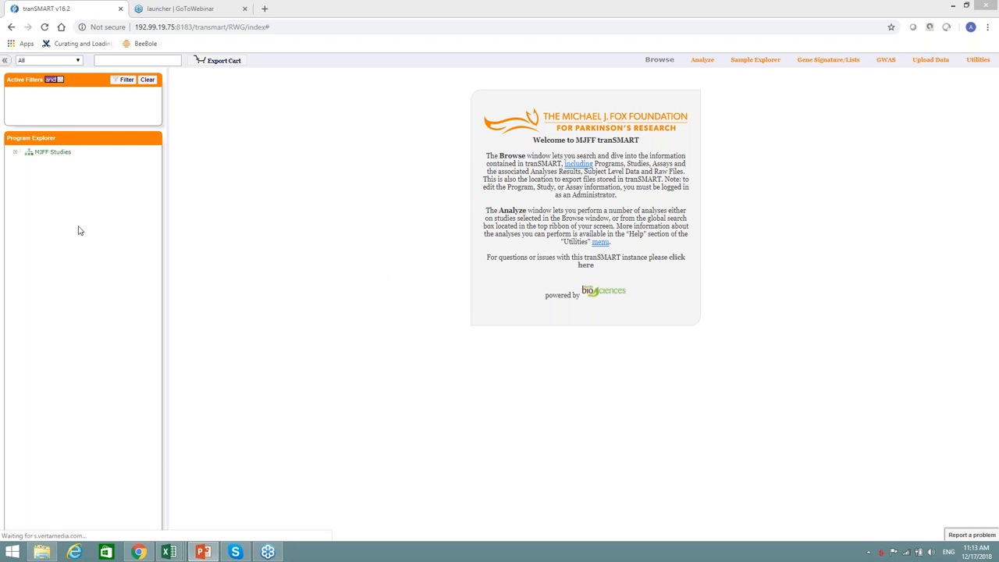
{"action": "mouse_move", "coordinate": [65, 150]}
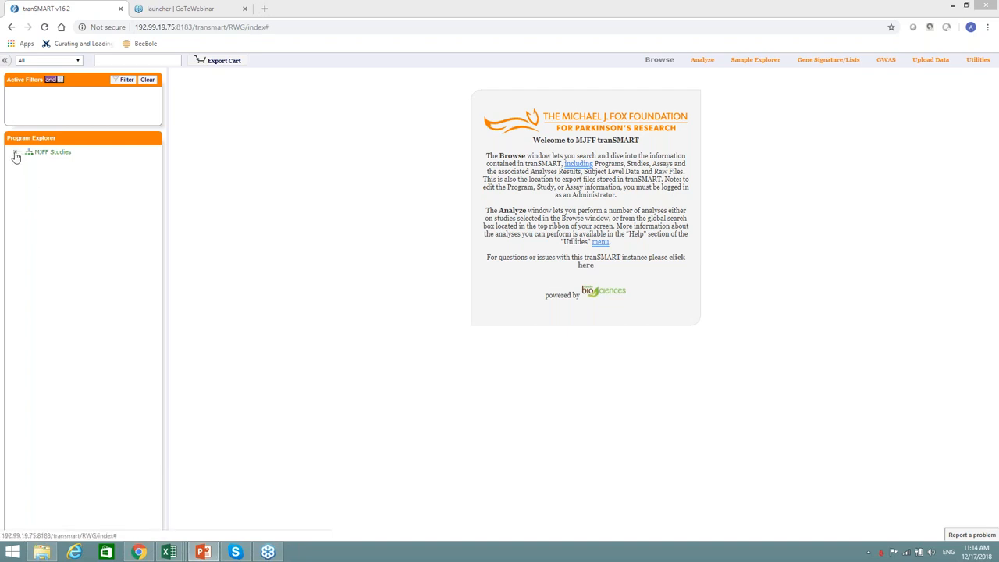
- Expand MJFF Studies and BioFIND in Program Explorer, then select the BioFIND study overview
{"action": "left_click", "coordinate": [15, 151]}
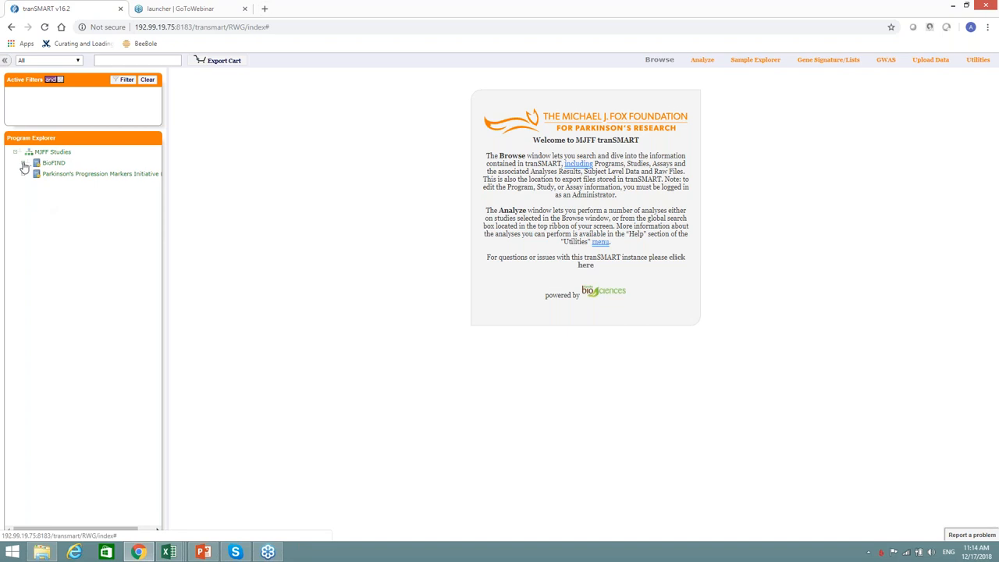
{"action": "left_click", "coordinate": [25, 162]}
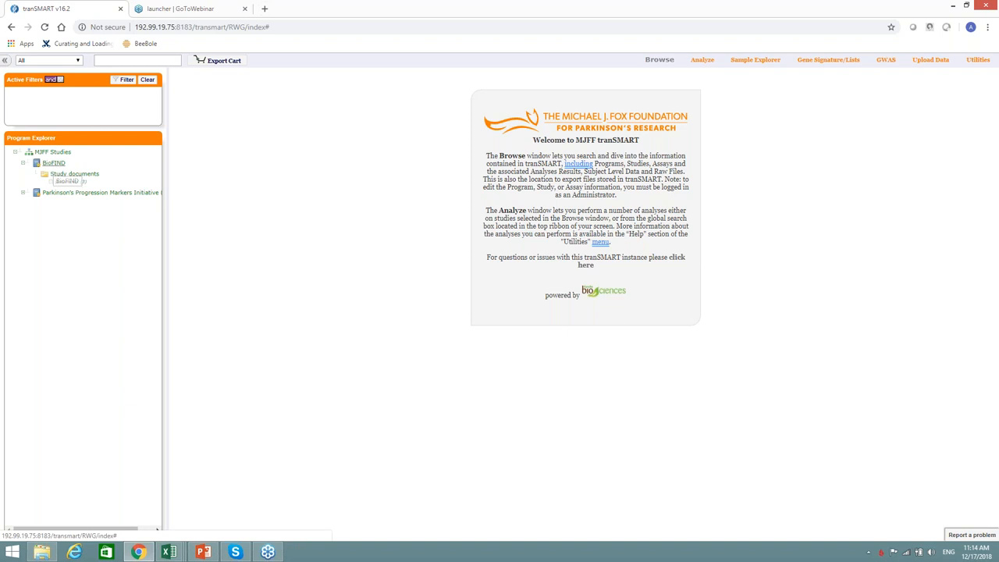
{"action": "left_click", "coordinate": [53, 162]}
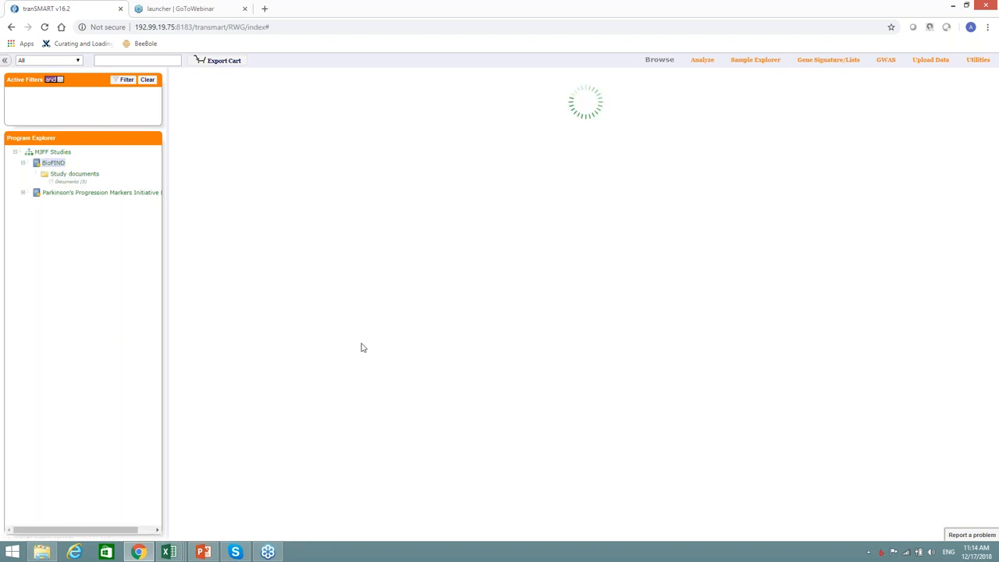
- Review the BioFIND study details and select its Study documents folder
{"action": "left_click", "coordinate": [54, 163]}
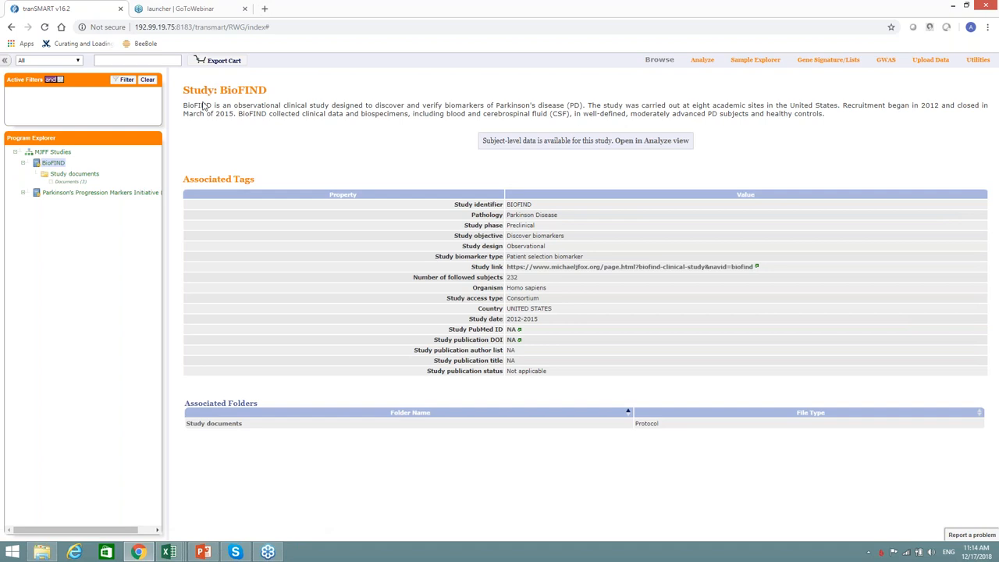
{"action": "mouse_move", "coordinate": [225, 278]}
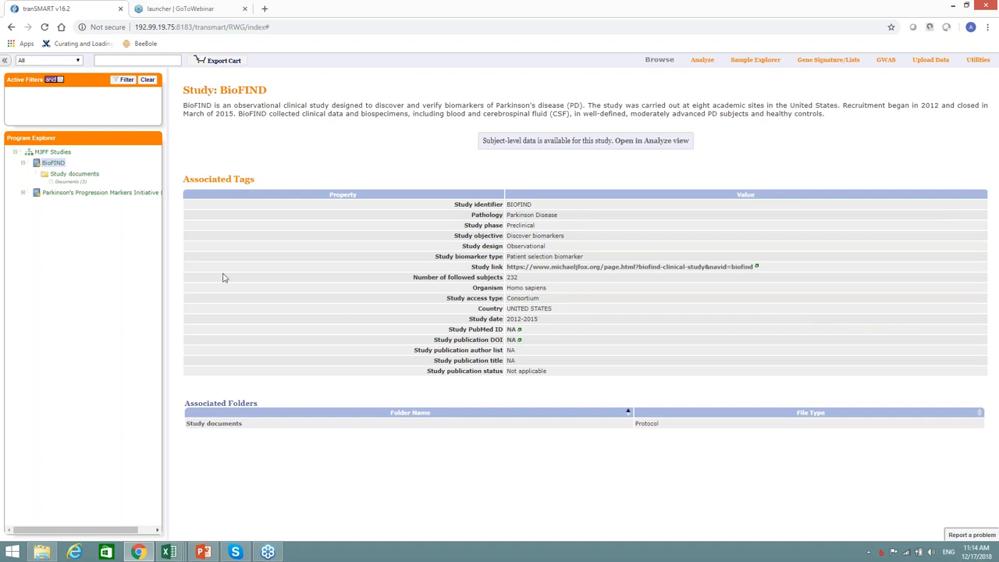
{"action": "mouse_move", "coordinate": [675, 371]}
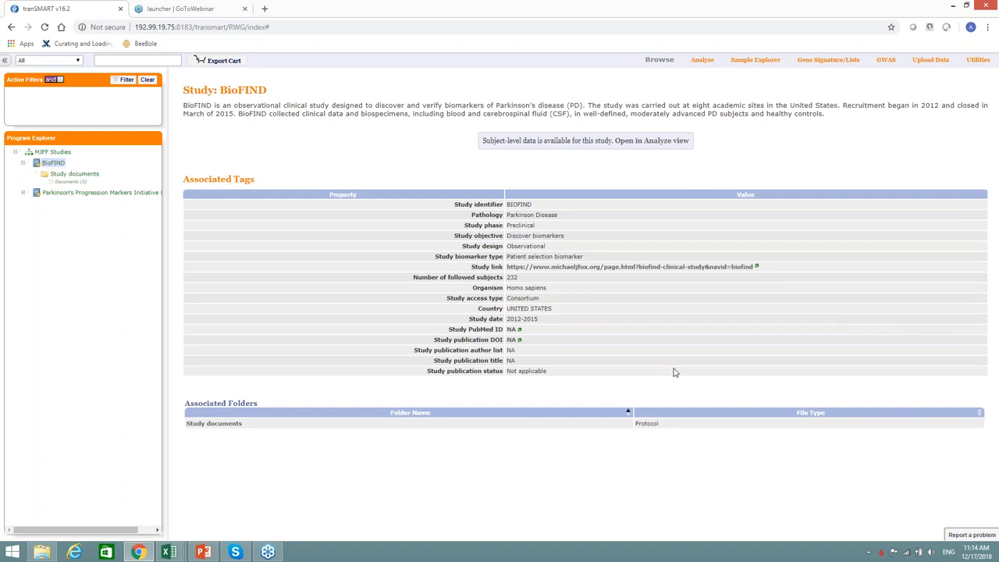
{"action": "mouse_move", "coordinate": [585, 295]}
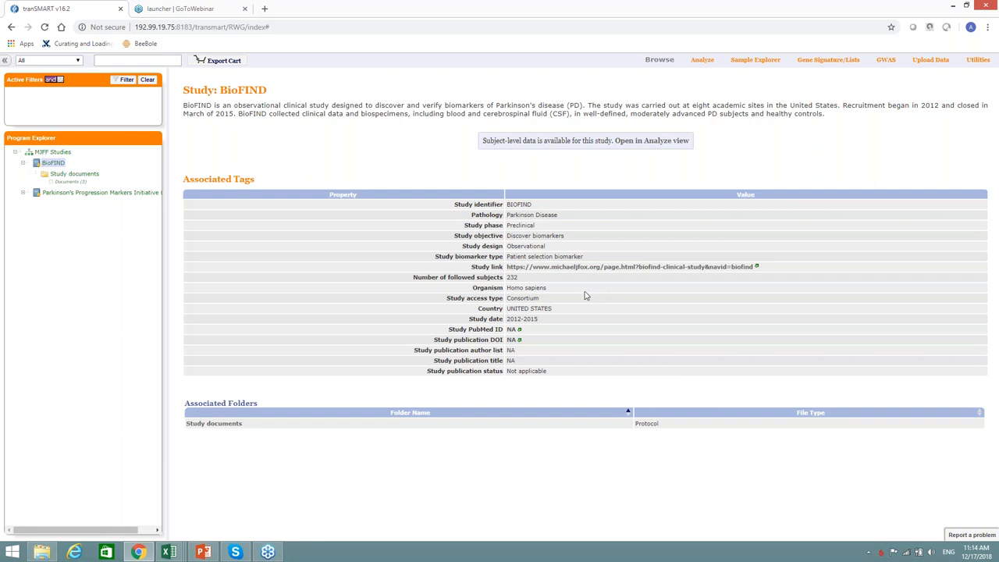
{"action": "mouse_move", "coordinate": [552, 287]}
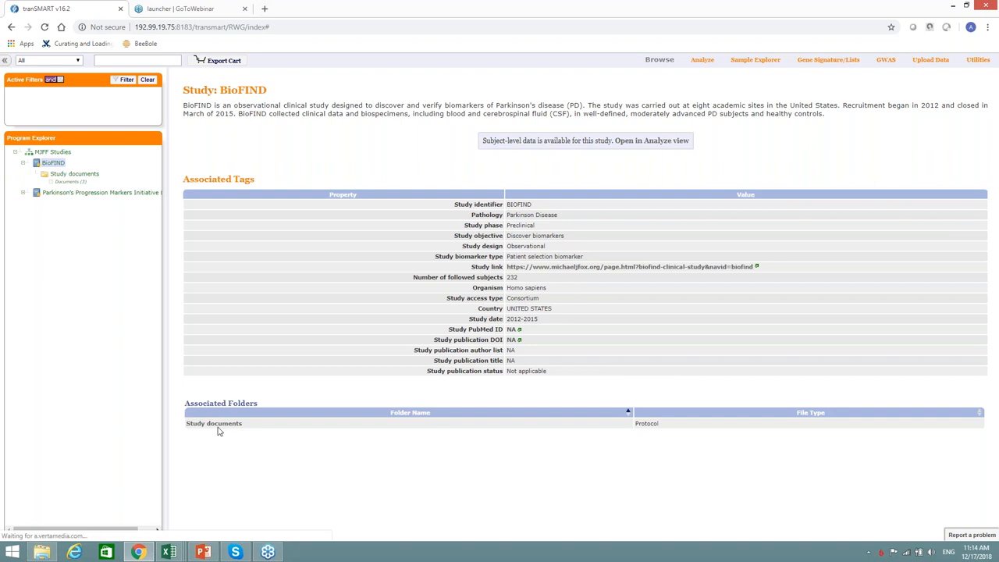
{"action": "mouse_move", "coordinate": [214, 427]}
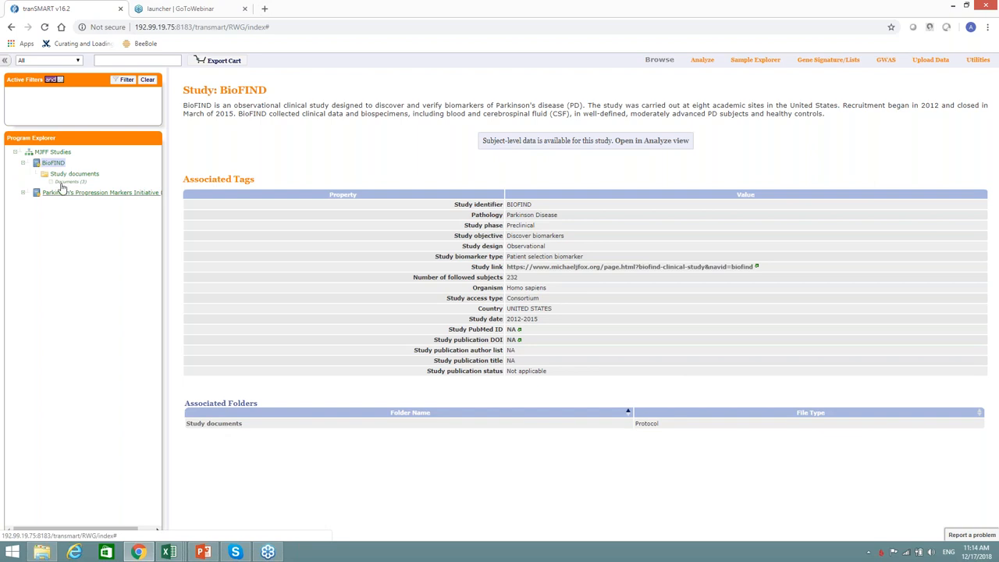
{"action": "left_click", "coordinate": [74, 173]}
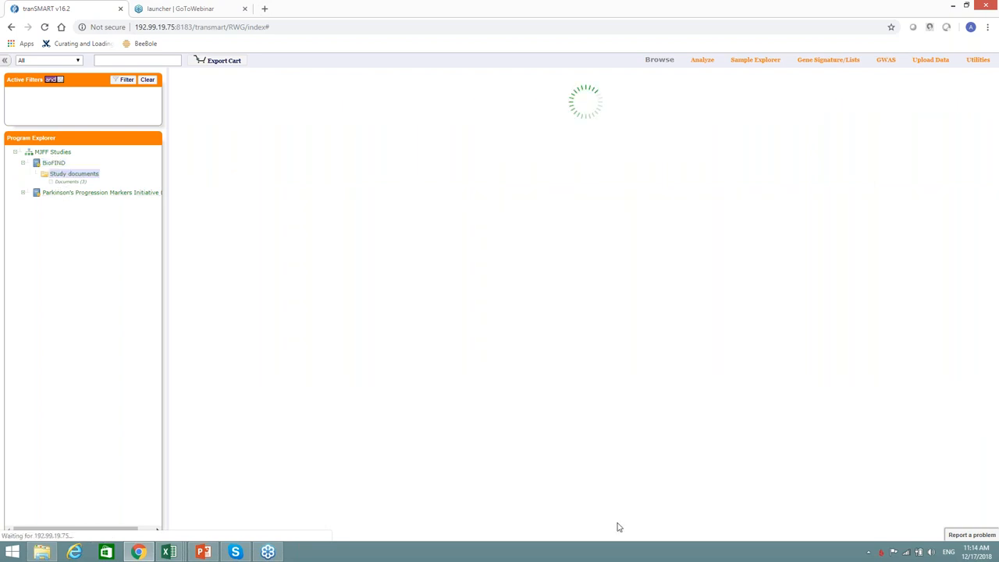
{"action": "left_click", "coordinate": [74, 173]}
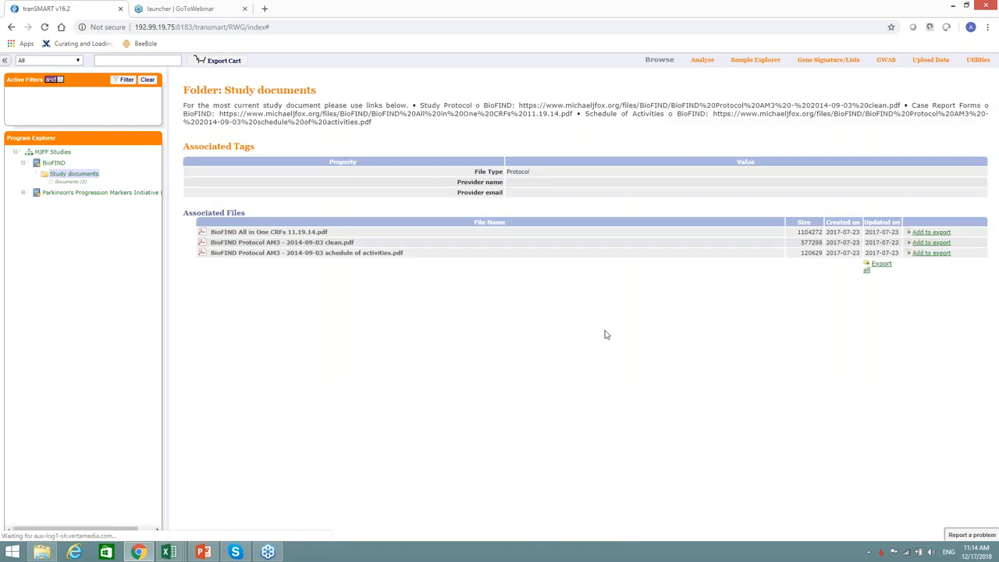
{"action": "mouse_move", "coordinate": [833, 331]}
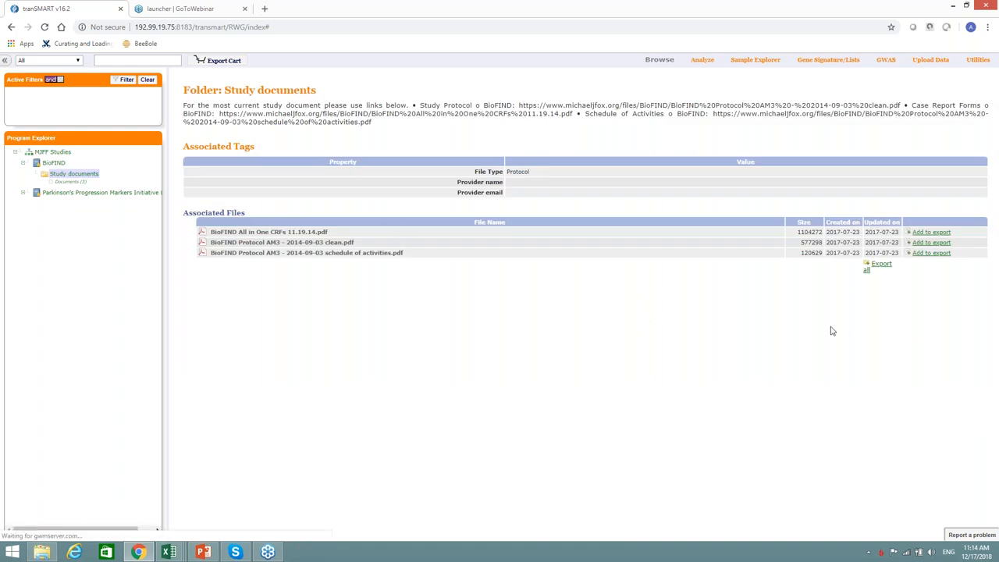
{"action": "mouse_move", "coordinate": [623, 295]}
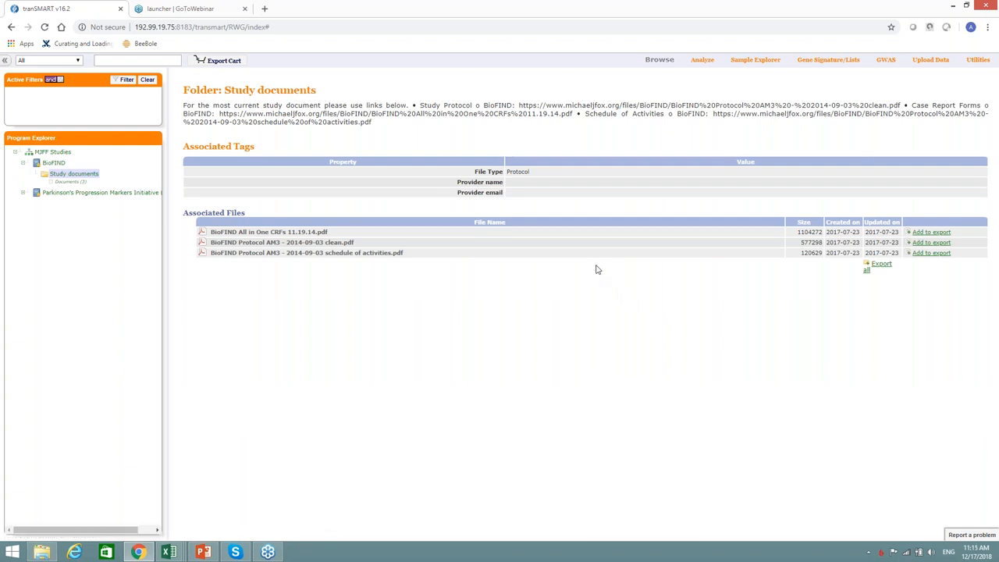
{"action": "mouse_move", "coordinate": [393, 267]}
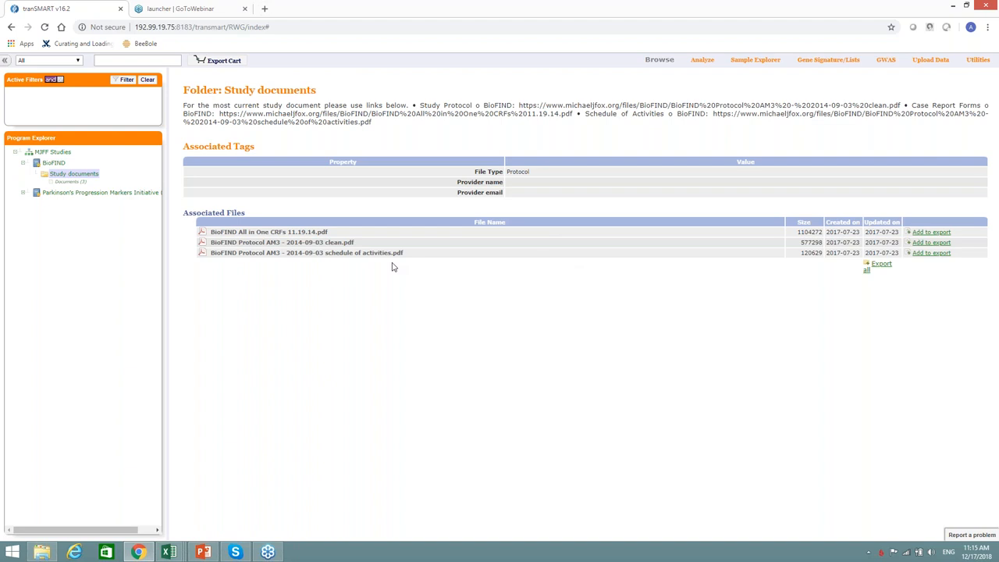
{"action": "mouse_move", "coordinate": [949, 267]}
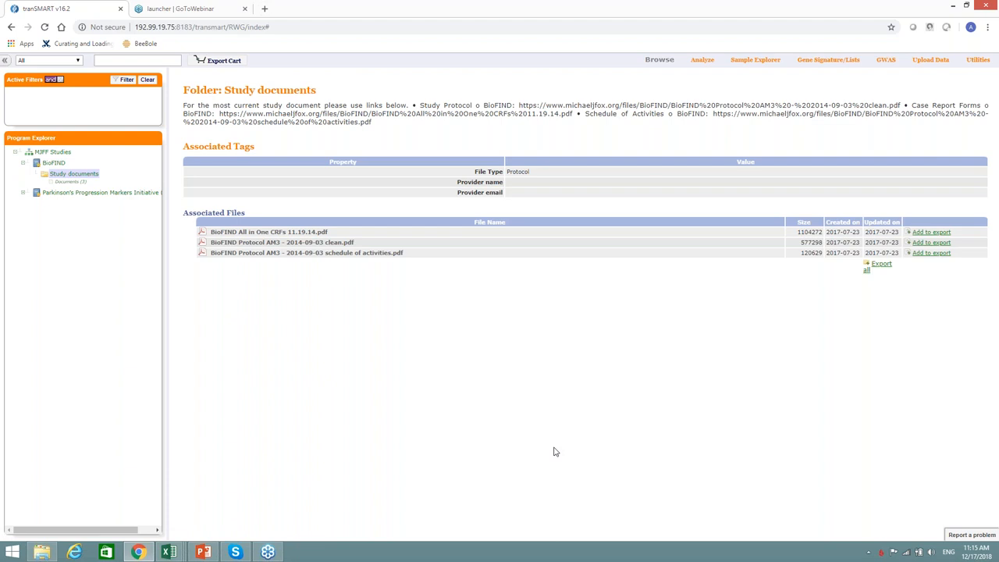
{"action": "mouse_move", "coordinate": [565, 445]}
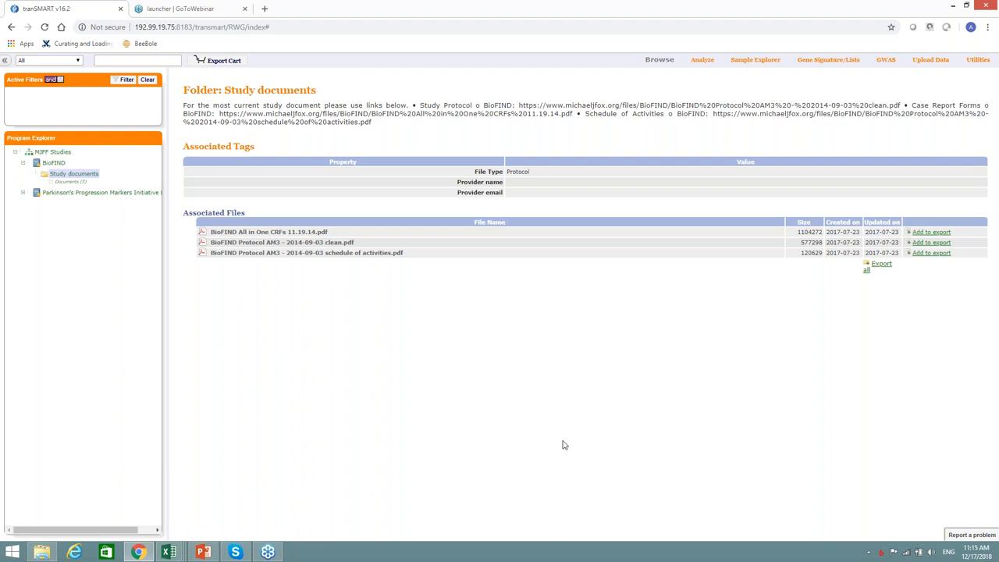
{"action": "mouse_move", "coordinate": [558, 434]}
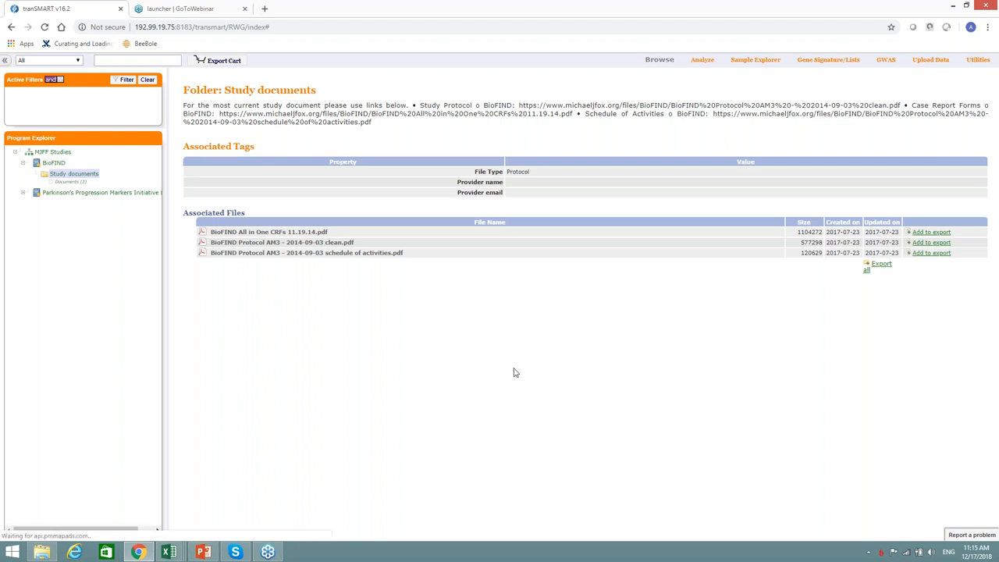
{"action": "mouse_move", "coordinate": [756, 500]}
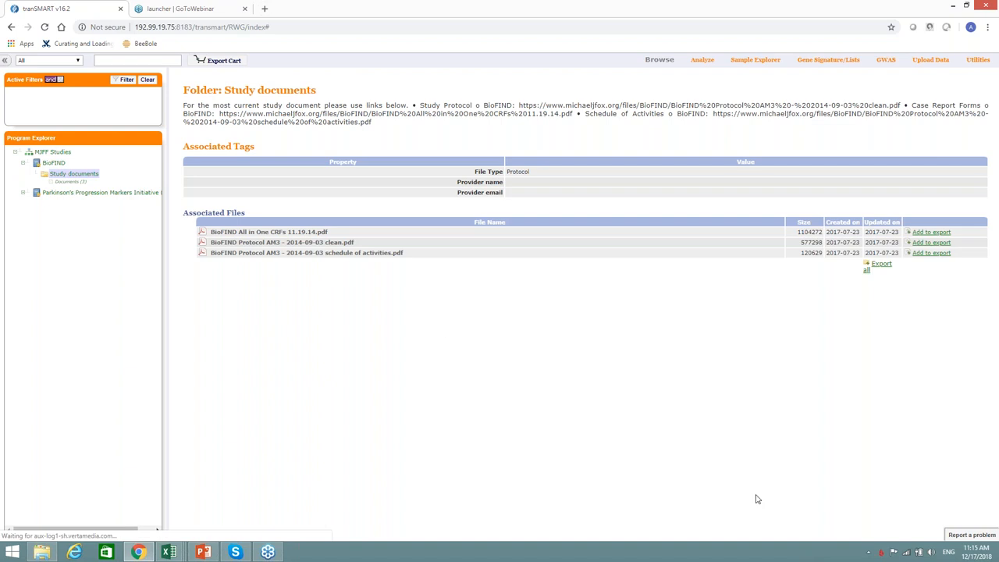
{"action": "mouse_move", "coordinate": [890, 200]}
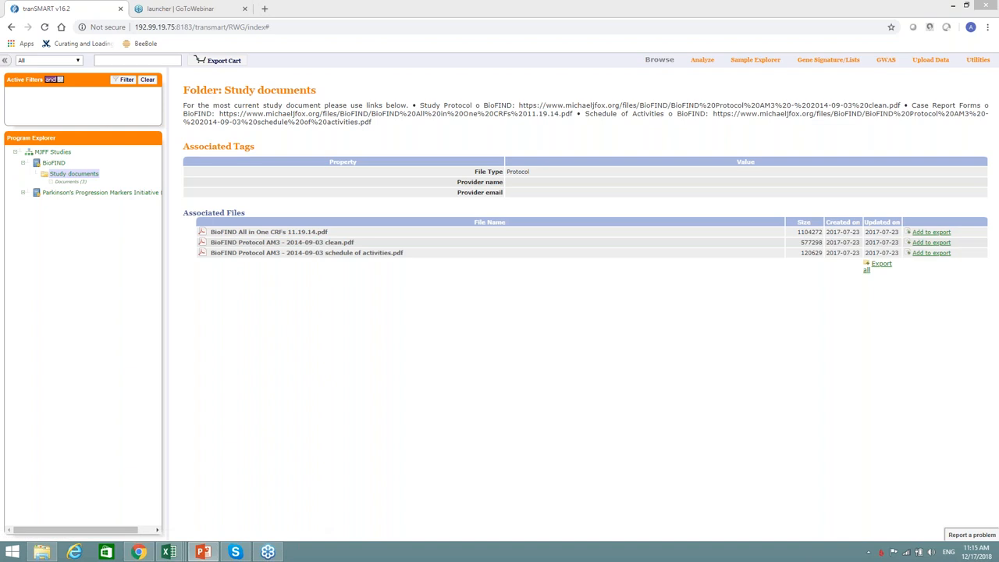
{"action": "mouse_move", "coordinate": [673, 5]}
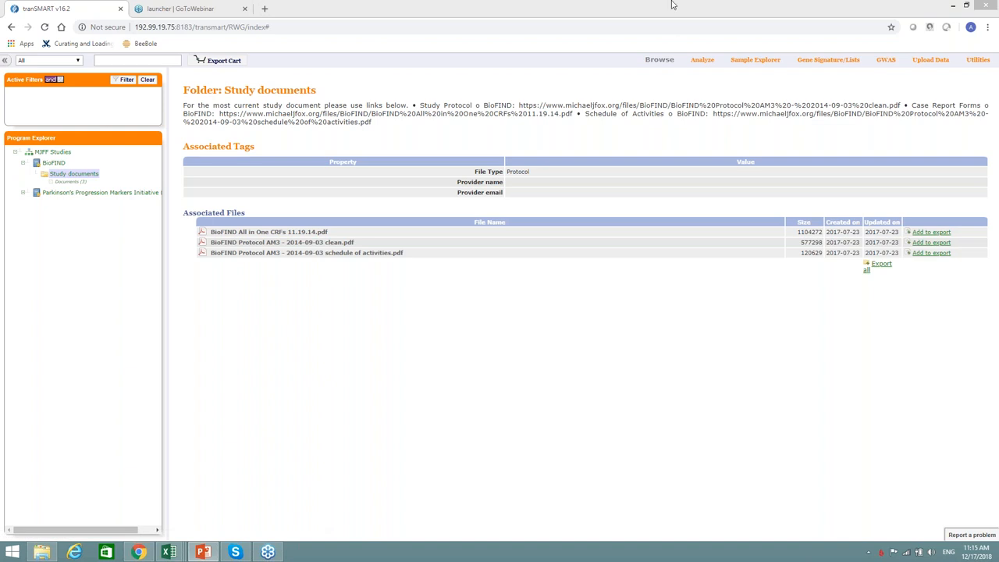
{"action": "mouse_move", "coordinate": [700, 85]}
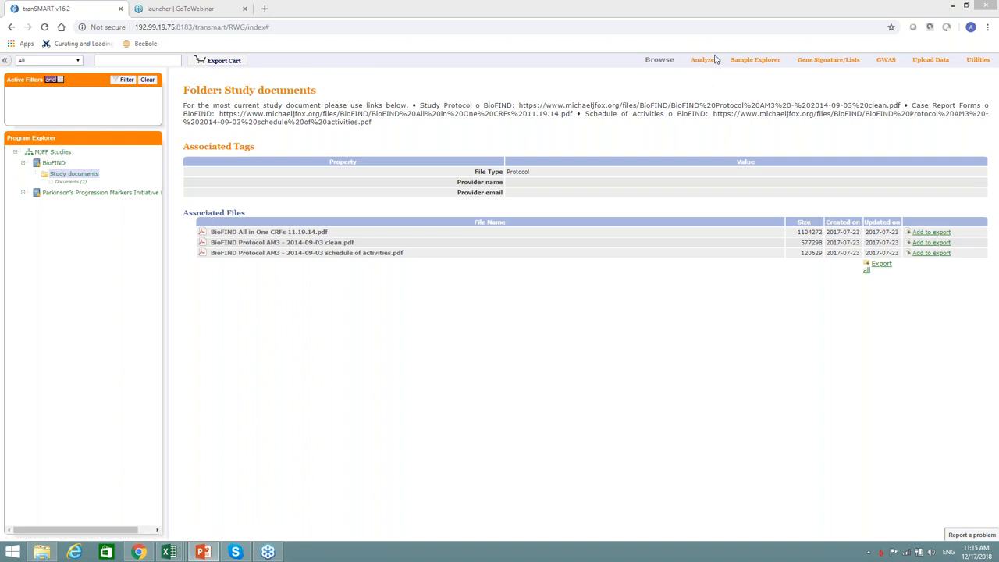
{"action": "mouse_move", "coordinate": [703, 60]}
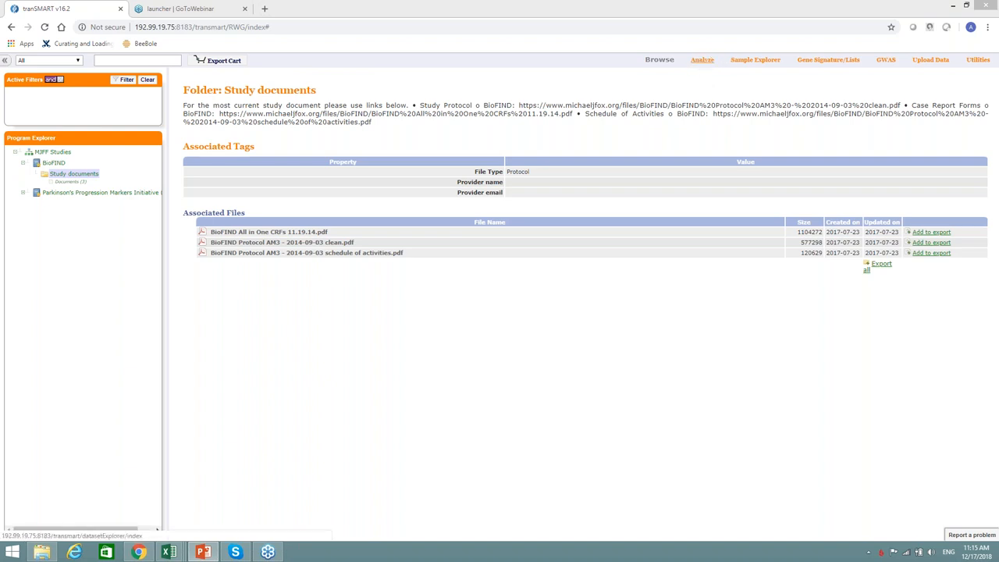
{"action": "left_click", "coordinate": [702, 59]}
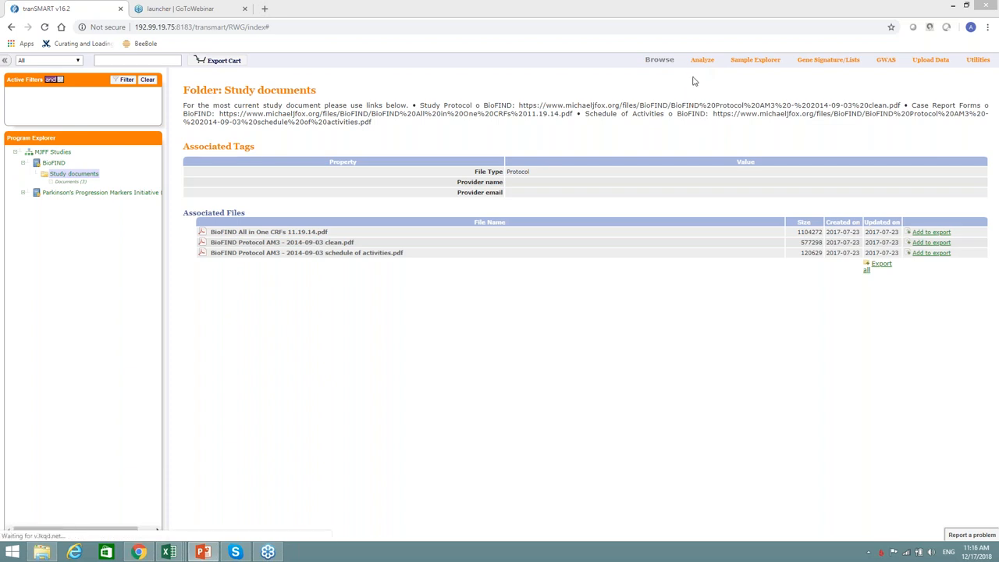
{"action": "mouse_move", "coordinate": [690, 70]}
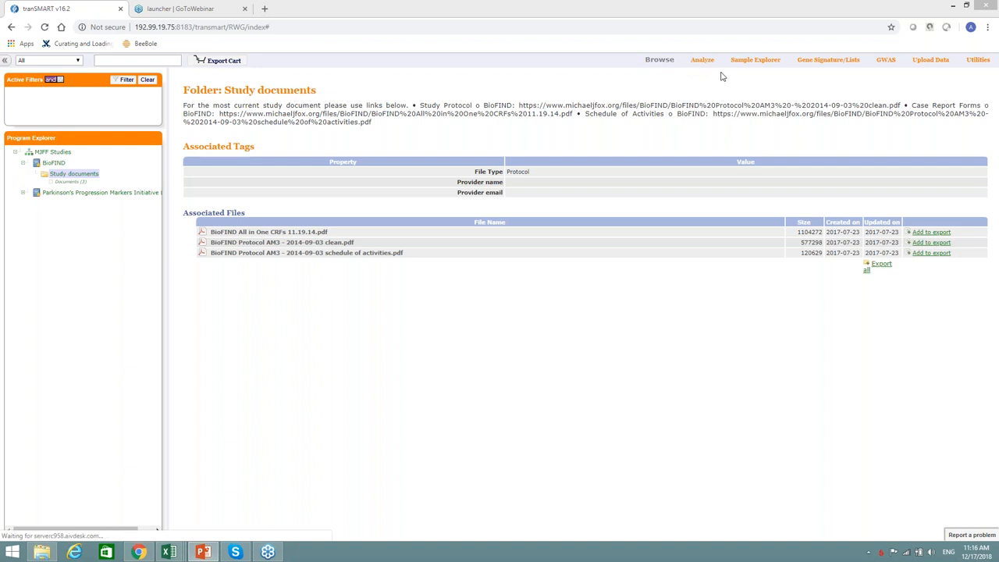
{"action": "mouse_move", "coordinate": [755, 59]}
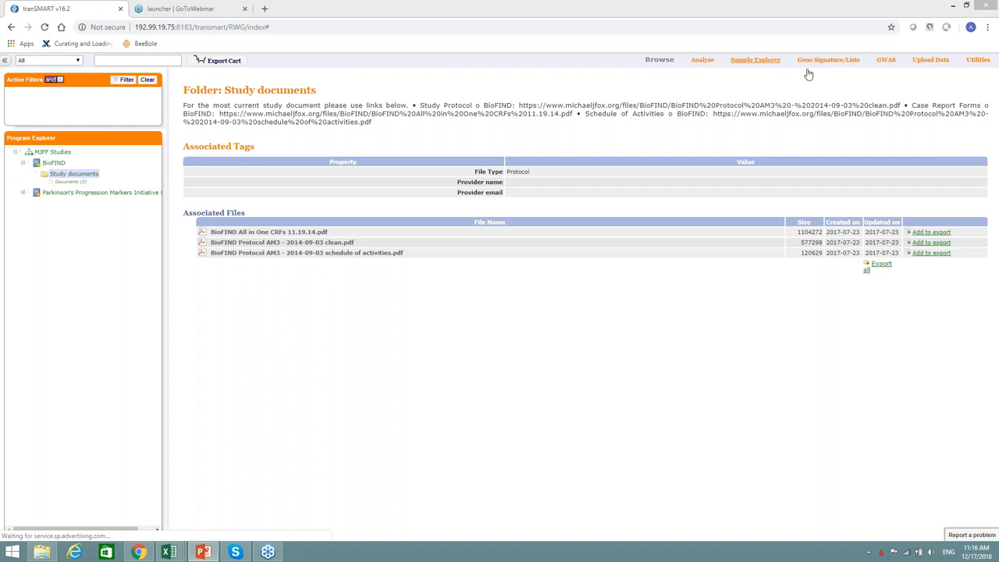
{"action": "mouse_move", "coordinate": [828, 59]}
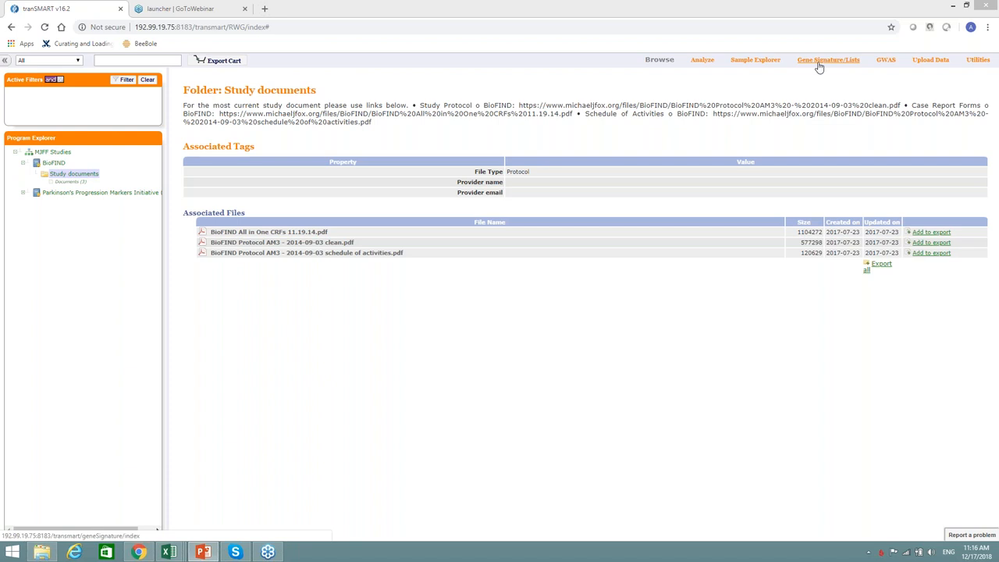
{"action": "left_click", "coordinate": [827, 59]}
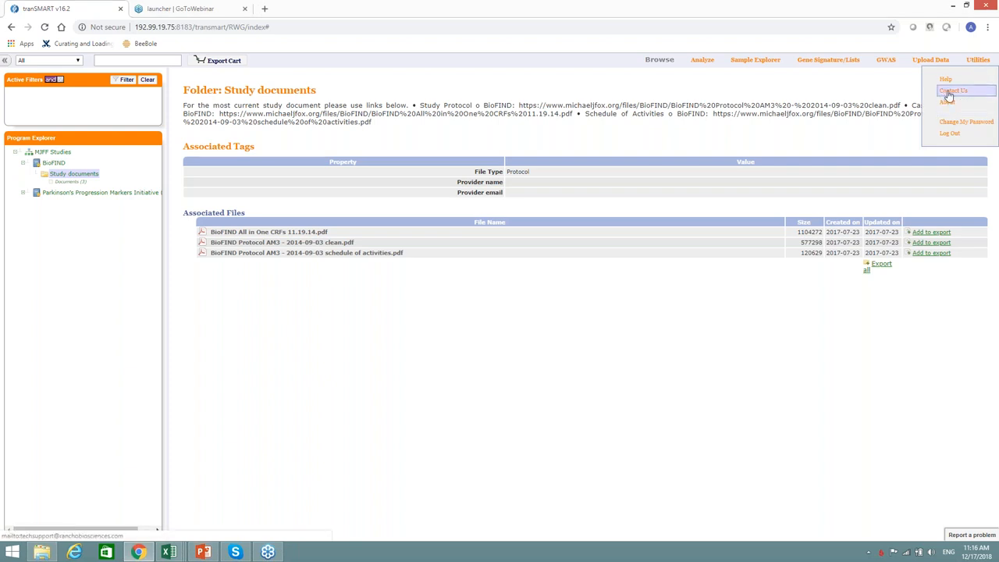
{"action": "mouse_move", "coordinate": [915, 94]}
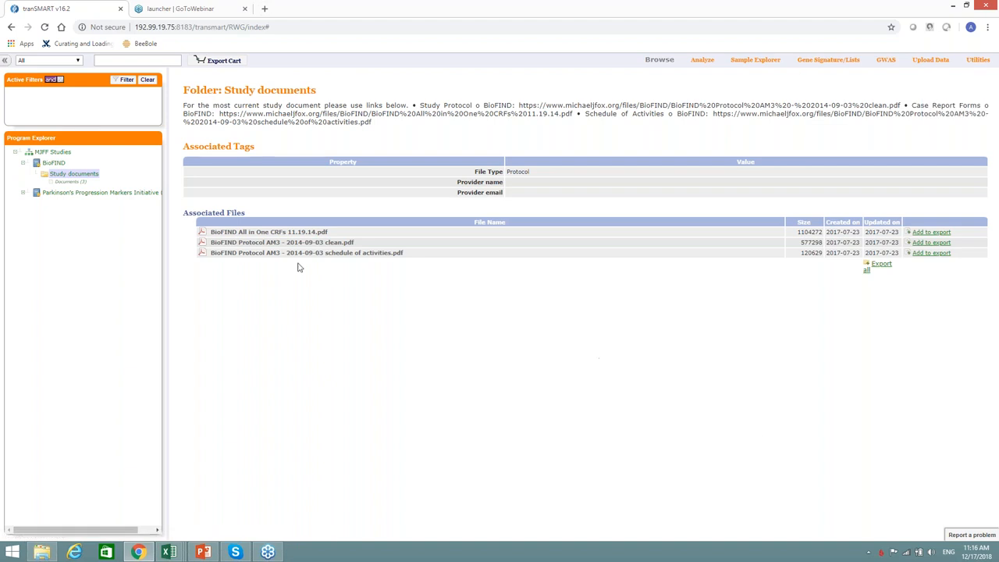
- Switch to Analyze to show the Dataset Explorer with the PPMI tree expanded to MDS-UPDRS visits
{"action": "left_click", "coordinate": [701, 59]}
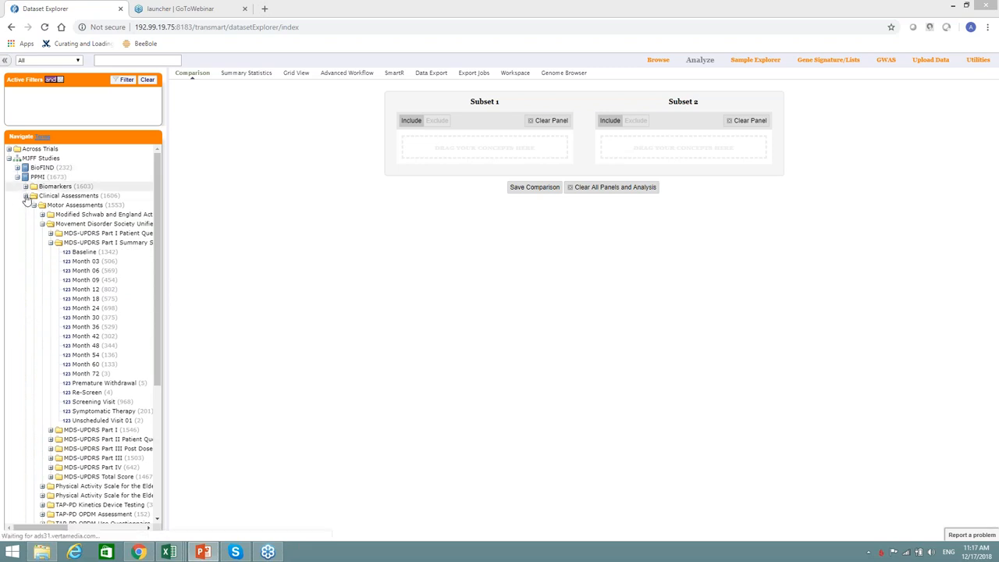
- Collapse PPMI subfolders, expand BioFIND and PPMI to their top-level categories, briefly showing Biomarker Data
{"action": "left_click", "coordinate": [17, 177]}
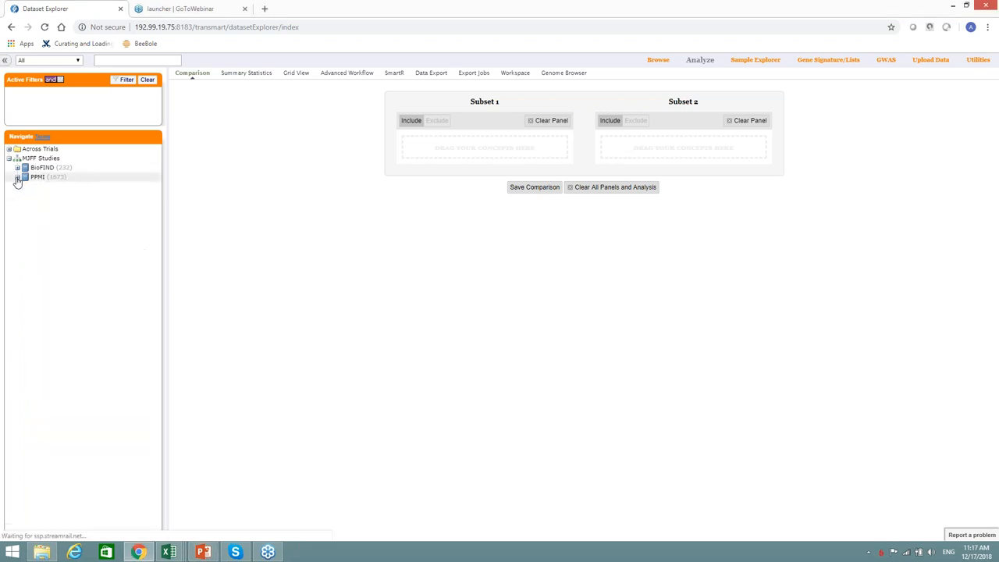
{"action": "left_click", "coordinate": [19, 167]}
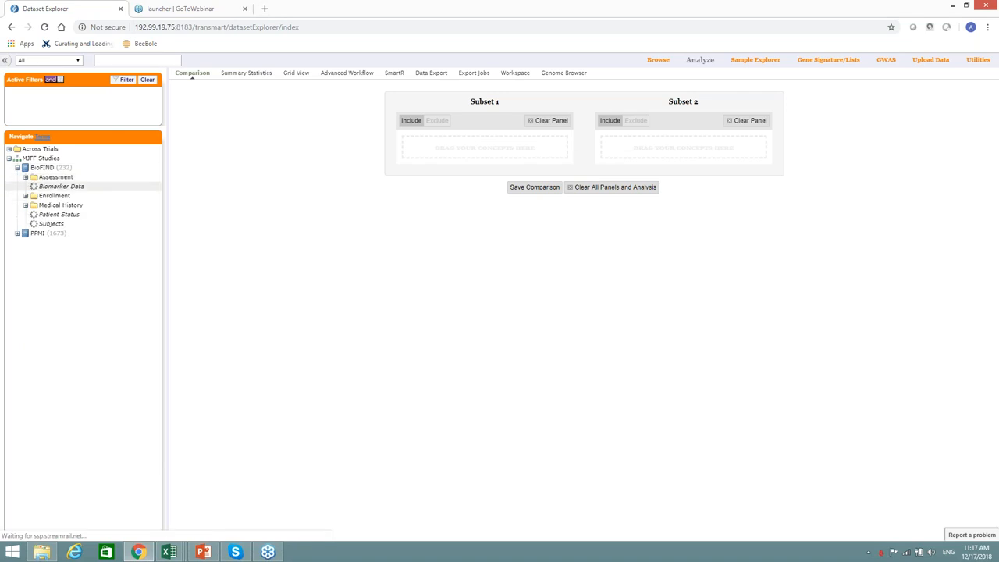
{"action": "left_click", "coordinate": [26, 186]}
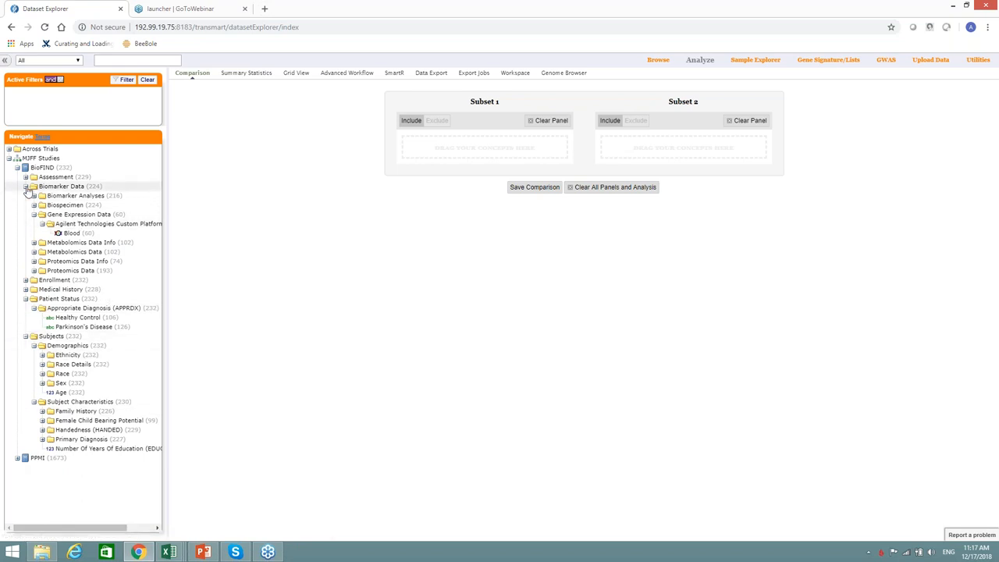
{"action": "left_click", "coordinate": [25, 187]}
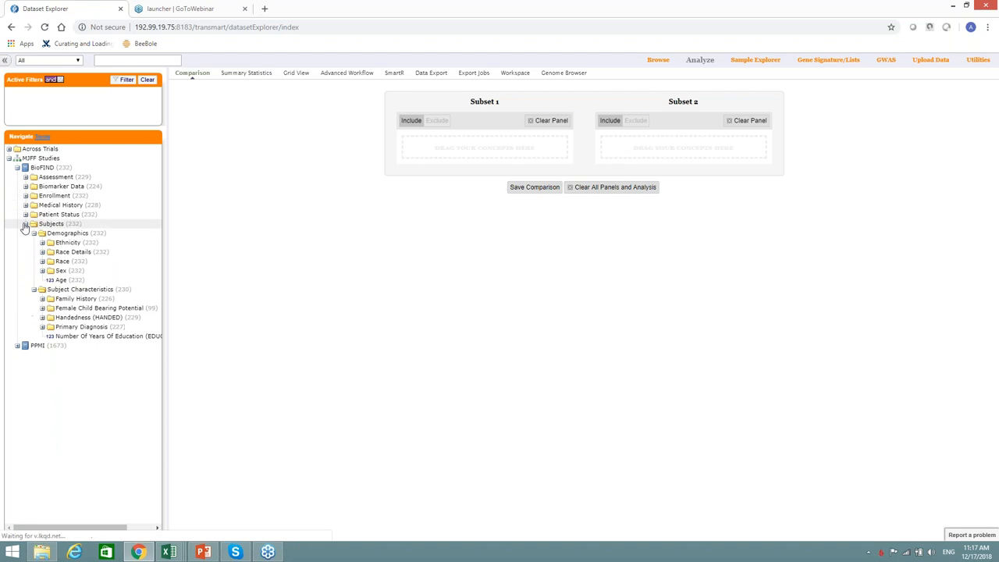
{"action": "left_click", "coordinate": [25, 225]}
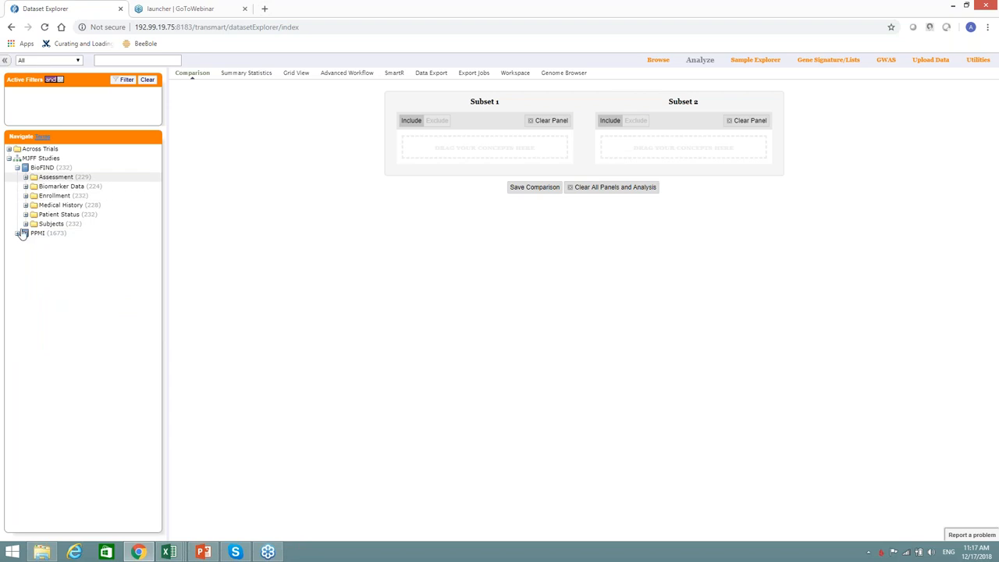
{"action": "left_click", "coordinate": [19, 233]}
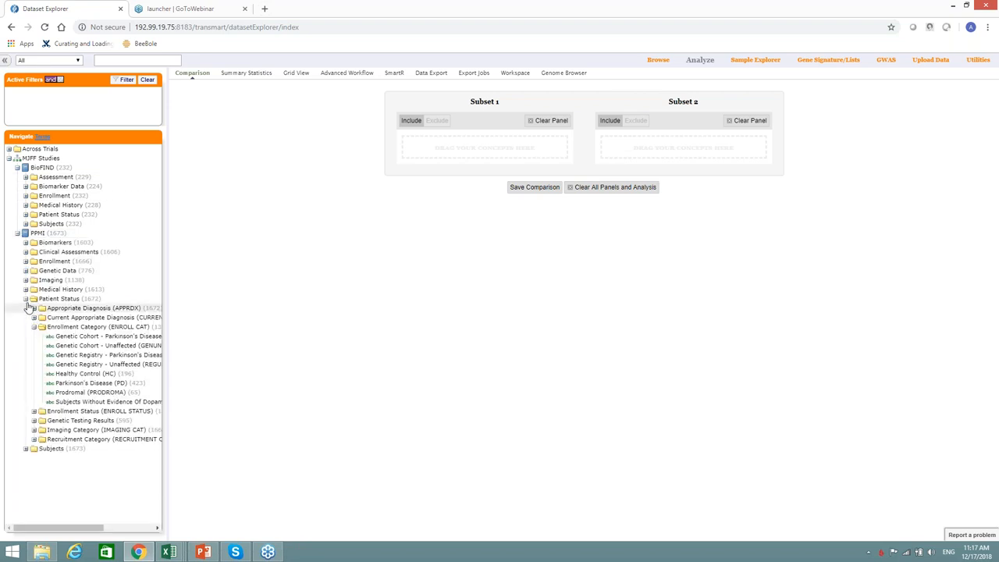
{"action": "left_click", "coordinate": [25, 298]}
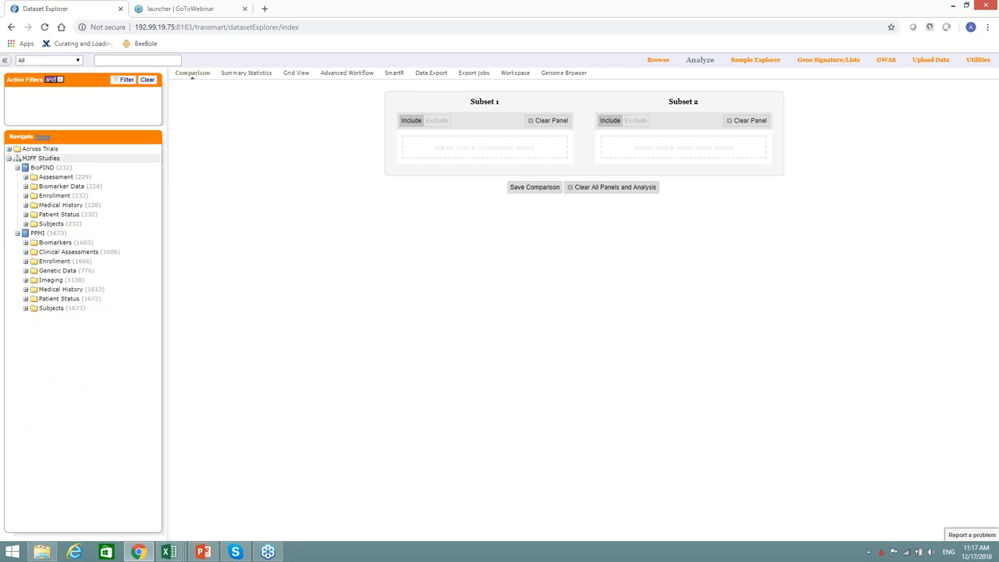
{"action": "mouse_move", "coordinate": [137, 300]}
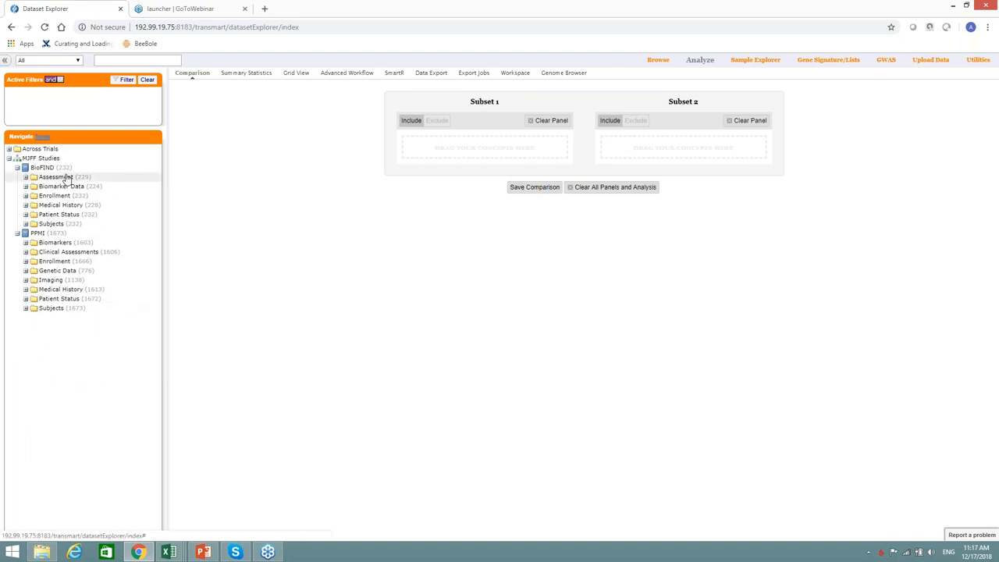
{"action": "mouse_move", "coordinate": [128, 243]}
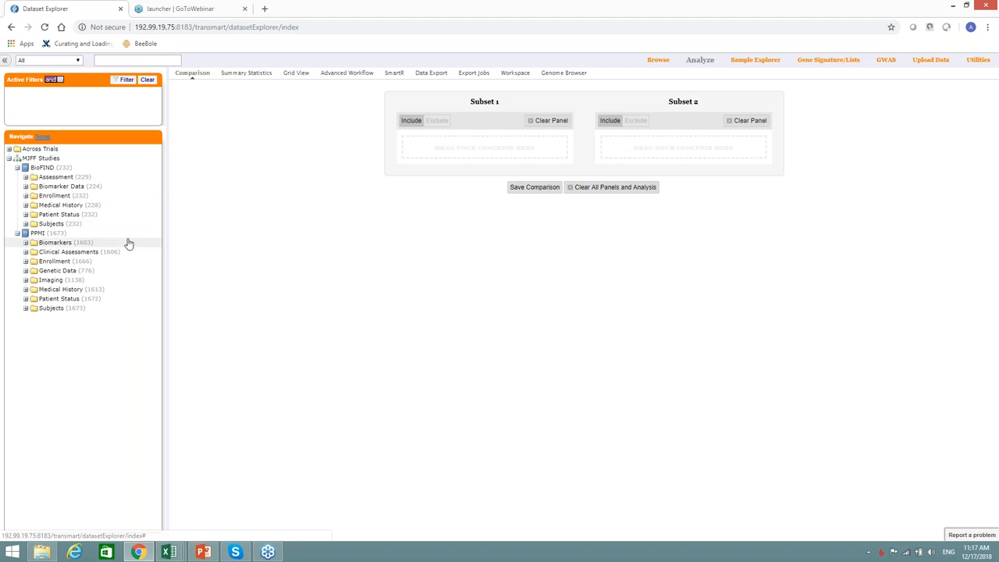
{"action": "mouse_move", "coordinate": [103, 221]}
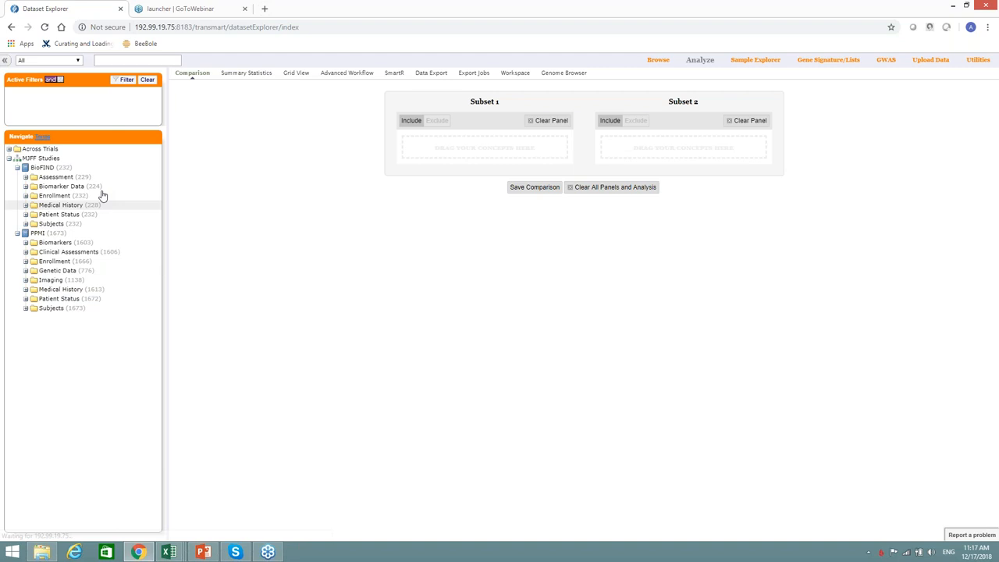
{"action": "mouse_move", "coordinate": [95, 221]}
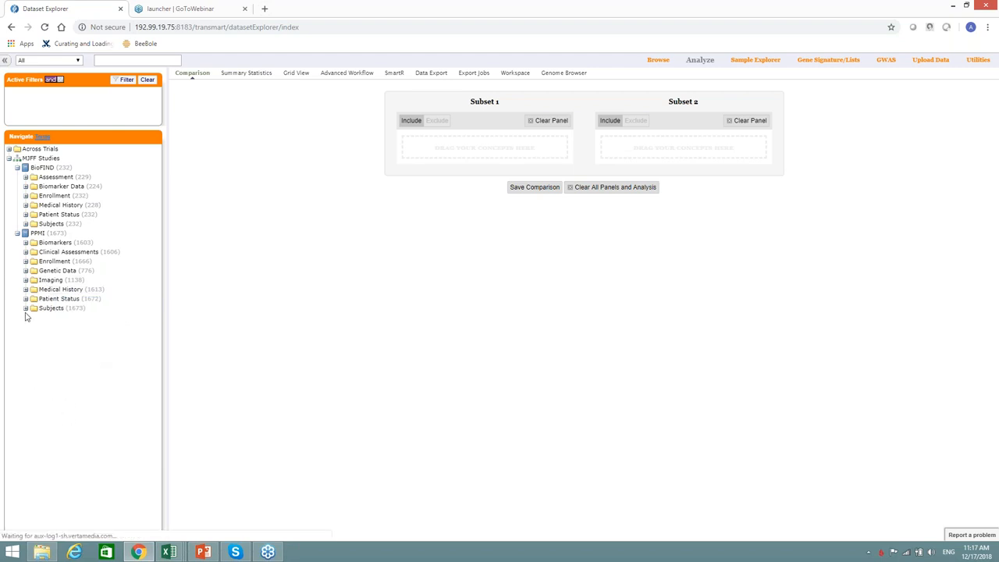
{"action": "left_click", "coordinate": [25, 308]}
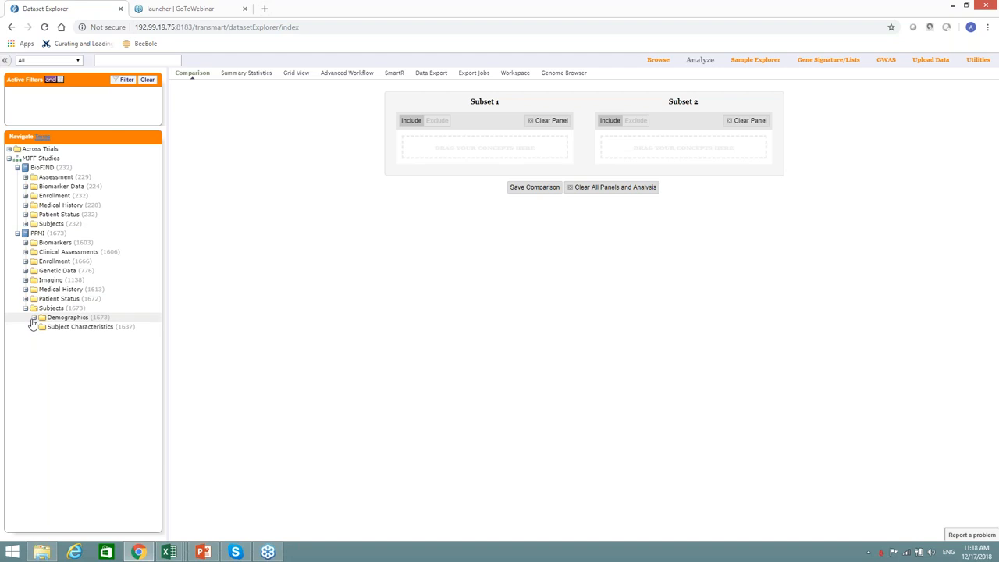
{"action": "left_click", "coordinate": [35, 319]}
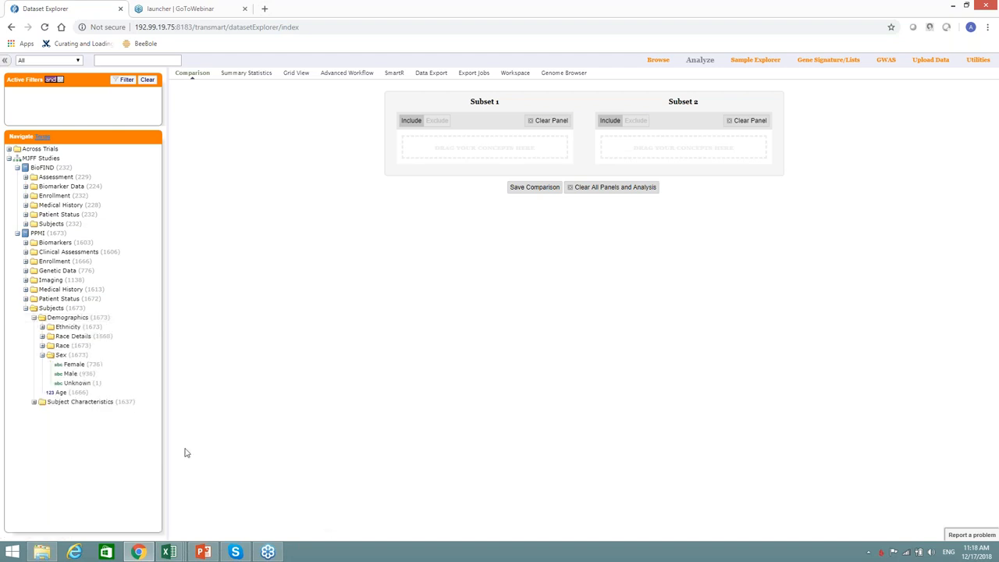
{"action": "mouse_move", "coordinate": [59, 391]}
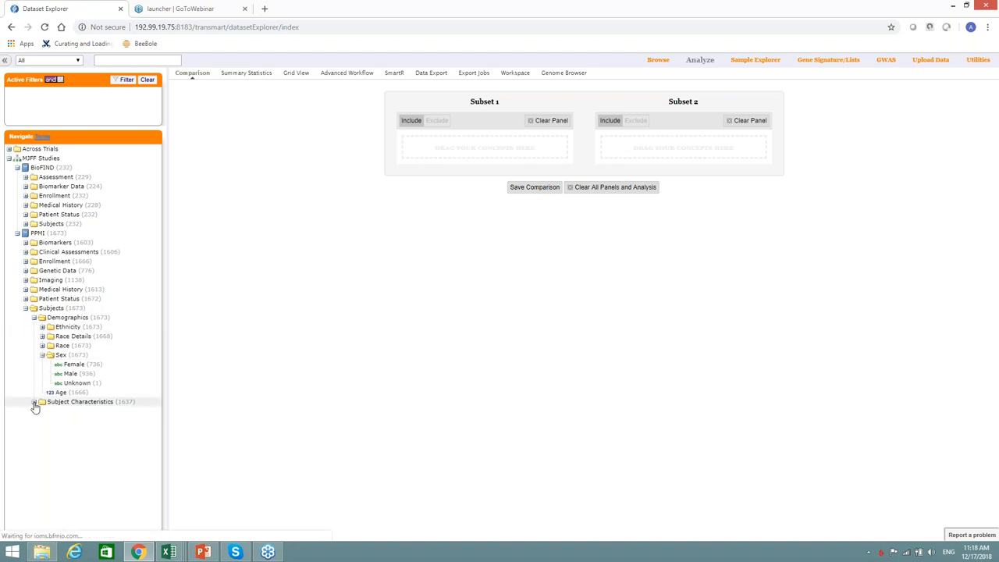
{"action": "left_click", "coordinate": [35, 401]}
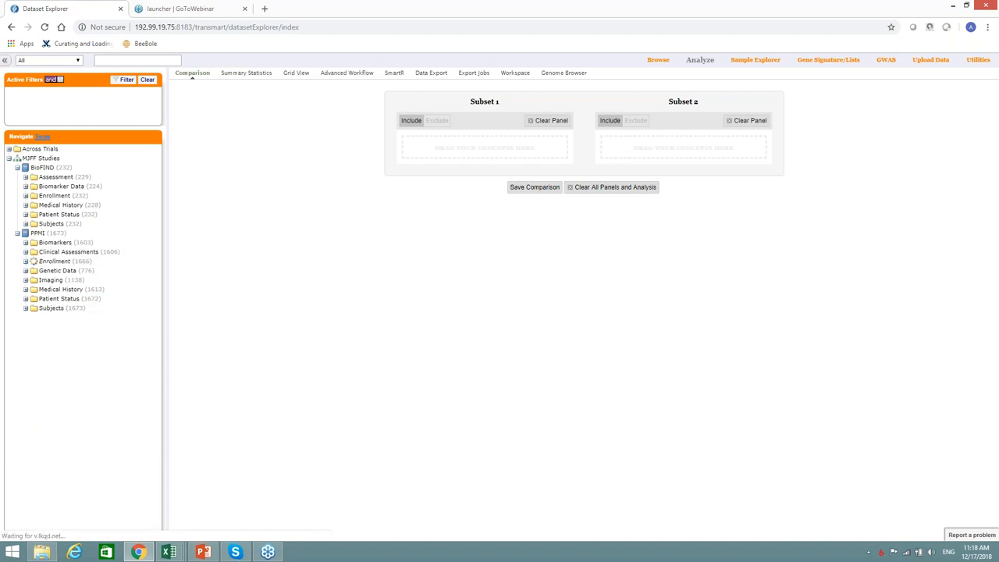
- Browse PPMI Enrollment and Study Enrollment folders, then collapse them again
{"action": "left_click", "coordinate": [25, 251]}
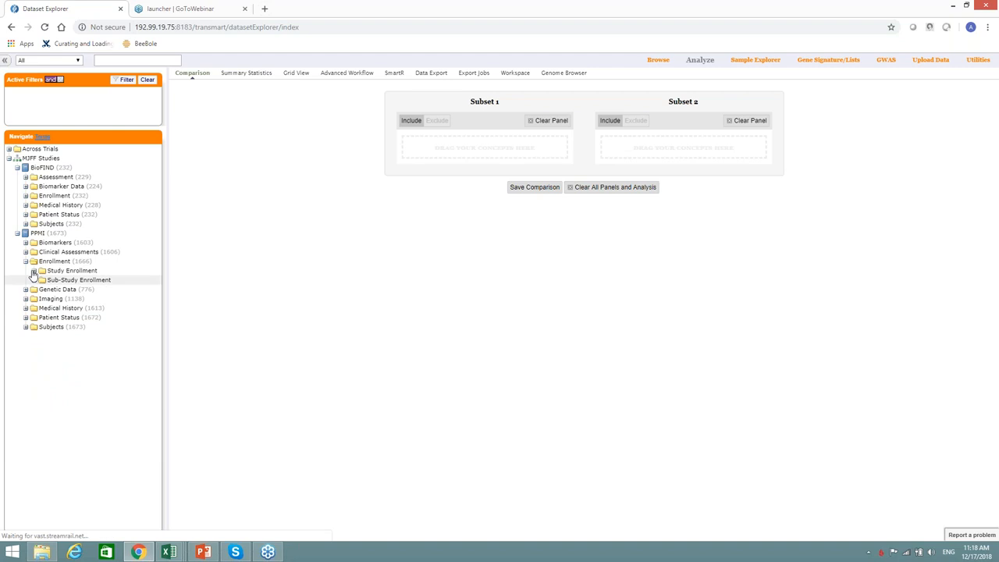
{"action": "left_click", "coordinate": [35, 270]}
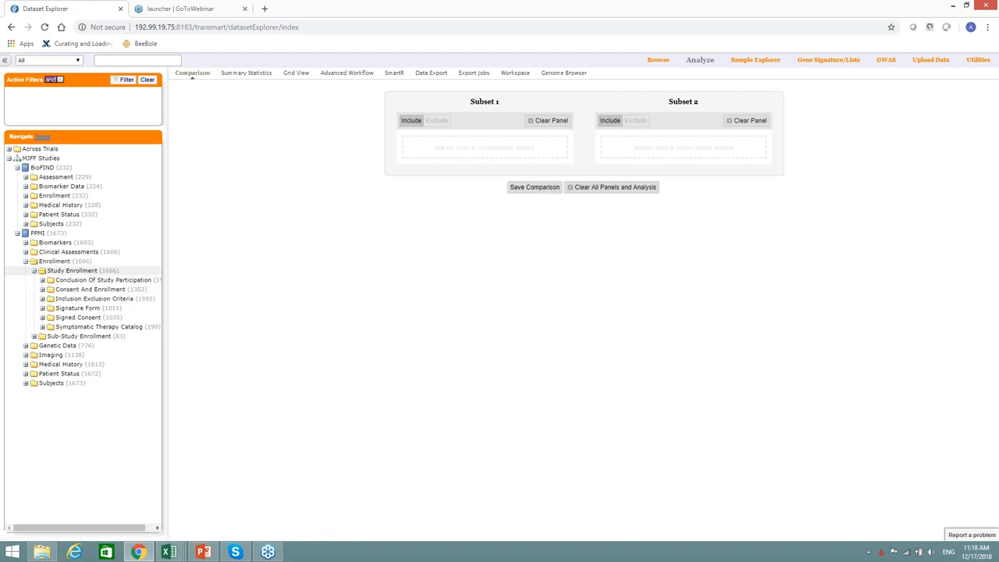
{"action": "left_click", "coordinate": [41, 270]}
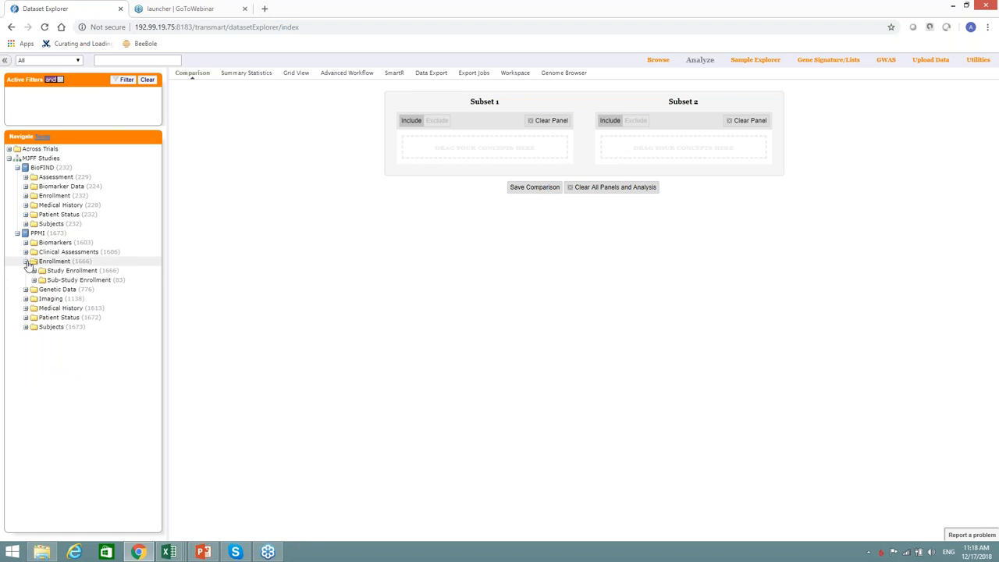
{"action": "left_click", "coordinate": [25, 251]}
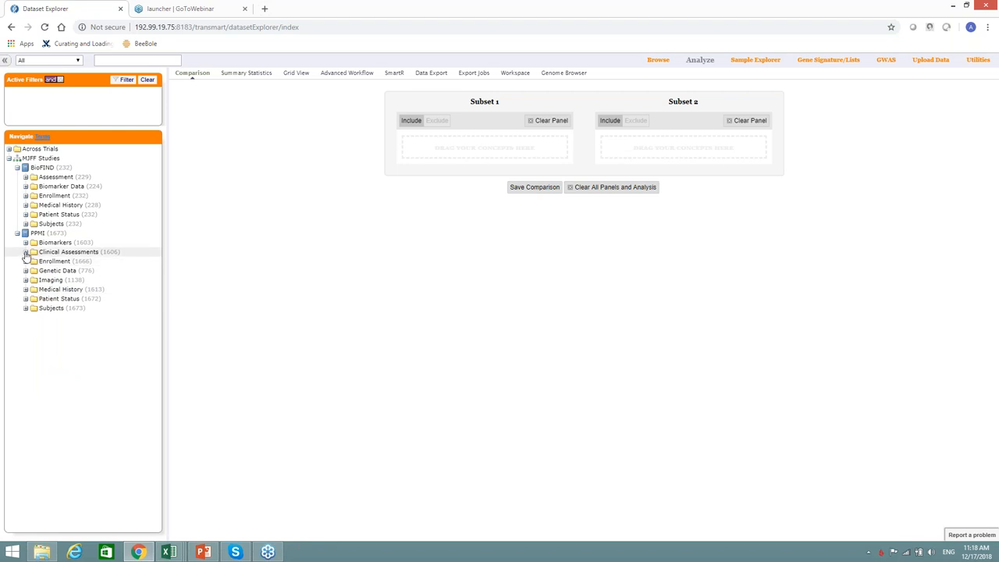
- Expand PPMI Clinical Assessments and leave Motor Assessments open listing MDS-UPDRS and PASE scales
{"action": "left_click", "coordinate": [57, 299]}
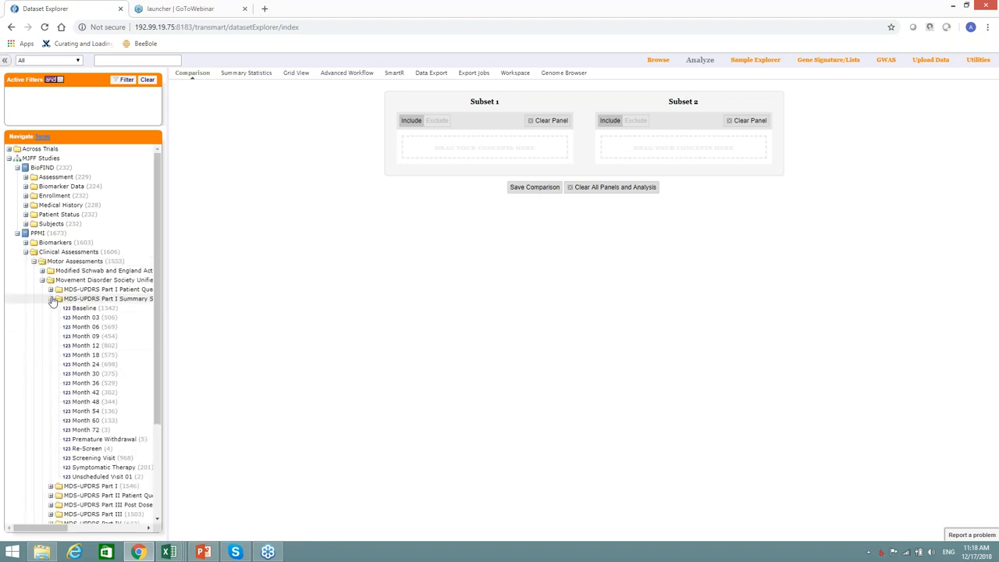
{"action": "left_click", "coordinate": [31, 260]}
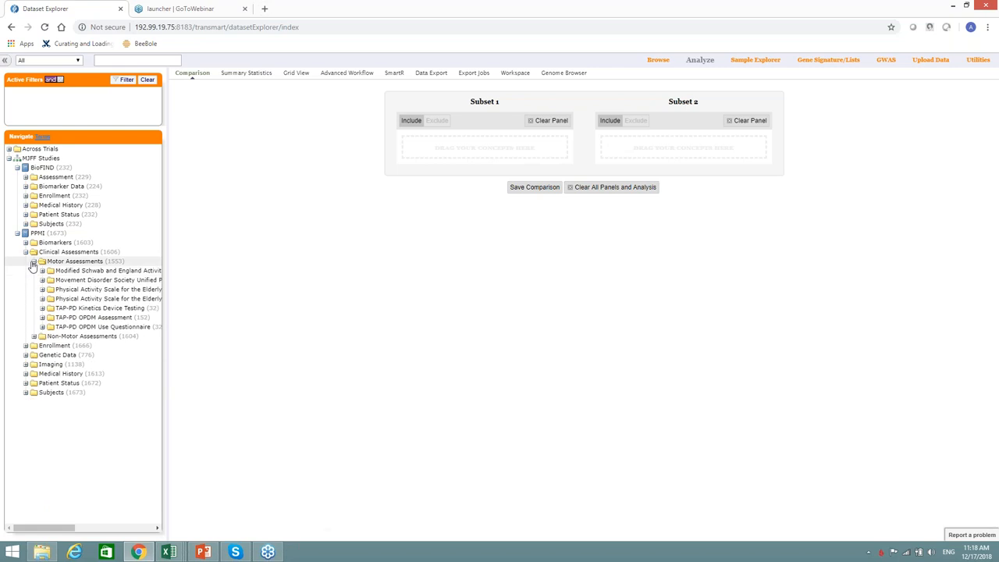
{"action": "left_click", "coordinate": [25, 260]}
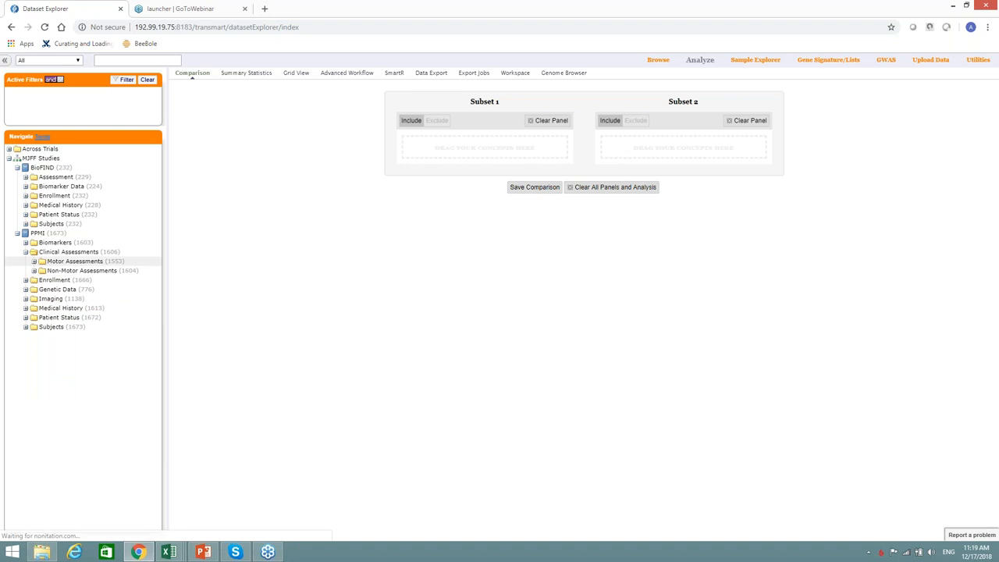
{"action": "left_click", "coordinate": [37, 261]}
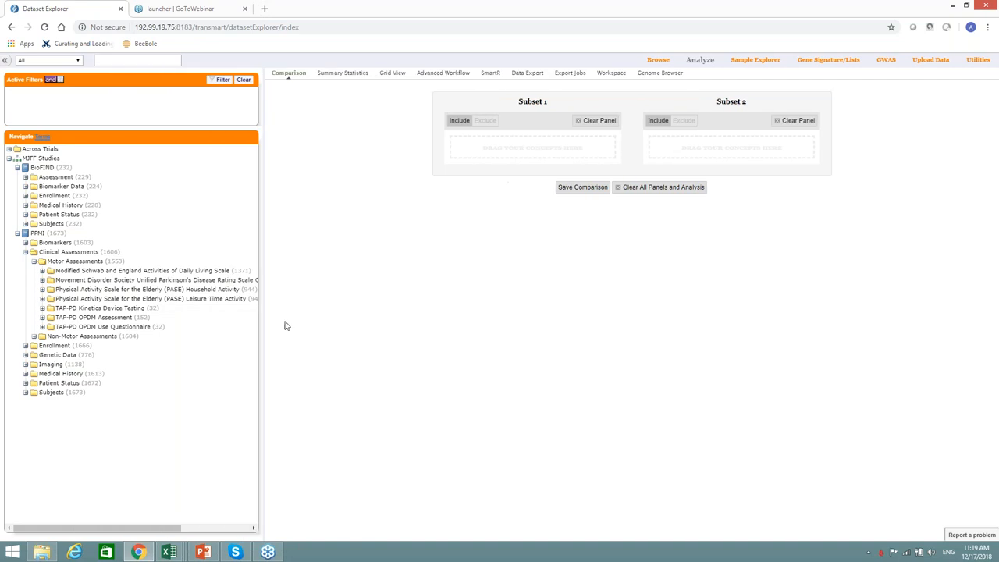
{"action": "mouse_move", "coordinate": [264, 319]}
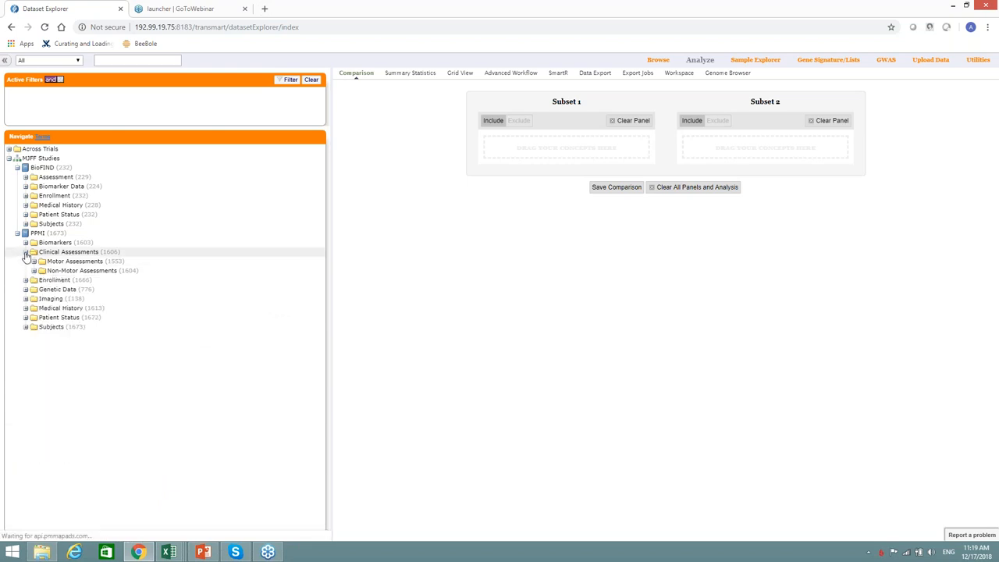
- Collapse the PPMI Clinical Assessments folder back to top-level categories
{"action": "left_click", "coordinate": [25, 251]}
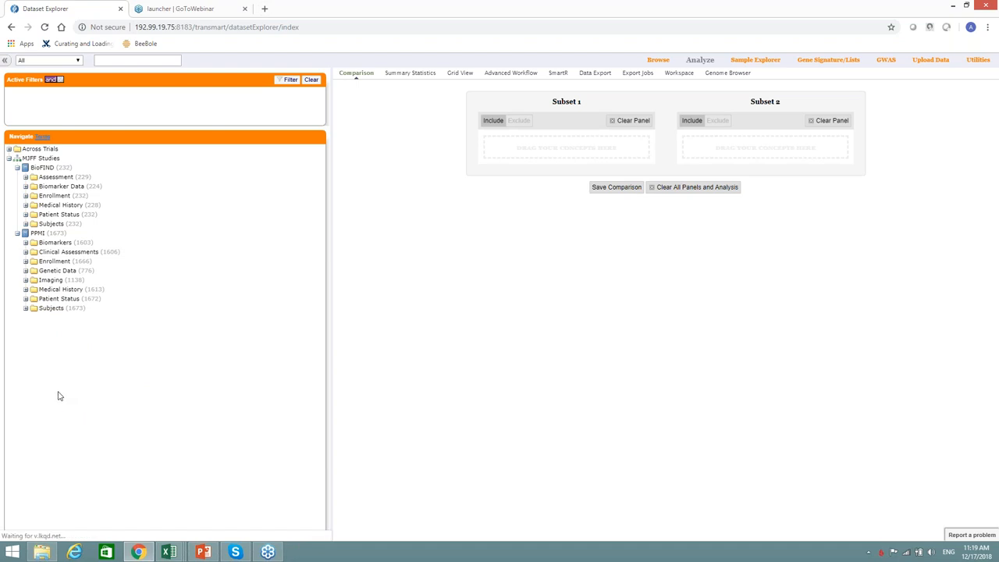
{"action": "mouse_move", "coordinate": [81, 359]}
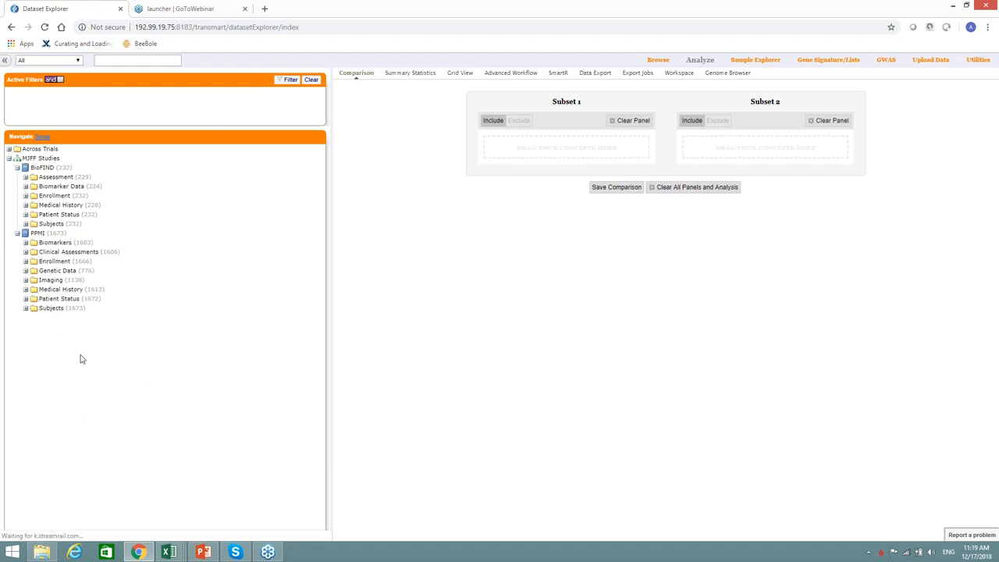
{"action": "mouse_move", "coordinate": [670, 116]}
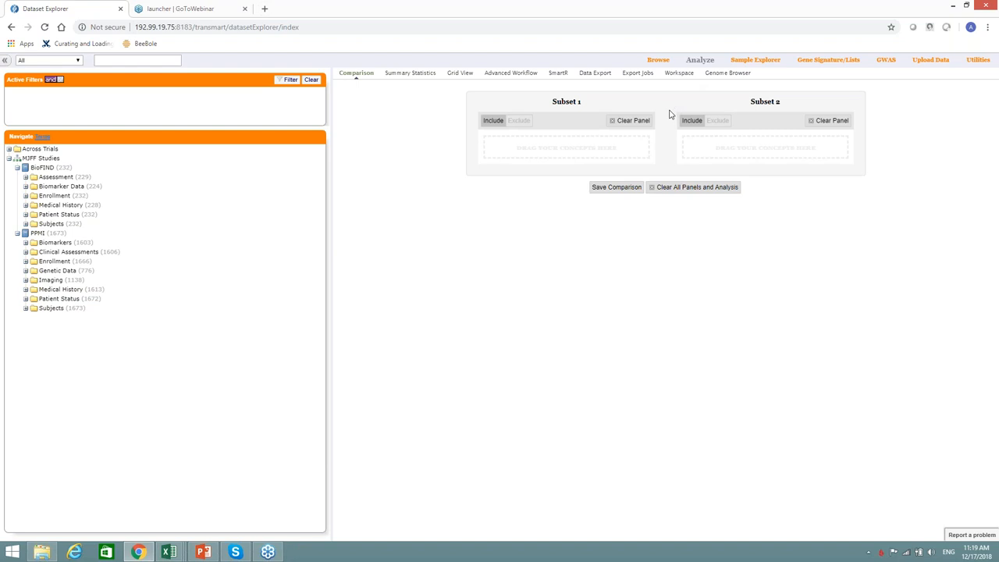
{"action": "mouse_move", "coordinate": [349, 103]}
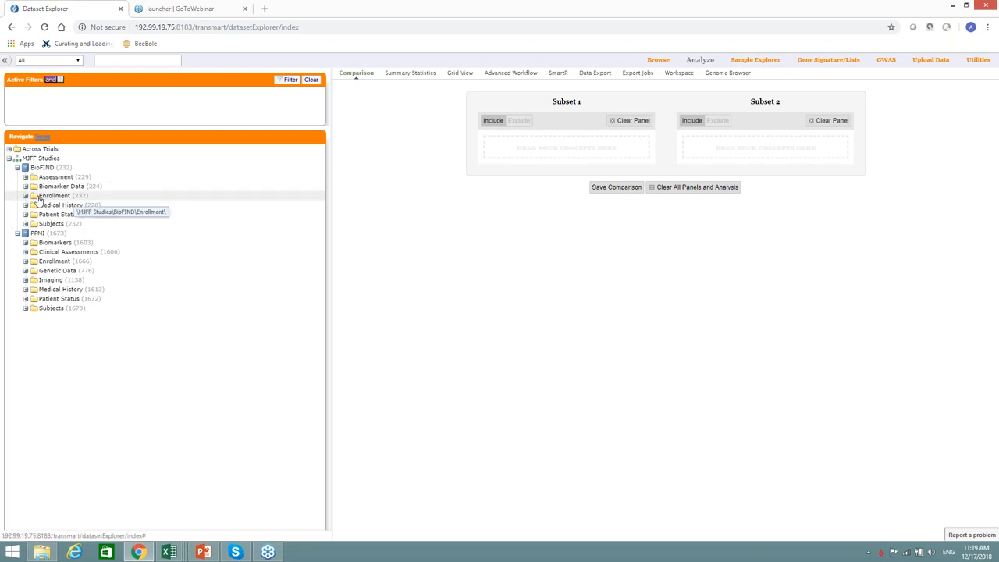
{"action": "mouse_move", "coordinate": [297, 234]}
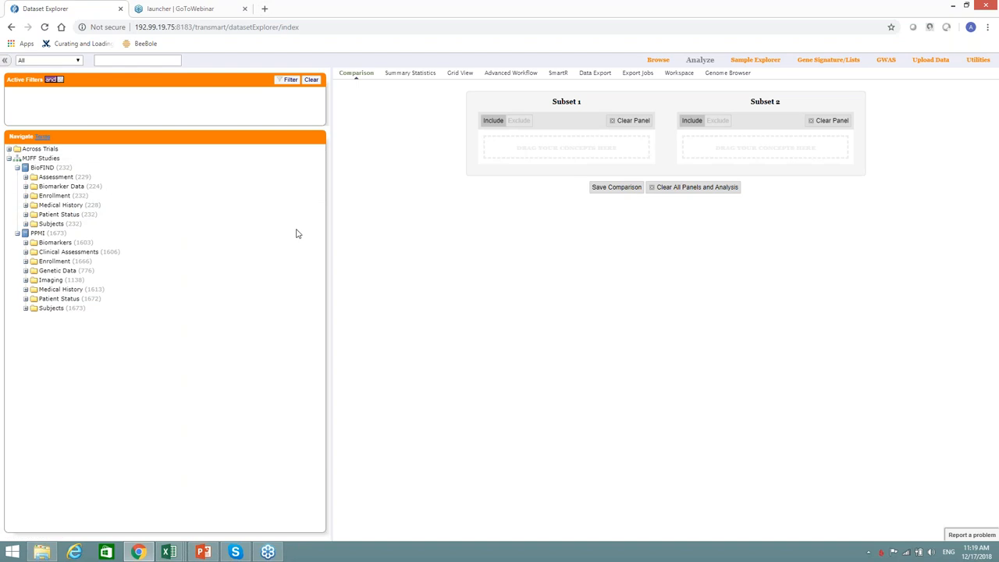
{"action": "mouse_move", "coordinate": [727, 325]}
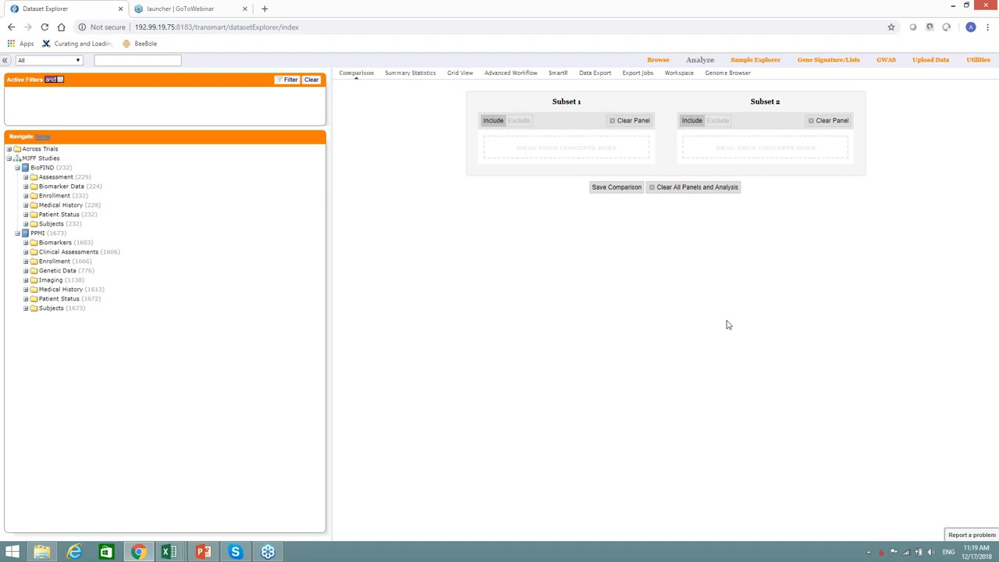
{"action": "mouse_move", "coordinate": [711, 302]}
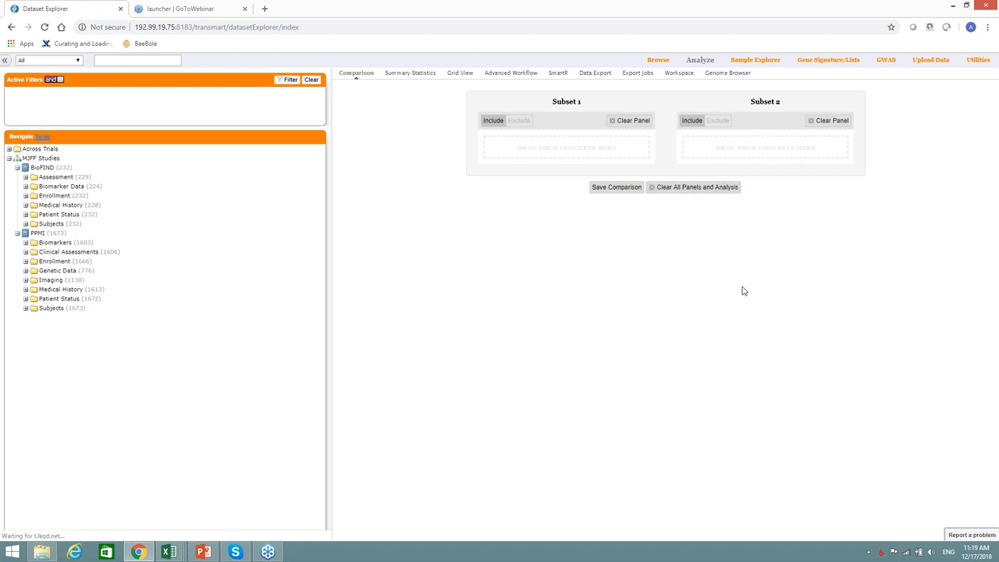
{"action": "mouse_move", "coordinate": [681, 381]}
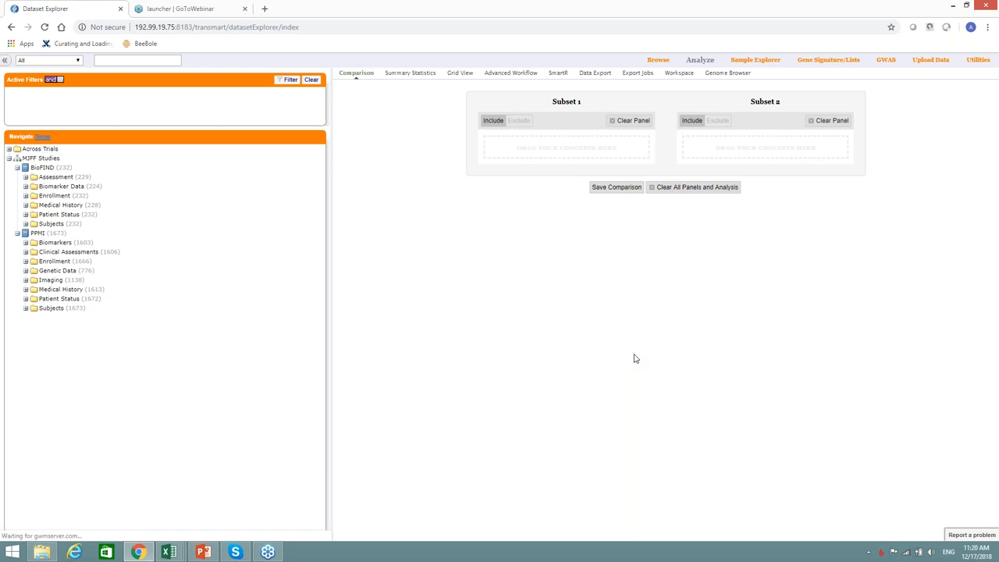
{"action": "mouse_move", "coordinate": [590, 281]}
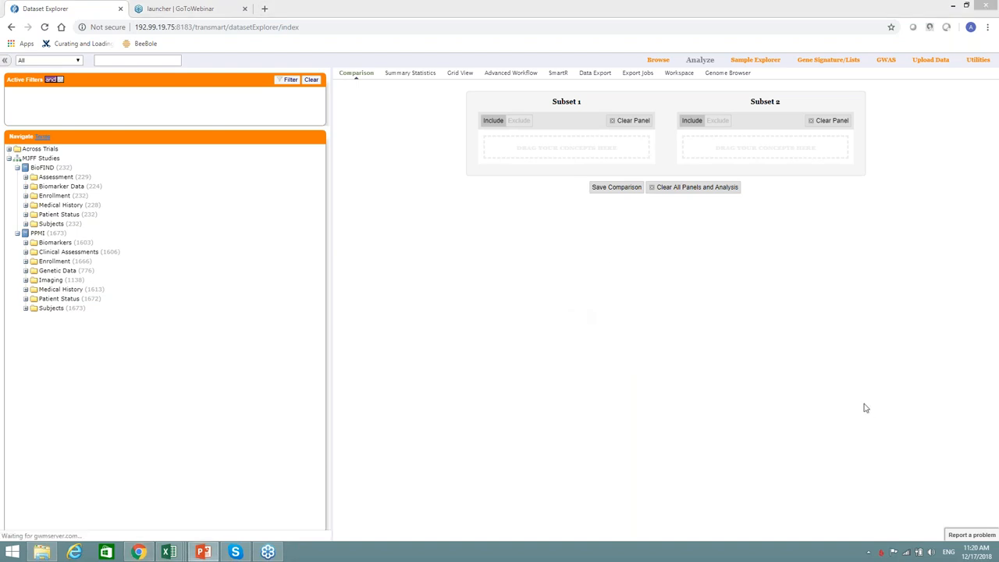
{"action": "mouse_move", "coordinate": [75, 322]}
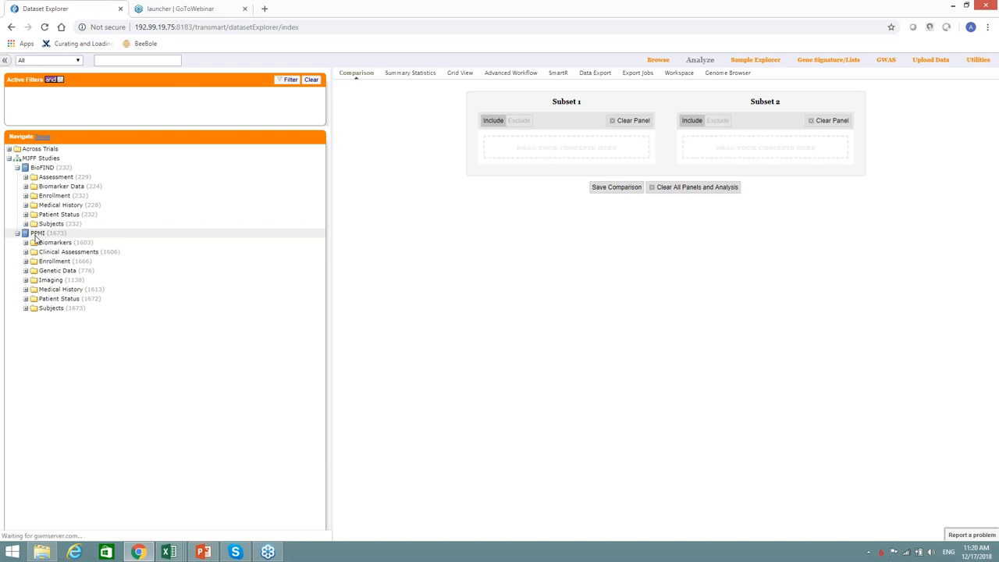
{"action": "left_click_drag", "start_coordinate": [37, 233], "coordinate": [566, 138]}
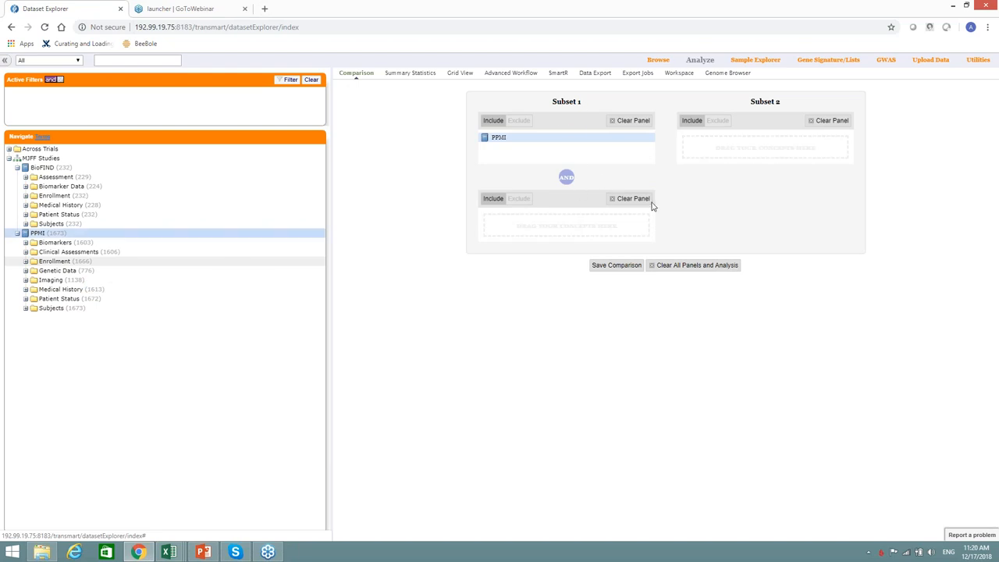
{"action": "mouse_move", "coordinate": [477, 89]}
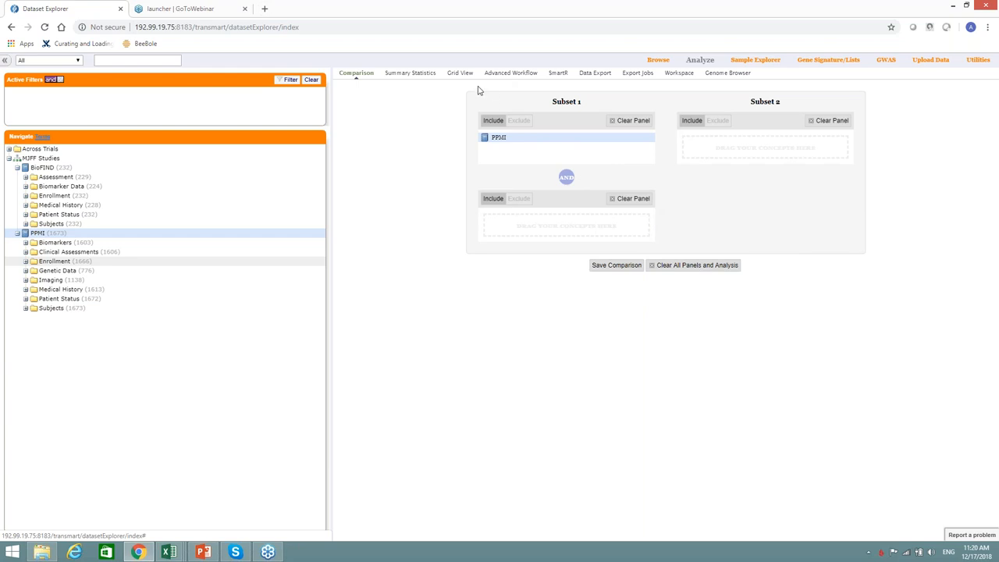
{"action": "mouse_move", "coordinate": [503, 157]}
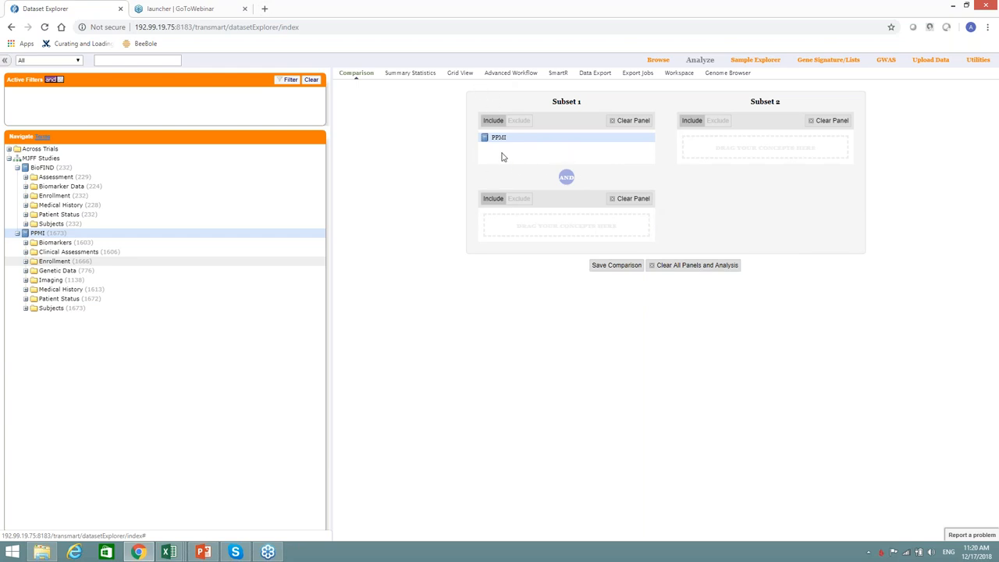
{"action": "mouse_move", "coordinate": [601, 164]}
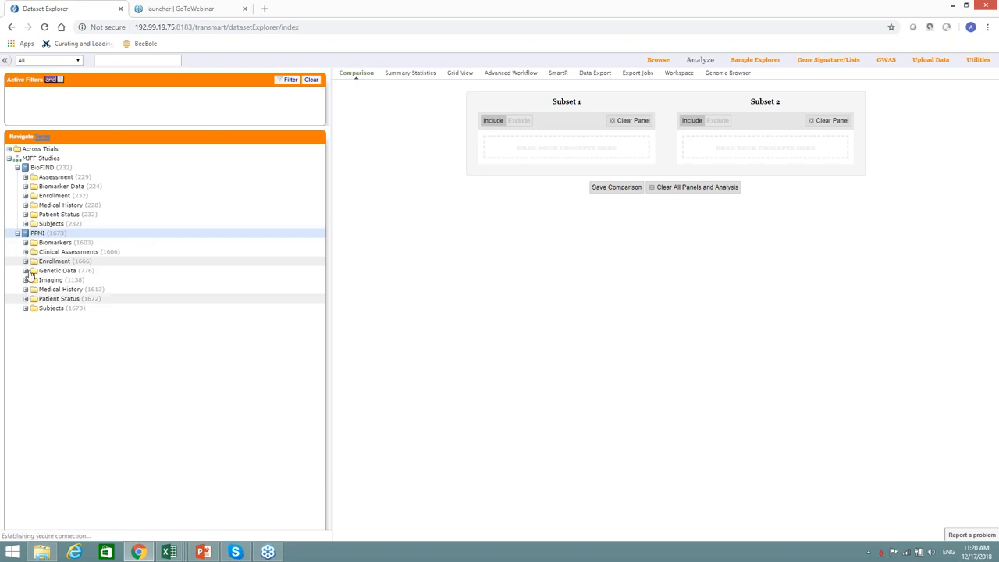
- Add BioFIND's Healthy Control diagnosis to Subset 1 and expand the BioFIND Subjects folder
{"action": "left_click", "coordinate": [25, 214]}
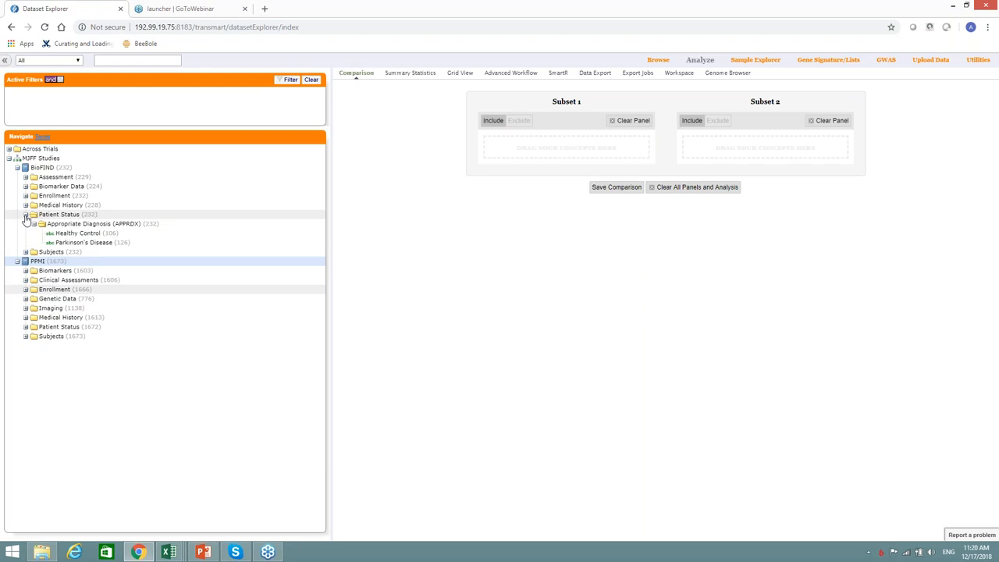
{"action": "mouse_move", "coordinate": [29, 225]}
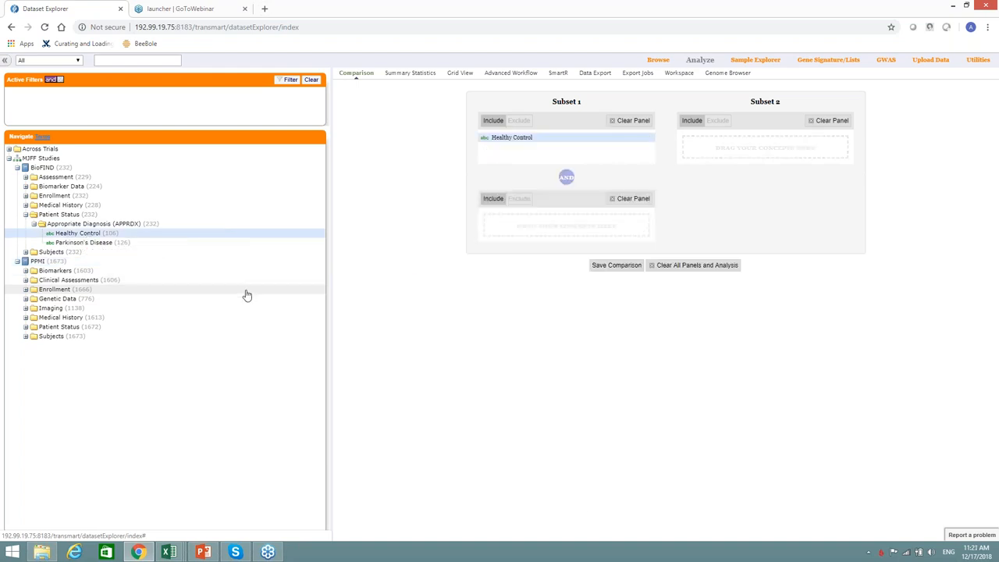
{"action": "mouse_move", "coordinate": [92, 247]}
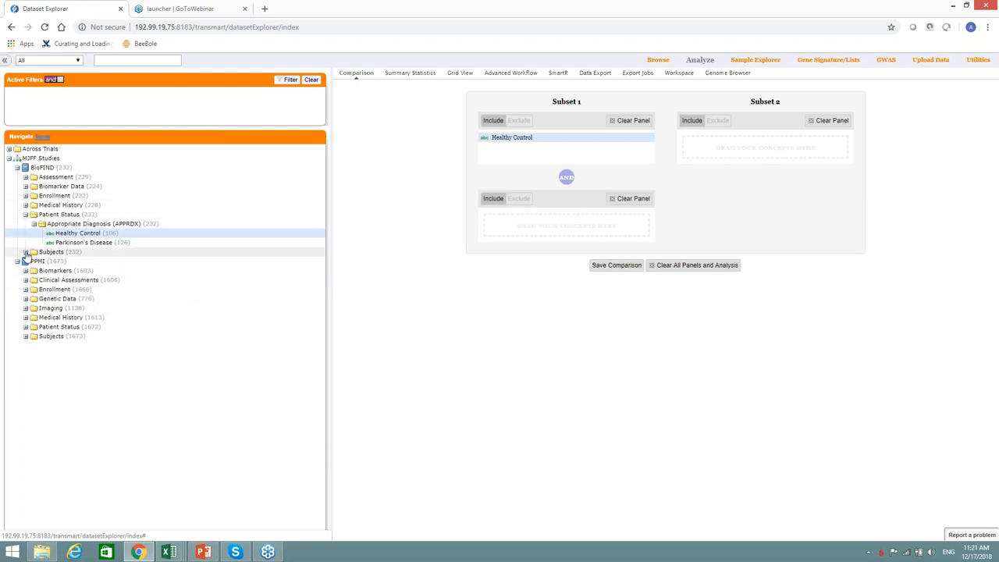
{"action": "left_click", "coordinate": [25, 251]}
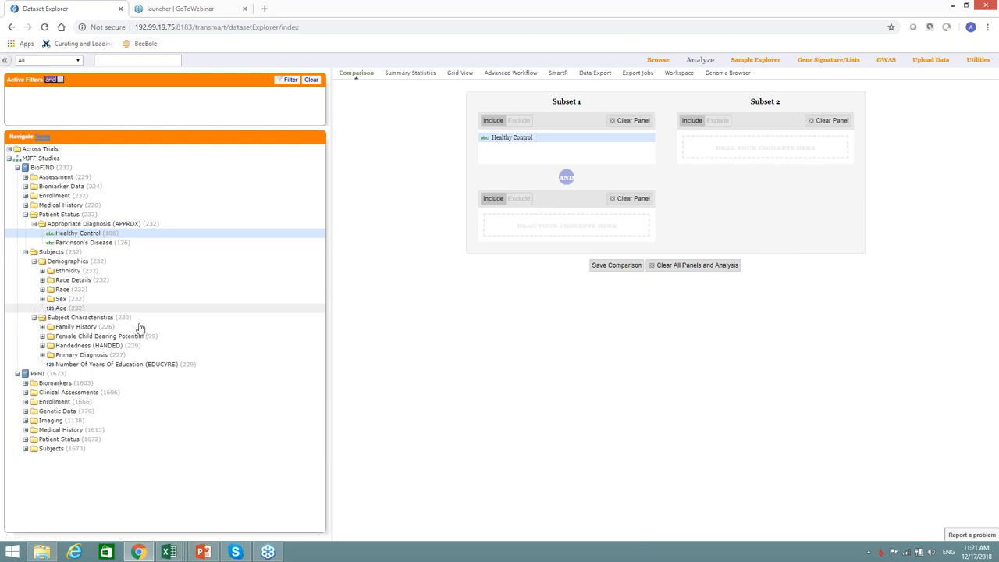
- Add BioFIND Age to Subset 1 and constrain it by numeric value between 60 and 70 using the histogram
{"action": "left_click_drag", "start_coordinate": [65, 308], "coordinate": [542, 234]}
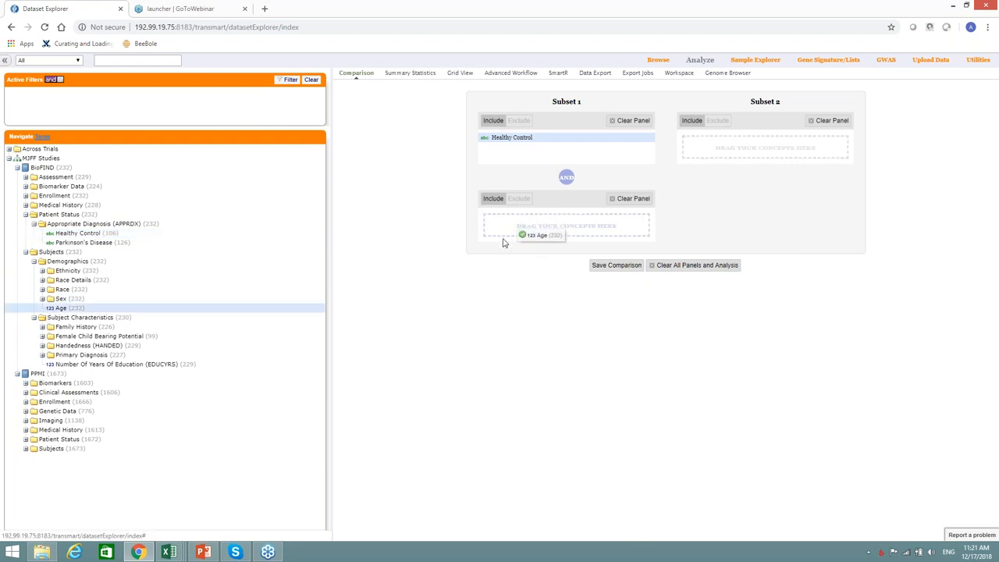
{"action": "left_click", "coordinate": [539, 234]}
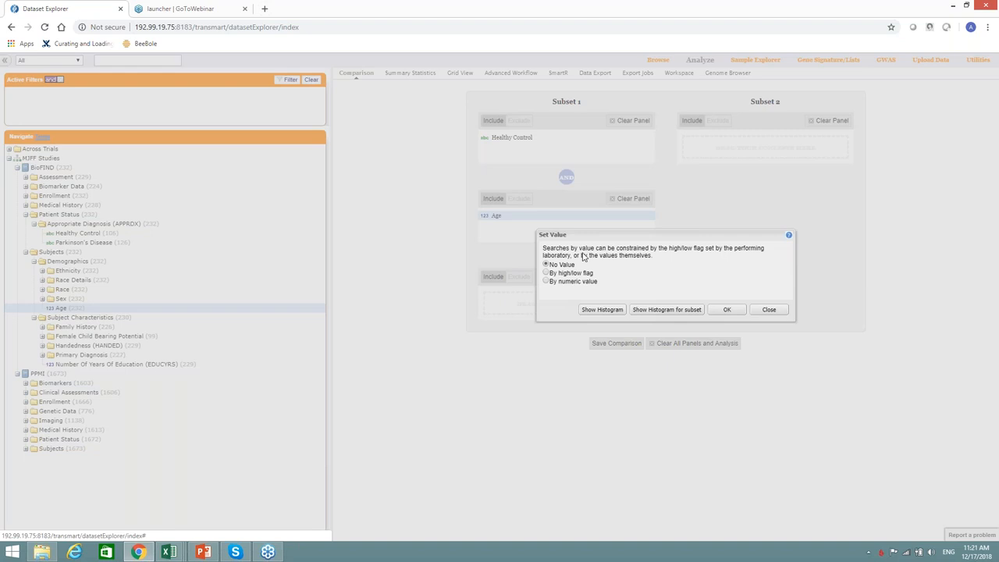
{"action": "mouse_move", "coordinate": [563, 305]}
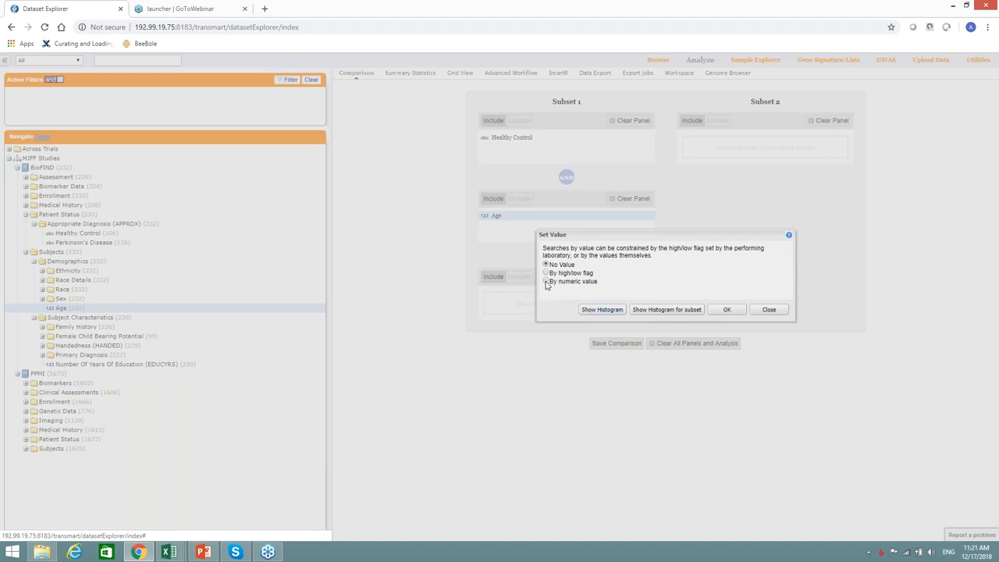
{"action": "left_click", "coordinate": [547, 281]}
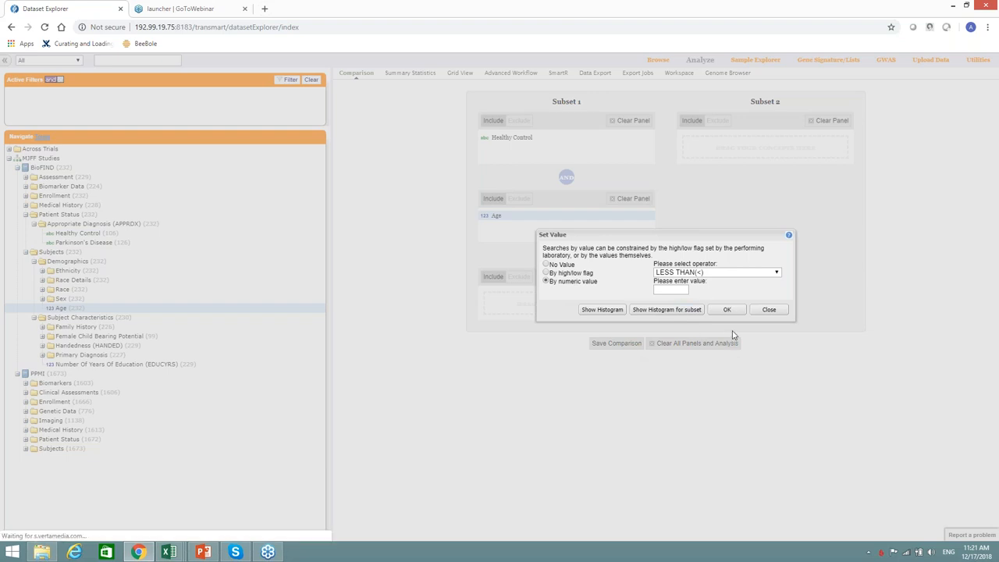
{"action": "mouse_move", "coordinate": [756, 300]}
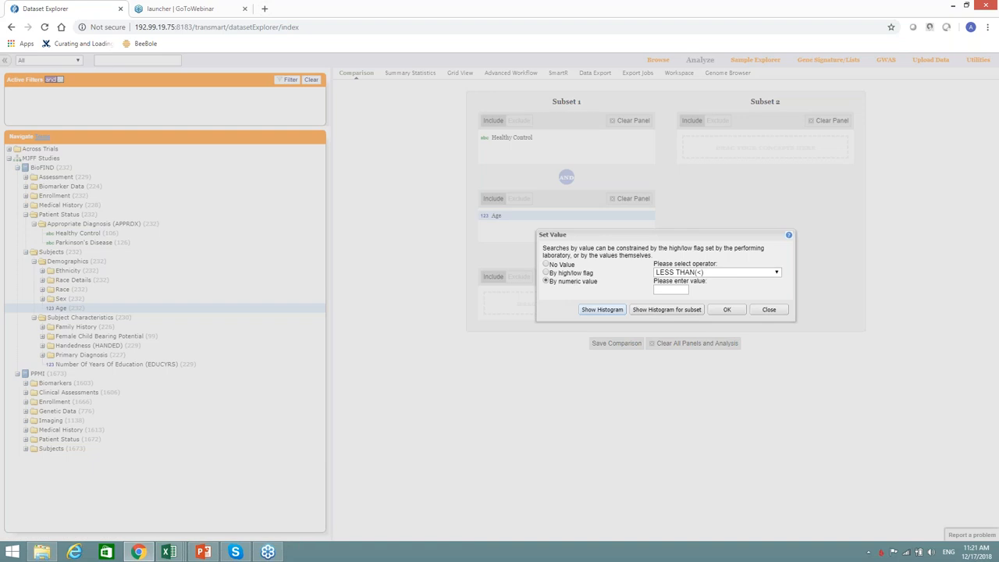
{"action": "left_click", "coordinate": [603, 309]}
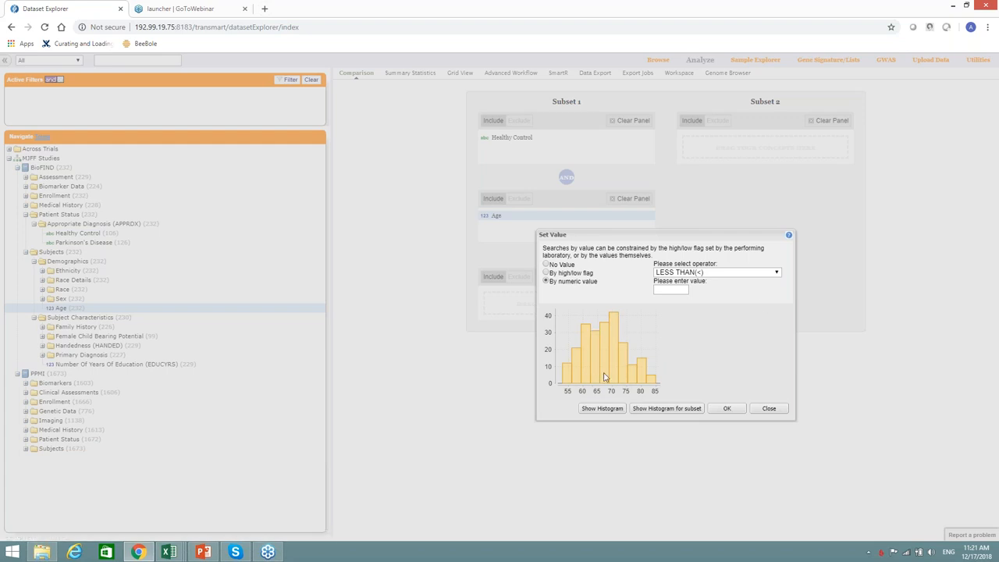
{"action": "mouse_move", "coordinate": [776, 272]}
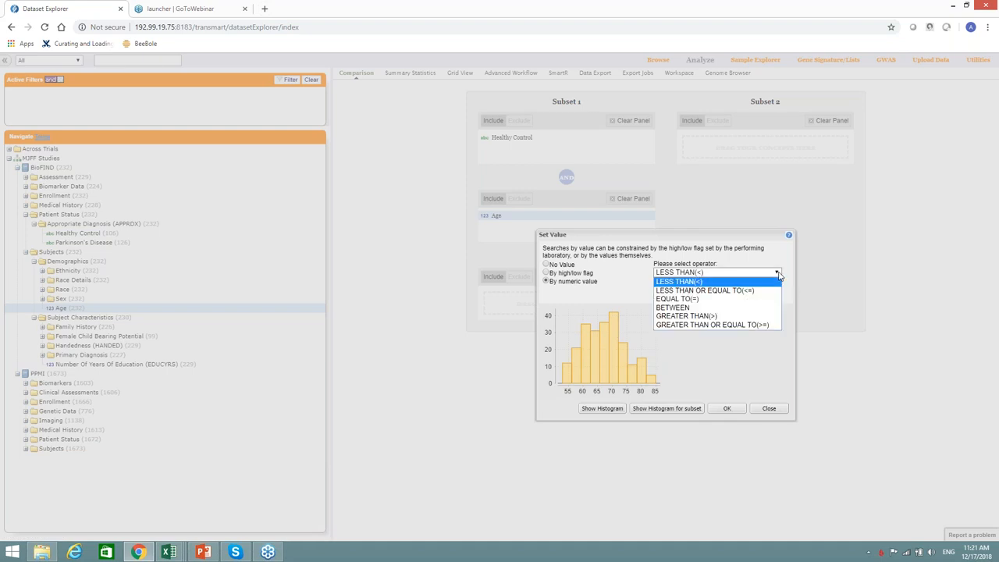
{"action": "left_click", "coordinate": [671, 306]}
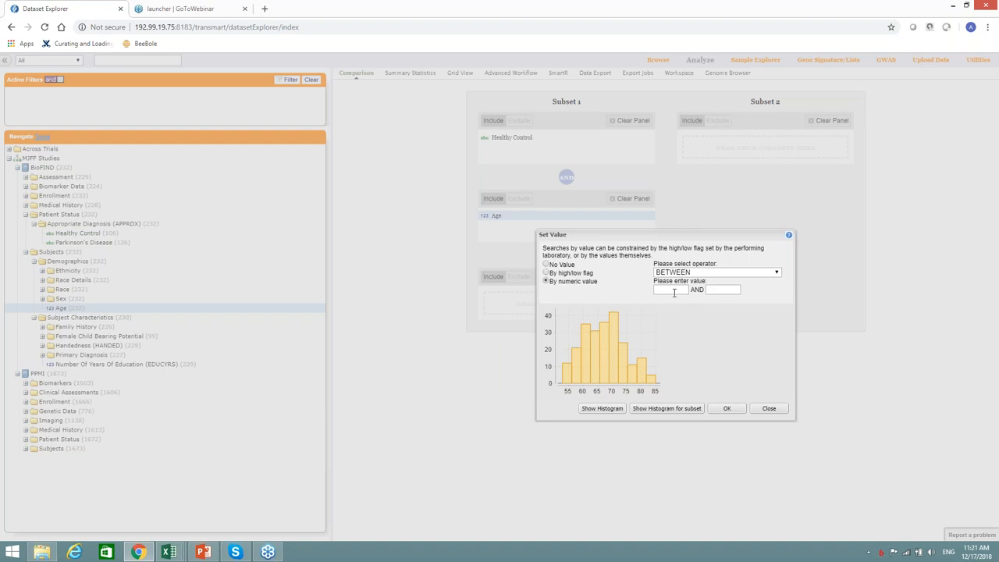
{"action": "type", "text": "60"}
{"action": "type", "text": "70"}
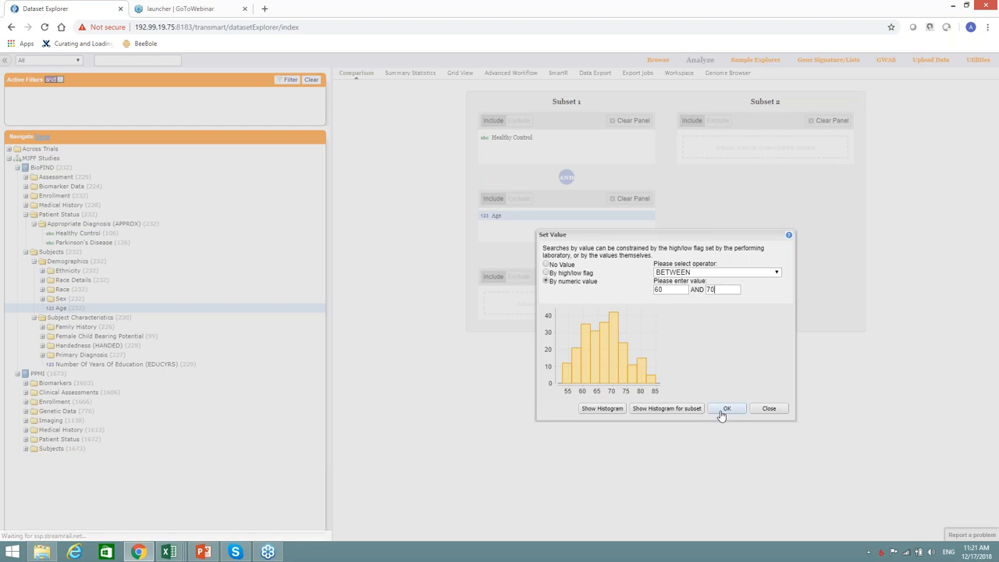
{"action": "left_click", "coordinate": [724, 407]}
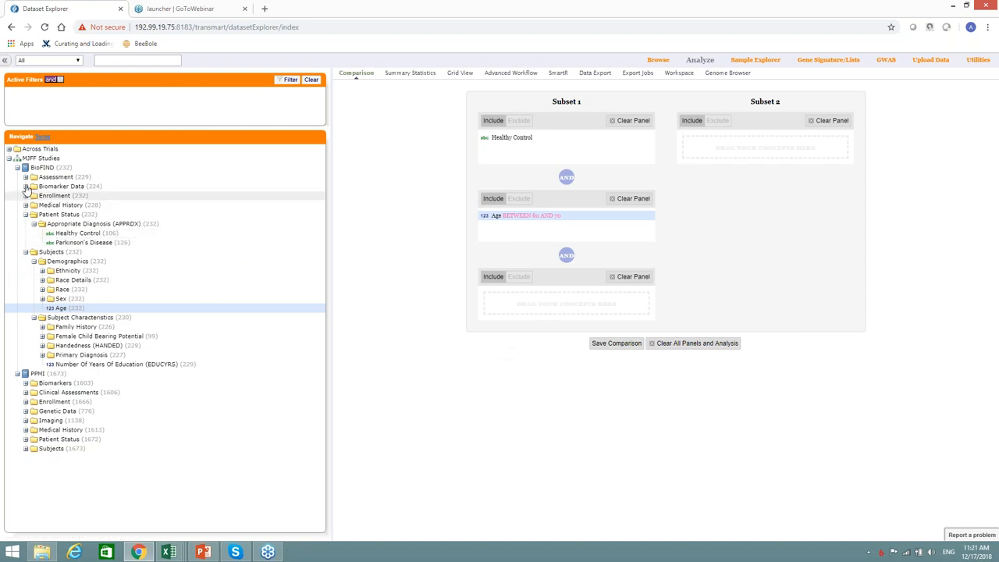
- Add Blood gene expression to Subset 1, filtered to a narrowed SNCA log-intensity range
{"action": "left_click", "coordinate": [25, 185]}
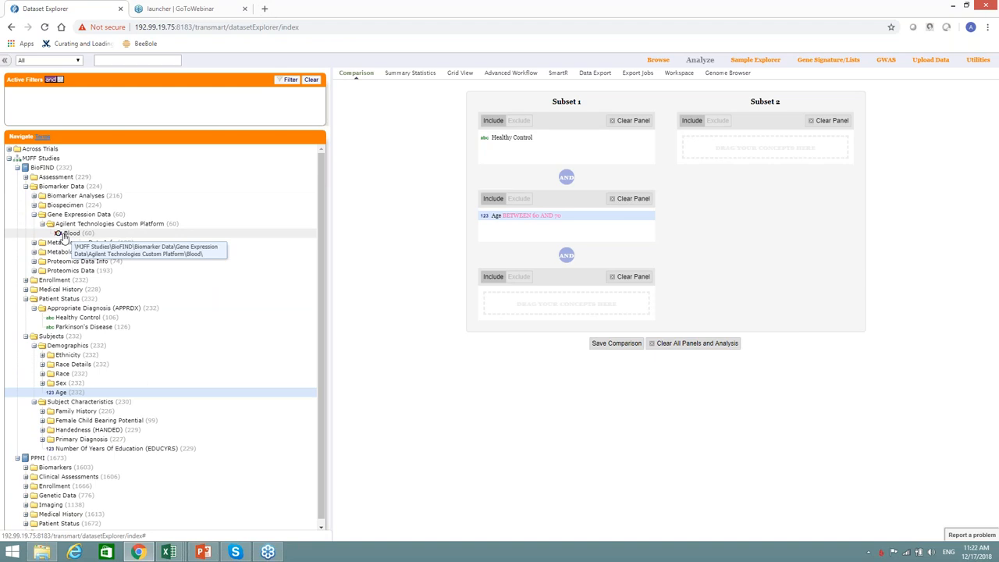
{"action": "mouse_move", "coordinate": [64, 237]}
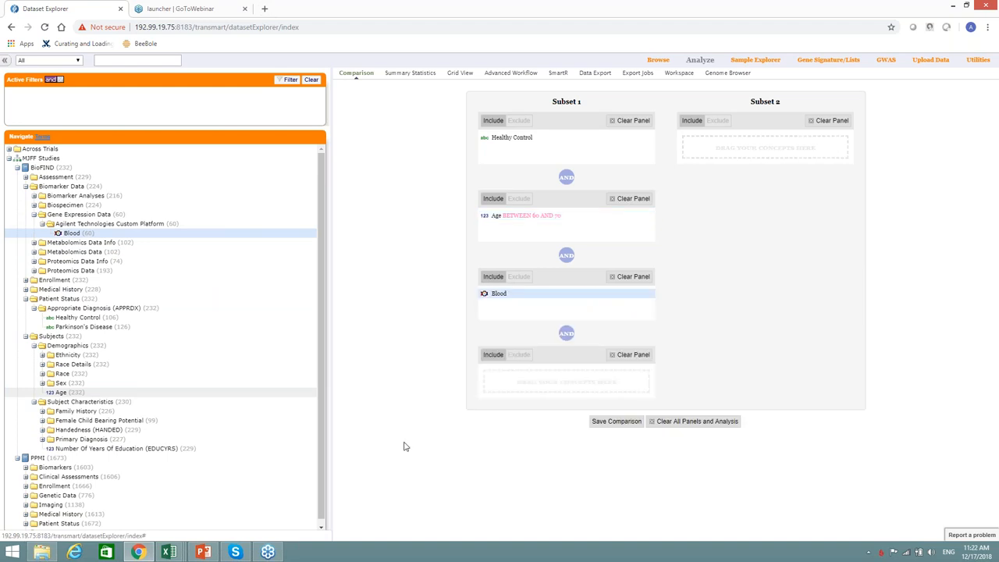
{"action": "mouse_move", "coordinate": [522, 319]}
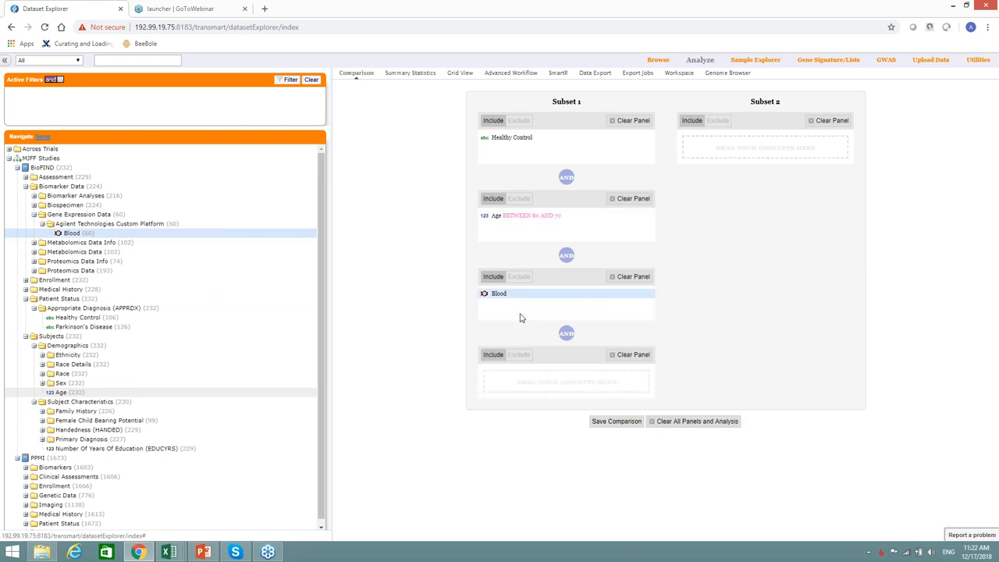
{"action": "left_click", "coordinate": [500, 294]}
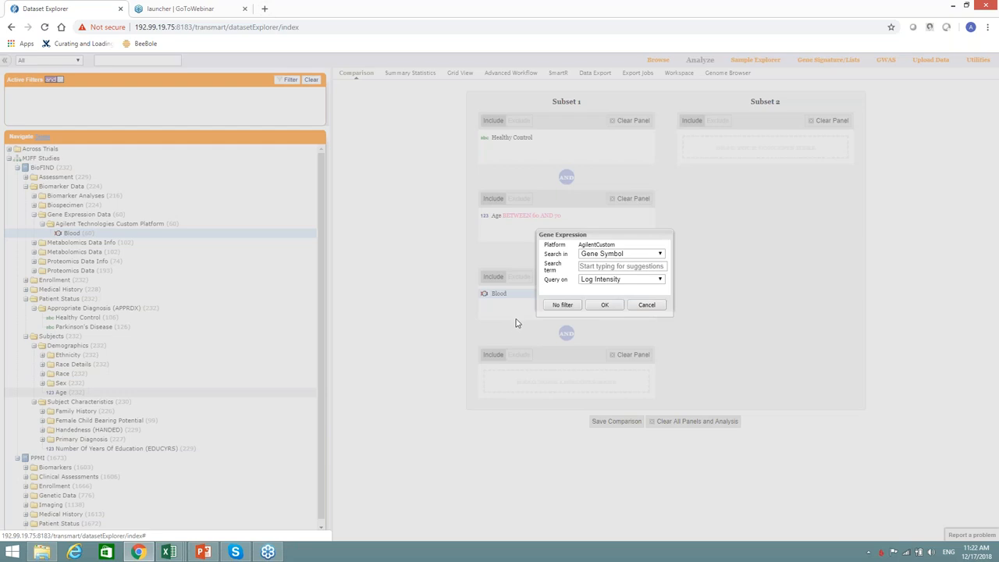
{"action": "mouse_move", "coordinate": [566, 337]}
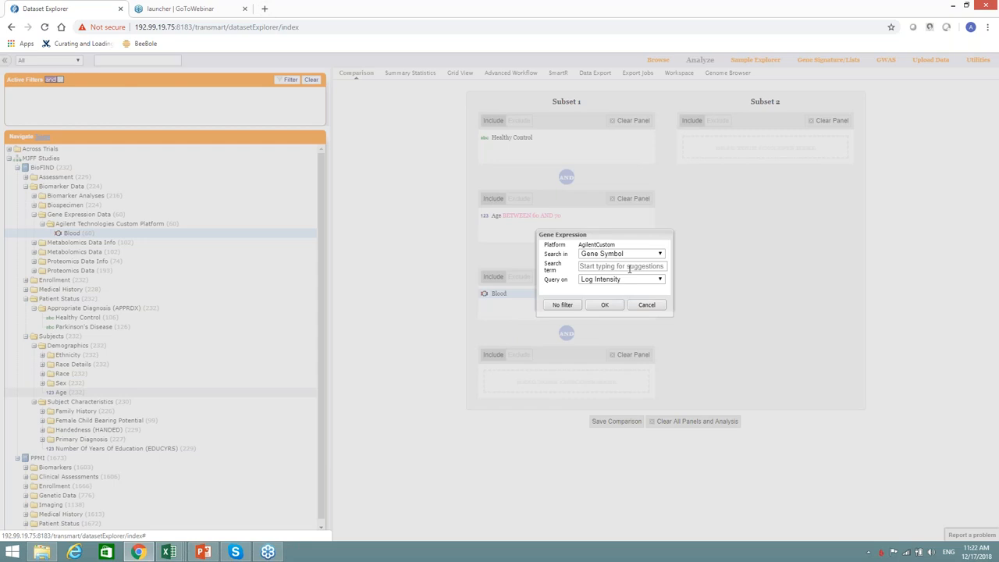
{"action": "left_click", "coordinate": [621, 265]}
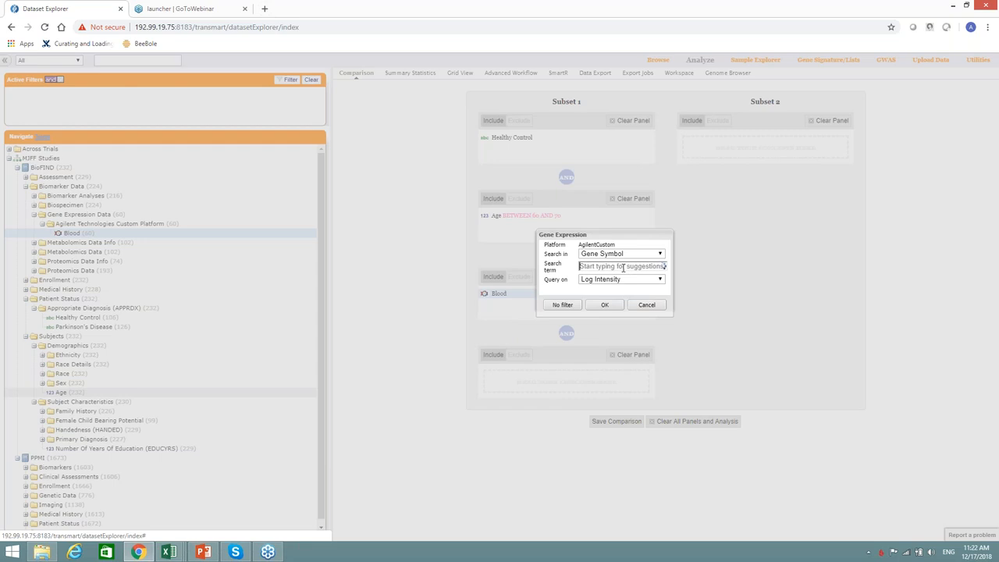
{"action": "left_click", "coordinate": [621, 265]}
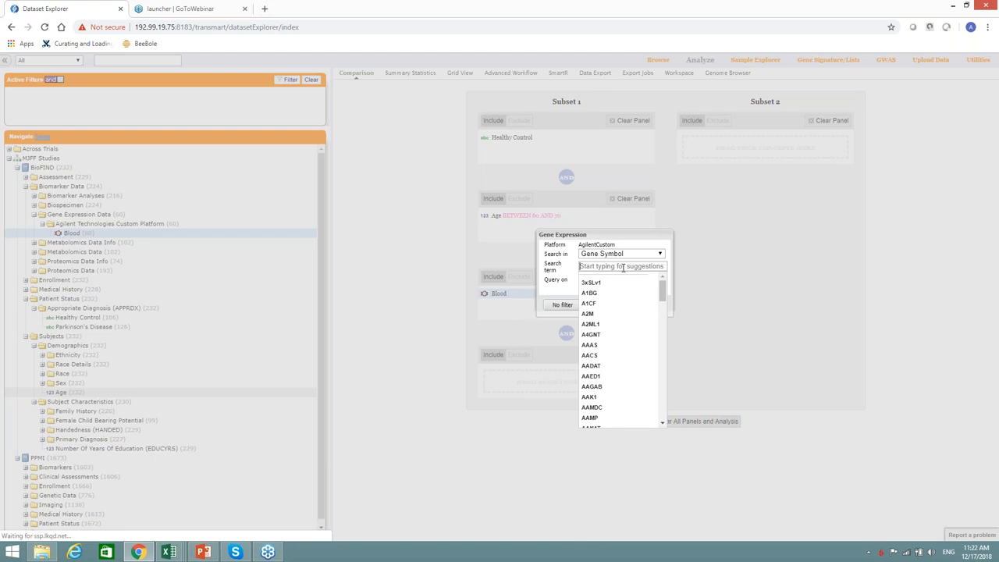
{"action": "type", "text": "SNCA"}
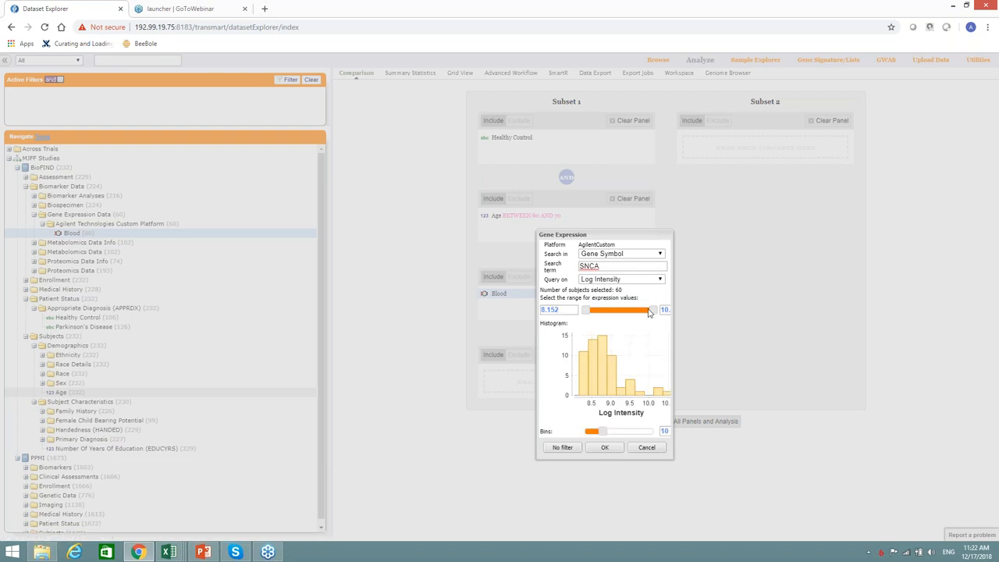
{"action": "left_click_drag", "start_coordinate": [653, 309], "coordinate": [640, 309]}
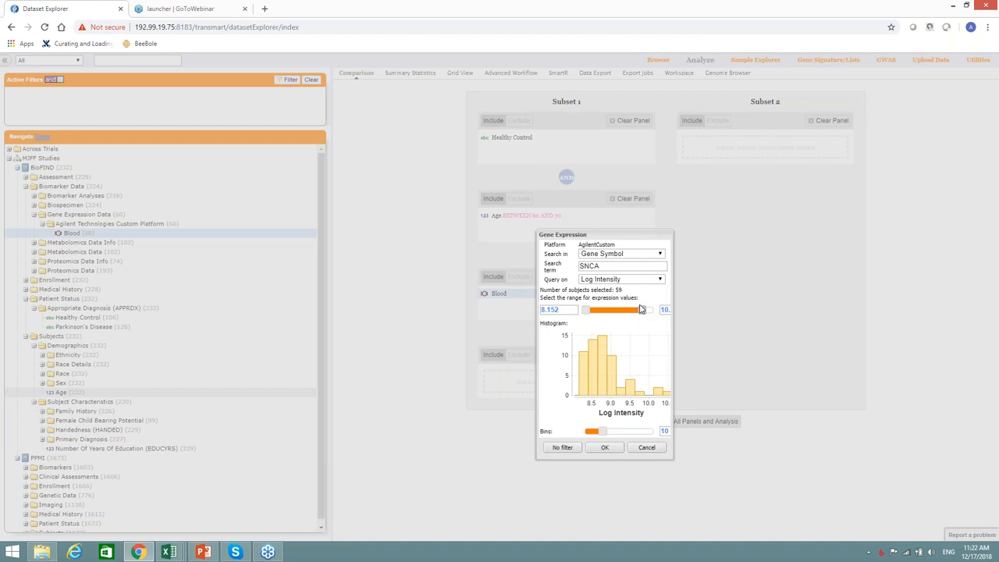
{"action": "left_click_drag", "start_coordinate": [592, 310], "coordinate": [601, 309]}
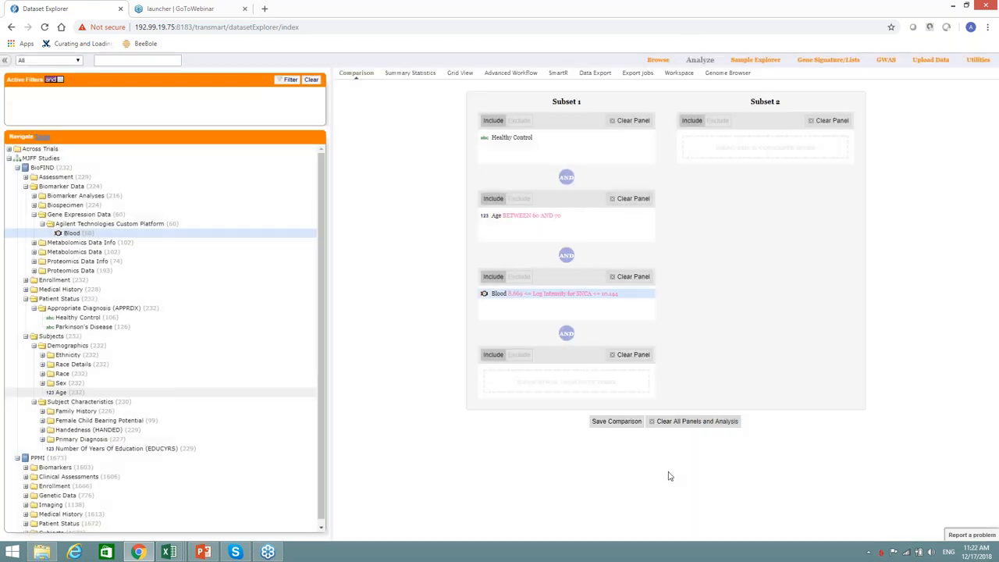
{"action": "mouse_move", "coordinate": [534, 328]}
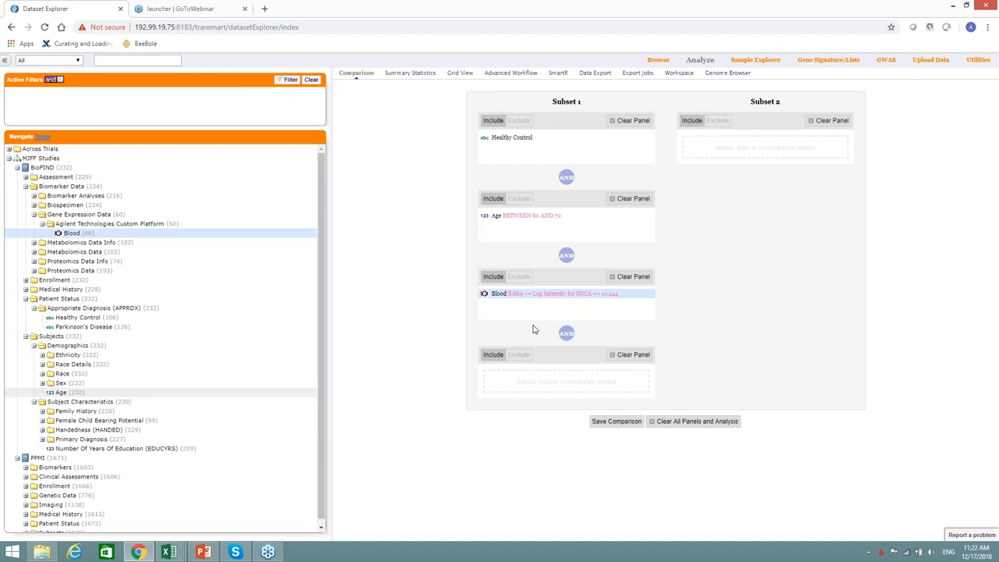
{"action": "mouse_move", "coordinate": [375, 374]}
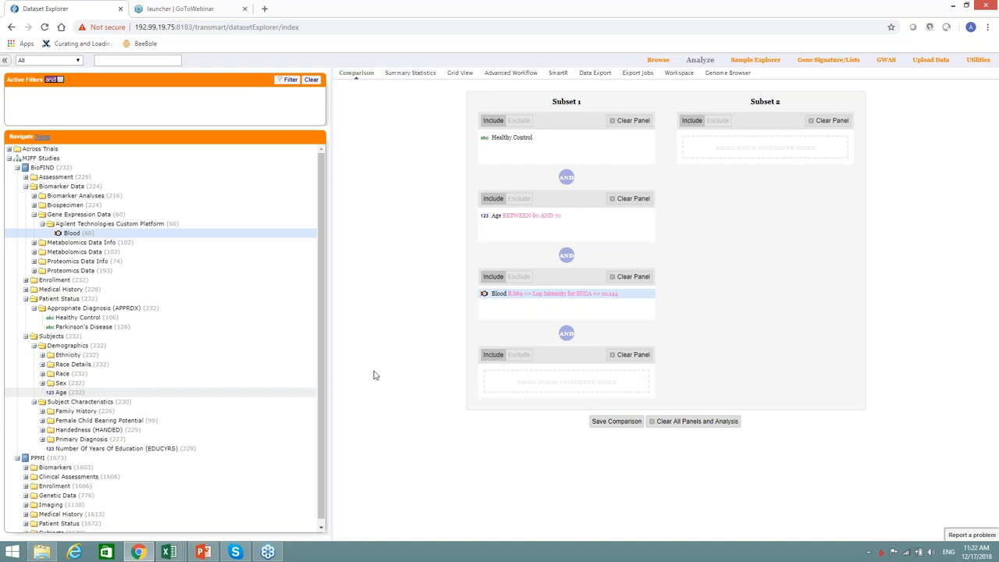
{"action": "mouse_move", "coordinate": [333, 419]}
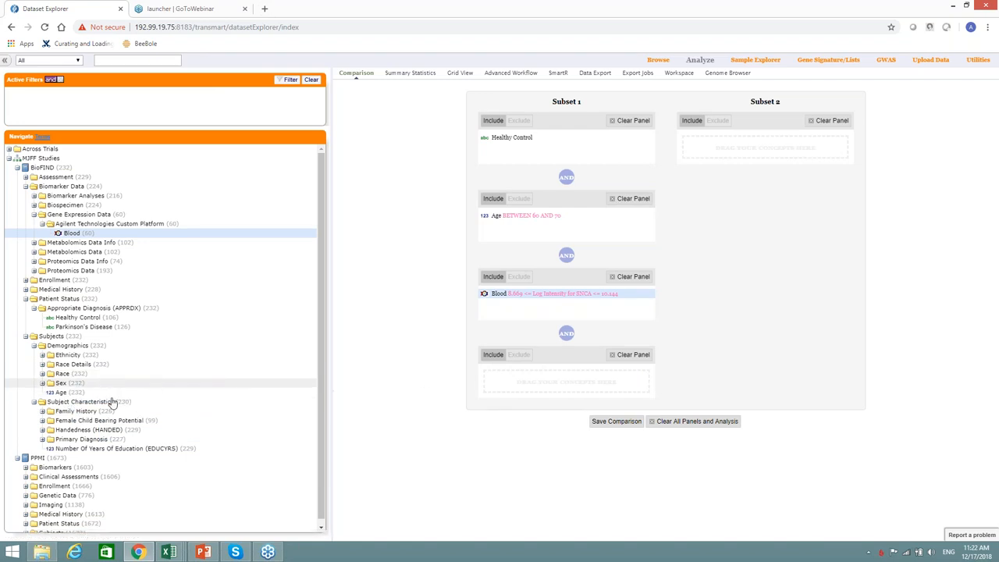
{"action": "mouse_move", "coordinate": [60, 379]}
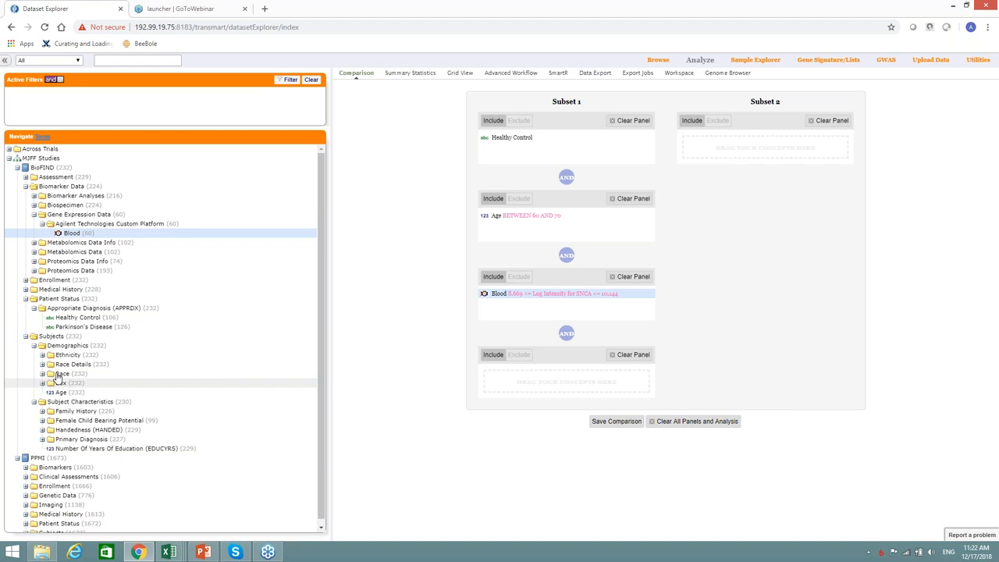
{"action": "mouse_move", "coordinate": [216, 429]}
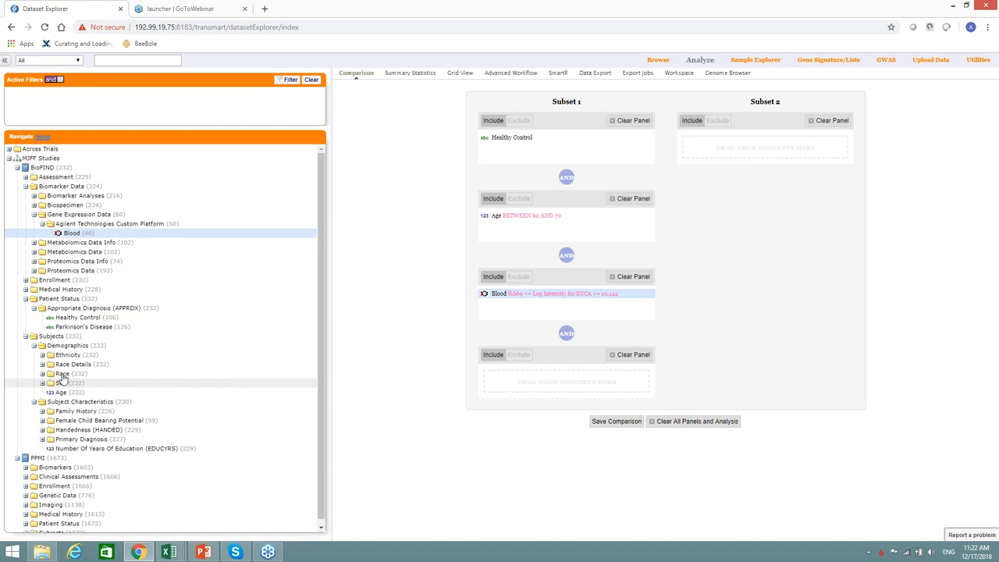
{"action": "mouse_move", "coordinate": [78, 190]}
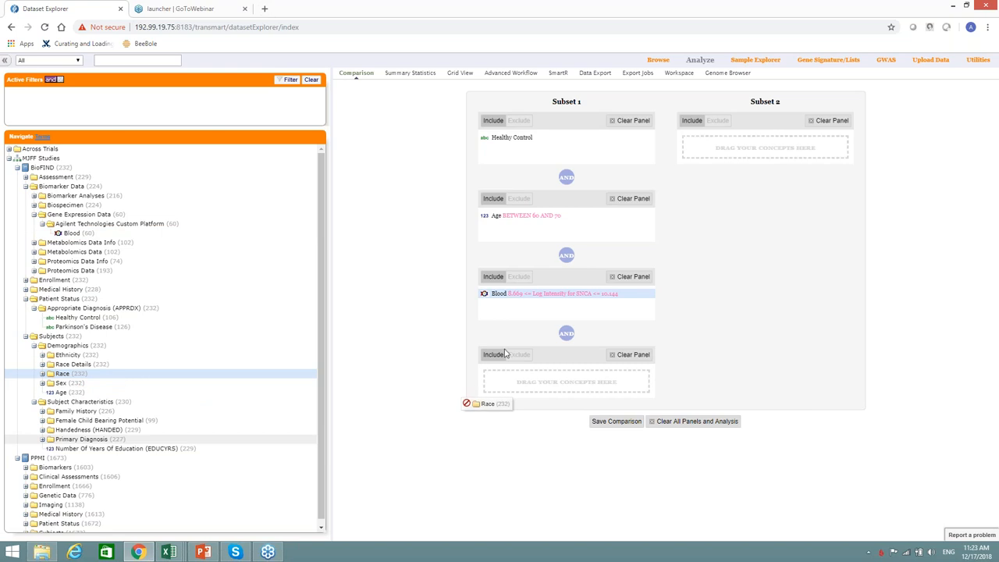
{"action": "left_click_drag", "start_coordinate": [487, 402], "coordinate": [579, 375]}
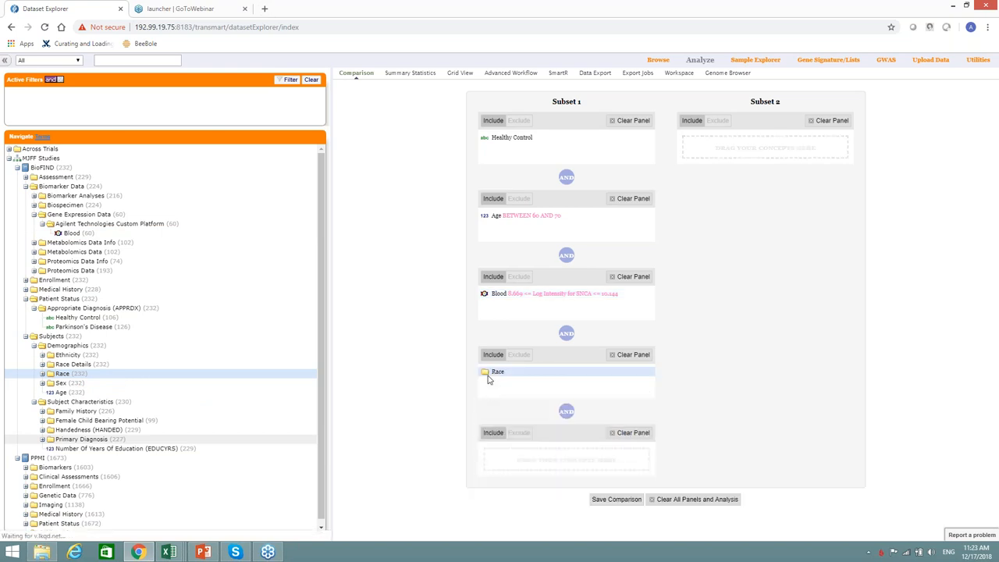
{"action": "mouse_move", "coordinate": [498, 371]}
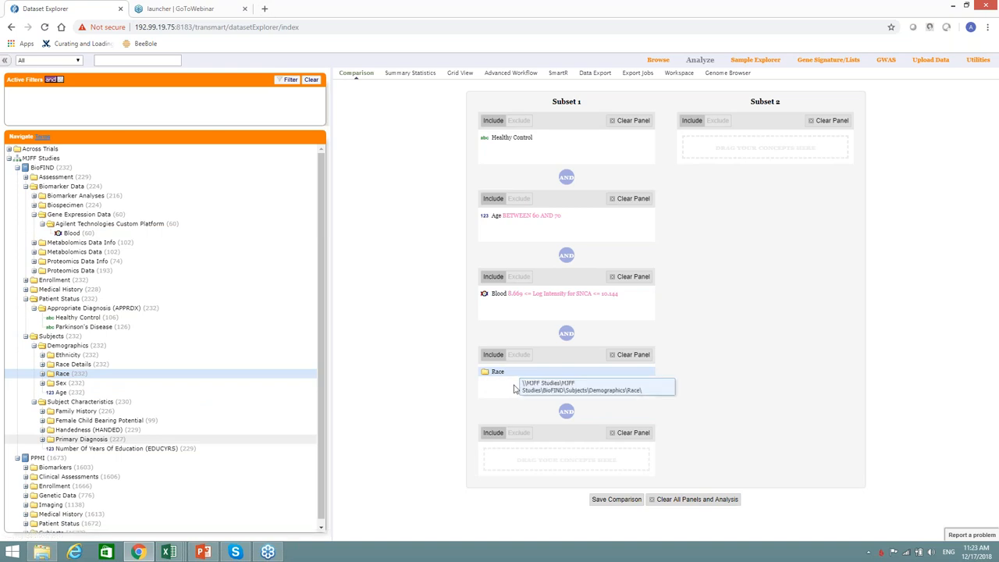
{"action": "mouse_move", "coordinate": [528, 418]}
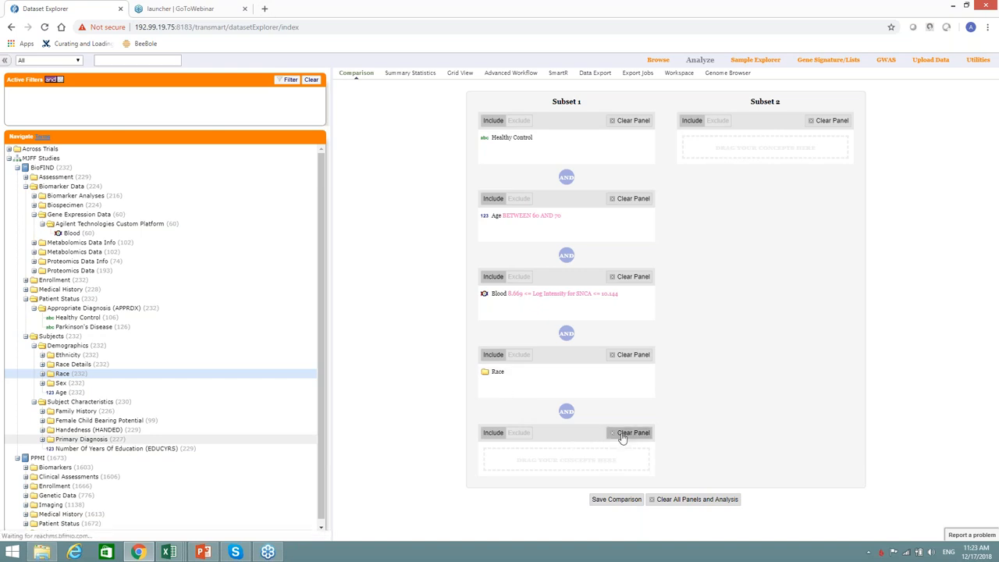
{"action": "left_click", "coordinate": [632, 433]}
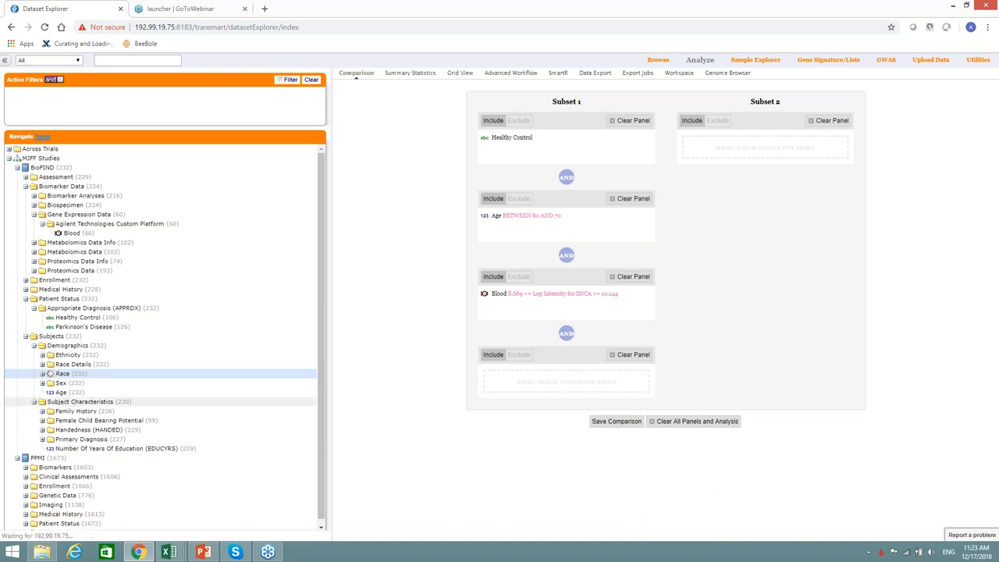
{"action": "left_click", "coordinate": [50, 373]}
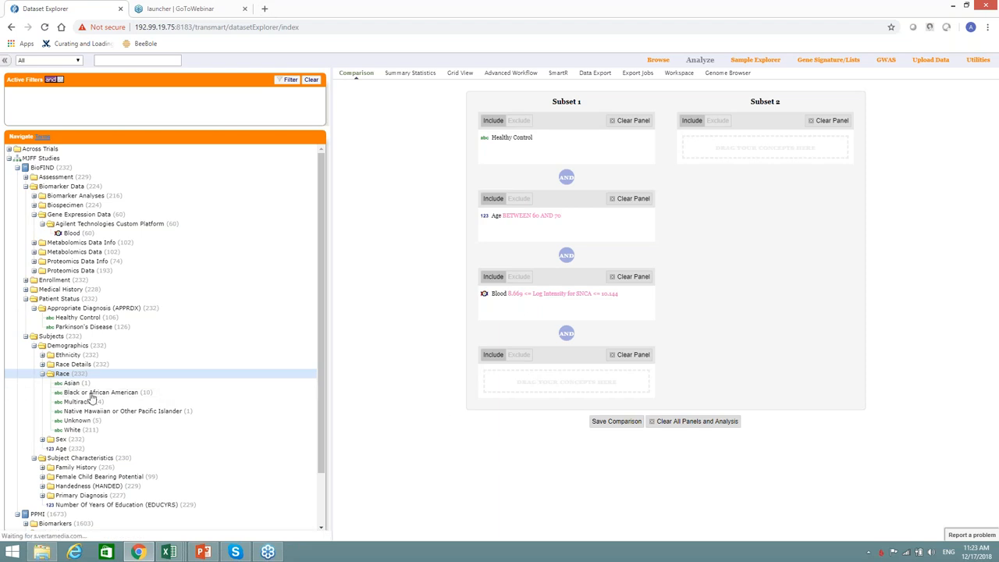
{"action": "mouse_move", "coordinate": [406, 319]}
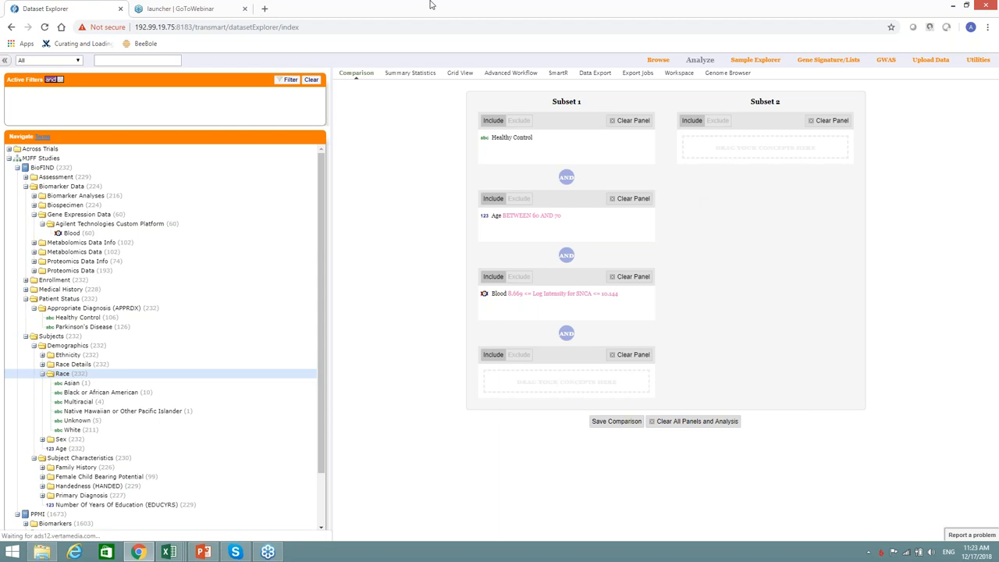
{"action": "mouse_move", "coordinate": [706, 88]}
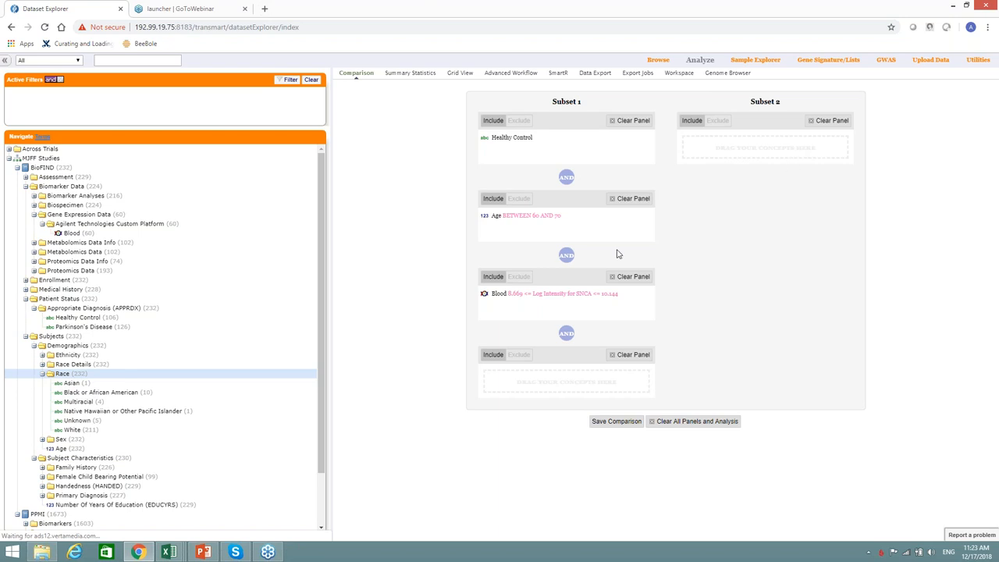
{"action": "mouse_move", "coordinate": [612, 150]}
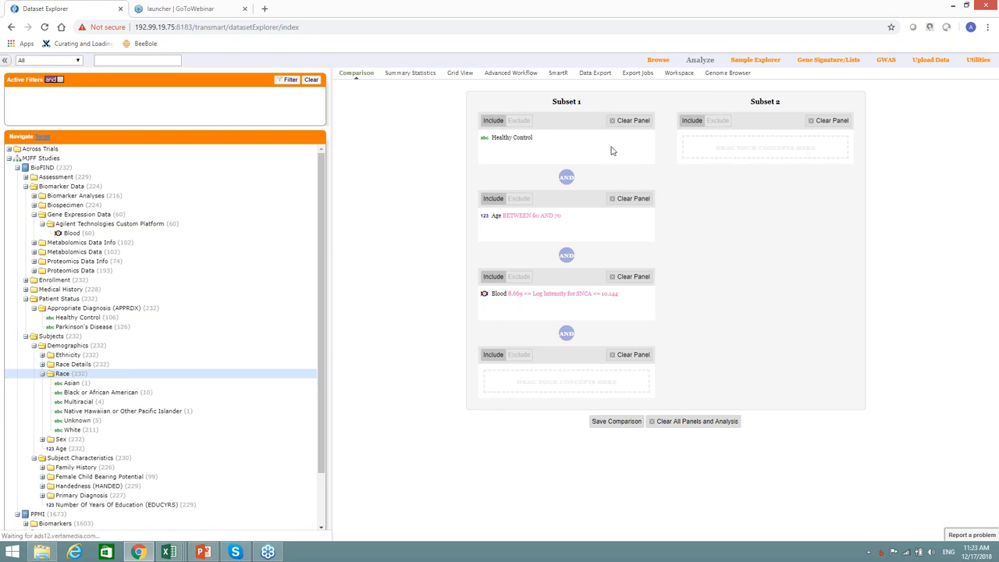
{"action": "mouse_move", "coordinate": [615, 153]}
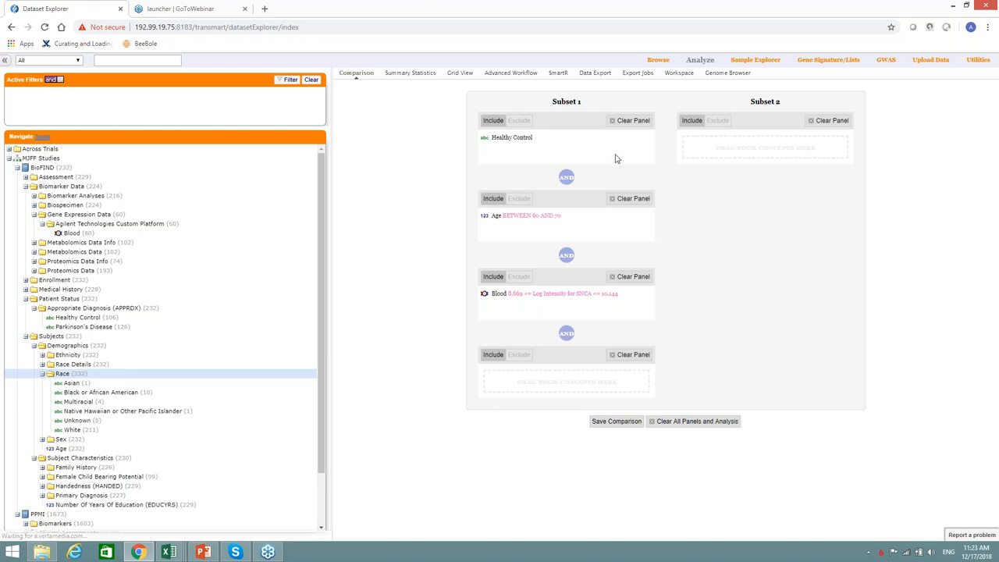
{"action": "mouse_move", "coordinate": [692, 513]}
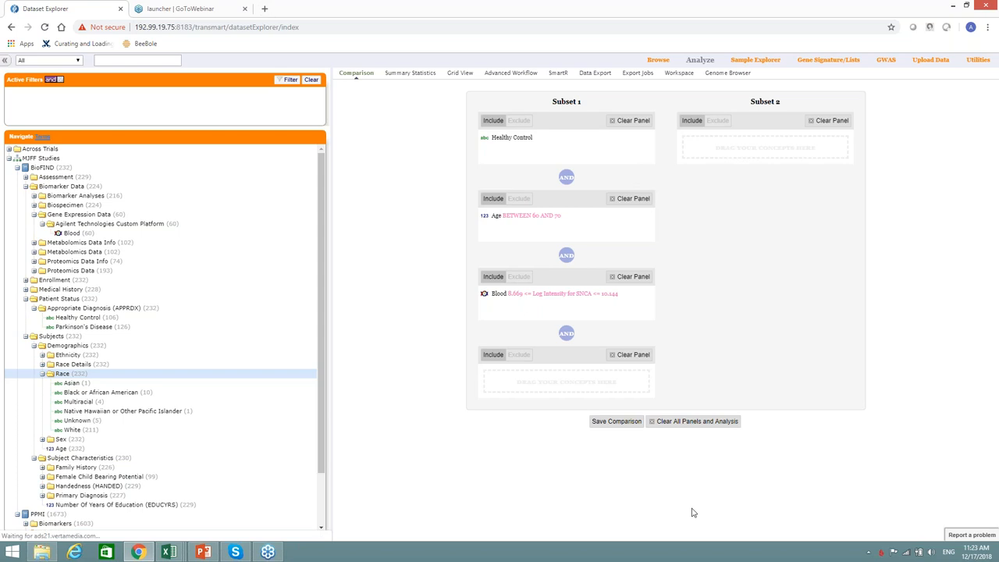
{"action": "mouse_move", "coordinate": [701, 333]}
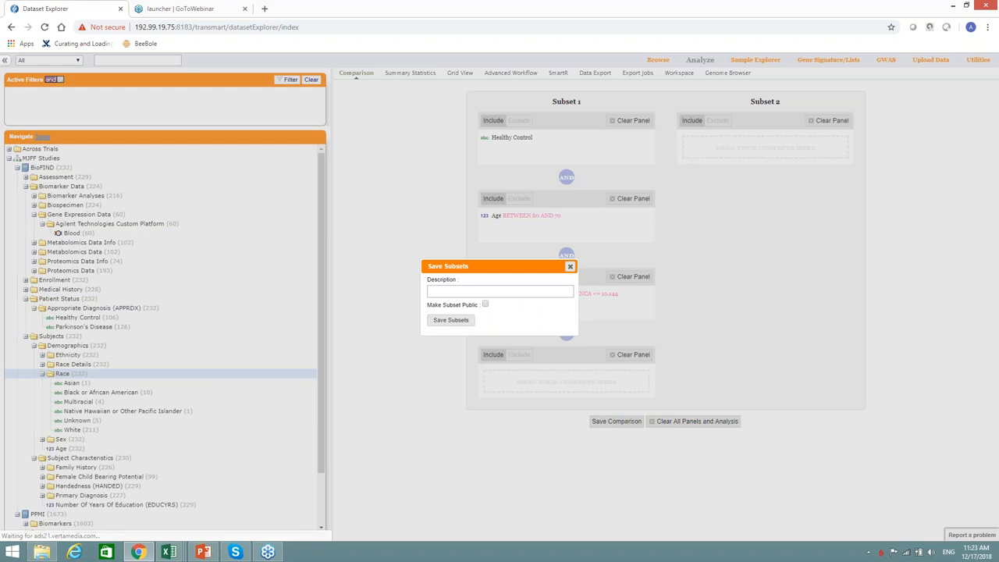
- Save the current comparison as a subset described as 'test'
{"action": "type", "text": "test"}
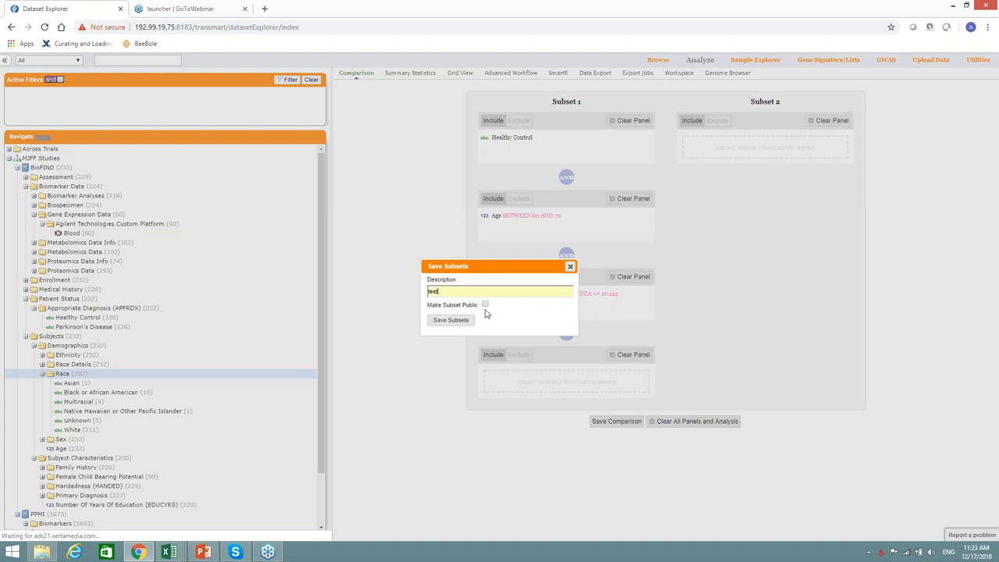
{"action": "mouse_move", "coordinate": [740, 416]}
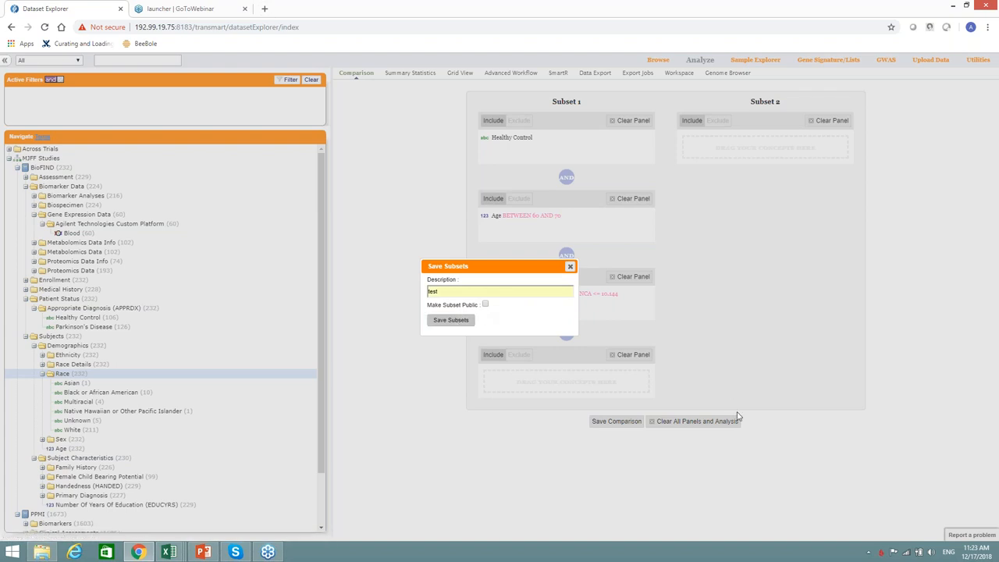
{"action": "left_click", "coordinate": [450, 320]}
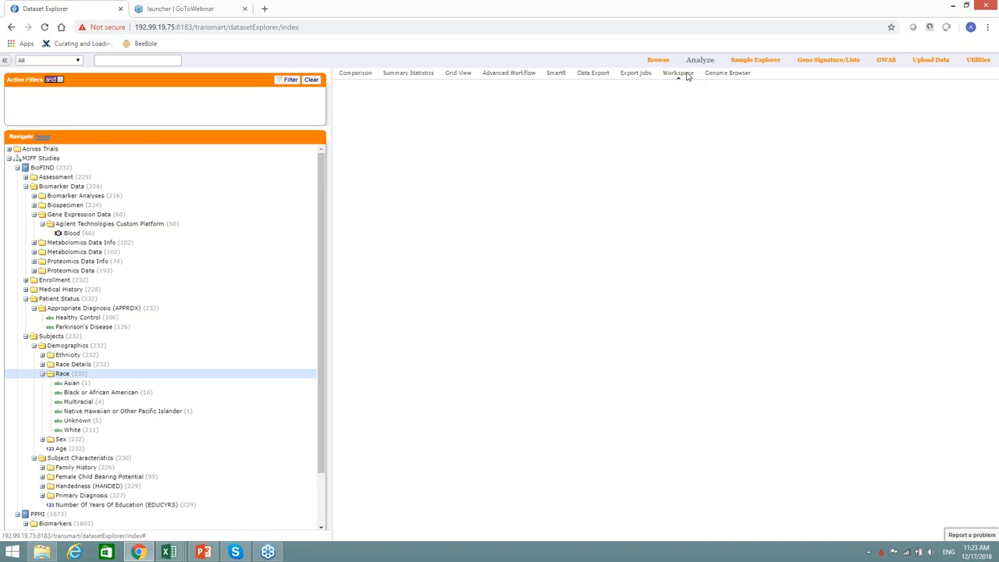
- Load the saved 'test' subset from the Workspace, replacing the current comparison criteria
{"action": "left_click", "coordinate": [677, 73]}
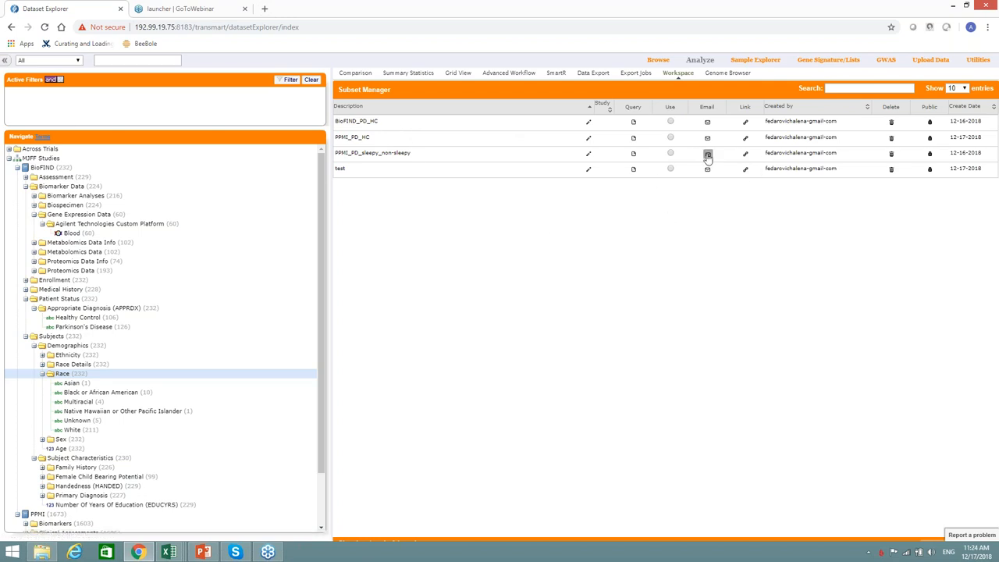
{"action": "mouse_move", "coordinate": [712, 202]}
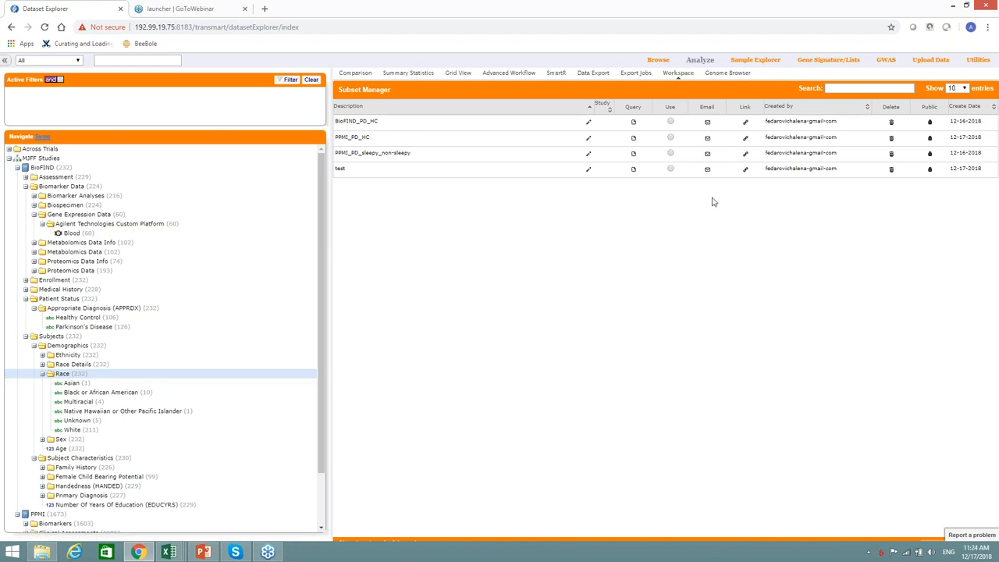
{"action": "mouse_move", "coordinate": [677, 179]}
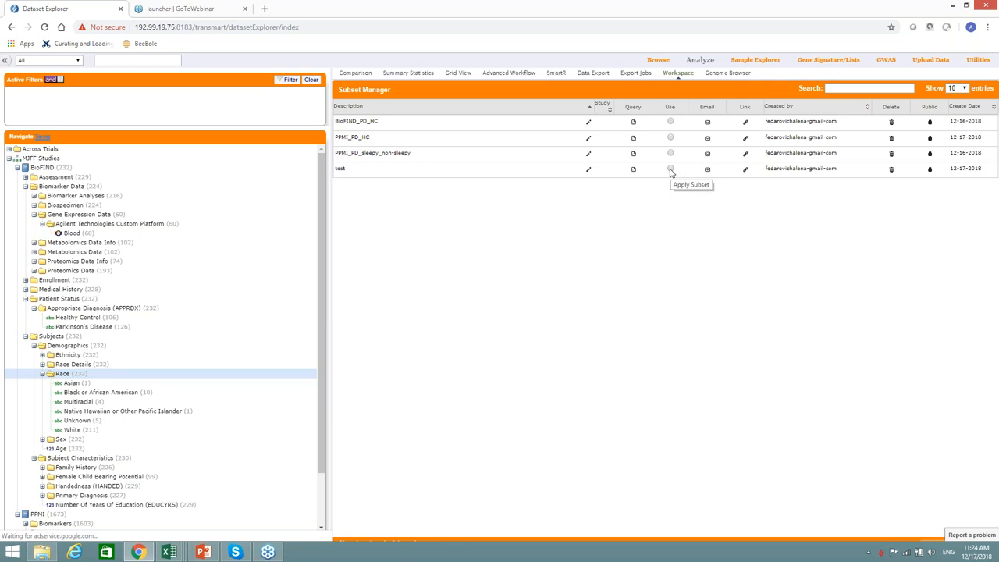
{"action": "left_click", "coordinate": [670, 168]}
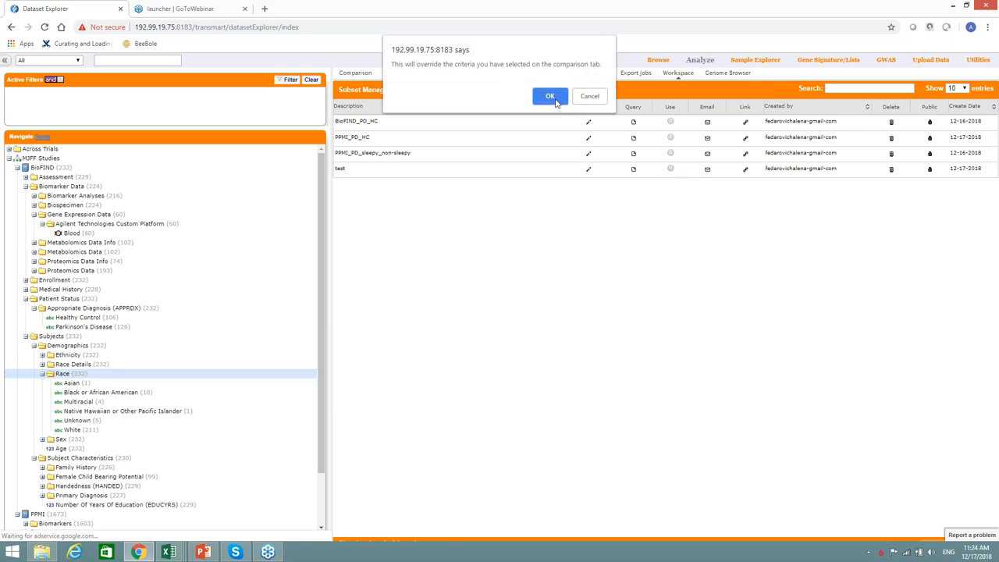
{"action": "left_click", "coordinate": [550, 97]}
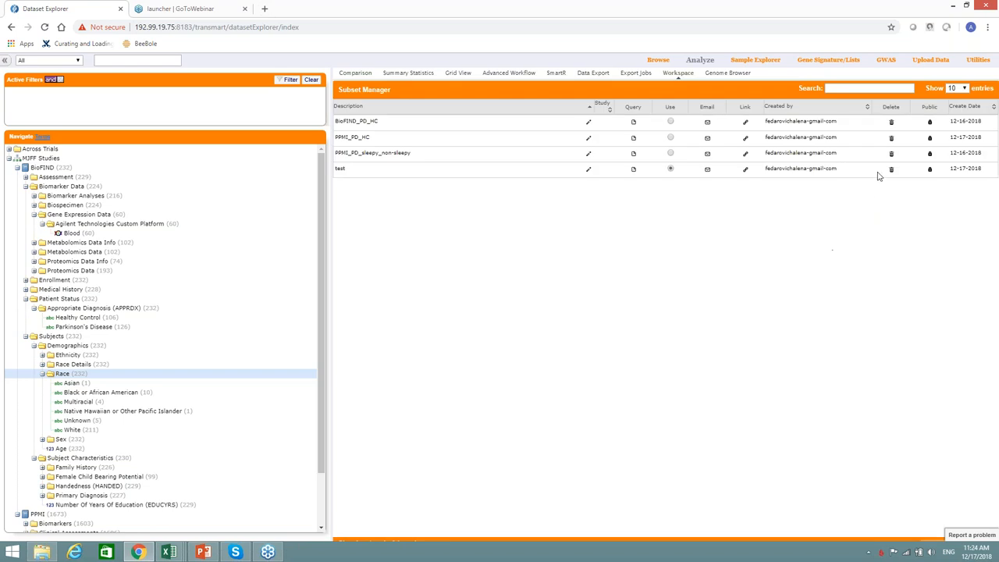
- Delete the 'test' subset and load the Parkinson's Disease versus Healthy Control subsets instead
{"action": "left_click", "coordinate": [890, 169]}
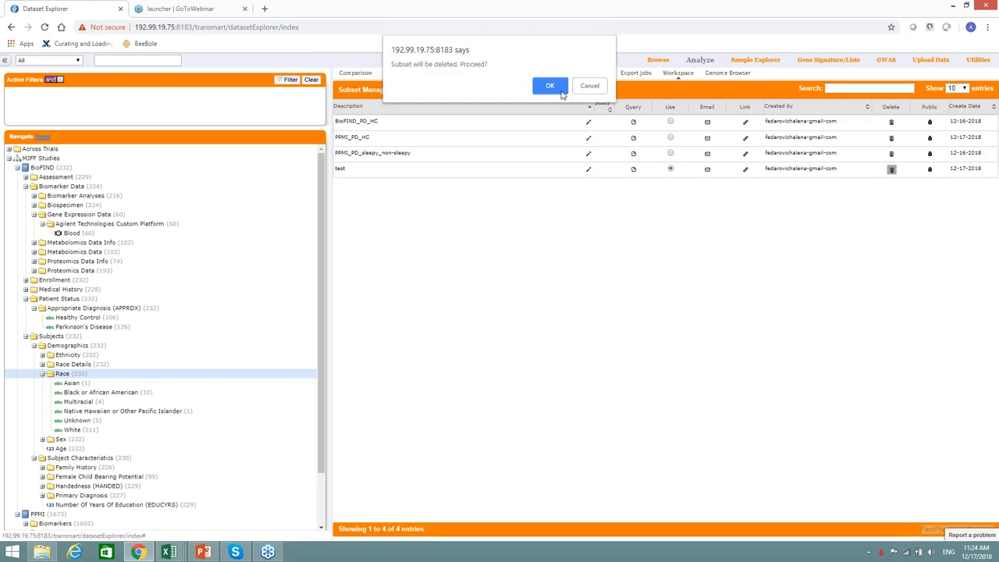
{"action": "left_click", "coordinate": [549, 84]}
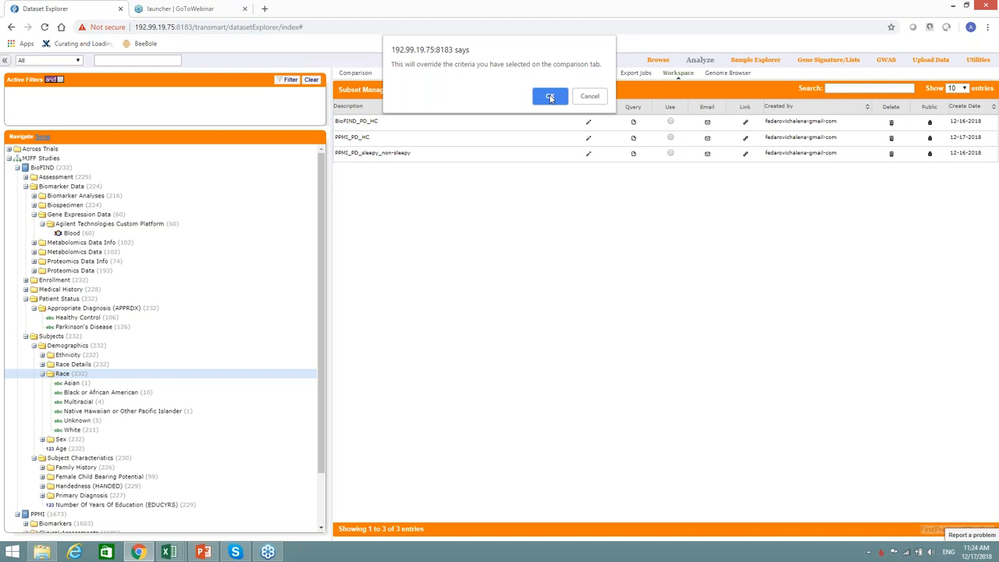
{"action": "left_click", "coordinate": [549, 97]}
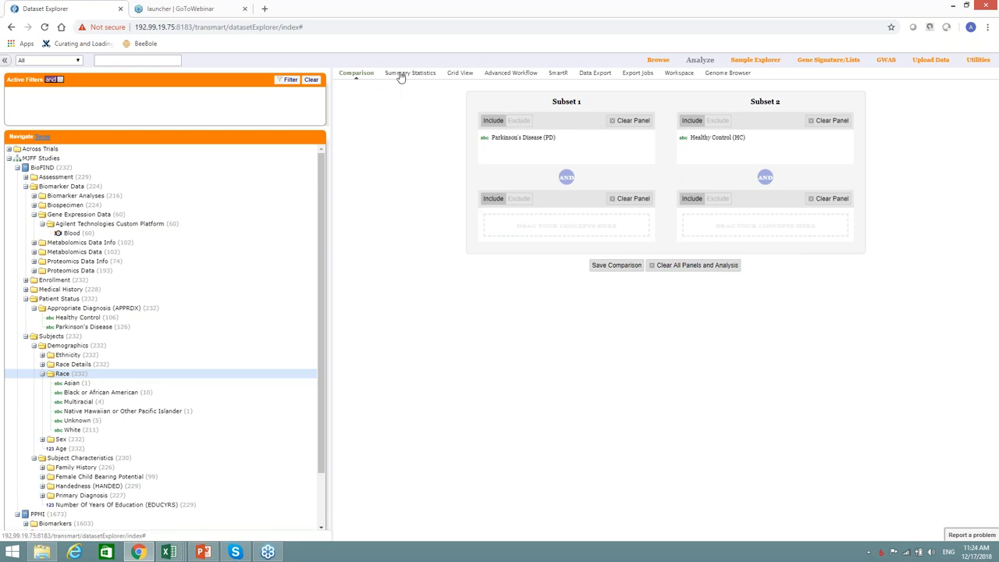
- Review the PD versus Healthy Control summary statistics, then collapse the BioFIND branch to list PPMI
{"action": "left_click", "coordinate": [409, 73]}
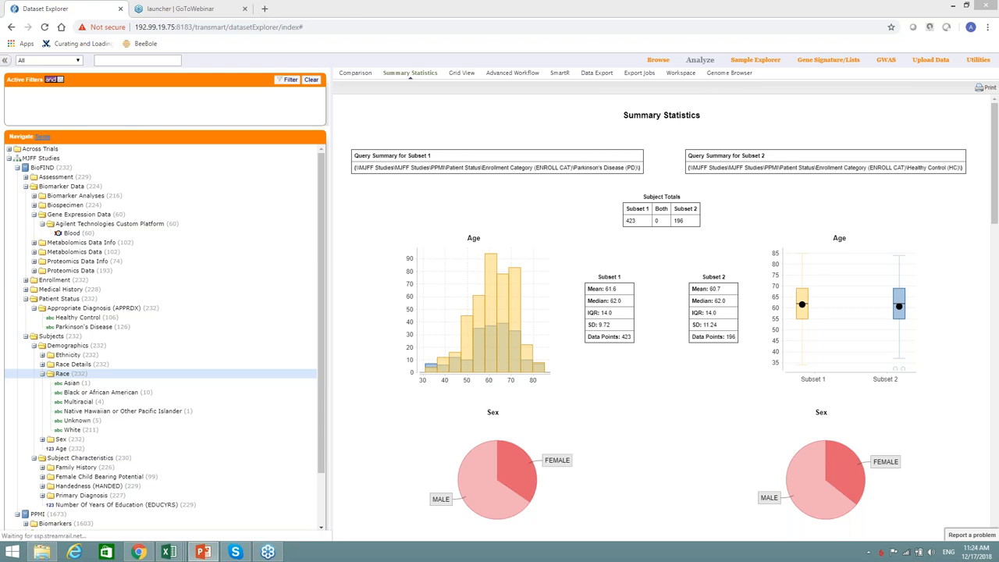
{"action": "mouse_move", "coordinate": [887, 400]}
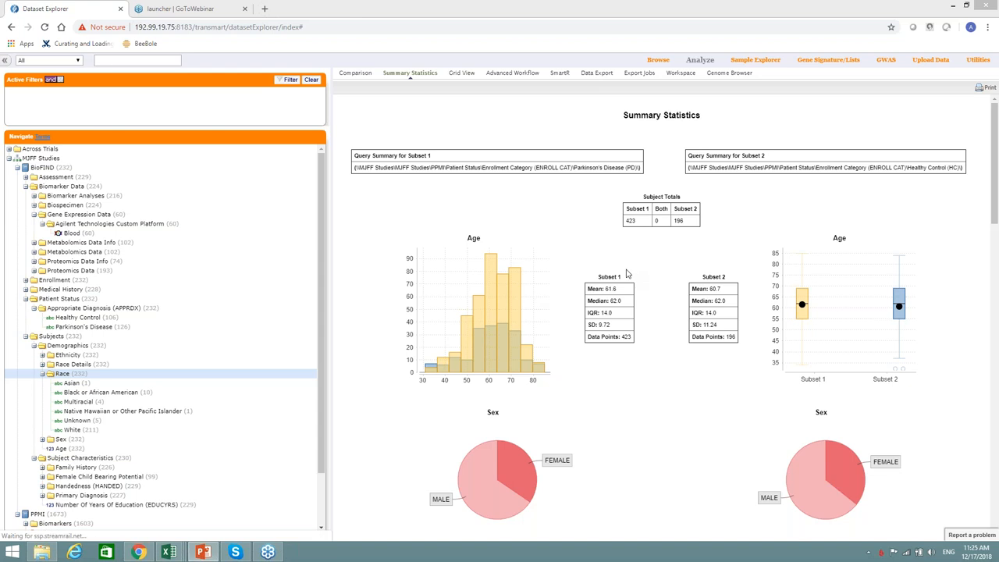
{"action": "mouse_move", "coordinate": [677, 262]}
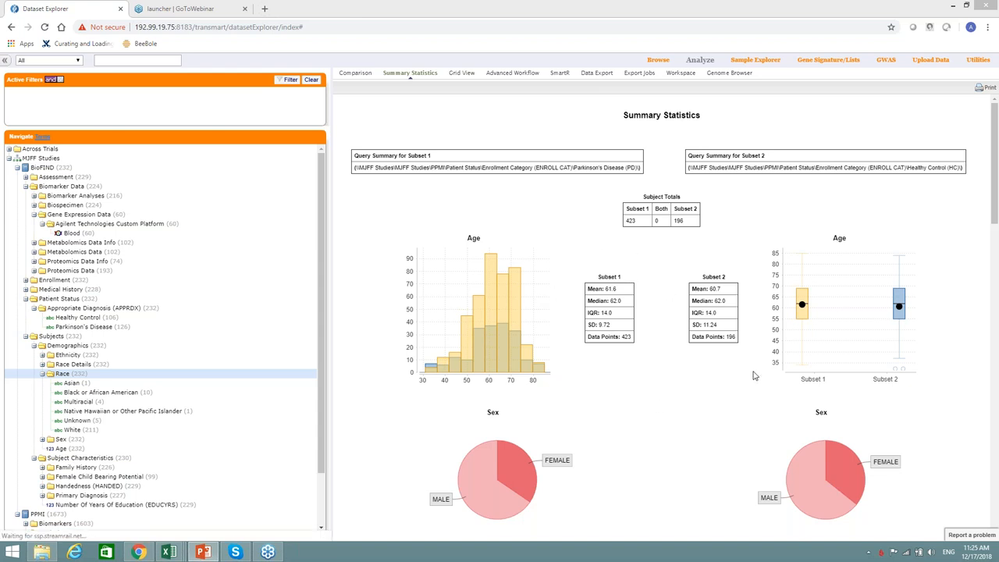
{"action": "mouse_move", "coordinate": [617, 326]}
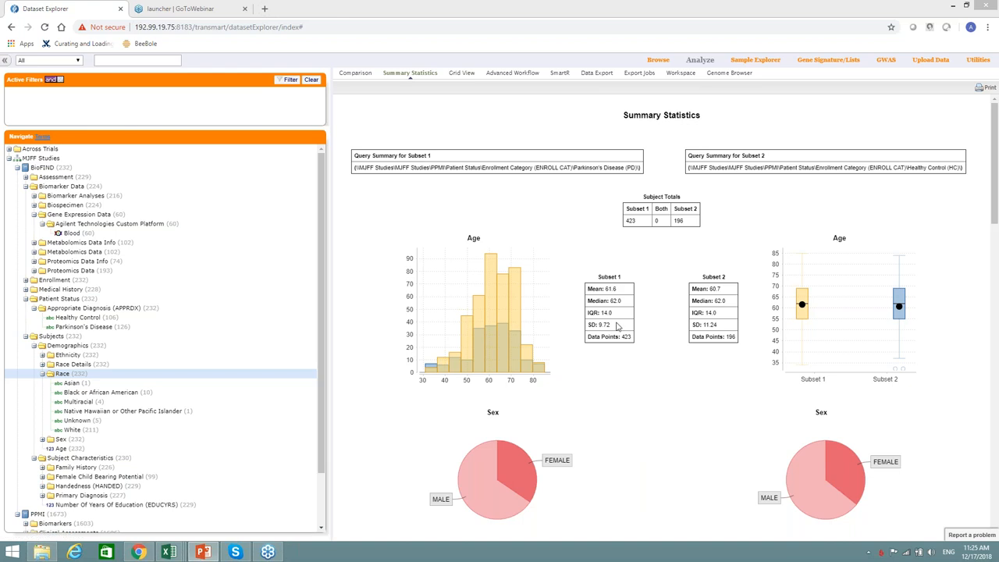
{"action": "mouse_move", "coordinate": [612, 328]}
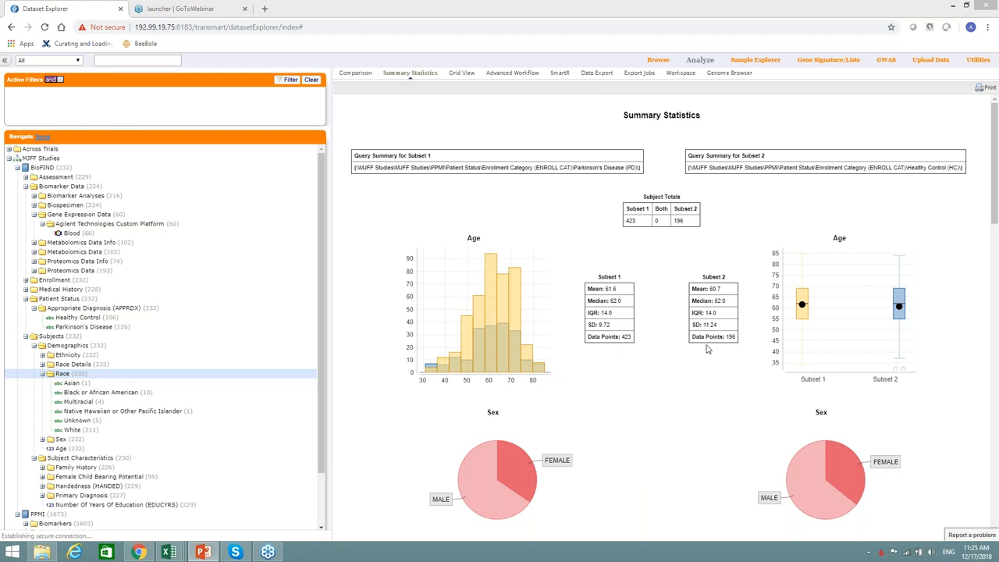
{"action": "mouse_move", "coordinate": [646, 257]}
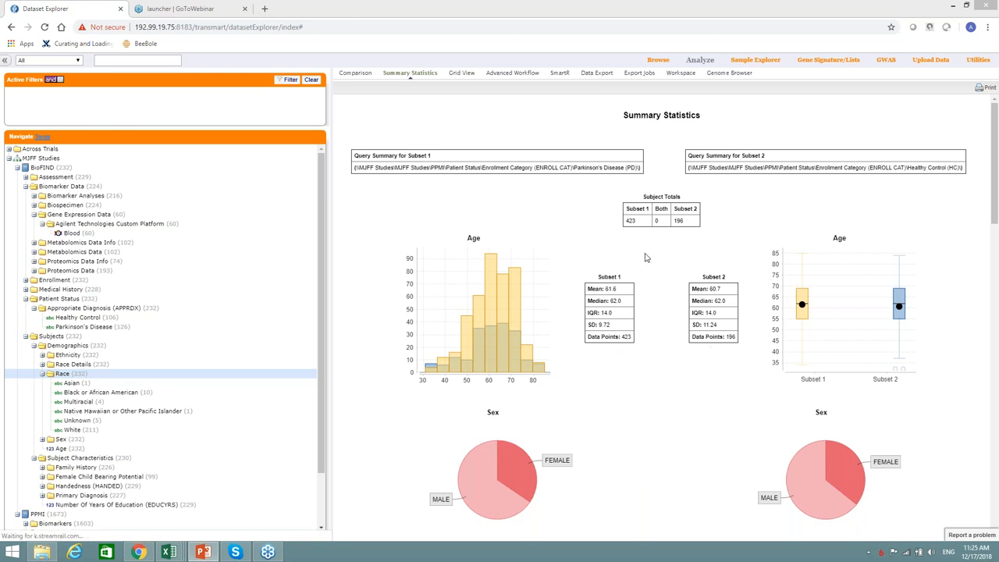
{"action": "mouse_move", "coordinate": [860, 342]}
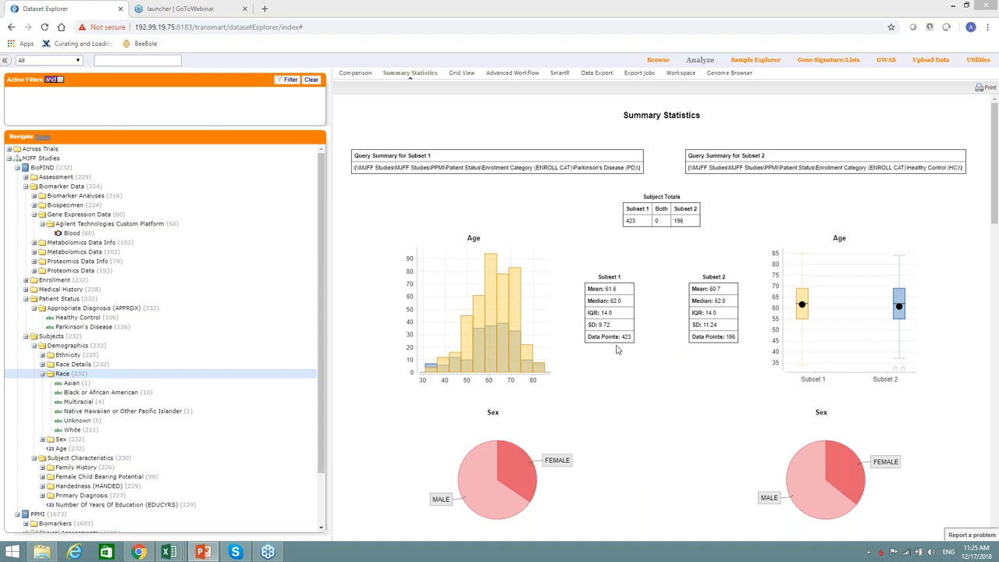
{"action": "mouse_move", "coordinate": [506, 334]}
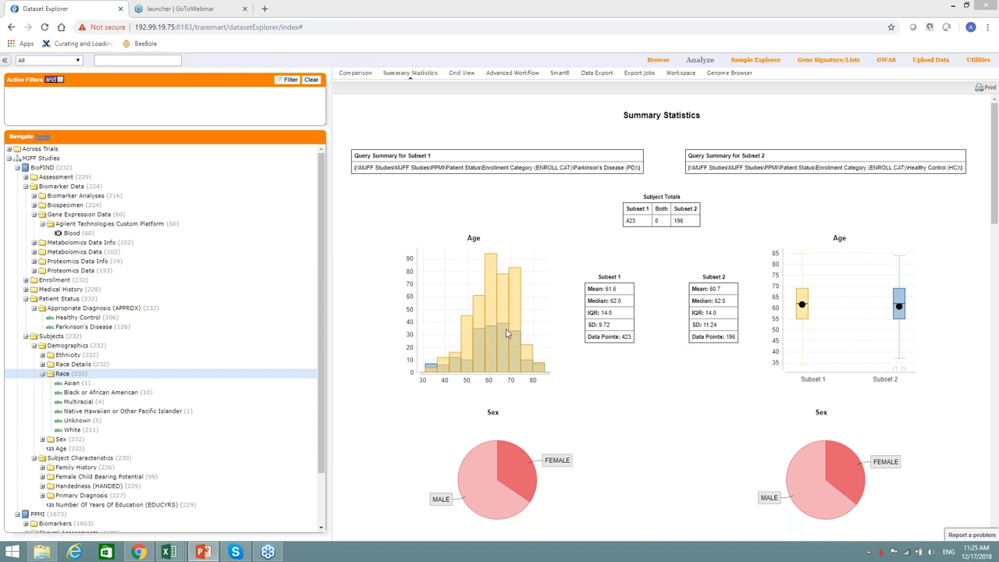
{"action": "mouse_move", "coordinate": [697, 428]}
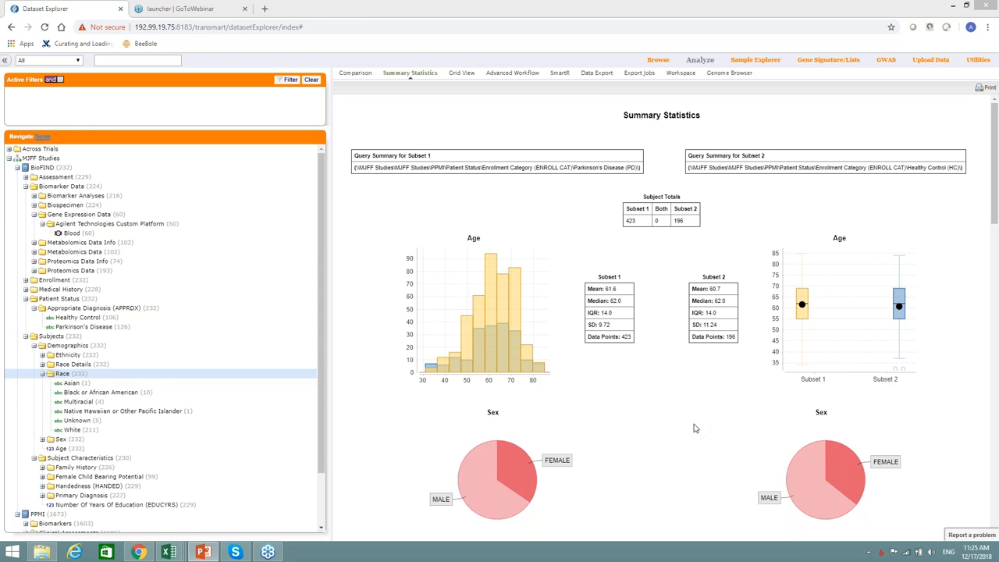
{"action": "scroll", "scroll_direction": "down", "scroll_amount": 3}
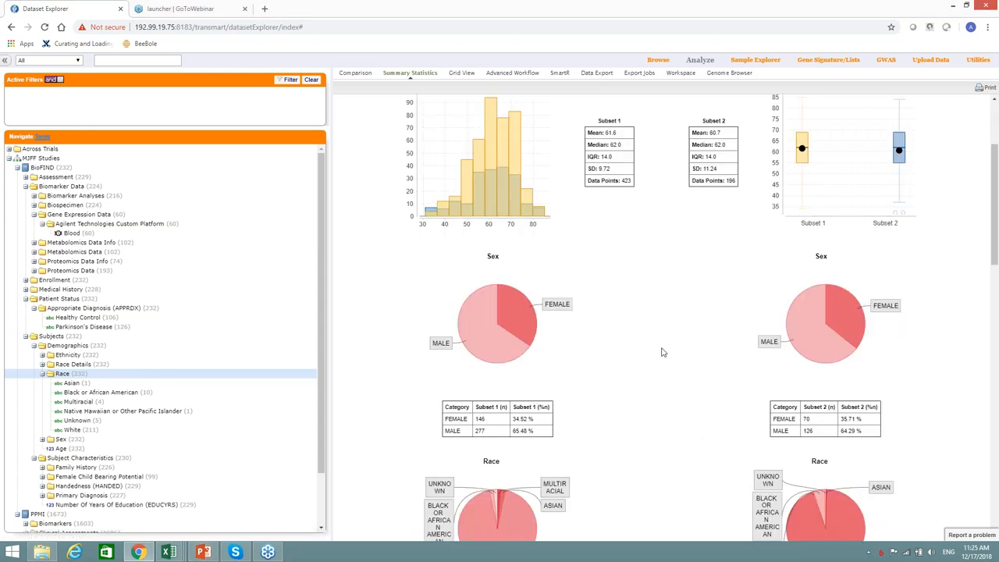
{"action": "scroll", "scroll_direction": "down", "scroll_amount": 3}
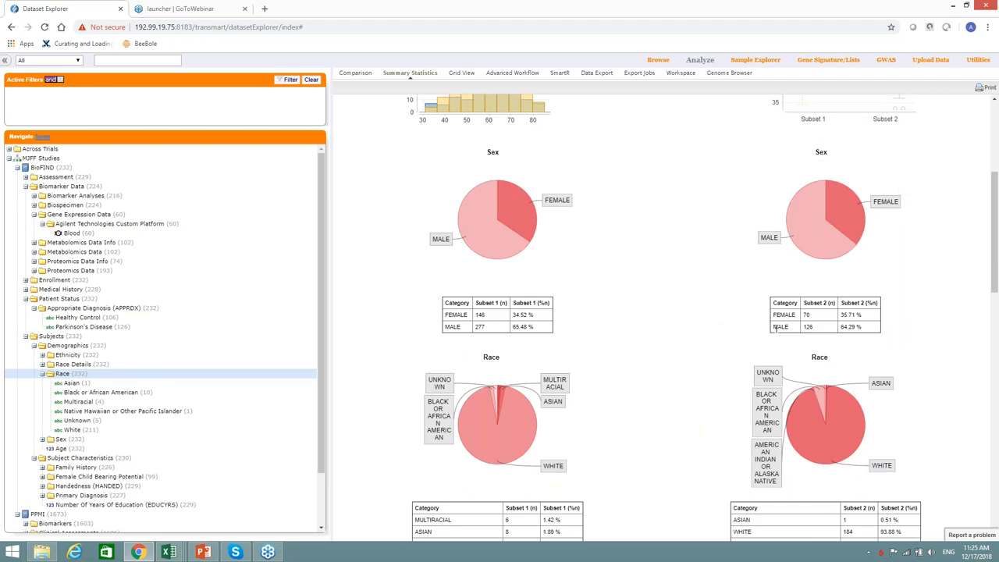
{"action": "mouse_move", "coordinate": [697, 324]}
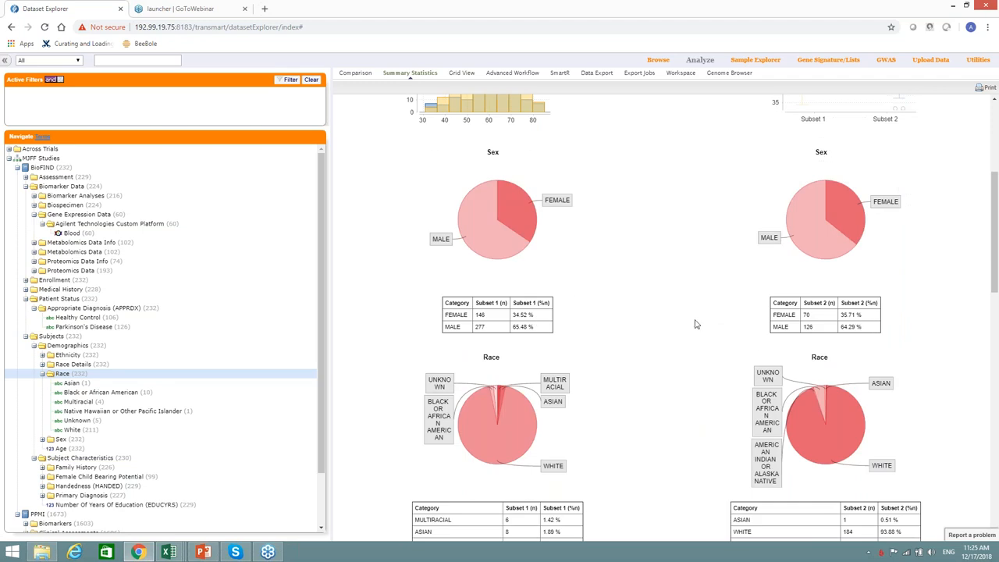
{"action": "mouse_move", "coordinate": [684, 321]}
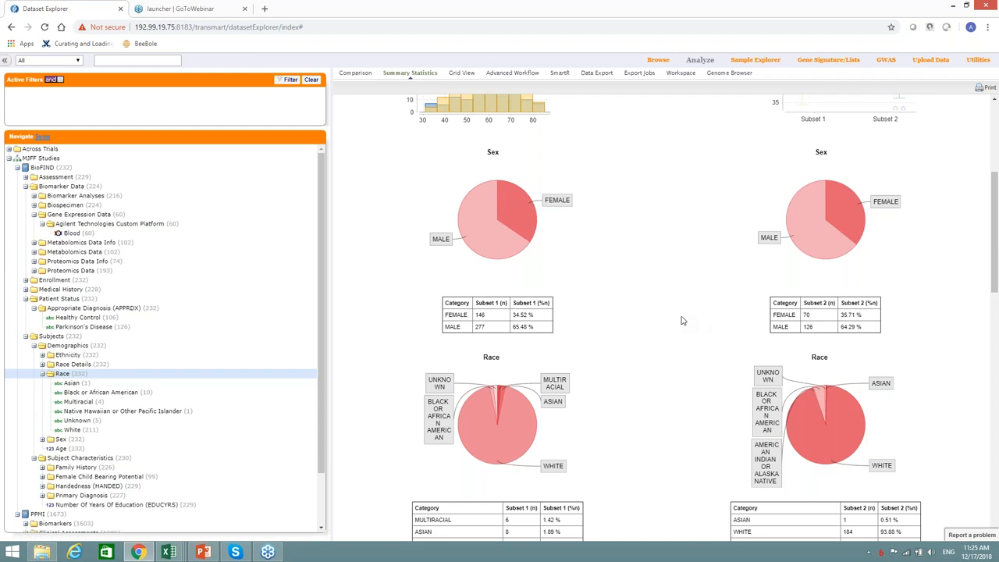
{"action": "mouse_move", "coordinate": [799, 377]}
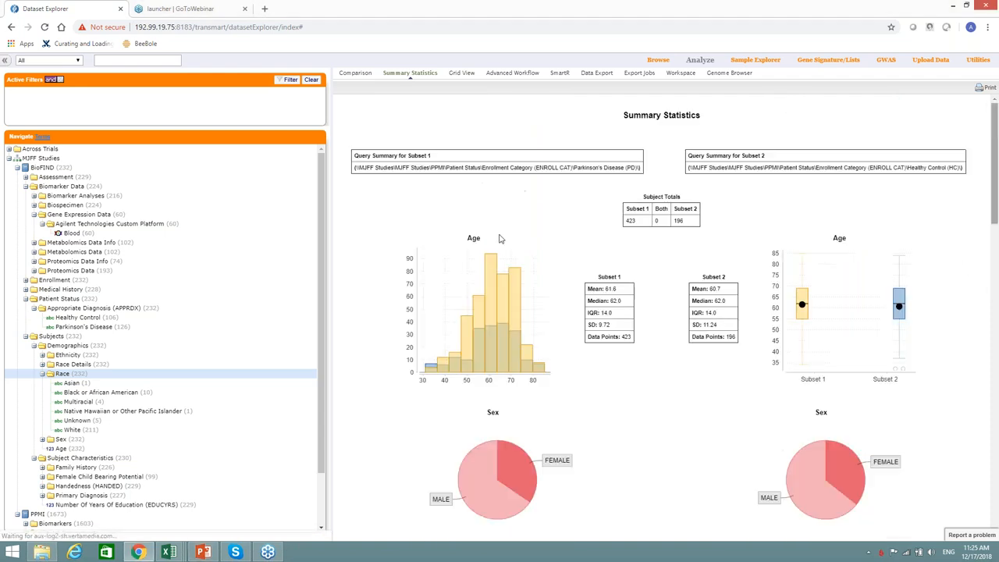
{"action": "mouse_move", "coordinate": [39, 379]}
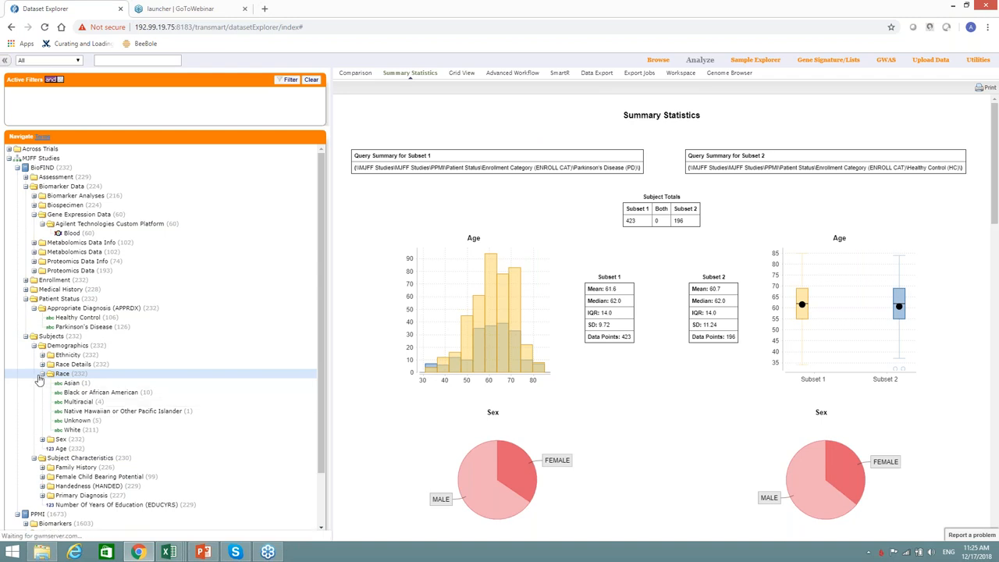
{"action": "left_click", "coordinate": [41, 373]}
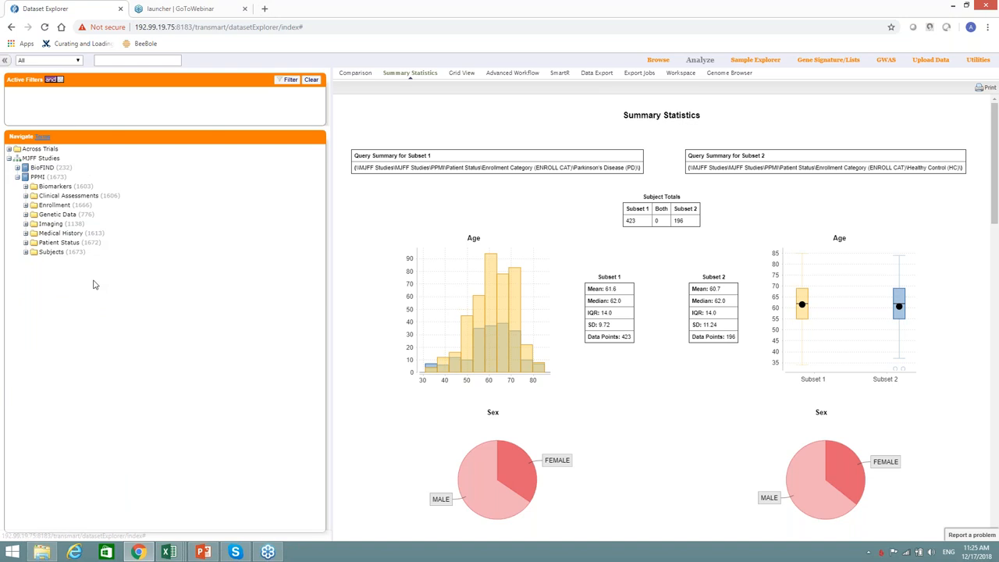
{"action": "mouse_move", "coordinate": [701, 244]}
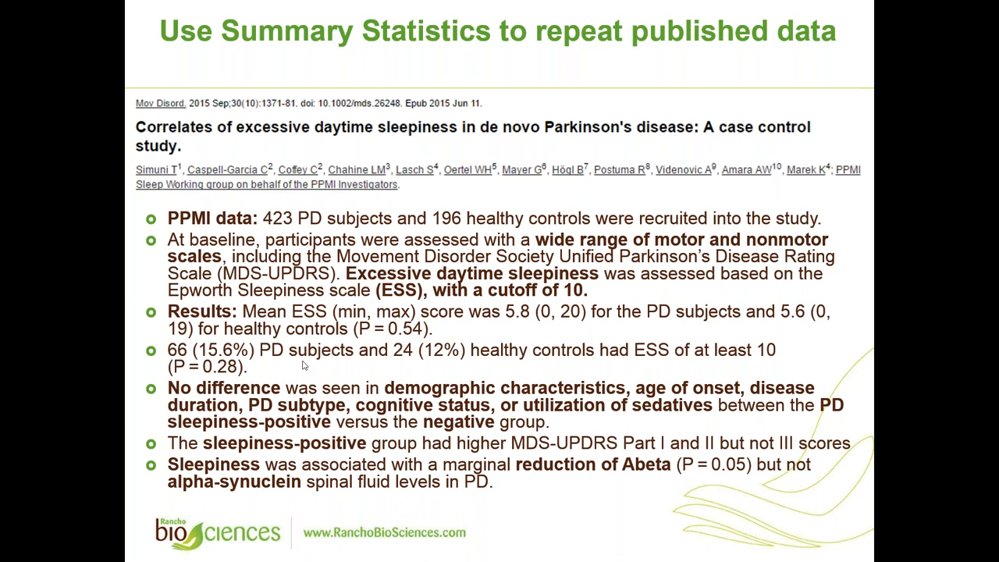
{"action": "mouse_move", "coordinate": [474, 368]}
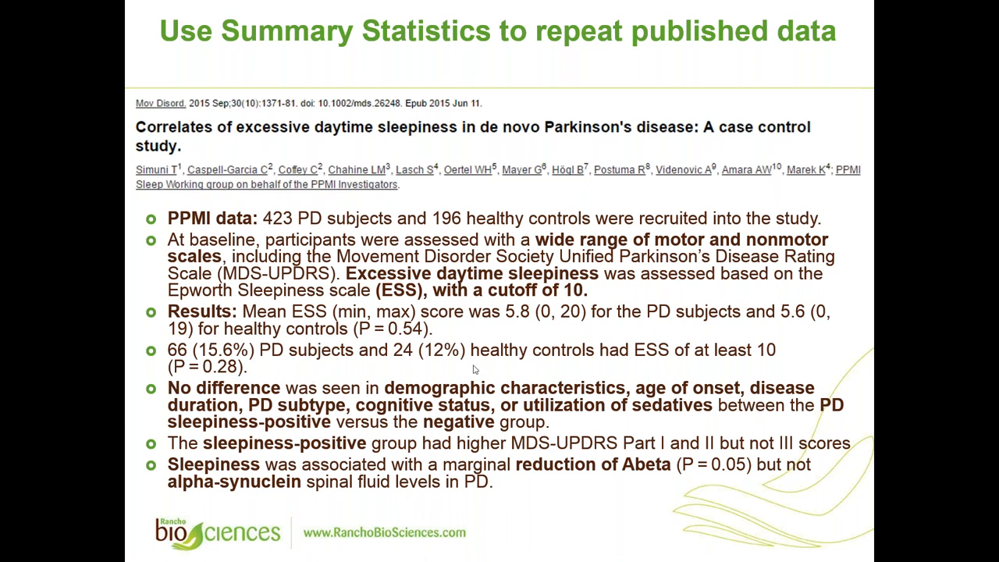
{"action": "mouse_move", "coordinate": [418, 394]}
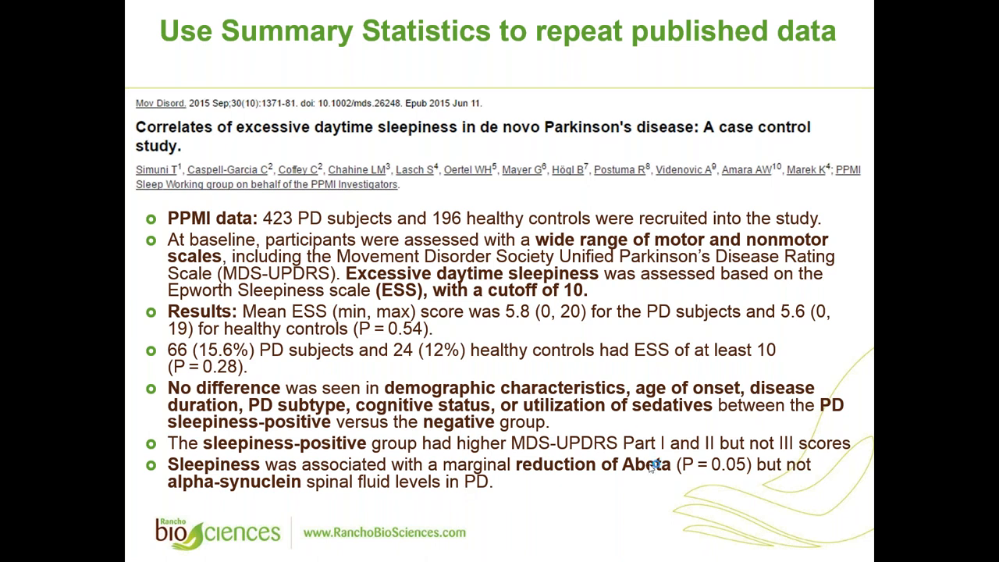
{"action": "mouse_move", "coordinate": [730, 509]}
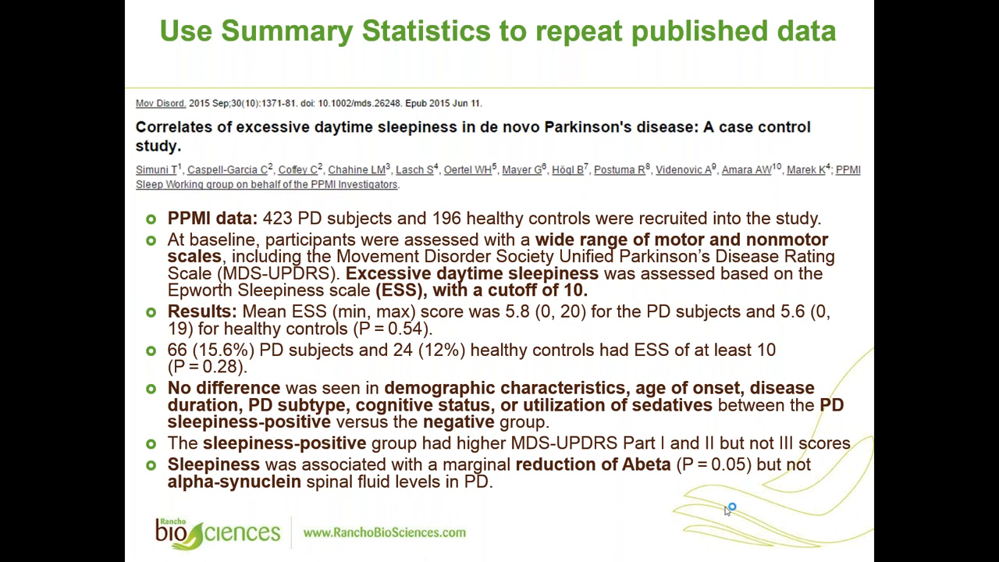
{"action": "mouse_move", "coordinate": [971, 527]}
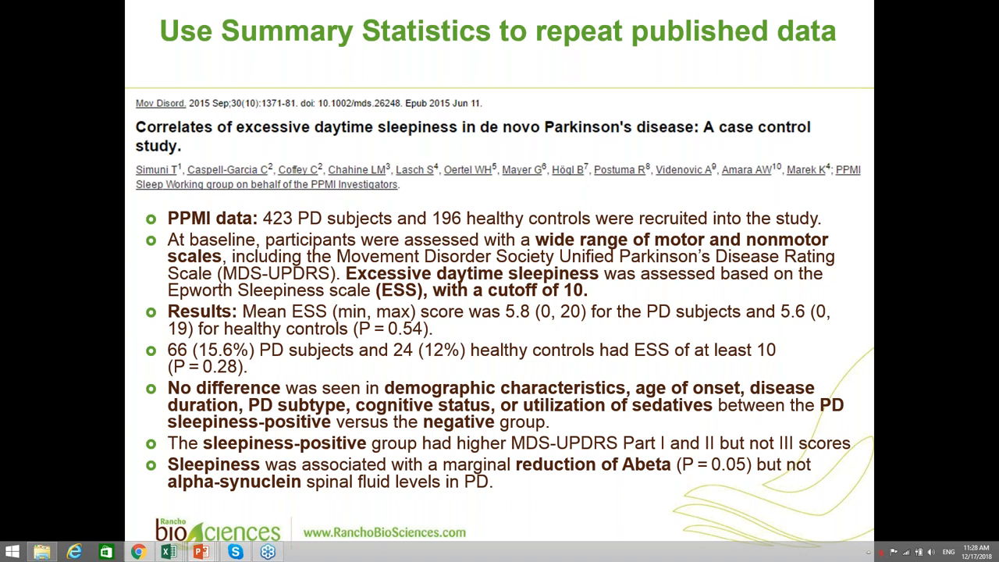
{"action": "mouse_move", "coordinate": [946, 401]}
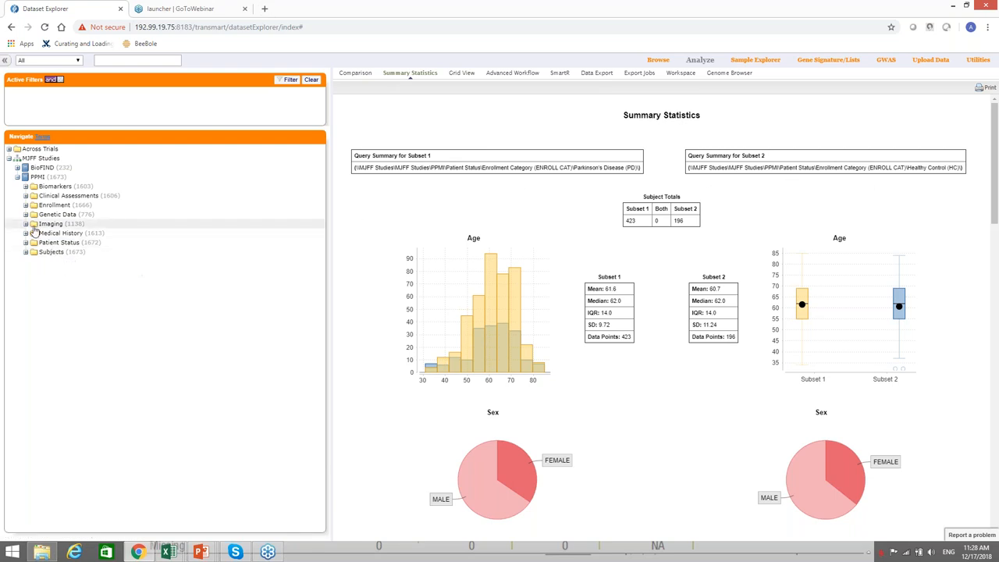
- Expand Clinical and Non-Motor Assessments and analyse the Epworth Sleepiness Scale baseline summary score
{"action": "left_click", "coordinate": [27, 195]}
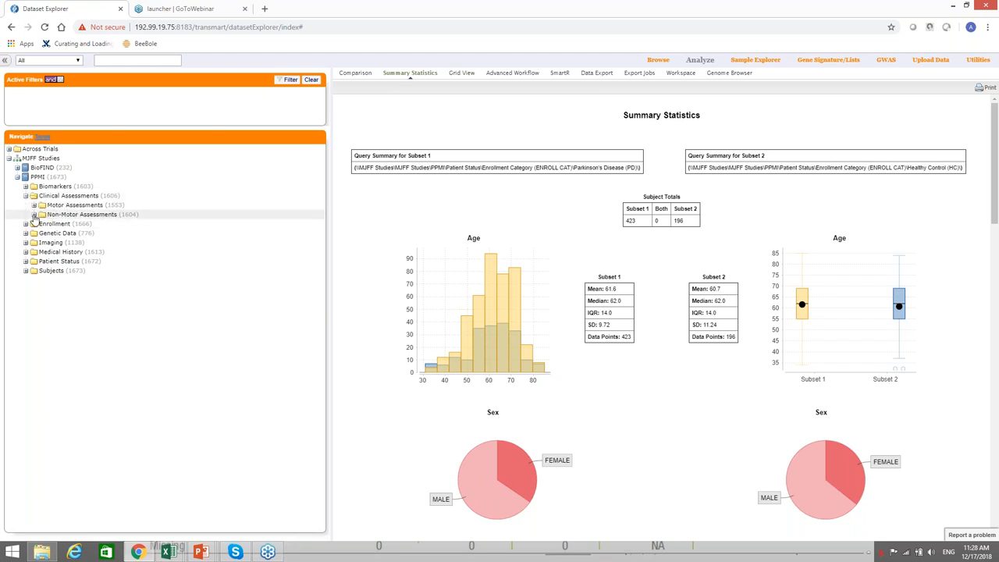
{"action": "left_click", "coordinate": [38, 213]}
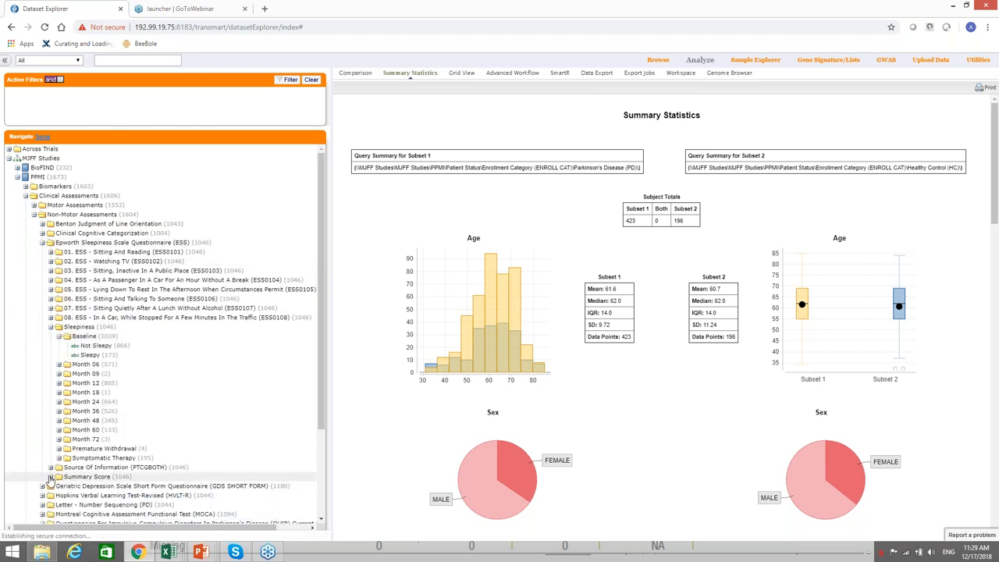
{"action": "left_click", "coordinate": [50, 477]}
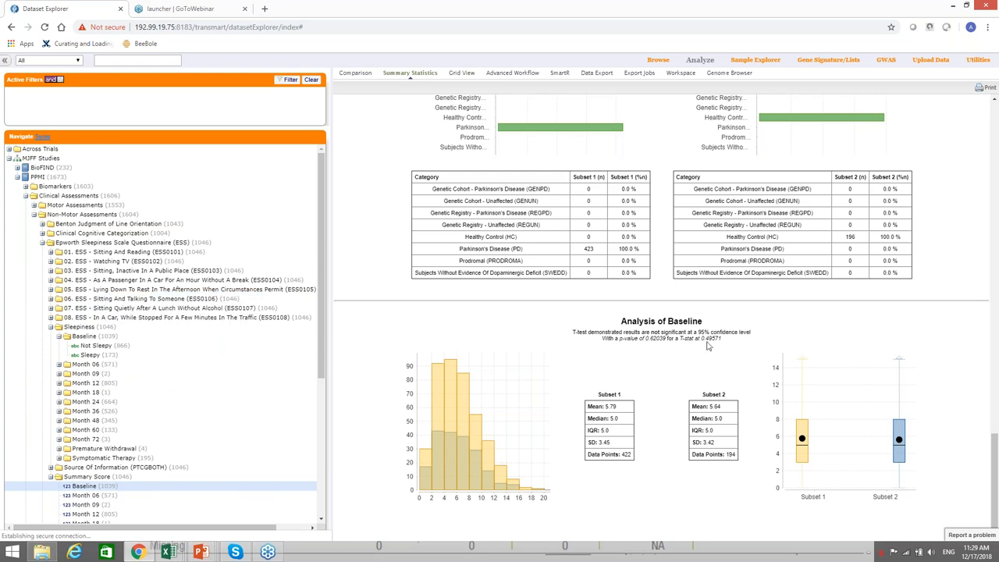
{"action": "mouse_move", "coordinate": [731, 415]}
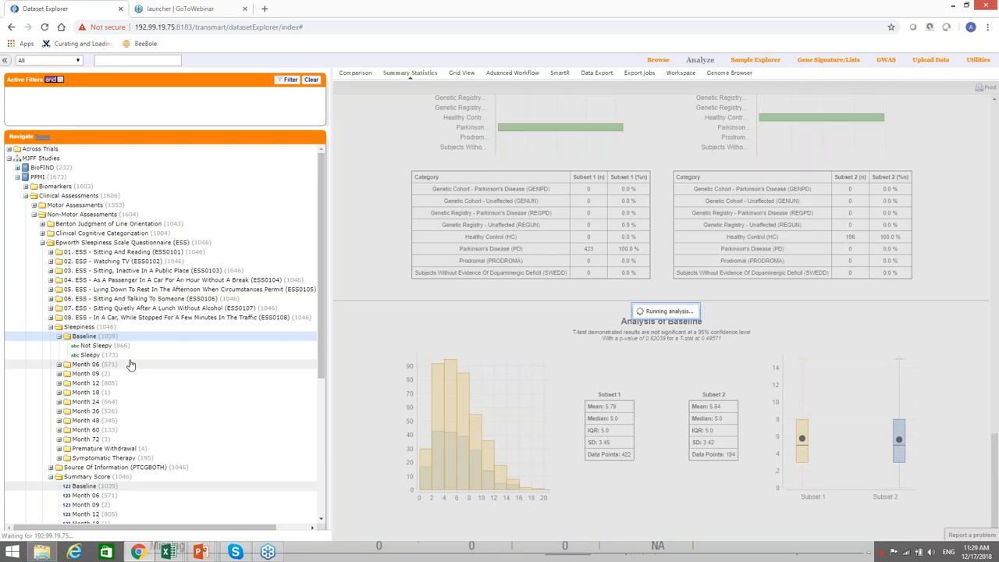
- Scroll down to view the Sleepy versus Not Sleepy baseline bar charts for both subsets
{"action": "scroll", "scroll_direction": "down", "scroll_amount": 3}
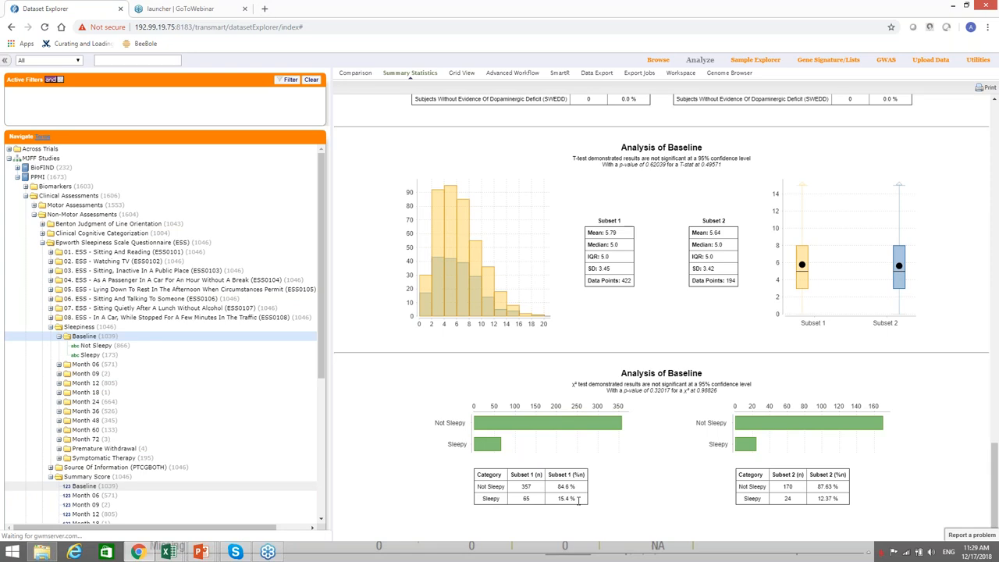
{"action": "mouse_move", "coordinate": [623, 512]}
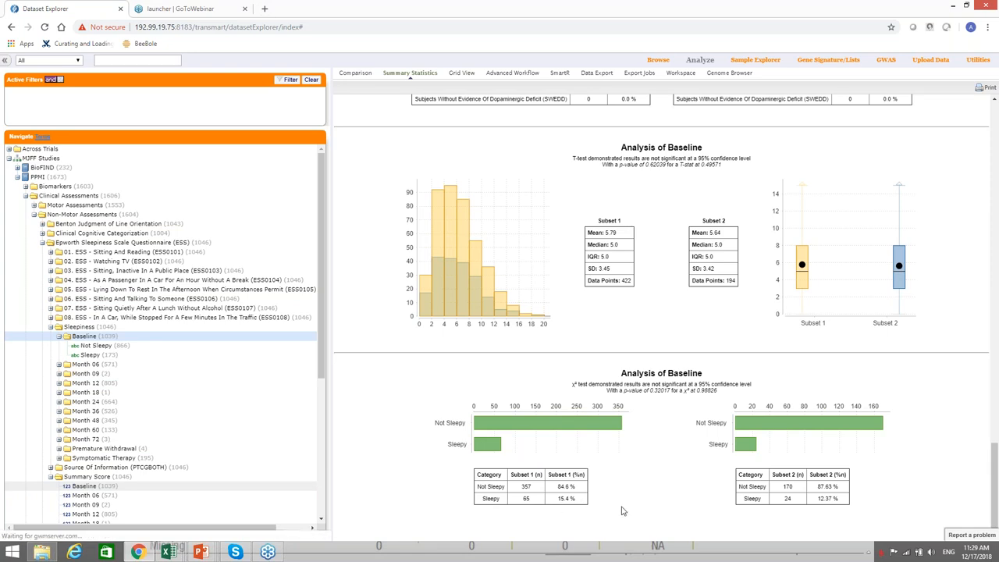
{"action": "mouse_move", "coordinate": [824, 506]}
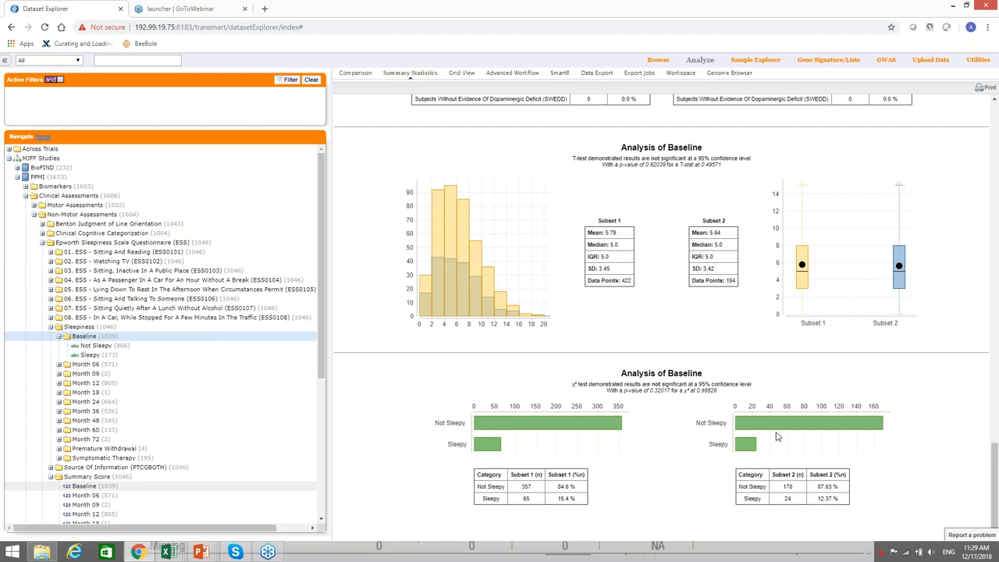
{"action": "mouse_move", "coordinate": [740, 475]}
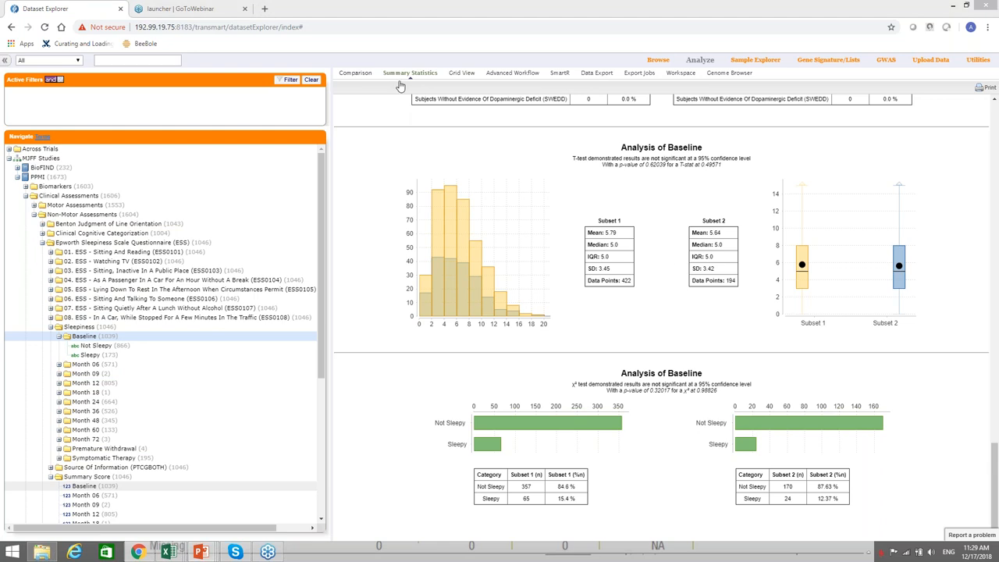
- Return to the Comparison and clear the healthy control cohort from Subset 2
{"action": "left_click", "coordinate": [356, 73]}
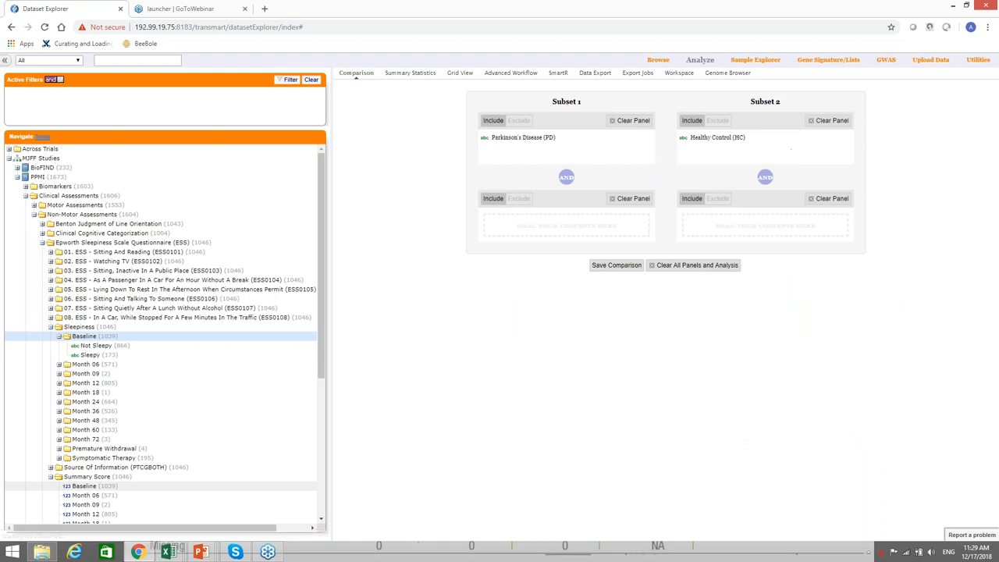
{"action": "left_click", "coordinate": [827, 121]}
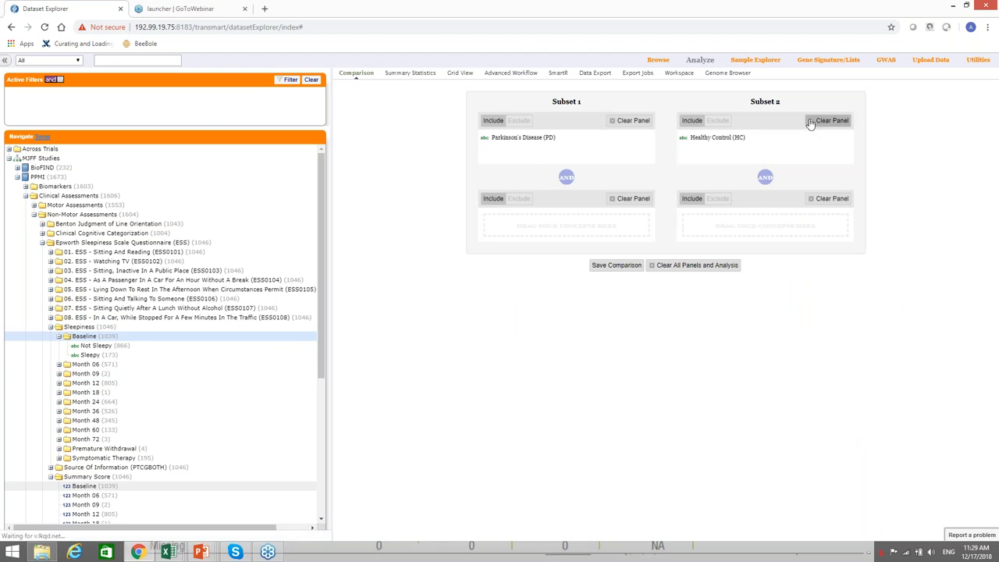
{"action": "left_click", "coordinate": [827, 120]}
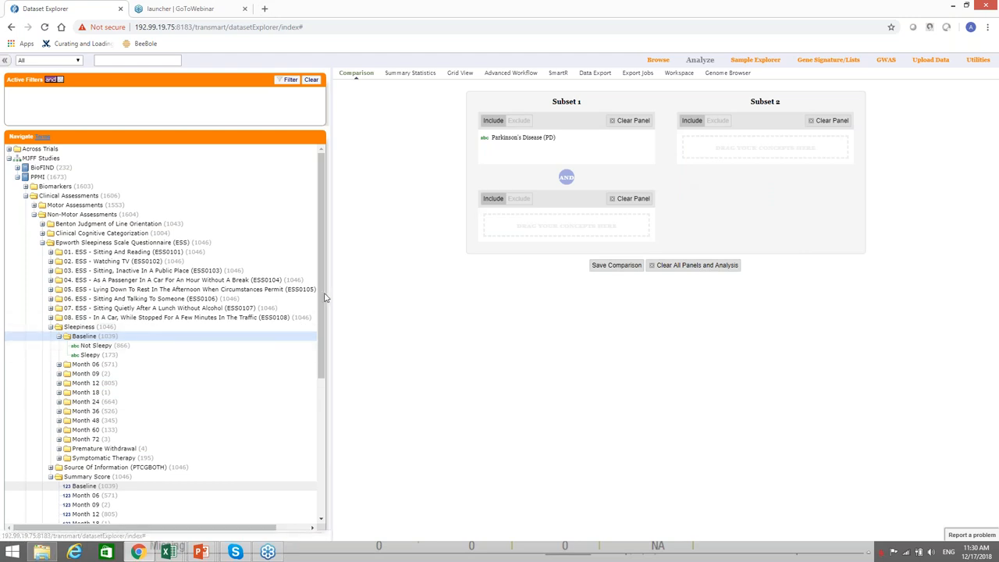
- Put PPMI Patient Status > Enrollment Category > Parkinson's Disease (PD) into Subset 2
{"action": "scroll", "scroll_direction": "down", "scroll_amount": 3}
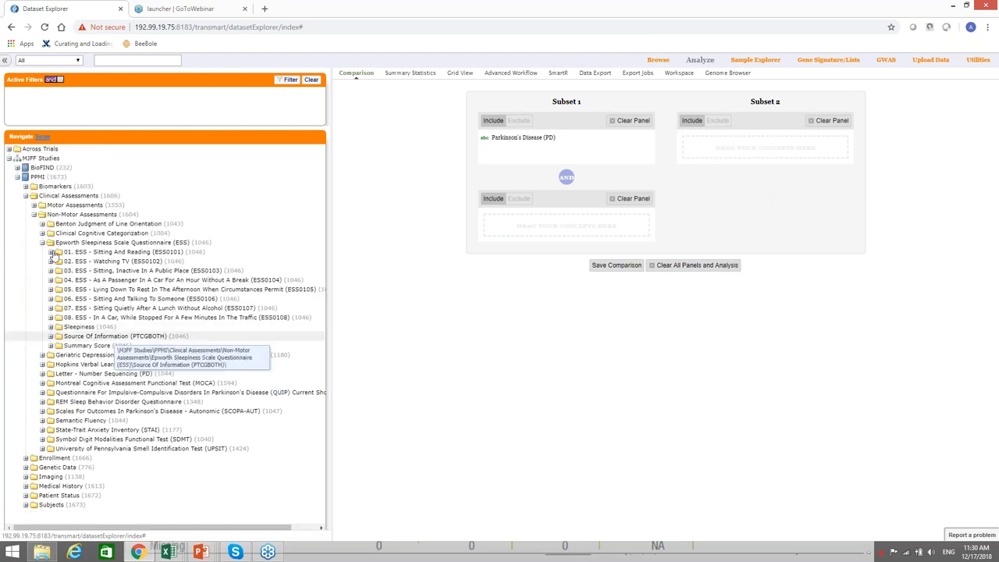
{"action": "left_click", "coordinate": [43, 242]}
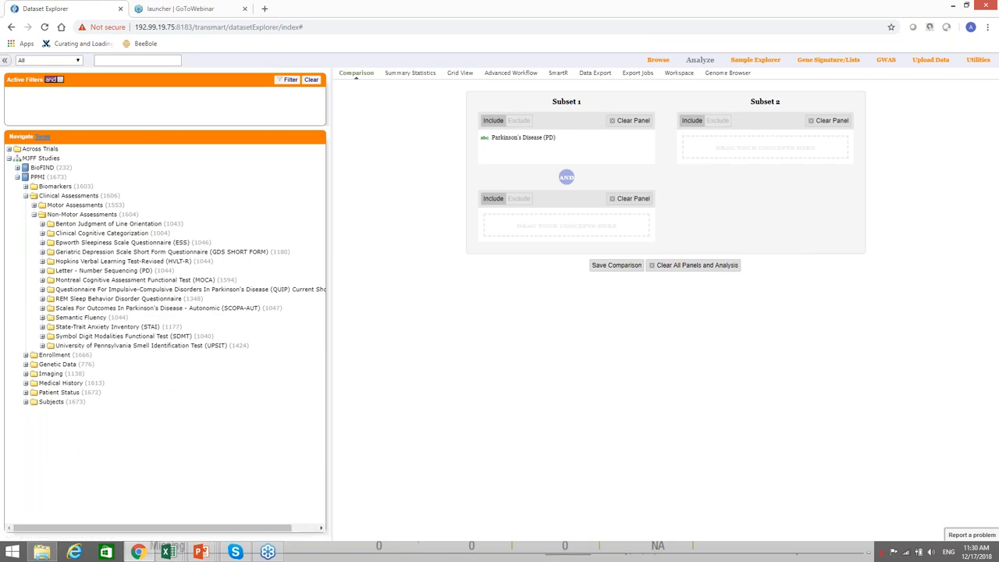
{"action": "mouse_move", "coordinate": [797, 454]}
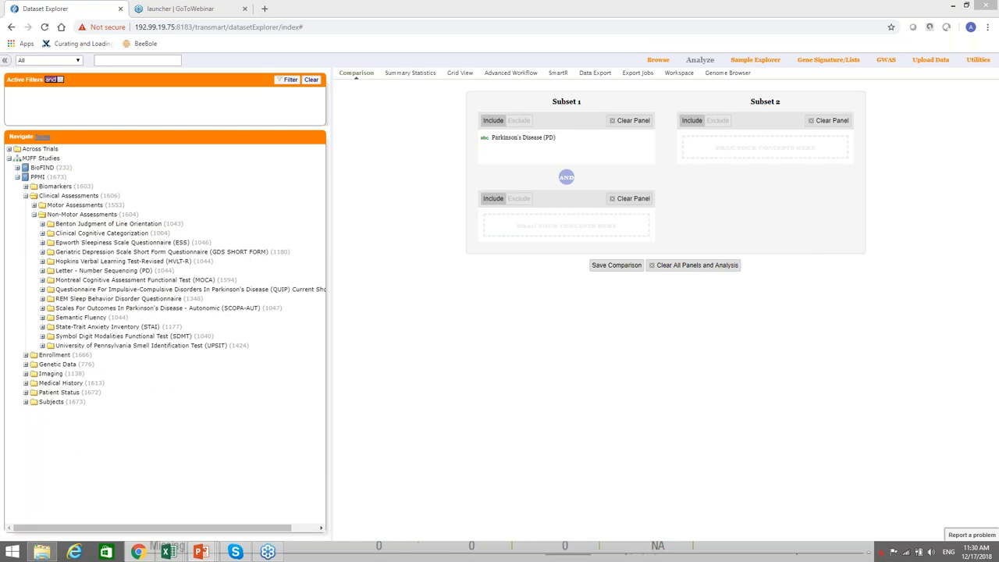
{"action": "mouse_move", "coordinate": [162, 353]}
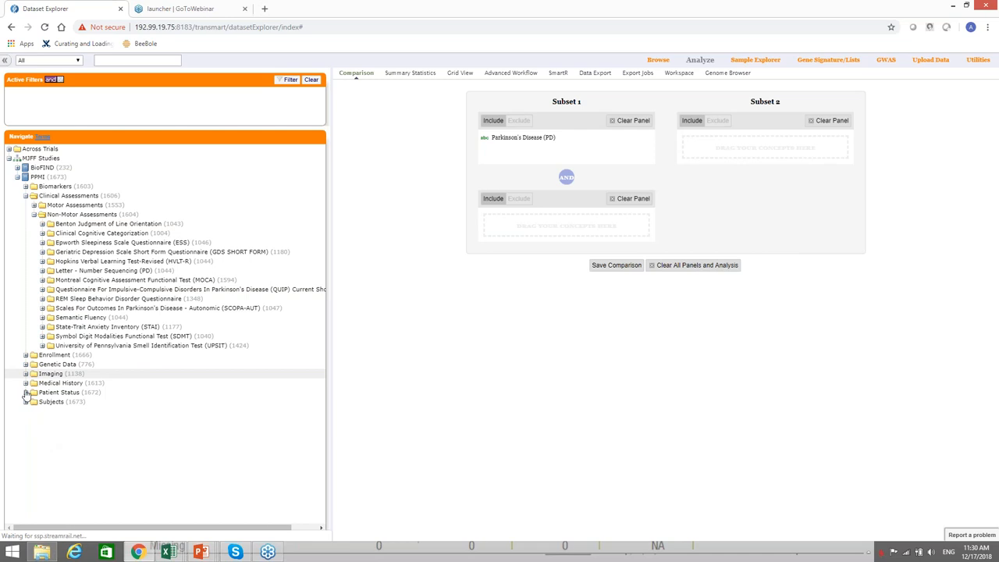
{"action": "left_click", "coordinate": [25, 392]}
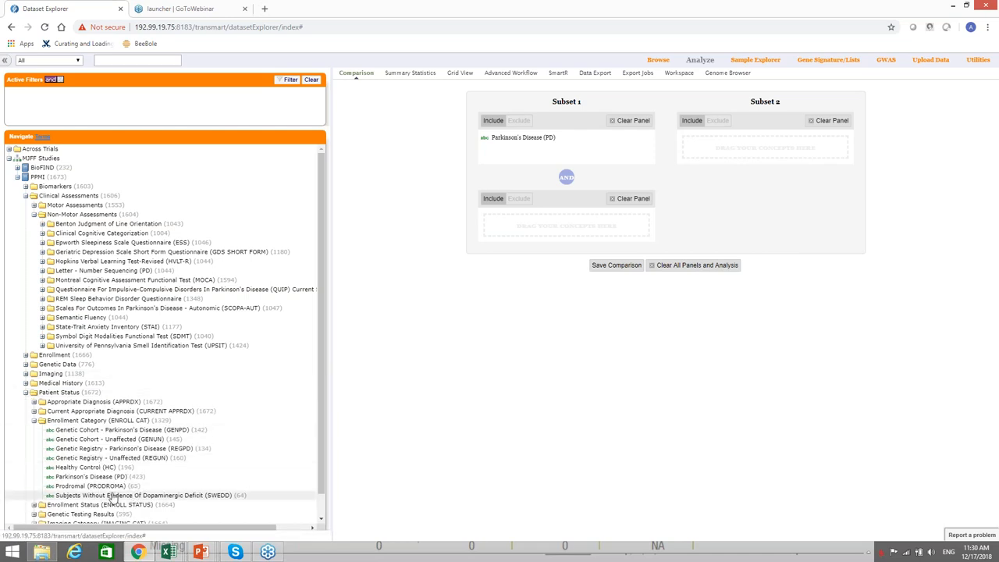
{"action": "mouse_move", "coordinate": [91, 476]}
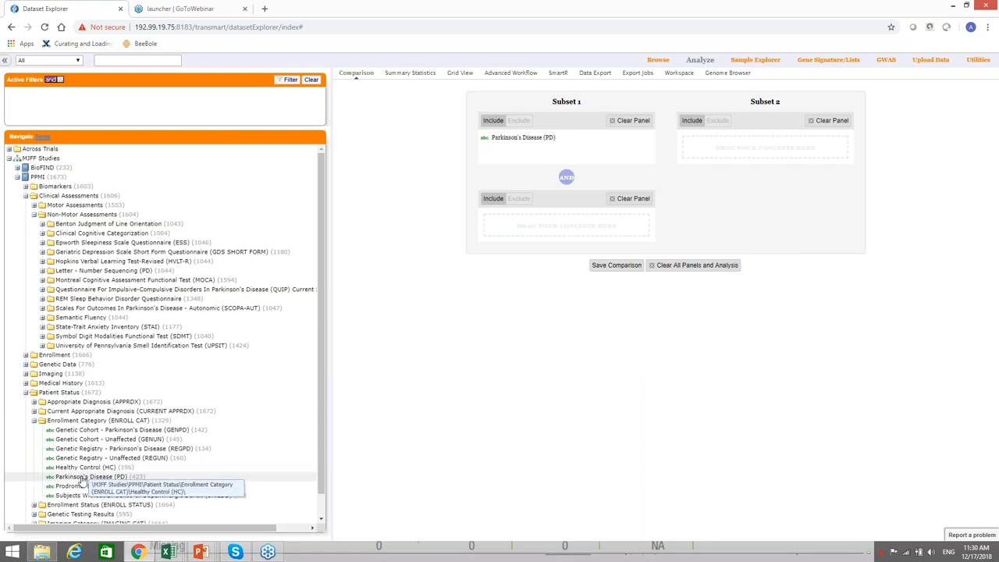
{"action": "left_click_drag", "start_coordinate": [85, 476], "coordinate": [762, 191]}
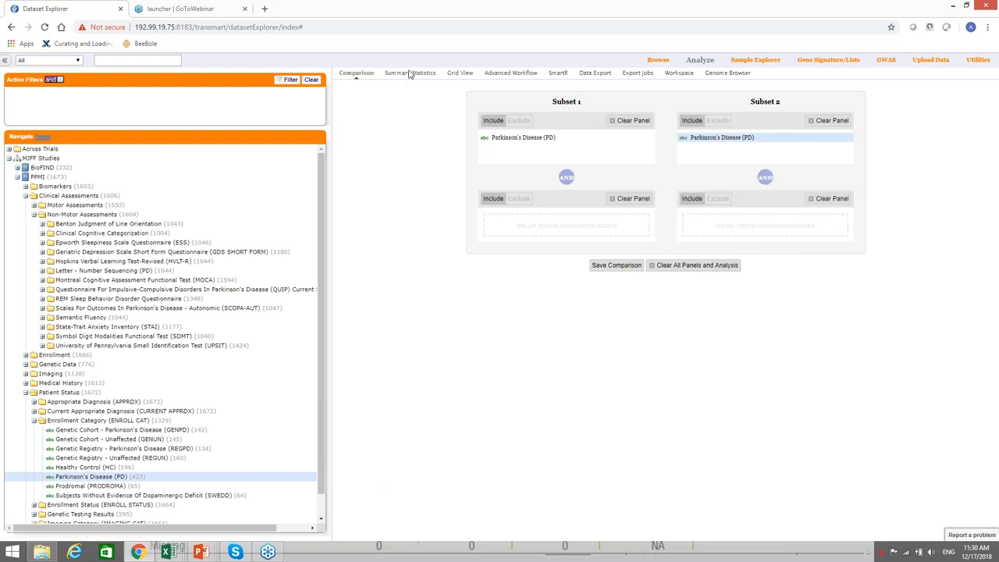
- Show summary statistics for the two PD subsets with the Epworth Sleepiness baseline category breakdown
{"action": "left_click", "coordinate": [409, 73]}
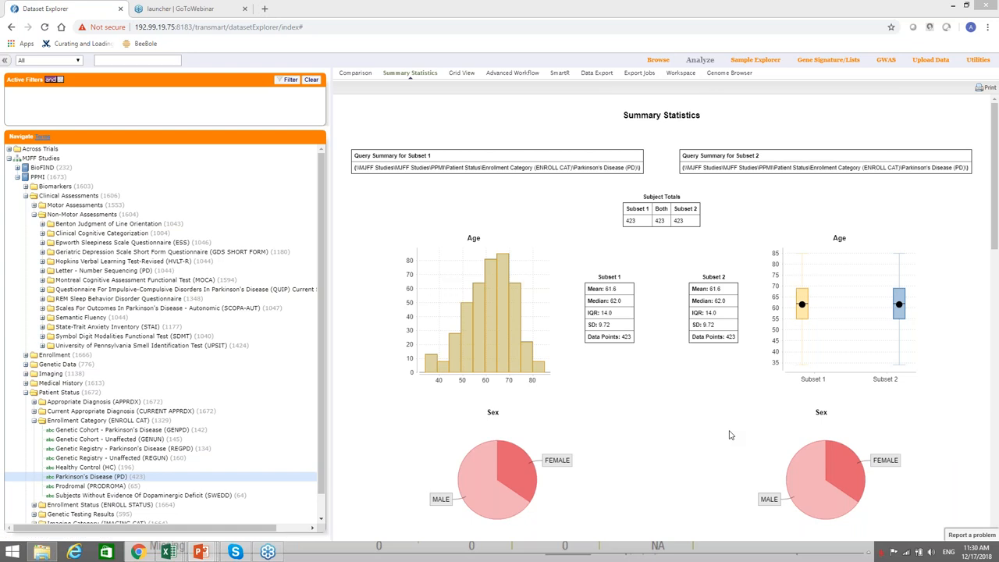
{"action": "mouse_move", "coordinate": [603, 437]}
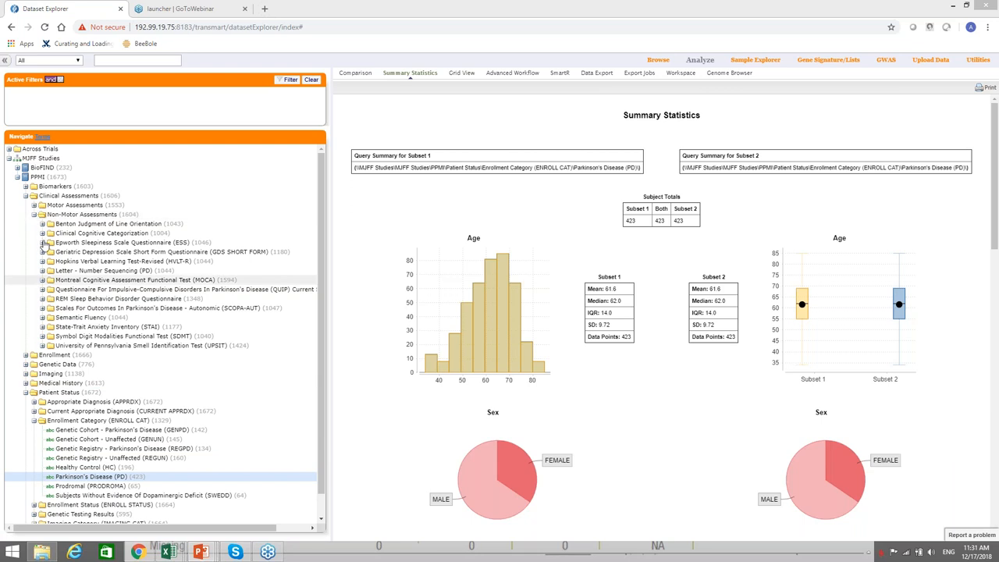
{"action": "left_click", "coordinate": [42, 242]}
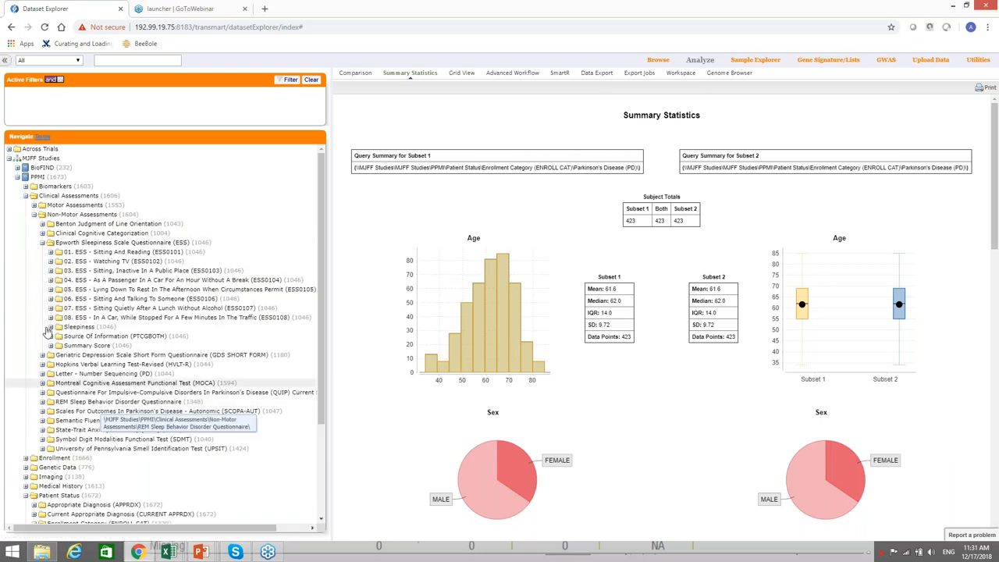
{"action": "left_click", "coordinate": [50, 327]}
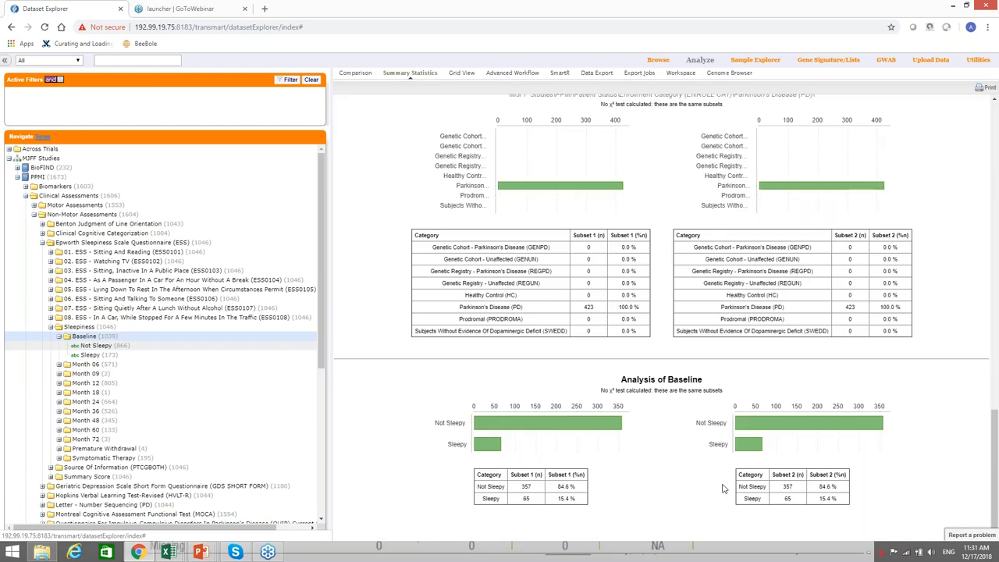
{"action": "mouse_move", "coordinate": [698, 423]}
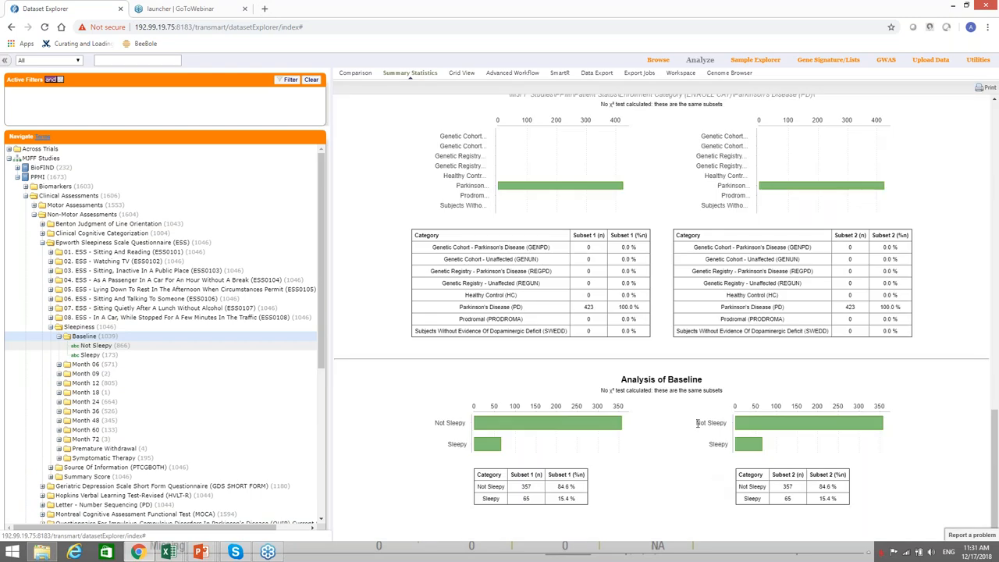
{"action": "scroll", "scroll_direction": "down", "scroll_amount": 3}
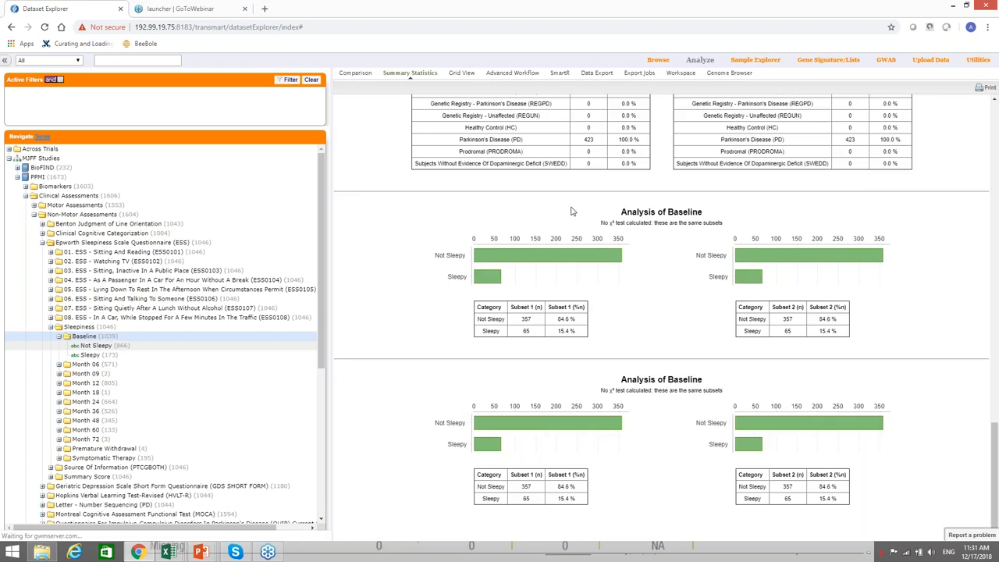
- Clear Subset 2 on the Comparison and go to the Workspace of saved subsets
{"action": "left_click", "coordinate": [356, 73]}
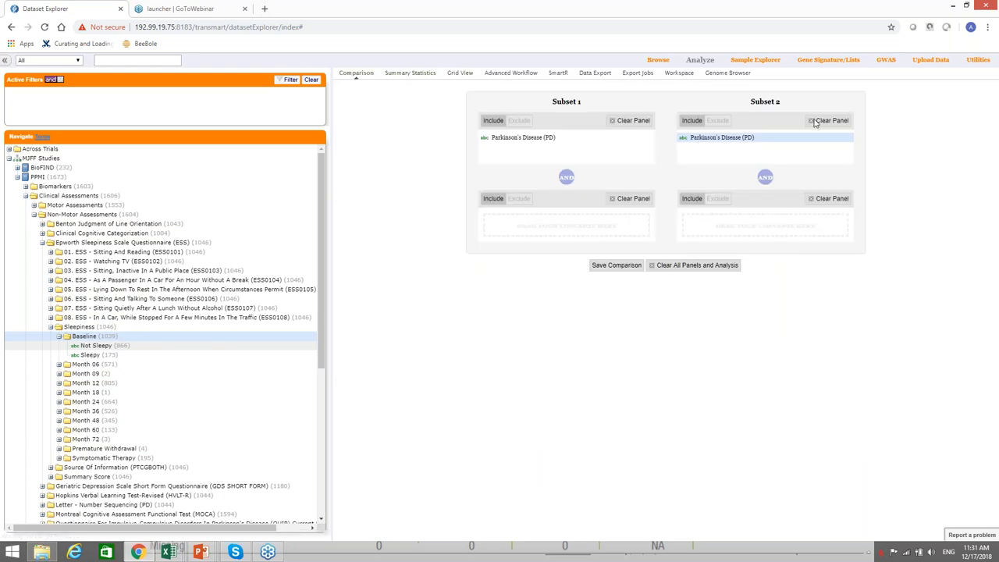
{"action": "left_click", "coordinate": [827, 121]}
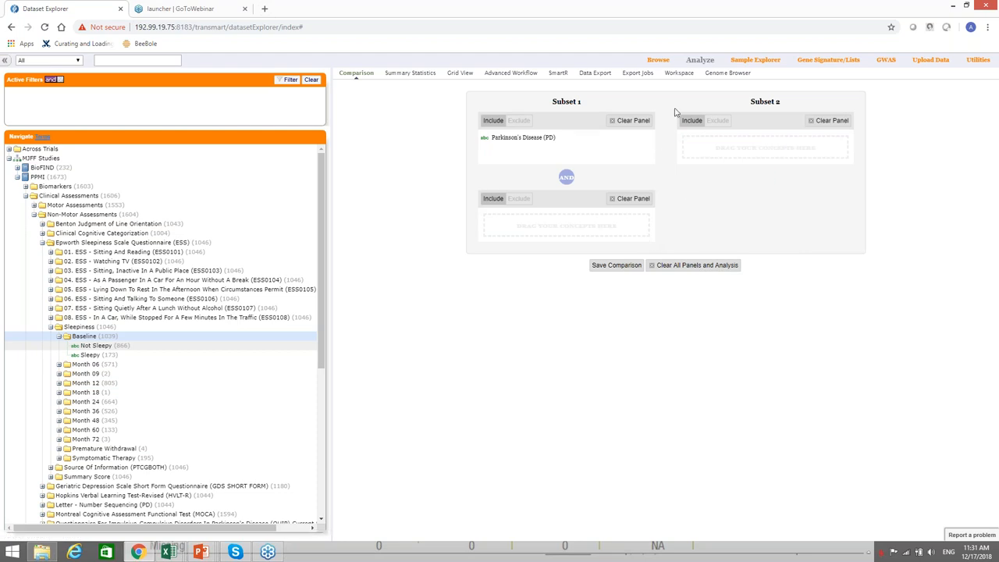
{"action": "mouse_move", "coordinate": [678, 78]}
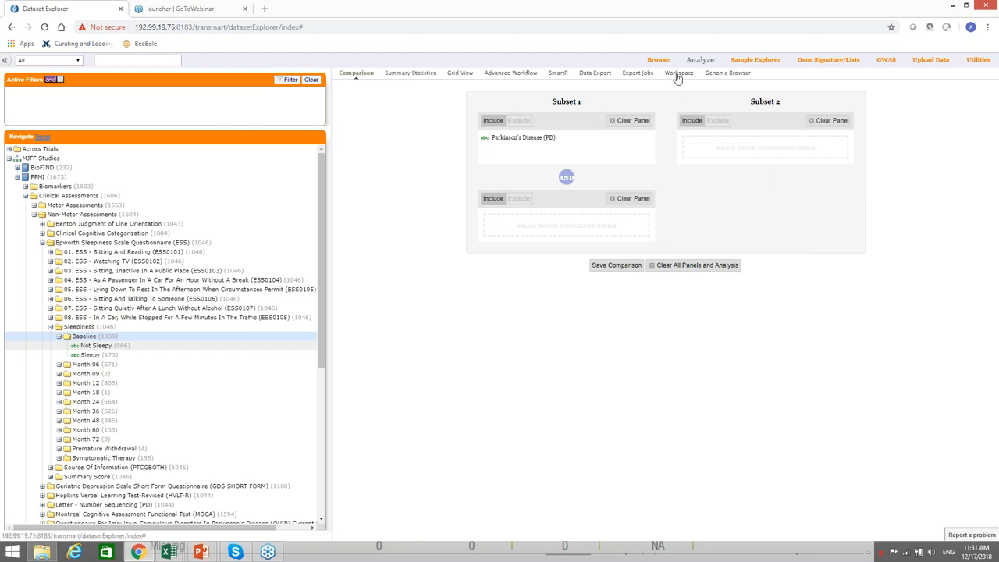
{"action": "left_click", "coordinate": [678, 73]}
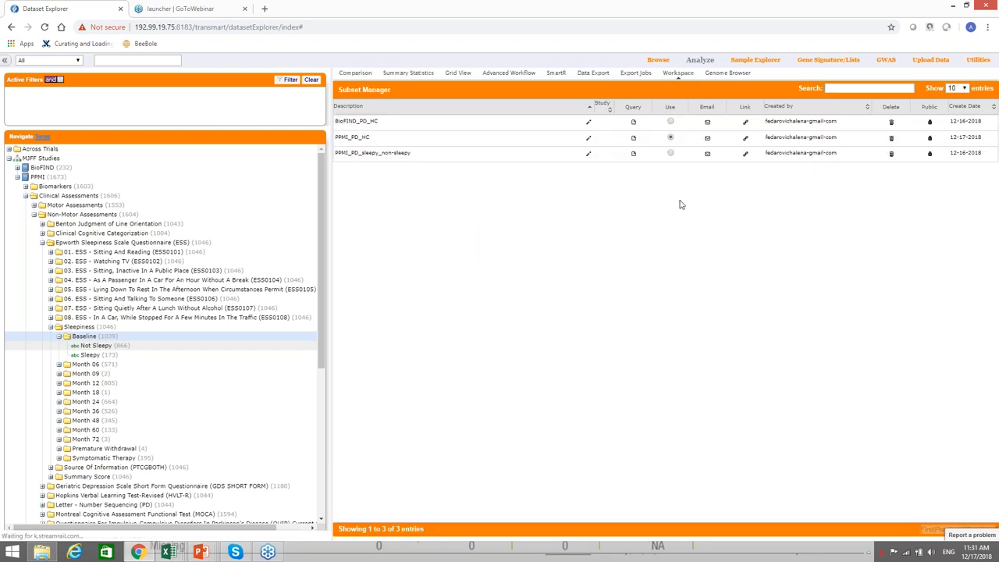
- Apply the saved PPMI sleepy versus non-sleepy subset, overriding the current comparison criteria
{"action": "left_click", "coordinate": [670, 153]}
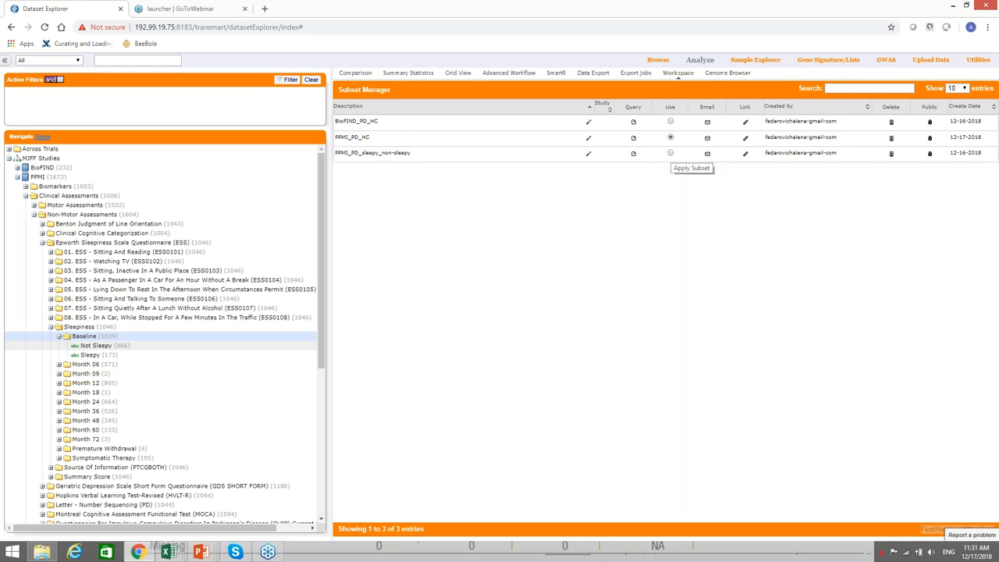
{"action": "left_click", "coordinate": [690, 169]}
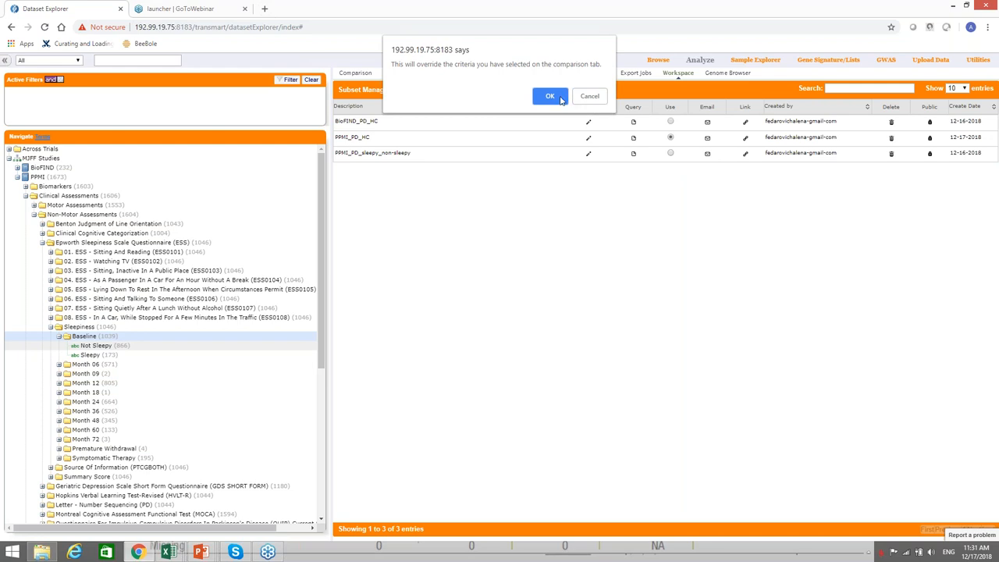
{"action": "left_click", "coordinate": [550, 96]}
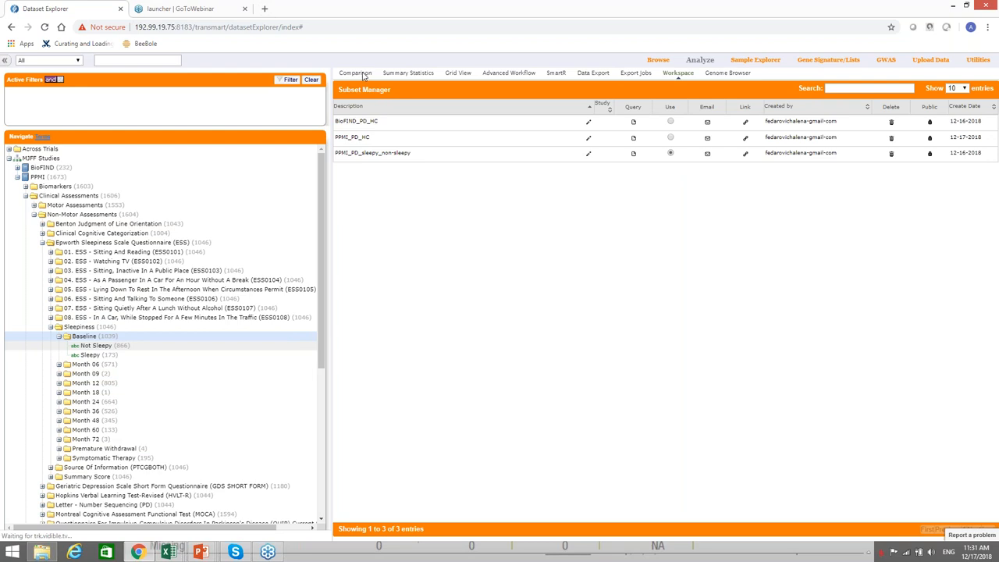
- Review the Sleepy (65) versus Not Sleepy (387) subsets in Summary Statistics, scrolling to the Not Sleepy analysis
{"action": "left_click", "coordinate": [356, 73]}
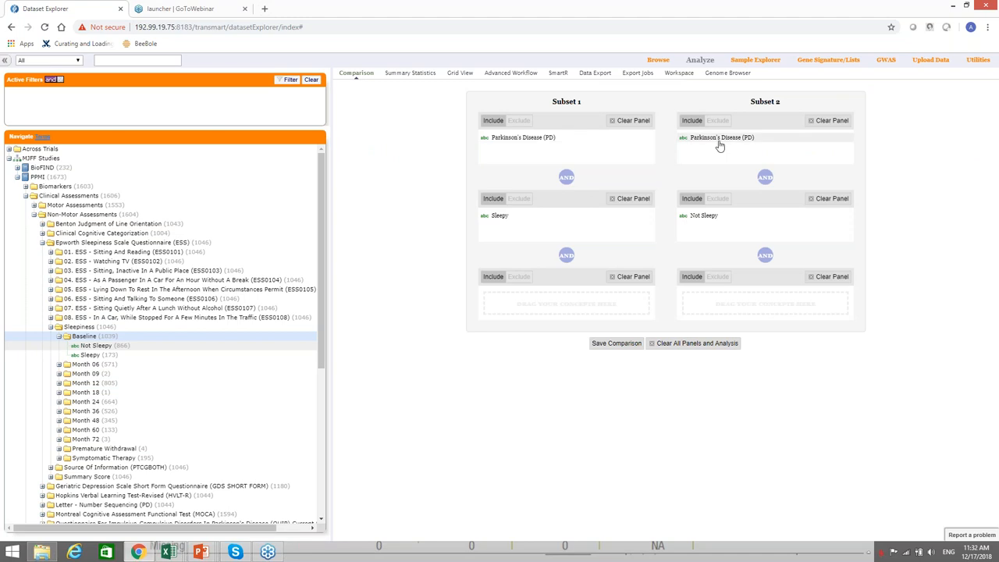
{"action": "left_click", "coordinate": [409, 73]}
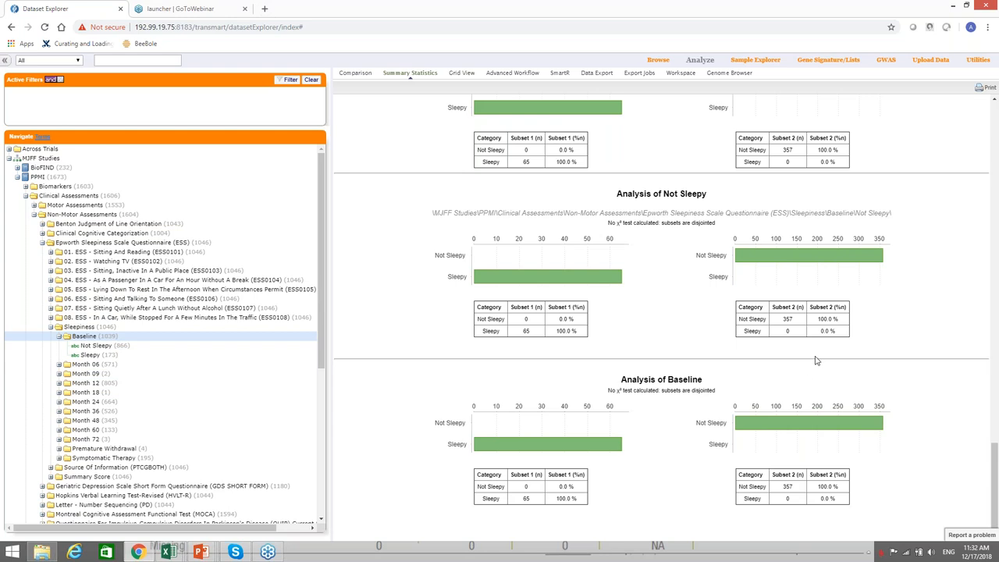
{"action": "scroll", "scroll_direction": "down", "scroll_amount": 3}
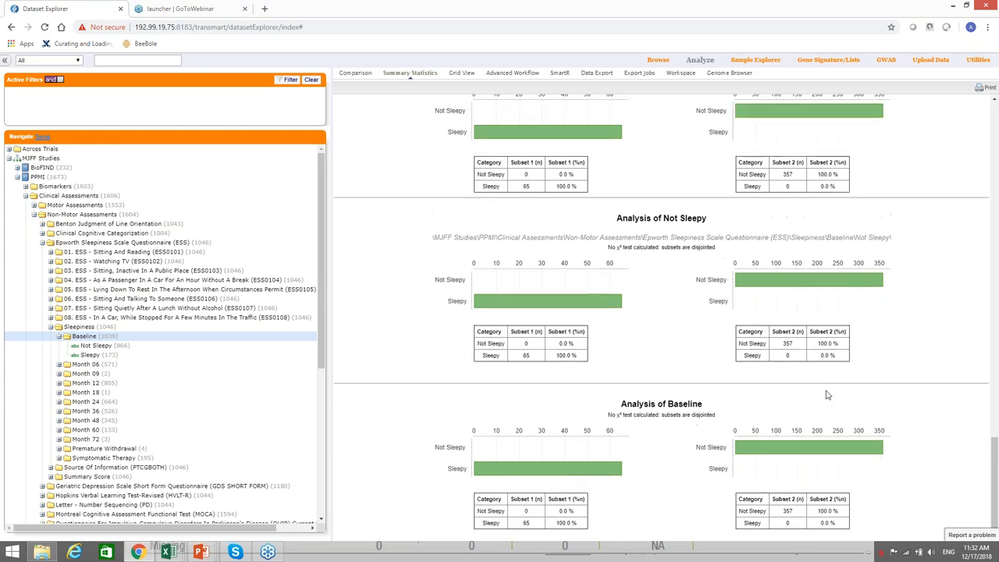
{"action": "scroll", "scroll_direction": "down", "scroll_amount": 3}
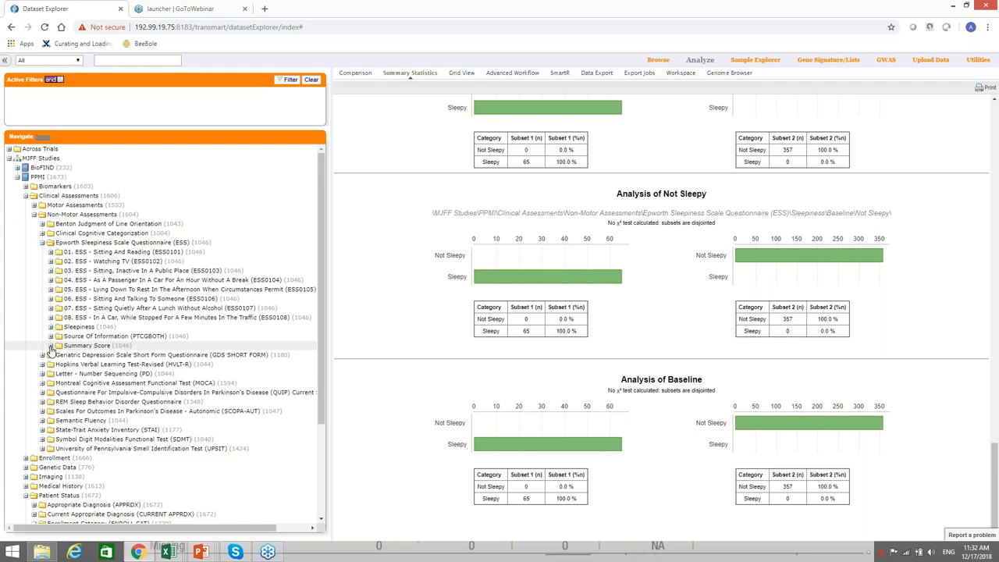
{"action": "mouse_move", "coordinate": [51, 350]}
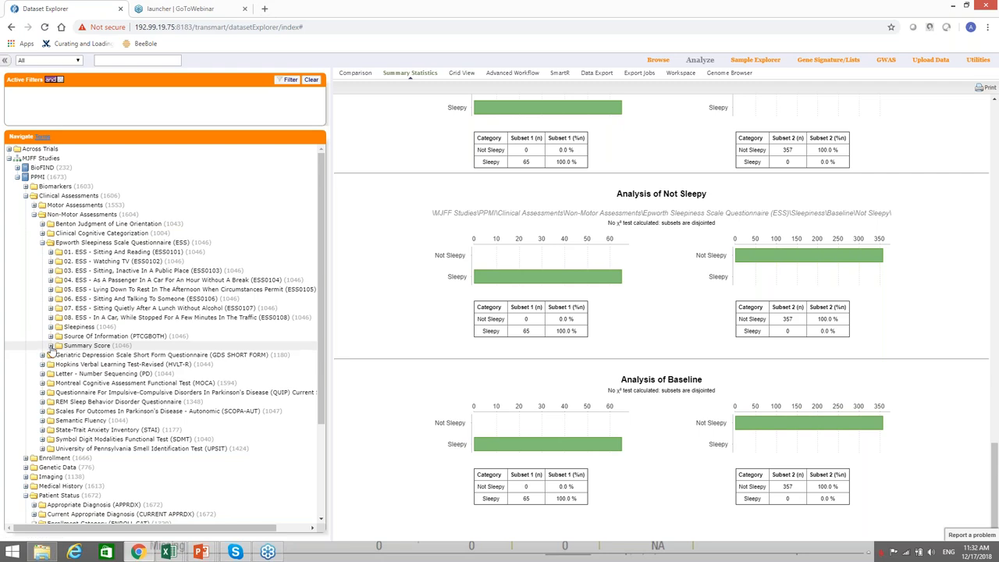
- Expand Summary Score and add its Baseline ESS score to the statistics for both subsets
{"action": "left_click", "coordinate": [50, 345]}
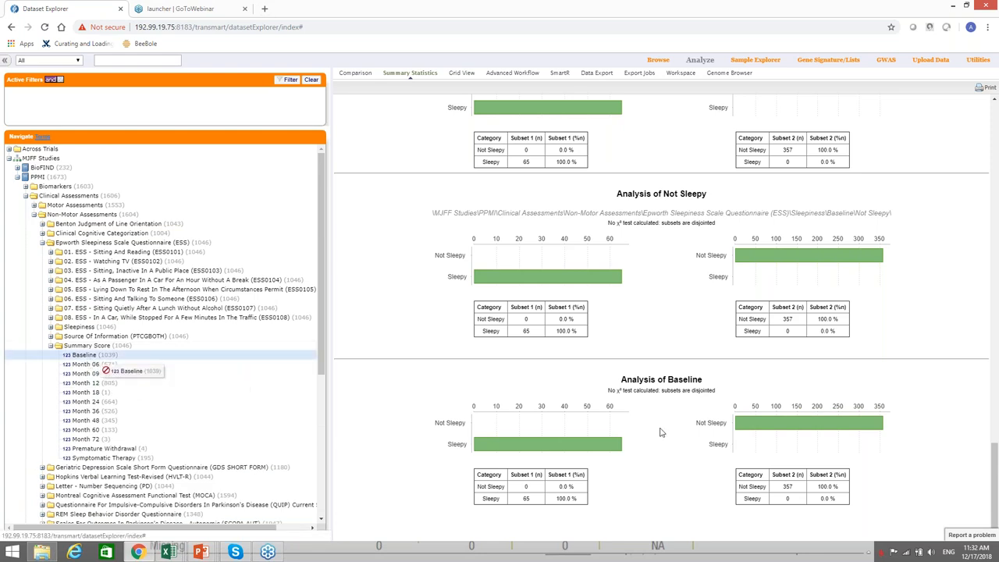
{"action": "scroll", "scroll_direction": "down", "scroll_amount": 3}
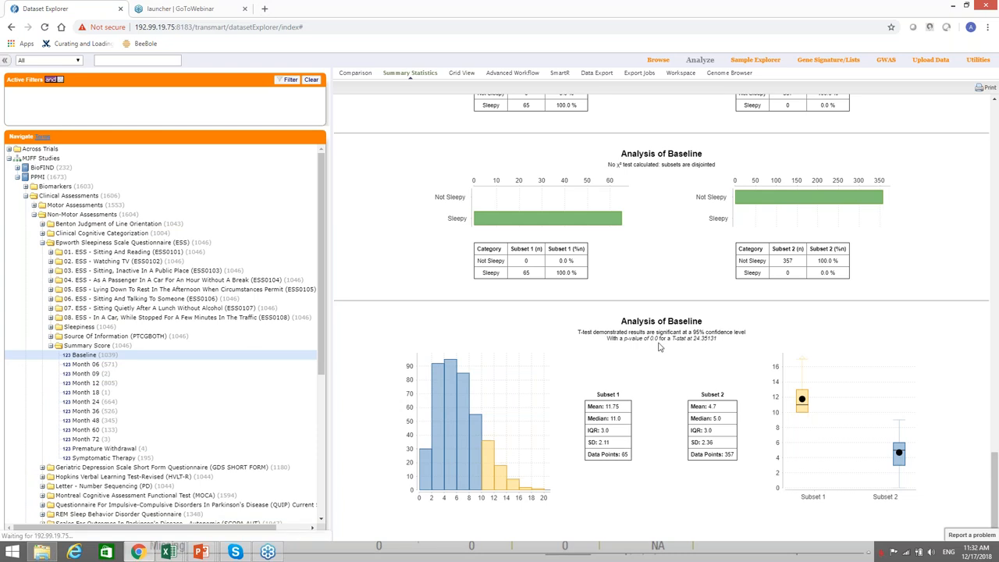
{"action": "mouse_move", "coordinate": [685, 463]}
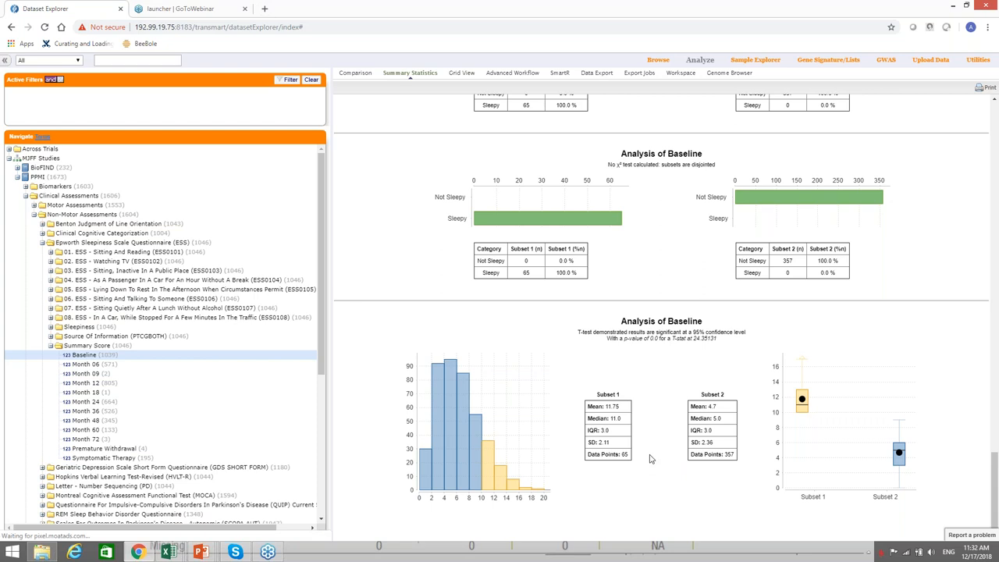
{"action": "mouse_move", "coordinate": [618, 426]}
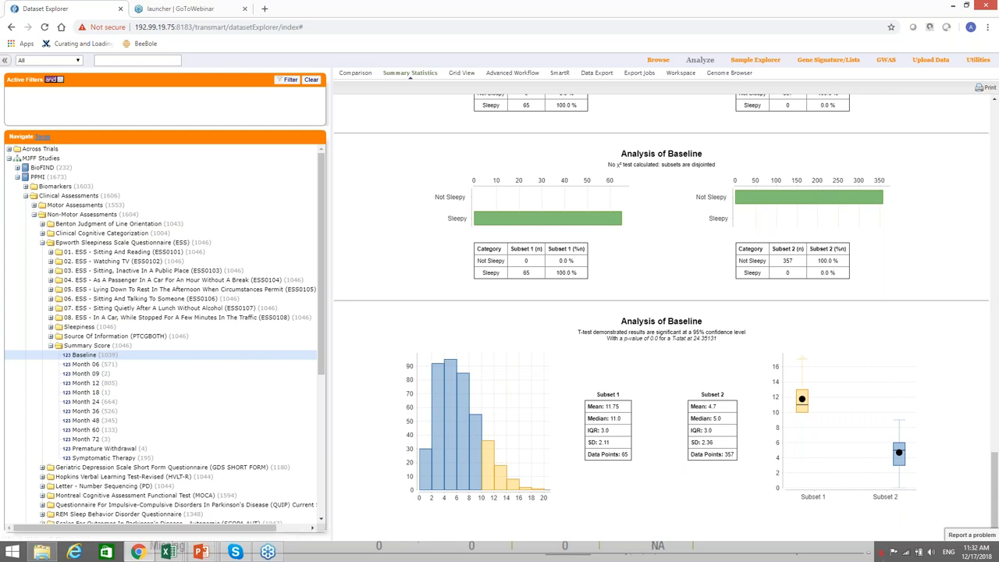
{"action": "mouse_move", "coordinate": [983, 347]}
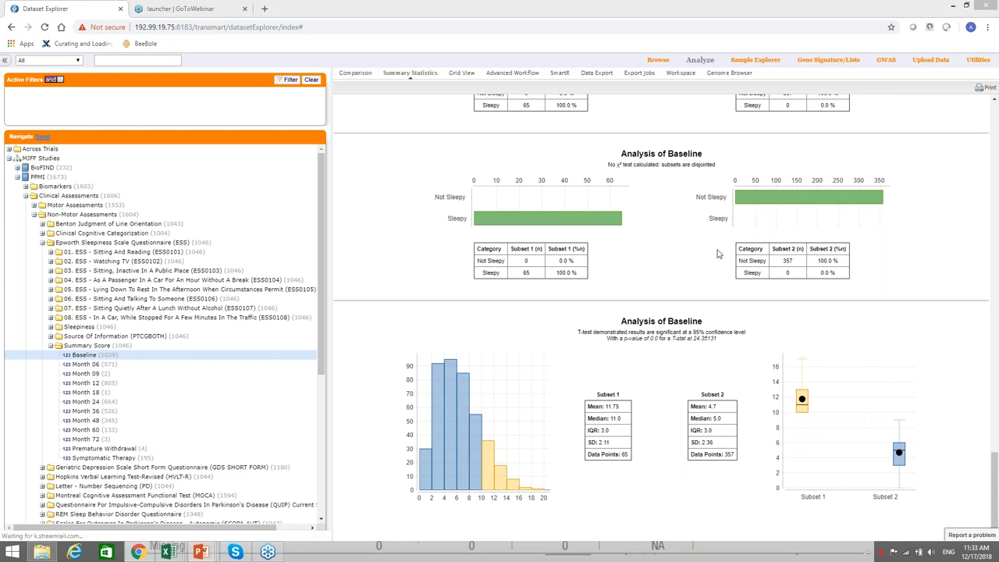
{"action": "mouse_move", "coordinate": [742, 237]}
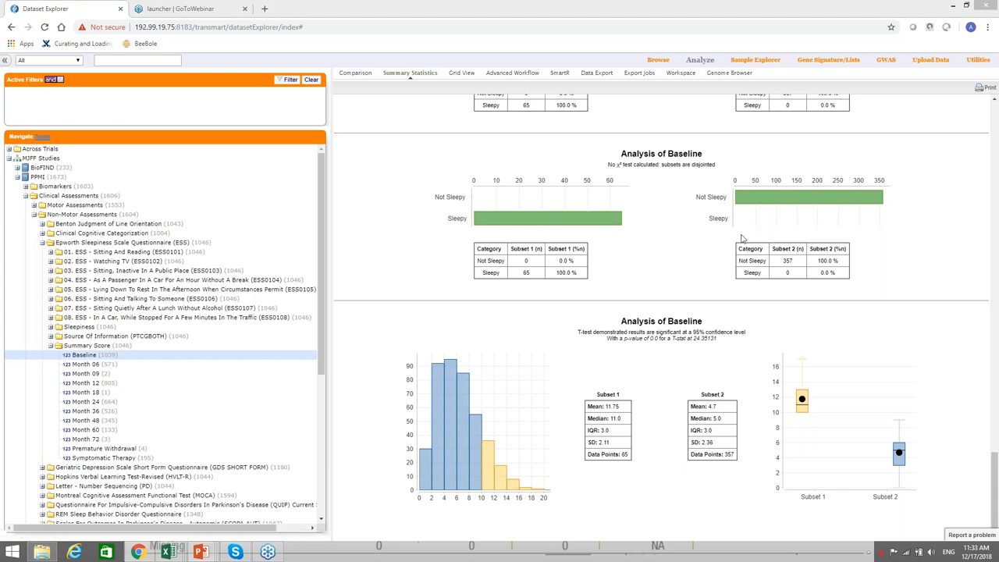
{"action": "mouse_move", "coordinate": [632, 247]}
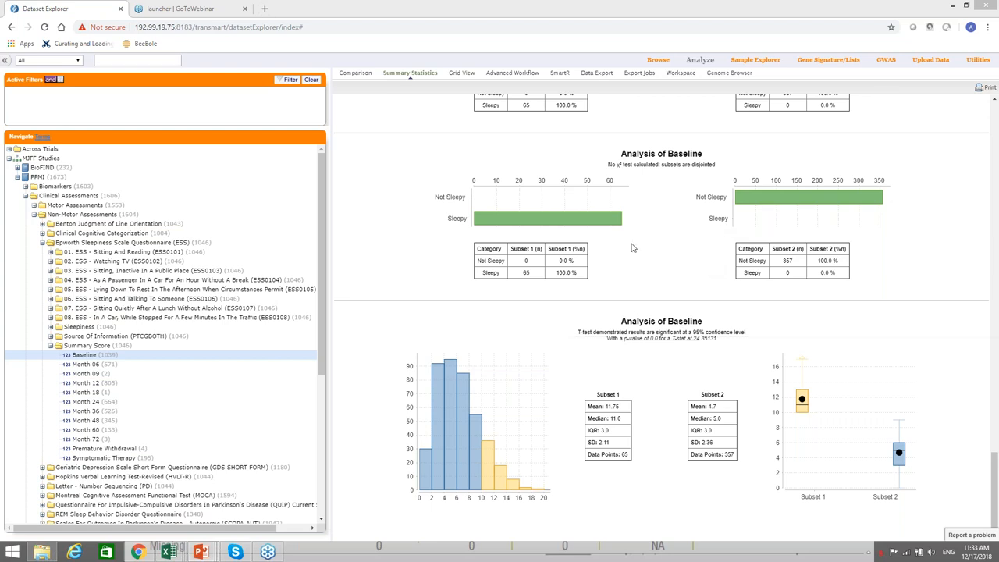
{"action": "mouse_move", "coordinate": [976, 81]}
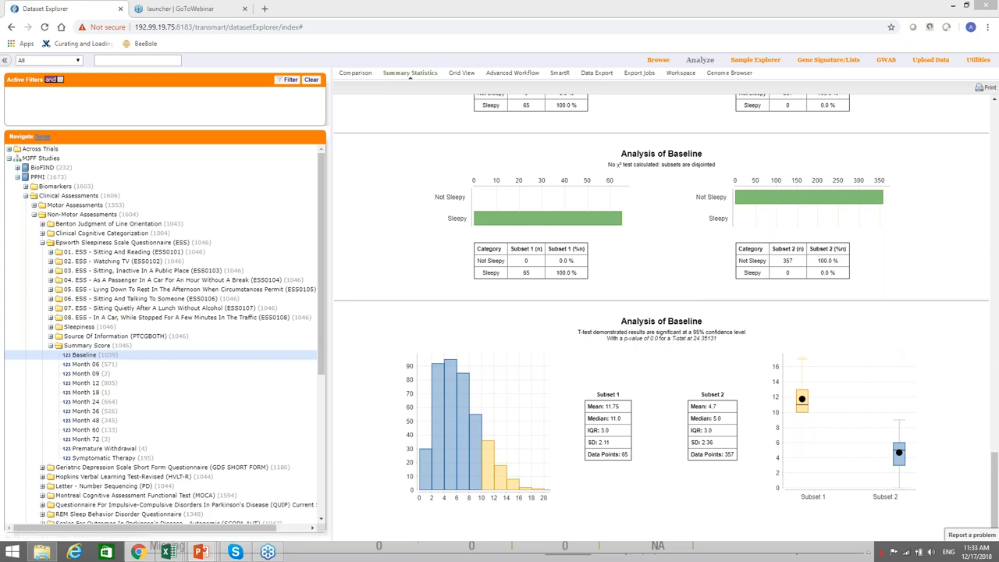
{"action": "mouse_move", "coordinate": [858, 345]}
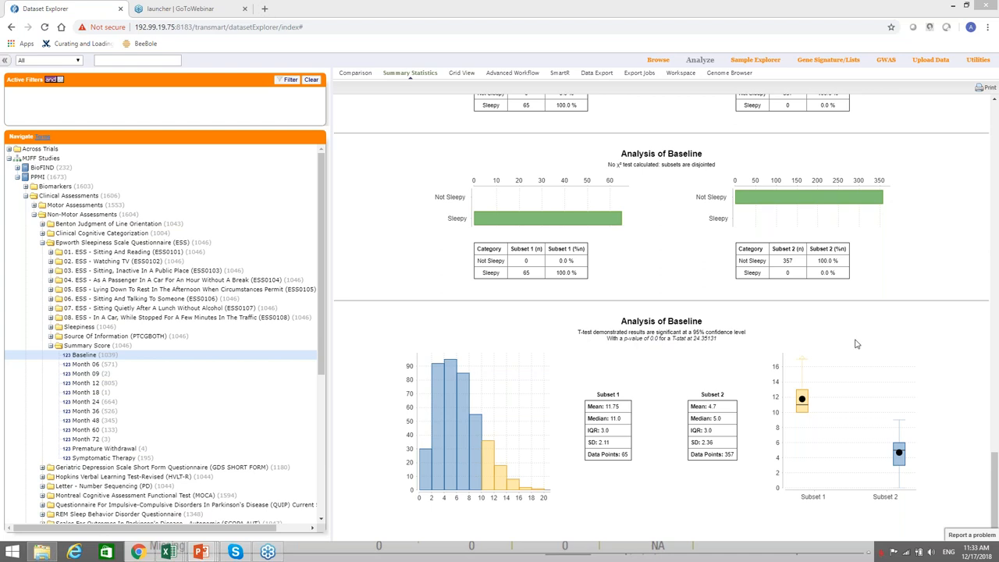
{"action": "mouse_move", "coordinate": [462, 73]}
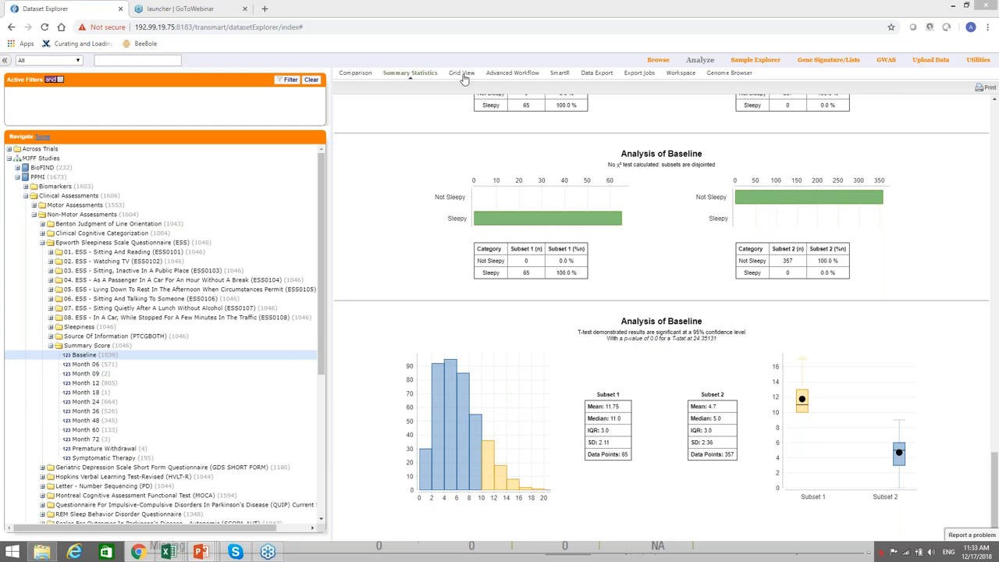
{"action": "mouse_move", "coordinate": [462, 75]}
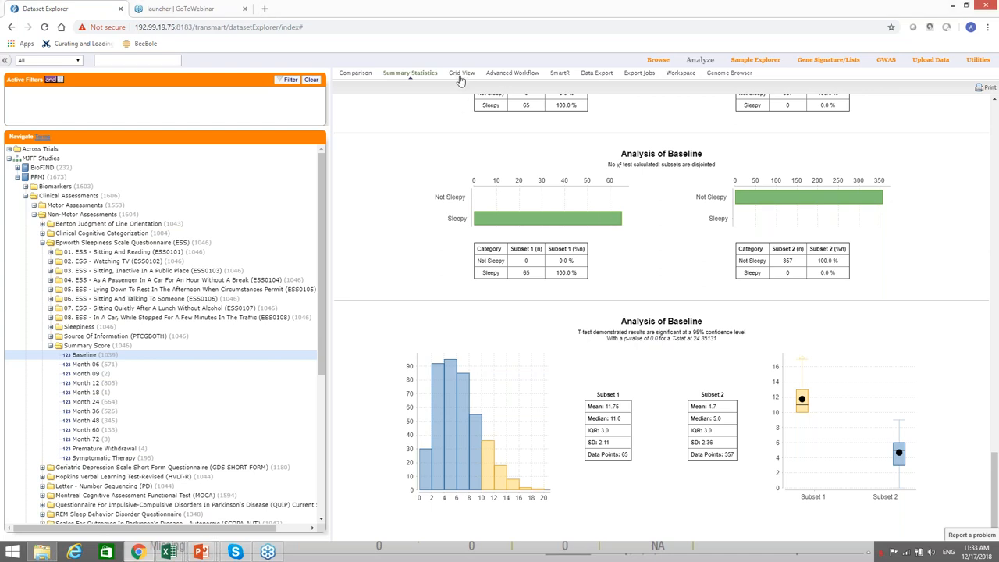
- Load the cohort into Grid View listing subjects with subset, sex, age, race and sleepiness values
{"action": "left_click", "coordinate": [459, 73]}
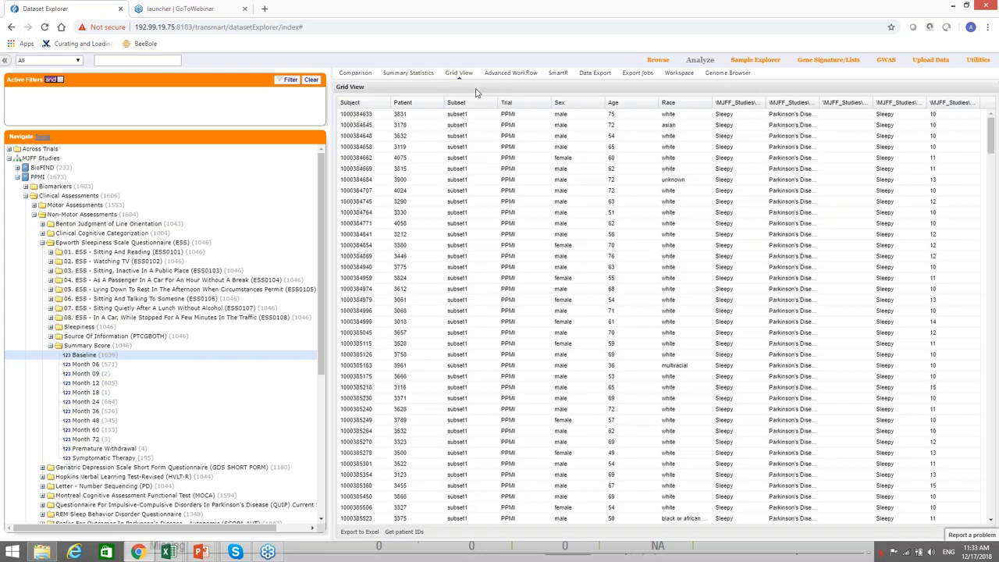
{"action": "mouse_move", "coordinate": [981, 203]}
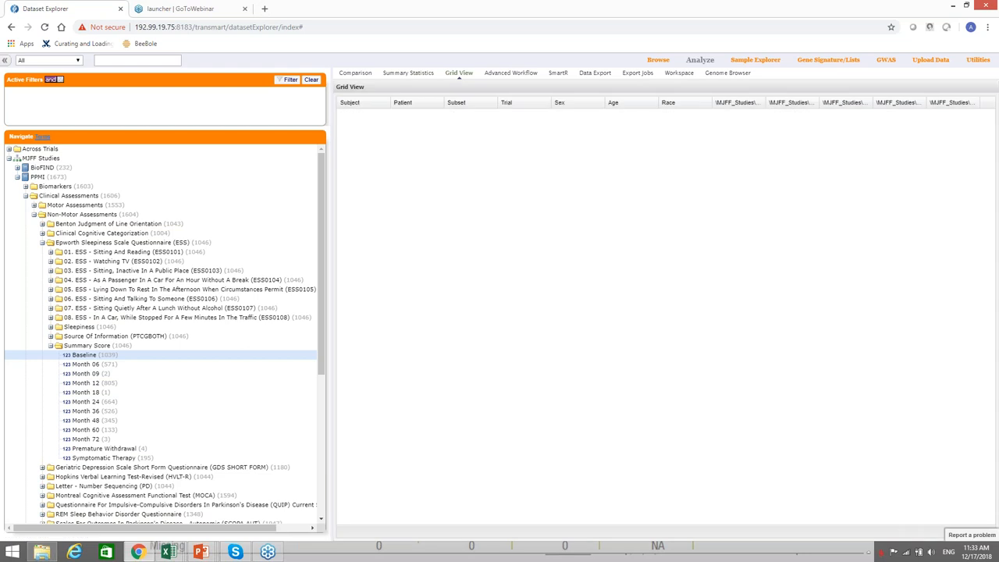
{"action": "left_click", "coordinate": [84, 354]}
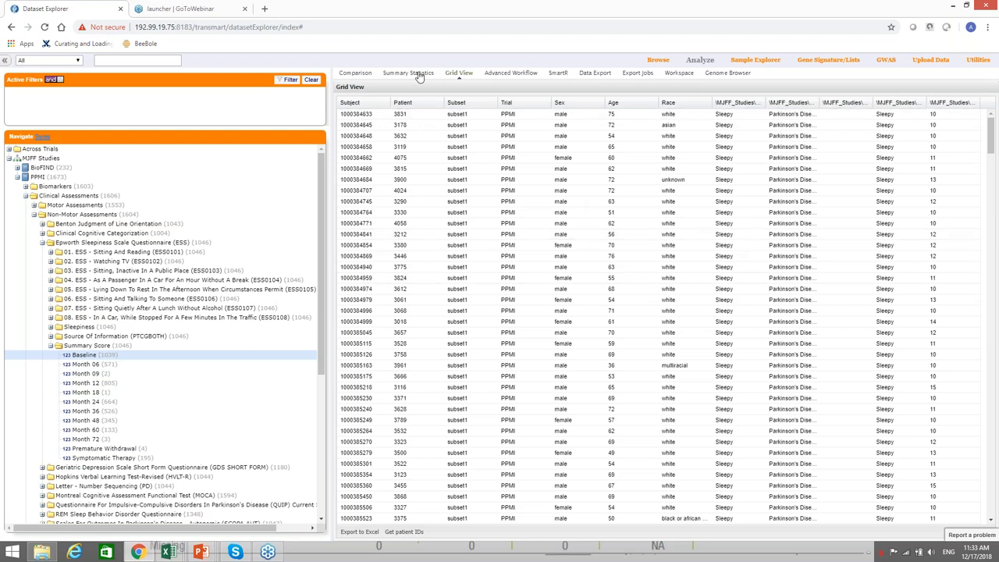
{"action": "mouse_move", "coordinate": [419, 76]}
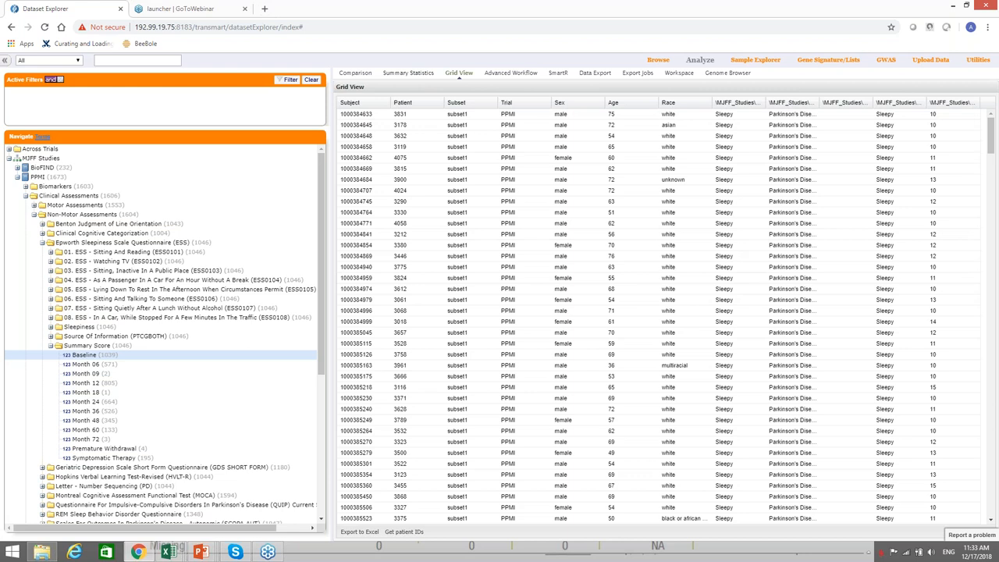
{"action": "mouse_move", "coordinate": [554, 226]}
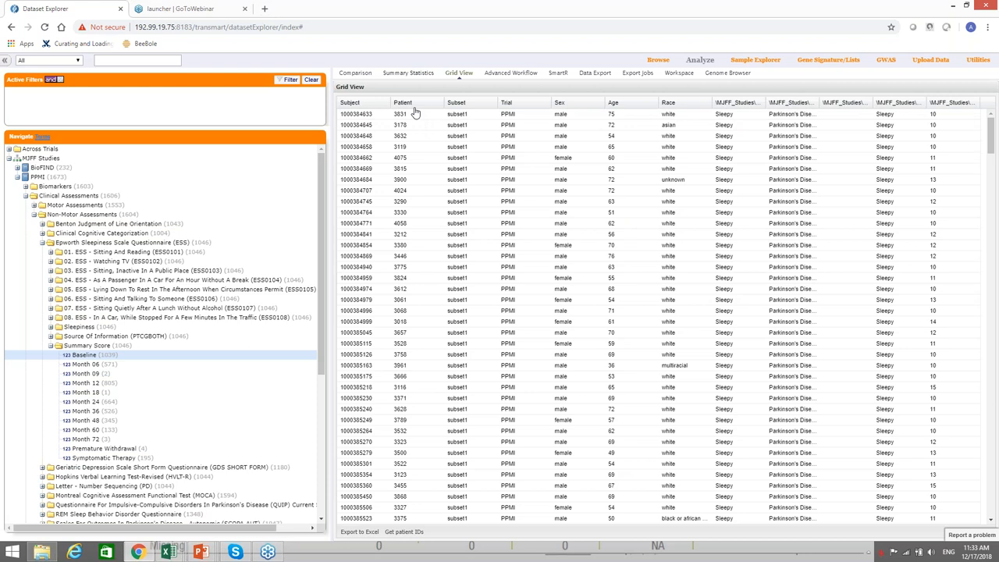
{"action": "left_click", "coordinate": [415, 103]}
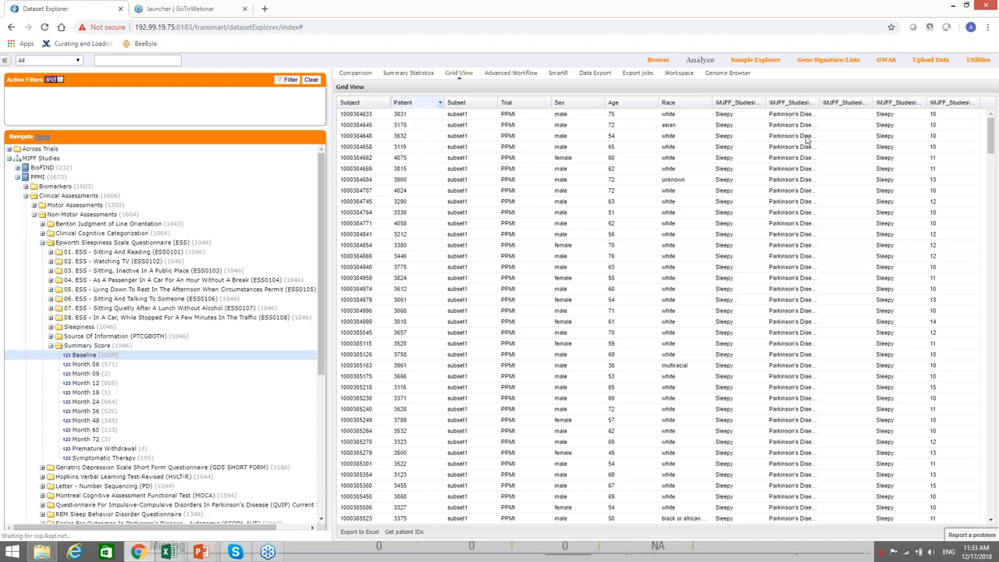
{"action": "mouse_move", "coordinate": [437, 186]}
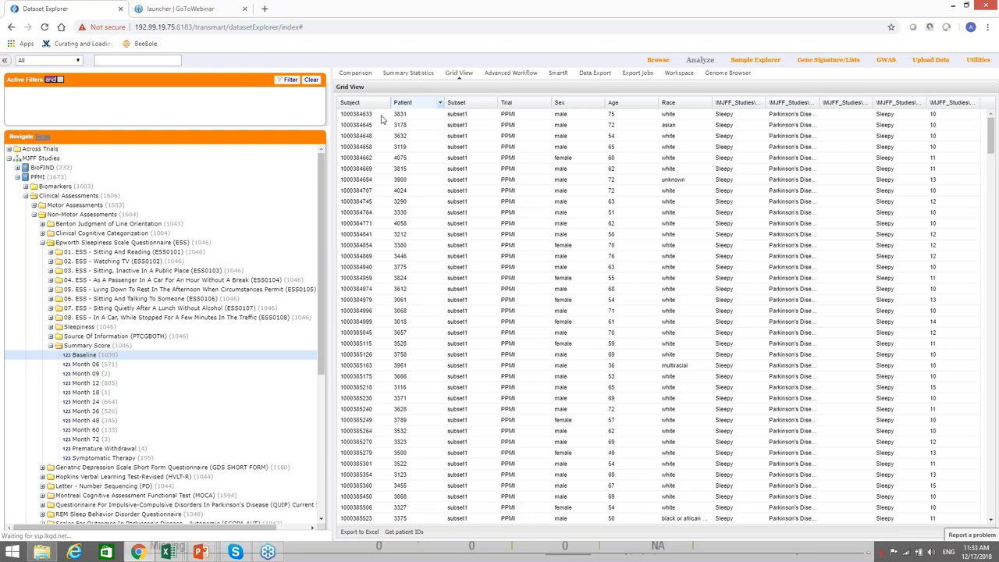
{"action": "left_click", "coordinate": [350, 103]}
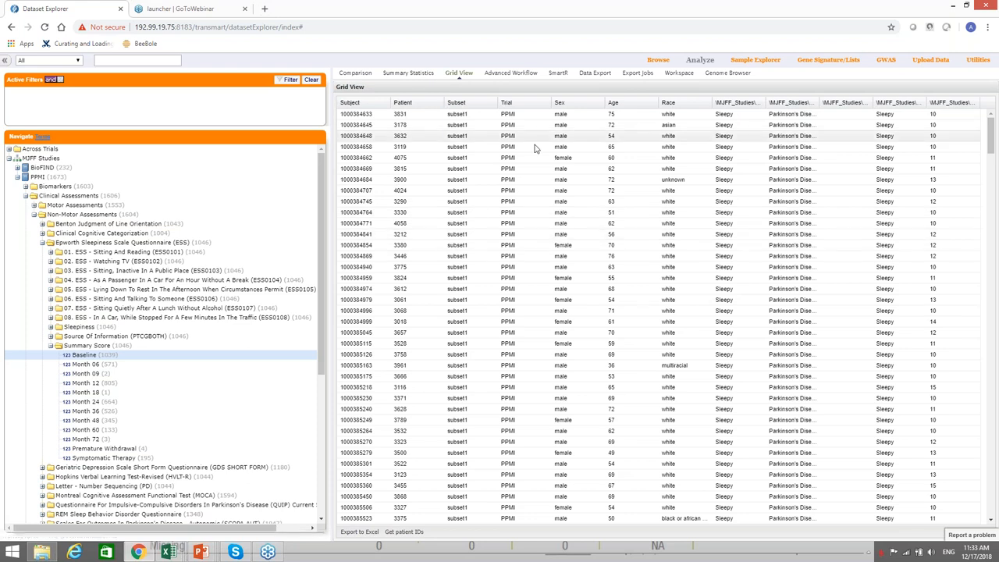
{"action": "mouse_move", "coordinate": [577, 116]}
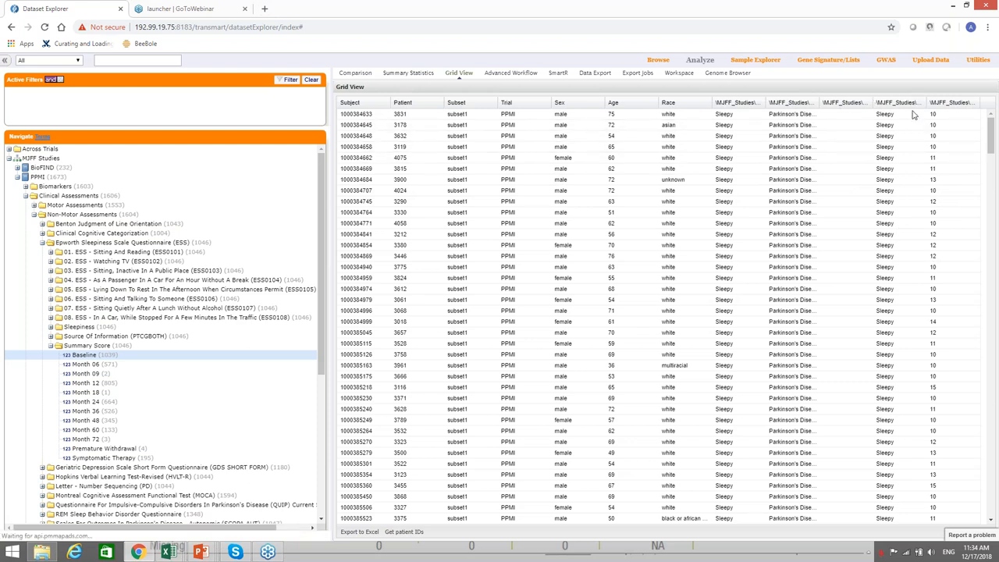
{"action": "mouse_move", "coordinate": [914, 114]}
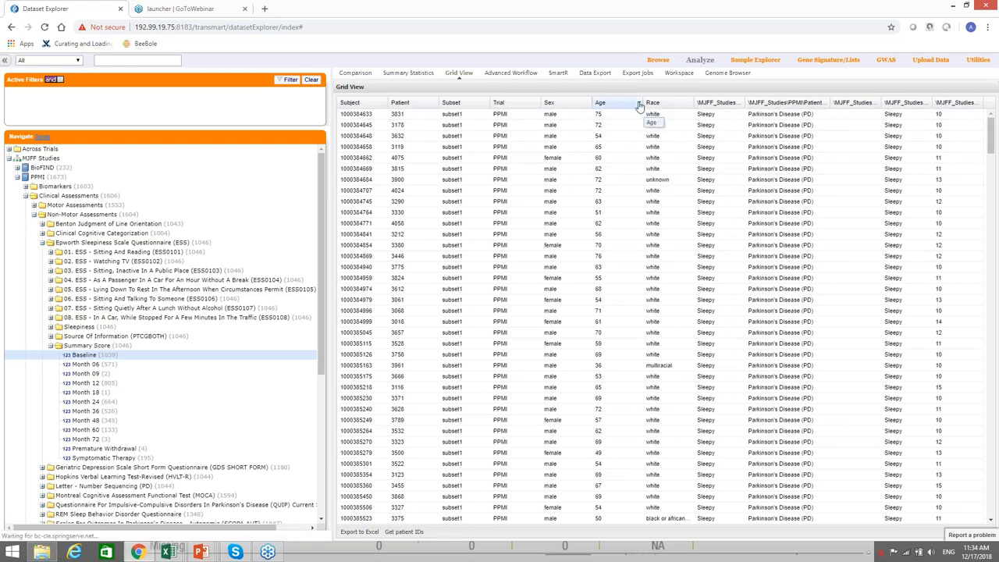
- Sort the patient grid by the Age column ascending, youngest subjects first
{"action": "left_click", "coordinate": [641, 106]}
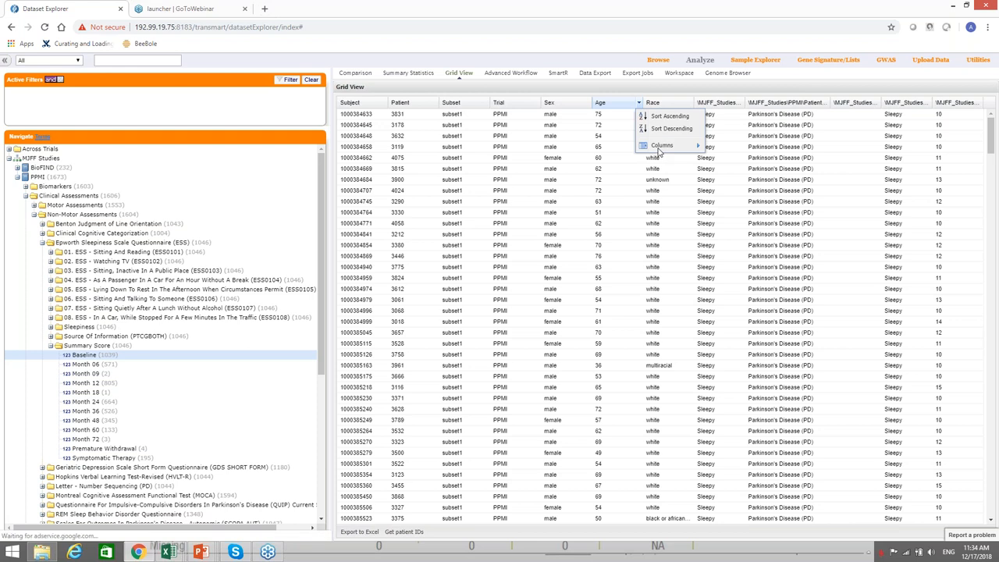
{"action": "left_click", "coordinate": [662, 146]}
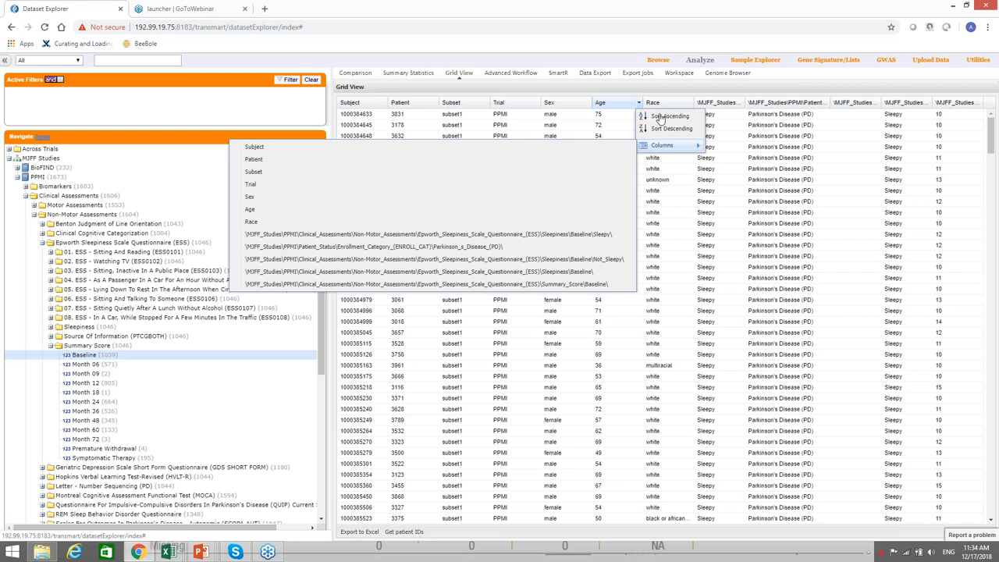
{"action": "mouse_move", "coordinate": [609, 154]}
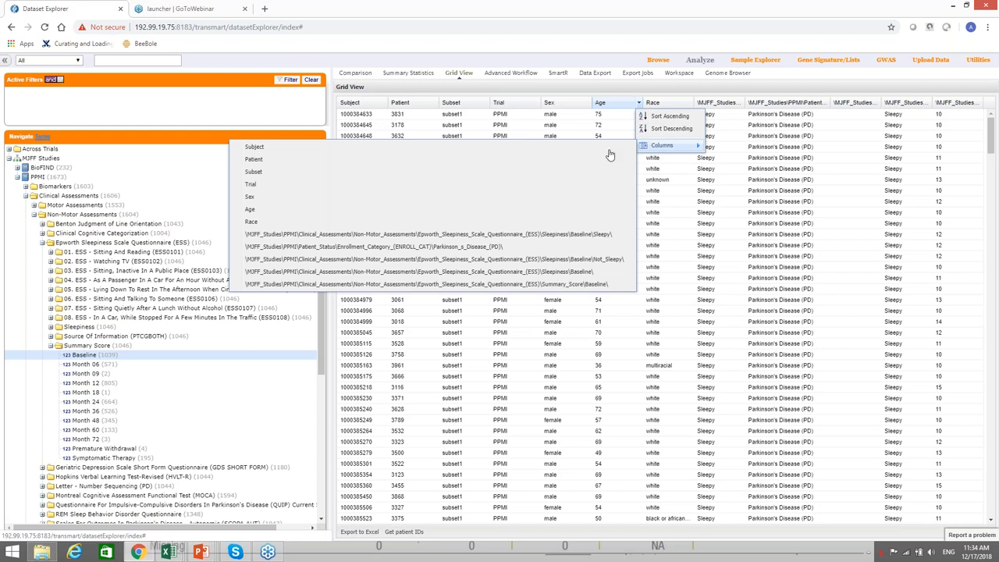
{"action": "left_click", "coordinate": [670, 115]}
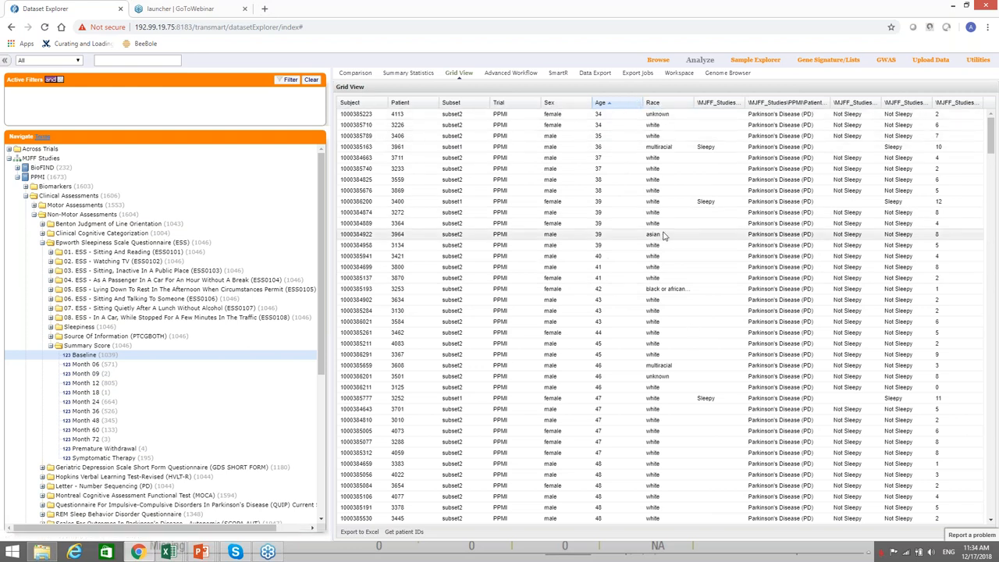
{"action": "mouse_move", "coordinate": [665, 236]}
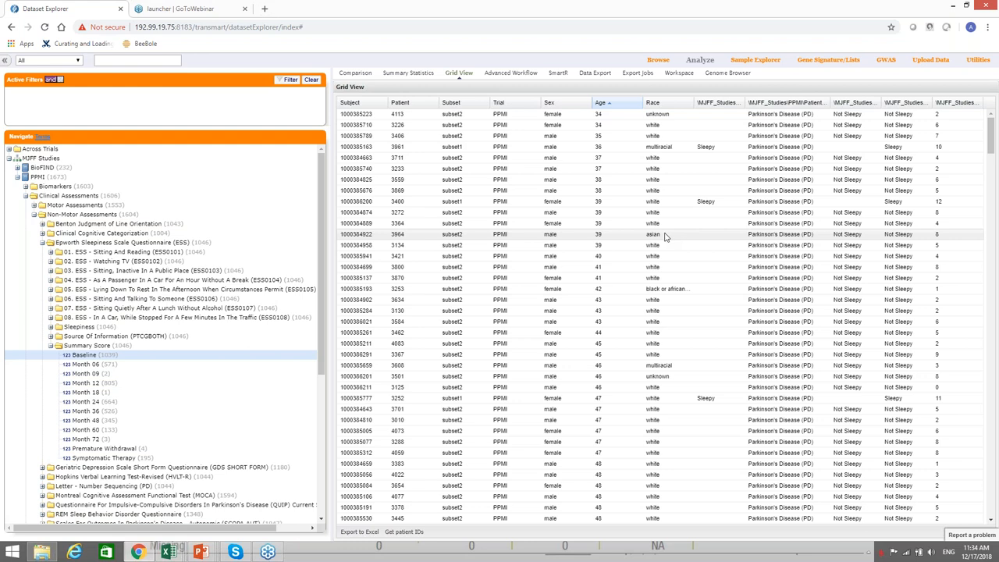
{"action": "left_click", "coordinate": [403, 530]}
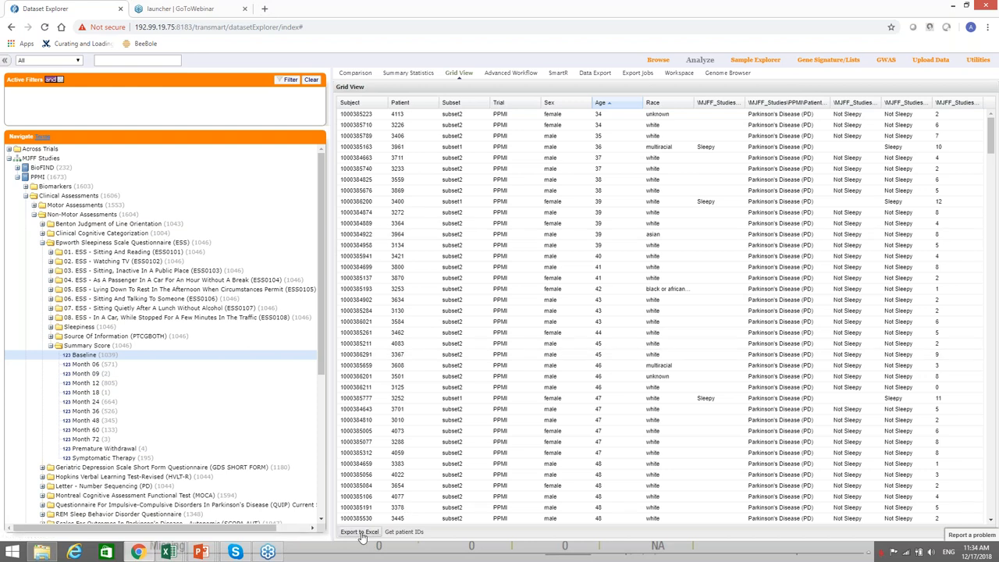
- Export the age-sorted grid to an Excel .xls download
{"action": "left_click", "coordinate": [360, 531]}
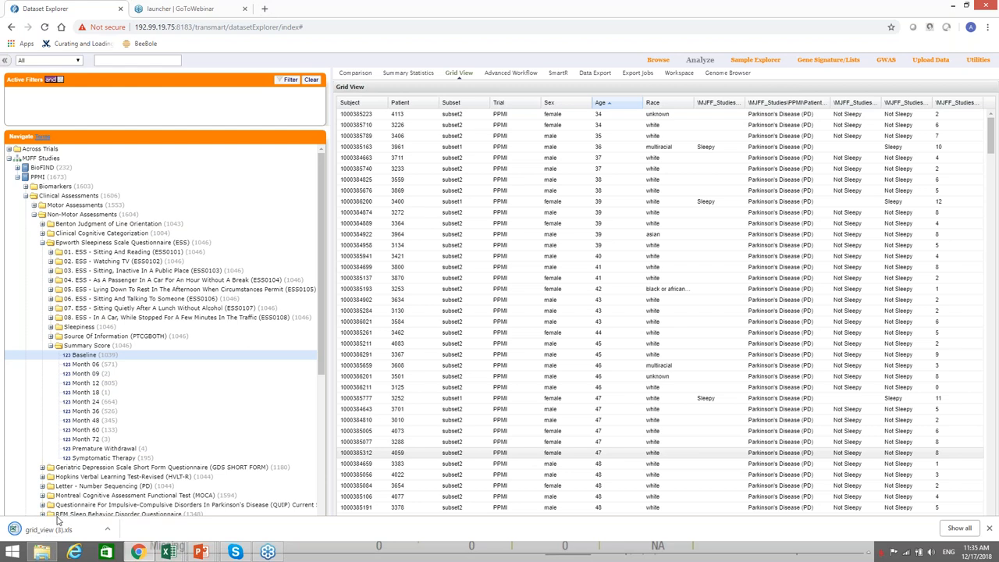
{"action": "mouse_move", "coordinate": [762, 217]}
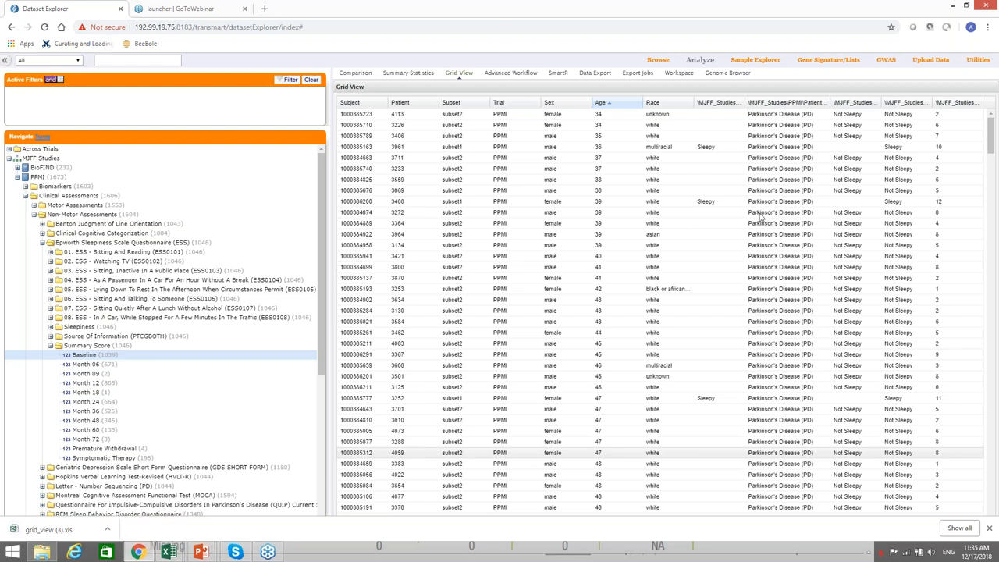
{"action": "mouse_move", "coordinate": [584, 103]}
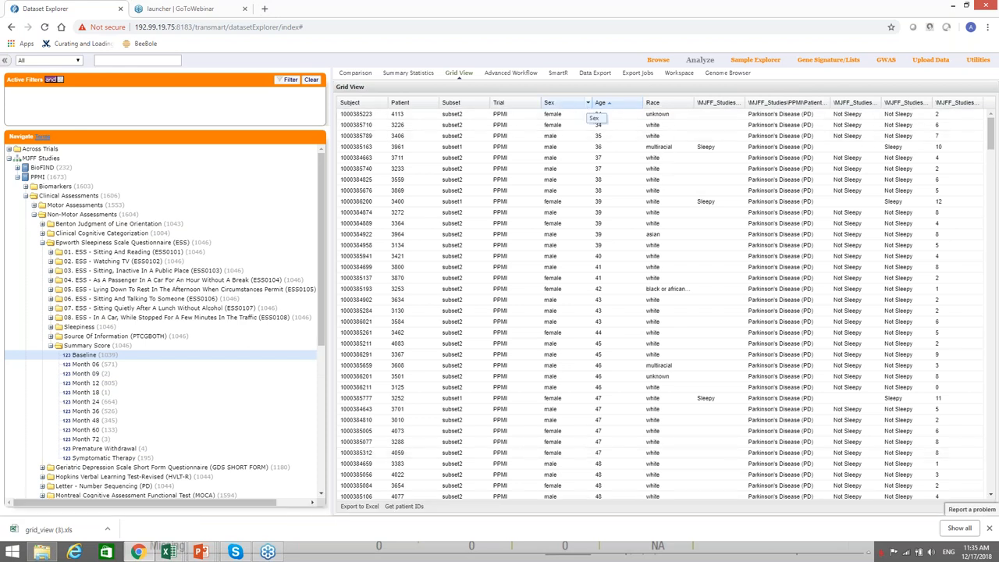
- Use the column menu's Columns list to hide Subject and some MJFF study columns
{"action": "left_click", "coordinate": [609, 103]}
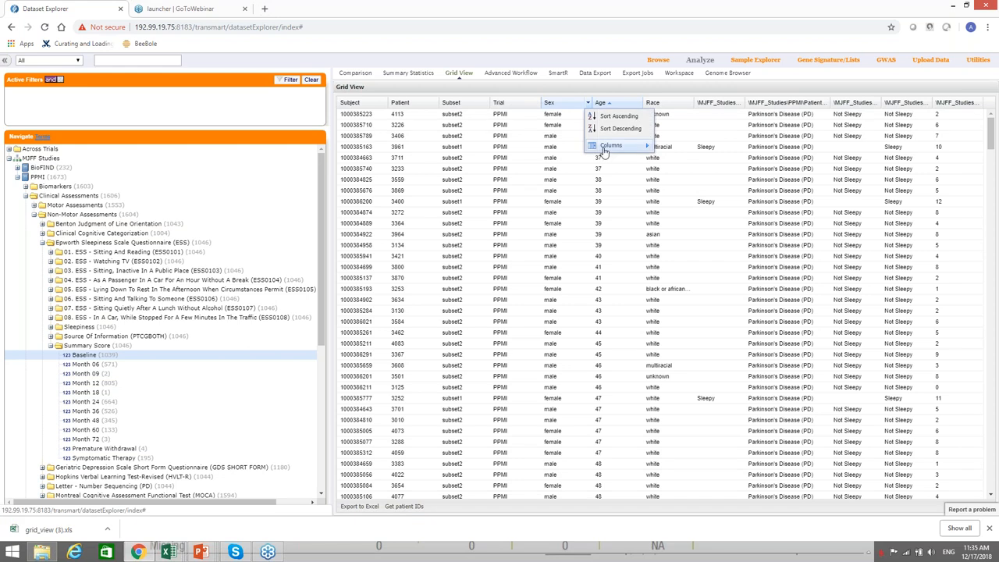
{"action": "left_click", "coordinate": [612, 147]}
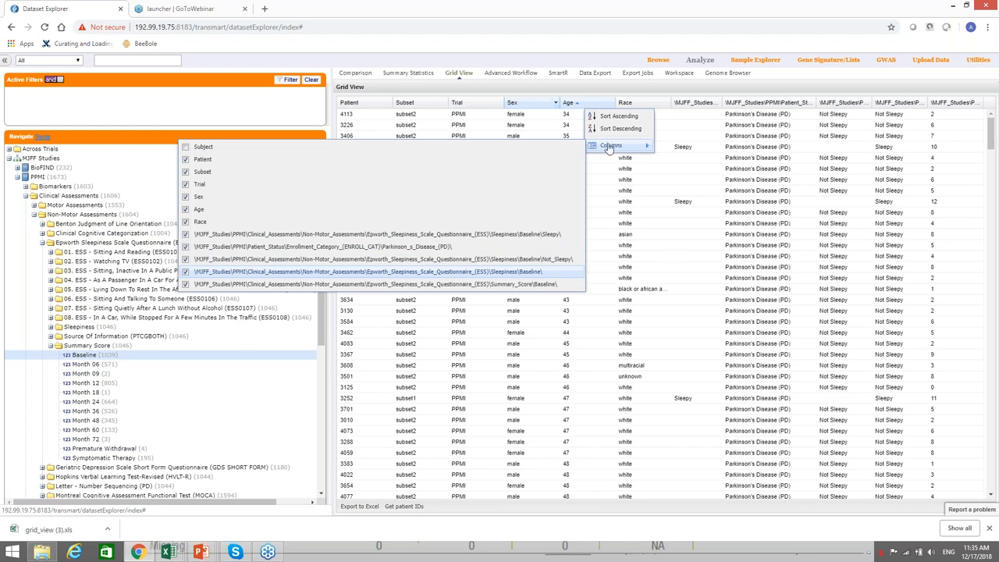
{"action": "mouse_move", "coordinate": [605, 237]}
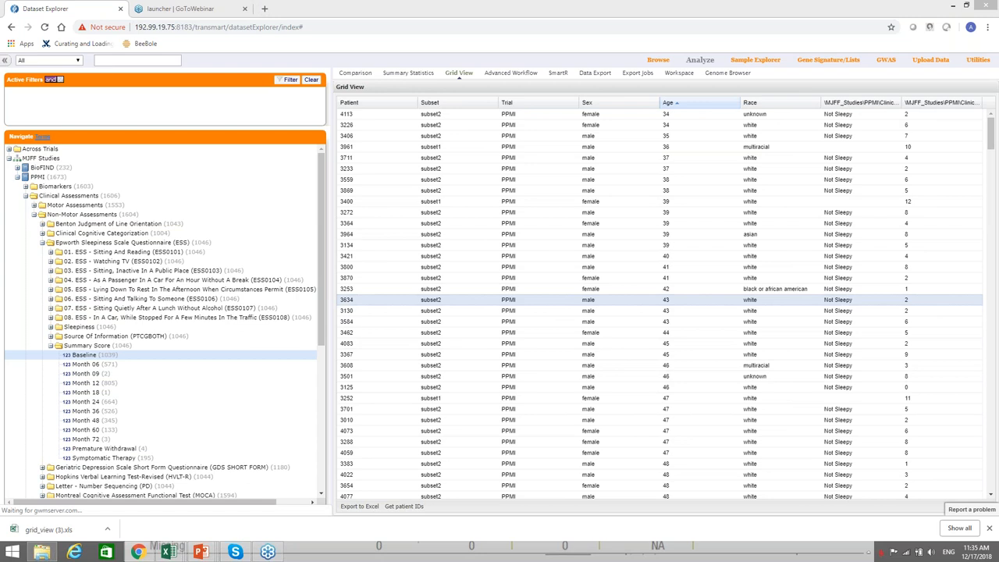
{"action": "mouse_move", "coordinate": [979, 403]}
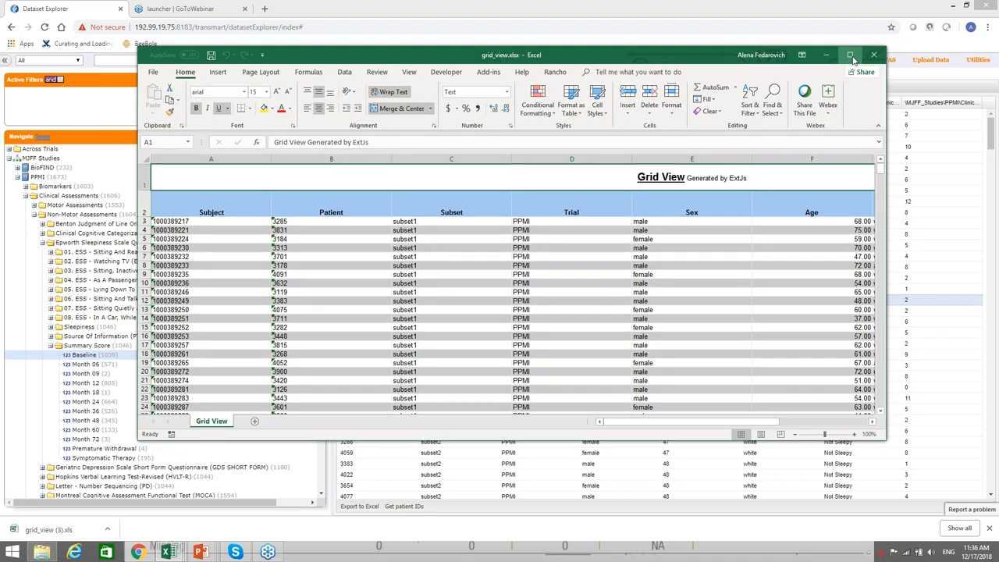
{"action": "left_click", "coordinate": [851, 55]}
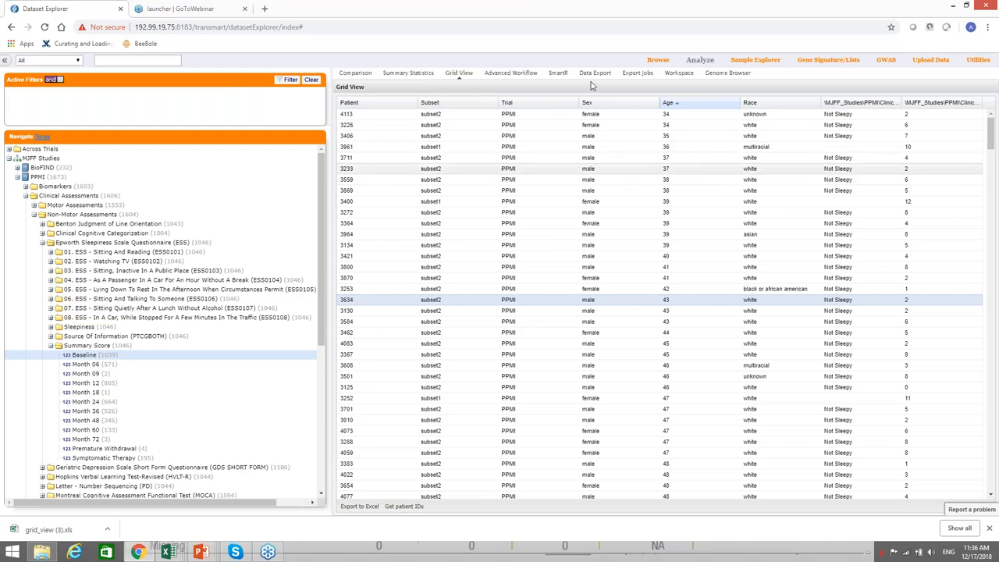
{"action": "mouse_move", "coordinate": [590, 77]}
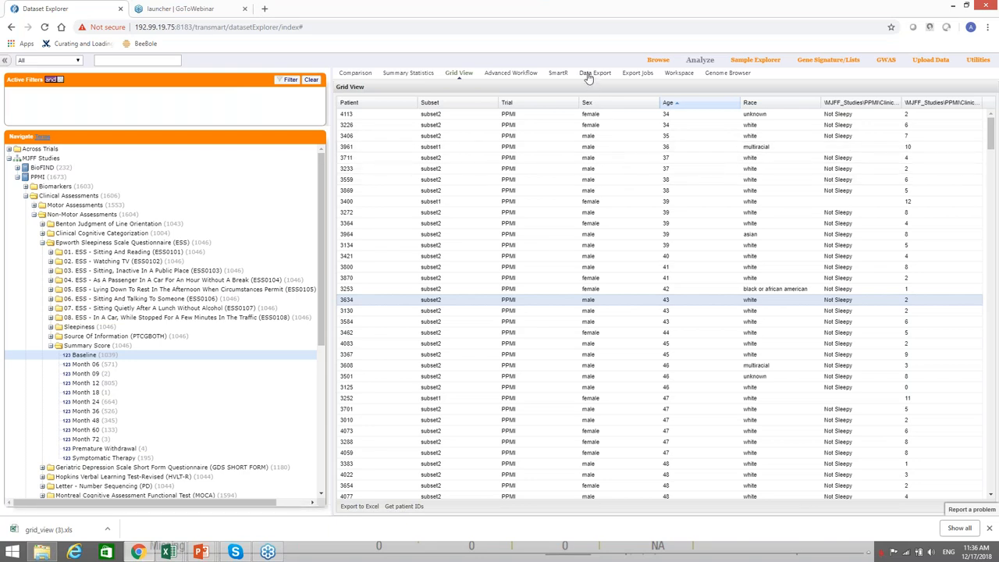
- Show the Data Export page and tick clinical data for Subset 1 and Subset 2
{"action": "left_click", "coordinate": [593, 73]}
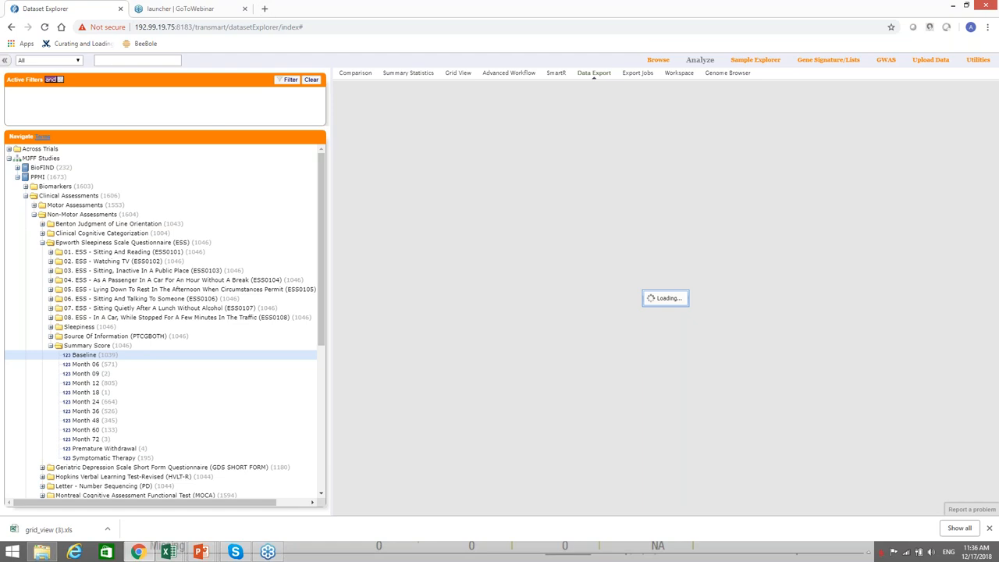
{"action": "mouse_move", "coordinate": [662, 309]}
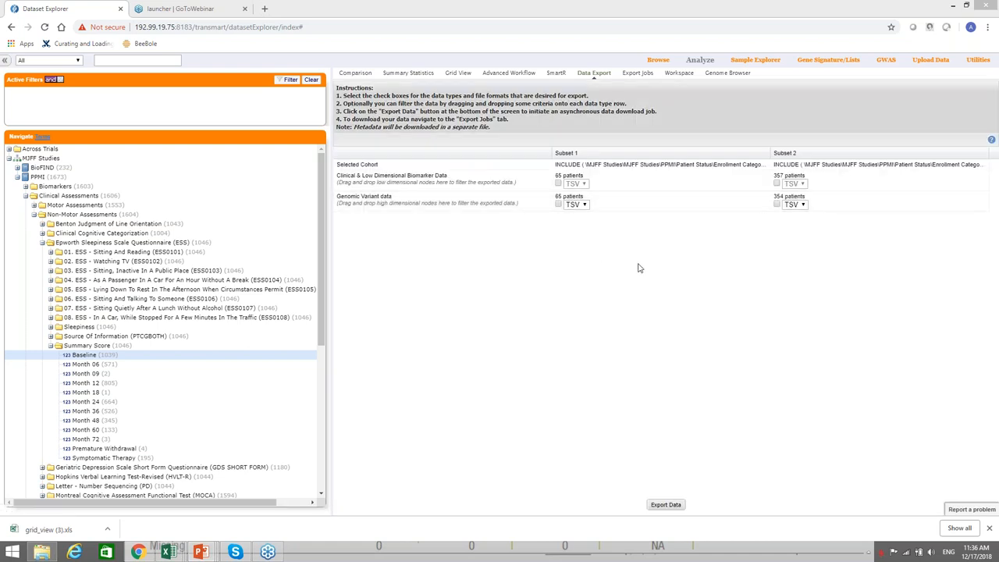
{"action": "mouse_move", "coordinate": [631, 274]}
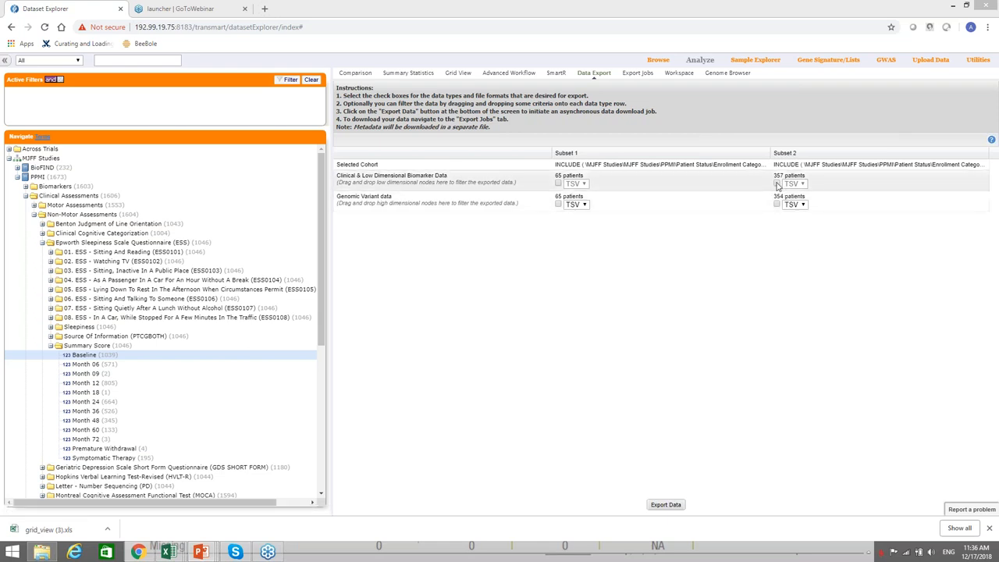
{"action": "left_click", "coordinate": [778, 184]}
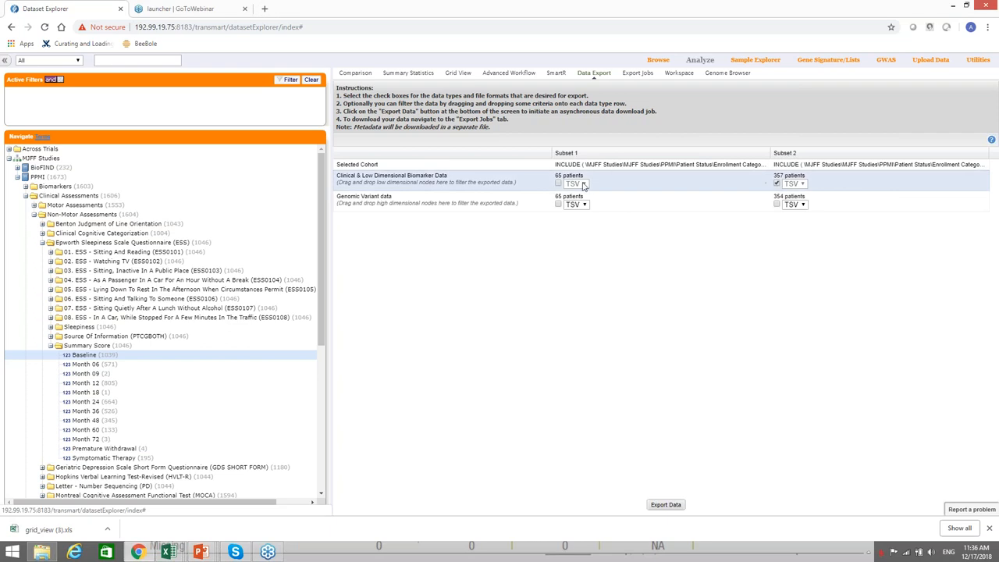
{"action": "left_click", "coordinate": [559, 184]}
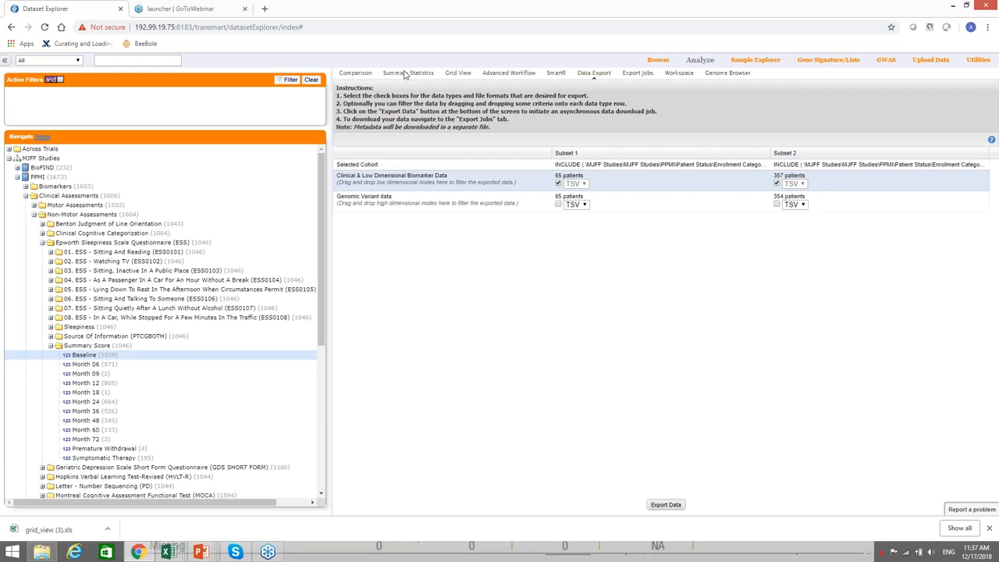
{"action": "mouse_move", "coordinate": [685, 187]}
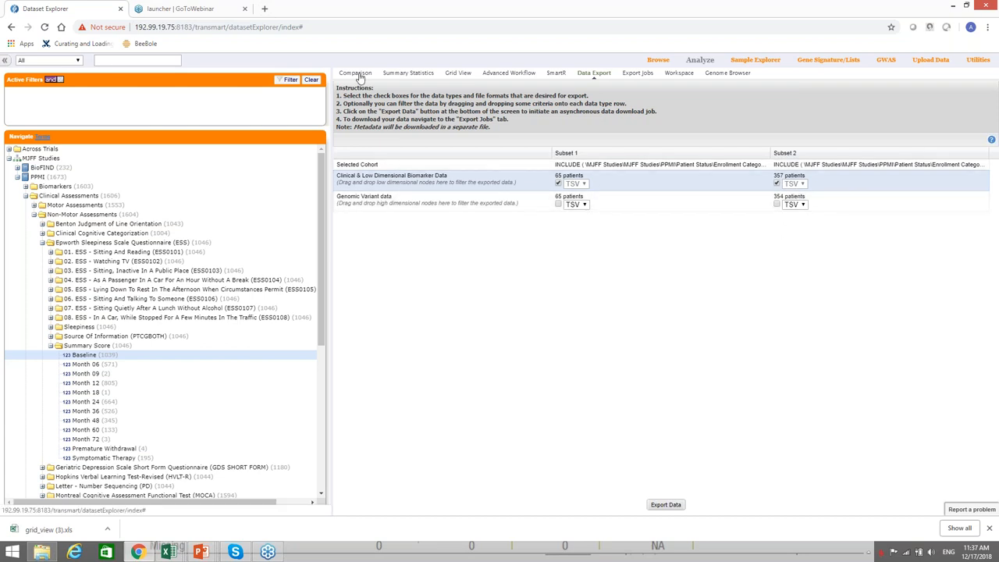
{"action": "mouse_move", "coordinate": [566, 270]}
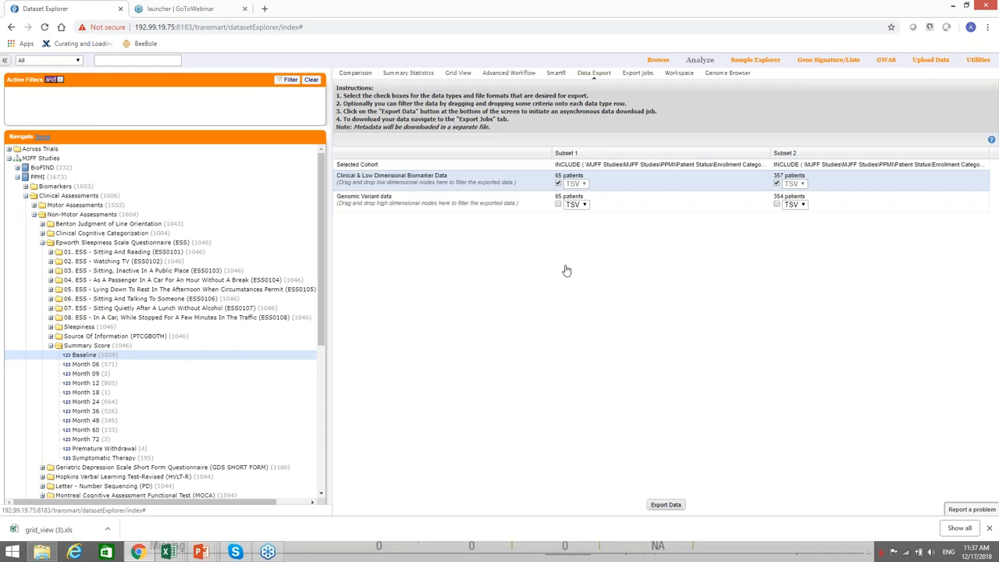
- Clear all panels and analyses, then drop the whole PPMI study node into Subset 1
{"action": "left_click", "coordinate": [356, 73]}
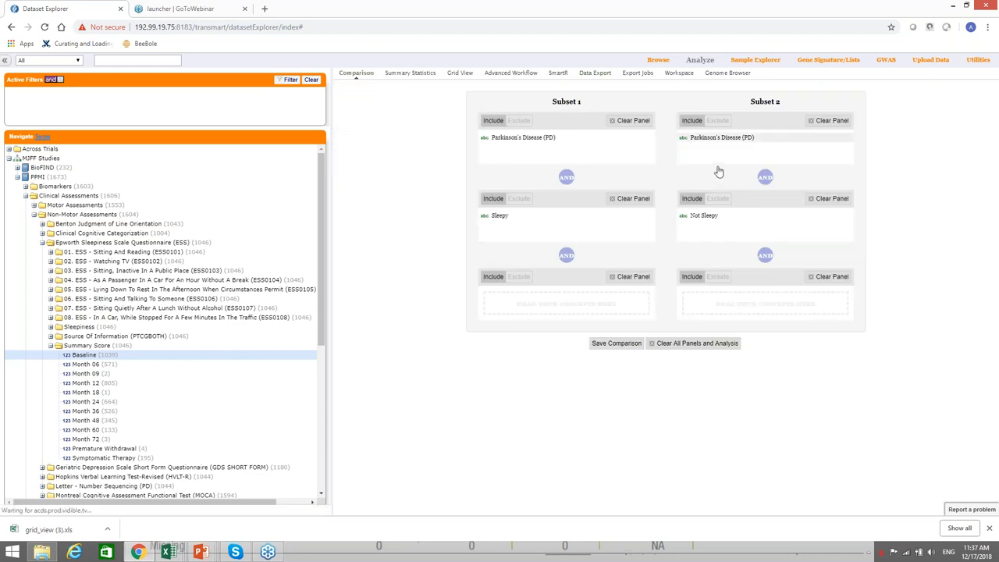
{"action": "mouse_move", "coordinate": [718, 381]}
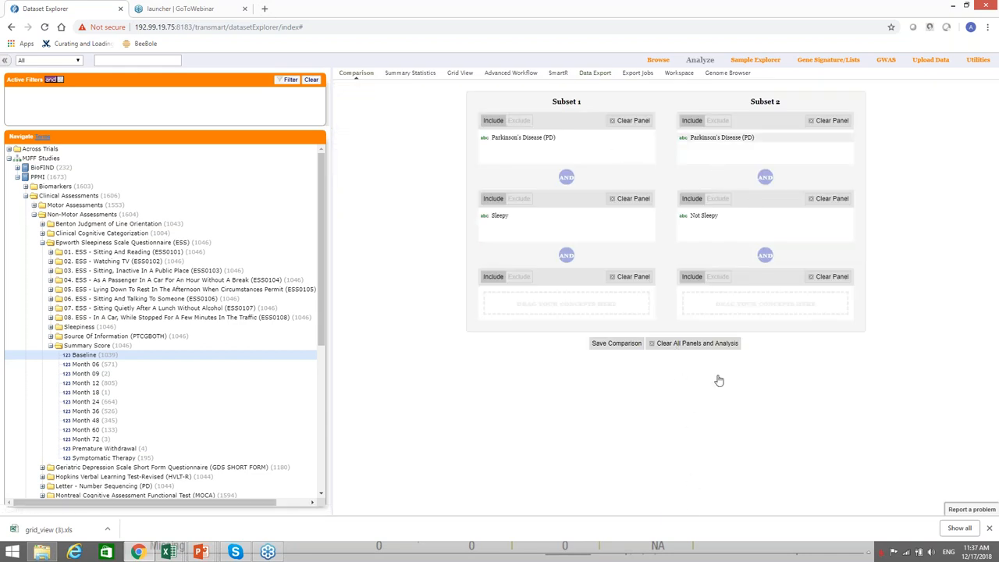
{"action": "left_click", "coordinate": [693, 343]}
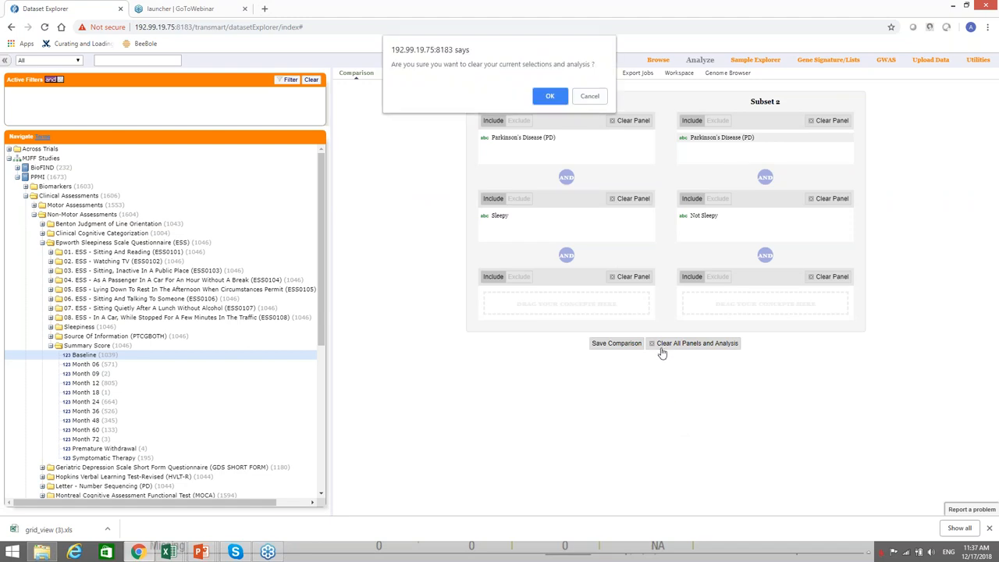
{"action": "left_click", "coordinate": [550, 96]}
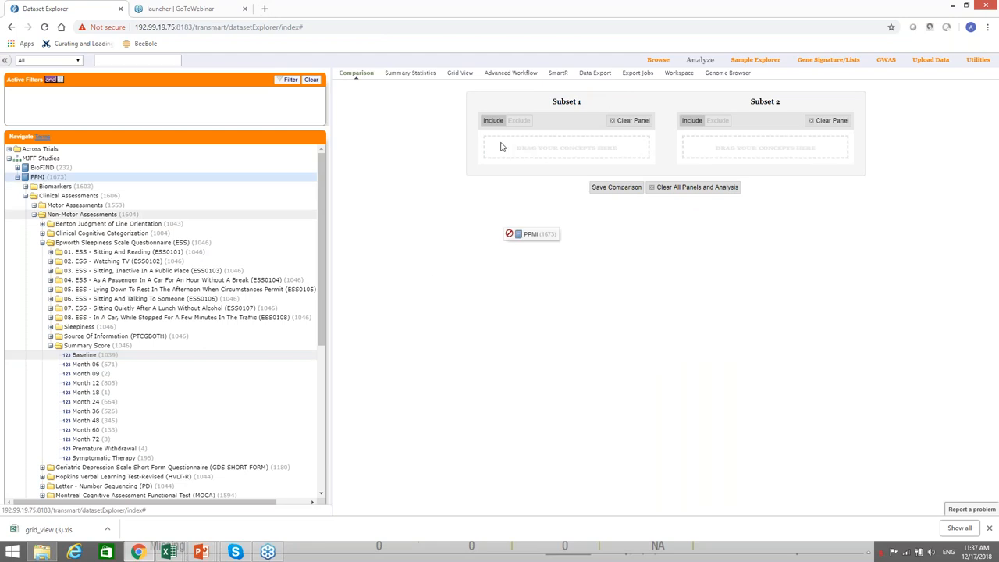
{"action": "left_click_drag", "start_coordinate": [530, 234], "coordinate": [567, 146]}
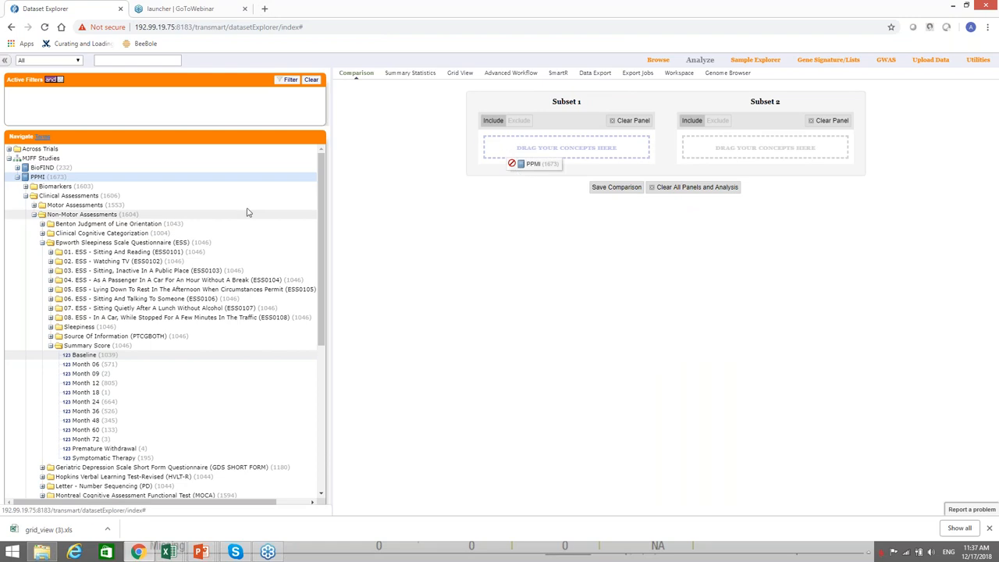
{"action": "left_click_drag", "start_coordinate": [537, 164], "coordinate": [565, 147]}
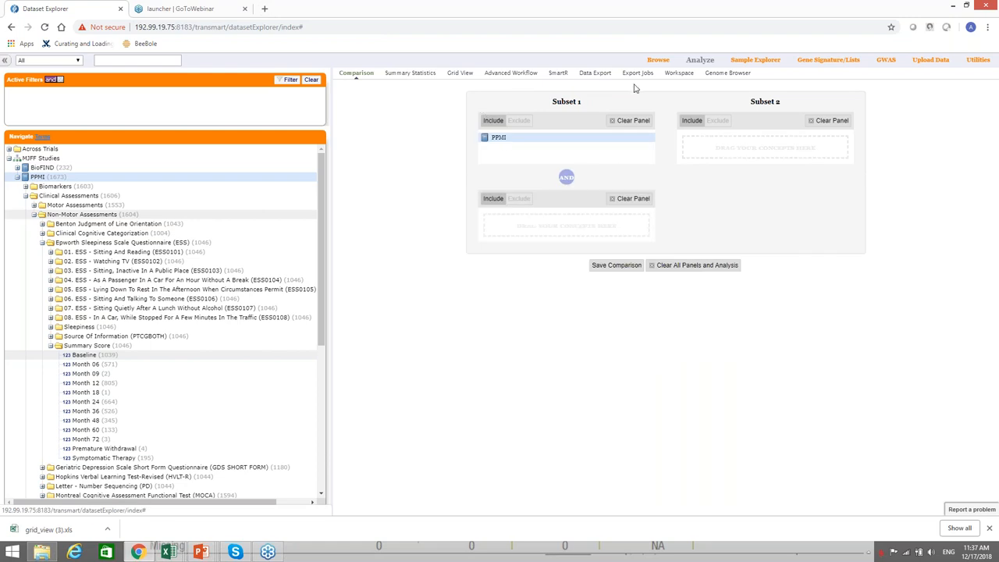
{"action": "left_click", "coordinate": [595, 73]}
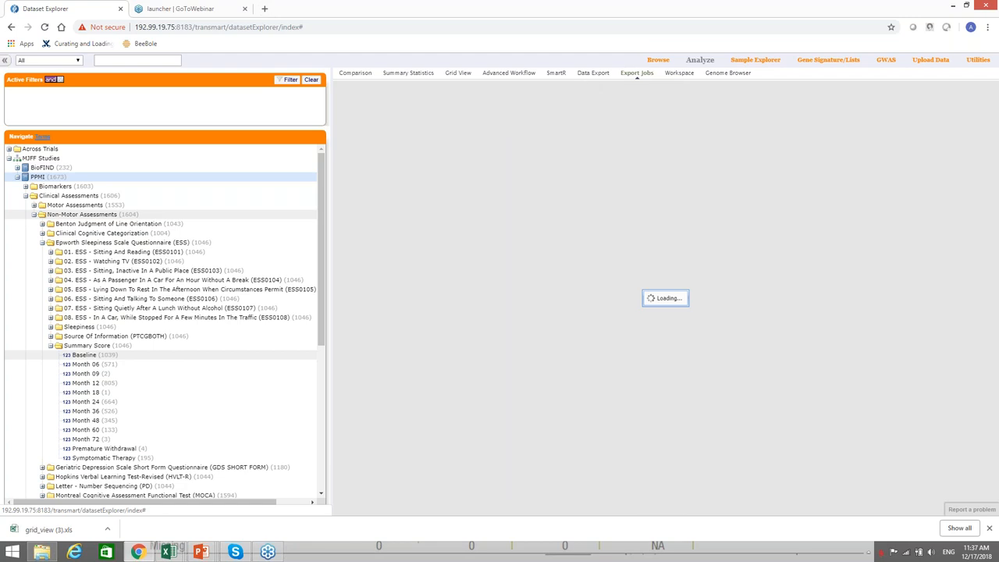
- Export the PPMI cohort's clinical low-dimensional data, running the job in the background
{"action": "left_click", "coordinate": [593, 73]}
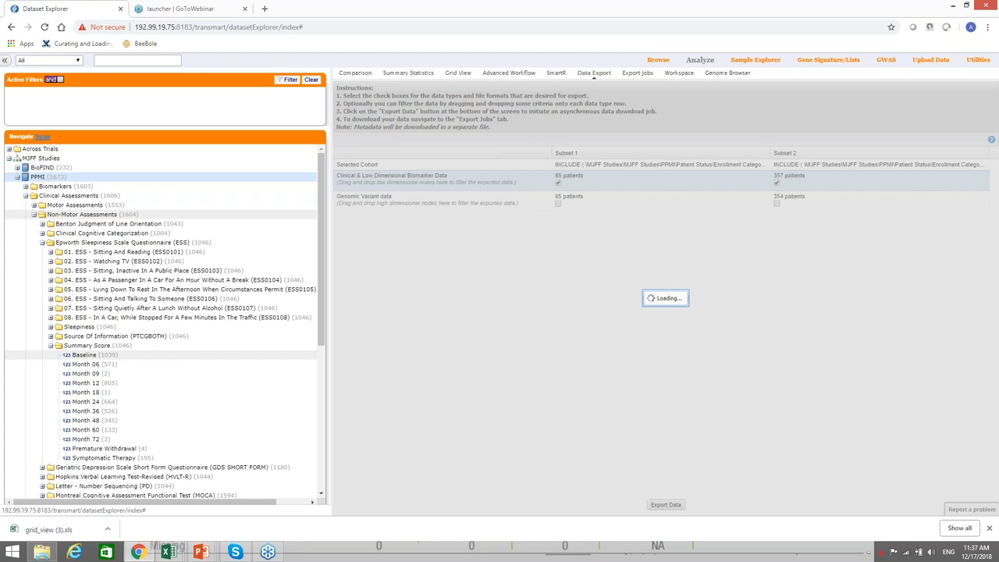
{"action": "mouse_move", "coordinate": [736, 412]}
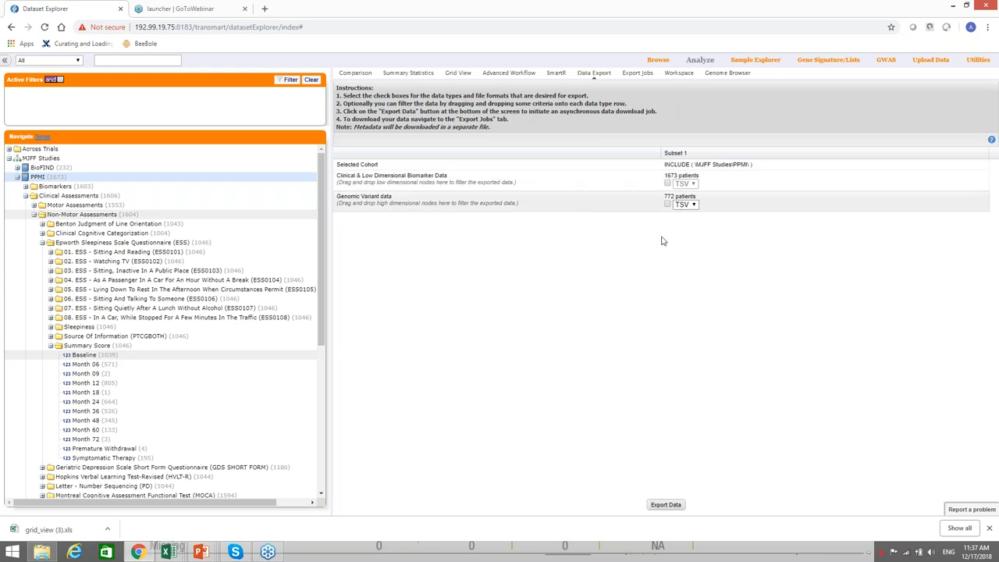
{"action": "left_click", "coordinate": [668, 183]}
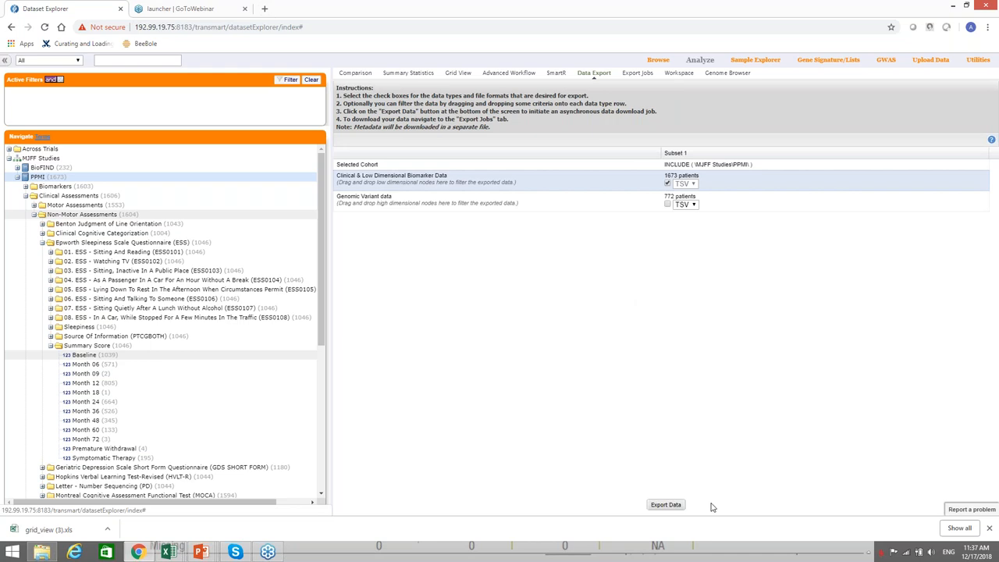
{"action": "mouse_move", "coordinate": [765, 469]}
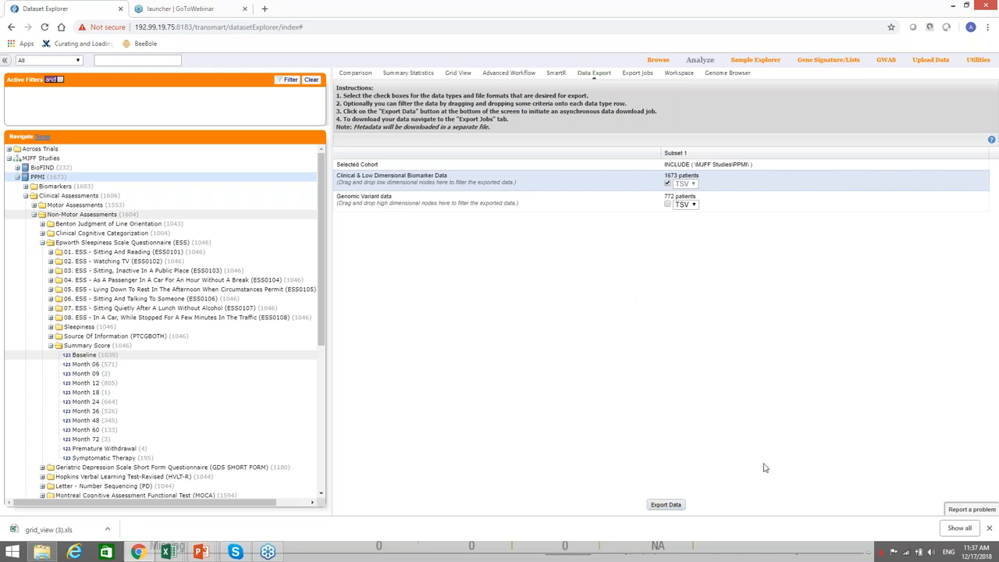
{"action": "left_click", "coordinate": [665, 504]}
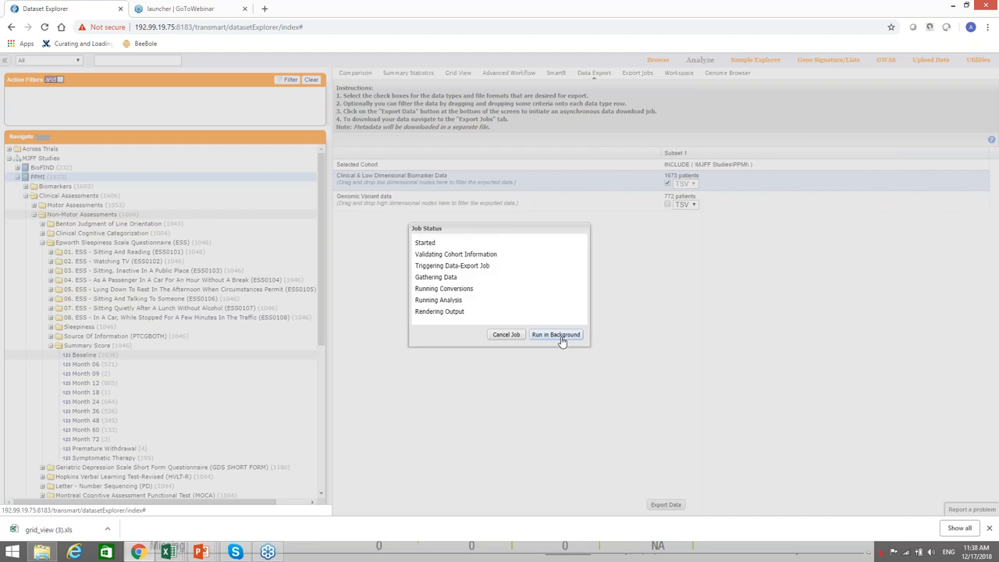
{"action": "left_click", "coordinate": [556, 334]}
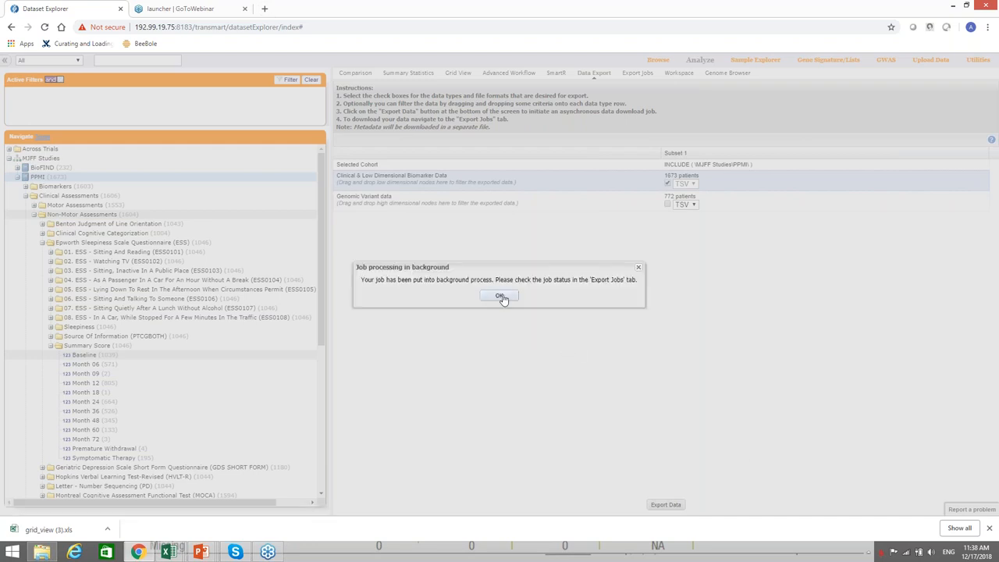
{"action": "left_click", "coordinate": [500, 296]}
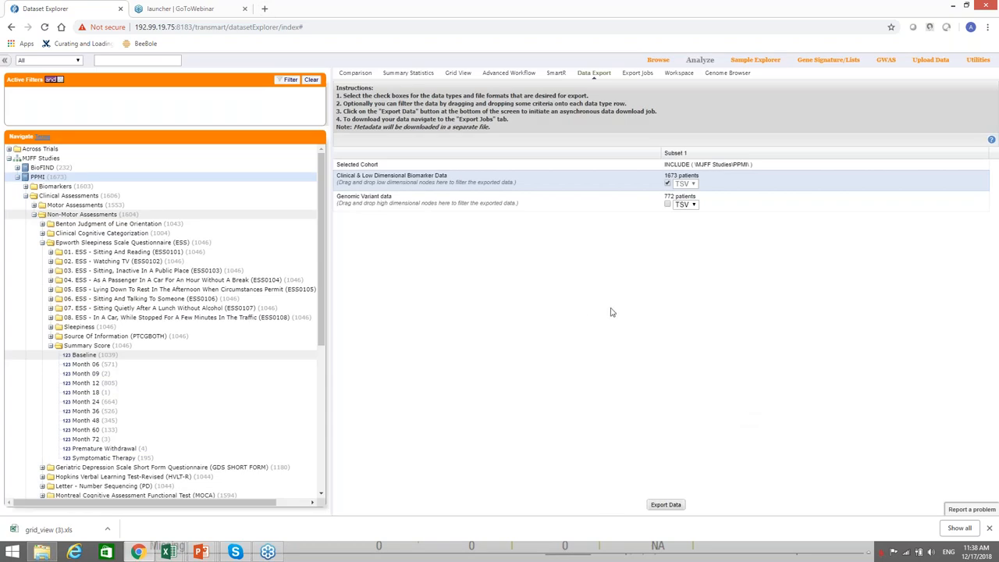
{"action": "mouse_move", "coordinate": [633, 95]}
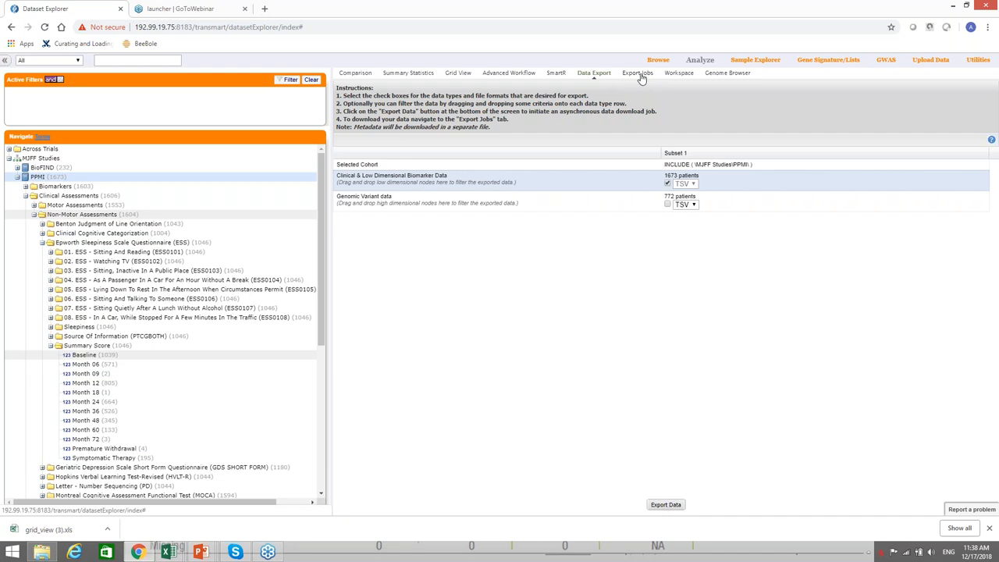
- View the Export Jobs list to fetch the finished DataExport and its clinical_i2b2trans.txt
{"action": "left_click", "coordinate": [636, 74]}
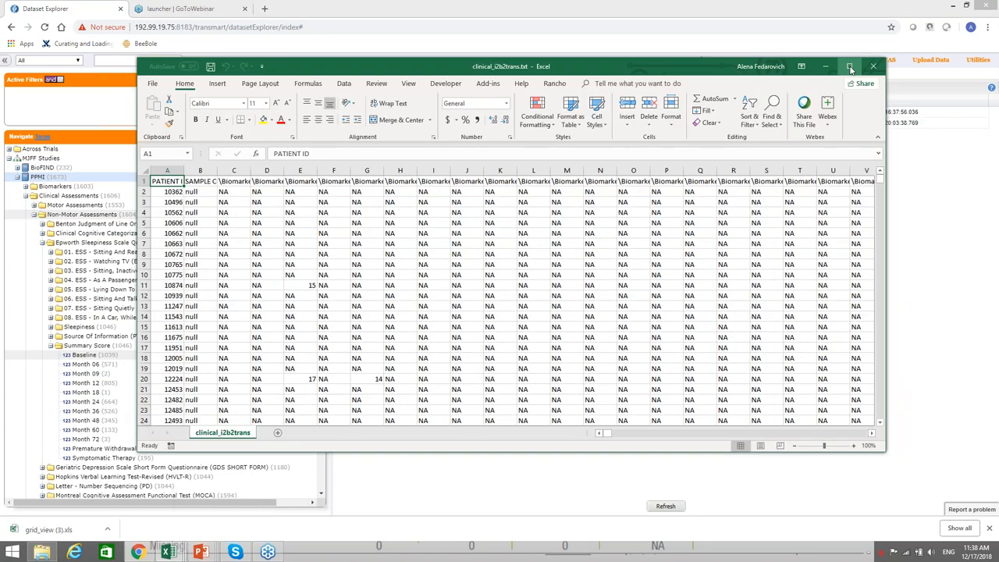
- Maximize the exported PPMI clinical spreadsheet and scroll across its biomarker columns
{"action": "left_click", "coordinate": [849, 65]}
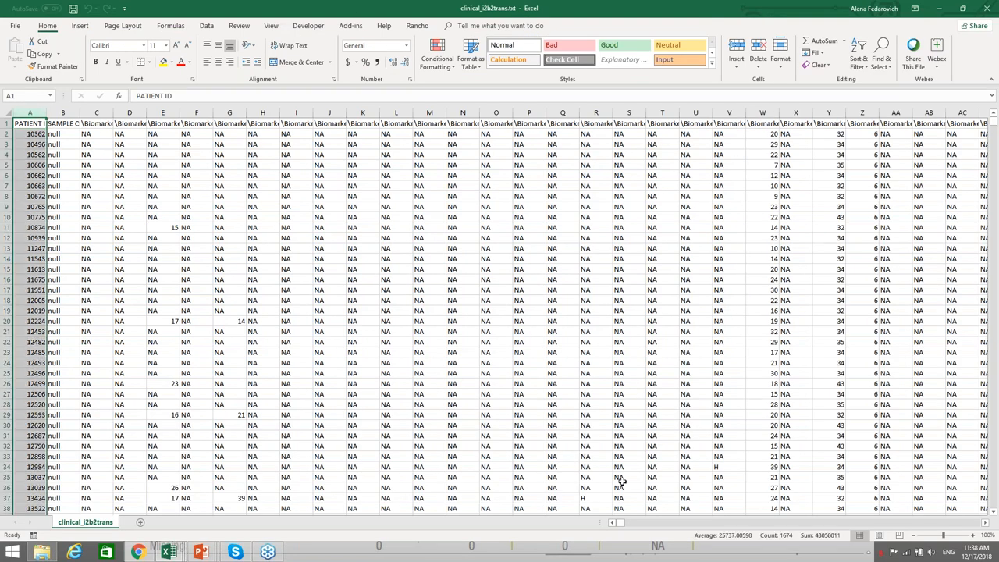
{"action": "mouse_move", "coordinate": [793, 543]}
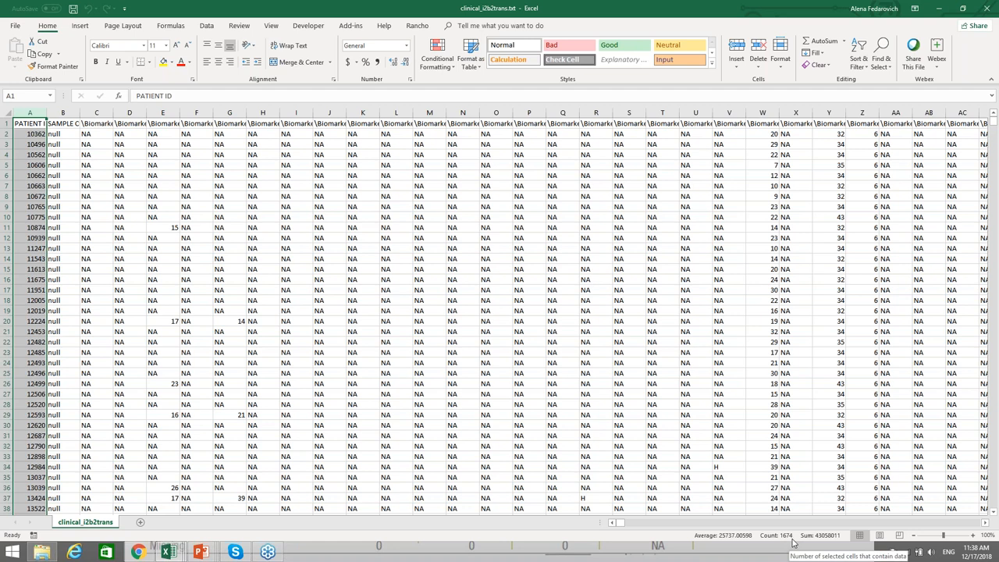
{"action": "mouse_move", "coordinate": [134, 200]}
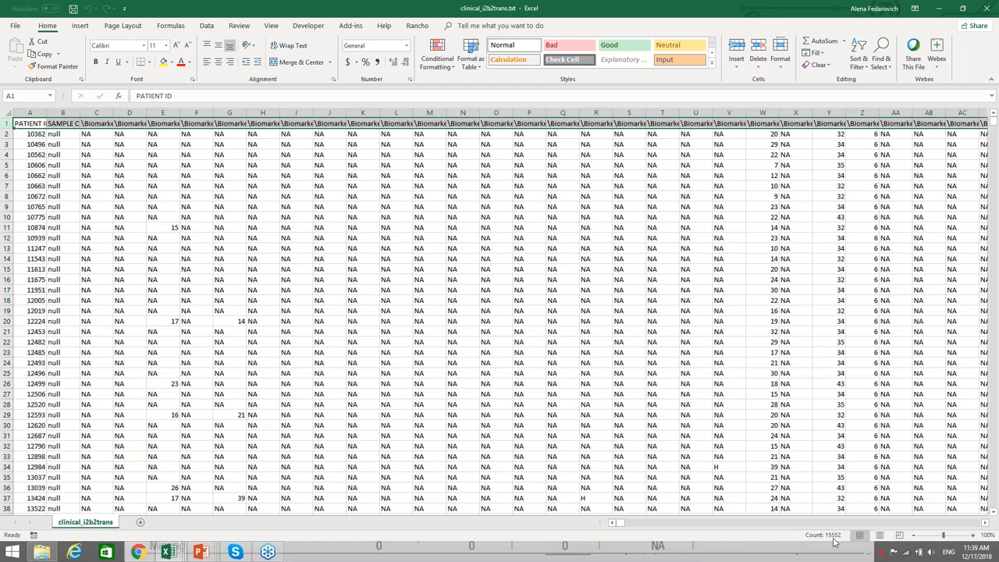
{"action": "mouse_move", "coordinate": [719, 305]}
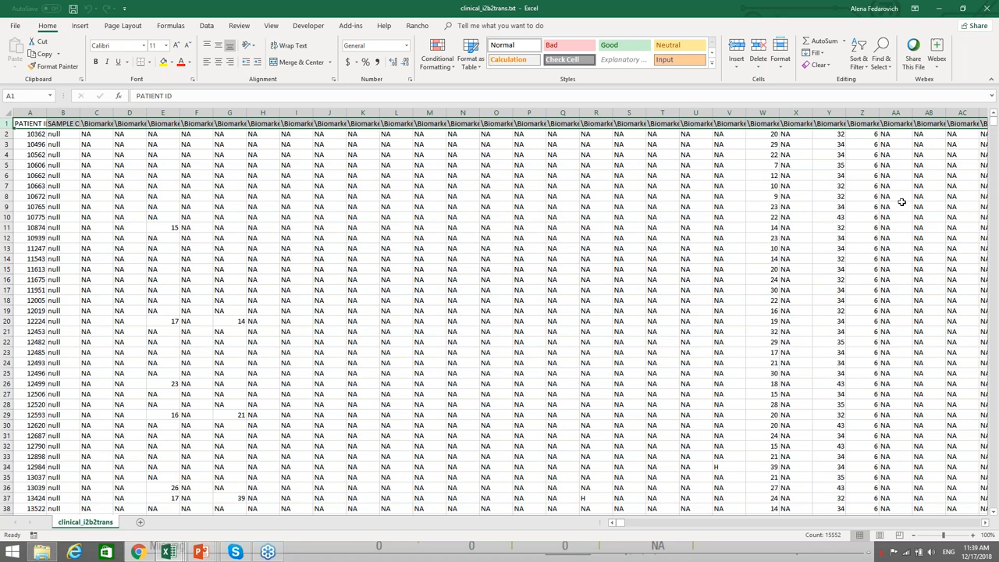
{"action": "mouse_move", "coordinate": [623, 525]}
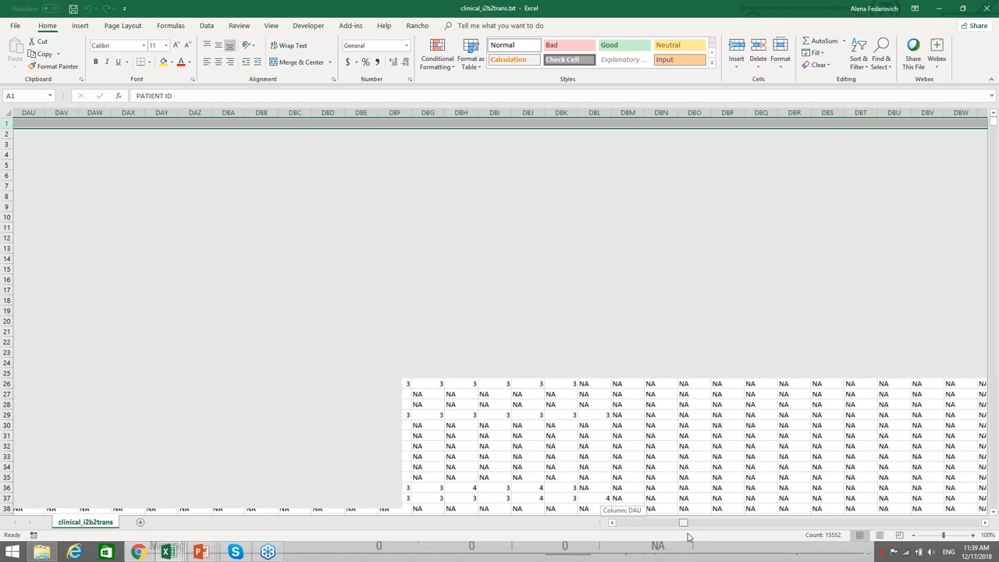
{"action": "scroll", "scroll_direction": "right", "scroll_amount": 3}
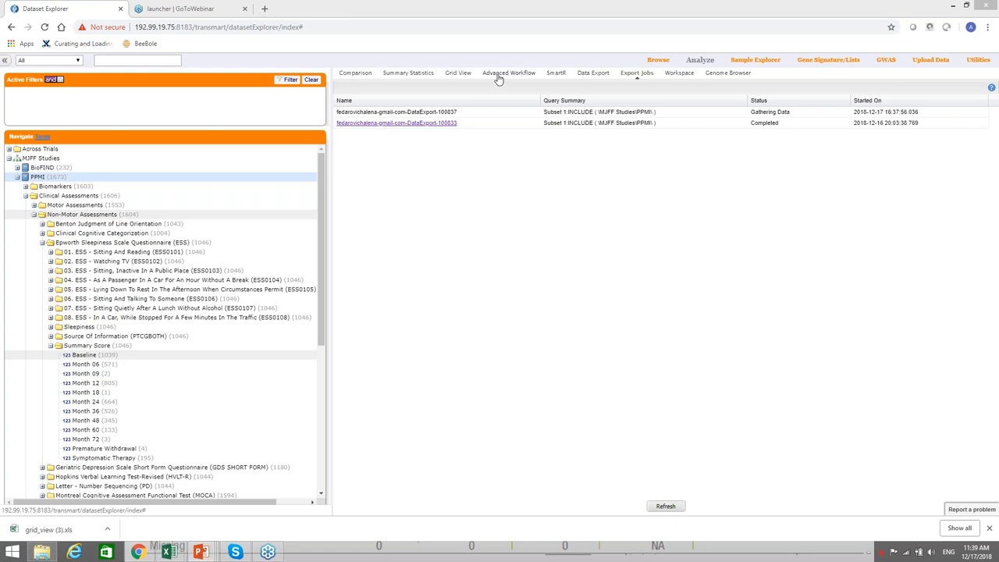
{"action": "mouse_move", "coordinate": [512, 81]}
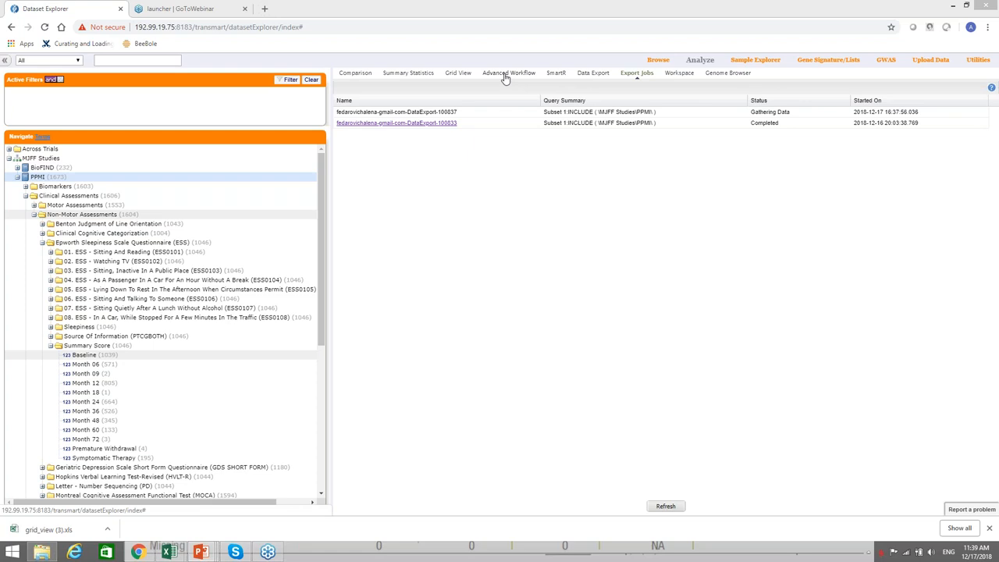
- Show the Analysis dropdown on the Advanced Workflow page listing box plot with ANOVA, heatmap and others
{"action": "left_click", "coordinate": [509, 73]}
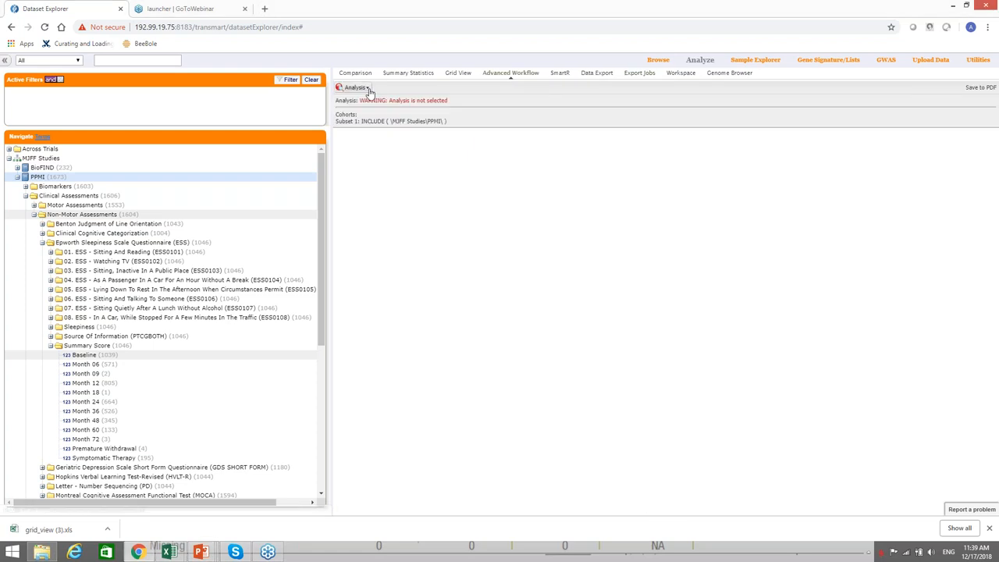
{"action": "left_click", "coordinate": [356, 87]}
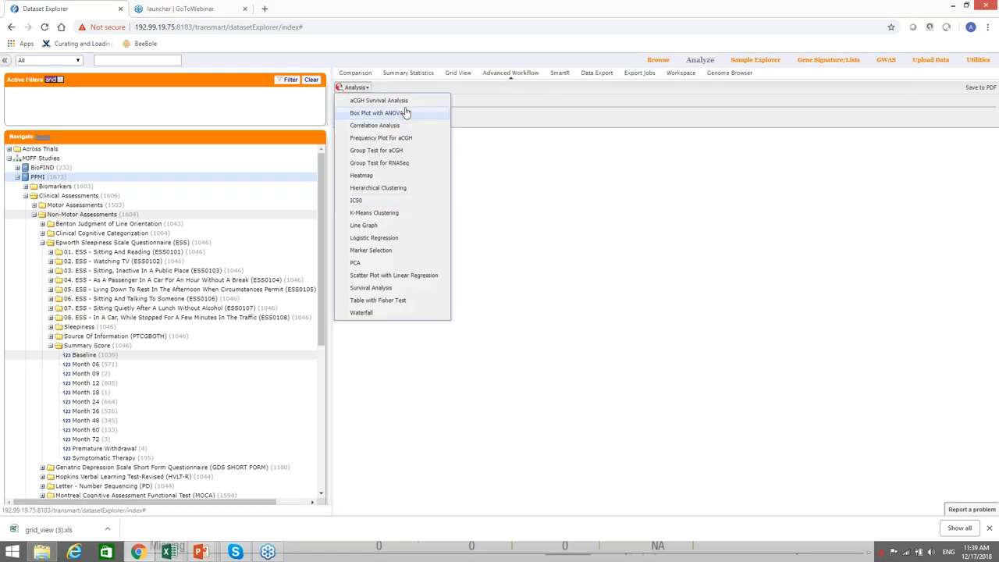
{"action": "mouse_move", "coordinate": [406, 250]}
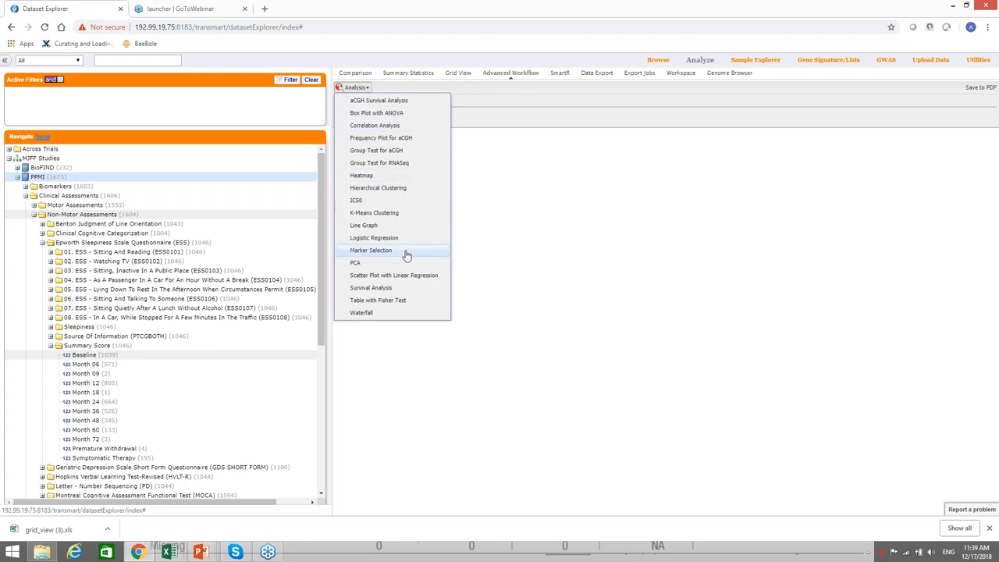
{"action": "mouse_move", "coordinate": [406, 256]}
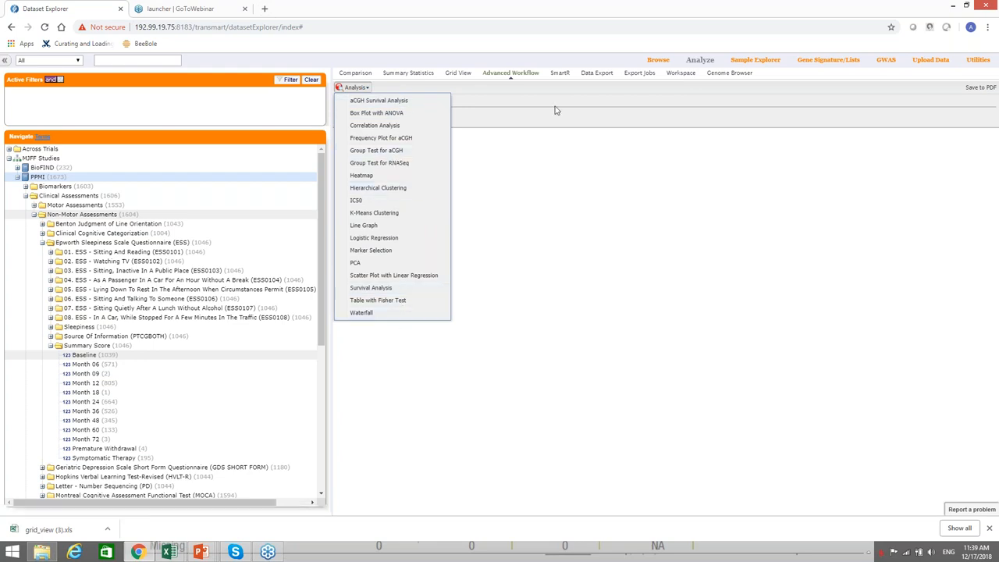
{"action": "left_click", "coordinate": [556, 73]}
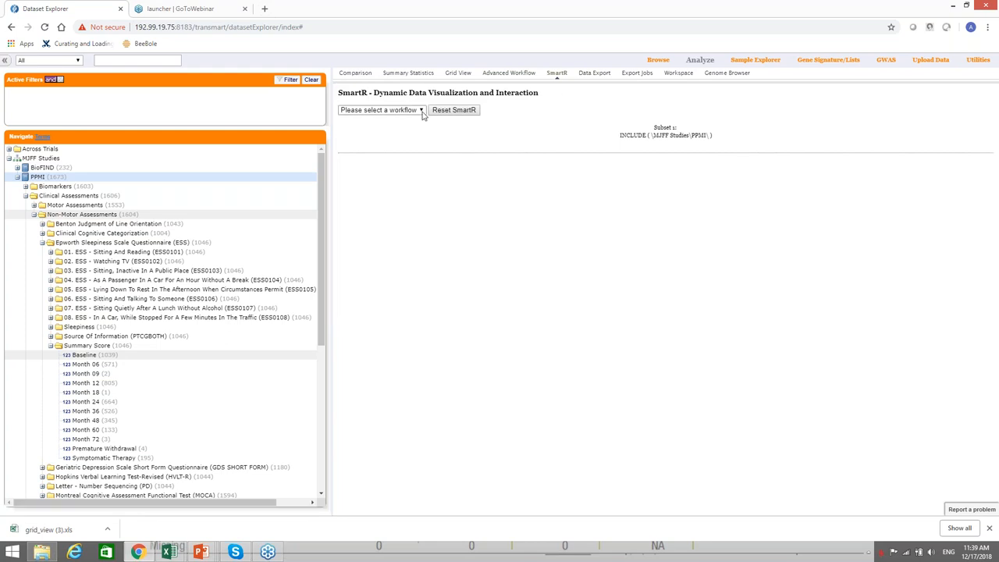
{"action": "left_click", "coordinate": [381, 109]}
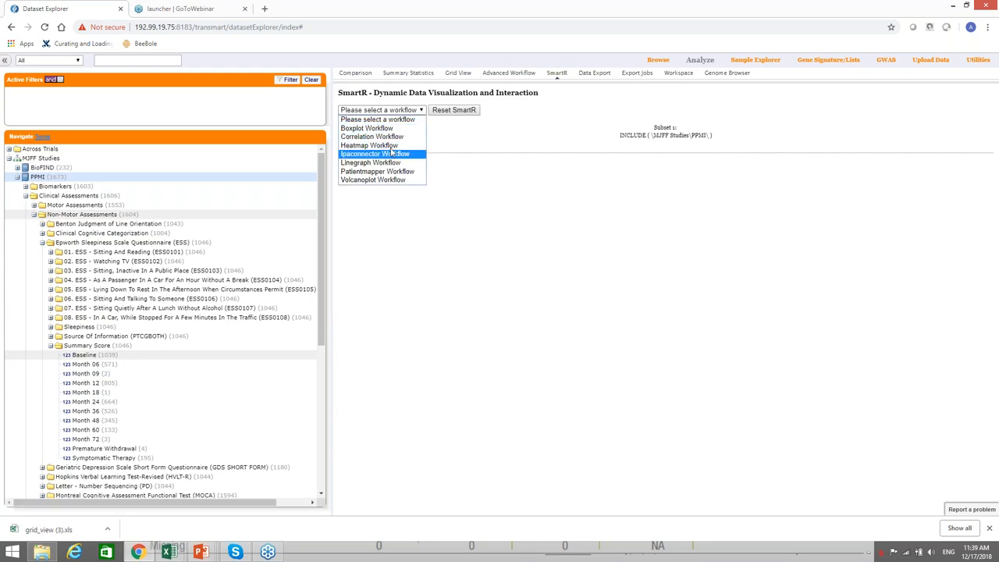
{"action": "mouse_move", "coordinate": [367, 128]}
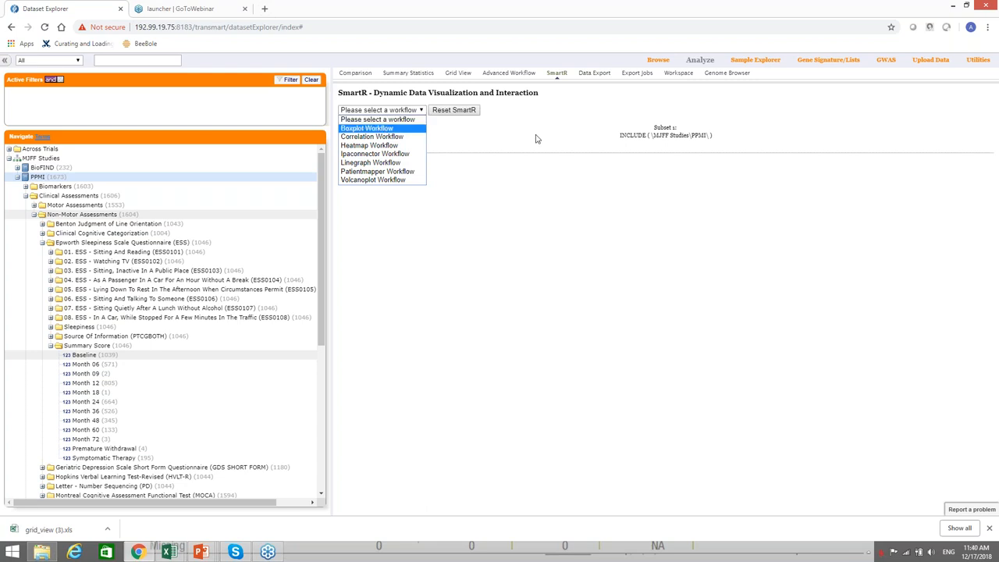
{"action": "mouse_move", "coordinate": [509, 74]}
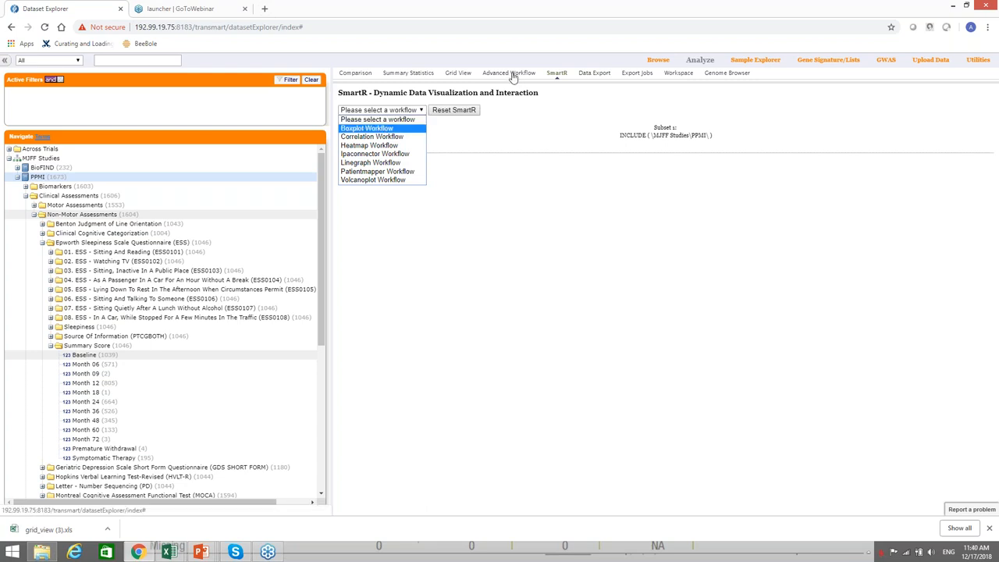
{"action": "left_click", "coordinate": [509, 74]}
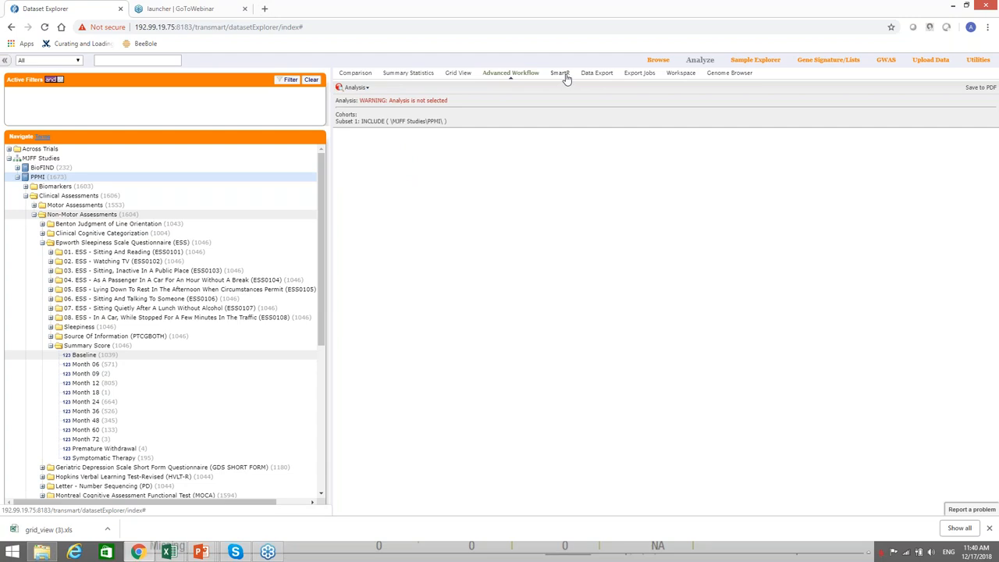
{"action": "left_click", "coordinate": [556, 73]}
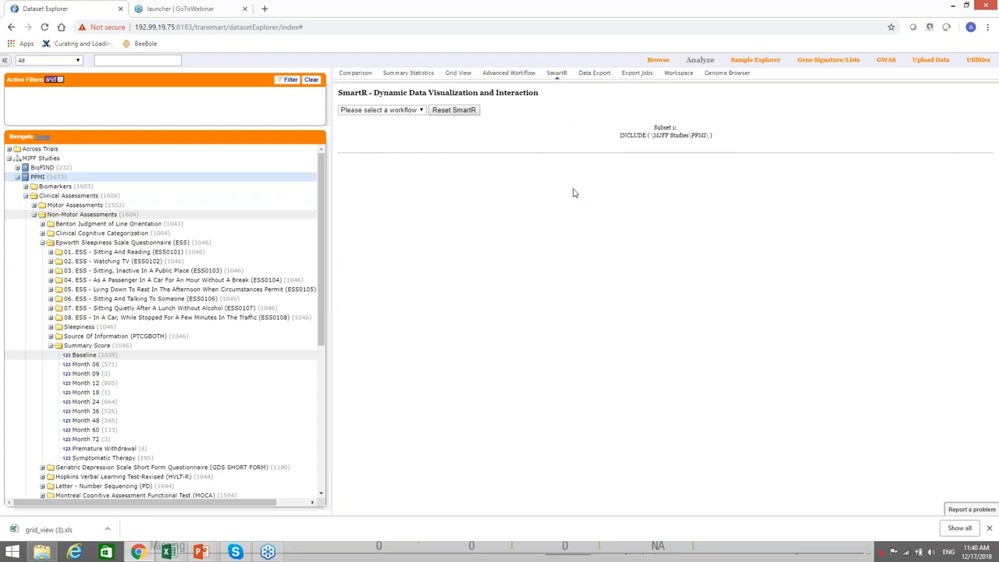
{"action": "mouse_move", "coordinate": [570, 226]}
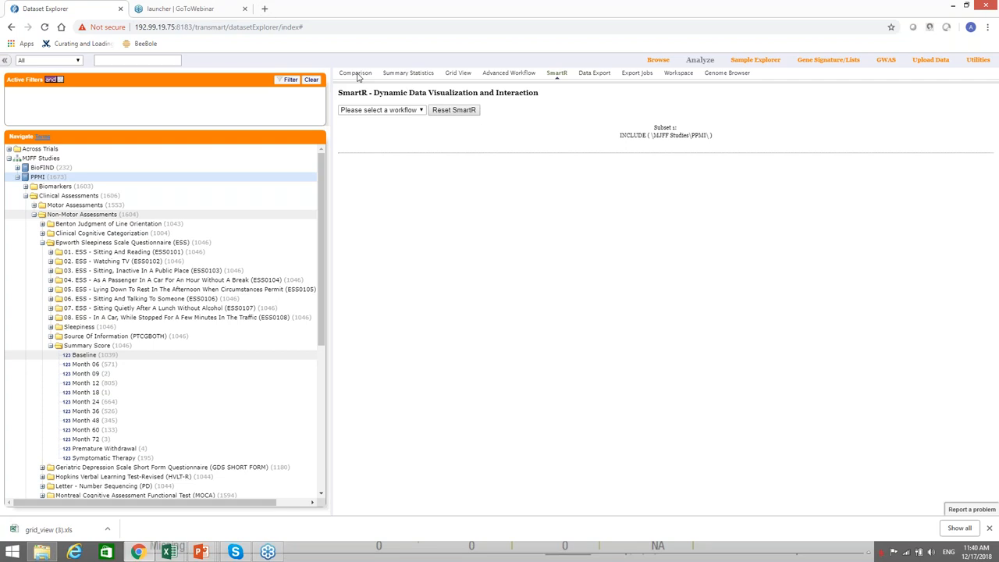
- Clear all panels and analysis on the Comparison page so both subsets are empty
{"action": "left_click", "coordinate": [356, 73]}
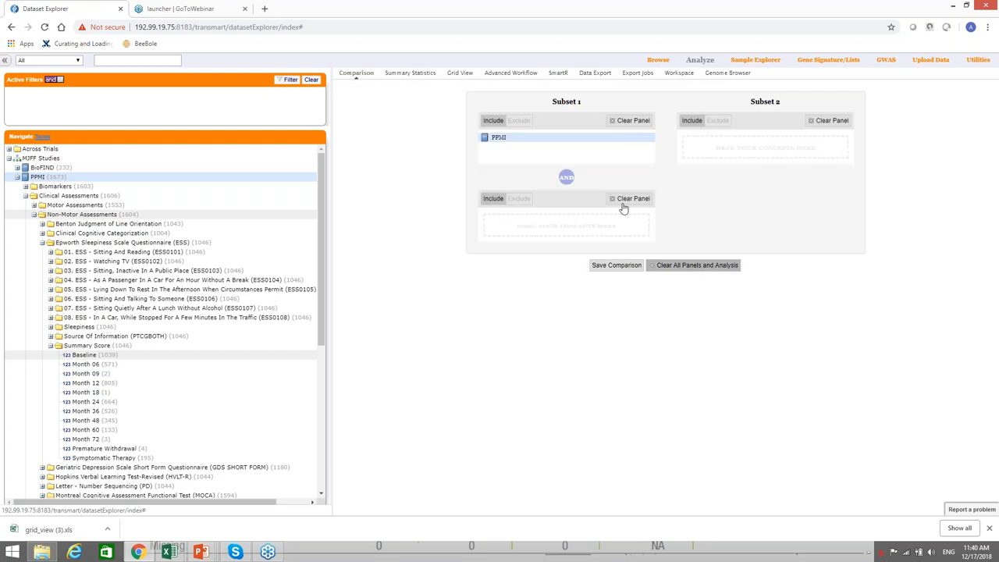
{"action": "left_click", "coordinate": [628, 198]}
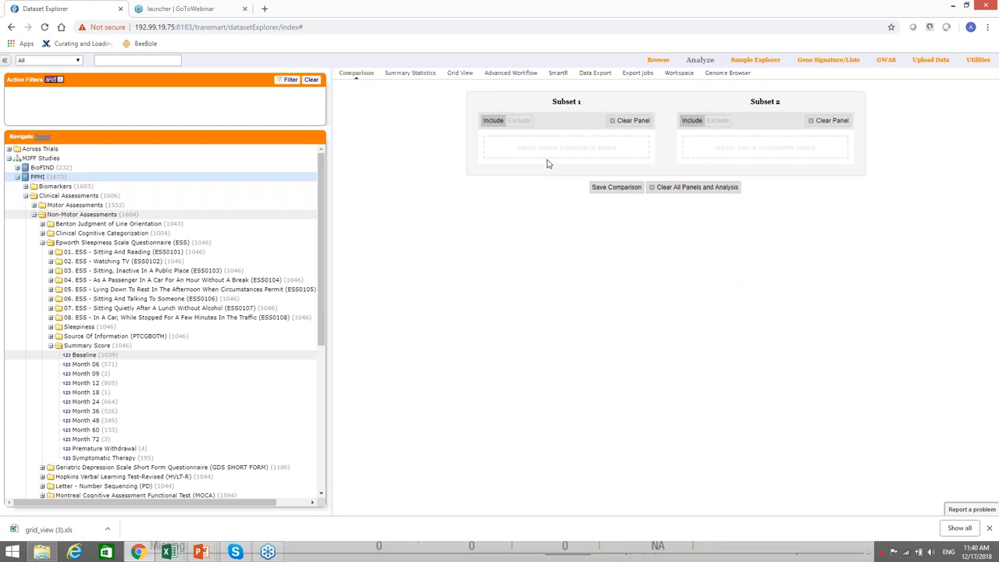
{"action": "mouse_move", "coordinate": [528, 181]}
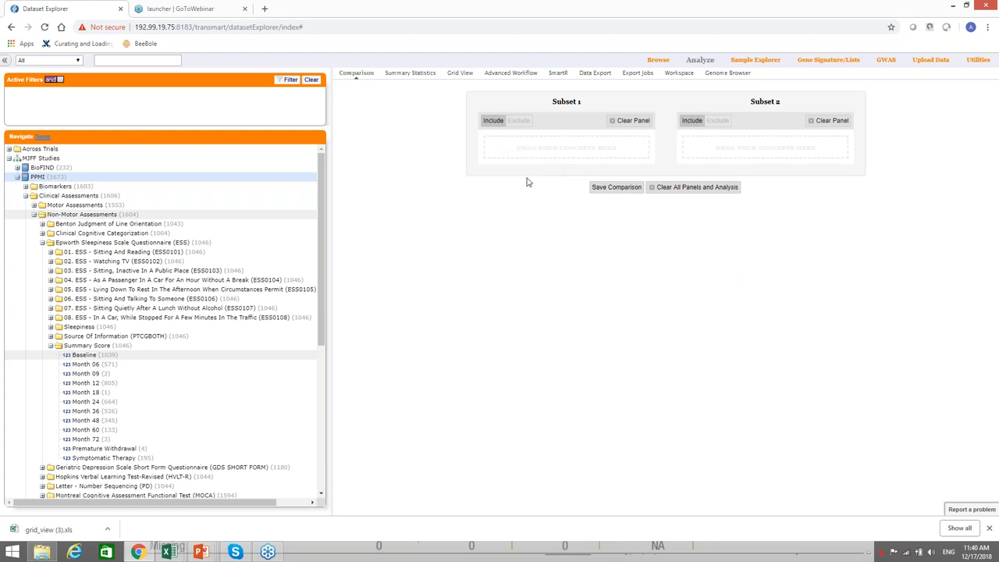
{"action": "mouse_move", "coordinate": [537, 134]}
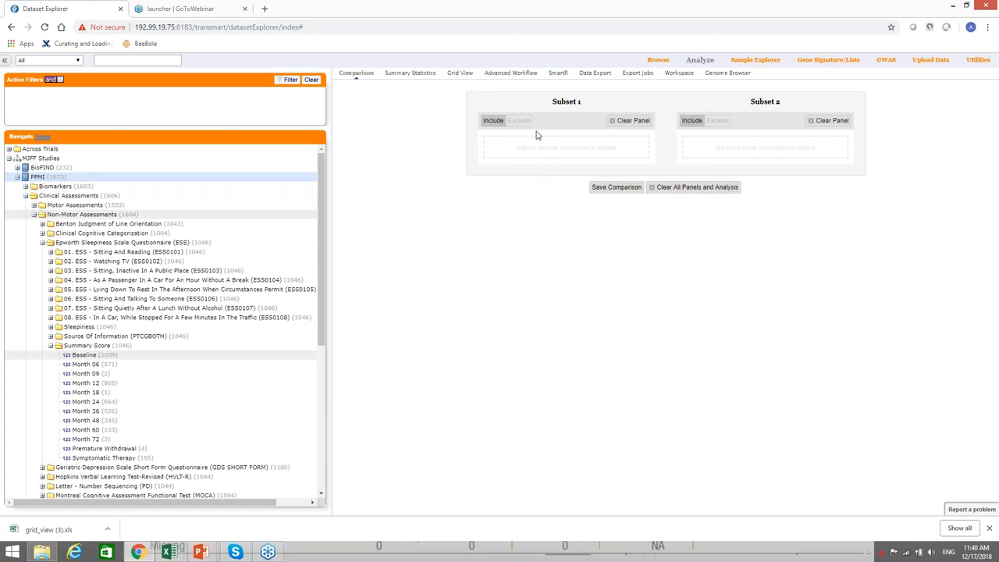
{"action": "mouse_move", "coordinate": [362, 384]}
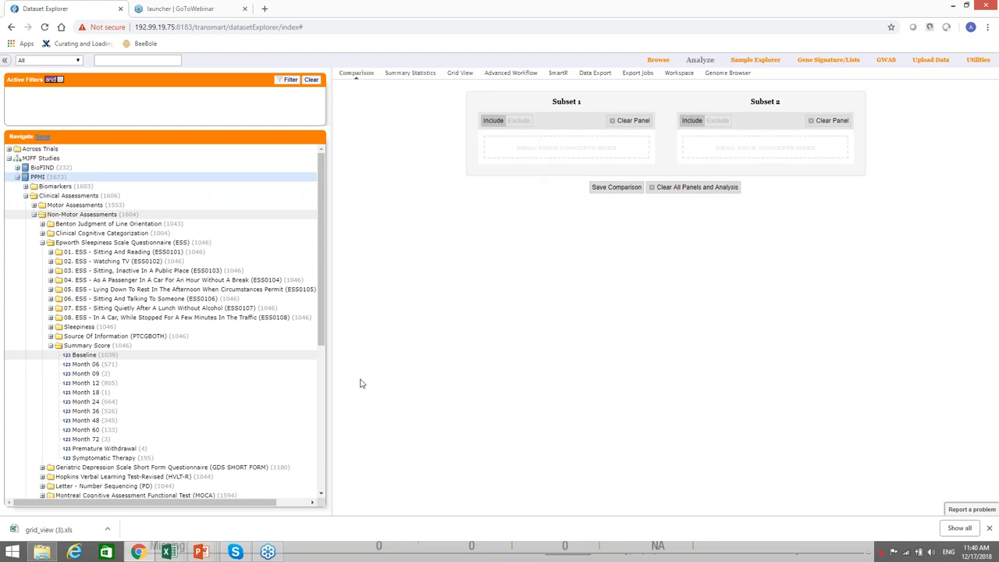
{"action": "mouse_move", "coordinate": [328, 403]}
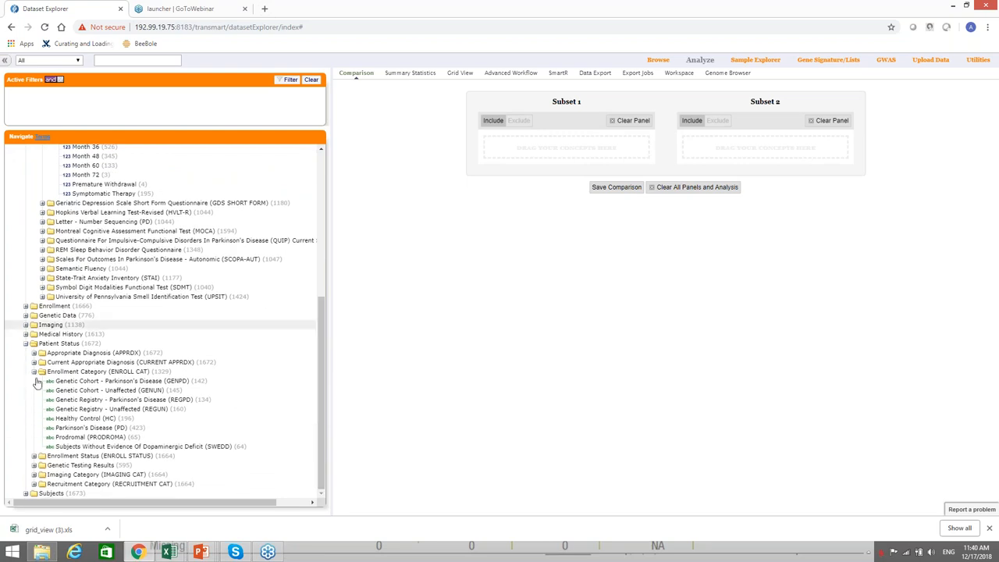
{"action": "mouse_move", "coordinate": [22, 353]}
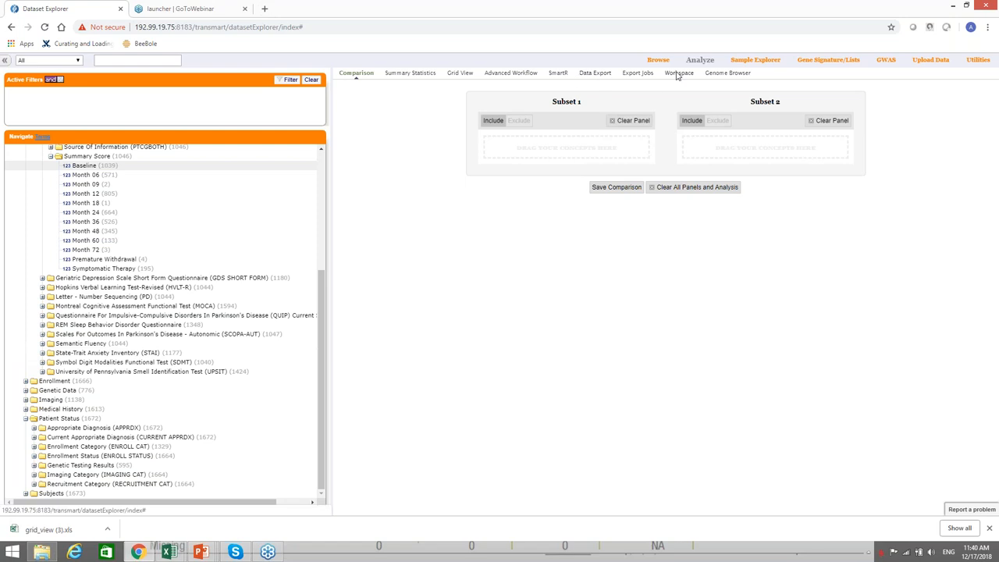
- Load the saved PPMI sleepy versus non-sleepy subsets from the Workspace
{"action": "left_click", "coordinate": [678, 72]}
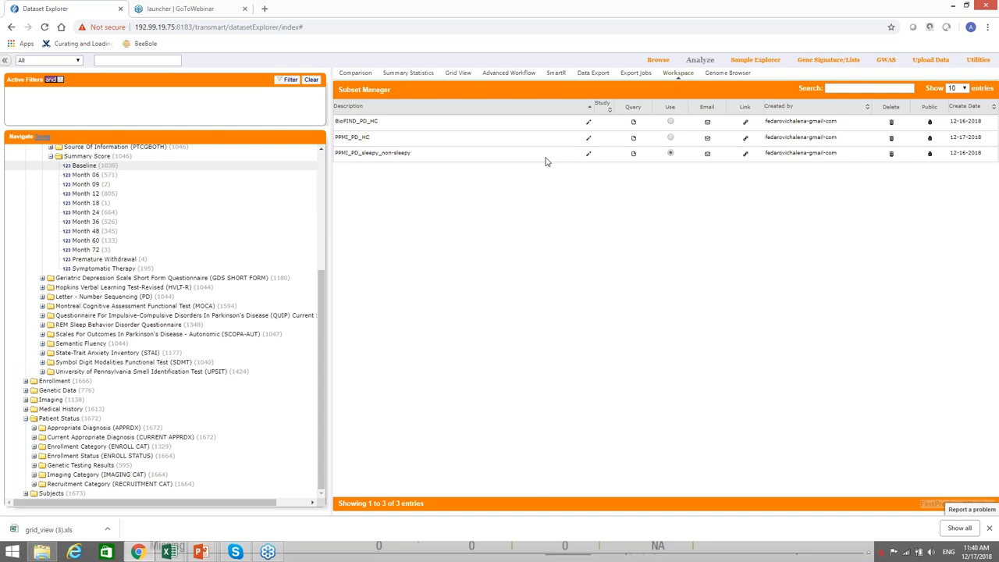
{"action": "mouse_move", "coordinate": [674, 170]}
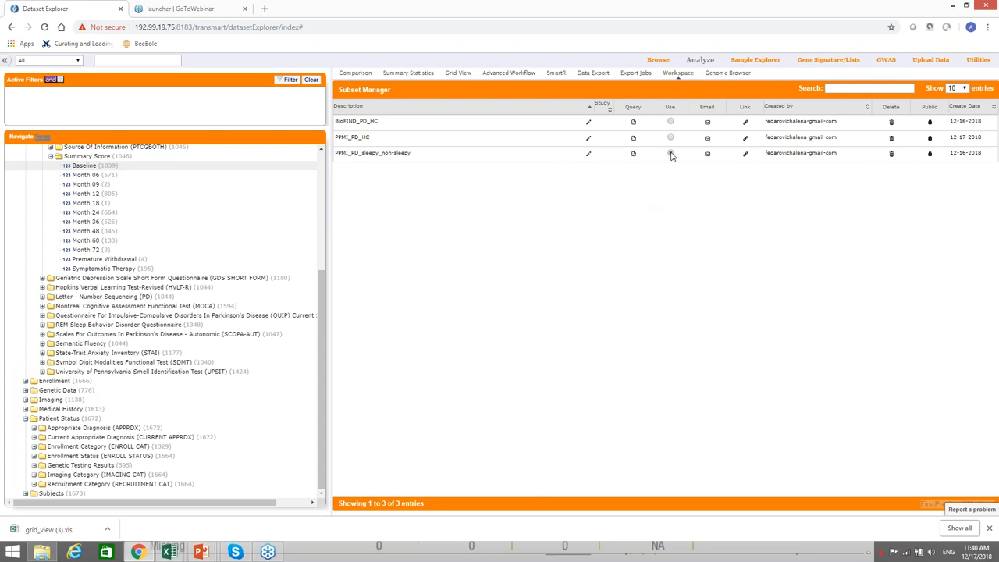
{"action": "left_click", "coordinate": [669, 153]}
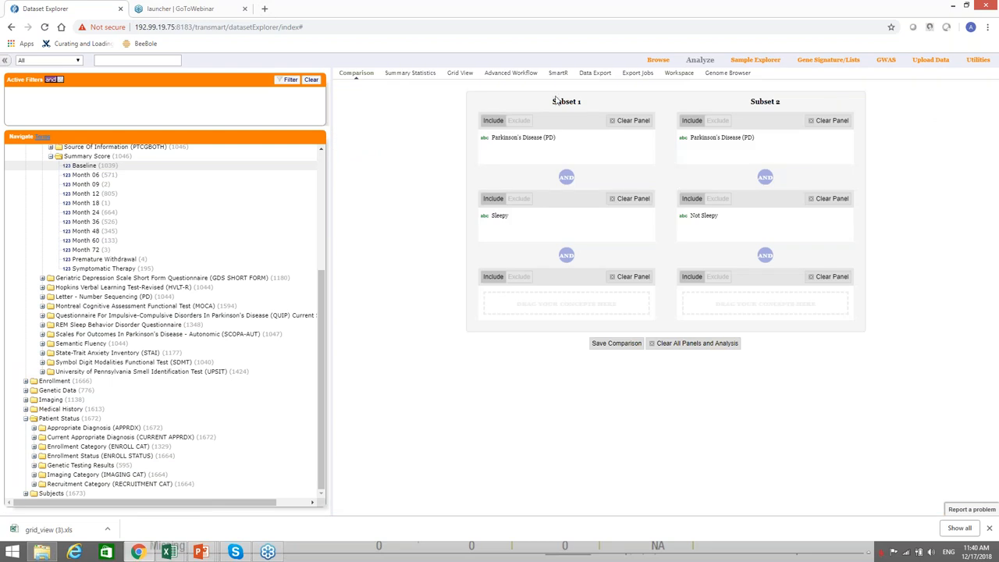
- Choose the Boxplot workflow on the SmartR page for the sleepy and not-sleepy subsets
{"action": "left_click", "coordinate": [555, 73]}
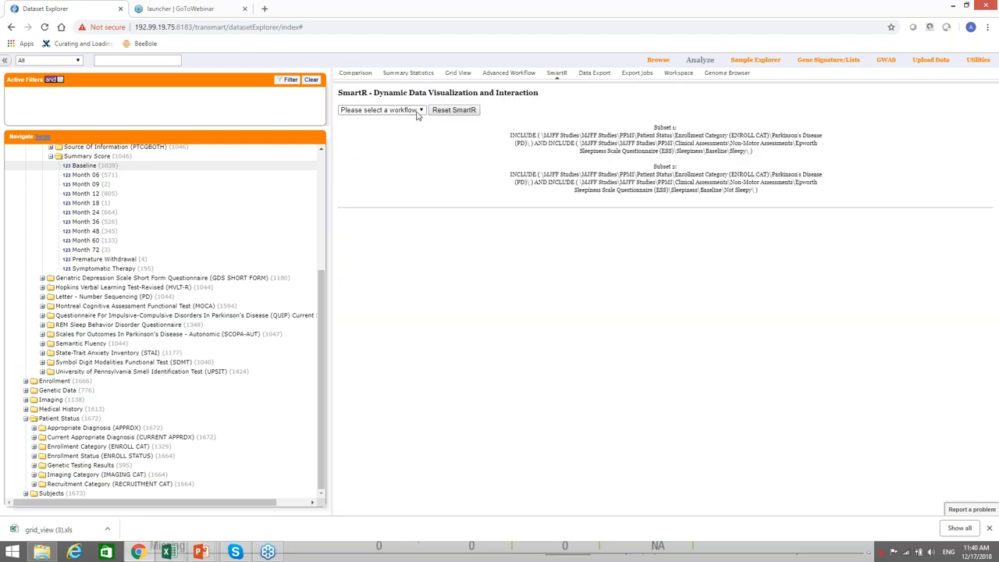
{"action": "left_click", "coordinate": [381, 110]}
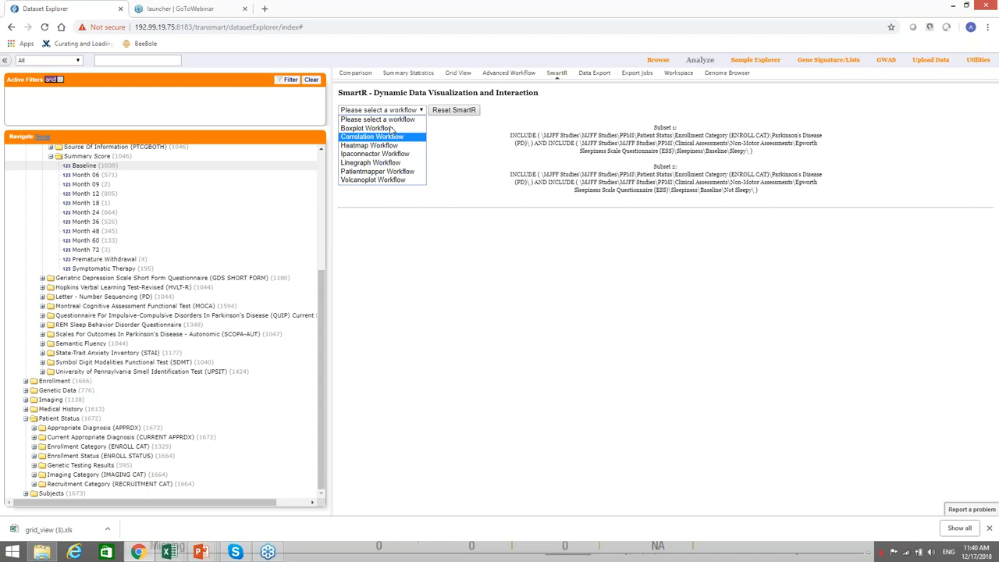
{"action": "left_click", "coordinate": [367, 128]}
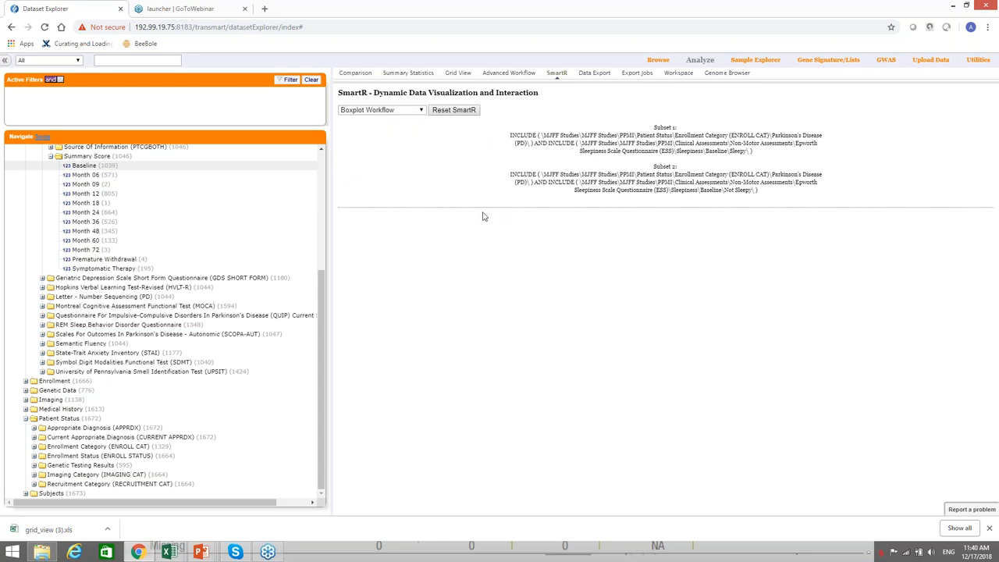
{"action": "mouse_move", "coordinate": [465, 334]}
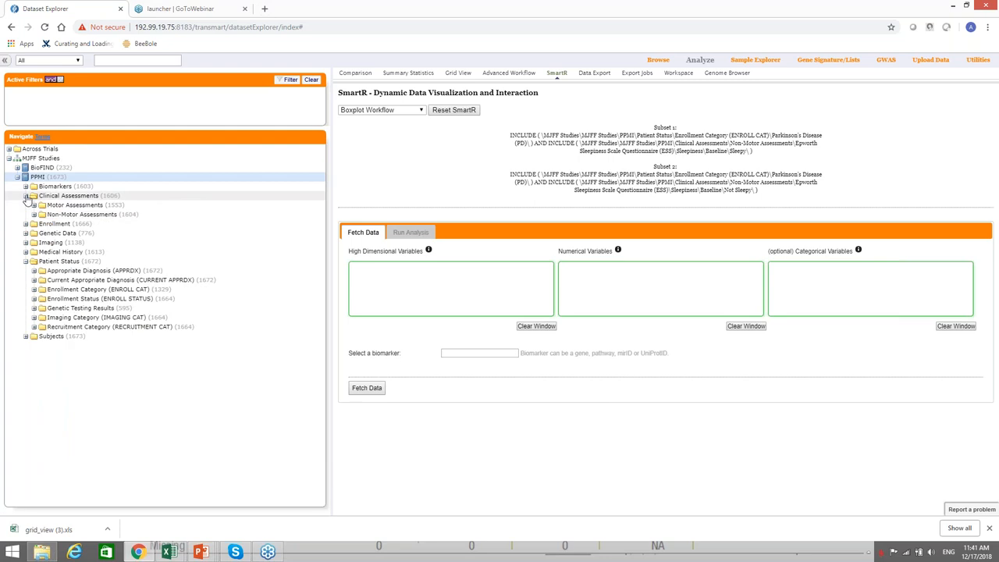
- Fetch Abeta 42 Baseline from Biomarker Analyses as the numerical variable and go to Run Analysis
{"action": "left_click", "coordinate": [25, 186]}
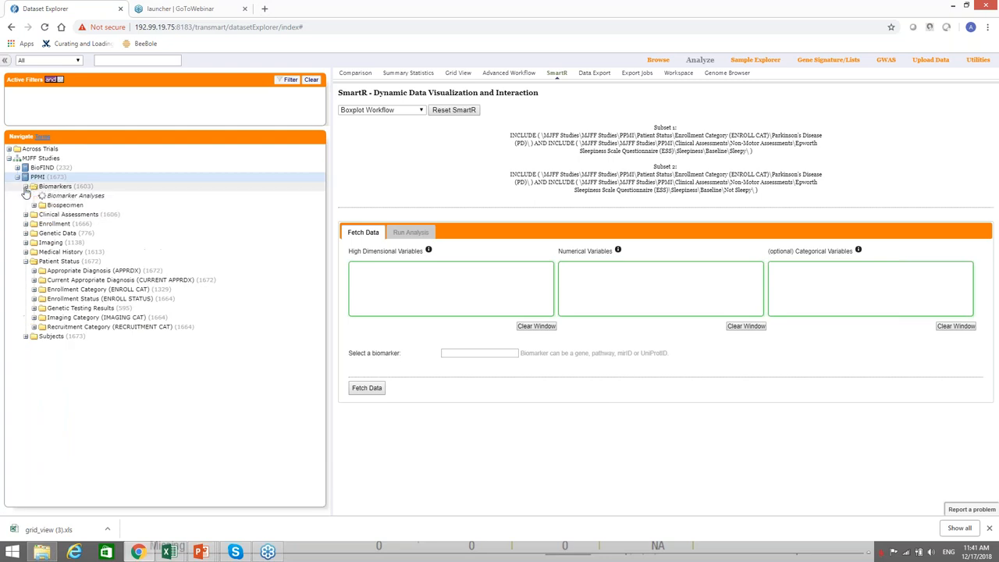
{"action": "left_click", "coordinate": [25, 195]}
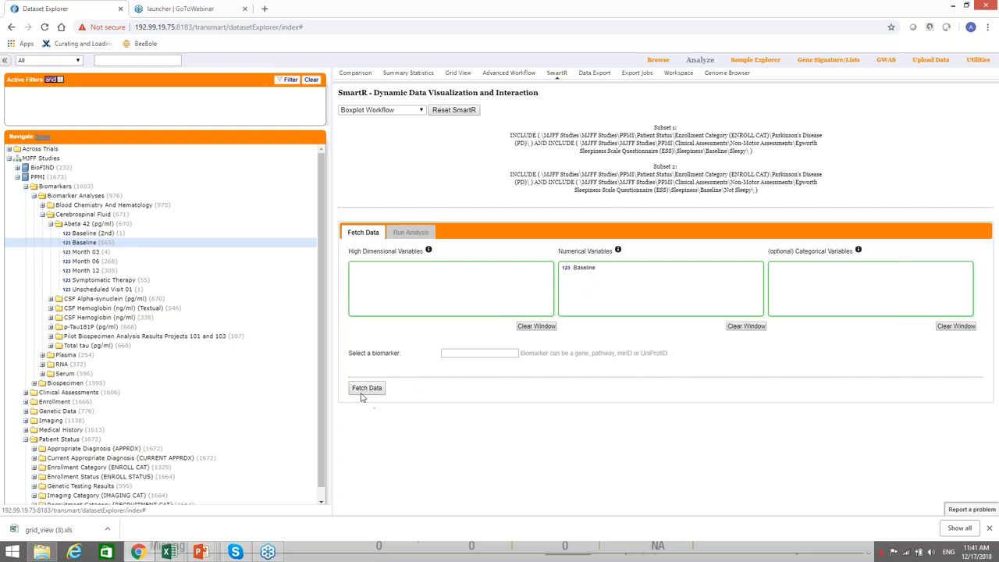
{"action": "mouse_move", "coordinate": [394, 406]}
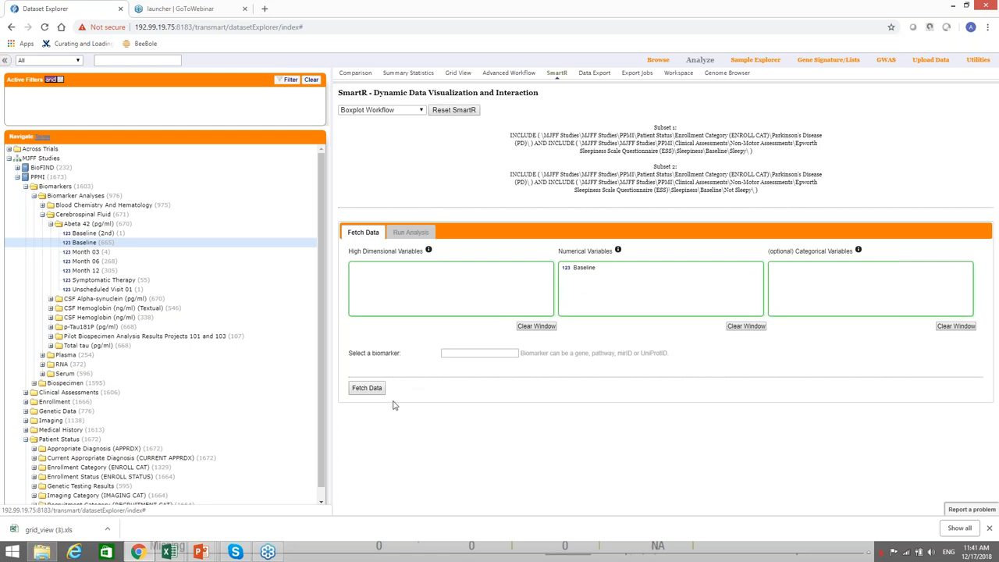
{"action": "left_click", "coordinate": [366, 387]}
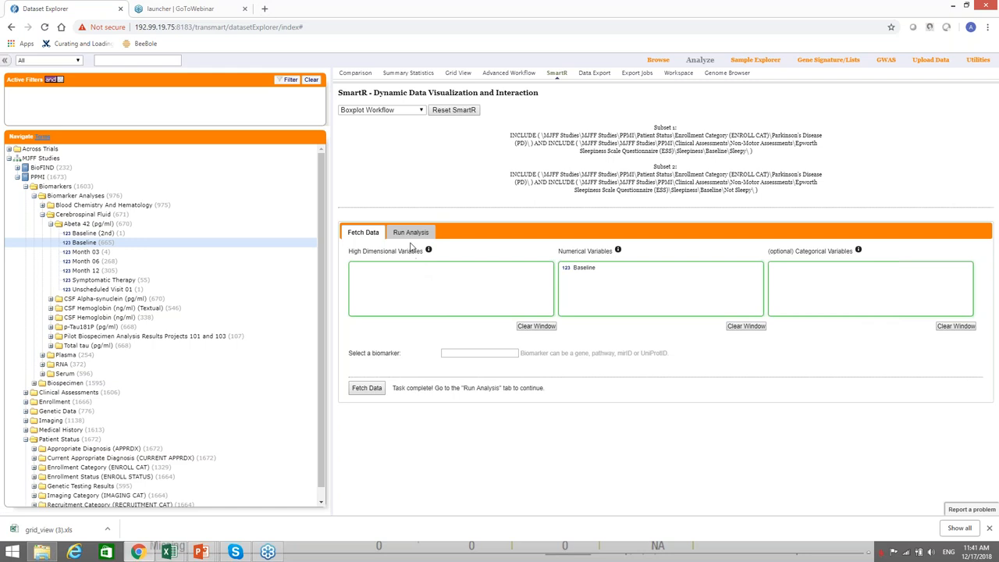
{"action": "left_click", "coordinate": [412, 231]}
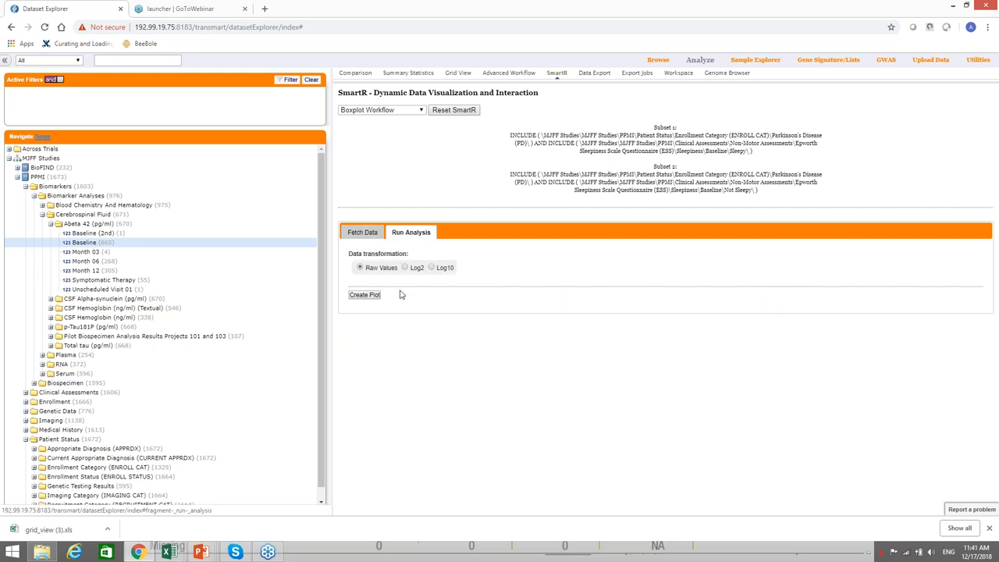
{"action": "mouse_move", "coordinate": [394, 289]}
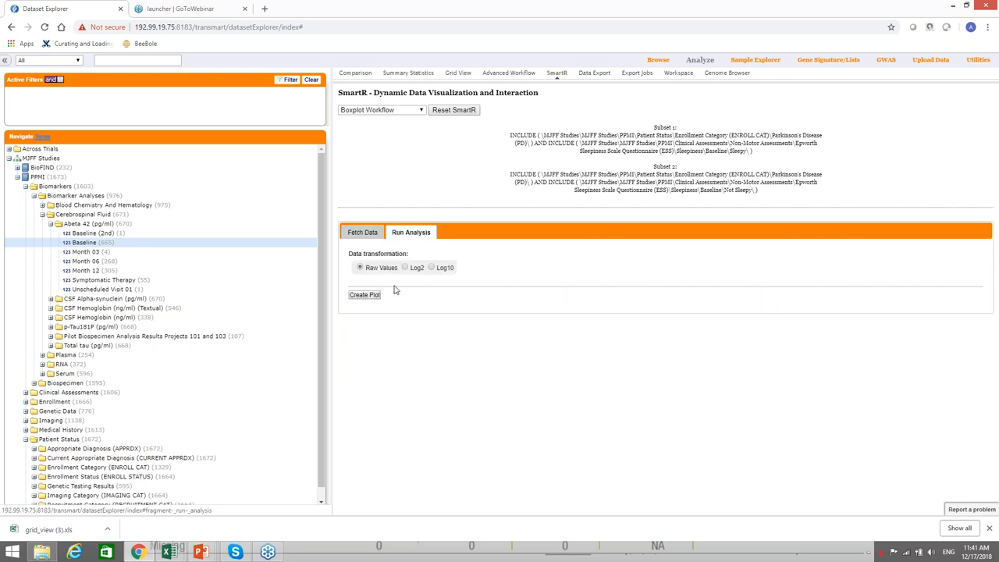
{"action": "mouse_move", "coordinate": [590, 382]}
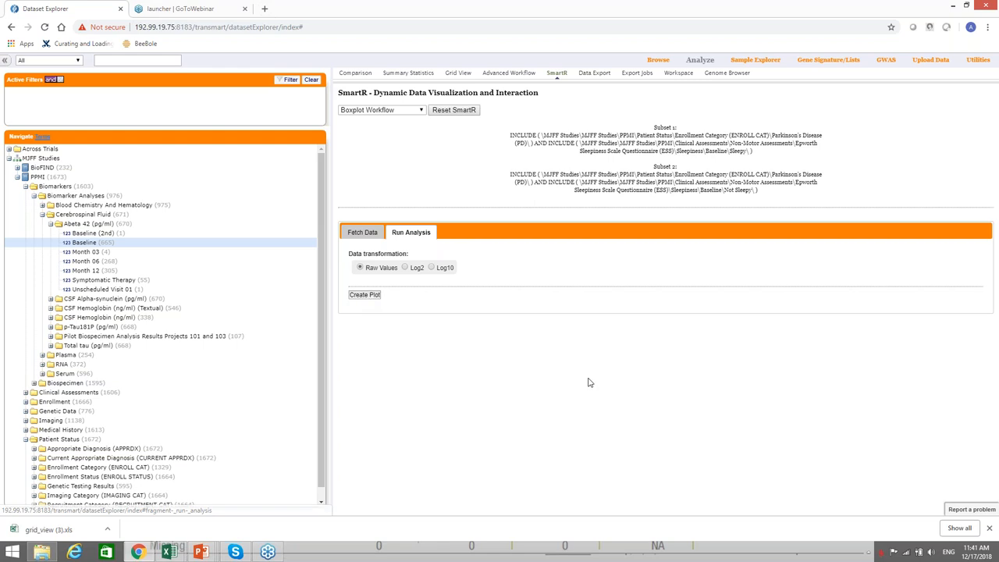
{"action": "left_click", "coordinate": [363, 293]}
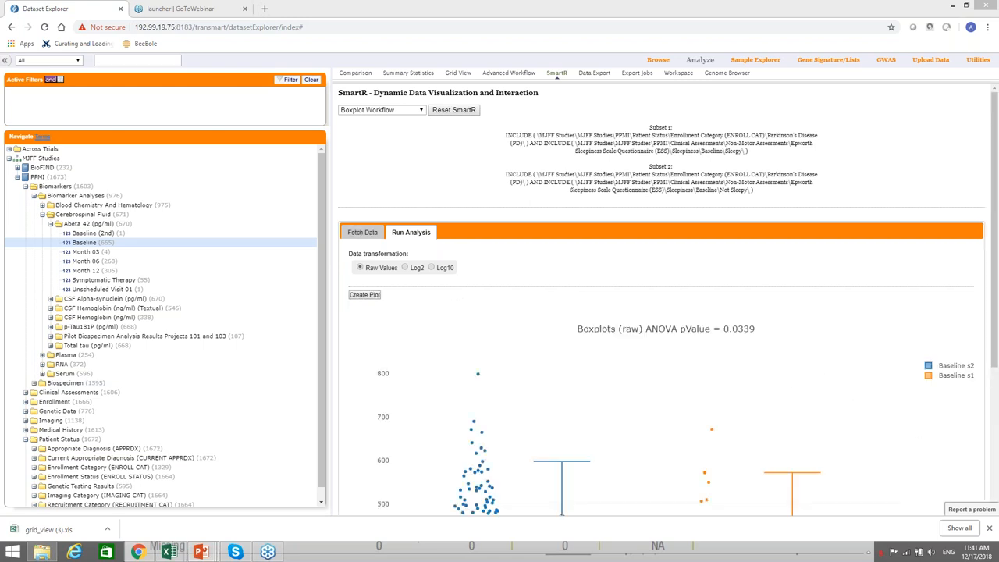
{"action": "mouse_move", "coordinate": [981, 262]}
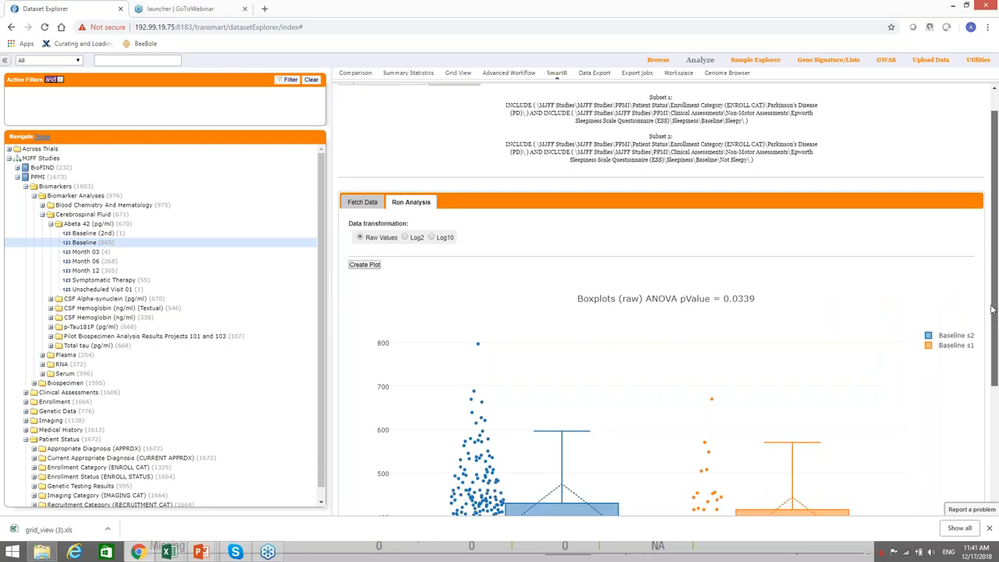
{"action": "scroll", "scroll_direction": "down", "scroll_amount": 3}
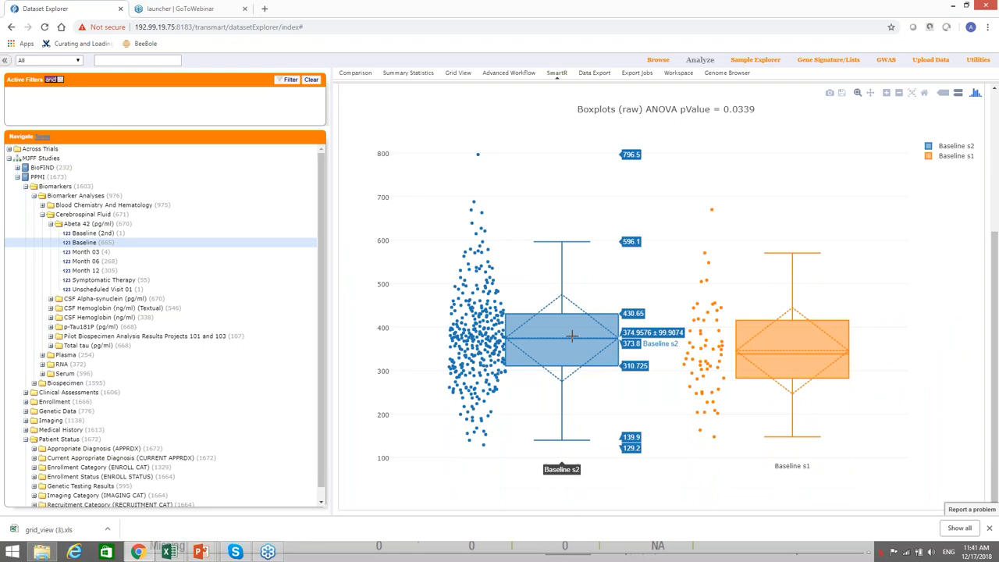
{"action": "mouse_move", "coordinate": [577, 273]}
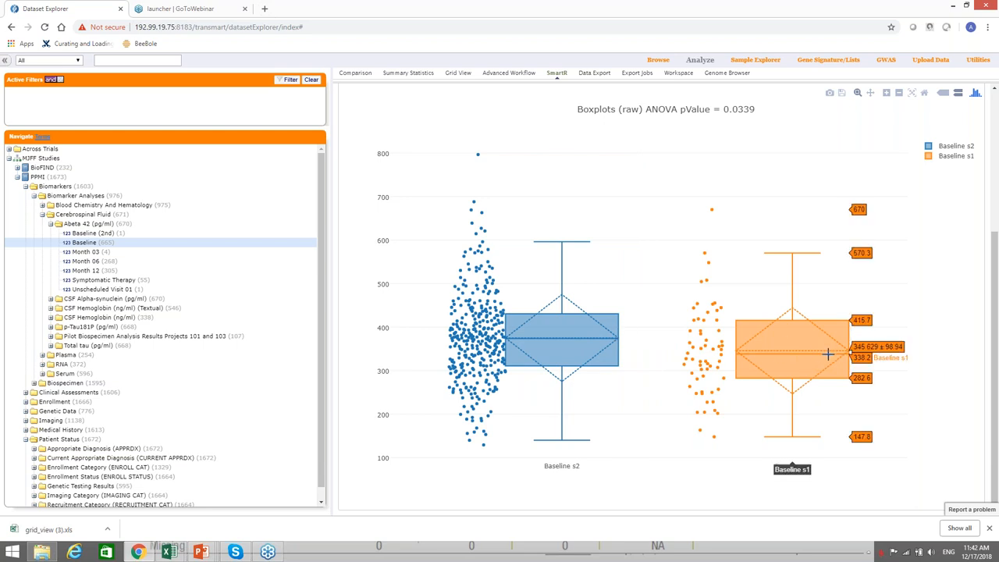
{"action": "mouse_move", "coordinate": [701, 283]}
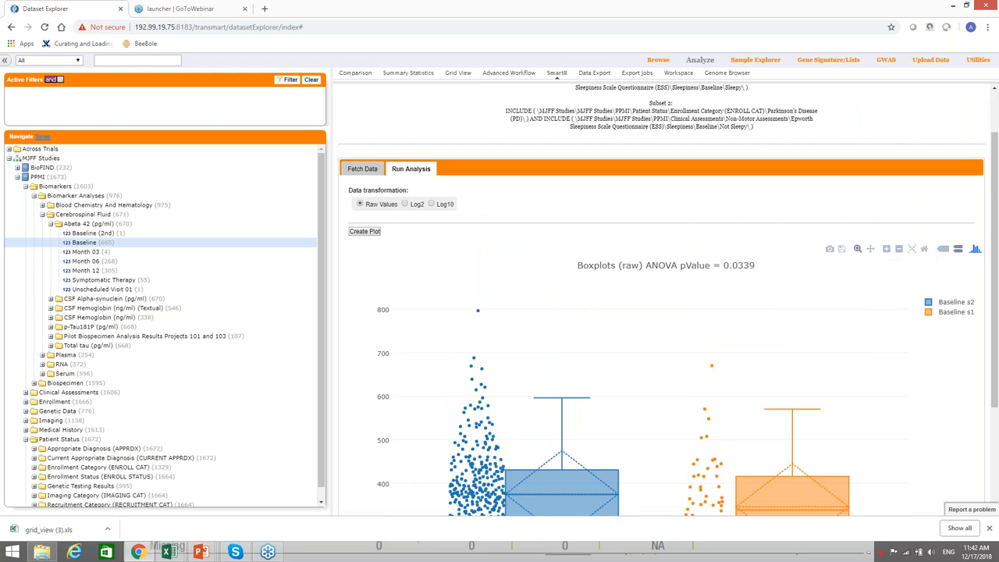
{"action": "mouse_move", "coordinate": [437, 268]}
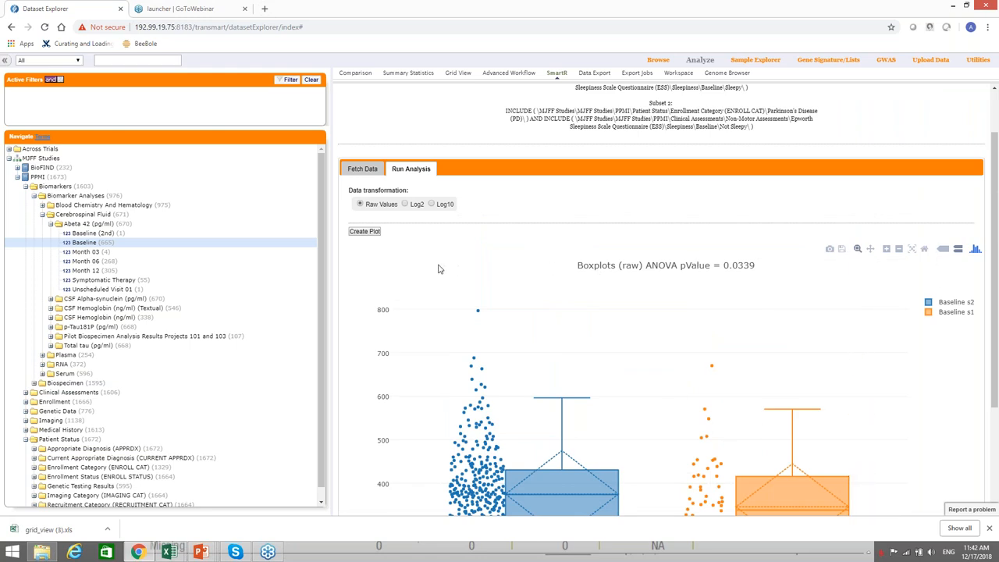
{"action": "mouse_move", "coordinate": [407, 284]}
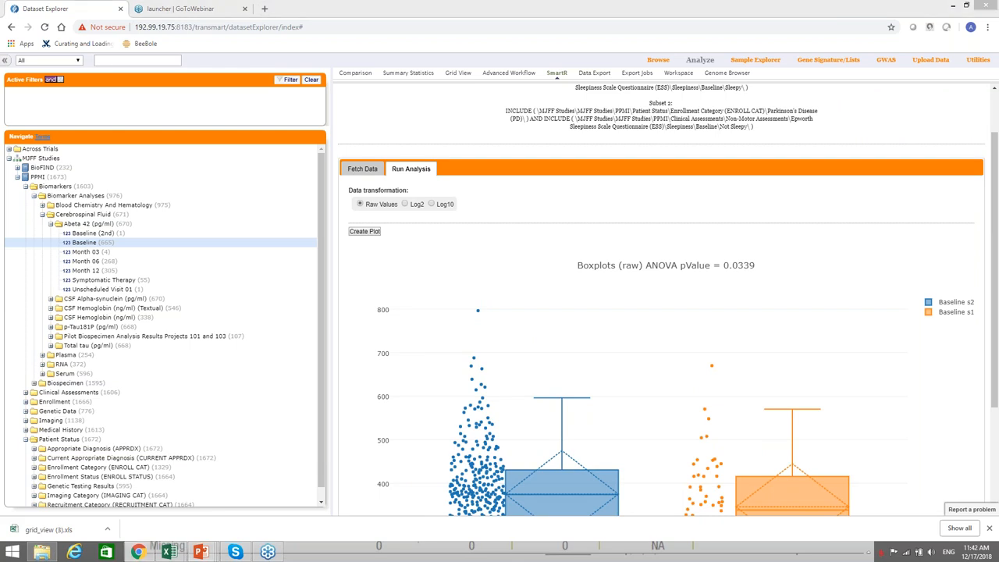
{"action": "mouse_move", "coordinate": [523, 76]}
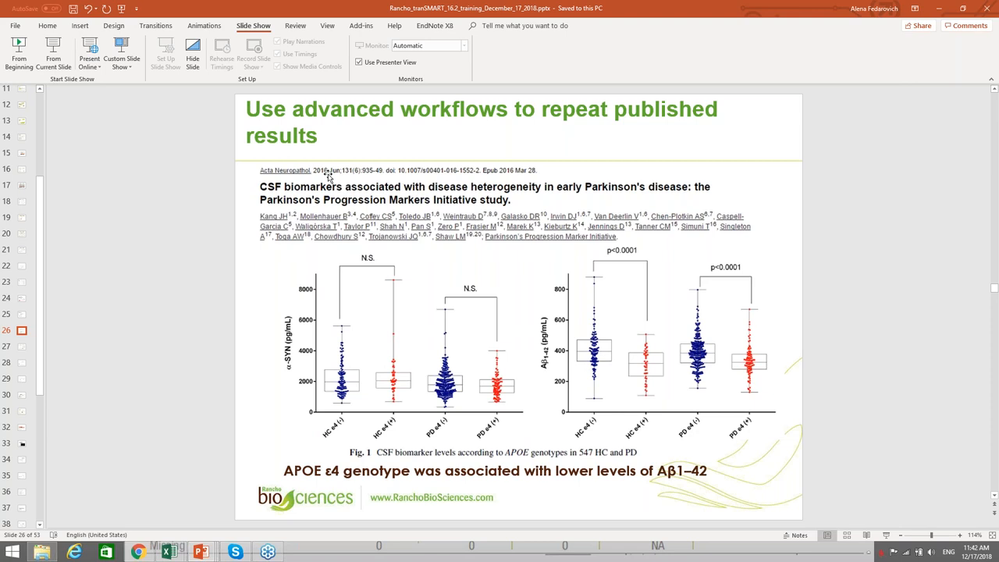
{"action": "mouse_move", "coordinate": [553, 496]}
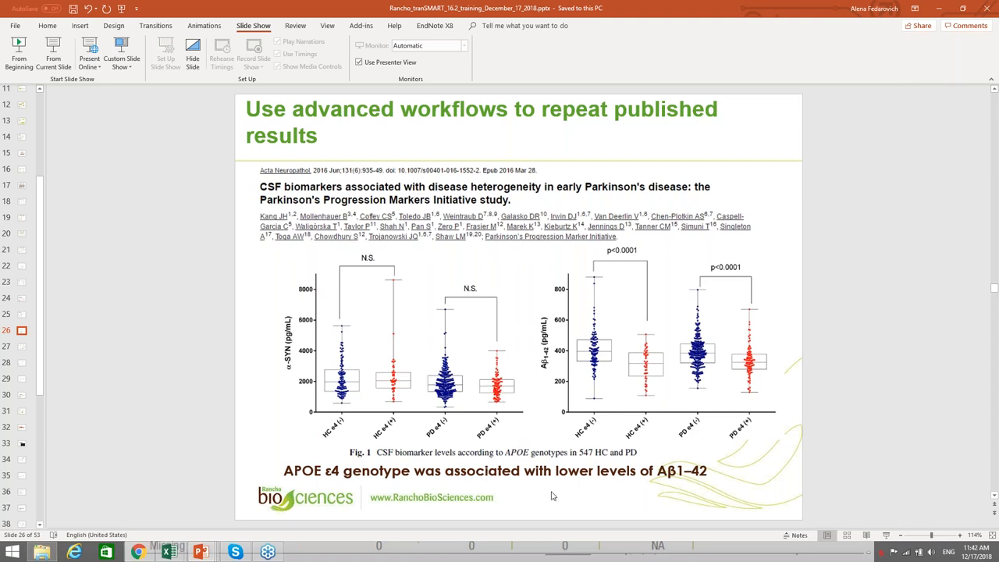
{"action": "mouse_move", "coordinate": [497, 469]}
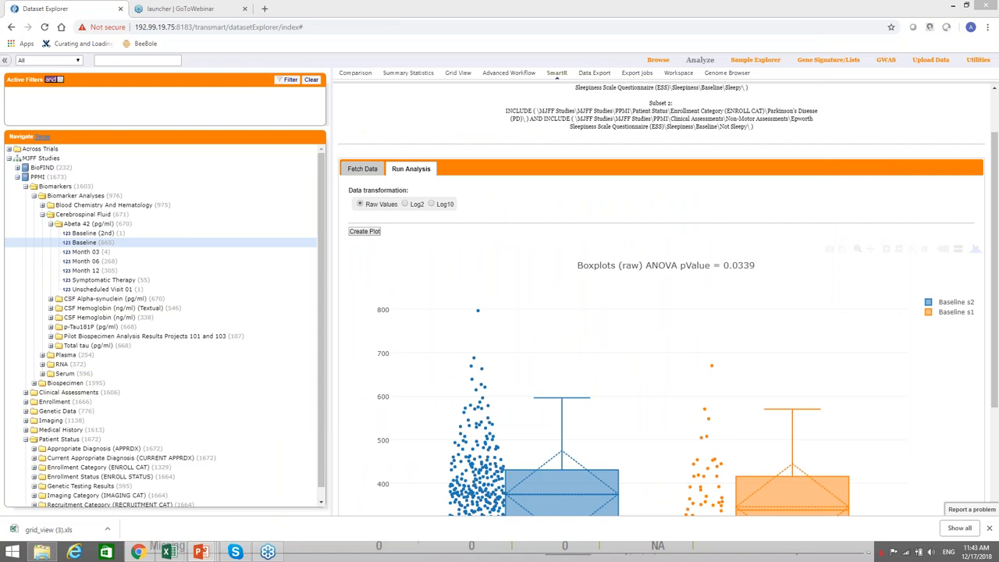
{"action": "mouse_move", "coordinate": [456, 120]}
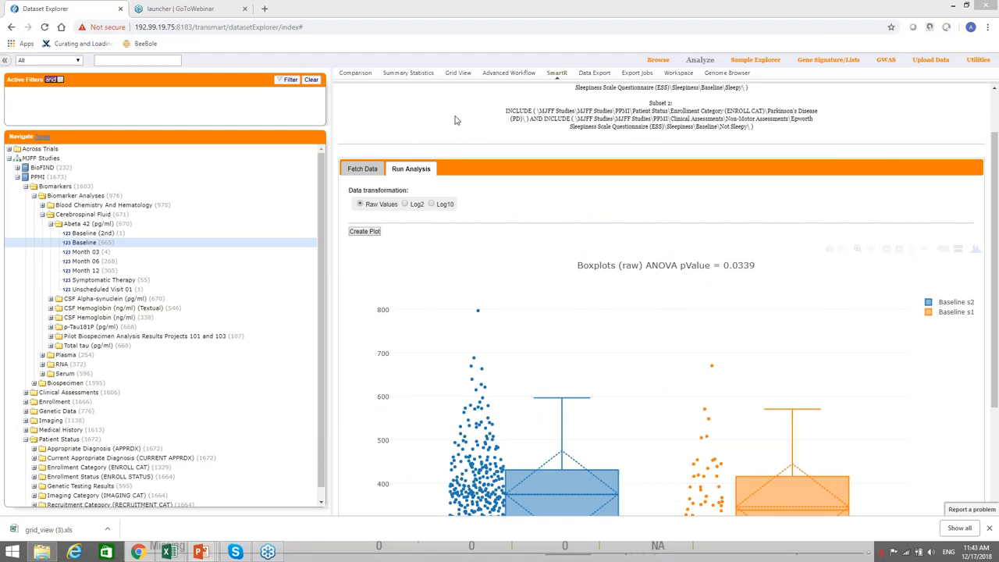
- Clear Subset 2 and the sleepiness criterion so only Parkinson's Disease (PD) remains in Subset 1
{"action": "left_click", "coordinate": [509, 74]}
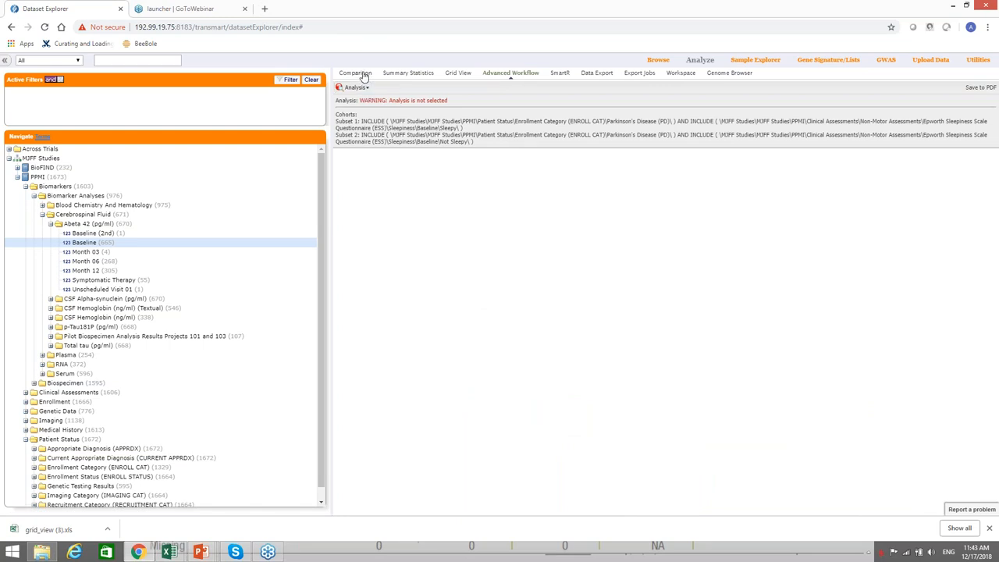
{"action": "left_click", "coordinate": [356, 74]}
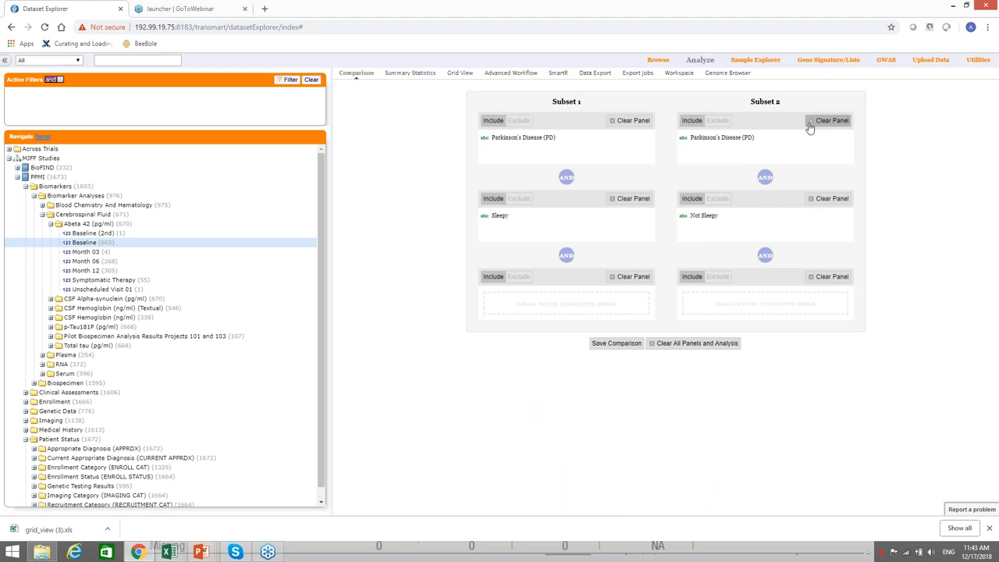
{"action": "left_click", "coordinate": [828, 120]}
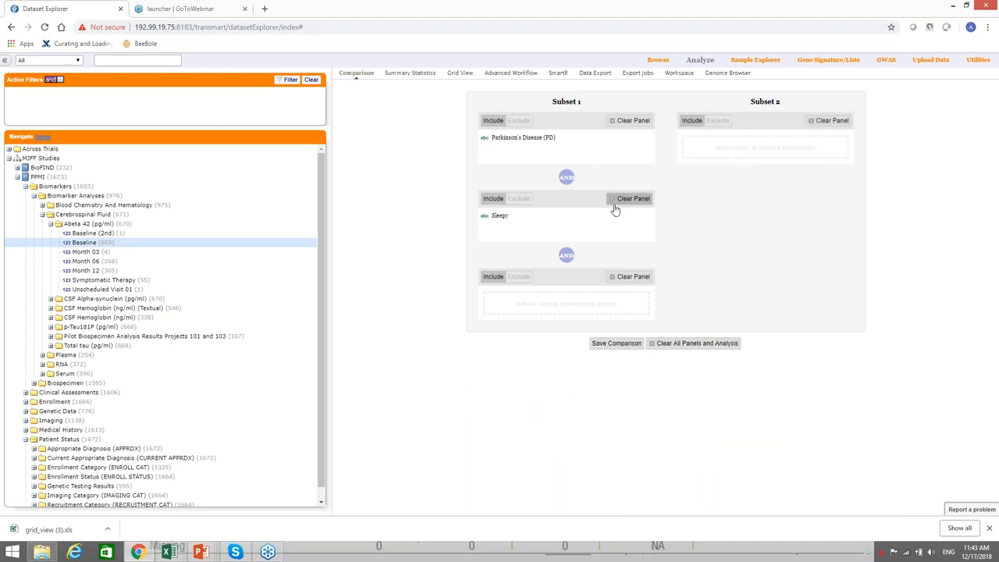
{"action": "left_click", "coordinate": [629, 198]}
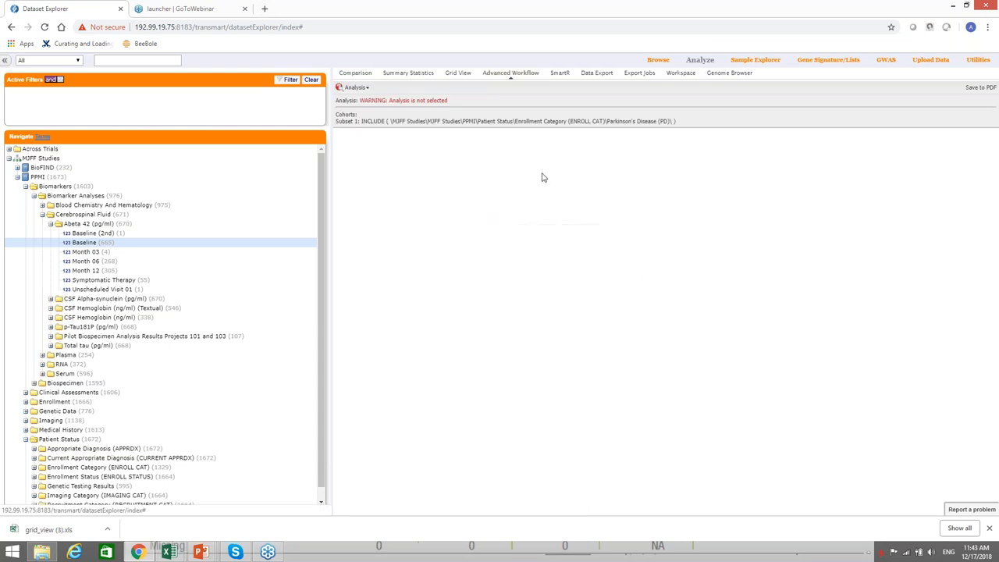
- Choose Box Plot with ANOVA and expand Genetic Data to the ApoE genotype categories e3/e3 and e4/e3
{"action": "left_click", "coordinate": [353, 87]}
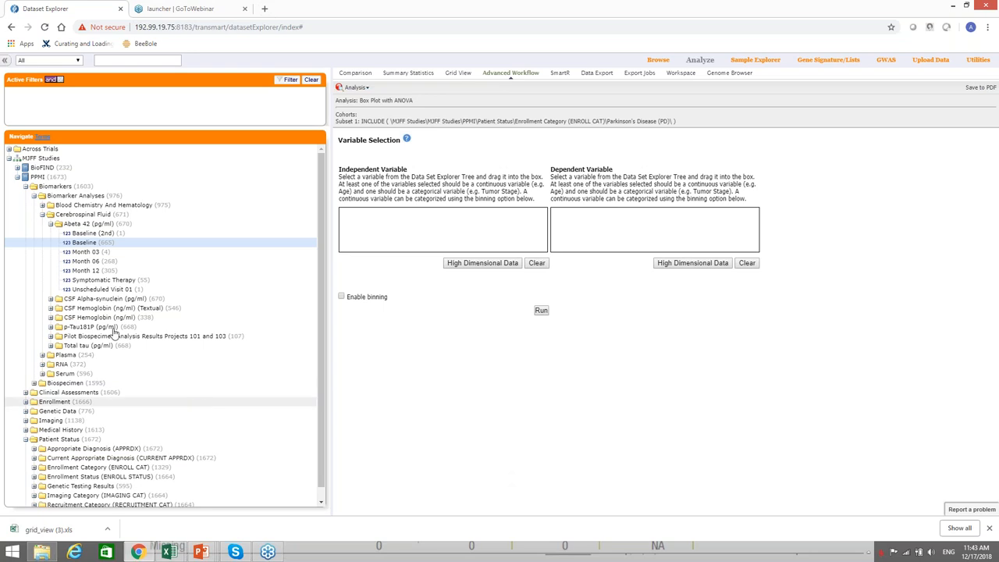
{"action": "left_click", "coordinate": [25, 196]}
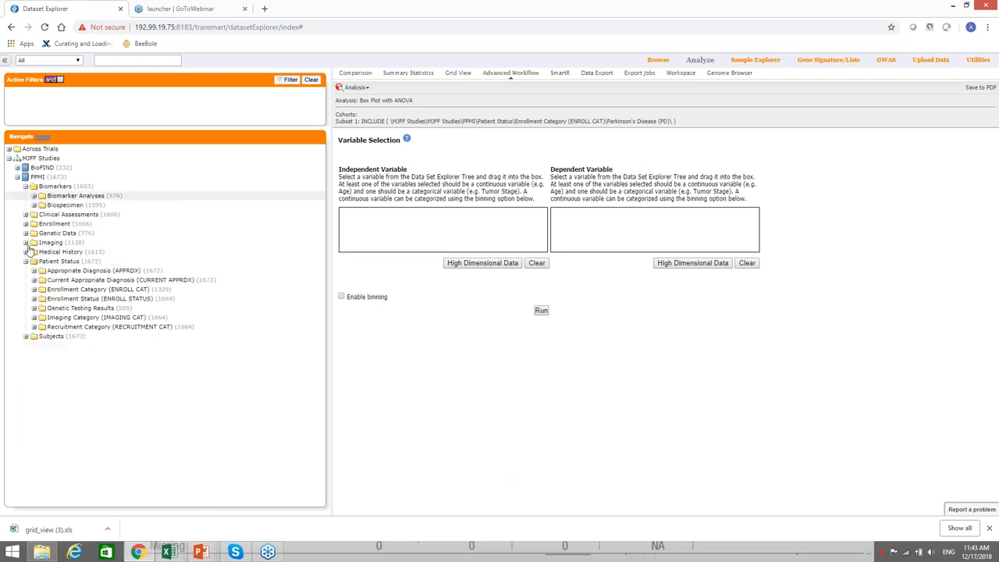
{"action": "left_click", "coordinate": [25, 233]}
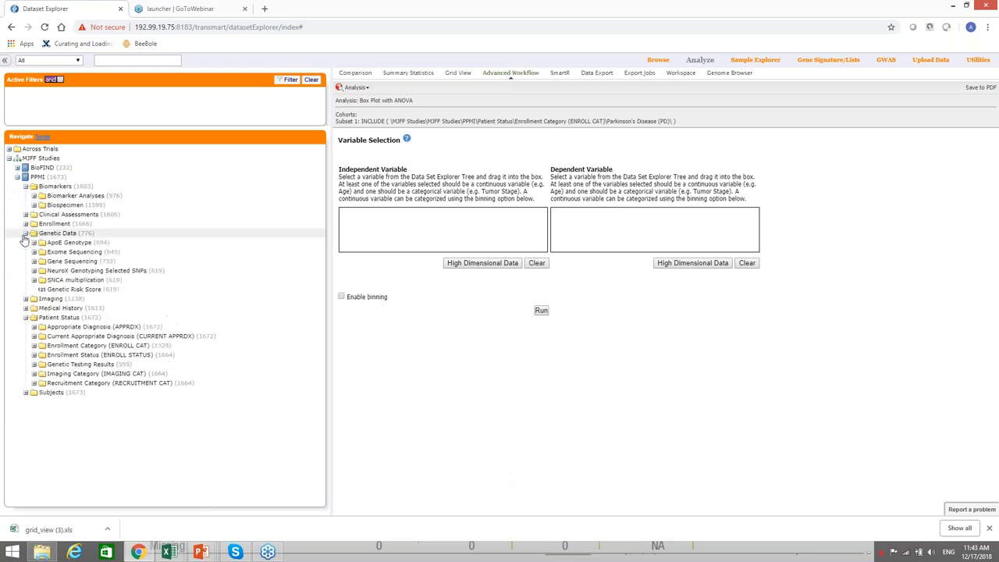
{"action": "left_click", "coordinate": [25, 242]}
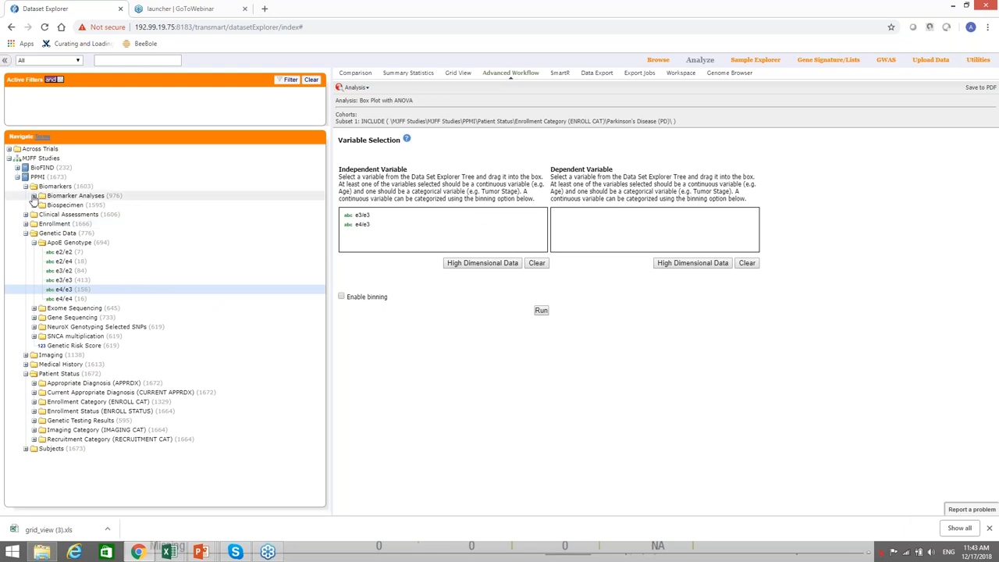
- Set CSF Abeta 42 Baseline as the dependent variable and run the box plot
{"action": "left_click", "coordinate": [44, 195]}
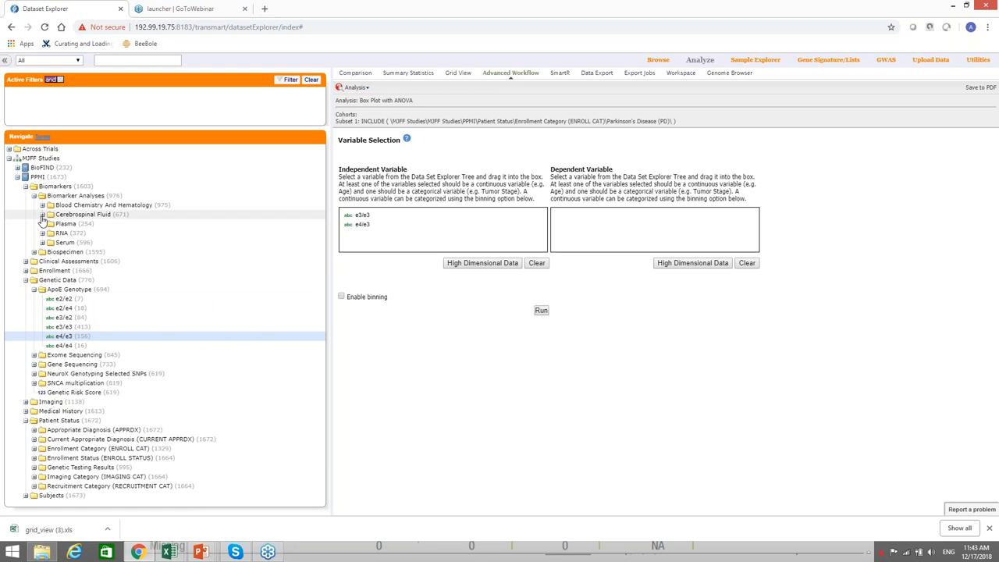
{"action": "left_click", "coordinate": [44, 214]}
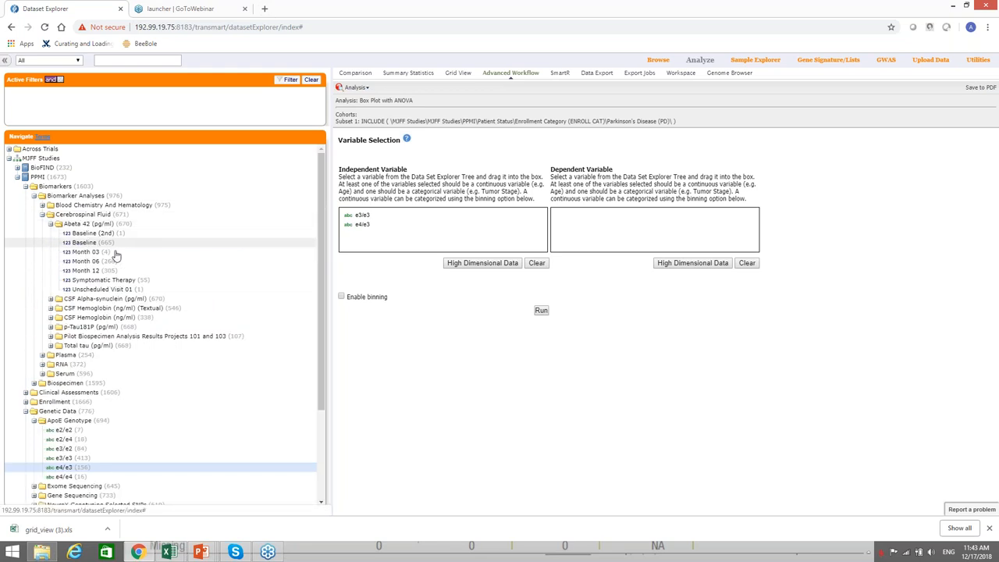
{"action": "left_click_drag", "start_coordinate": [86, 242], "coordinate": [576, 216]}
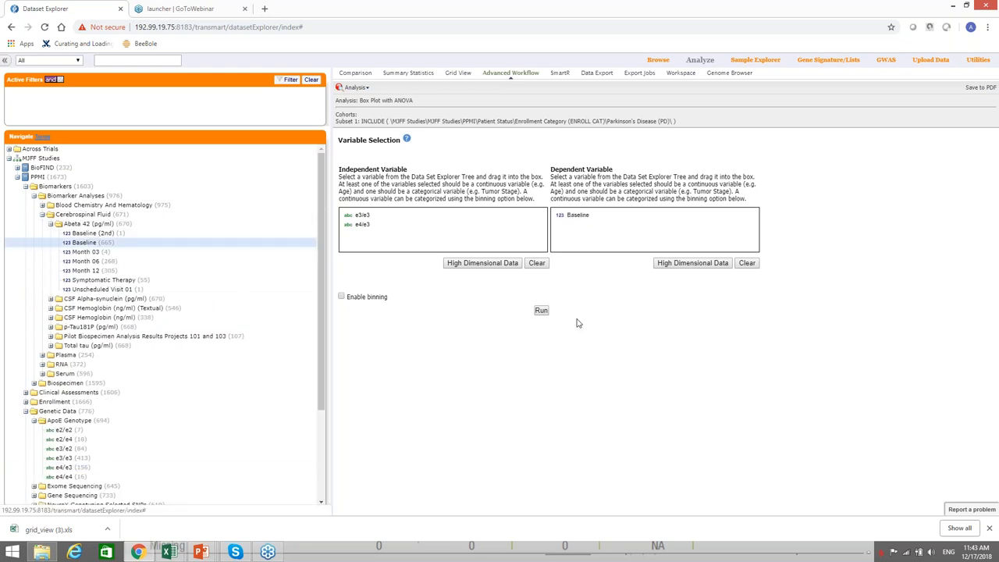
{"action": "left_click", "coordinate": [540, 309]}
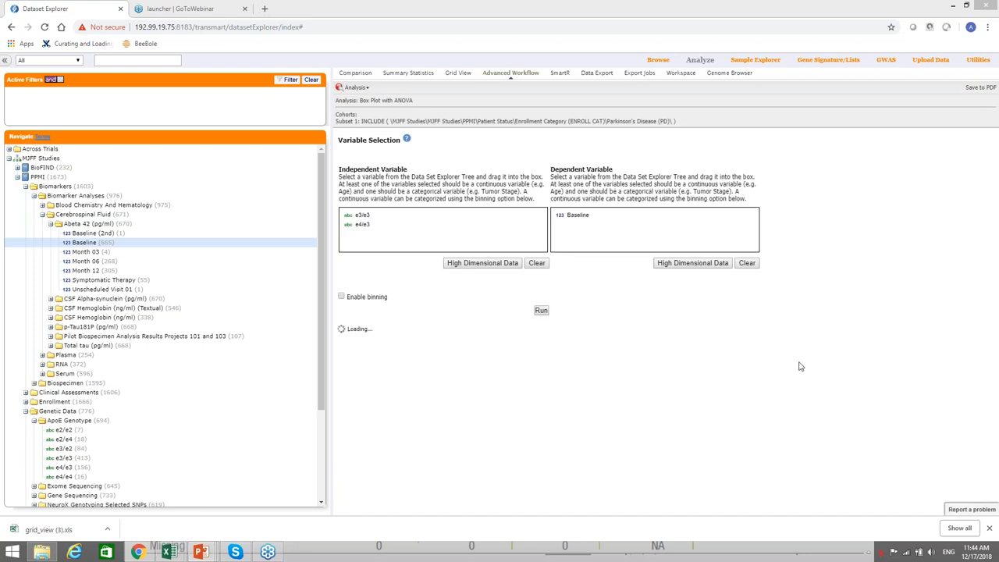
{"action": "left_click", "coordinate": [540, 309]}
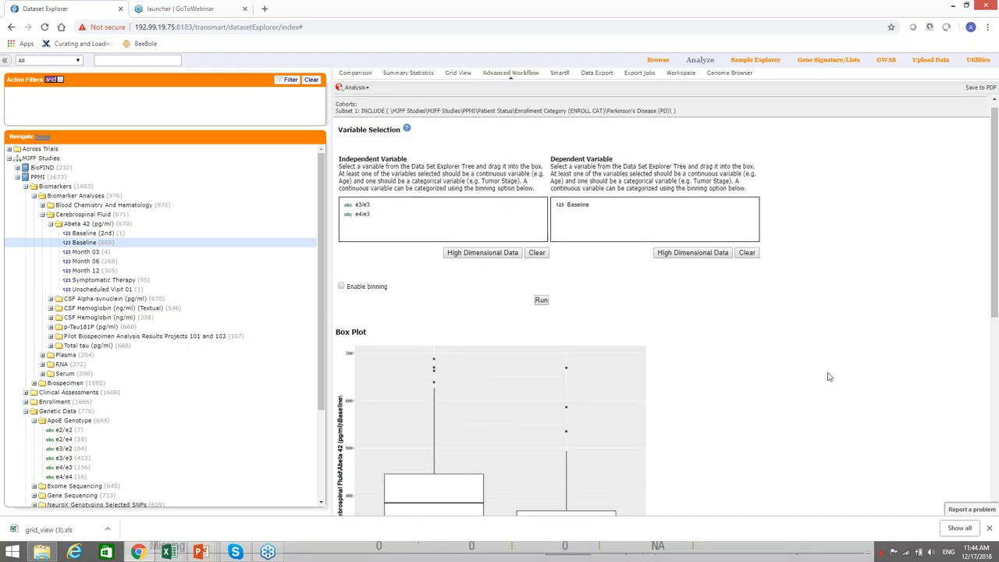
{"action": "mouse_move", "coordinate": [544, 85]}
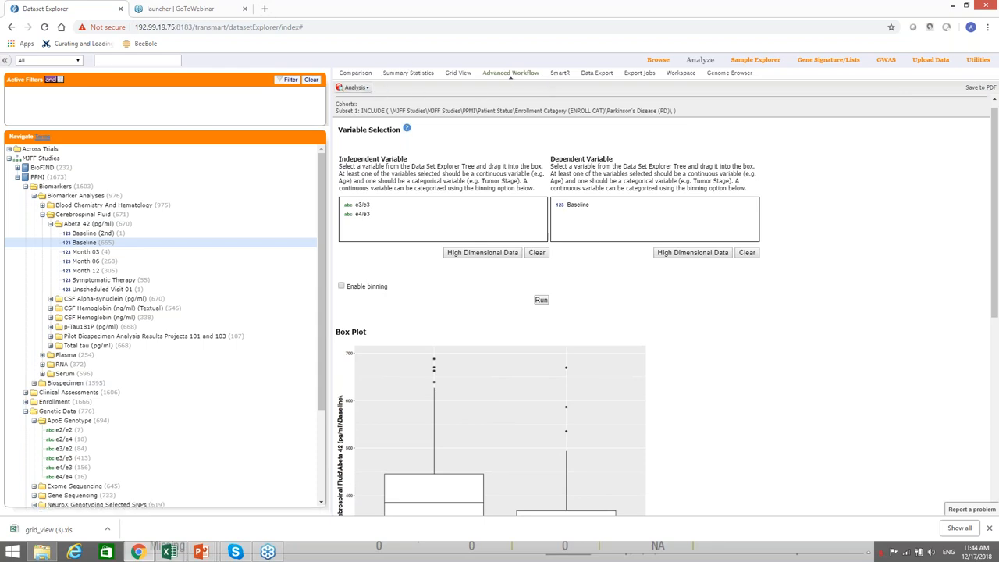
- Switch to Line Graph and add the Abeta 42 Baseline, Month 06 and Month 12 time concepts
{"action": "left_click", "coordinate": [353, 88]}
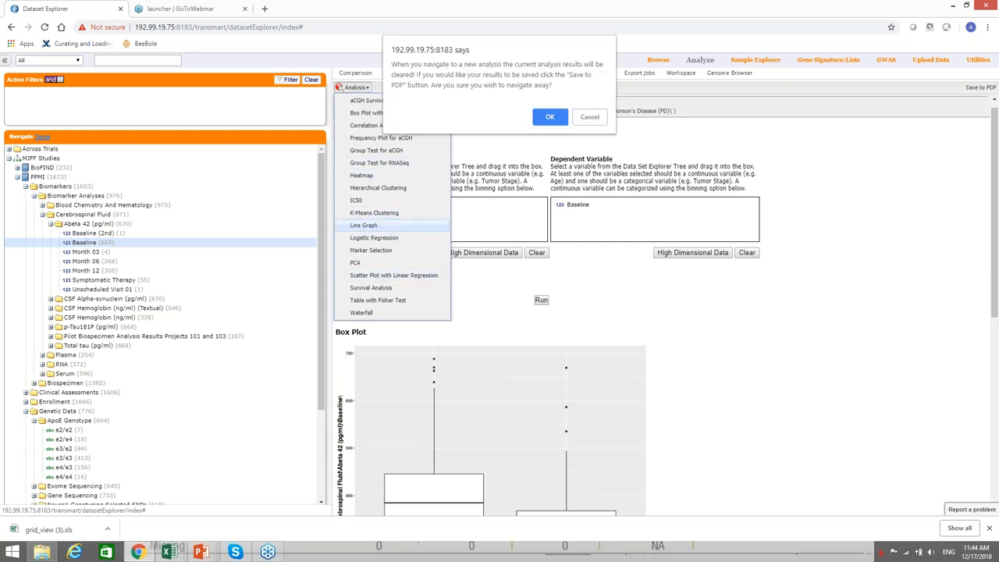
{"action": "left_click", "coordinate": [550, 115]}
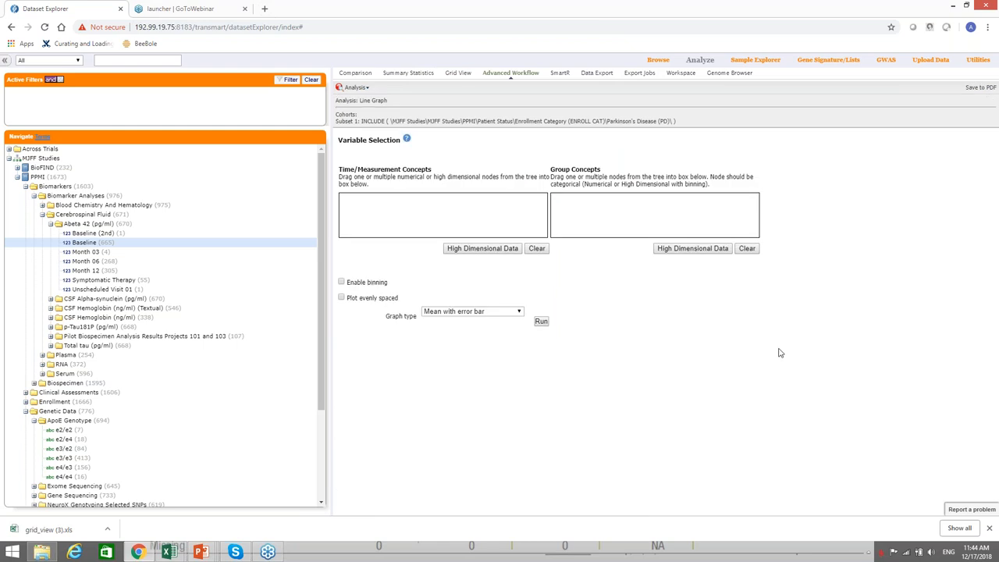
{"action": "mouse_move", "coordinate": [300, 363]}
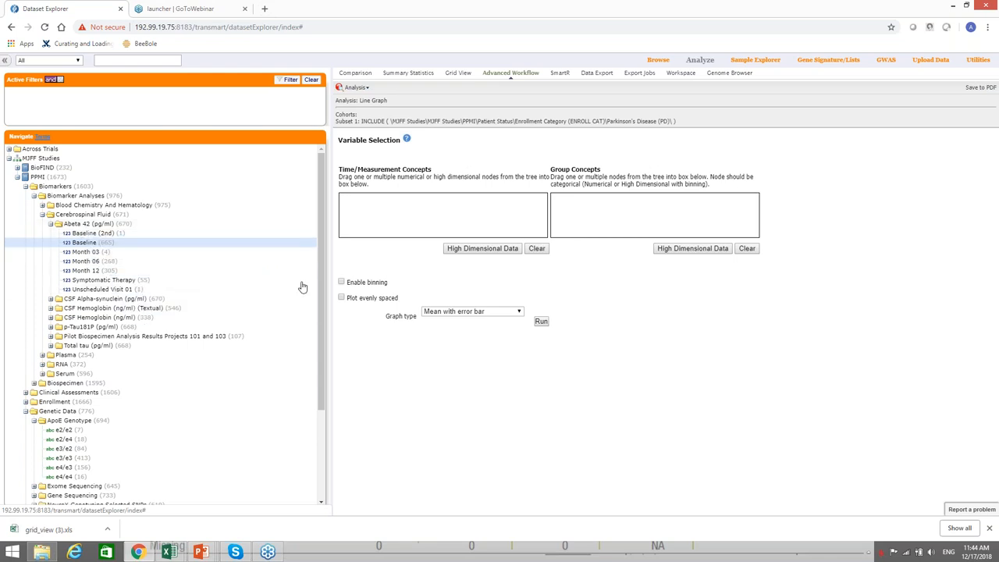
{"action": "left_click_drag", "start_coordinate": [85, 242], "coordinate": [442, 200]}
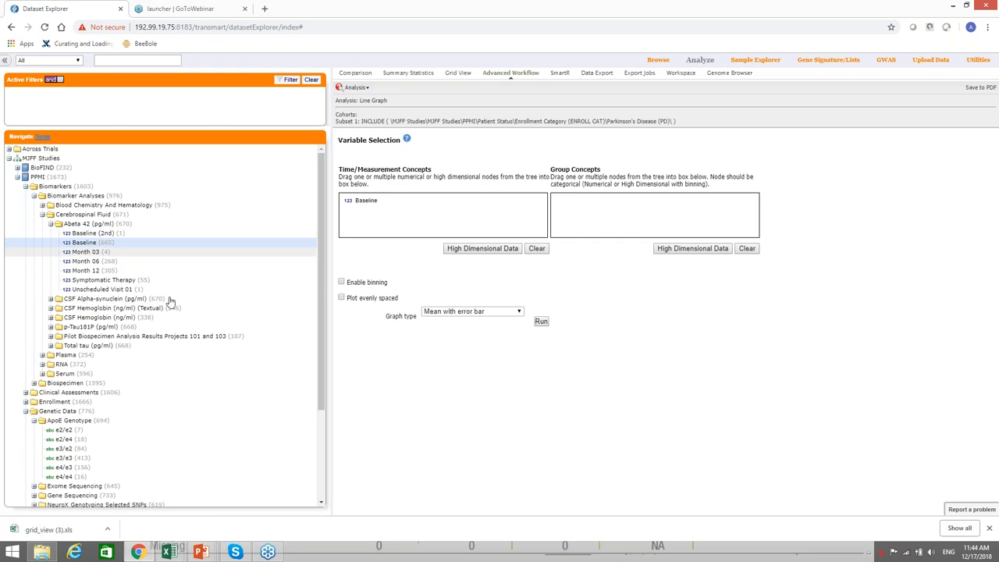
{"action": "mouse_move", "coordinate": [101, 272]}
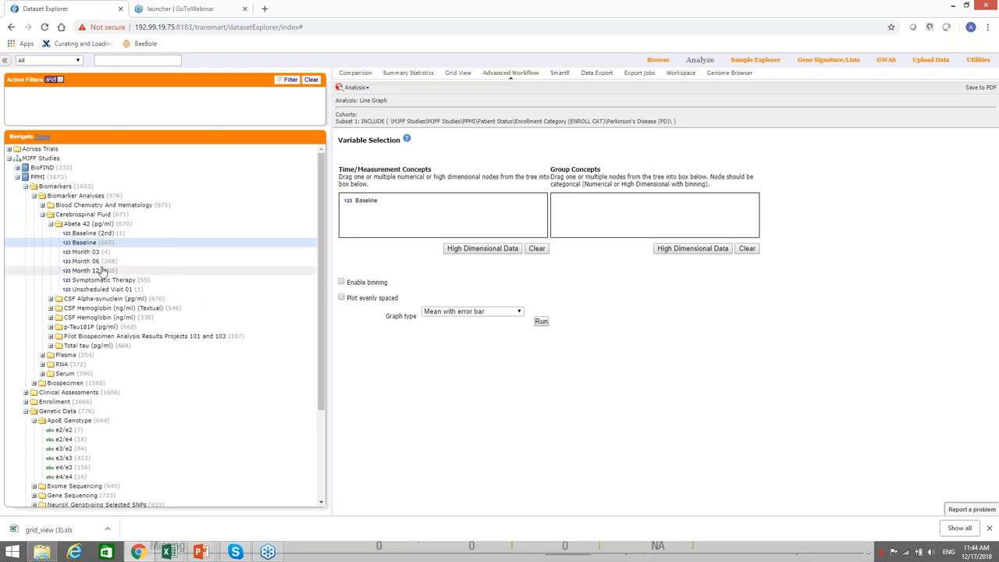
{"action": "left_click_drag", "start_coordinate": [86, 261], "coordinate": [434, 234]}
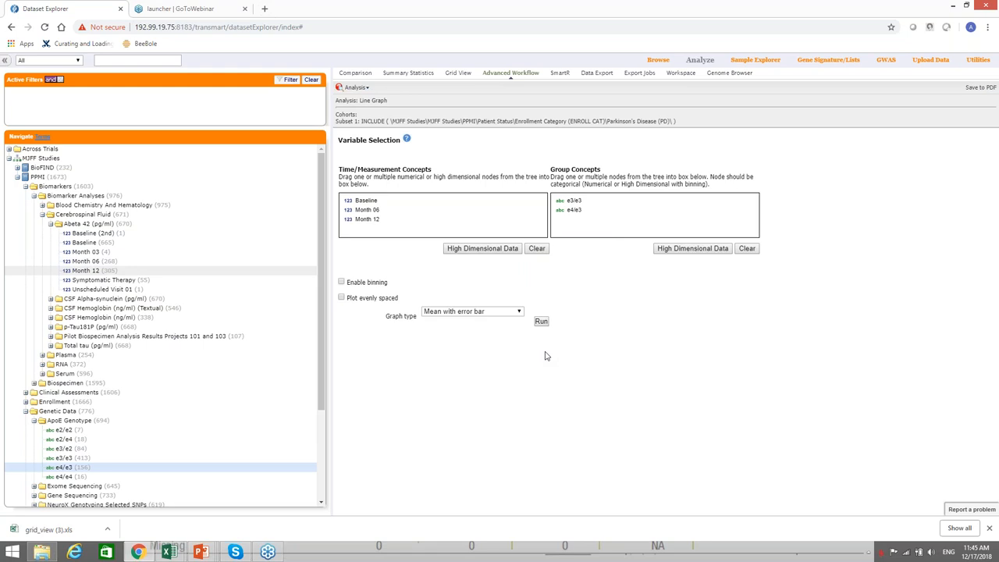
{"action": "mouse_move", "coordinate": [768, 430]}
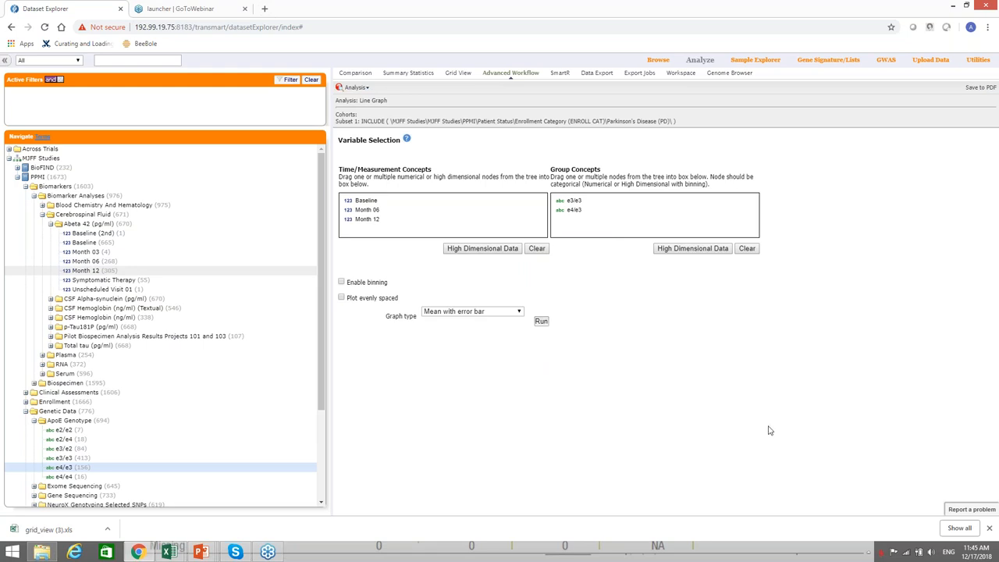
- Run the line graph and review the mean Abeta 42 plot for e3/e3 versus e4/e3
{"action": "left_click", "coordinate": [540, 322]}
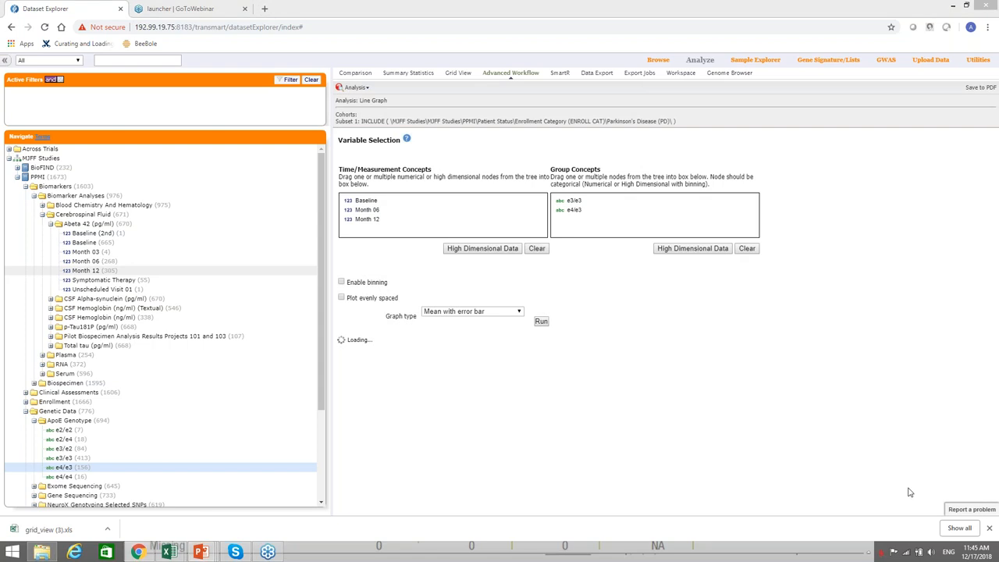
{"action": "left_click", "coordinate": [540, 321]}
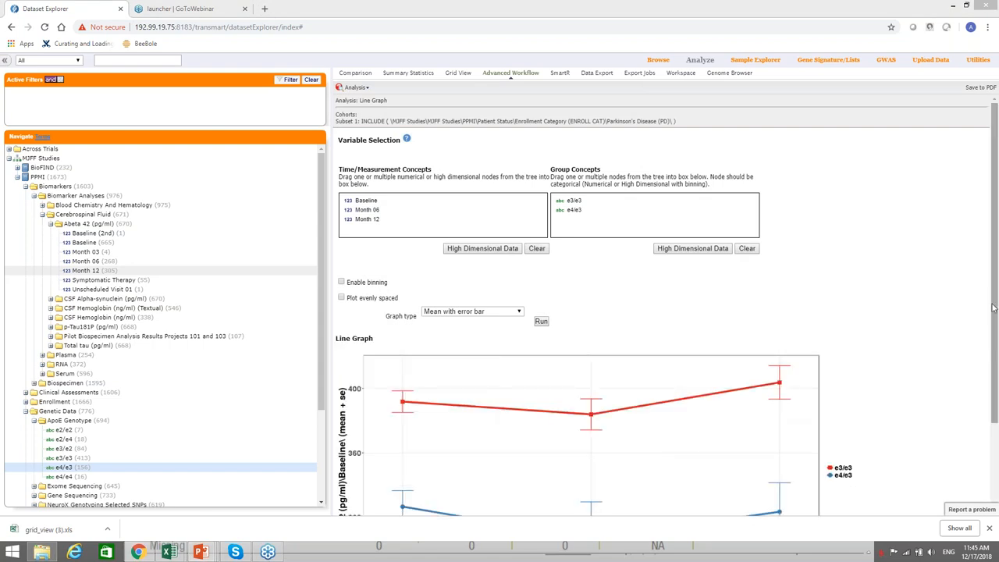
{"action": "scroll", "scroll_direction": "down", "scroll_amount": 3}
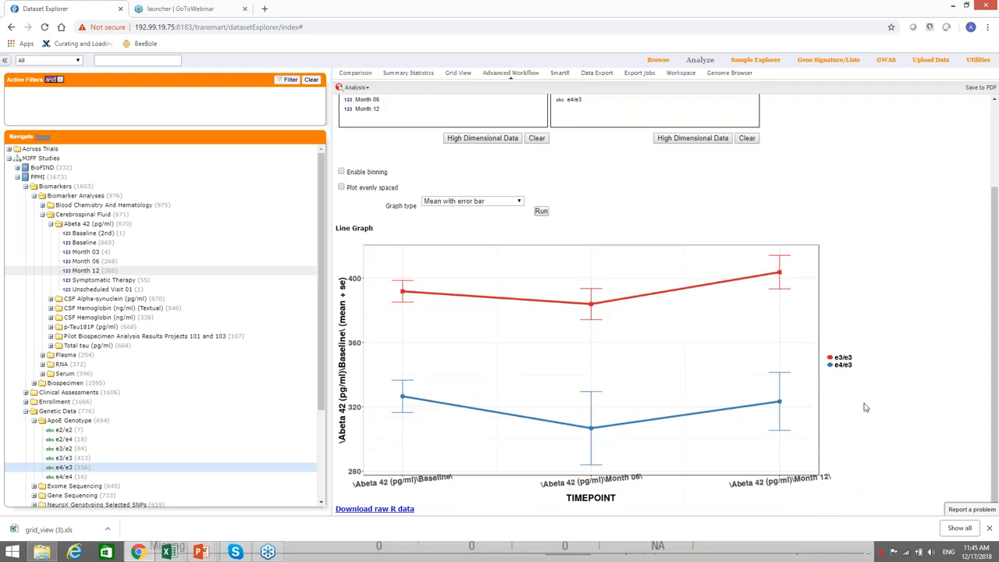
{"action": "mouse_move", "coordinate": [756, 381]}
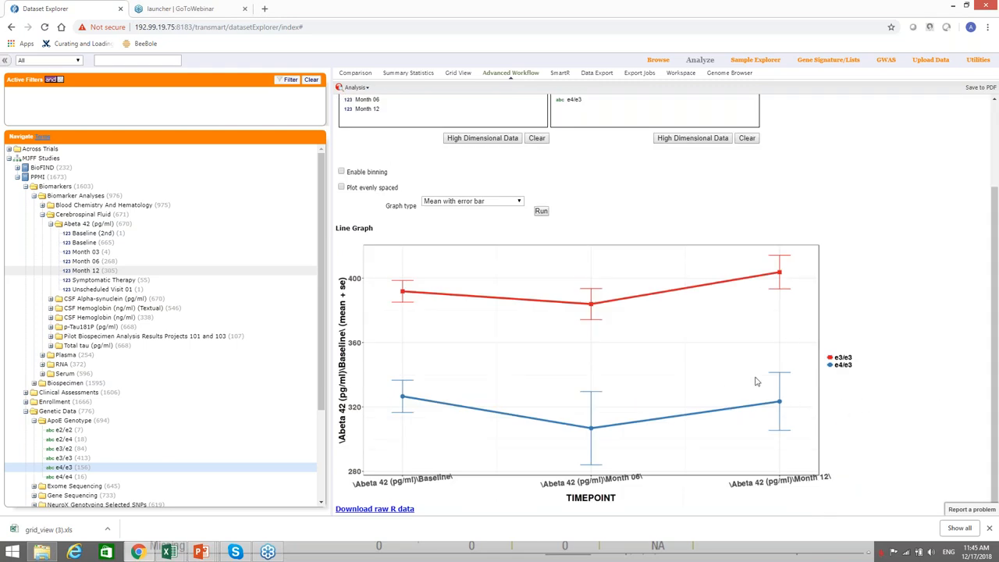
{"action": "mouse_move", "coordinate": [774, 328]}
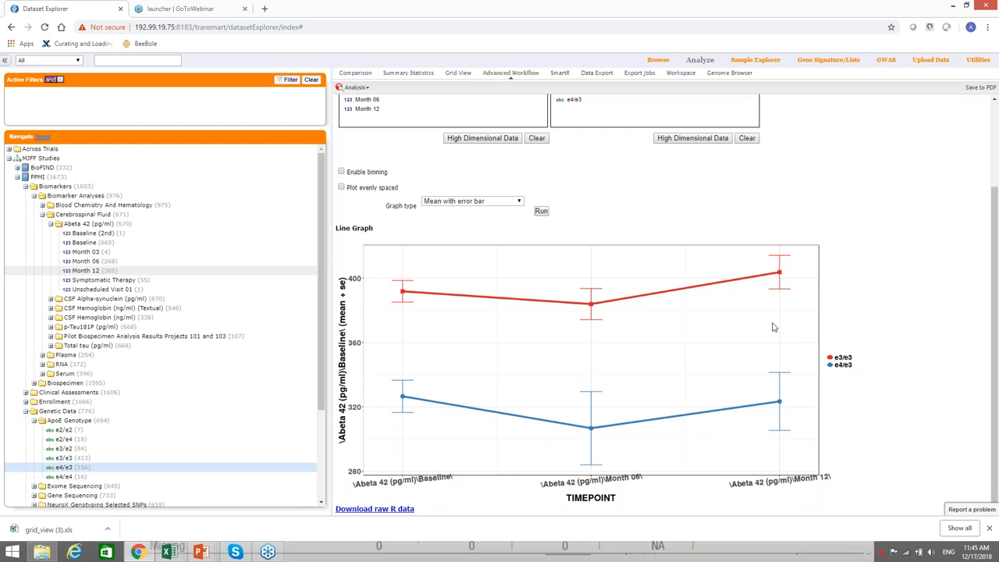
{"action": "mouse_move", "coordinate": [840, 376]}
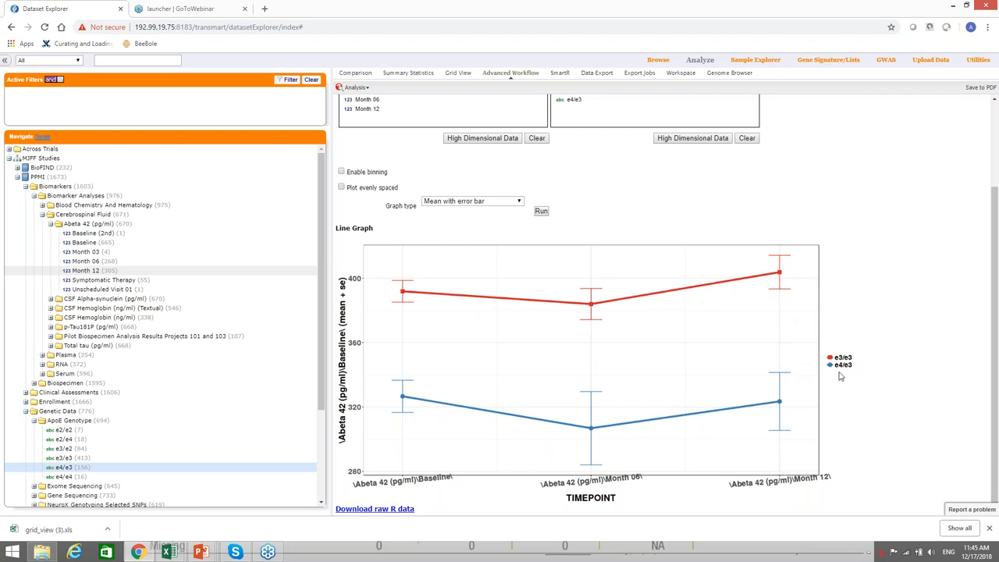
{"action": "mouse_move", "coordinate": [879, 440]}
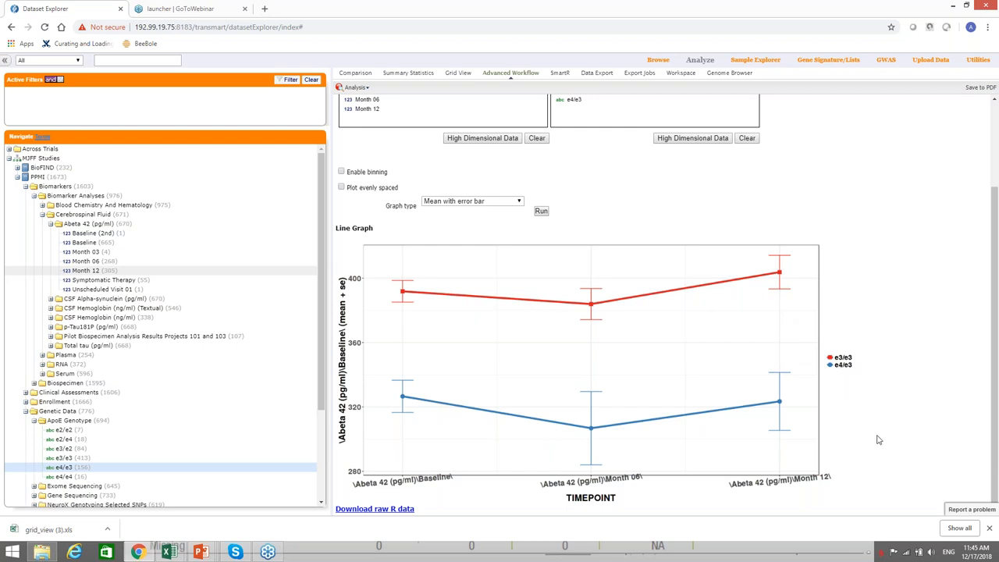
{"action": "mouse_move", "coordinate": [915, 401]}
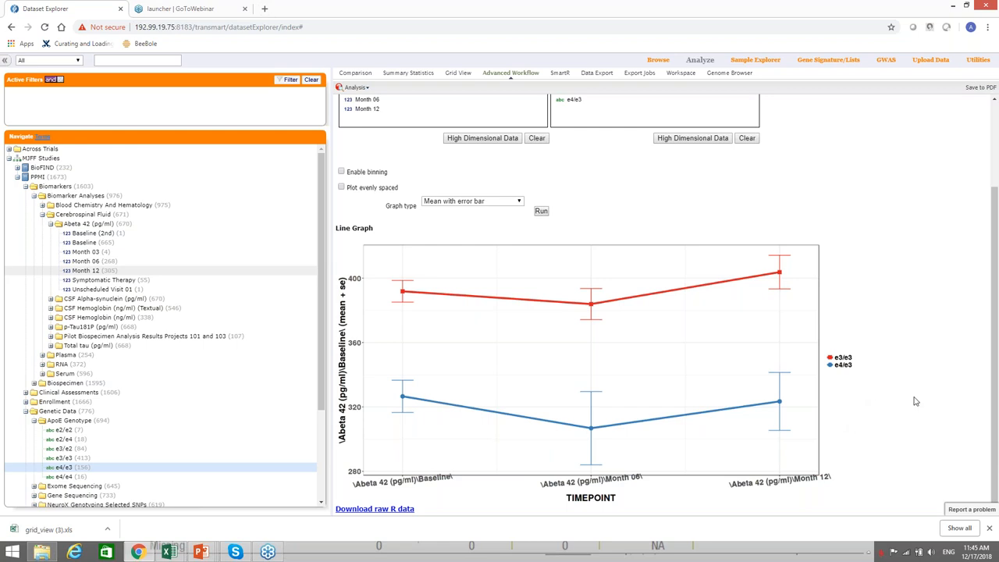
{"action": "mouse_move", "coordinate": [945, 443]}
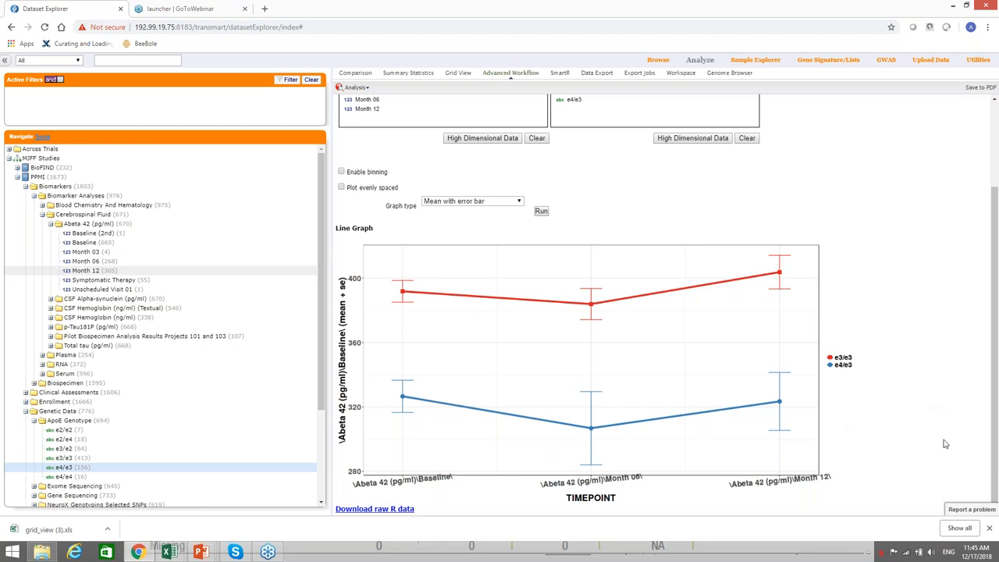
{"action": "mouse_move", "coordinate": [929, 391]}
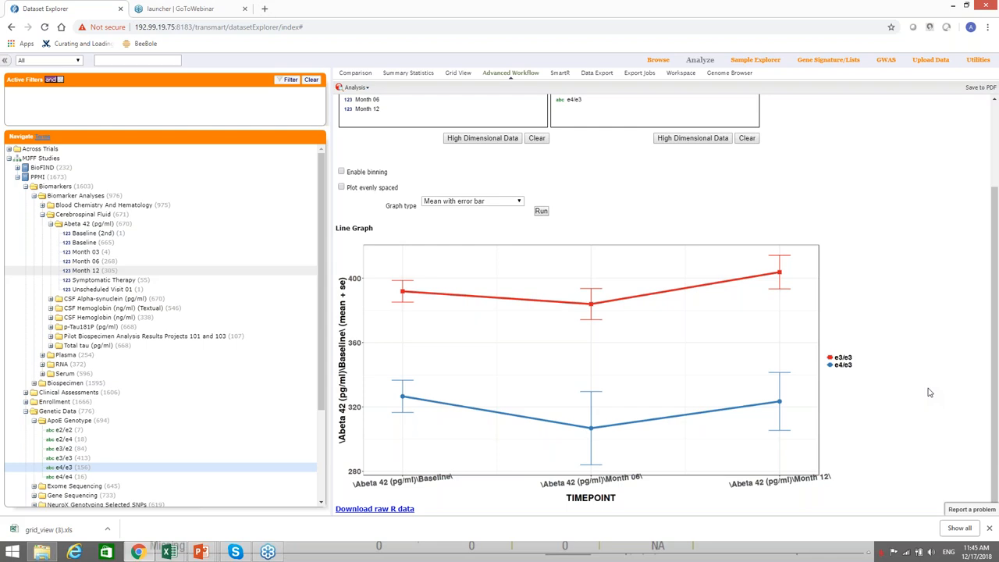
{"action": "mouse_move", "coordinate": [981, 271]}
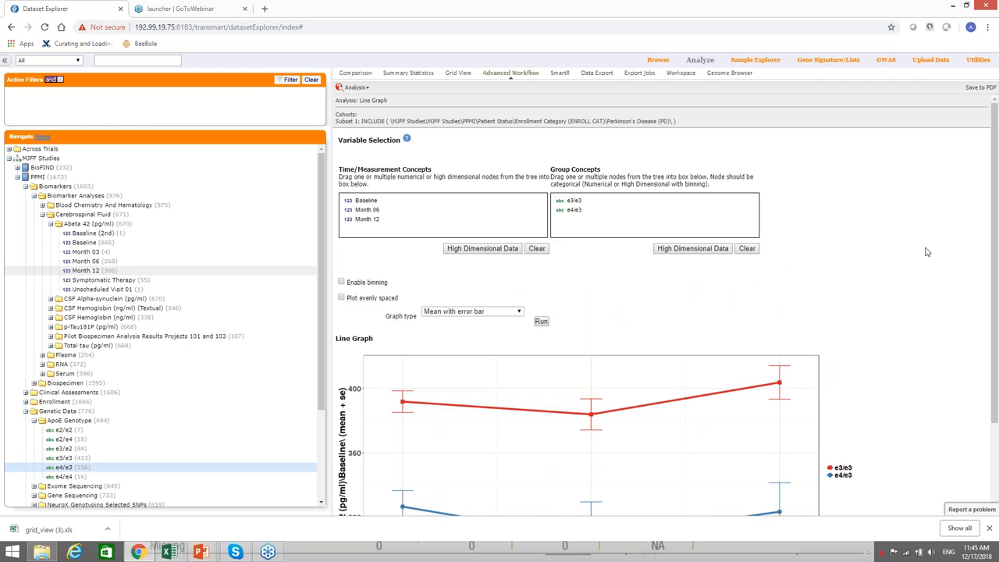
{"action": "mouse_move", "coordinate": [881, 262]}
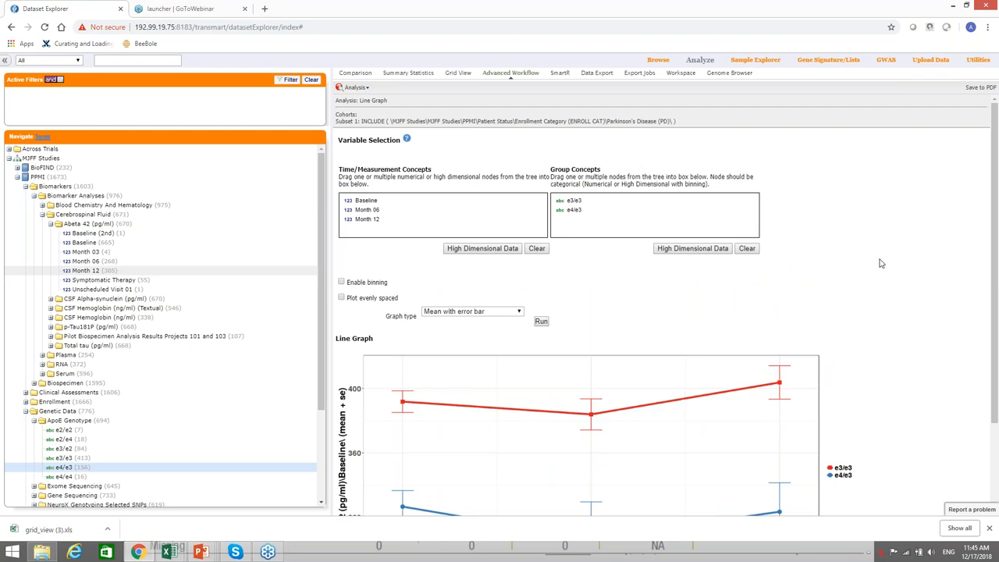
{"action": "mouse_move", "coordinate": [840, 269]}
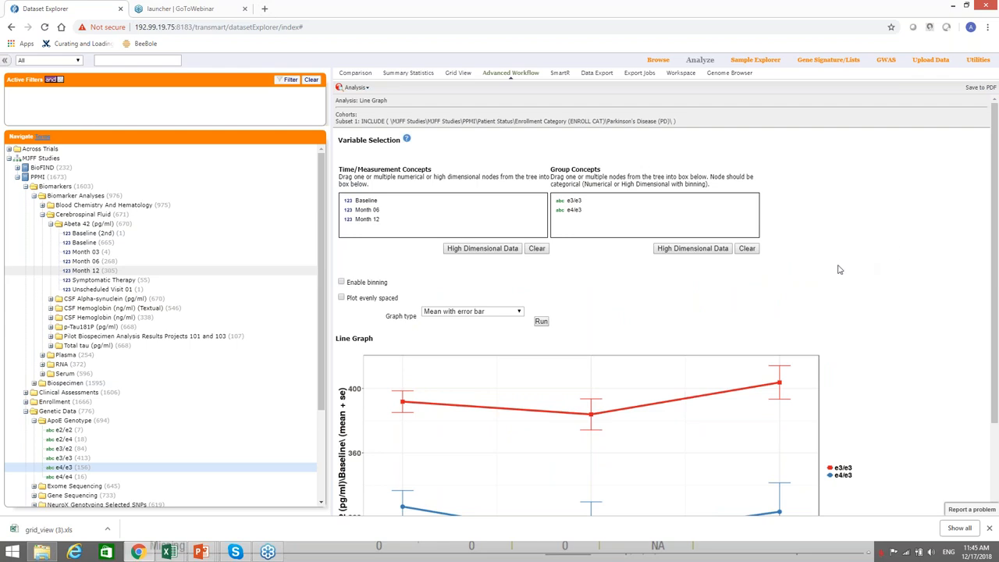
{"action": "mouse_move", "coordinate": [537, 75]}
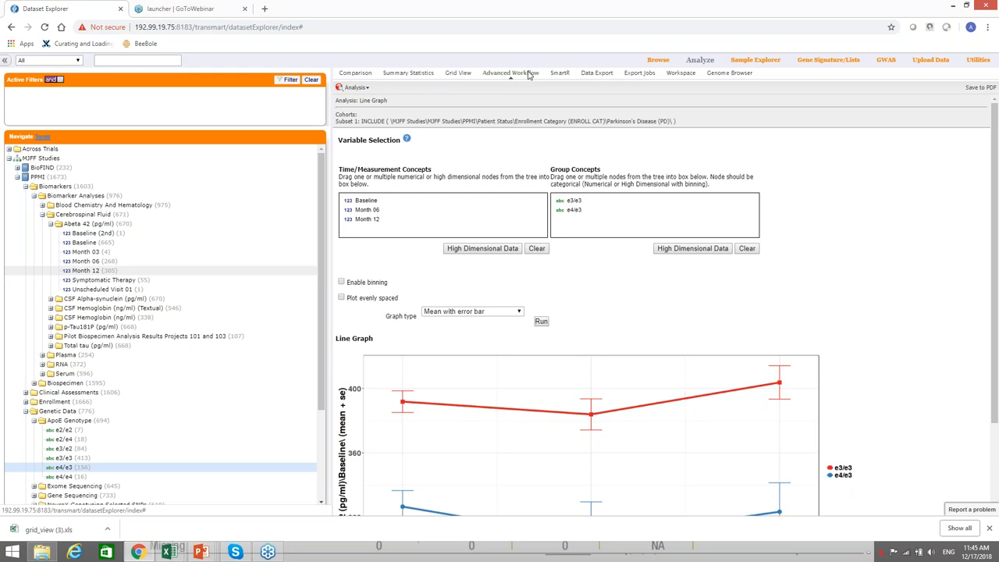
{"action": "mouse_move", "coordinate": [512, 78]}
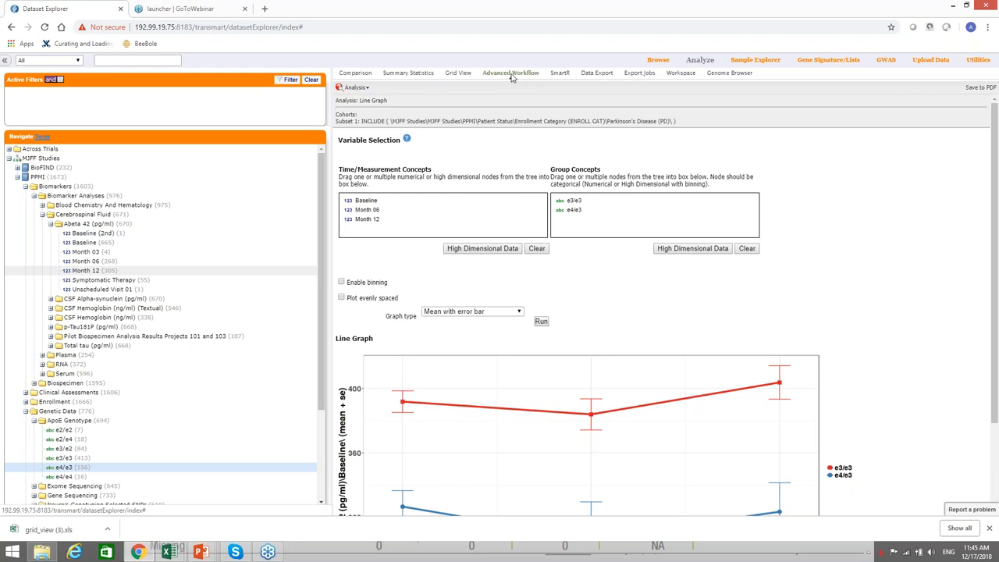
{"action": "mouse_move", "coordinate": [543, 77]}
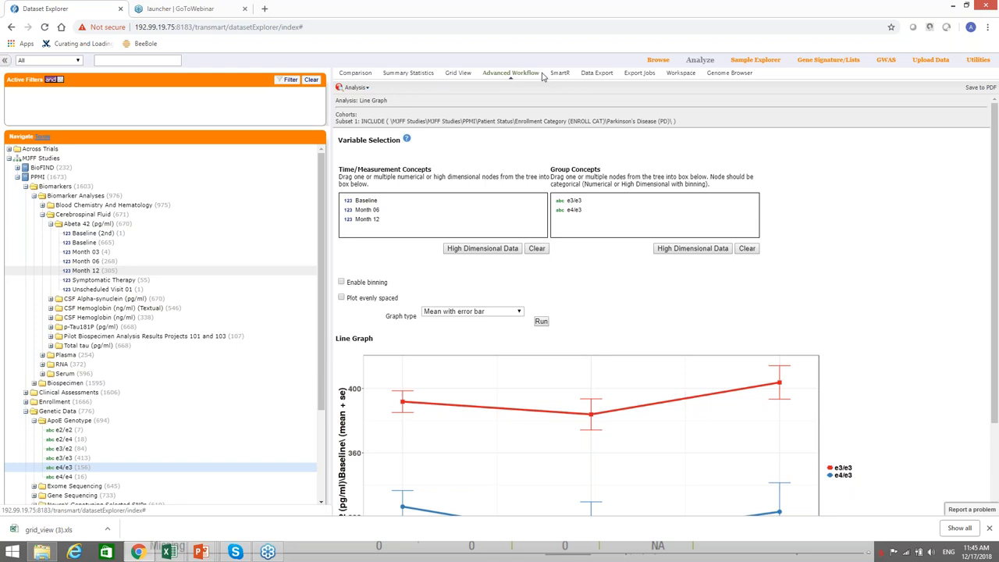
{"action": "mouse_move", "coordinate": [406, 98]}
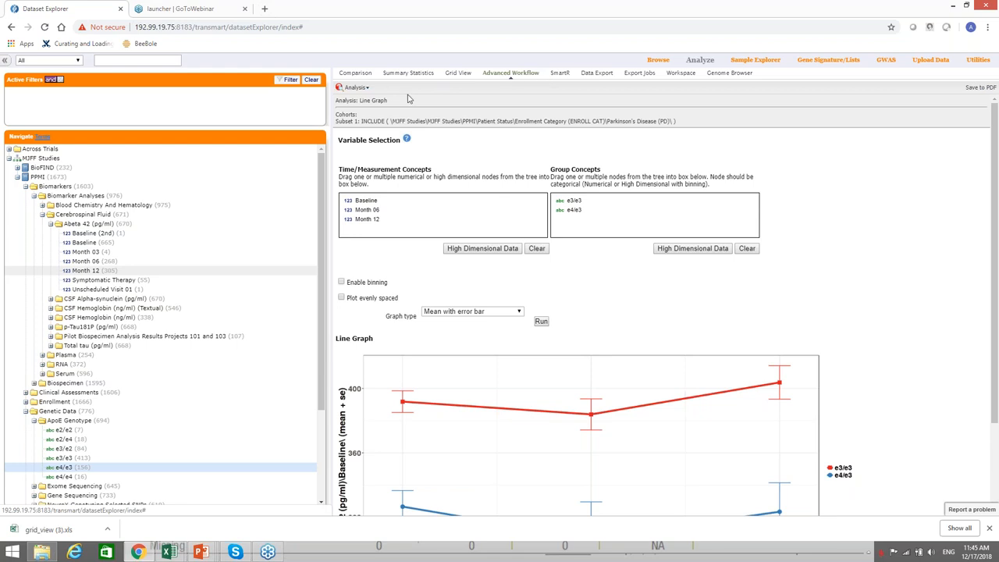
{"action": "left_click", "coordinate": [356, 87]}
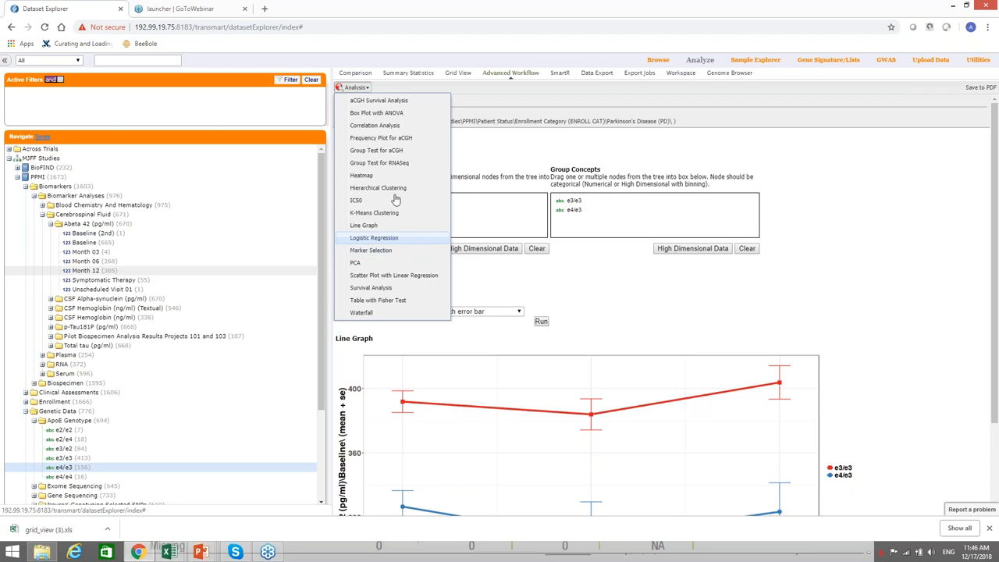
{"action": "mouse_move", "coordinate": [378, 125]}
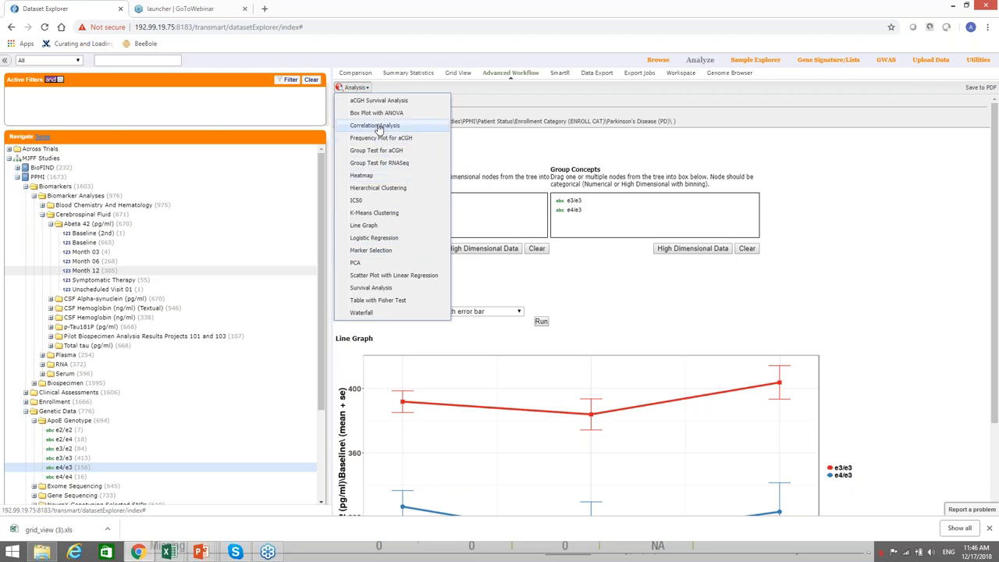
- Run a Spearman correlation of baseline Abeta 42 versus CSF alpha-synuclein, giving 0.38
{"action": "left_click", "coordinate": [375, 124]}
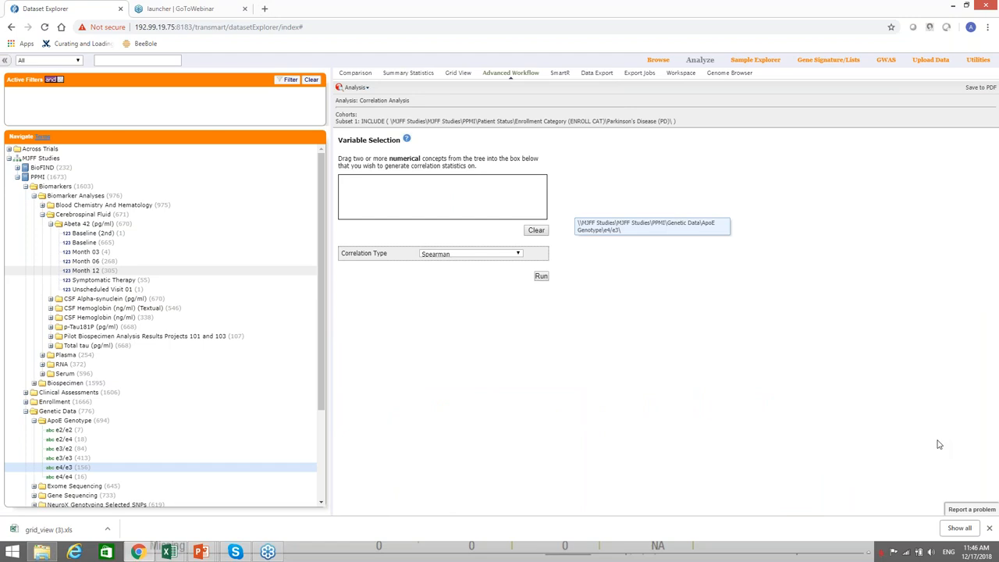
{"action": "mouse_move", "coordinate": [518, 338]}
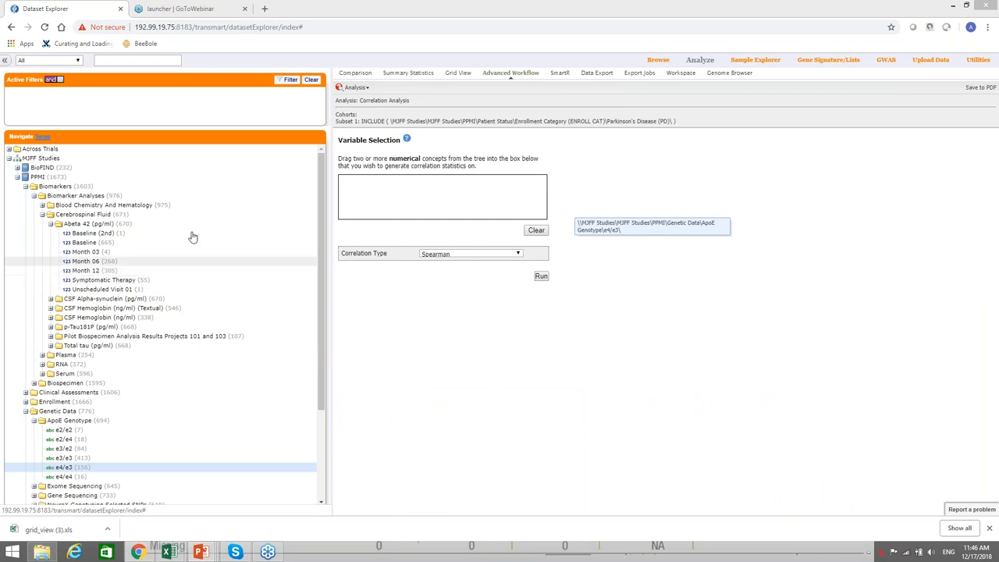
{"action": "mouse_move", "coordinate": [84, 244]}
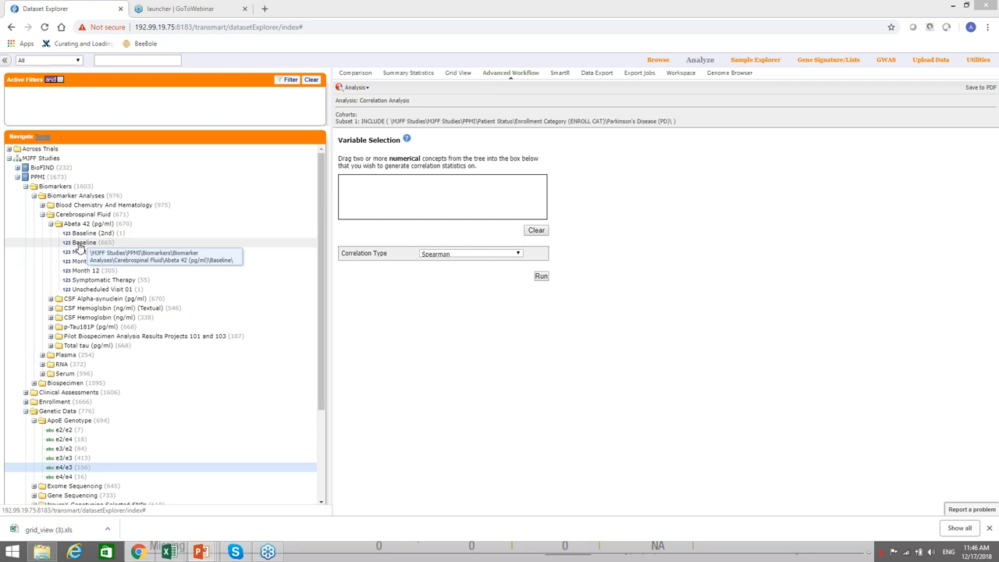
{"action": "left_click_drag", "start_coordinate": [82, 244], "coordinate": [416, 196]}
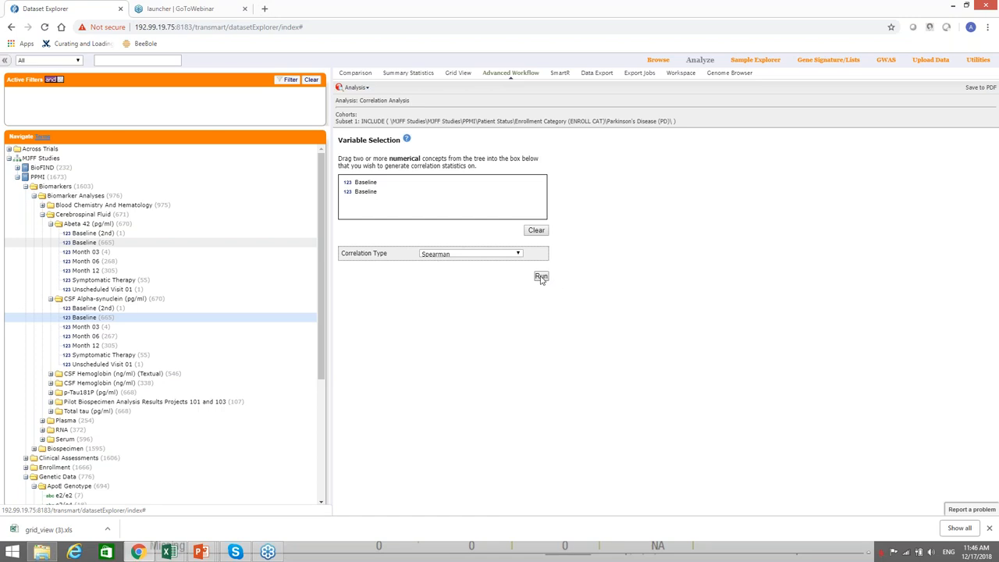
{"action": "left_click", "coordinate": [540, 275]}
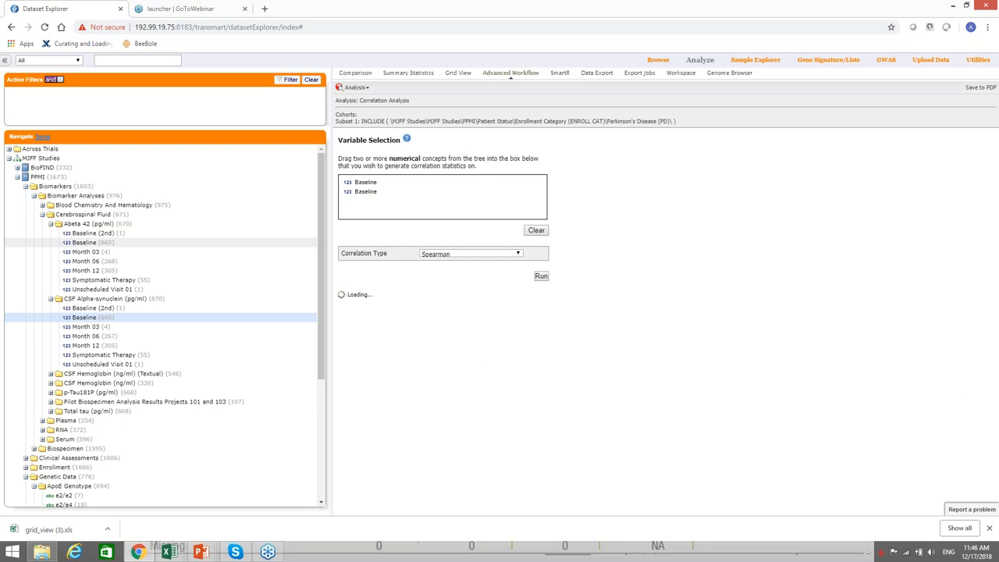
{"action": "left_click", "coordinate": [540, 275]}
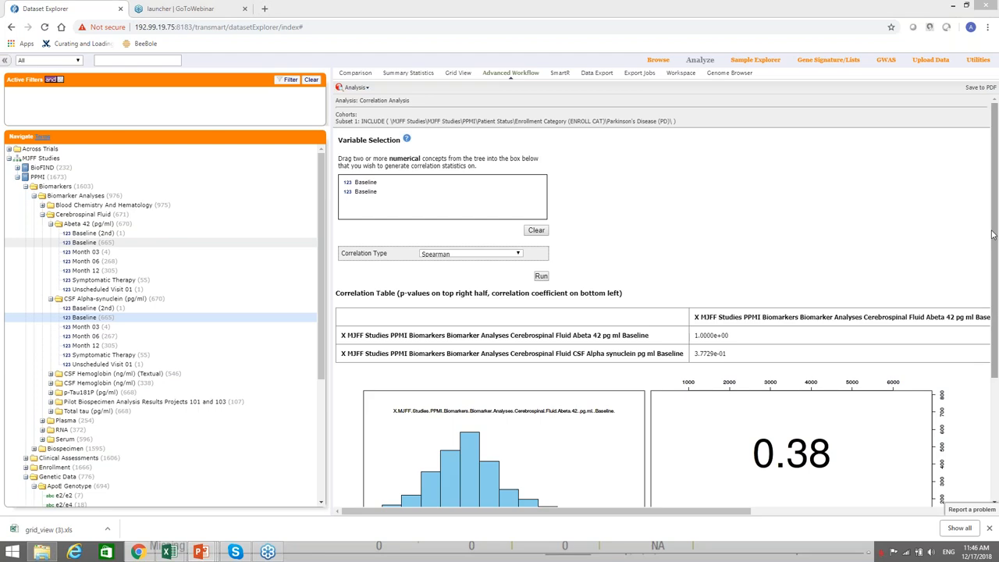
{"action": "mouse_move", "coordinate": [993, 259]}
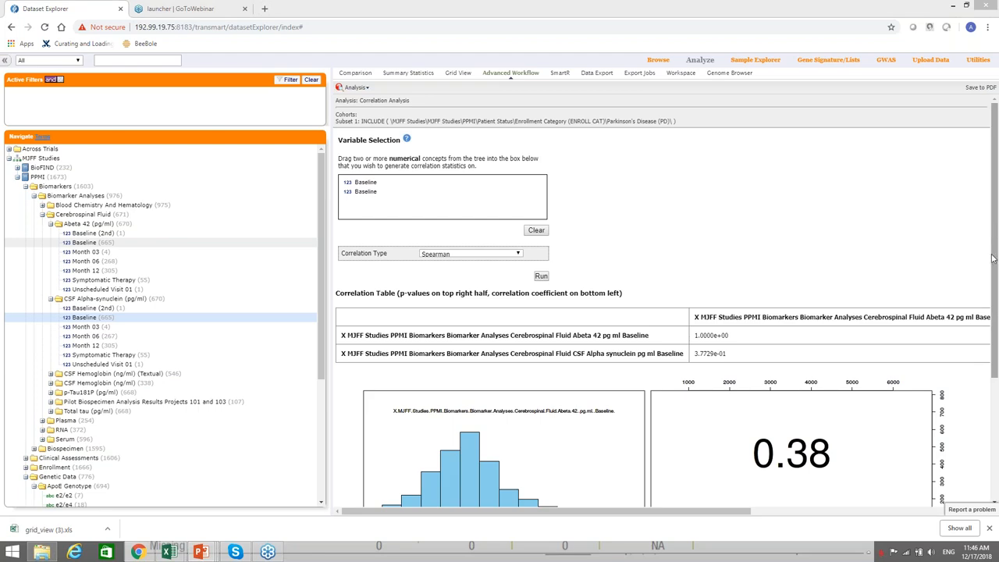
{"action": "scroll", "scroll_direction": "down", "scroll_amount": 3}
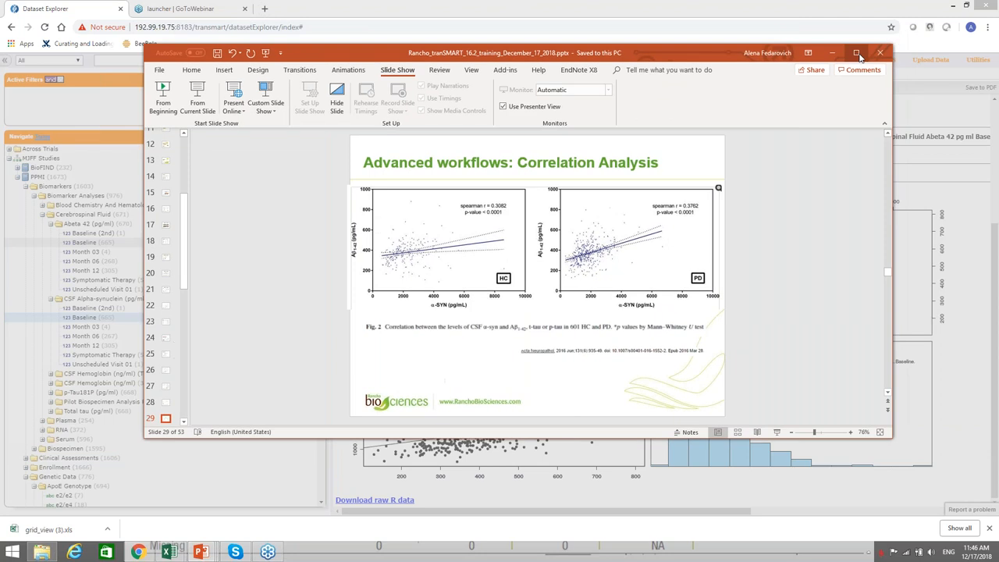
- Switch to PowerPoint showing the Correlation Analysis slide with its two alpha-synuclein scatter plots
{"action": "left_click", "coordinate": [857, 53]}
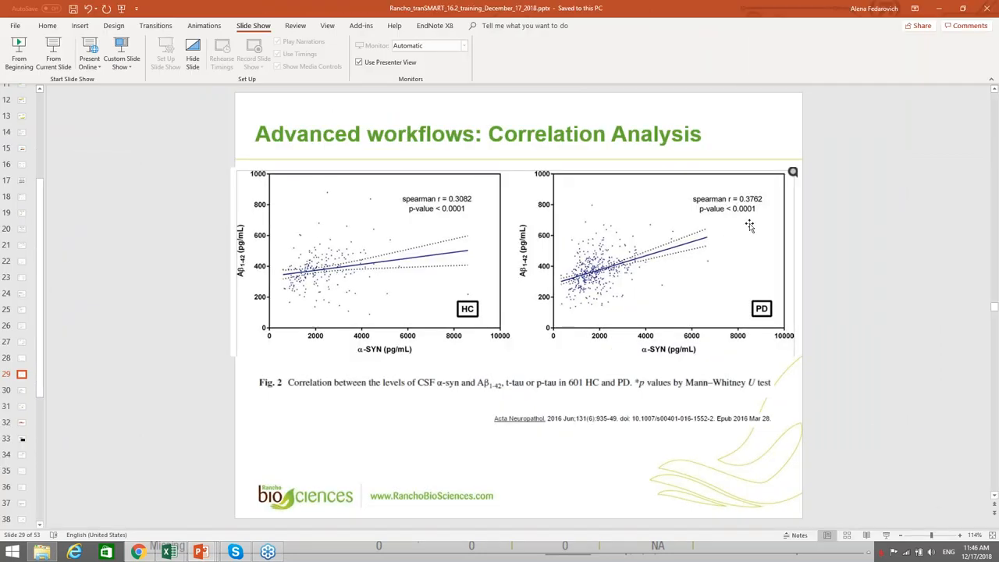
{"action": "mouse_move", "coordinate": [746, 221]}
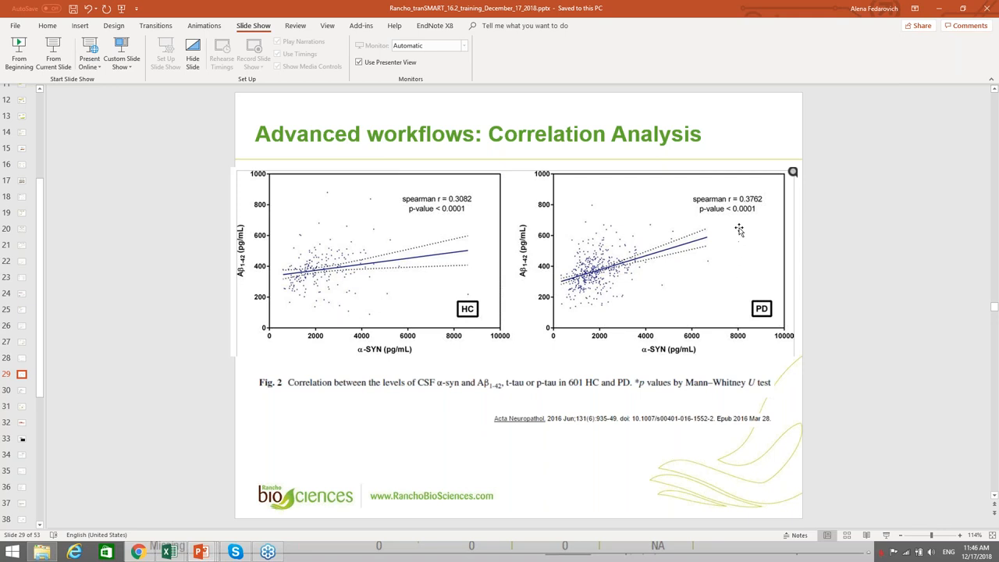
{"action": "mouse_move", "coordinate": [684, 5]}
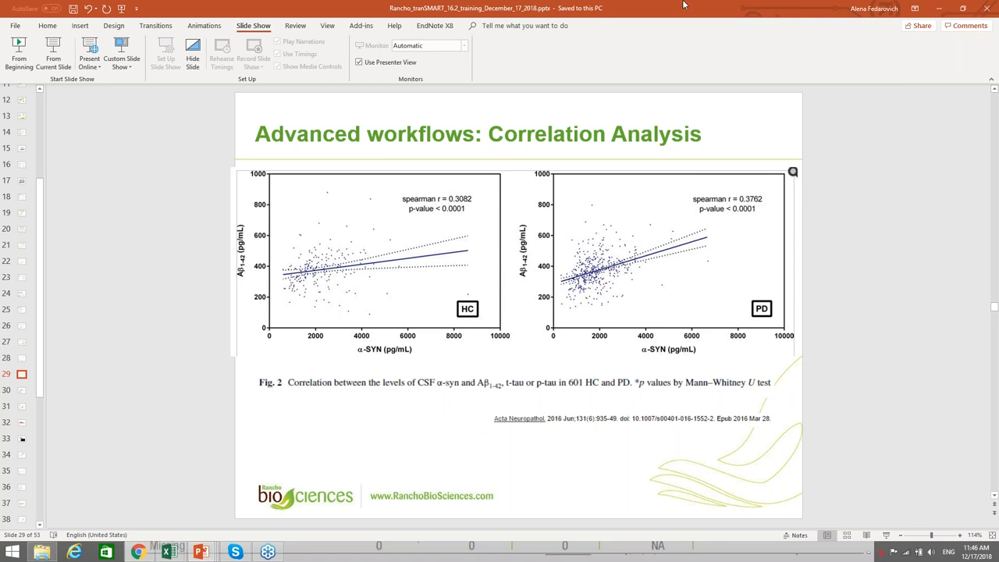
{"action": "mouse_move", "coordinate": [679, 17]}
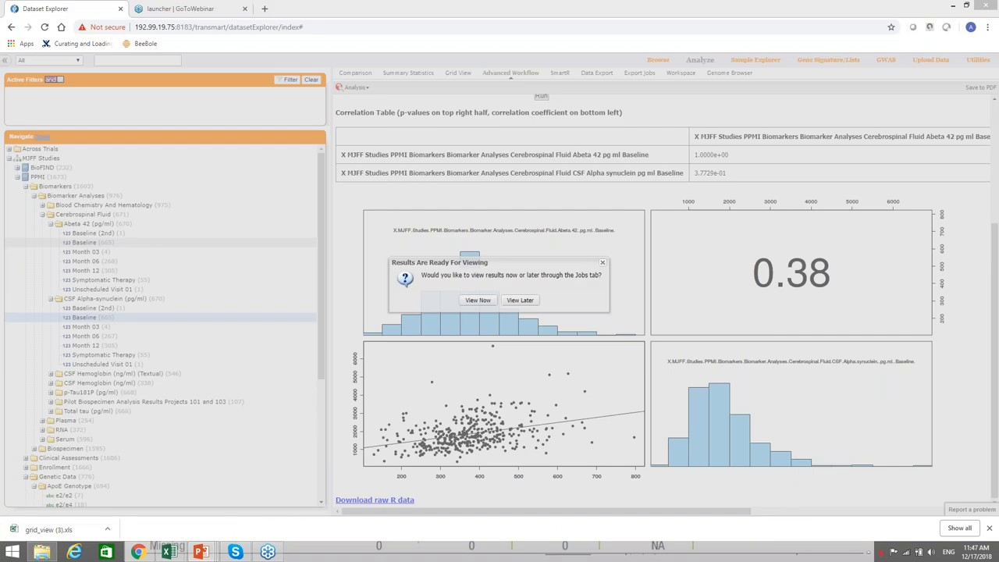
{"action": "mouse_move", "coordinate": [962, 315]}
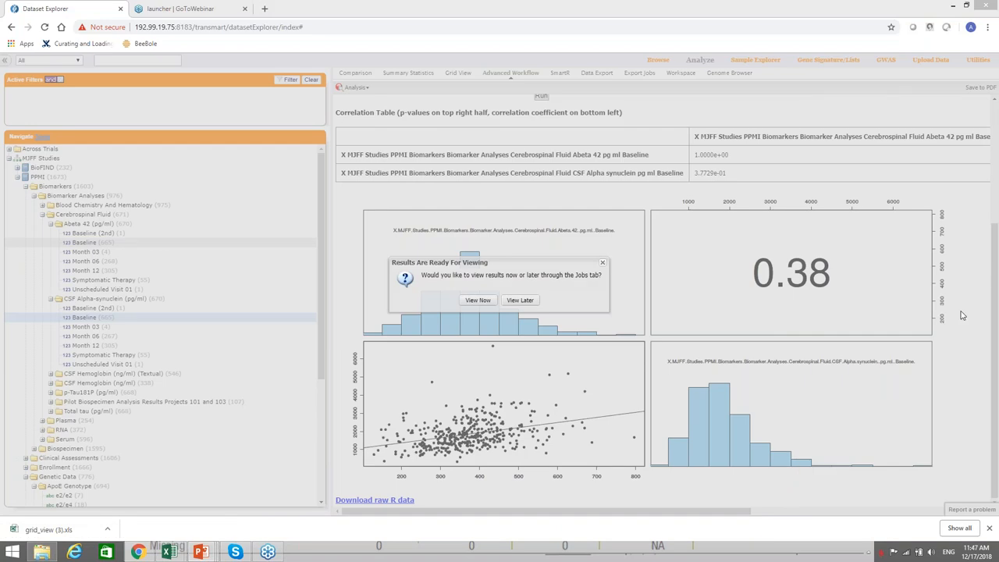
{"action": "mouse_move", "coordinate": [557, 172]}
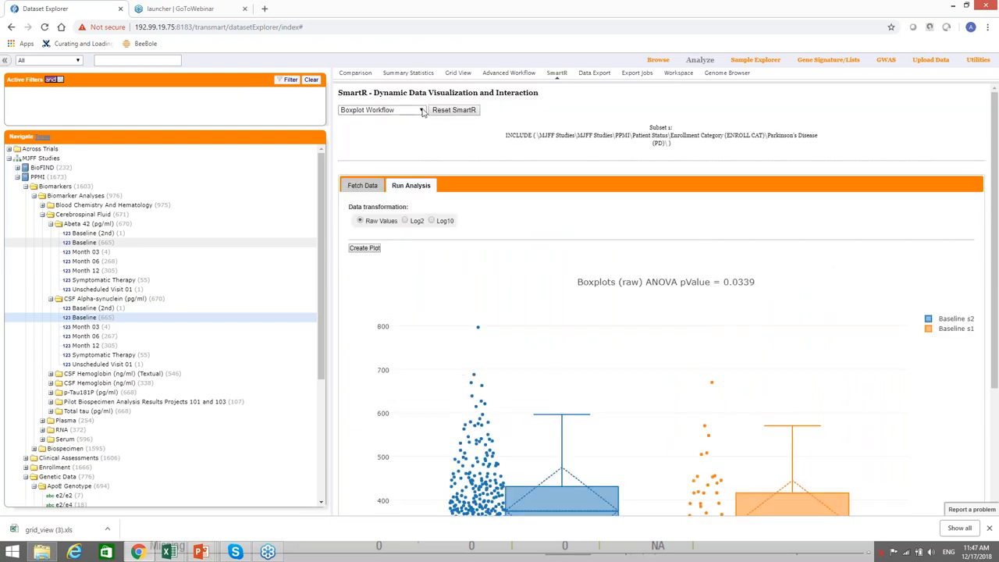
- Choose the SmartR Correlation workflow, add Baseline Abeta 42 and CSF alpha-synuclein as numerical variables, and fetch their data
{"action": "left_click", "coordinate": [381, 109]}
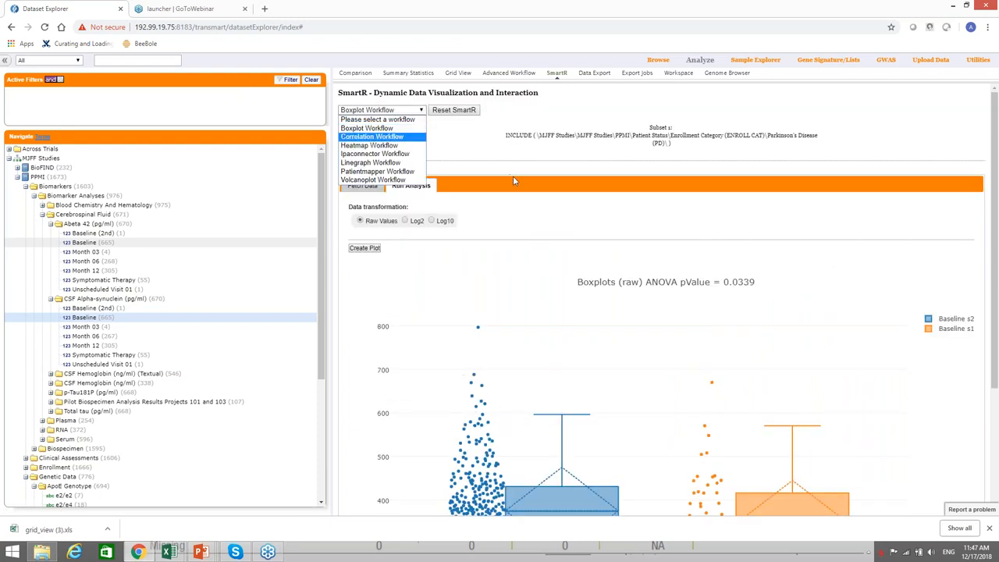
{"action": "mouse_move", "coordinate": [508, 185]}
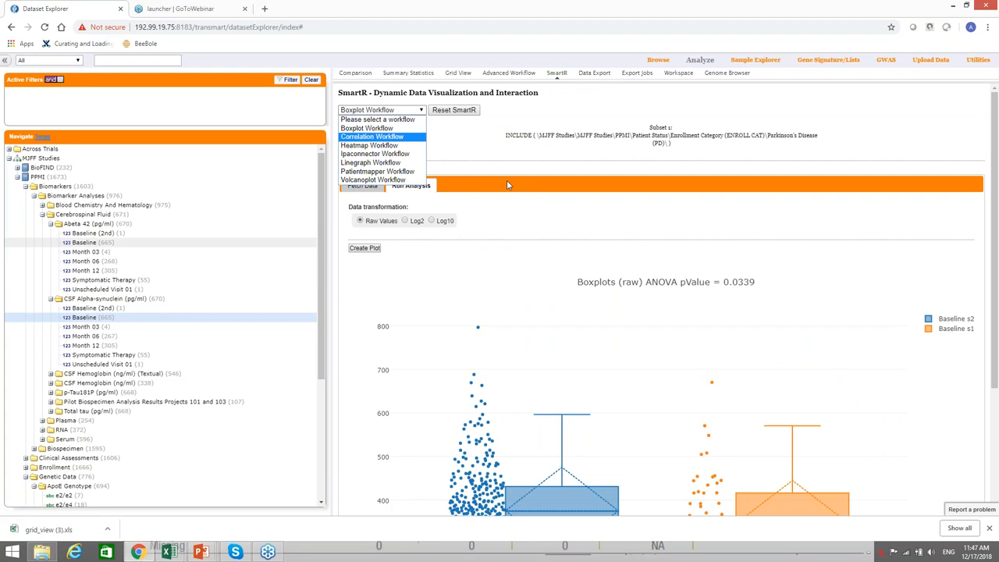
{"action": "mouse_move", "coordinate": [534, 260]}
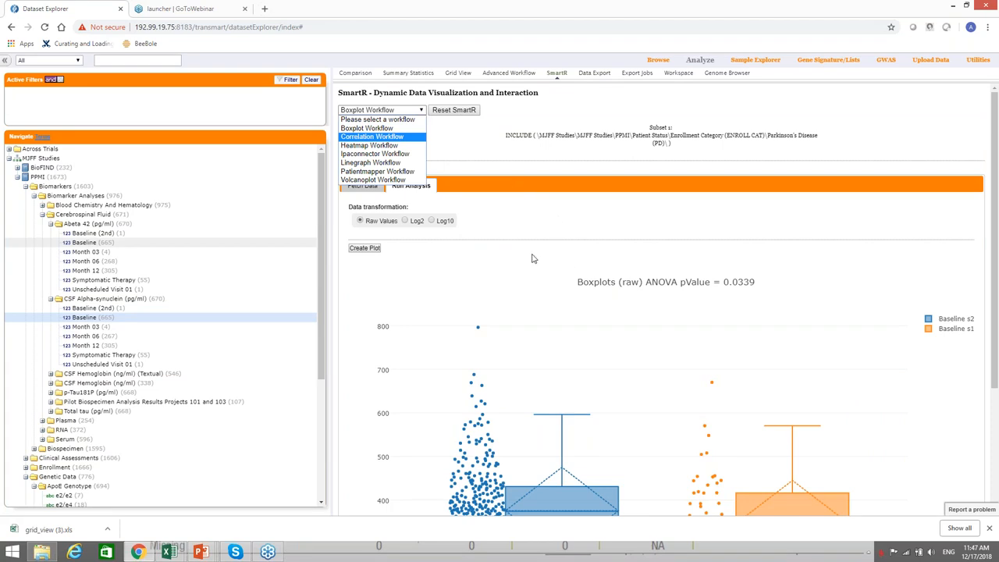
{"action": "left_click", "coordinate": [372, 136]}
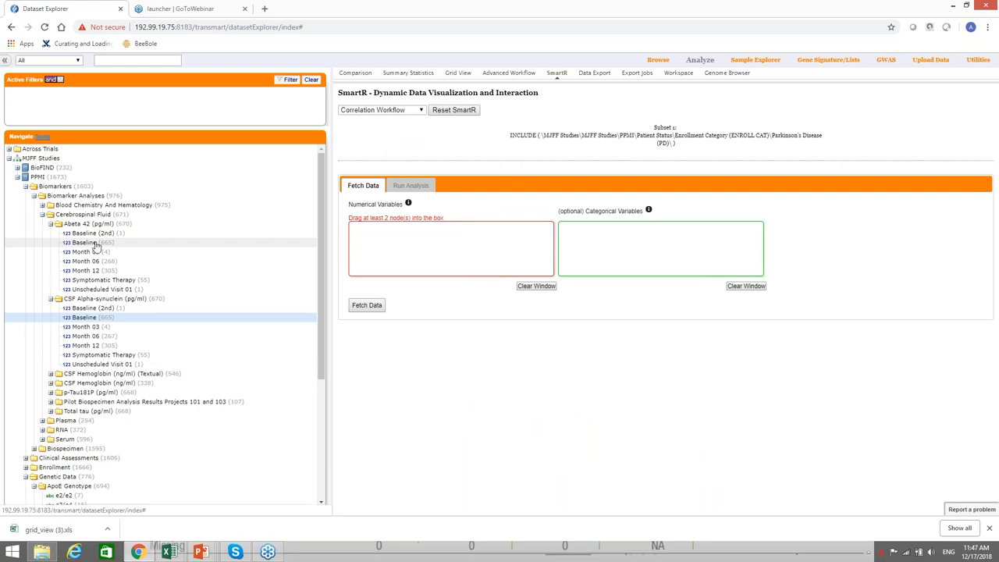
{"action": "left_click_drag", "start_coordinate": [90, 242], "coordinate": [605, 236]}
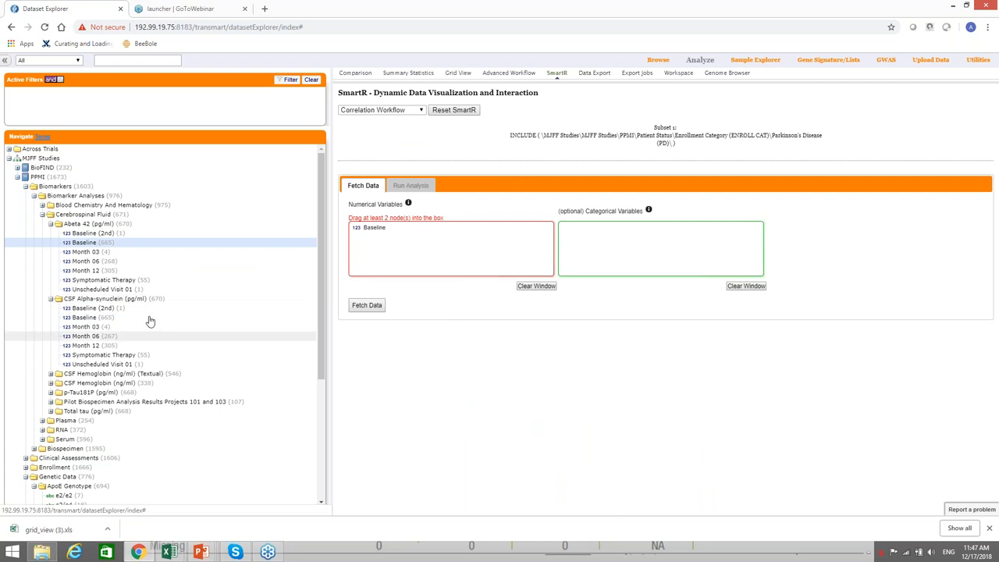
{"action": "left_click_drag", "start_coordinate": [85, 317], "coordinate": [421, 269]}
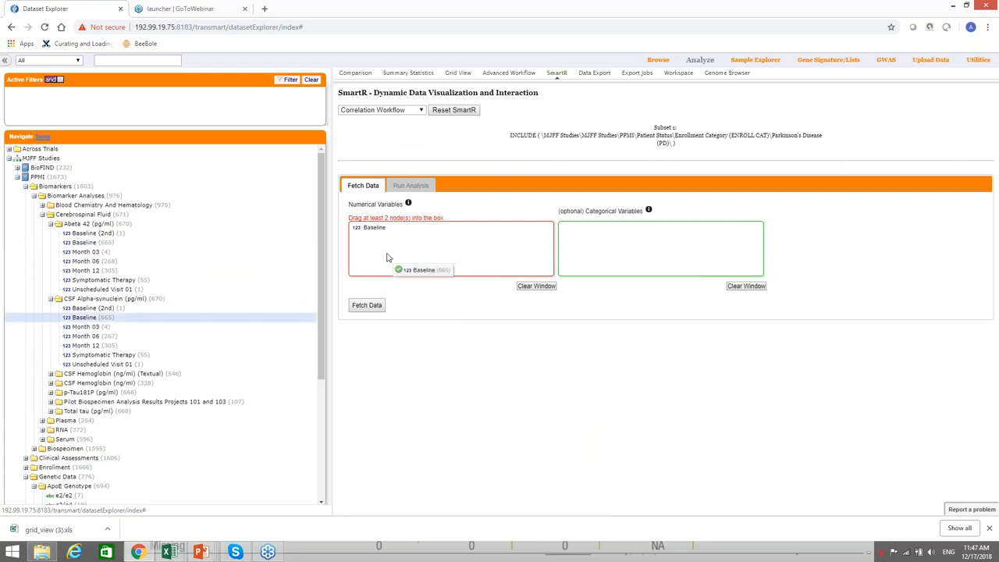
{"action": "left_click", "coordinate": [366, 305]}
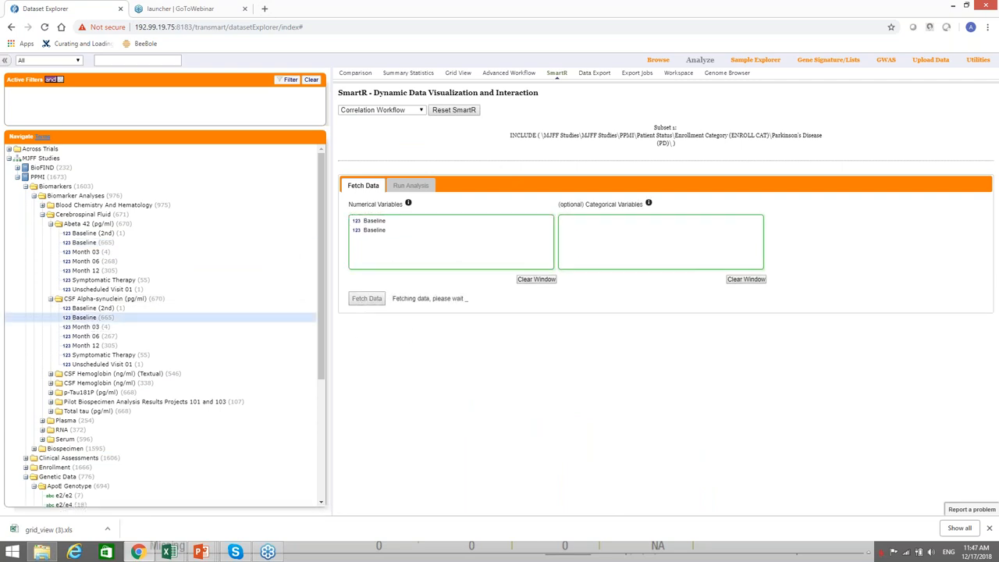
{"action": "left_click", "coordinate": [367, 298]}
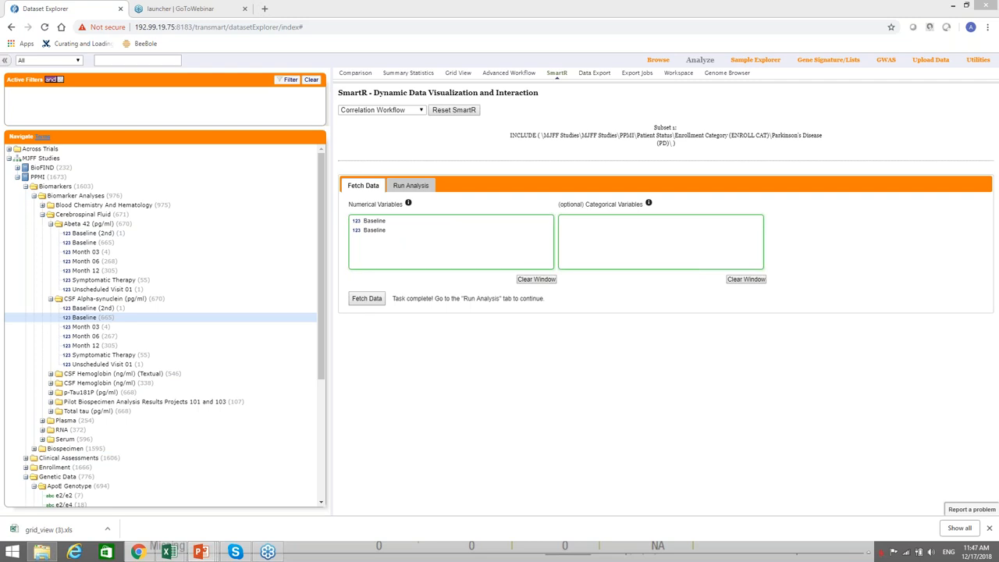
{"action": "mouse_move", "coordinate": [640, 378]}
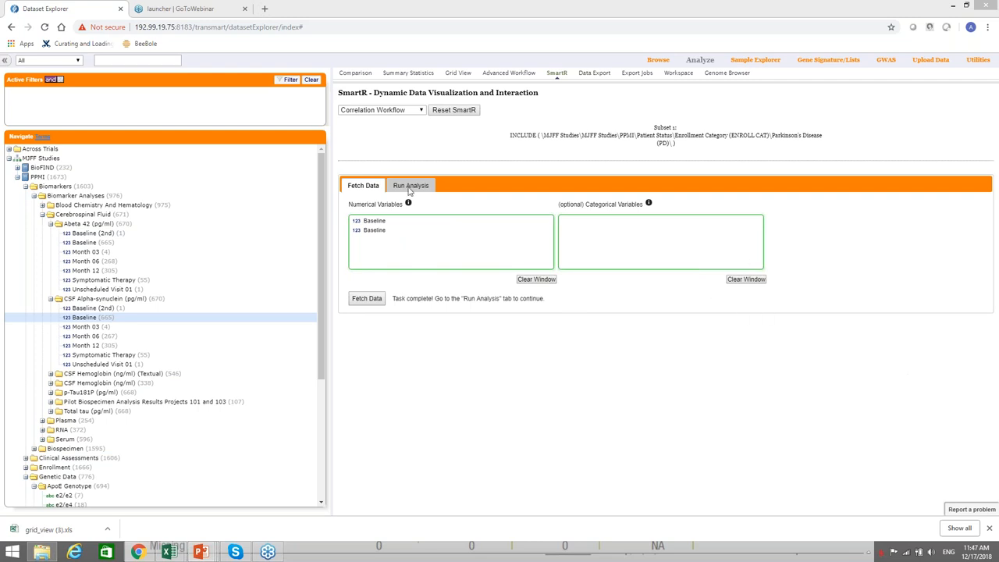
- Run the Pearson analysis and create the Abeta 42 vs CSF alpha-synuclein scatter plot (coefficient 0.3567)
{"action": "left_click", "coordinate": [411, 184]}
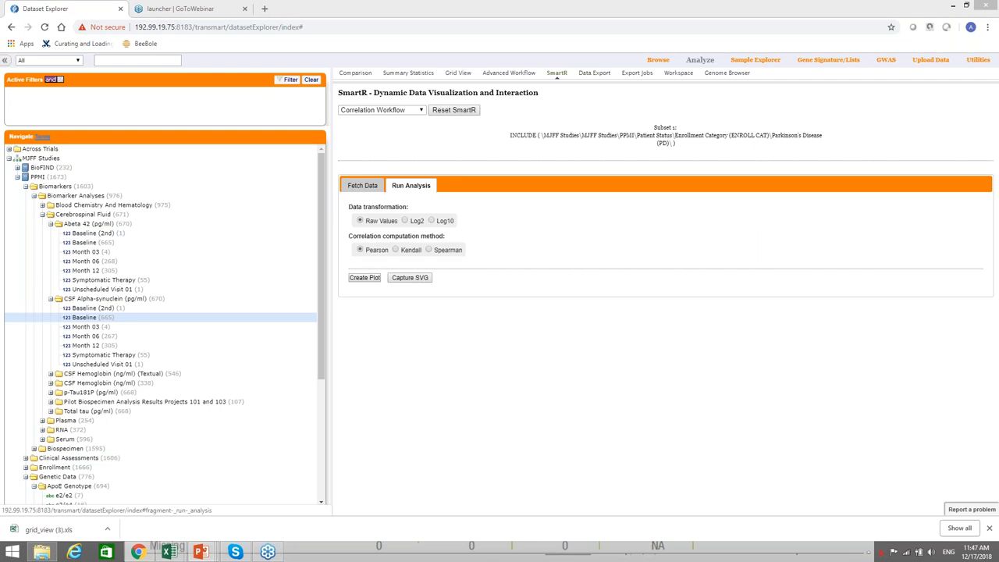
{"action": "mouse_move", "coordinate": [436, 334]}
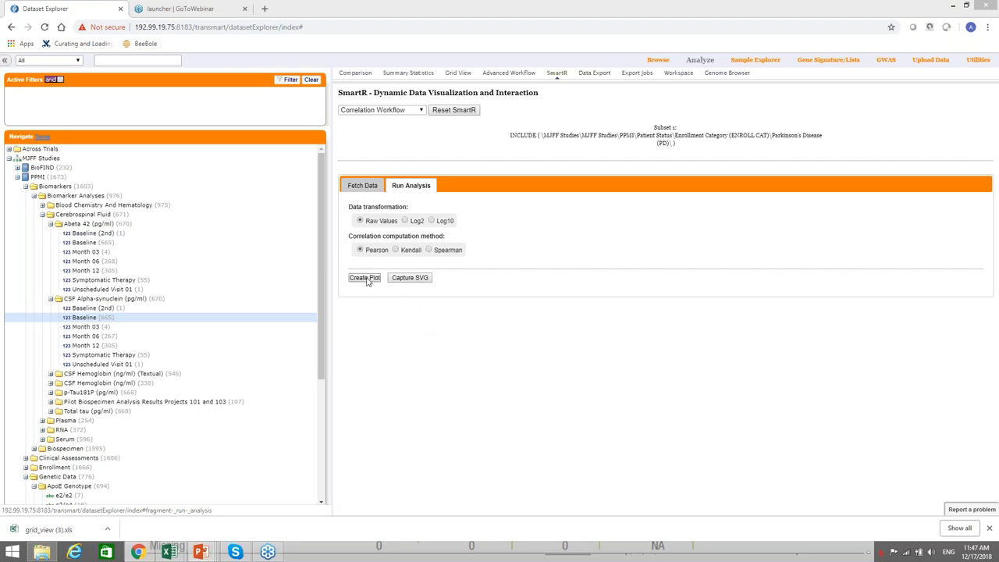
{"action": "left_click", "coordinate": [364, 278]}
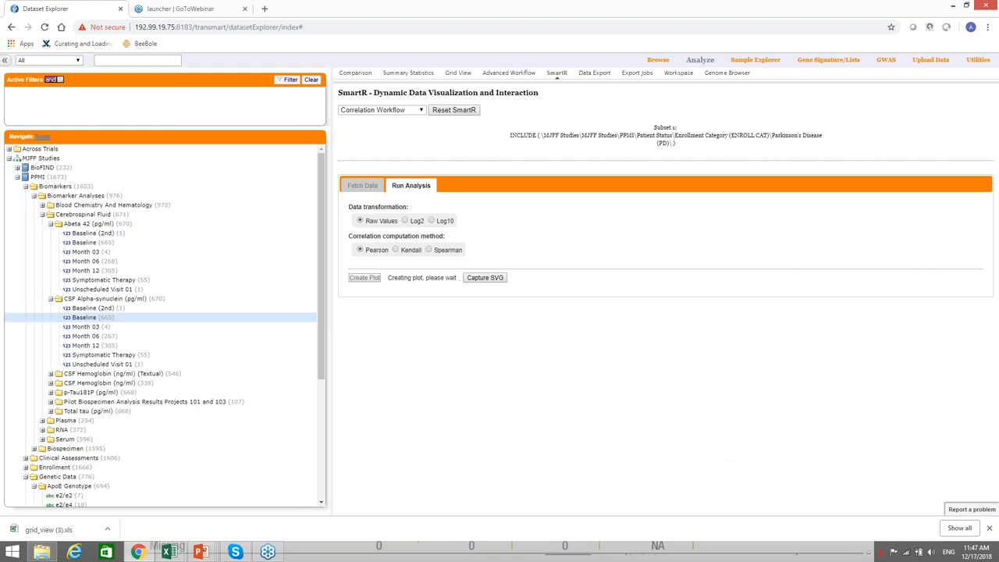
{"action": "left_click", "coordinate": [364, 278]}
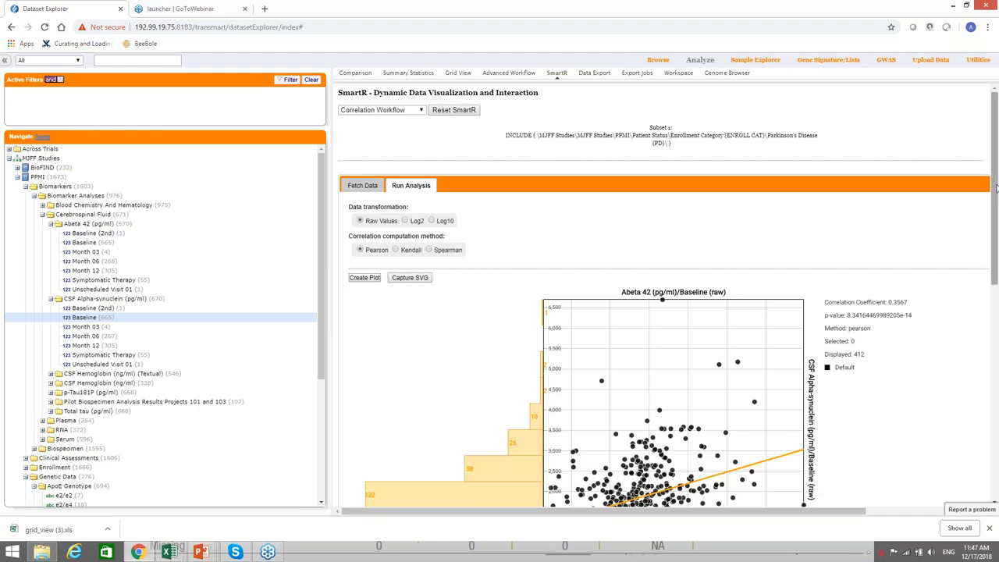
{"action": "scroll", "scroll_direction": "down", "scroll_amount": 3}
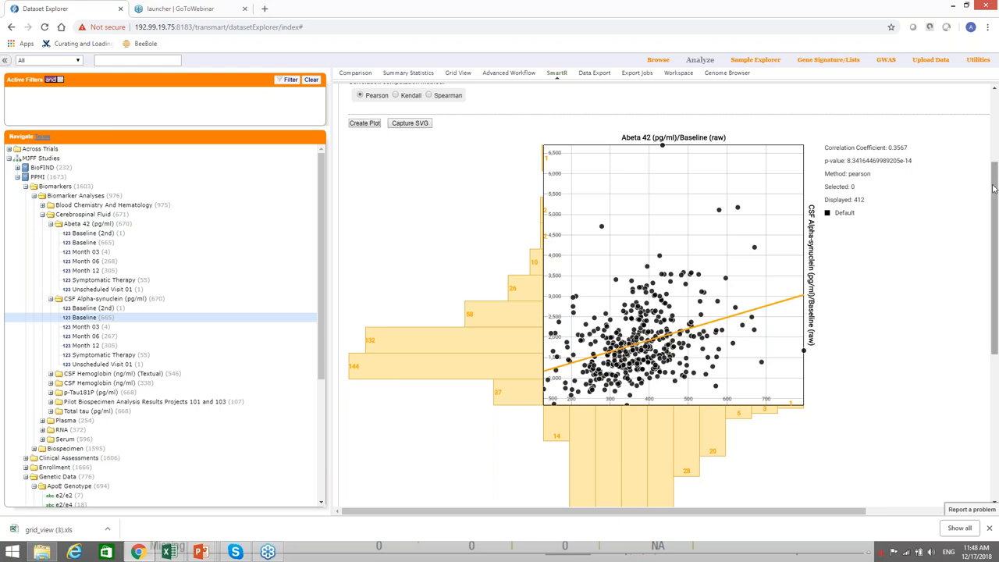
{"action": "mouse_move", "coordinate": [912, 153]}
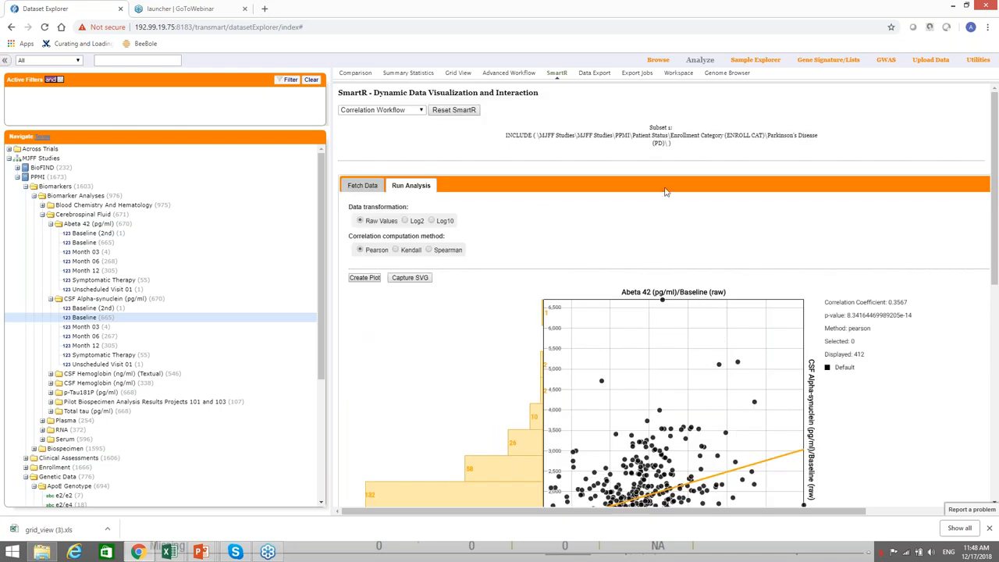
{"action": "mouse_move", "coordinate": [976, 322]}
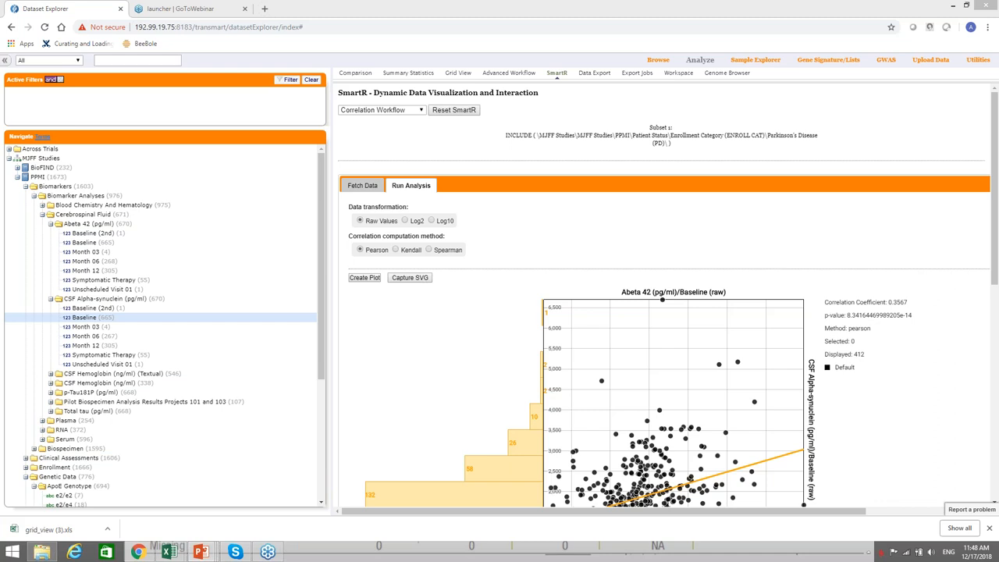
{"action": "mouse_move", "coordinate": [887, 87]}
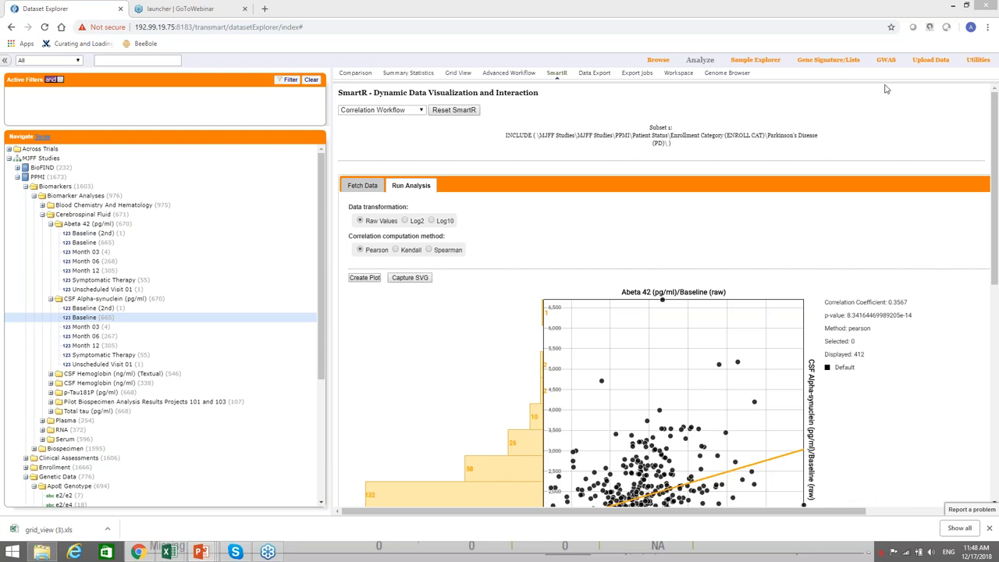
{"action": "mouse_move", "coordinate": [521, 103]}
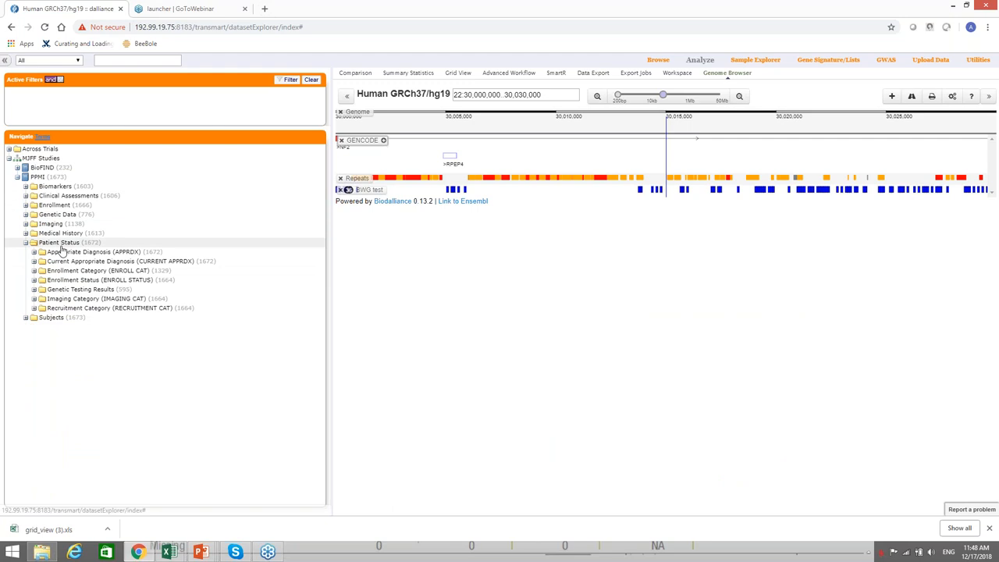
{"action": "left_click", "coordinate": [25, 242]}
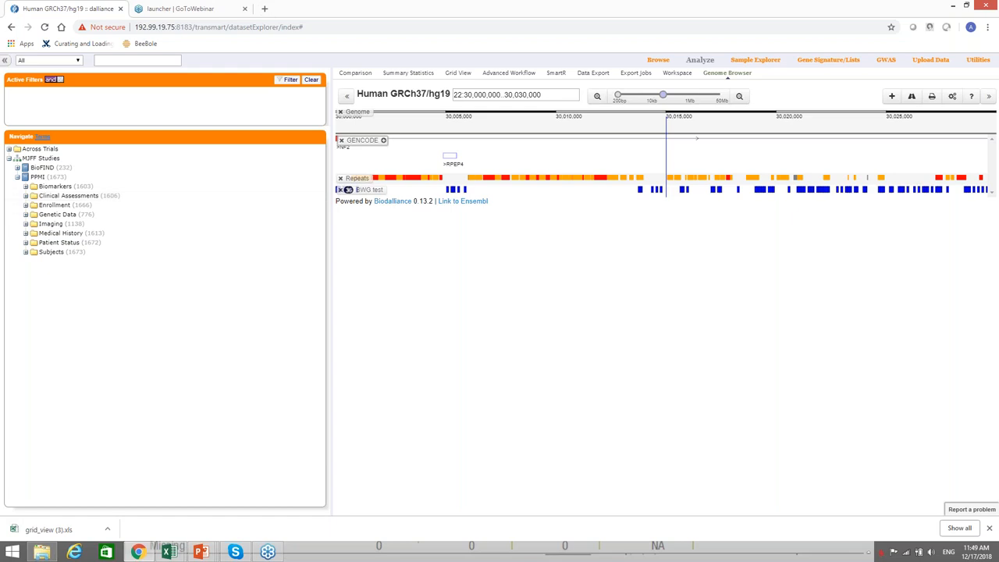
{"action": "mouse_move", "coordinate": [506, 299]}
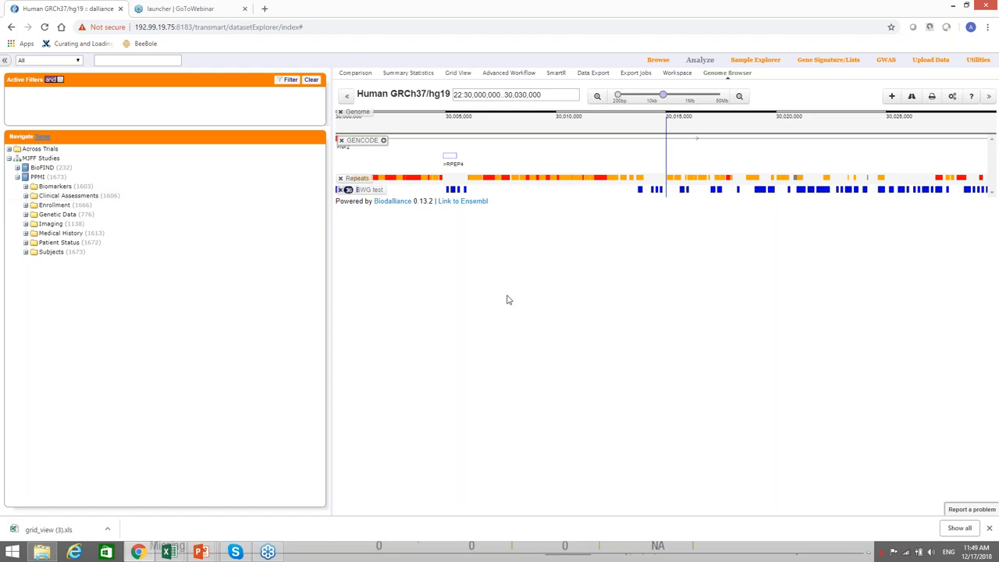
{"action": "mouse_move", "coordinate": [818, 242]}
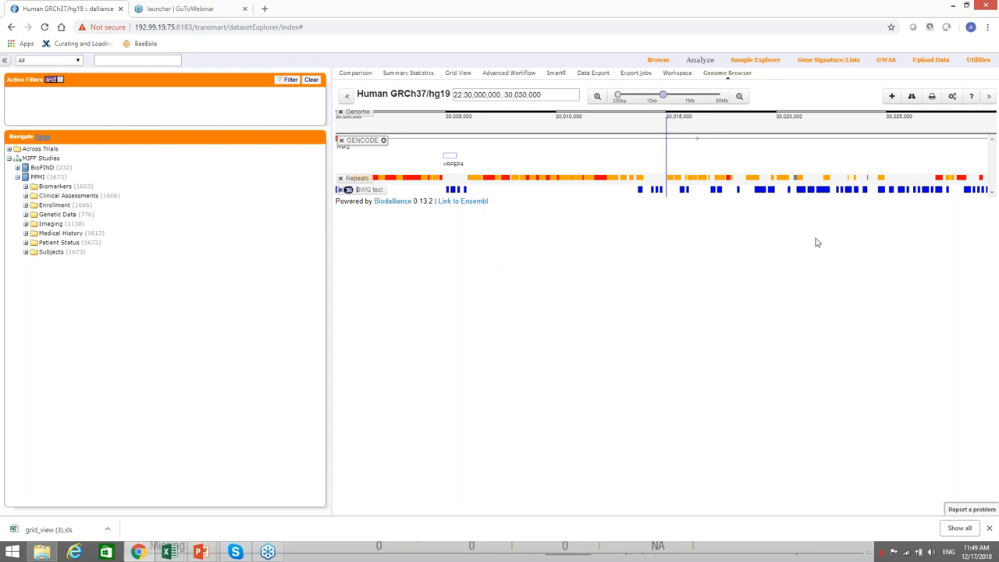
{"action": "mouse_move", "coordinate": [893, 459]}
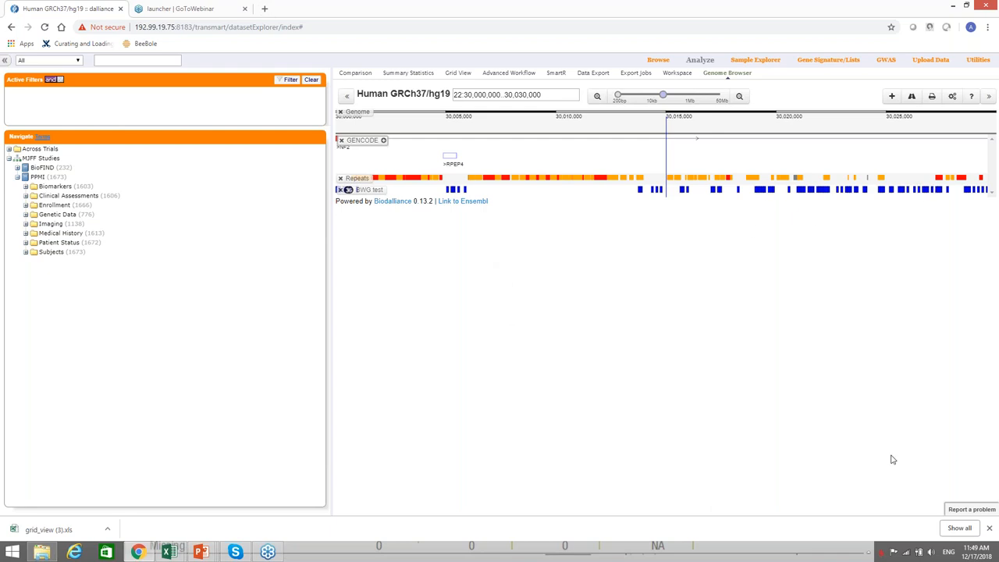
{"action": "left_click", "coordinate": [952, 97]}
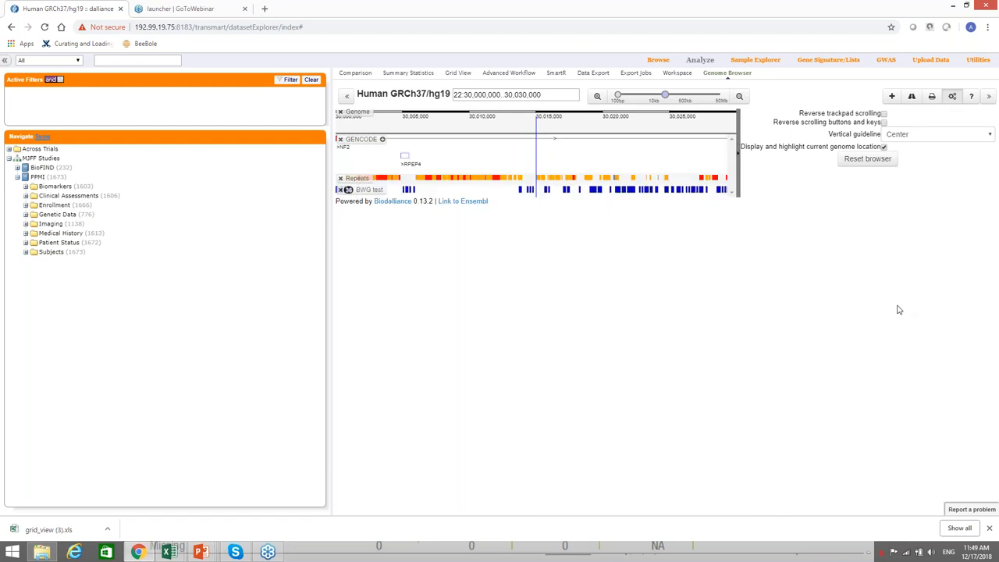
{"action": "mouse_move", "coordinate": [757, 316]}
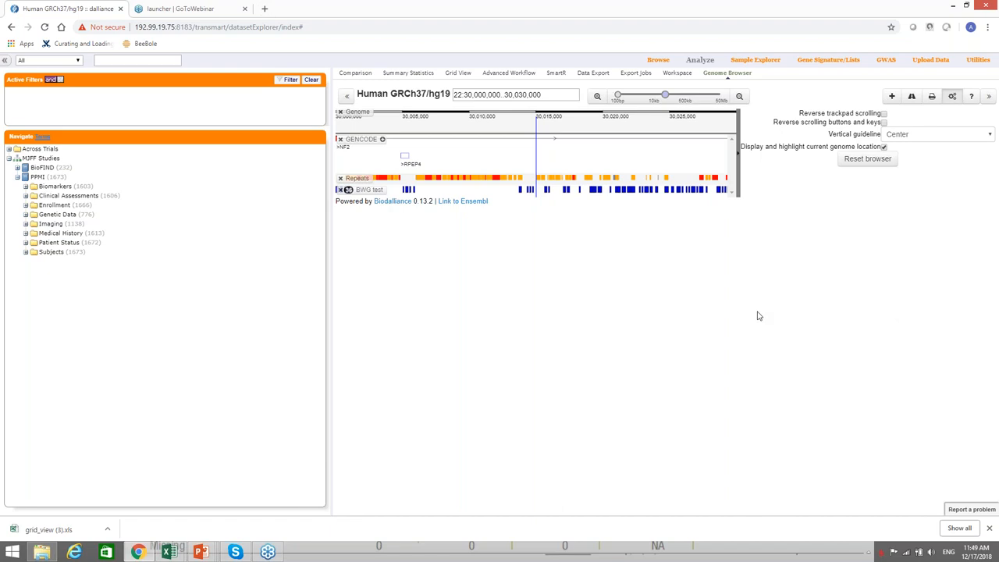
{"action": "mouse_move", "coordinate": [534, 111]}
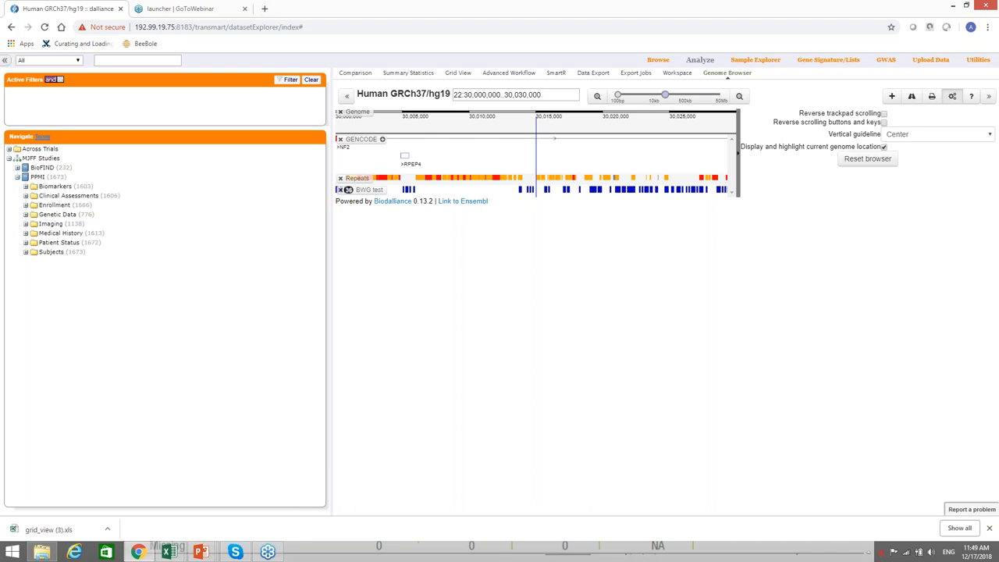
{"action": "mouse_move", "coordinate": [388, 106]}
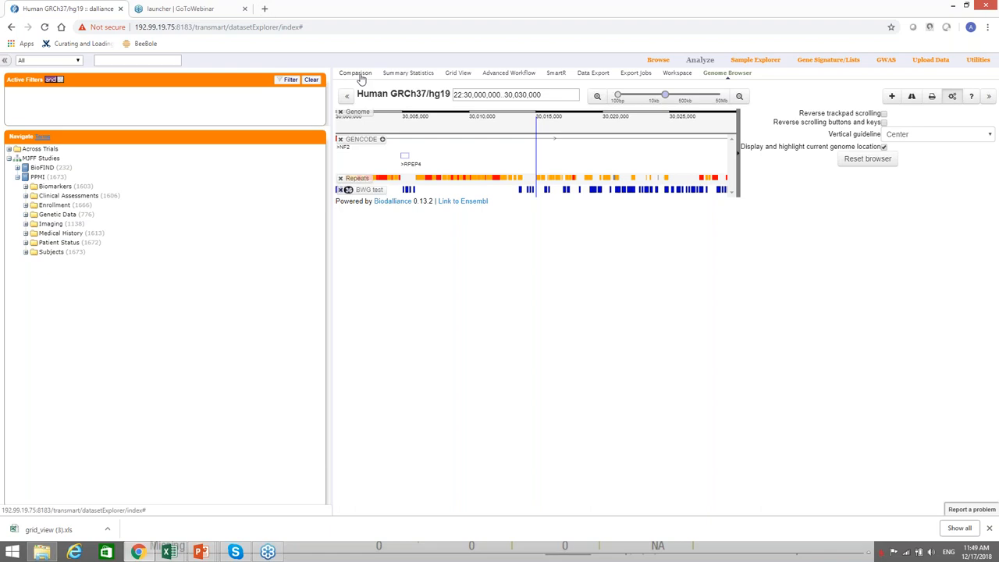
- Clear the comparison panel and load the saved PD versus HC subset pair from the workspace
{"action": "left_click", "coordinate": [356, 73]}
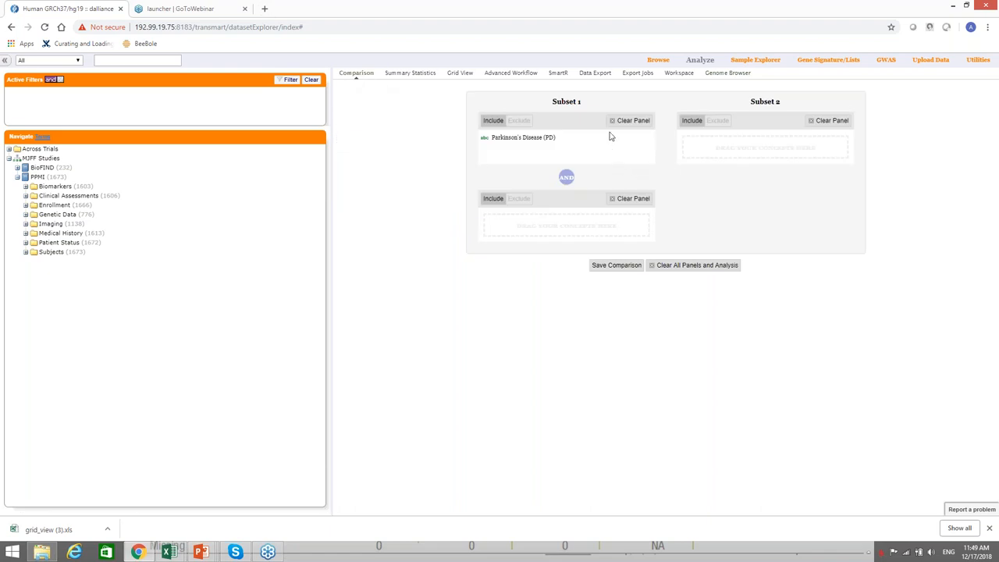
{"action": "mouse_move", "coordinate": [631, 120]}
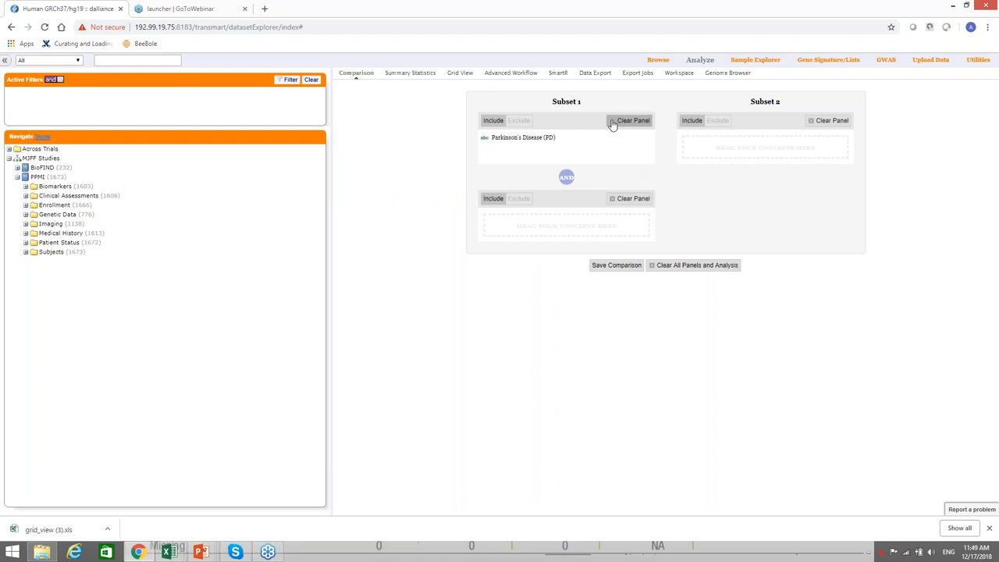
{"action": "left_click", "coordinate": [629, 121]}
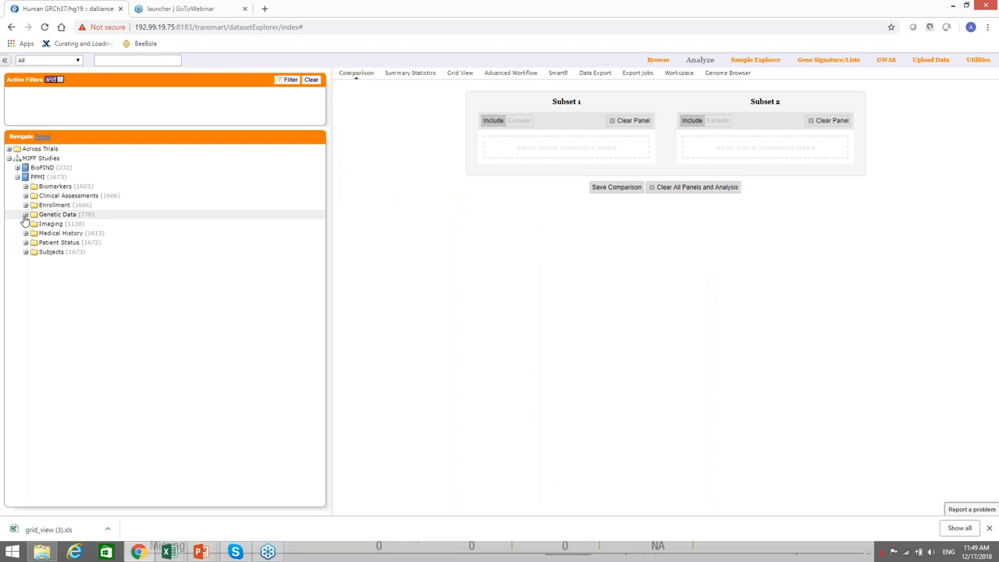
{"action": "left_click", "coordinate": [25, 215]}
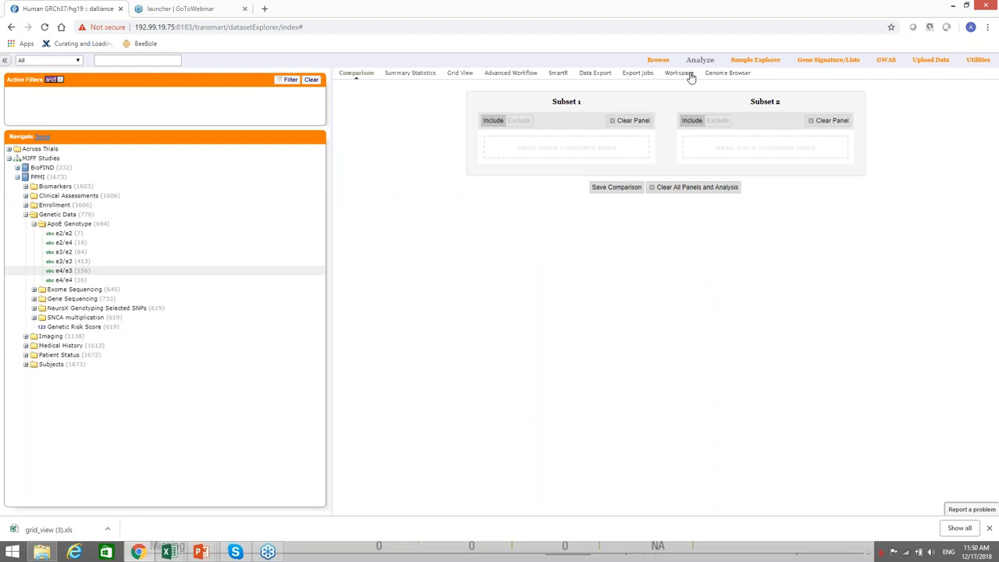
{"action": "left_click", "coordinate": [677, 73]}
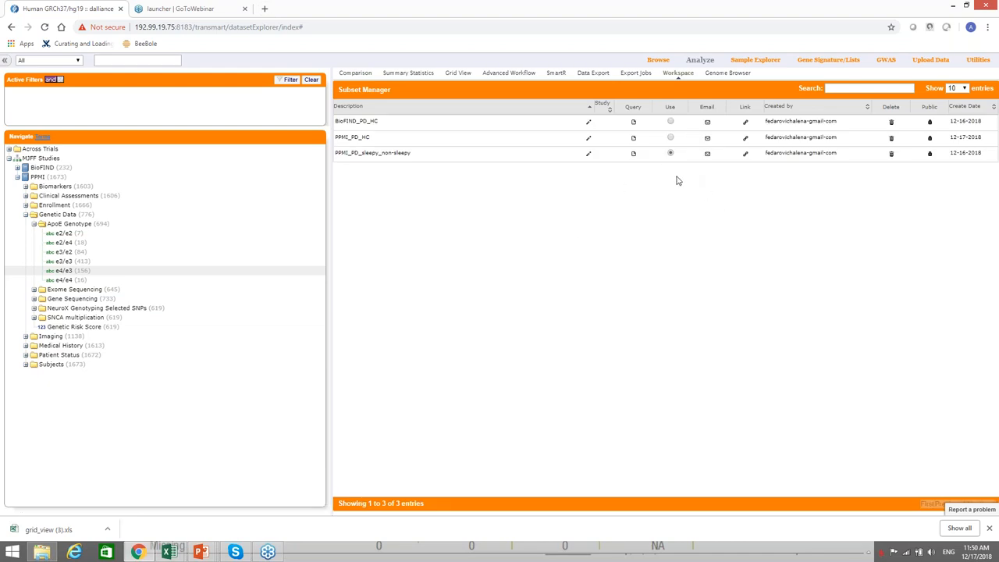
{"action": "left_click", "coordinate": [669, 138]}
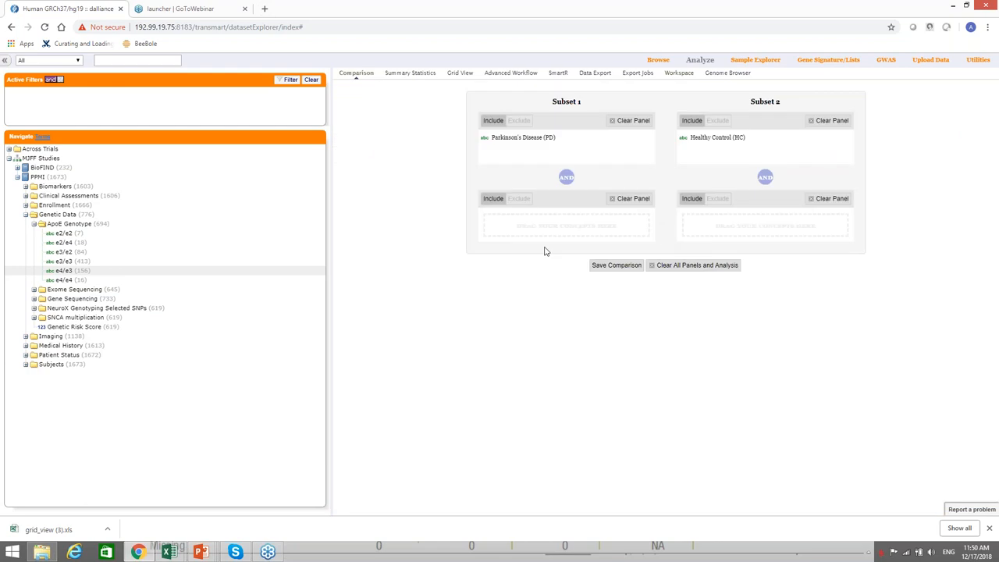
{"action": "mouse_move", "coordinate": [545, 84]}
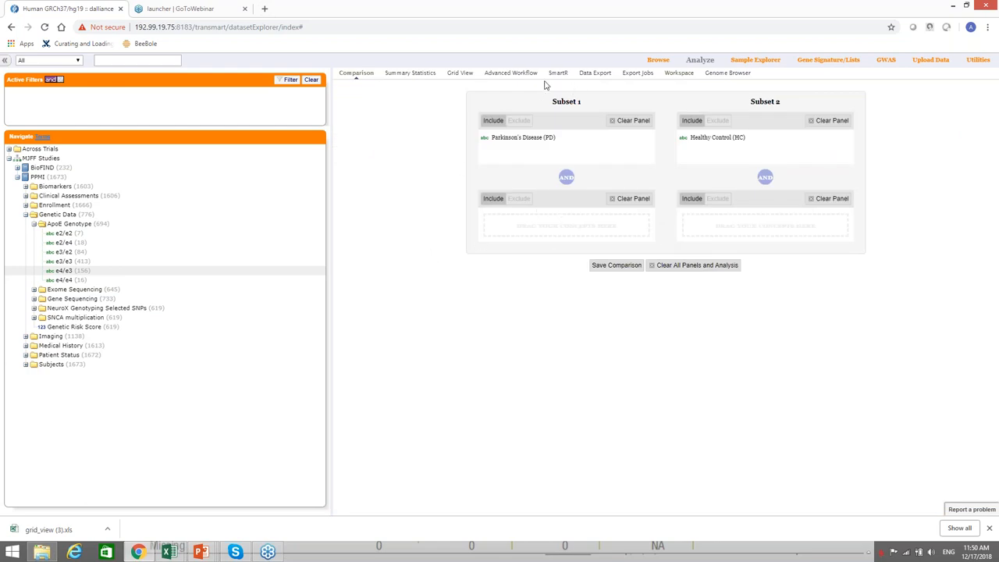
- Go to the Genome Browser and look up the gene typed as 'LLR' 'PA', landing on 1:8,014,638–8,052,424
{"action": "left_click", "coordinate": [728, 72]}
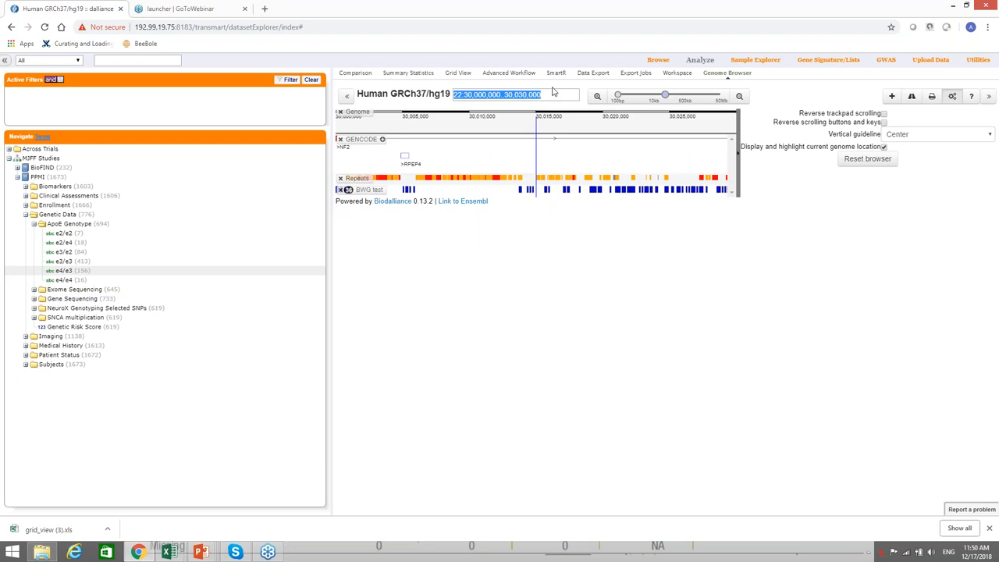
{"action": "type", "text": "LLRK2"}
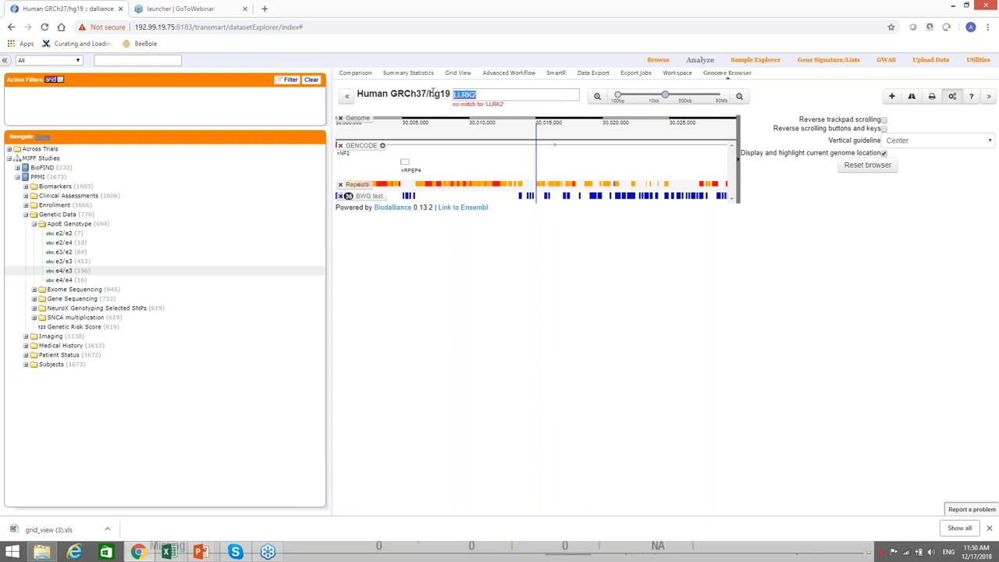
{"action": "type", "text": "PA"}
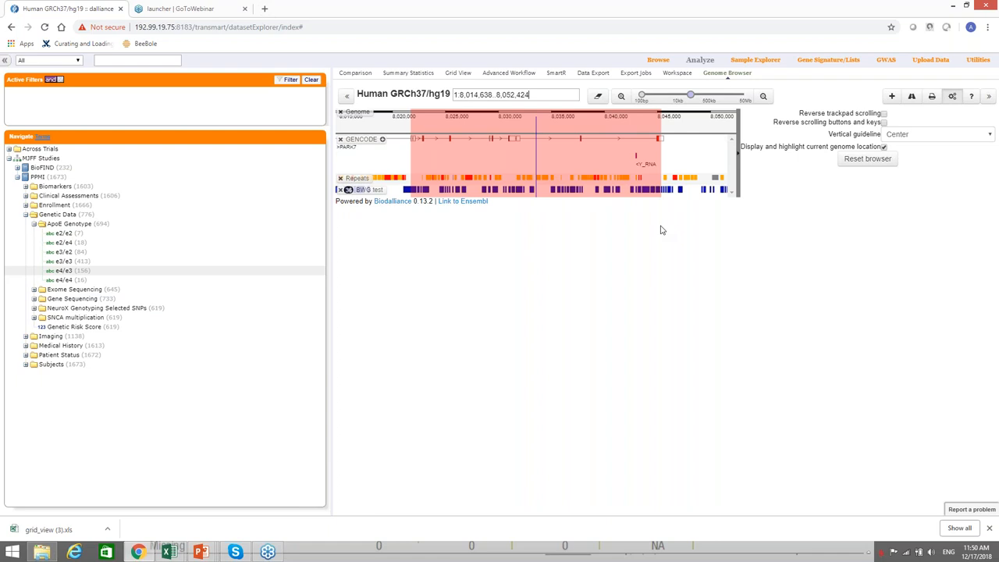
- Browse Genetic Data folders and expand Gene Sequencing > SNP Data to reveal SNPs PPMI for the genome browser
{"action": "left_click", "coordinate": [25, 214]}
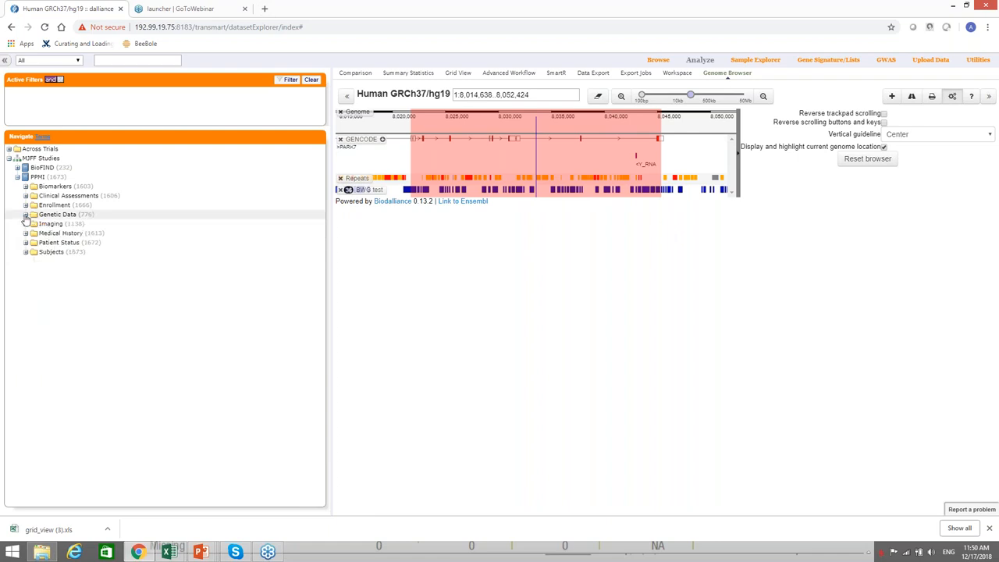
{"action": "left_click", "coordinate": [25, 214]}
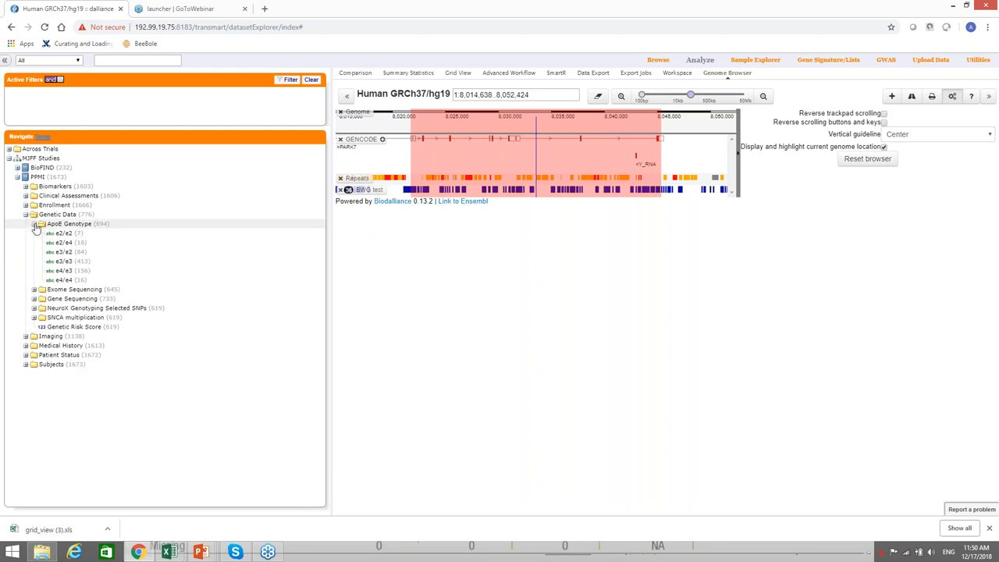
{"action": "left_click", "coordinate": [40, 225]}
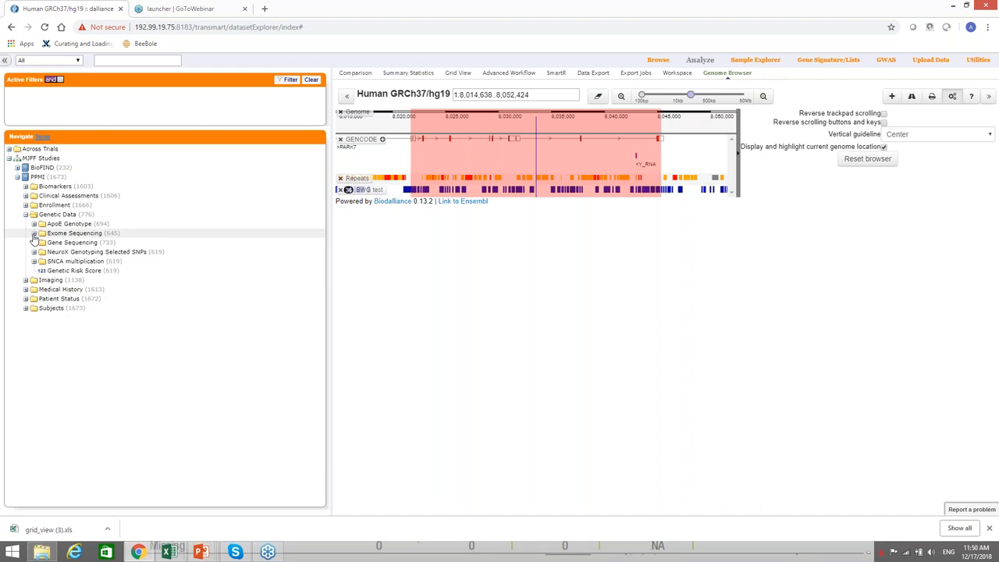
{"action": "left_click", "coordinate": [35, 234]}
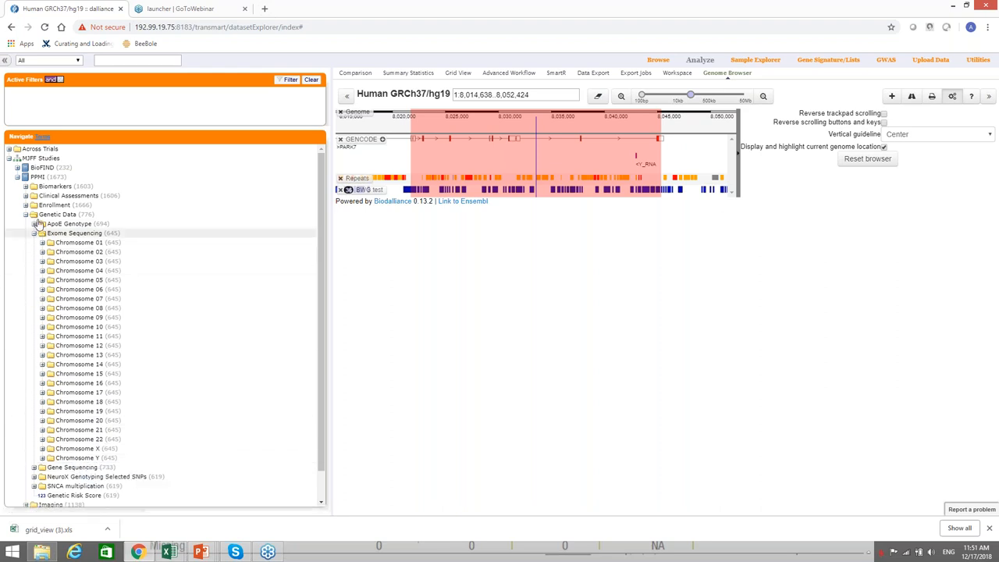
{"action": "left_click", "coordinate": [40, 232]}
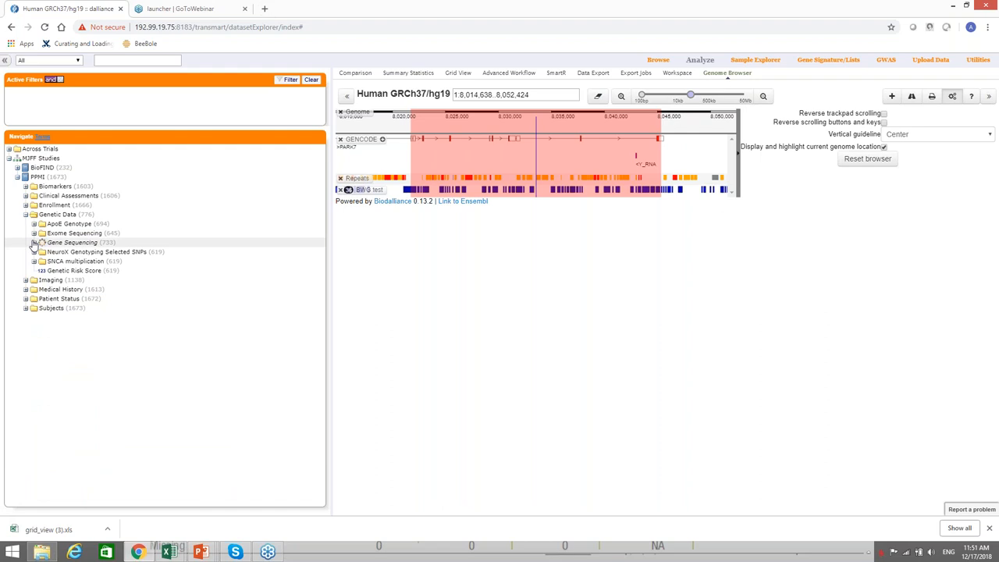
{"action": "left_click", "coordinate": [40, 242]}
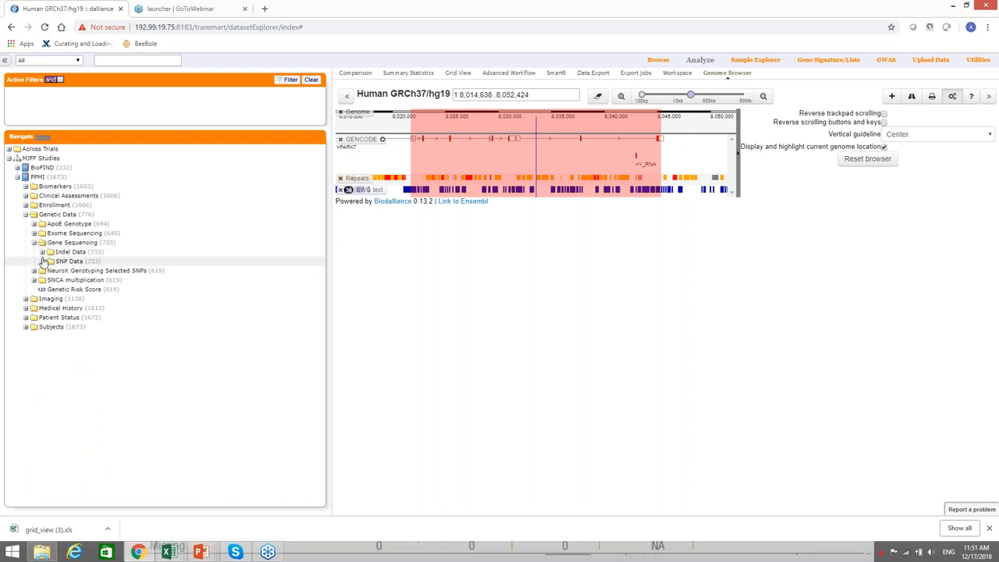
{"action": "left_click", "coordinate": [43, 262]}
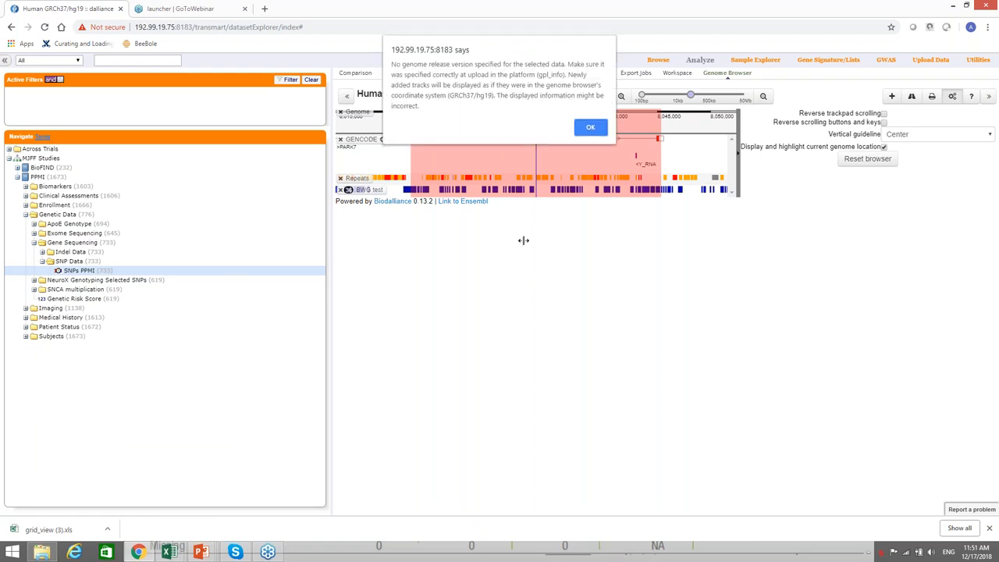
- Dismiss the genome release version warning so the PPMI SNP tracks load
{"action": "left_click", "coordinate": [590, 128]}
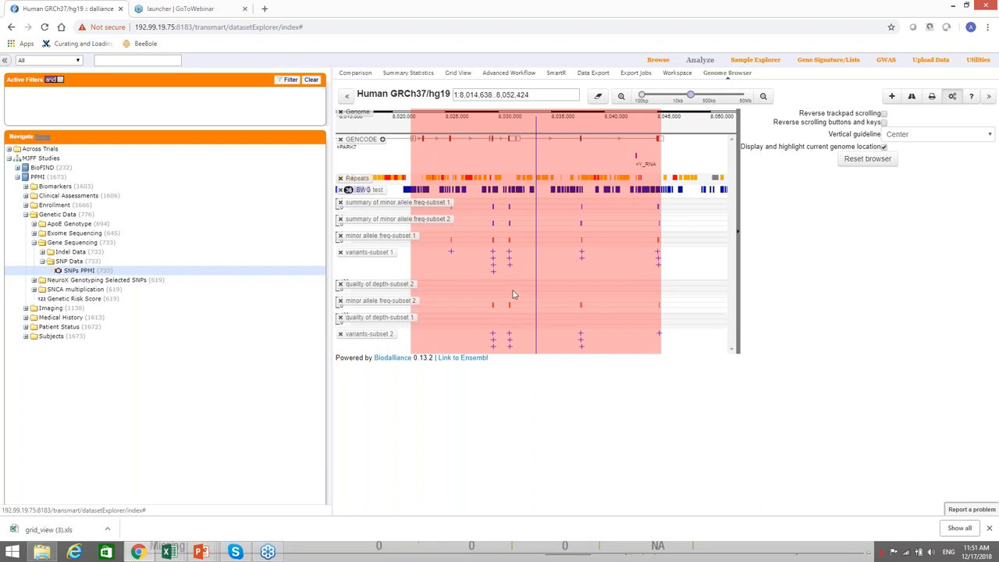
{"action": "mouse_move", "coordinate": [512, 299]}
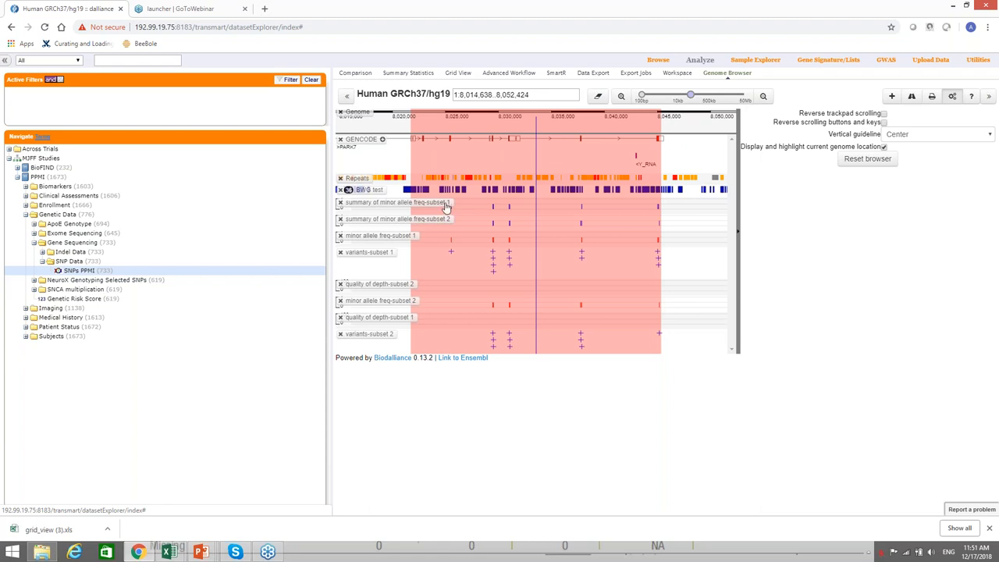
{"action": "mouse_move", "coordinate": [406, 295]}
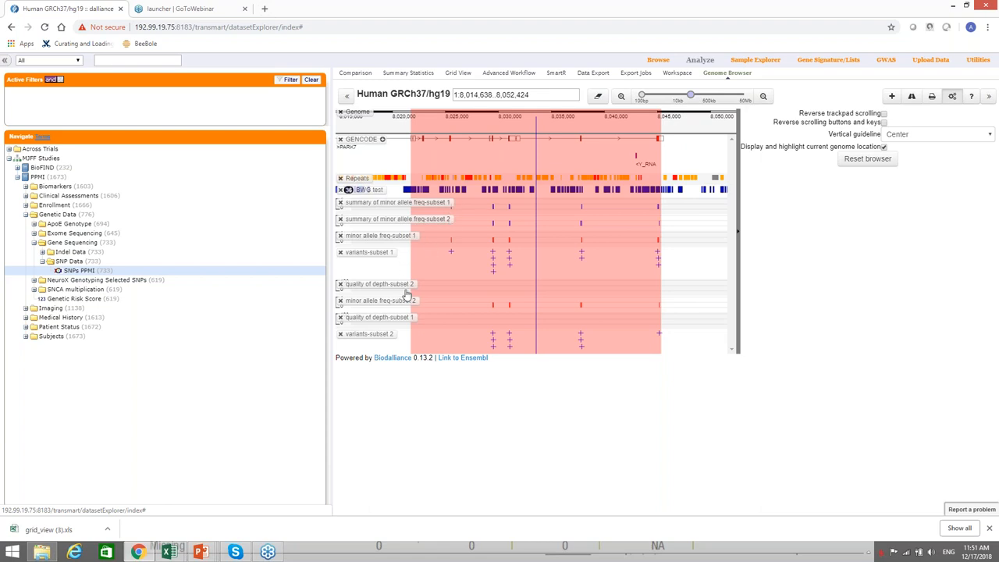
{"action": "mouse_move", "coordinate": [517, 304]}
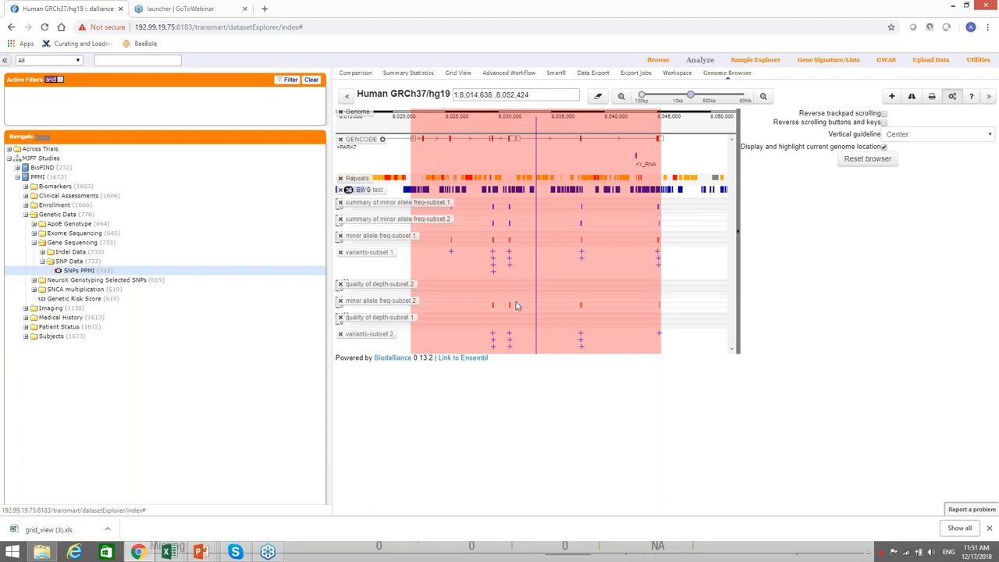
{"action": "mouse_move", "coordinate": [518, 284]}
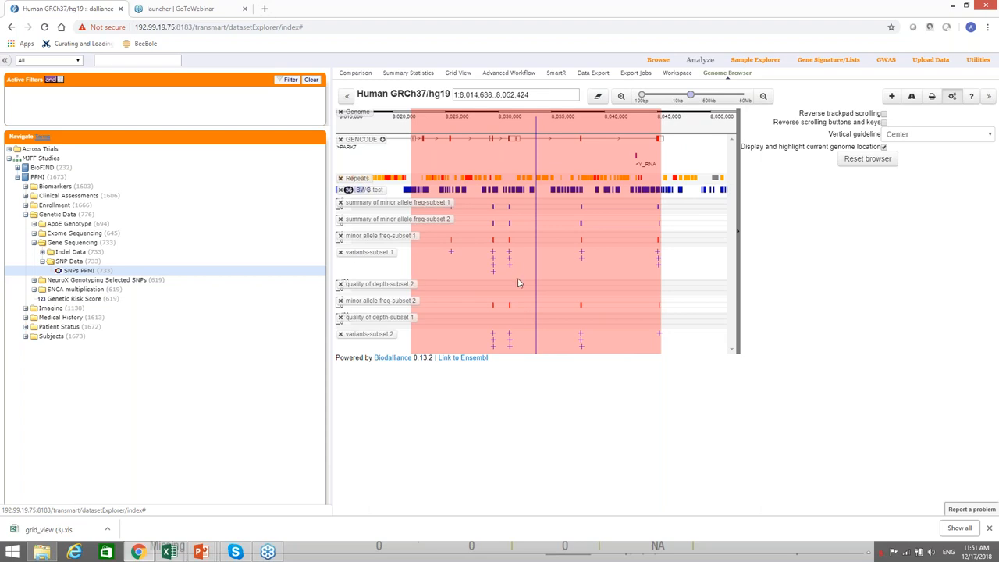
{"action": "mouse_move", "coordinate": [512, 271]}
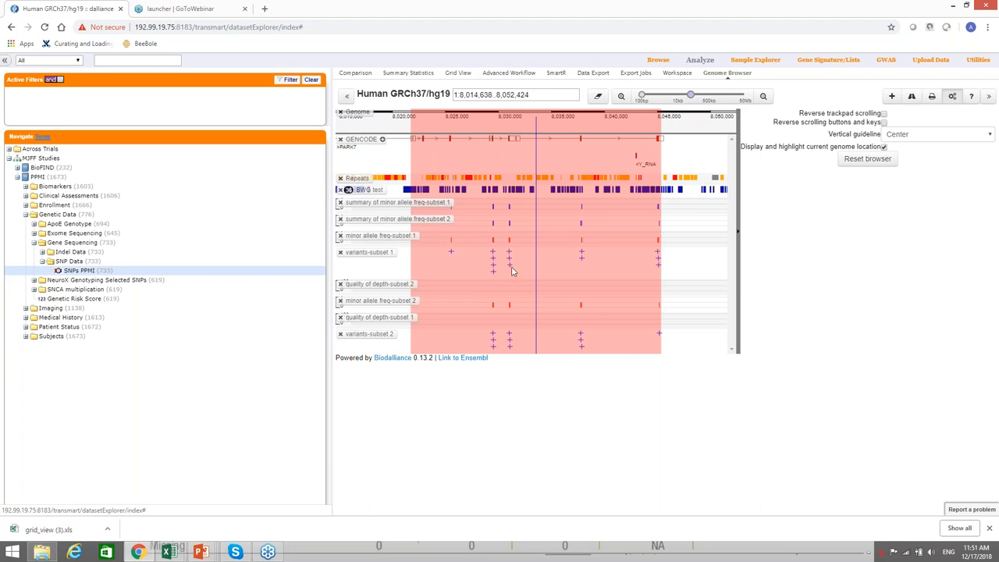
{"action": "mouse_move", "coordinate": [508, 272]}
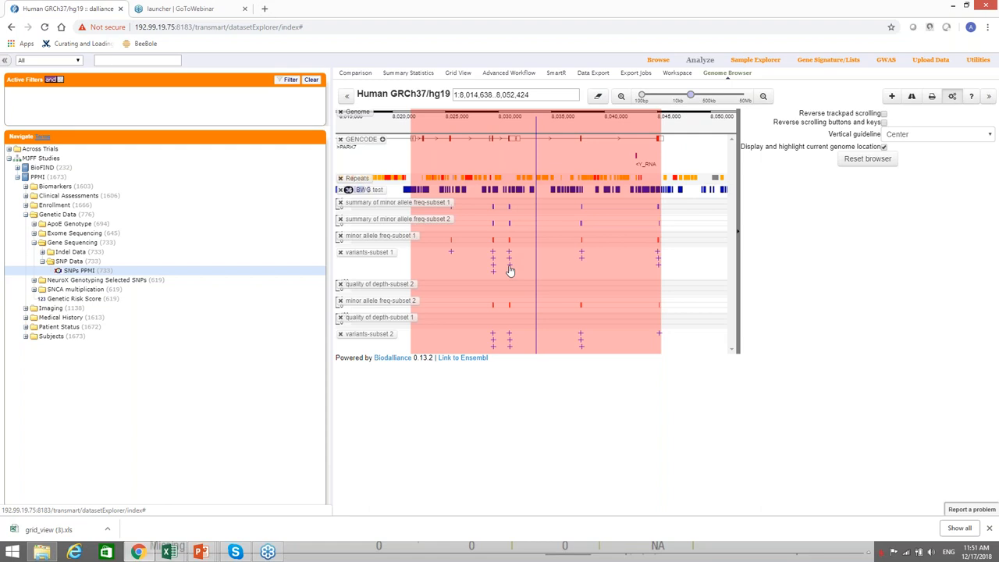
{"action": "left_click", "coordinate": [509, 267]}
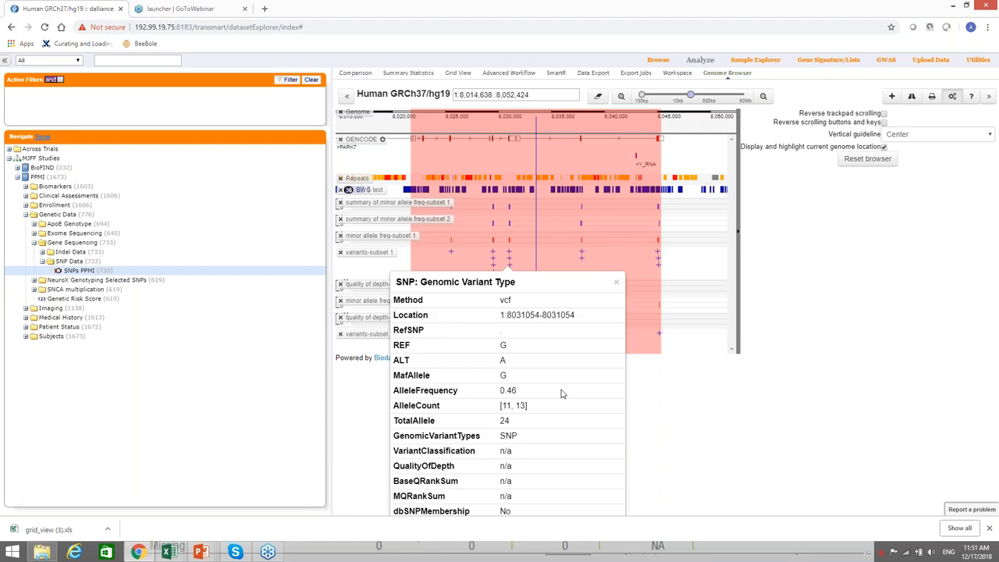
{"action": "mouse_move", "coordinate": [445, 353]}
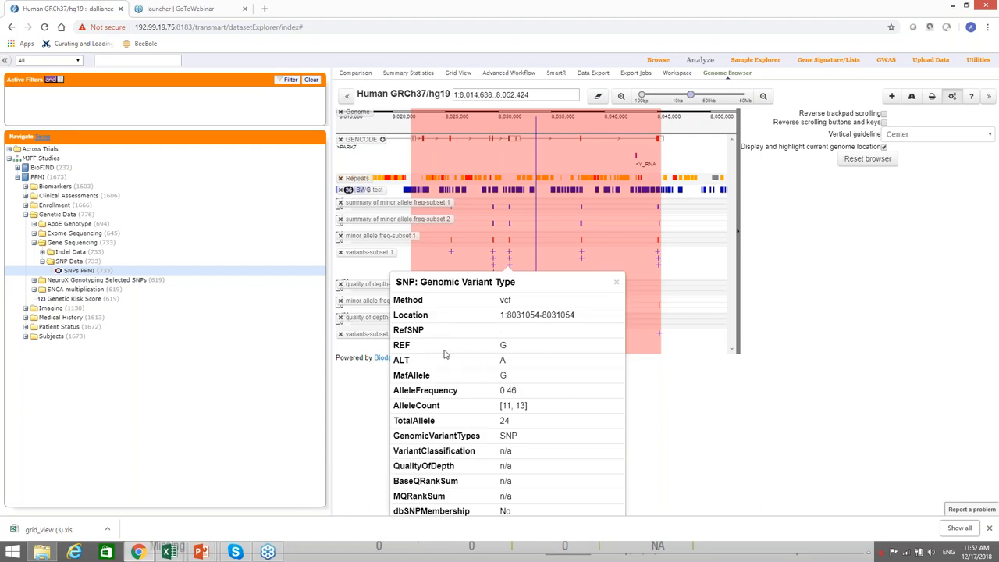
{"action": "mouse_move", "coordinate": [462, 375]}
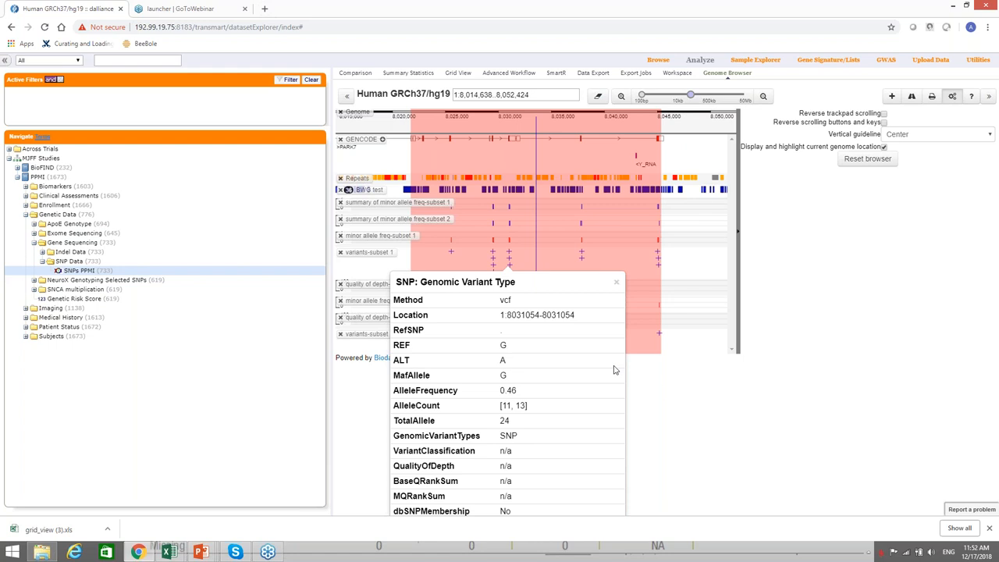
{"action": "mouse_move", "coordinate": [578, 289]}
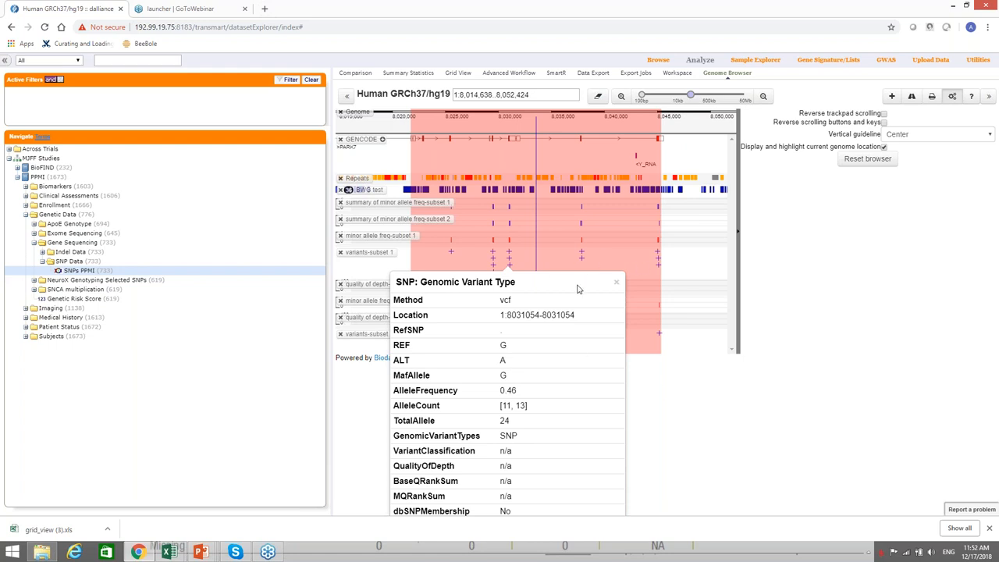
{"action": "left_click", "coordinate": [615, 281]}
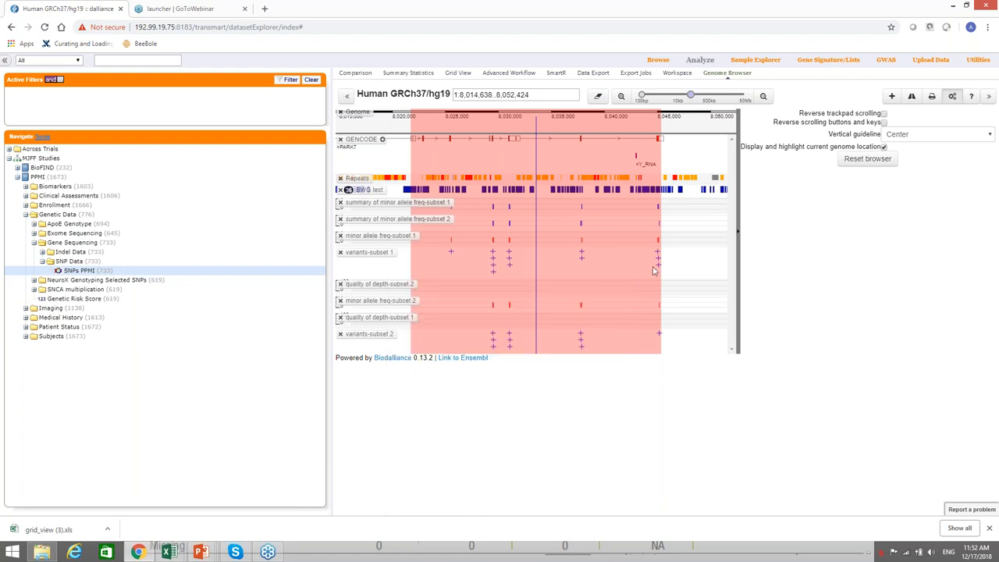
{"action": "mouse_move", "coordinate": [659, 271]}
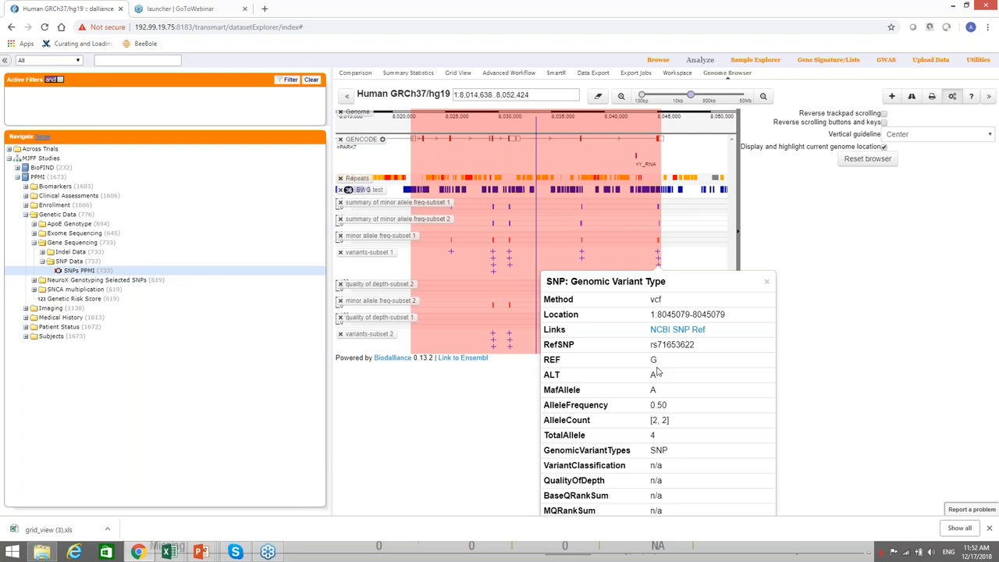
{"action": "mouse_move", "coordinate": [602, 303]}
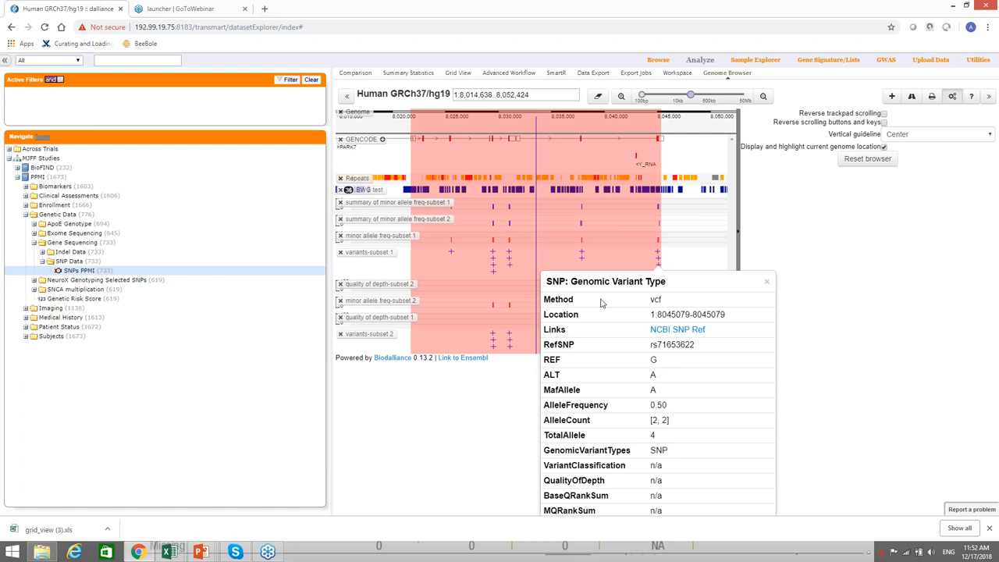
{"action": "mouse_move", "coordinate": [429, 262]}
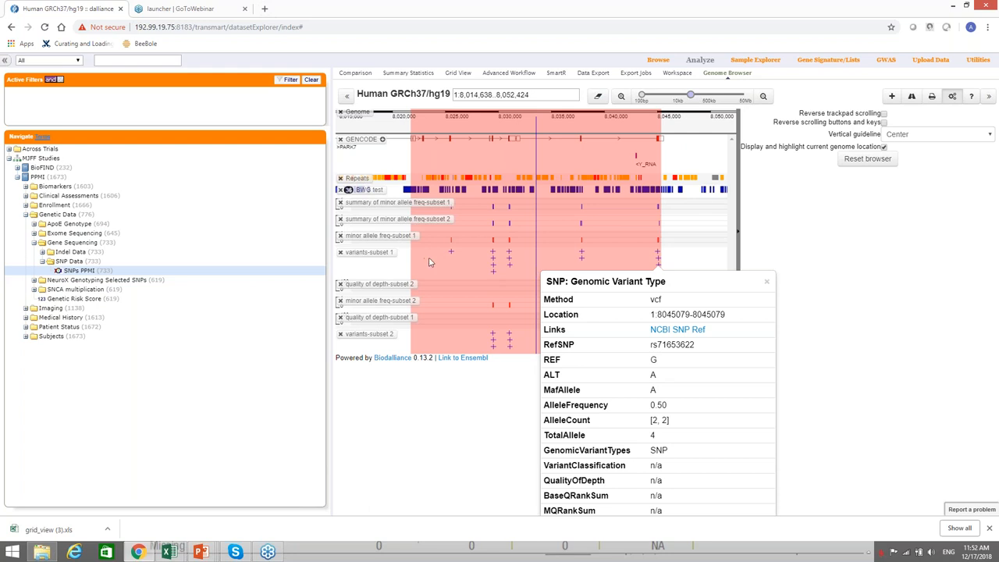
{"action": "mouse_move", "coordinate": [779, 289]}
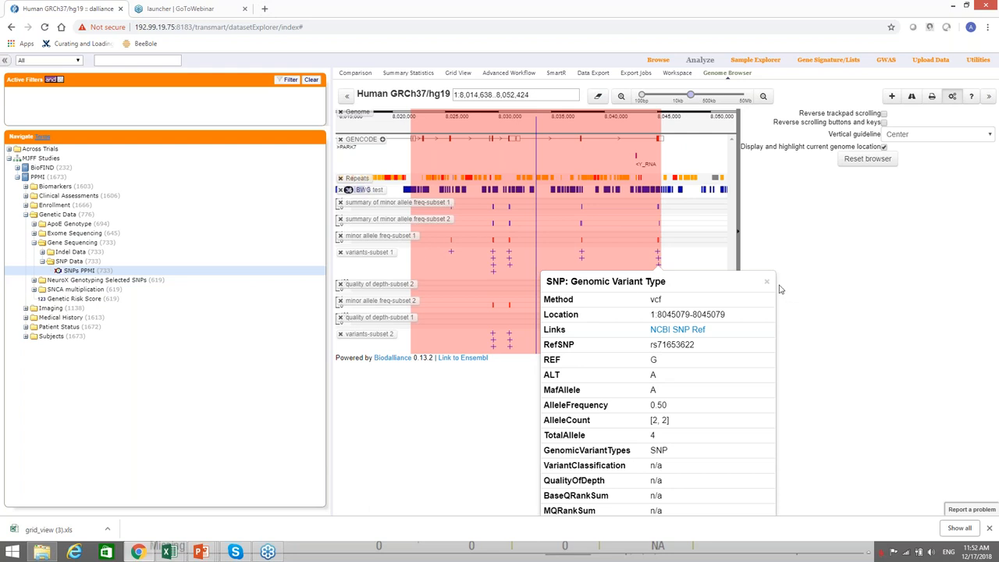
{"action": "left_click", "coordinate": [766, 281]}
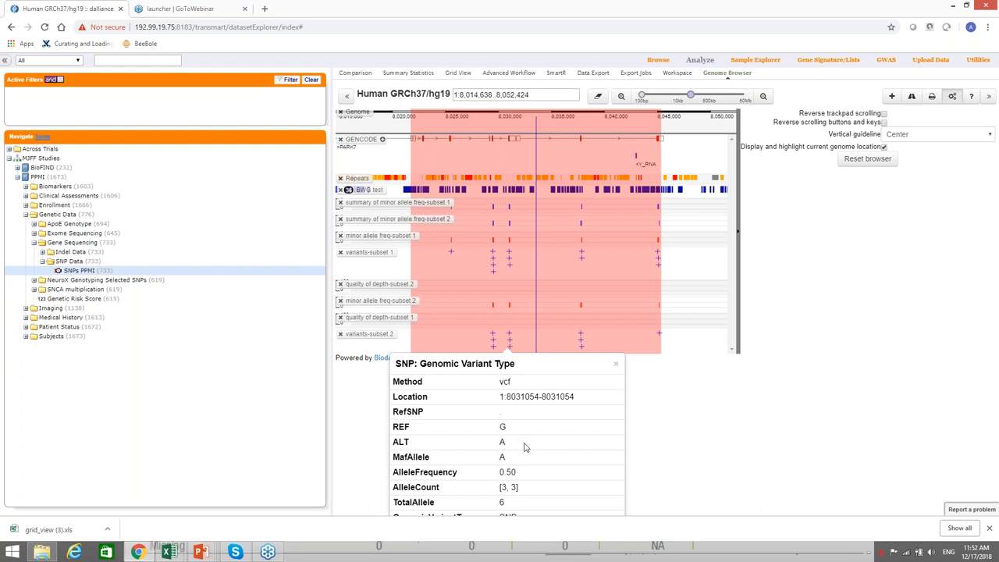
{"action": "mouse_move", "coordinate": [509, 446]}
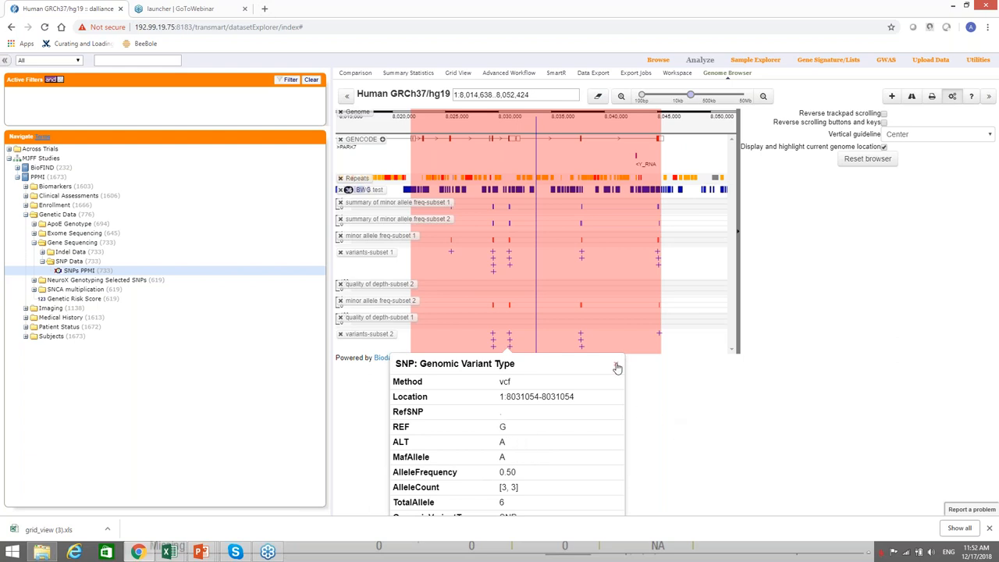
{"action": "left_click", "coordinate": [619, 368]}
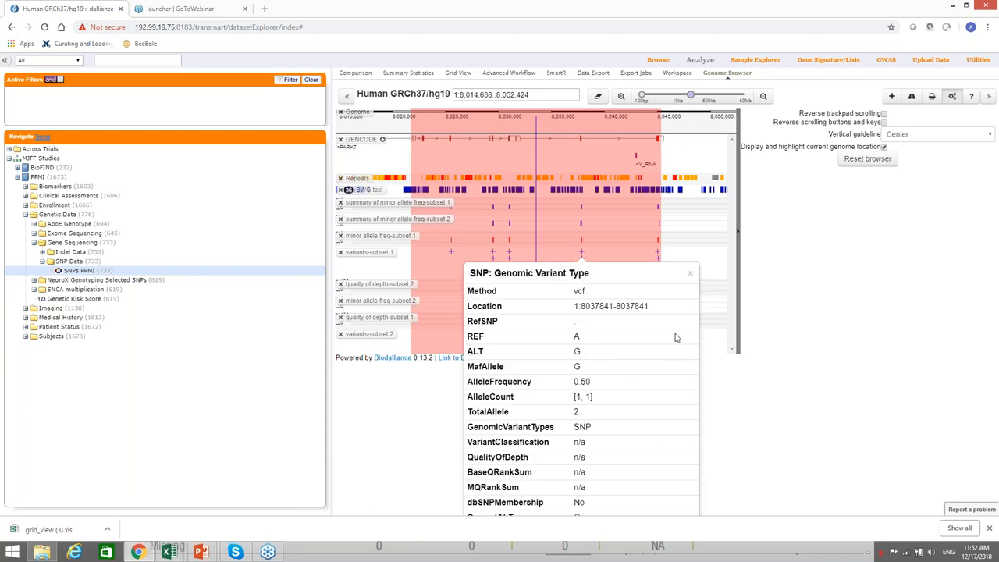
{"action": "mouse_move", "coordinate": [580, 377]}
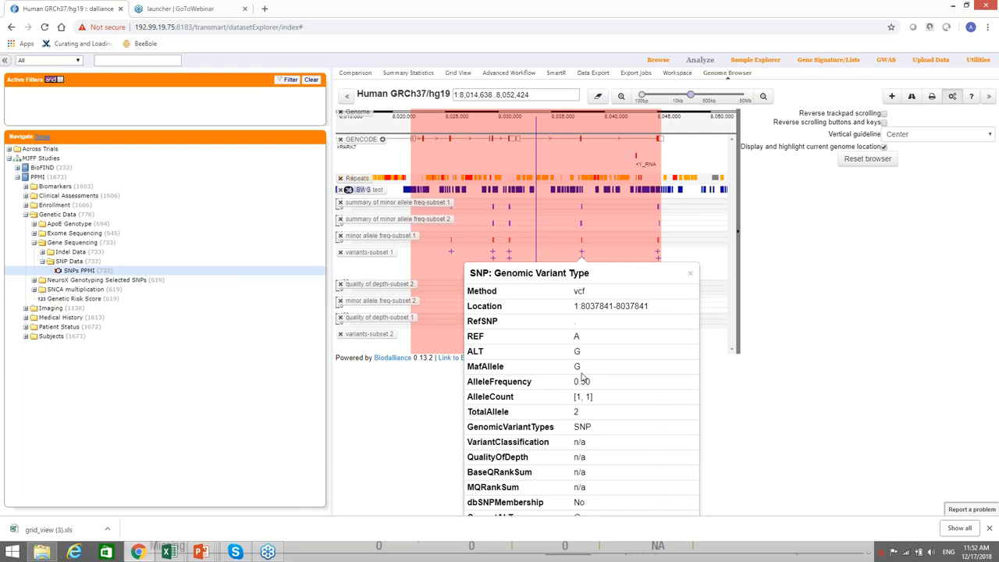
{"action": "mouse_move", "coordinate": [686, 286]}
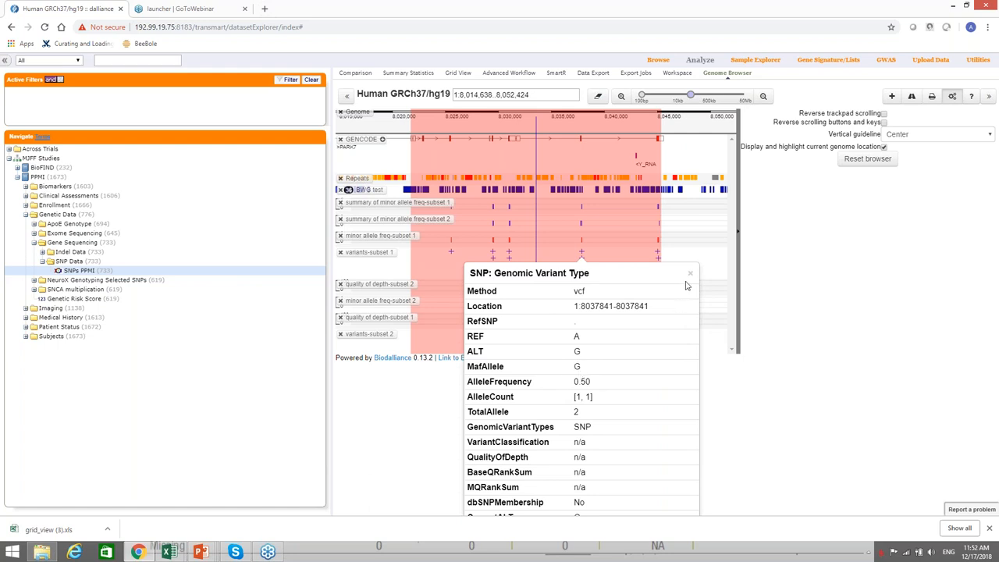
{"action": "left_click", "coordinate": [690, 271]}
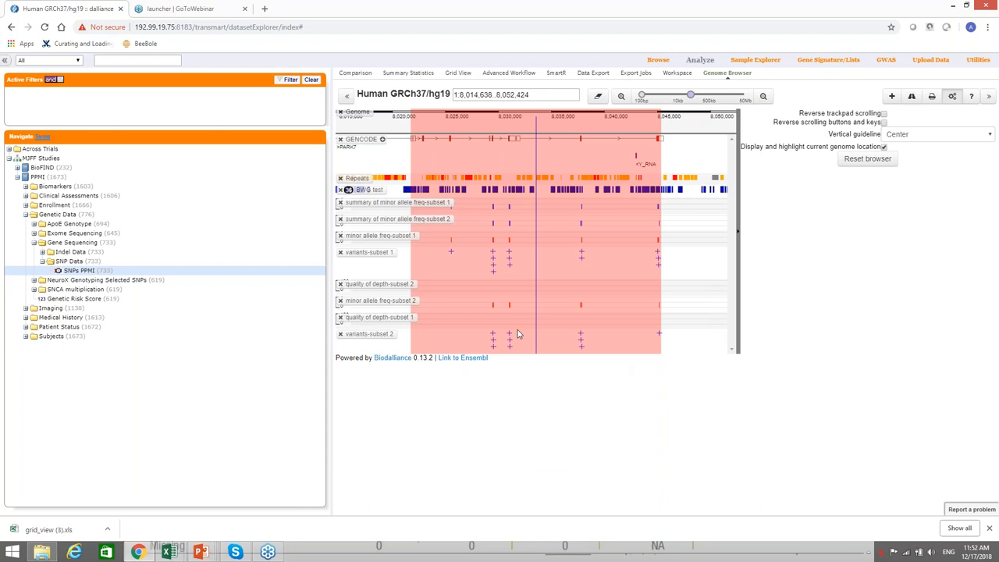
{"action": "mouse_move", "coordinate": [887, 223]}
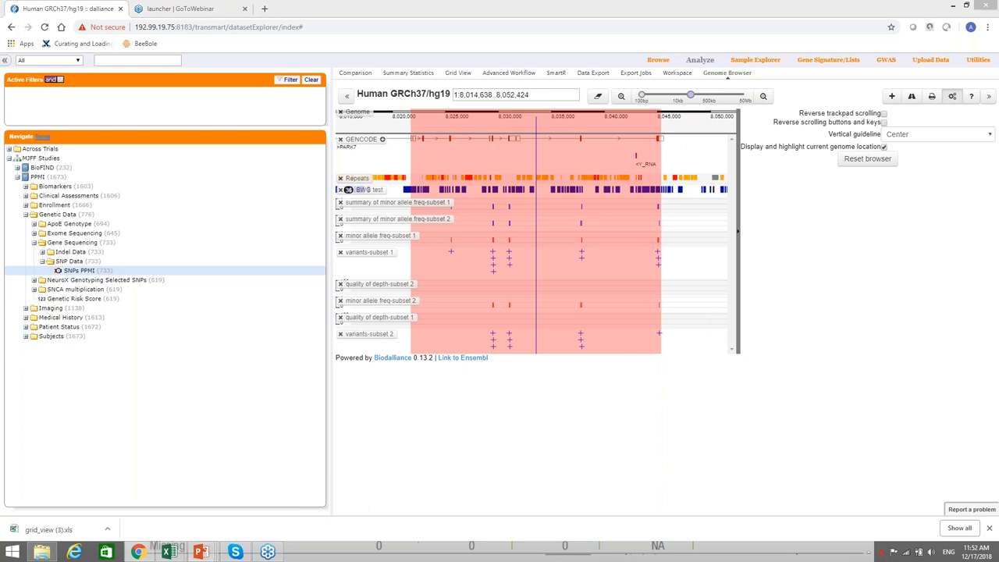
{"action": "mouse_move", "coordinate": [843, 415]}
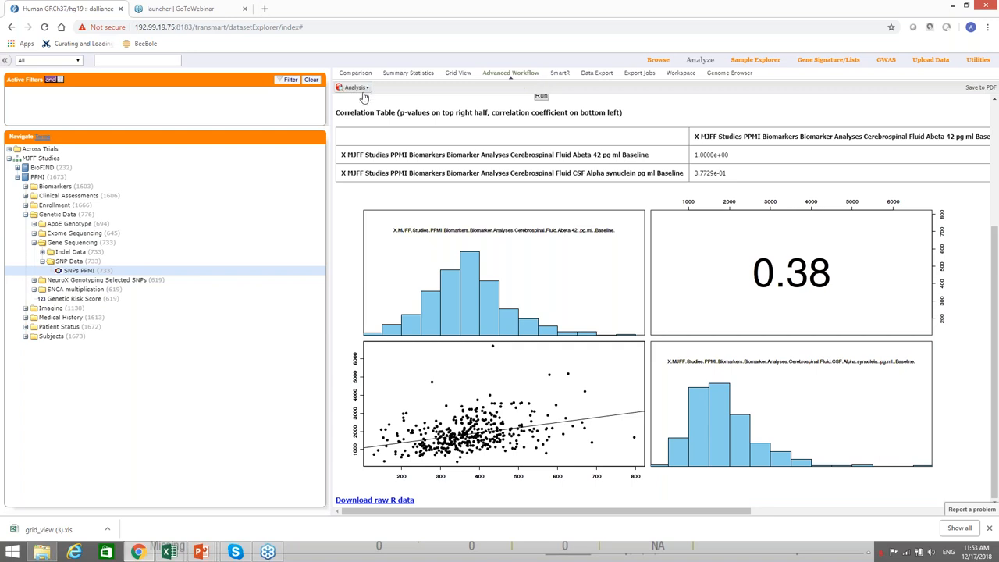
- Pick Marker Selection from the Analysis menu and confirm leaving the correlation results
{"action": "left_click", "coordinate": [353, 88]}
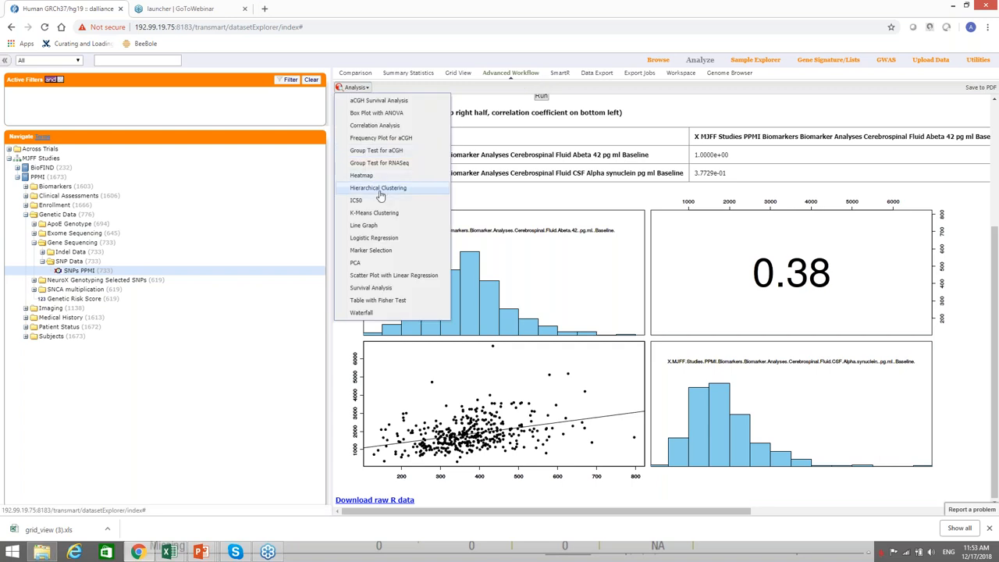
{"action": "mouse_move", "coordinate": [390, 225]}
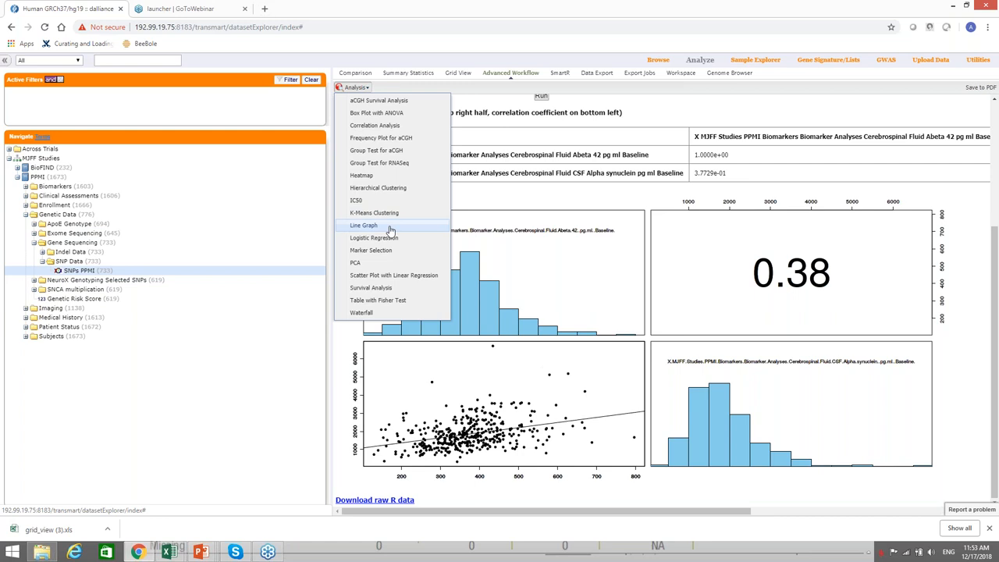
{"action": "mouse_move", "coordinate": [372, 250]}
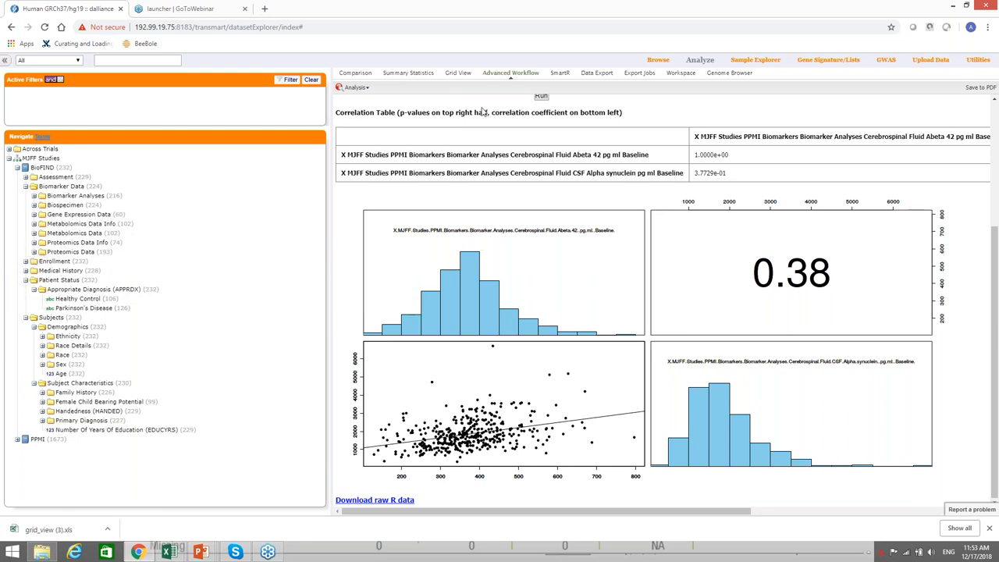
{"action": "mouse_move", "coordinate": [807, 170]}
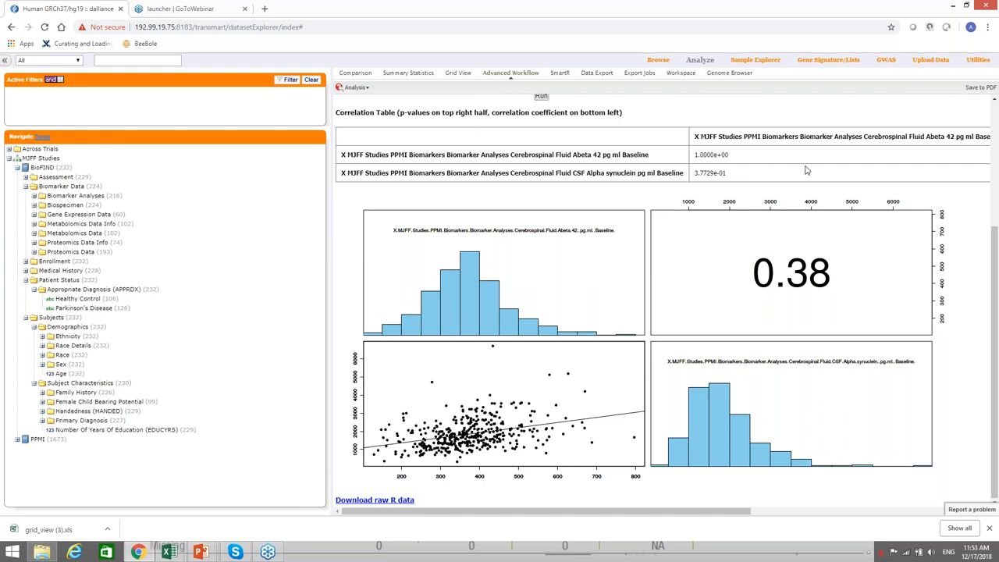
{"action": "mouse_move", "coordinate": [511, 74]}
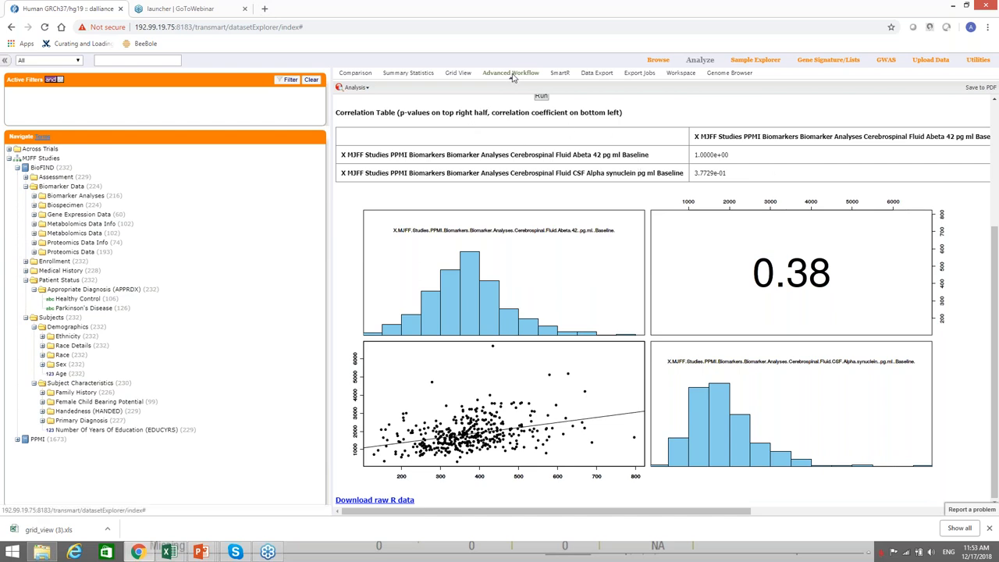
{"action": "mouse_move", "coordinate": [543, 84]}
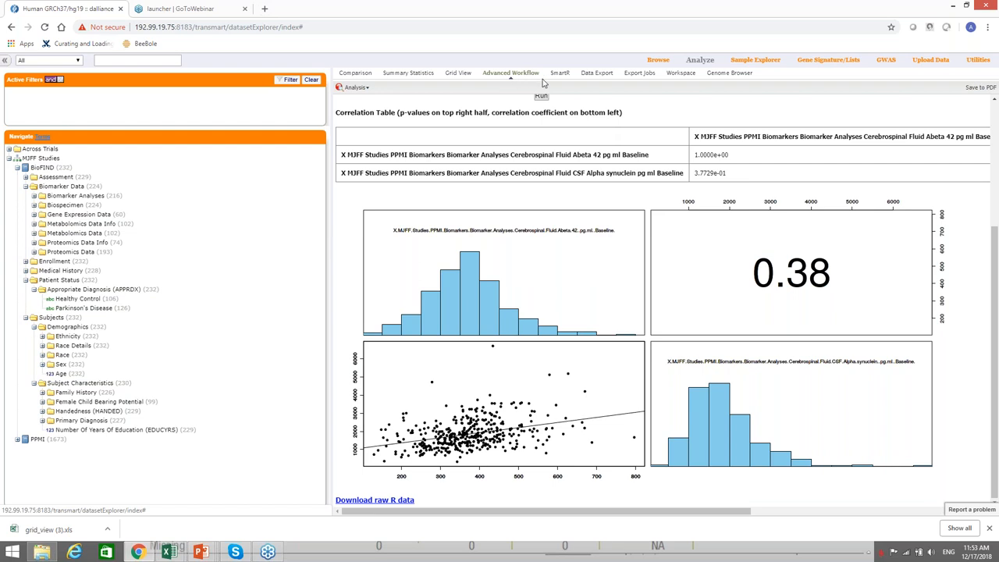
{"action": "mouse_move", "coordinate": [544, 84]}
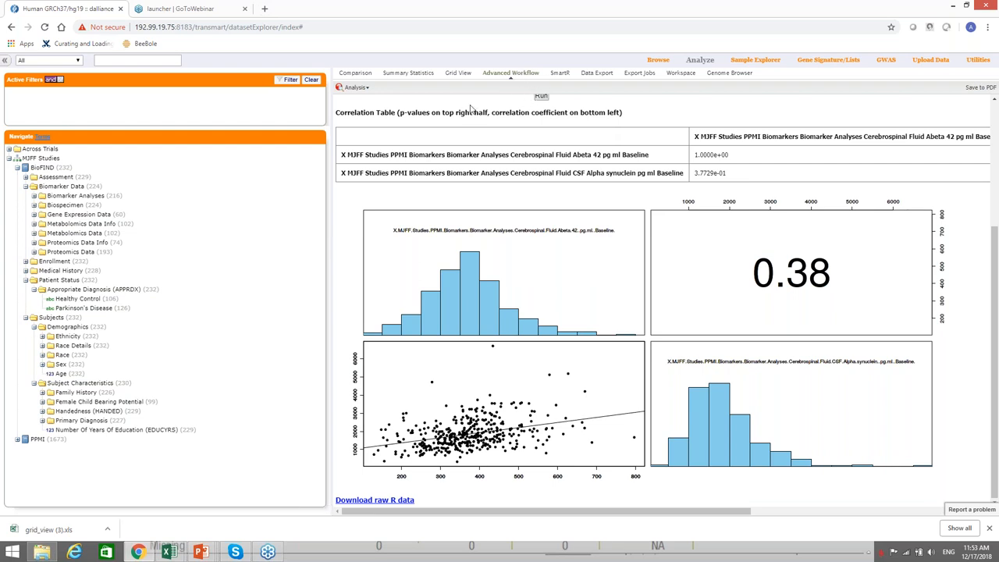
{"action": "left_click", "coordinate": [354, 87]}
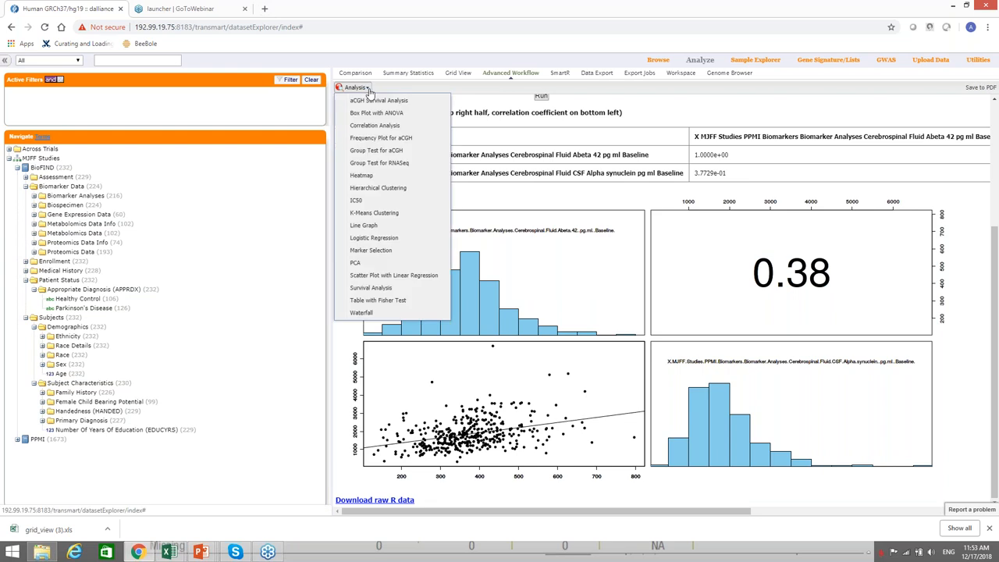
{"action": "mouse_move", "coordinate": [398, 237]}
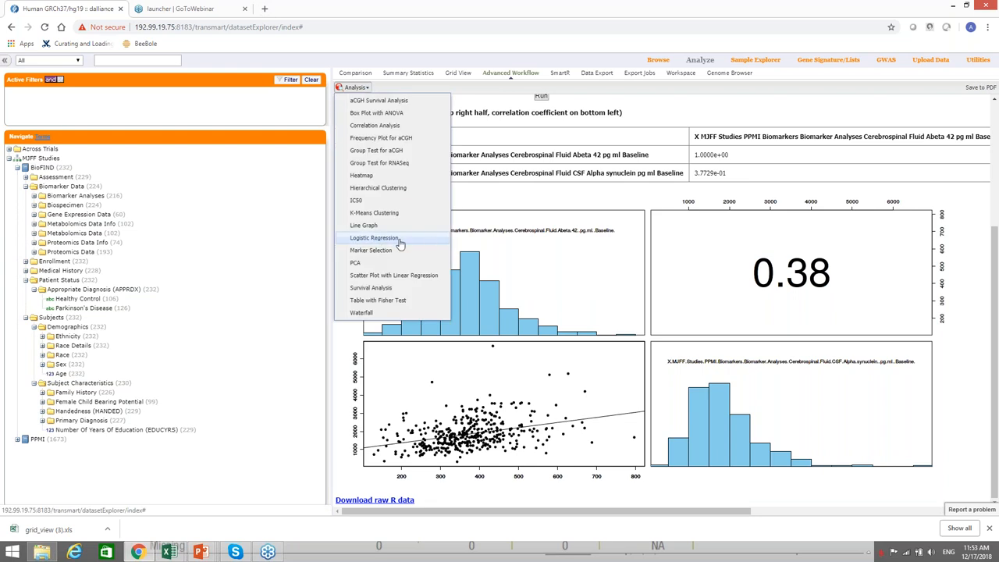
{"action": "left_click", "coordinate": [371, 250]}
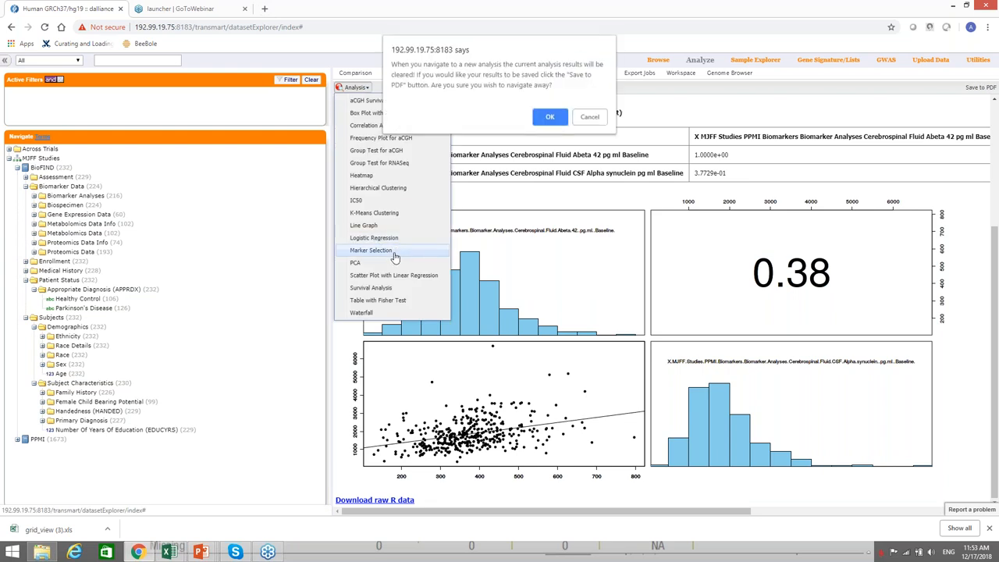
{"action": "left_click", "coordinate": [550, 115]}
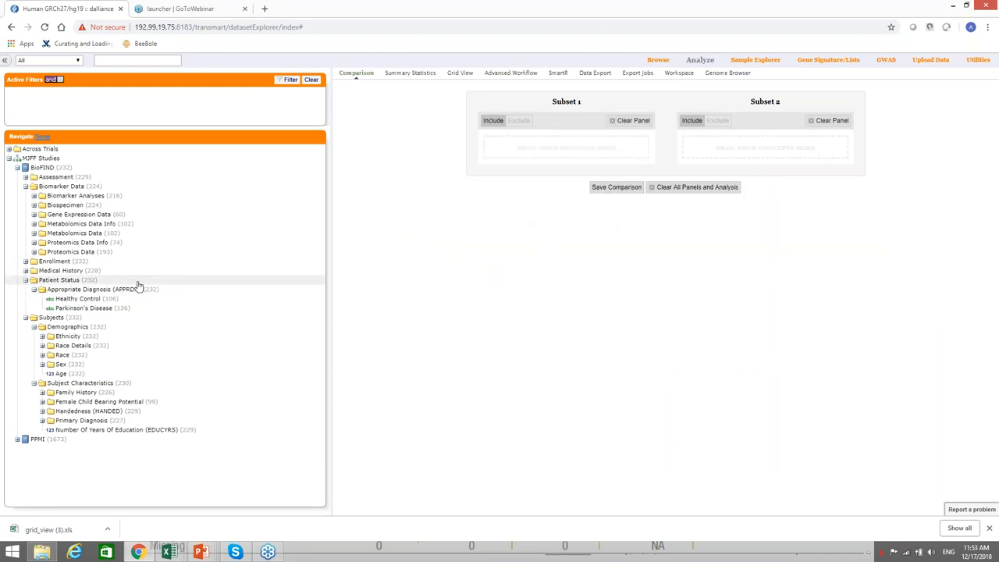
- Collapse the Patient Status and Subjects branches of the BioFIND study tree
{"action": "left_click", "coordinate": [25, 279]}
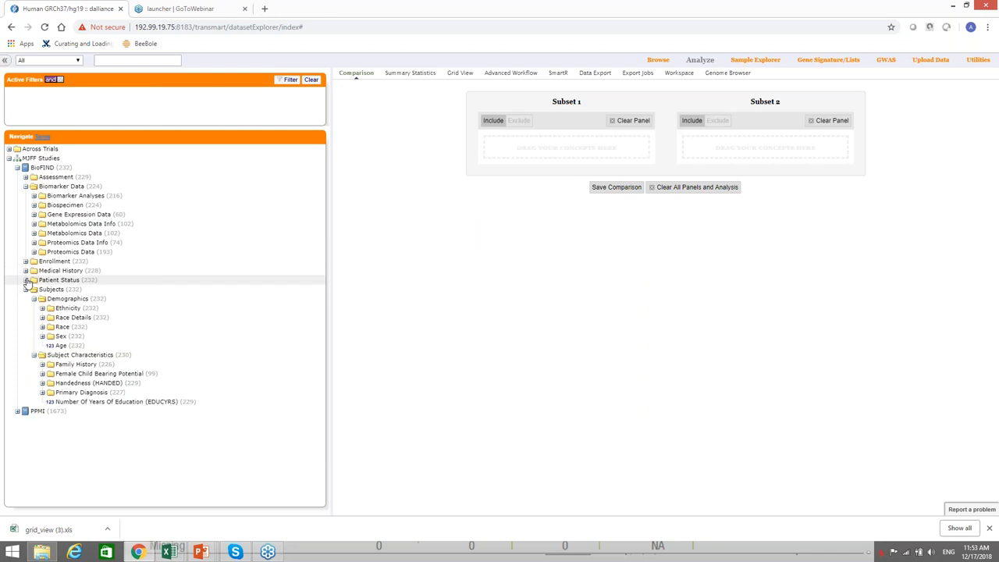
{"action": "left_click", "coordinate": [25, 289]}
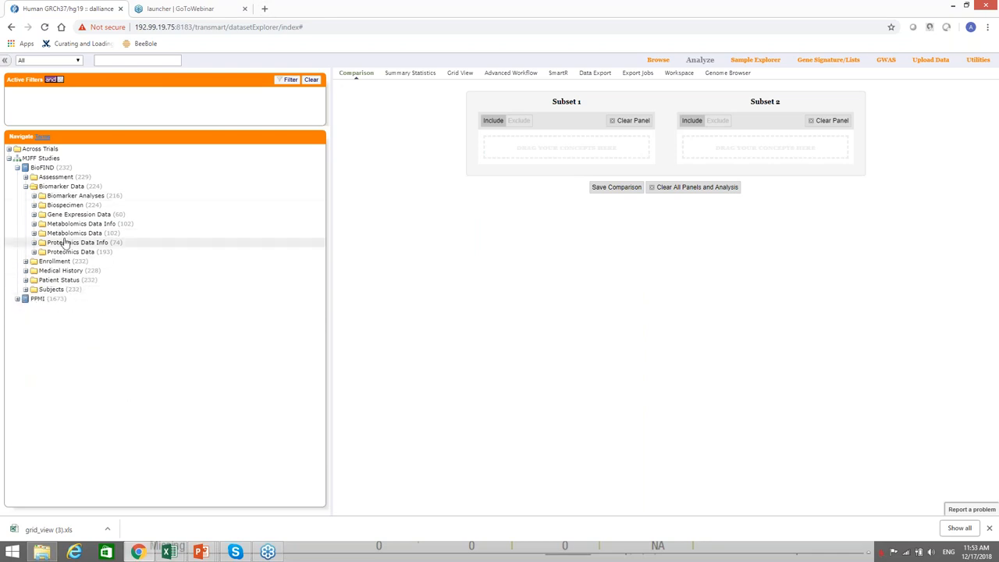
{"action": "mouse_move", "coordinate": [60, 279]}
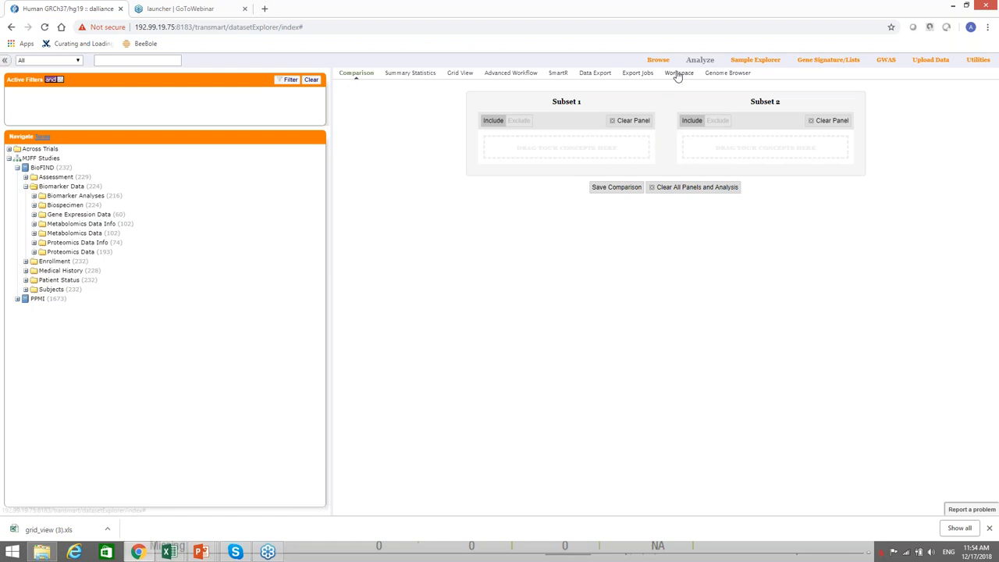
- Load the saved subsets and run Marker Selection on the Blood gene expression data with 15 markers
{"action": "left_click", "coordinate": [678, 73]}
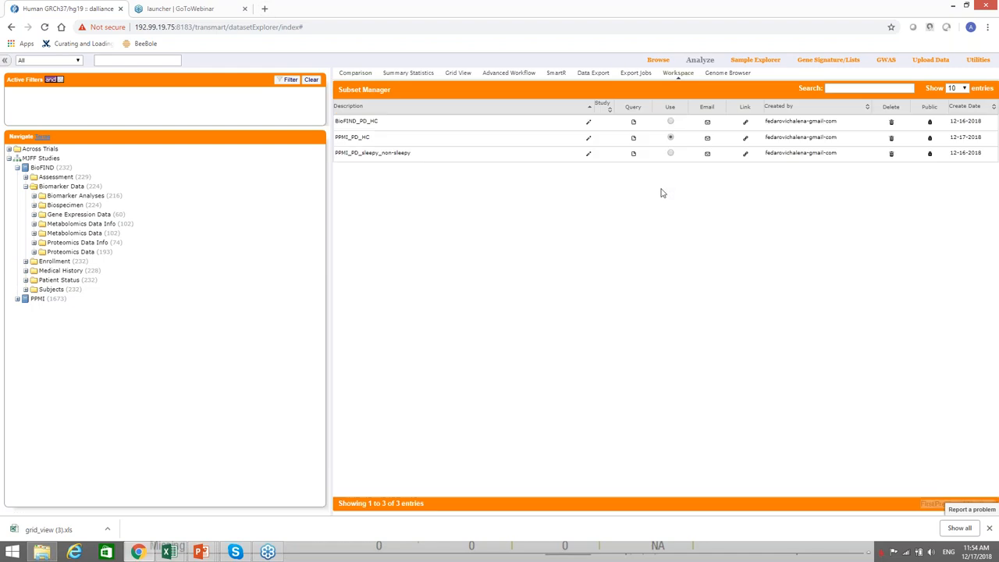
{"action": "mouse_move", "coordinate": [670, 121]}
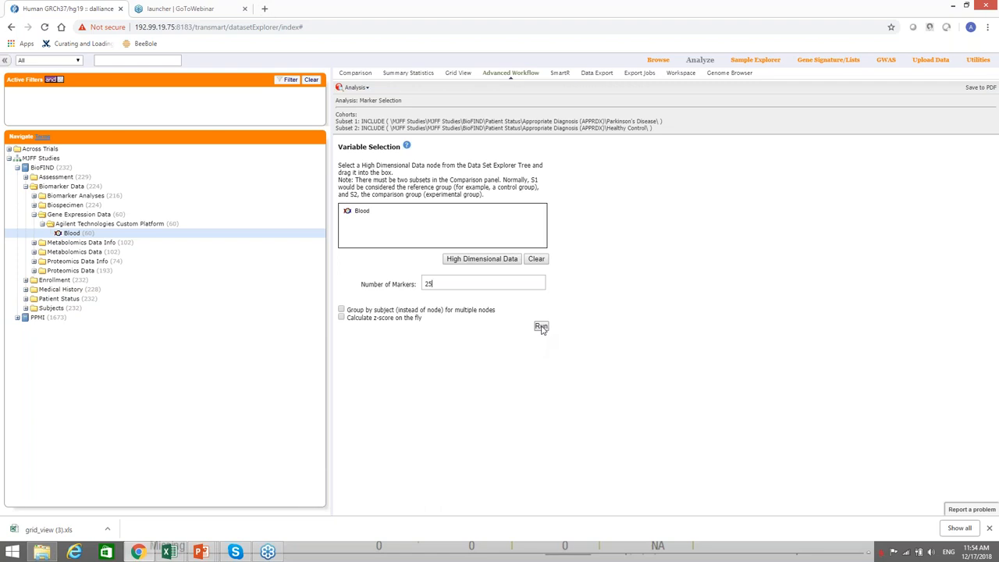
{"action": "left_click", "coordinate": [540, 326]}
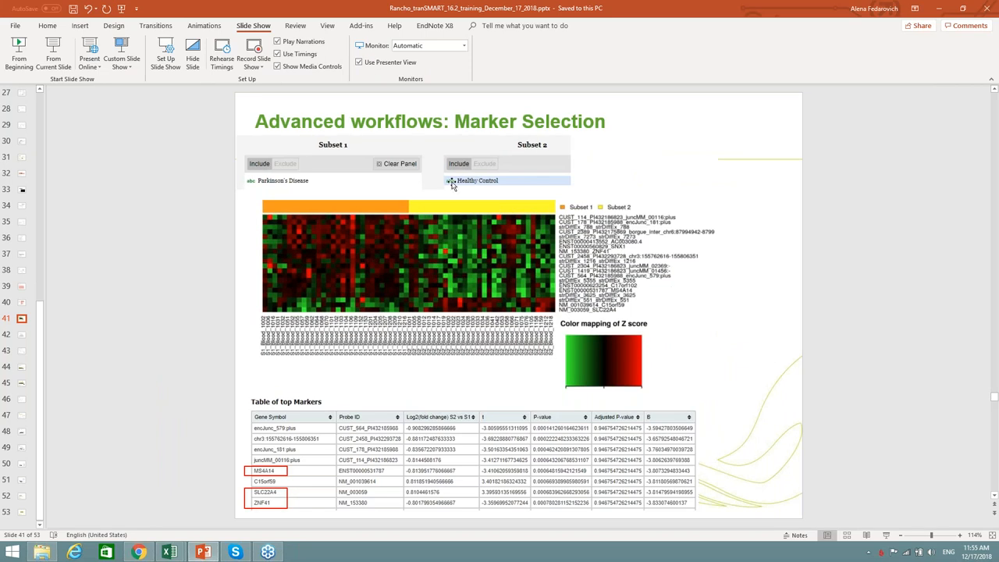
{"action": "mouse_move", "coordinate": [754, 263]}
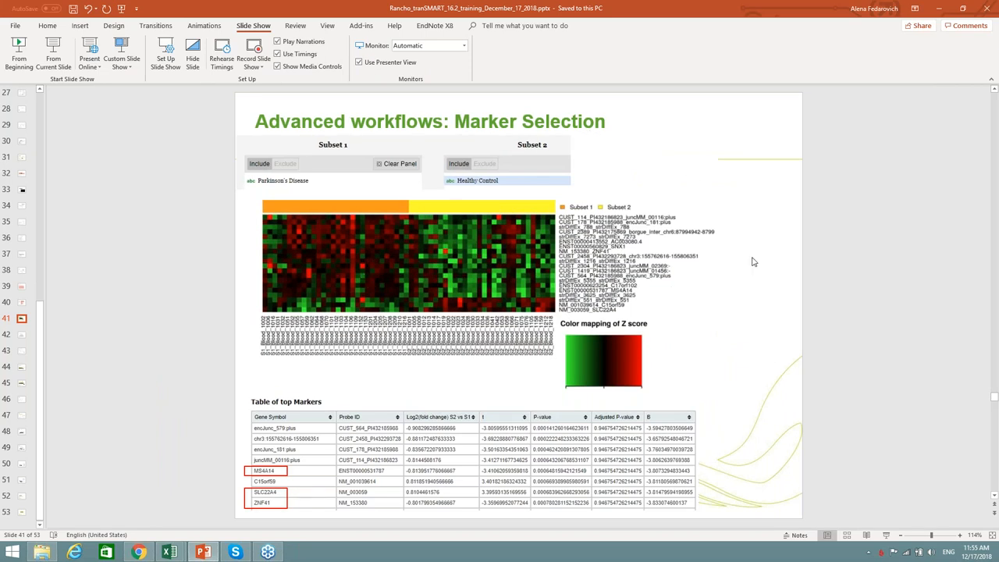
{"action": "mouse_move", "coordinate": [353, 233]}
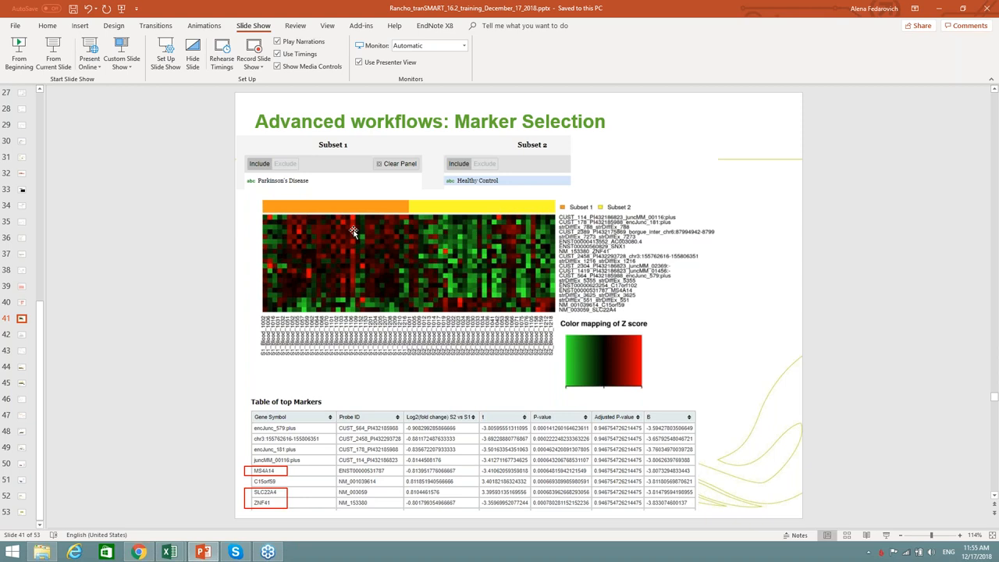
{"action": "mouse_move", "coordinate": [473, 217]}
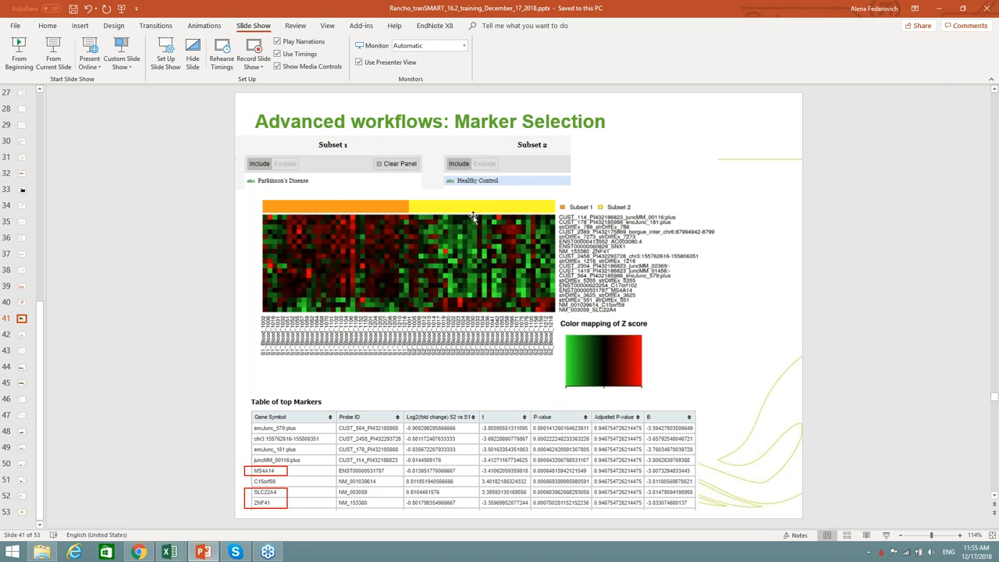
{"action": "mouse_move", "coordinate": [381, 210]}
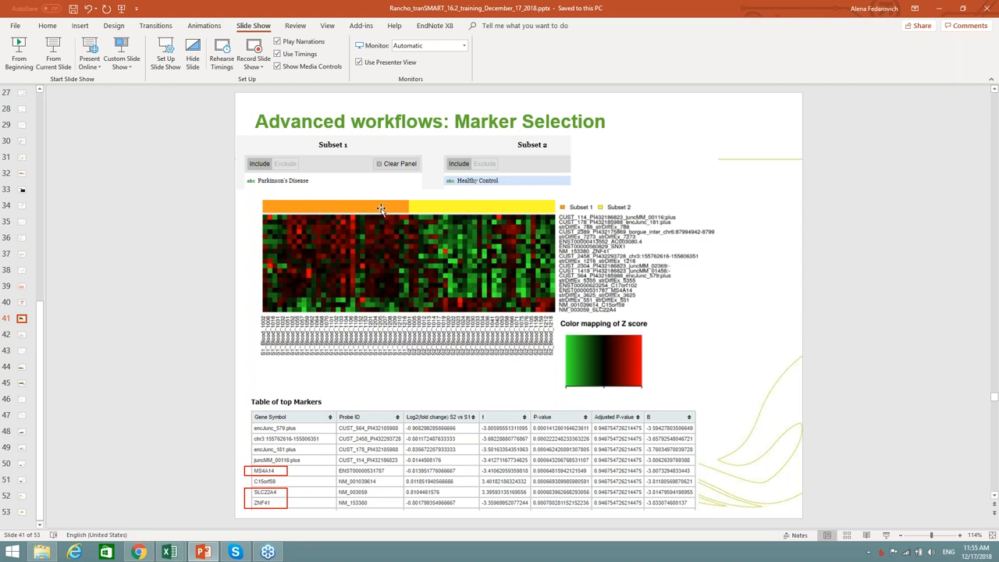
{"action": "mouse_move", "coordinate": [281, 424]}
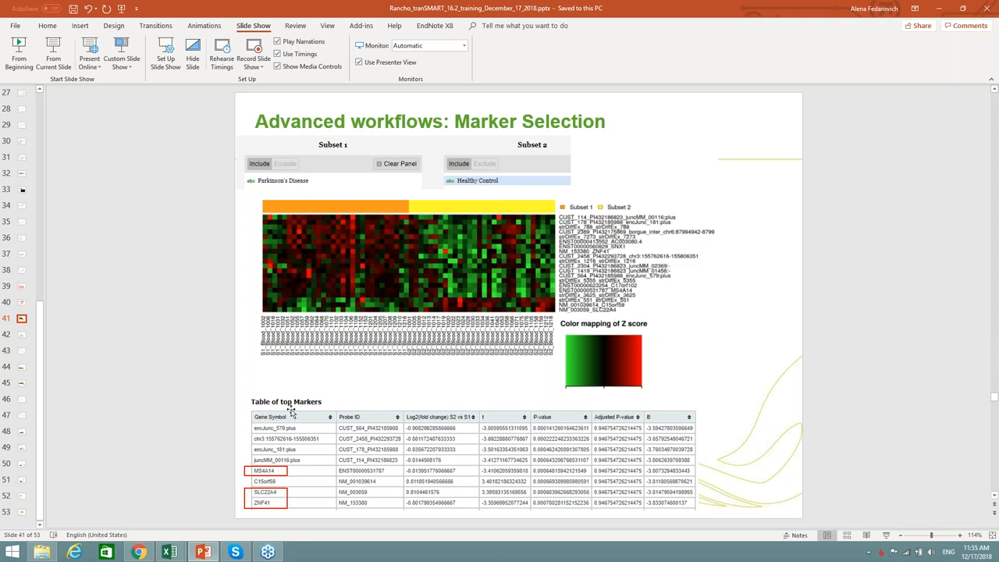
{"action": "mouse_move", "coordinate": [282, 523]}
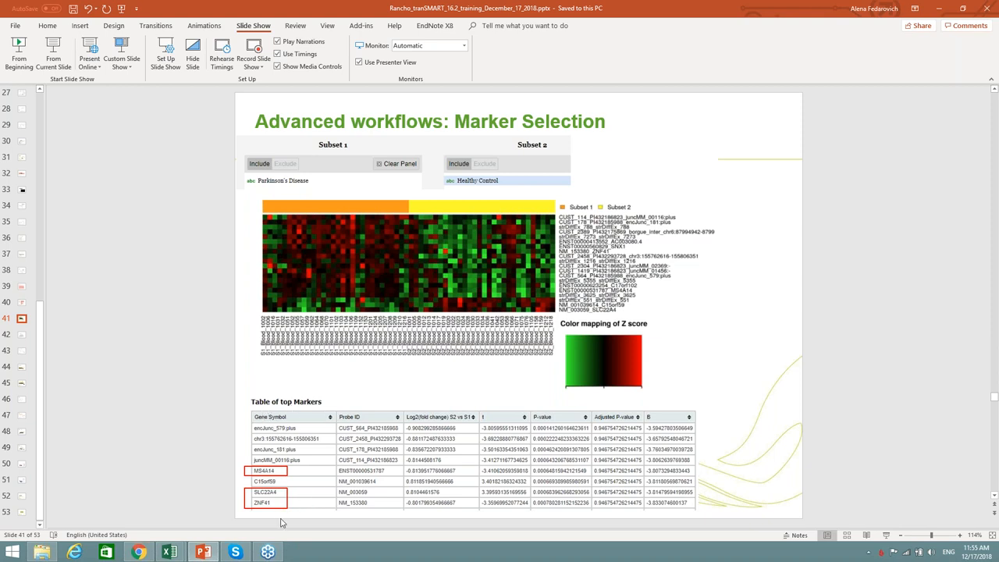
{"action": "mouse_move", "coordinate": [294, 509]}
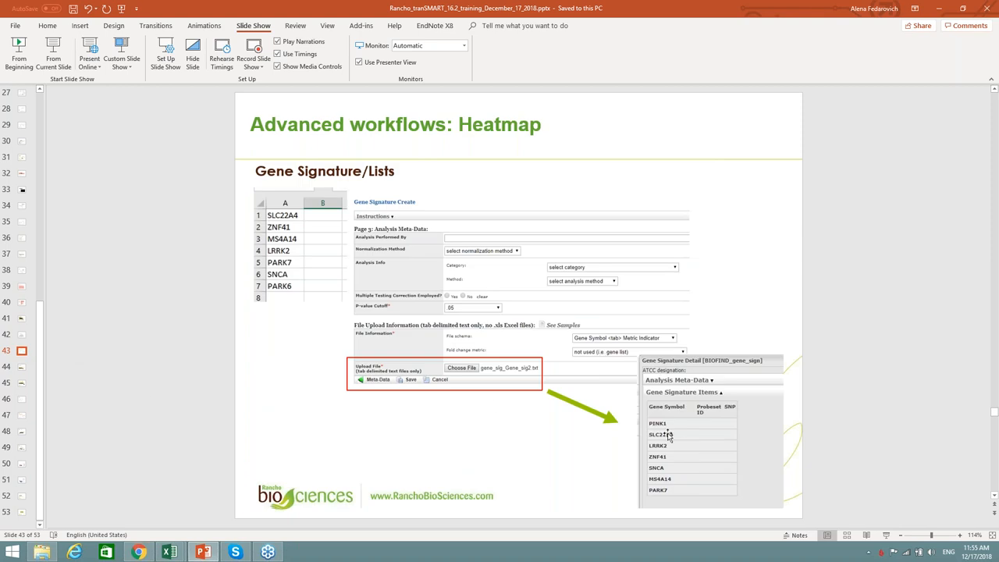
{"action": "mouse_move", "coordinate": [684, 452]}
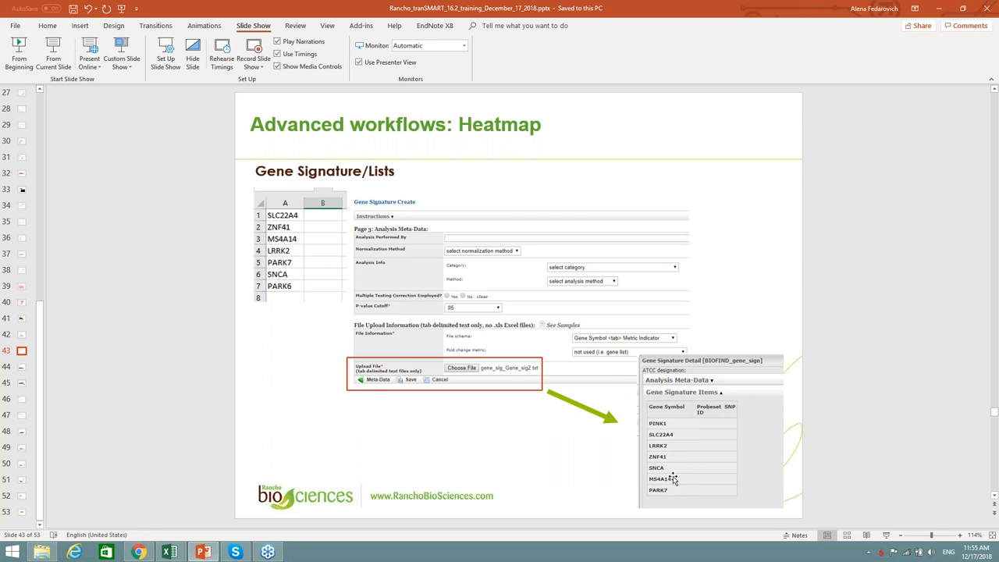
{"action": "mouse_move", "coordinate": [804, 16]}
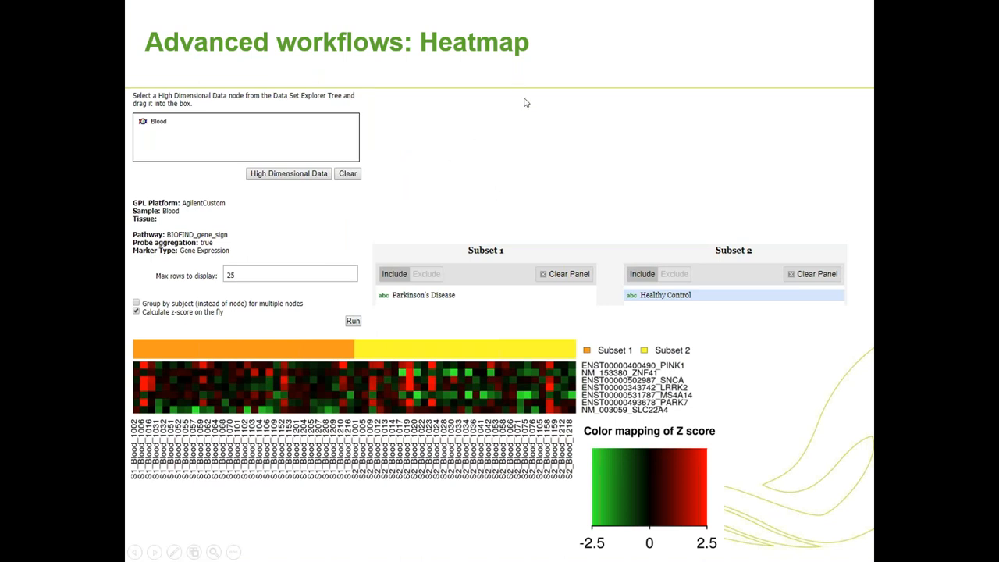
{"action": "mouse_move", "coordinate": [543, 262]}
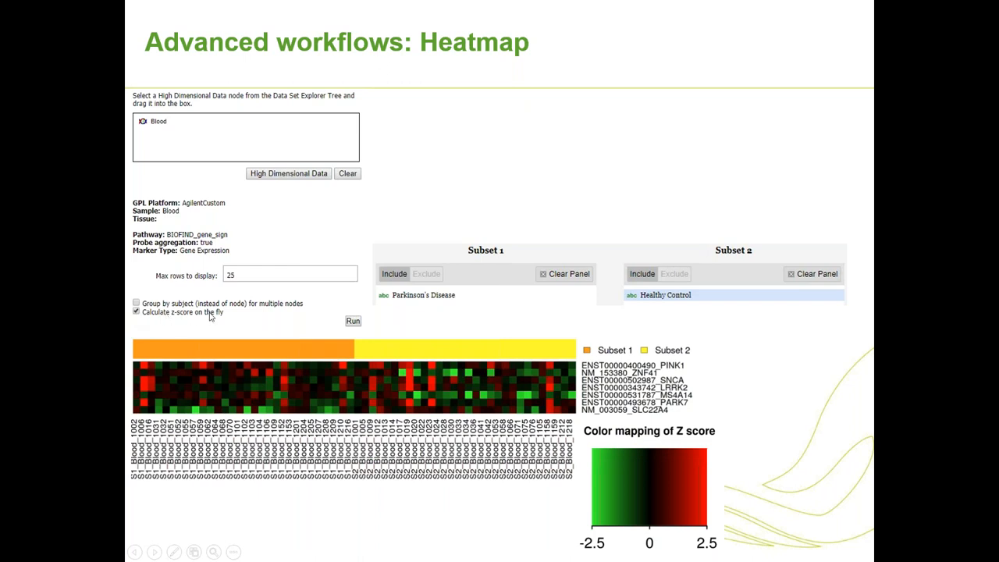
{"action": "mouse_move", "coordinate": [391, 393]}
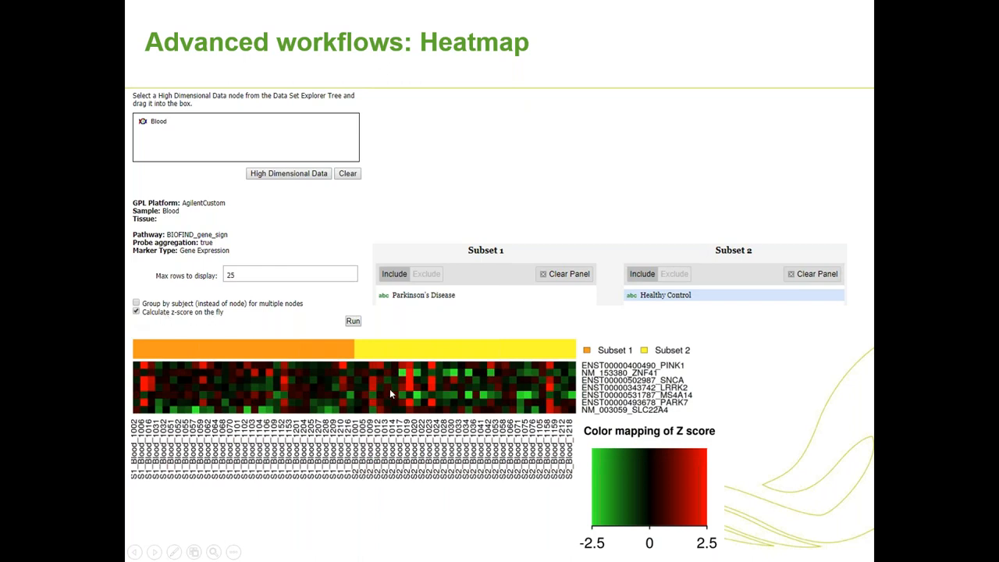
{"action": "mouse_move", "coordinate": [601, 552]}
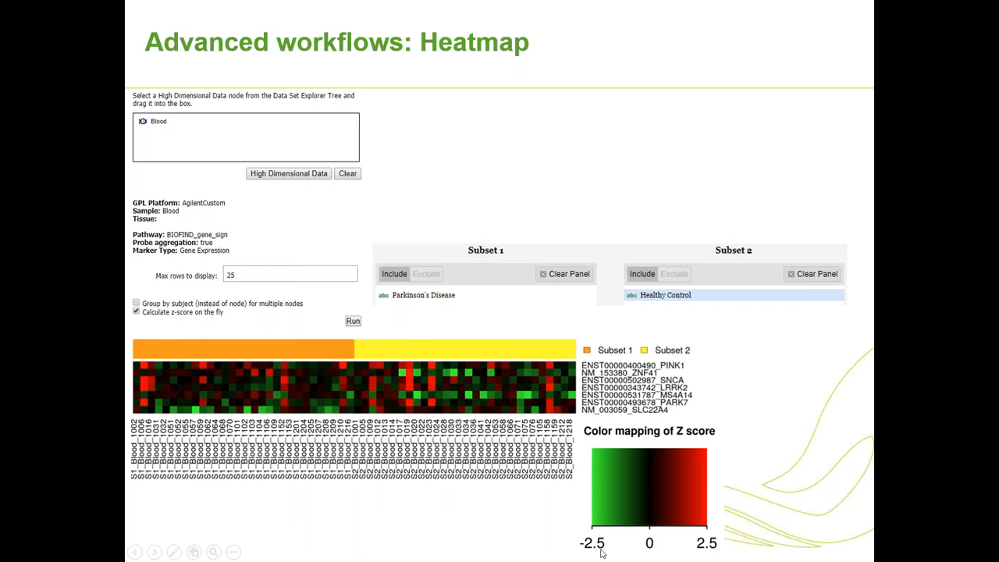
{"action": "mouse_move", "coordinate": [460, 374]}
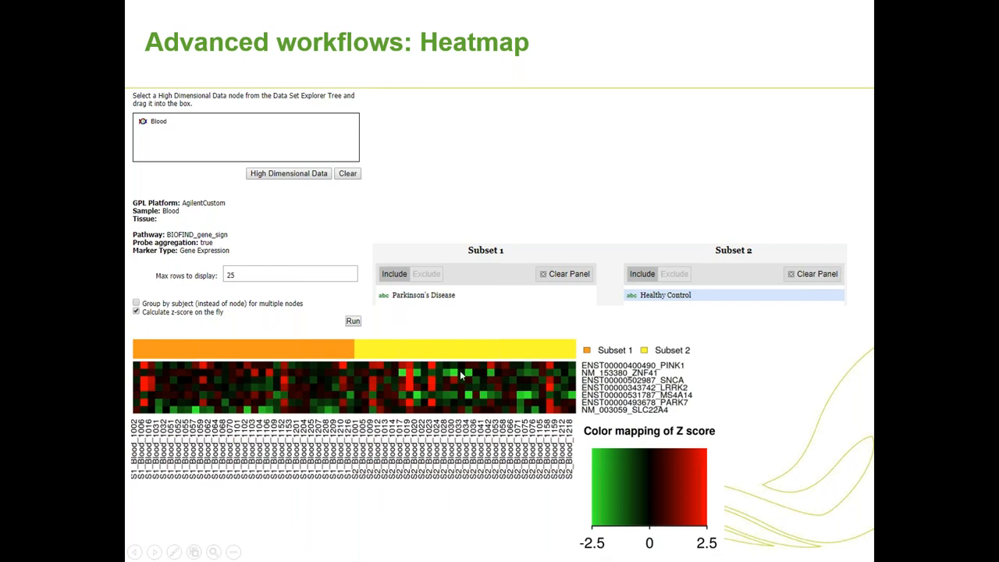
{"action": "mouse_move", "coordinate": [487, 406]}
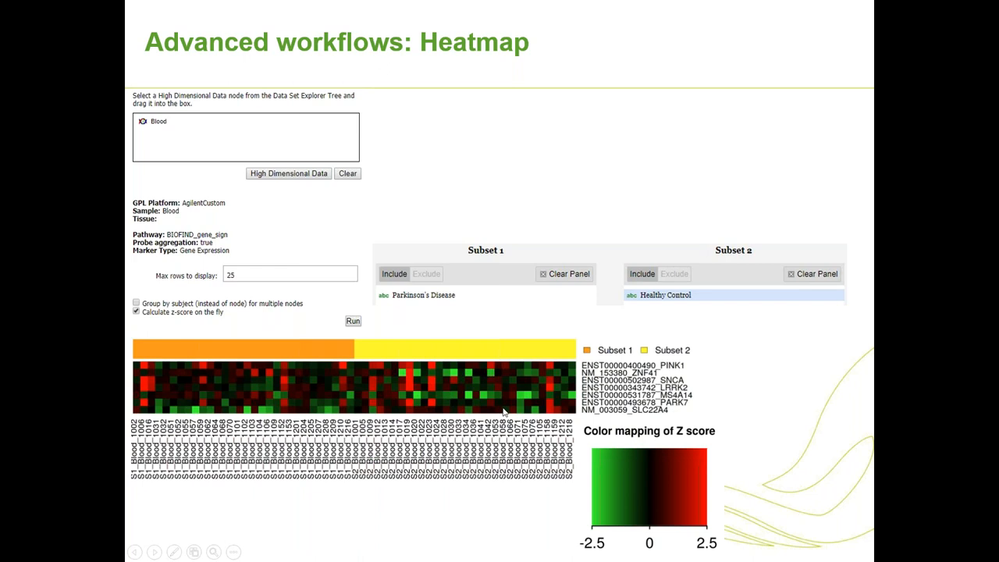
{"action": "mouse_move", "coordinate": [451, 406]}
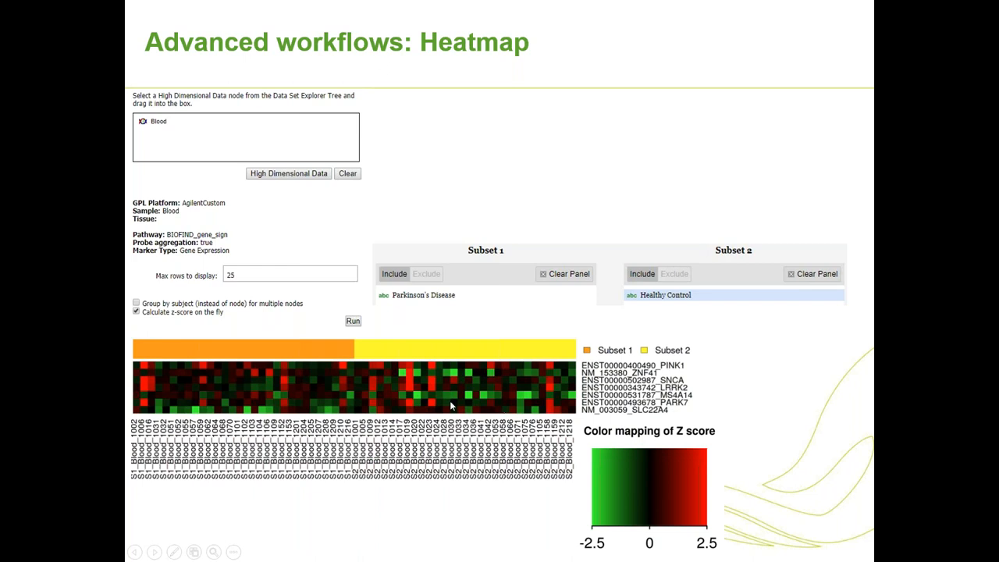
{"action": "mouse_move", "coordinate": [690, 356]}
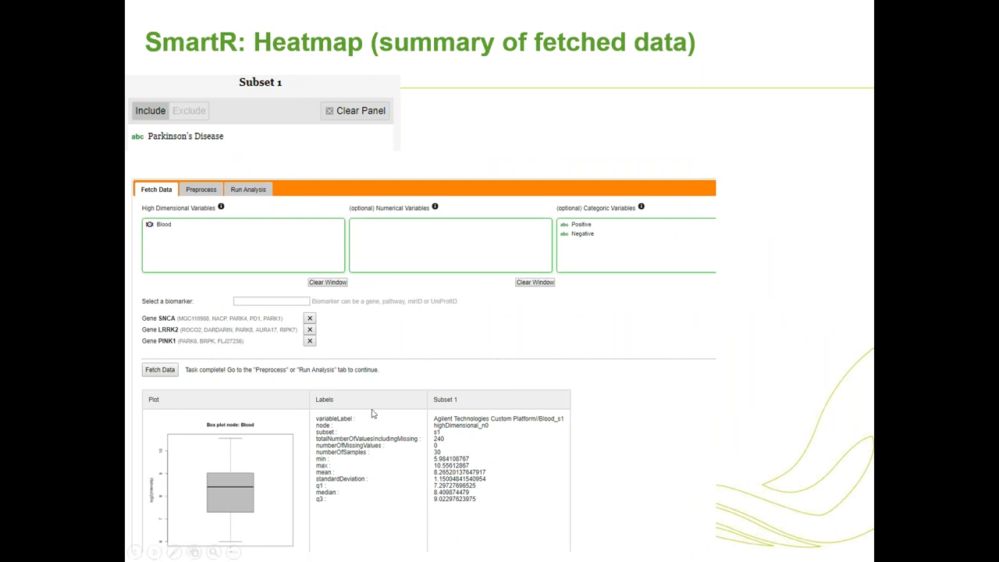
{"action": "mouse_move", "coordinate": [186, 321]}
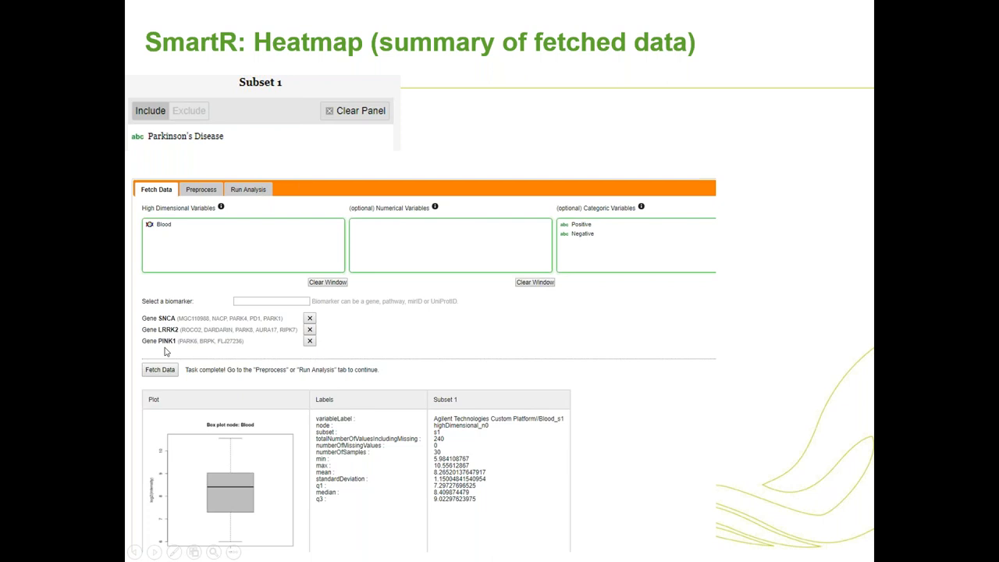
{"action": "mouse_move", "coordinate": [169, 347]}
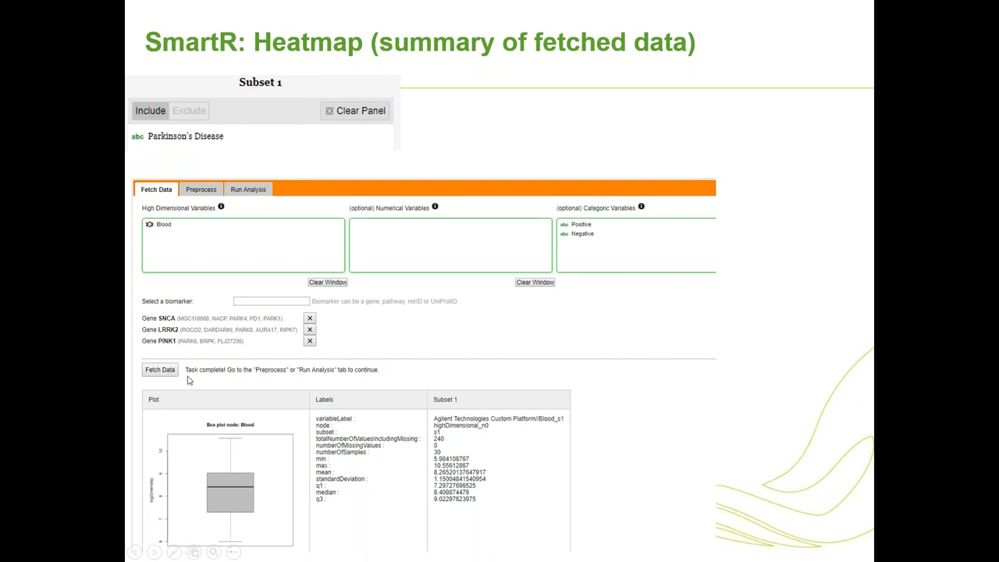
{"action": "mouse_move", "coordinate": [165, 228]}
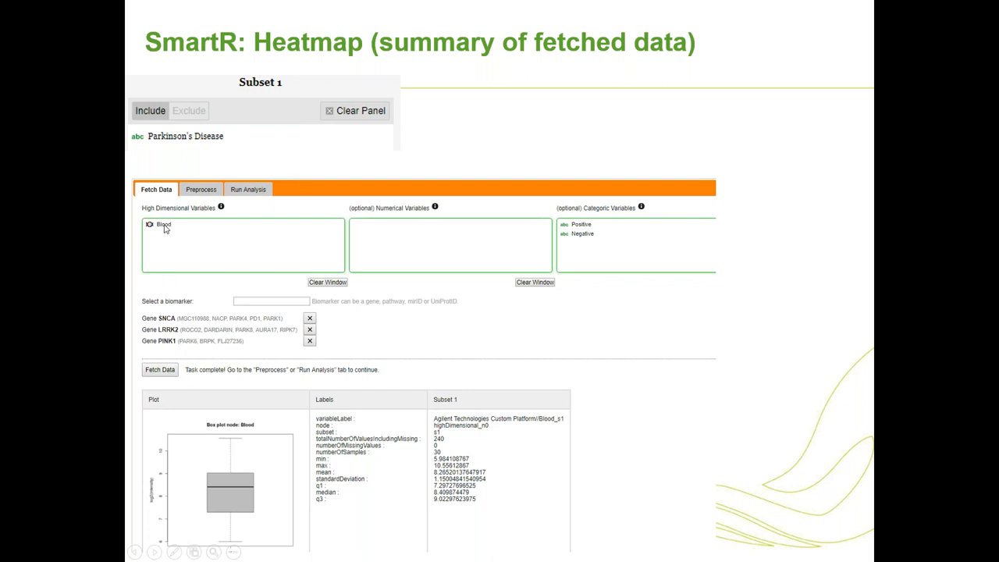
{"action": "mouse_move", "coordinate": [175, 387]}
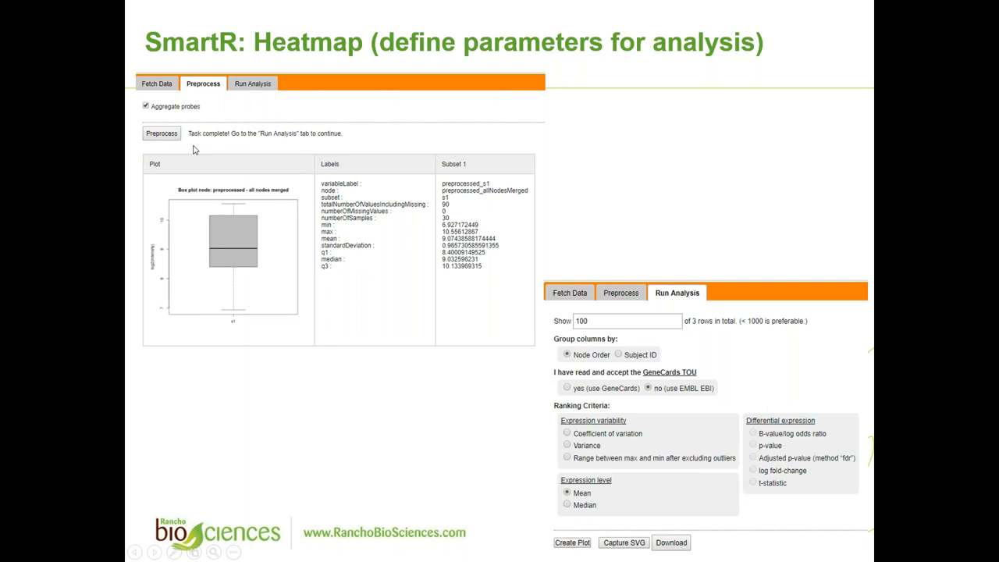
{"action": "mouse_move", "coordinate": [318, 269]}
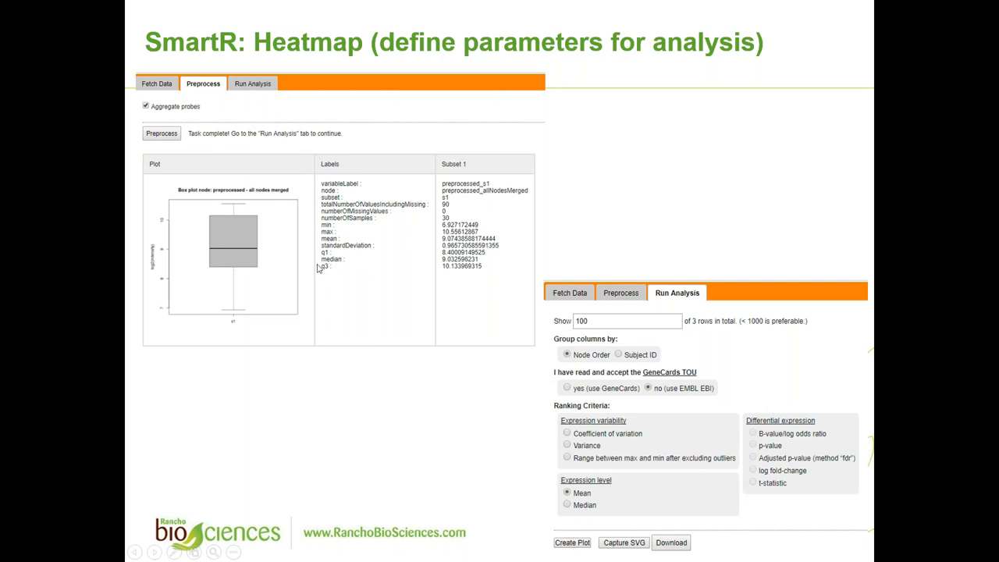
{"action": "mouse_move", "coordinate": [584, 417]}
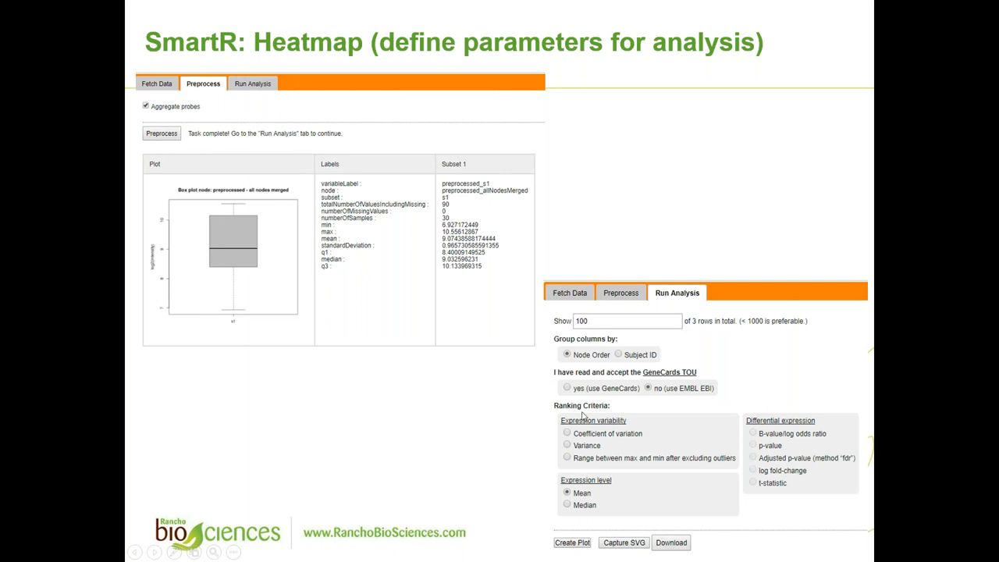
{"action": "mouse_move", "coordinate": [600, 443]}
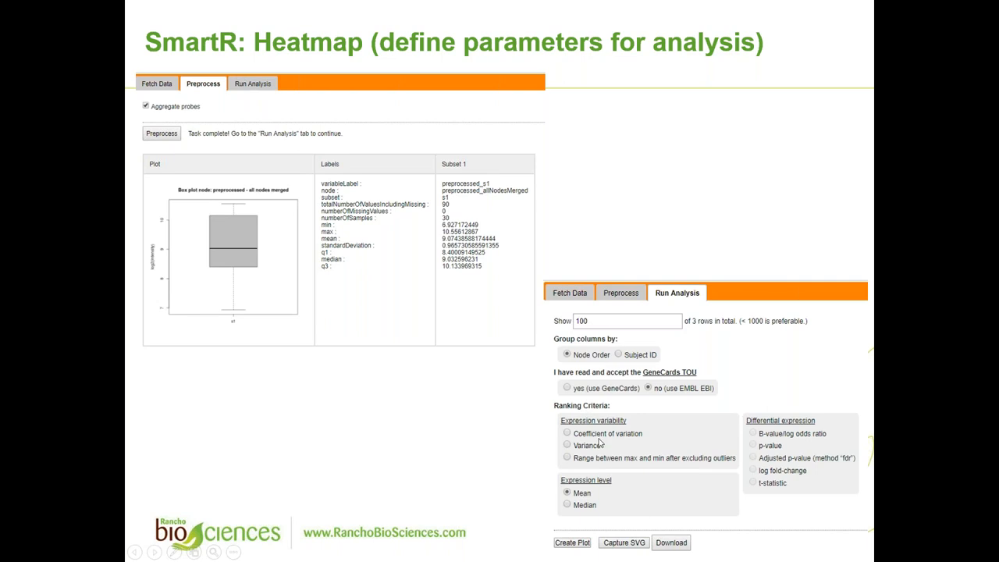
{"action": "mouse_move", "coordinate": [665, 390]}
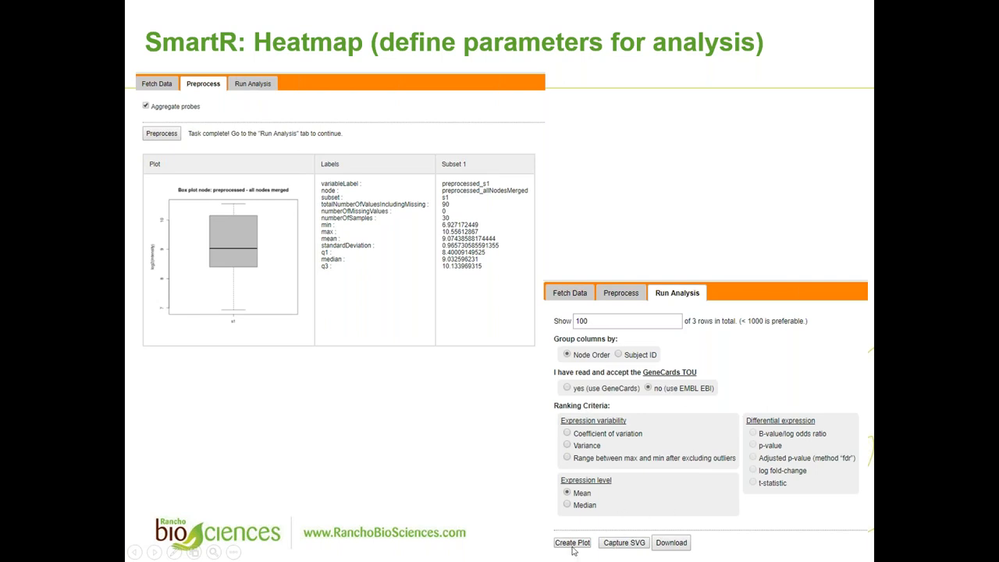
{"action": "mouse_move", "coordinate": [434, 175]}
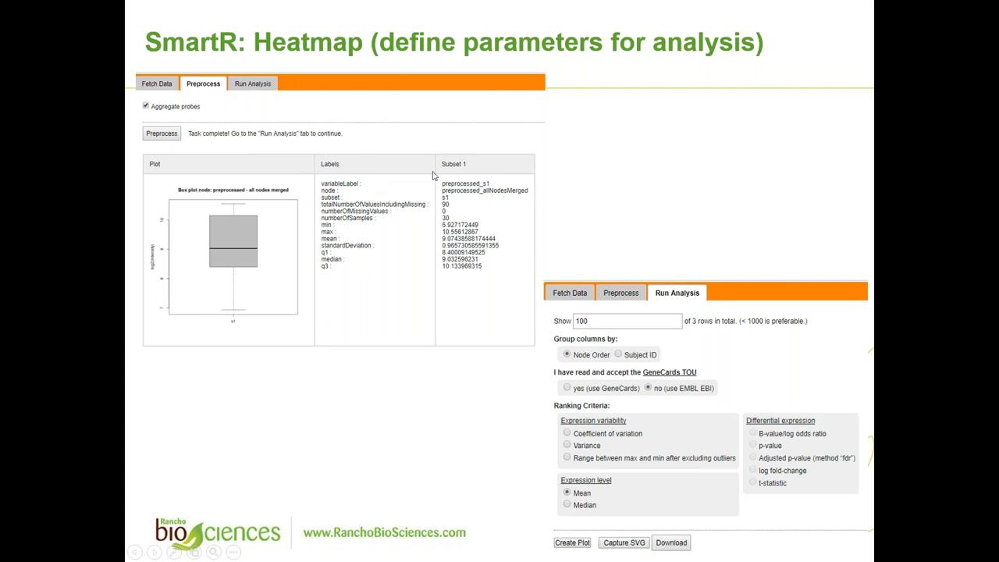
{"action": "mouse_move", "coordinate": [543, 198]}
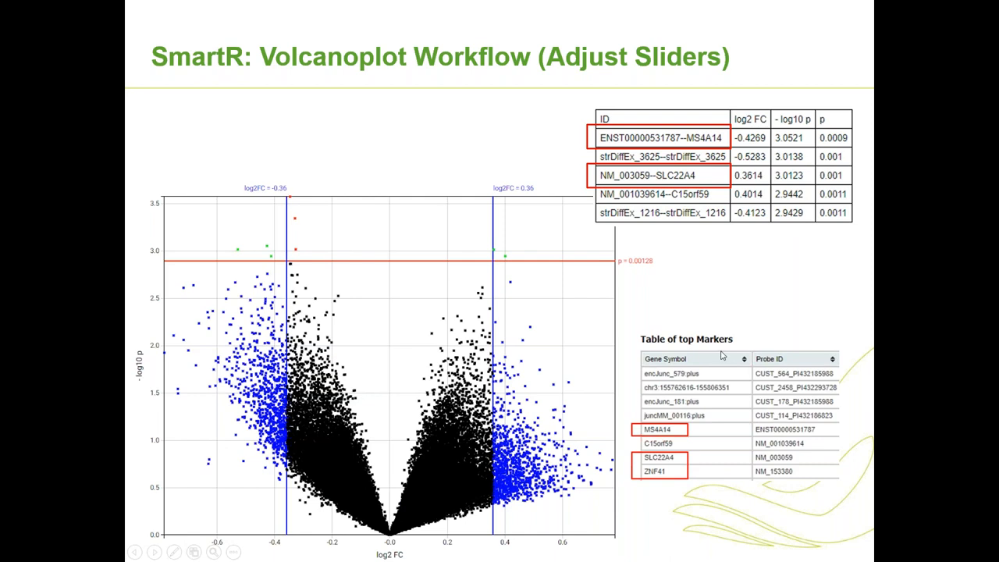
{"action": "mouse_move", "coordinate": [734, 387]}
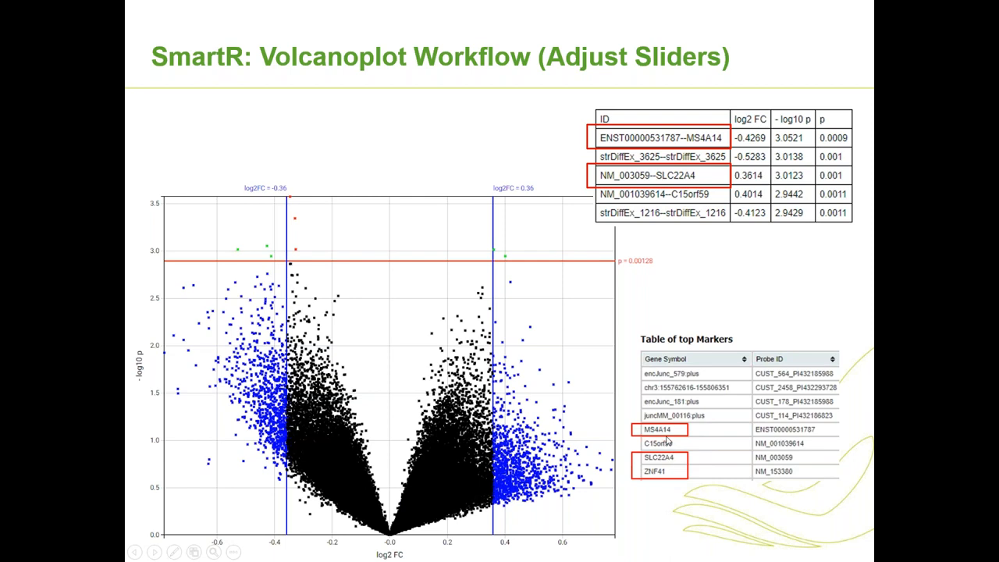
{"action": "mouse_move", "coordinate": [887, 425]}
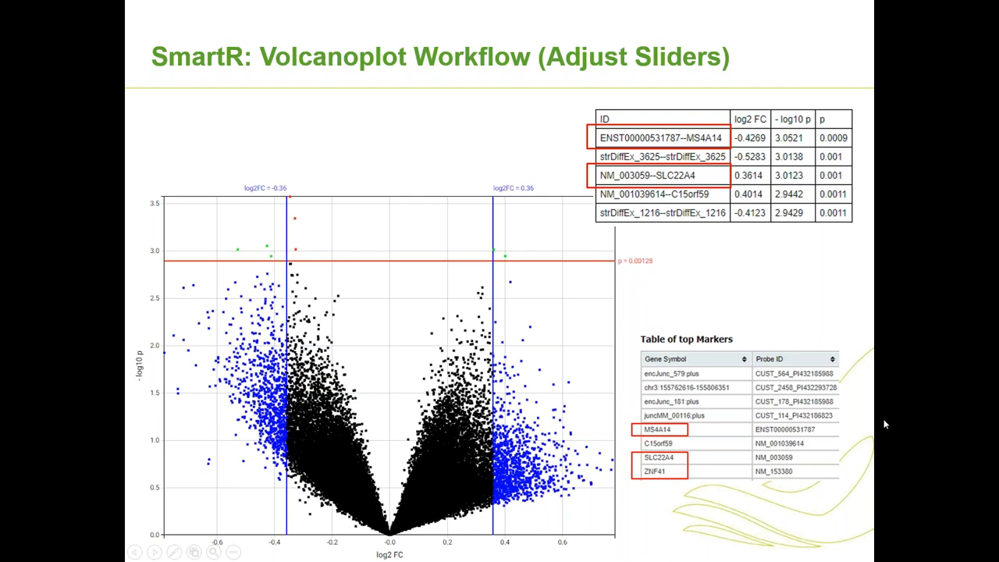
{"action": "mouse_move", "coordinate": [912, 415]}
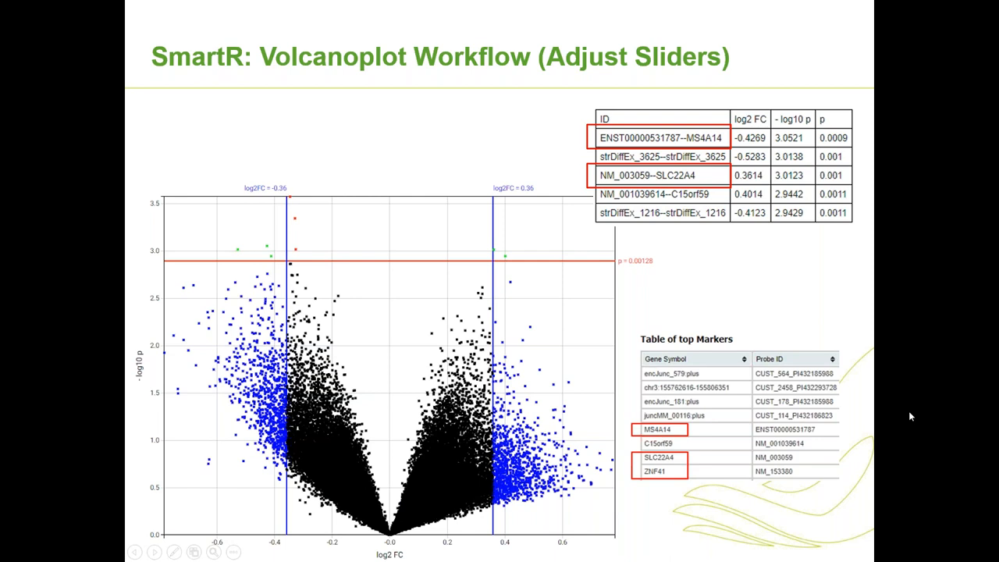
- Advance from the volcano plot sliders slide to the Fisher Test slide
{"action": "key", "text": "right"}
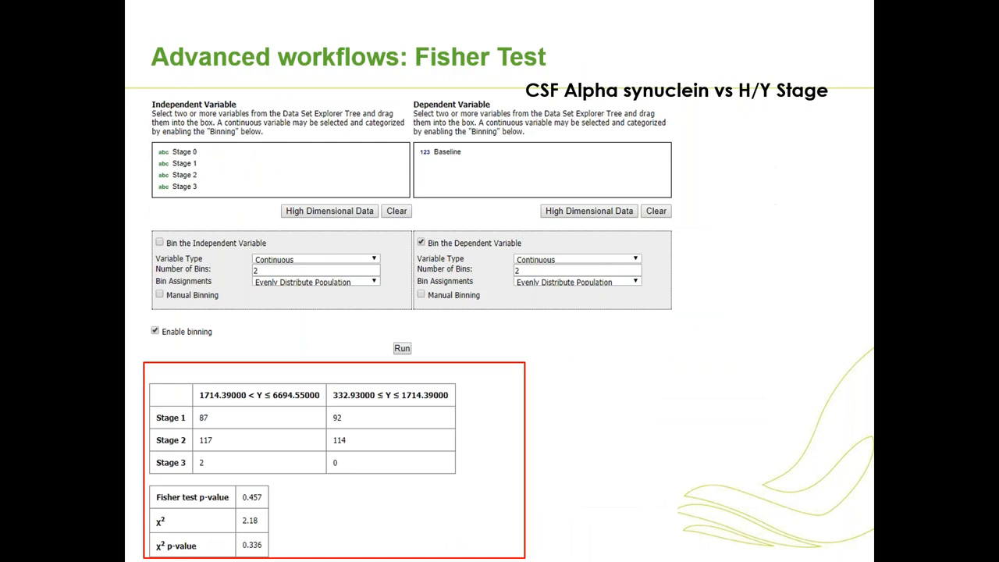
- Advance from the Fisher Test slide to the Browse UI slide
{"action": "key", "text": "Right"}
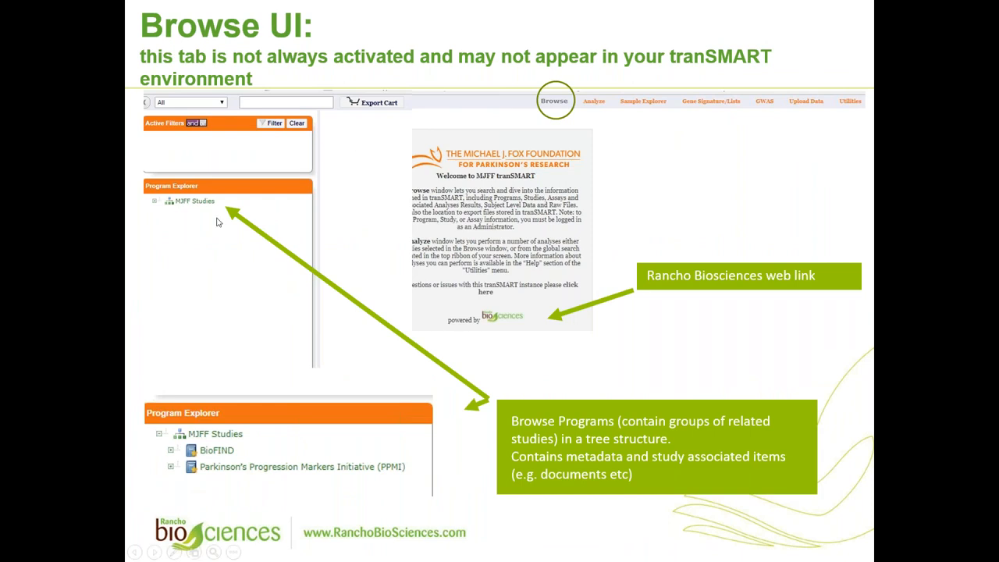
{"action": "mouse_move", "coordinate": [602, 253]}
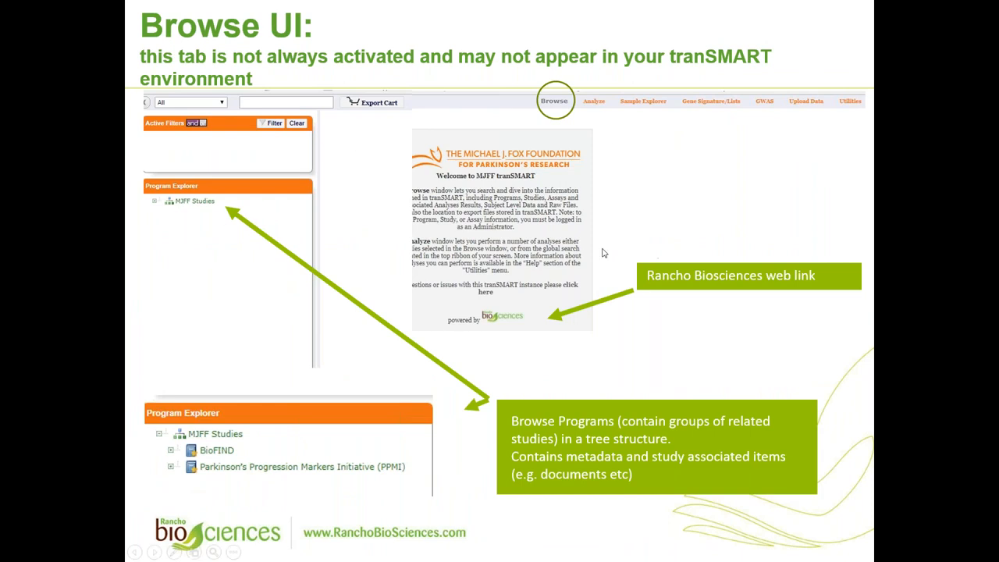
{"action": "mouse_move", "coordinate": [583, 282]}
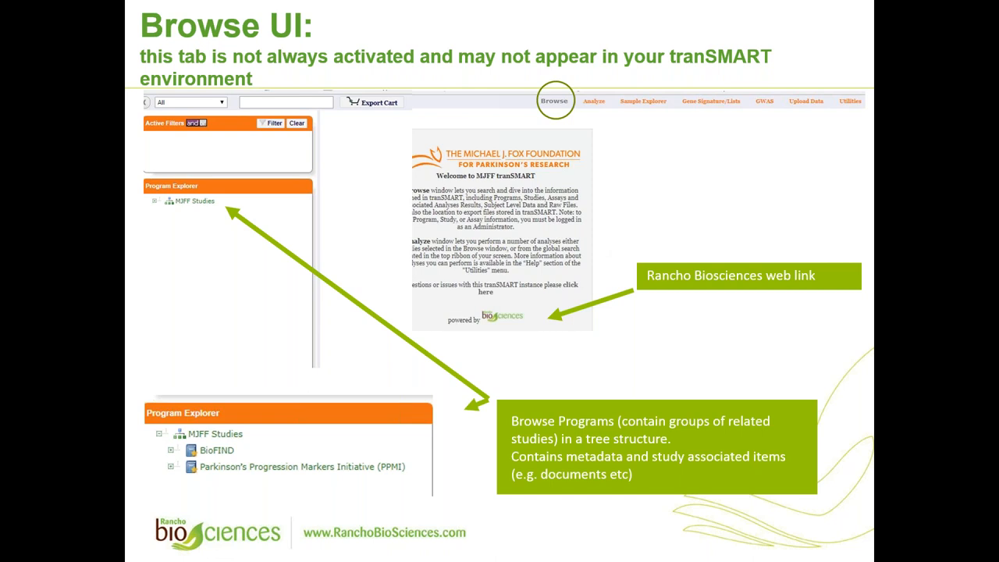
{"action": "mouse_move", "coordinate": [690, 5]}
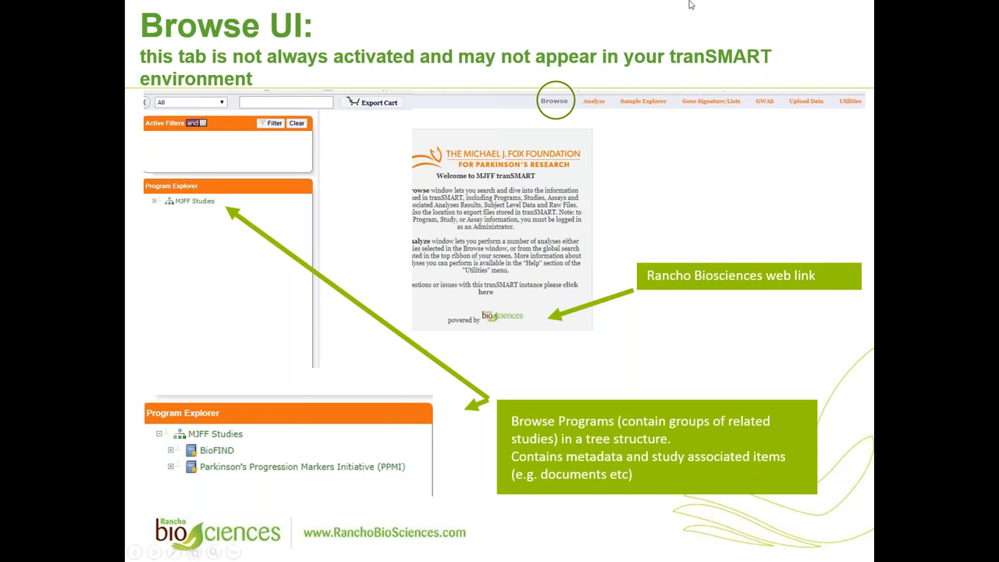
{"action": "mouse_move", "coordinate": [655, 315]}
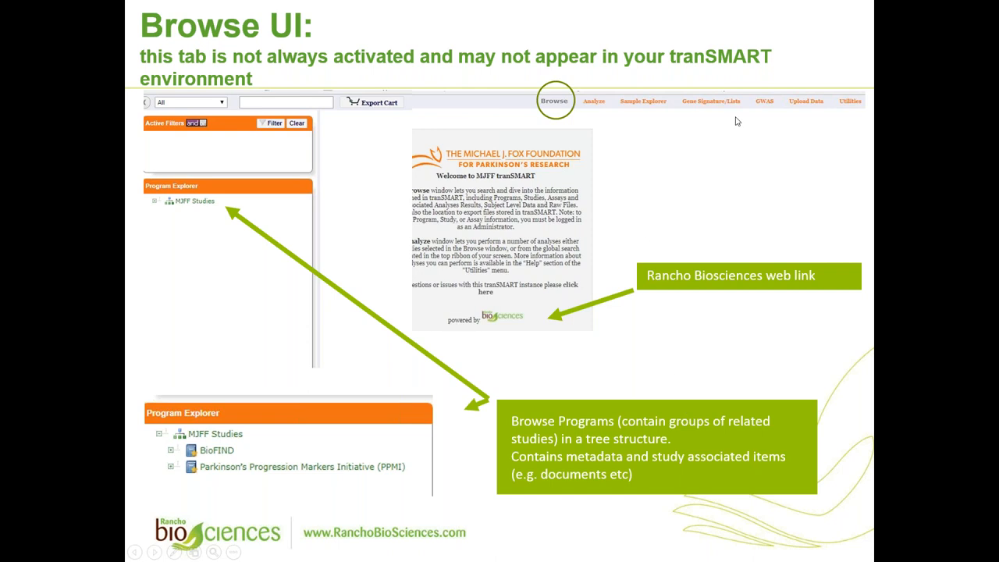
{"action": "mouse_move", "coordinate": [905, 104]}
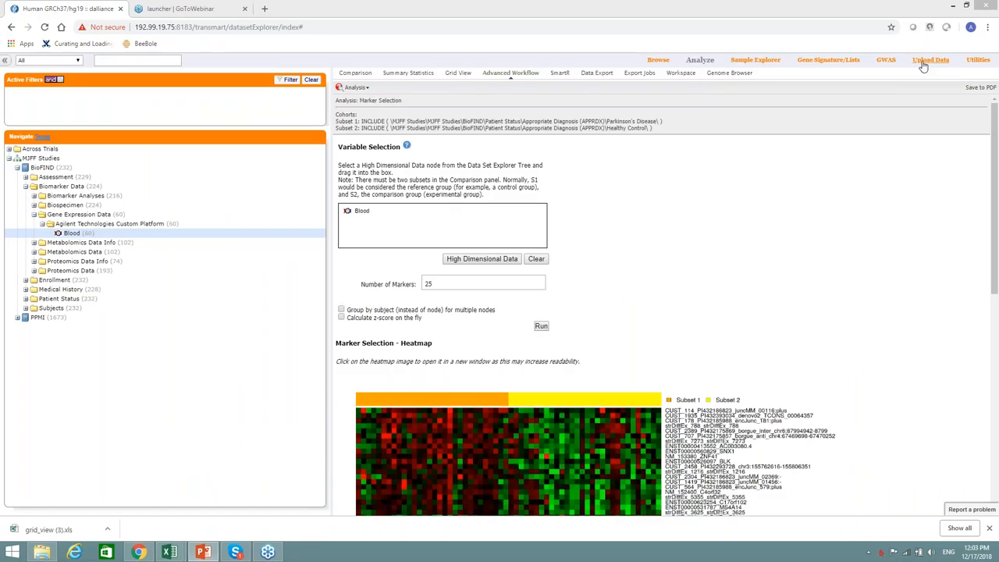
- Return from the live tranSMART heatmap page to PowerPoint's Browse UI slide in editing view
{"action": "left_click", "coordinate": [931, 60]}
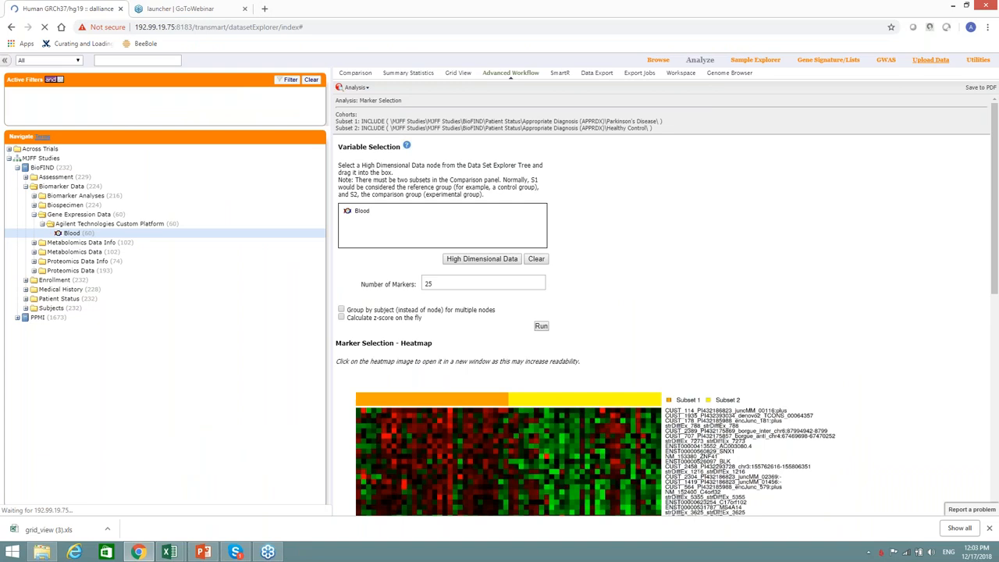
{"action": "left_click", "coordinate": [930, 59]}
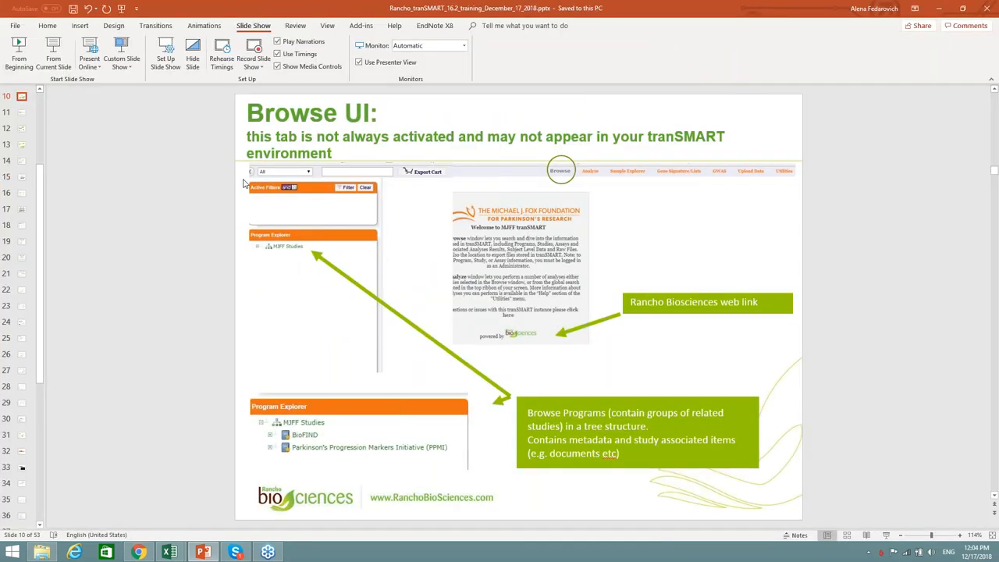
{"action": "mouse_move", "coordinate": [53, 53]}
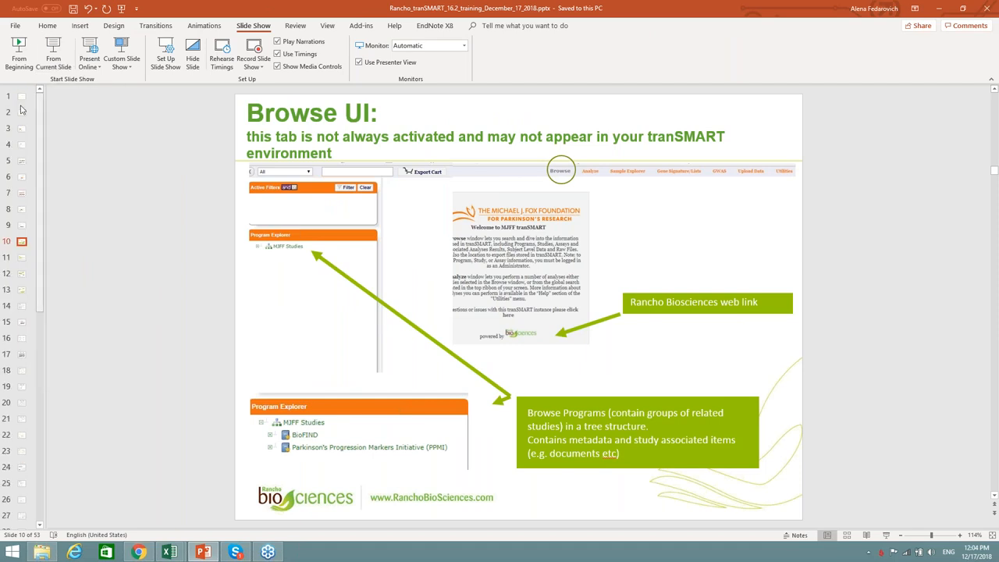
- Select the title slide and relaunch the slideshow from the beginning
{"action": "left_click", "coordinate": [22, 96]}
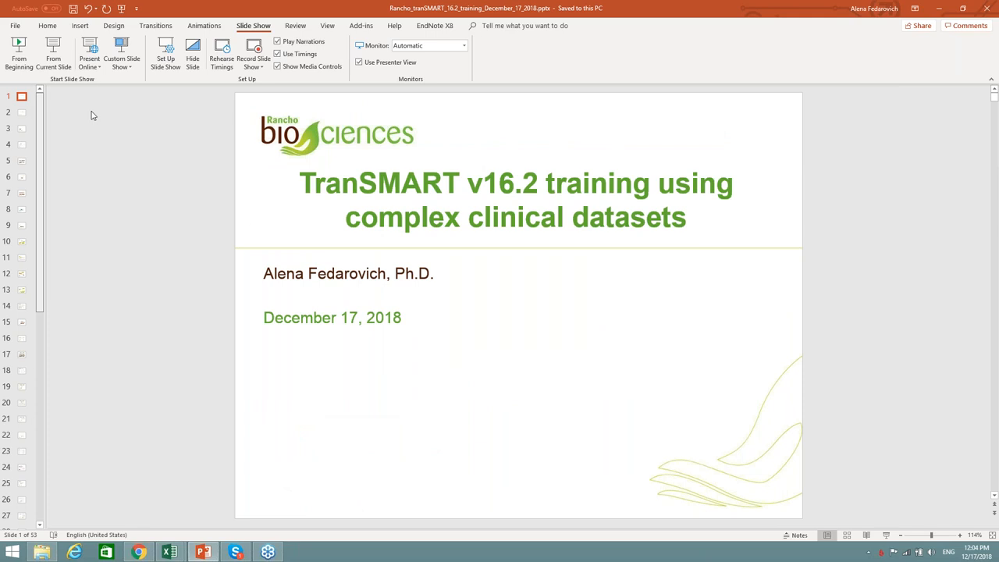
{"action": "mouse_move", "coordinate": [884, 335]}
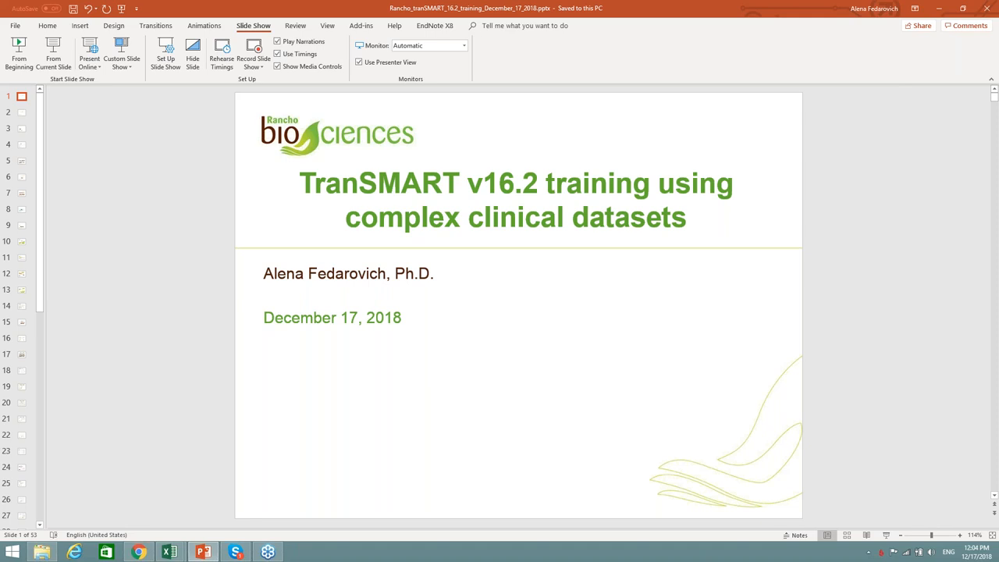
{"action": "mouse_move", "coordinate": [19, 55]}
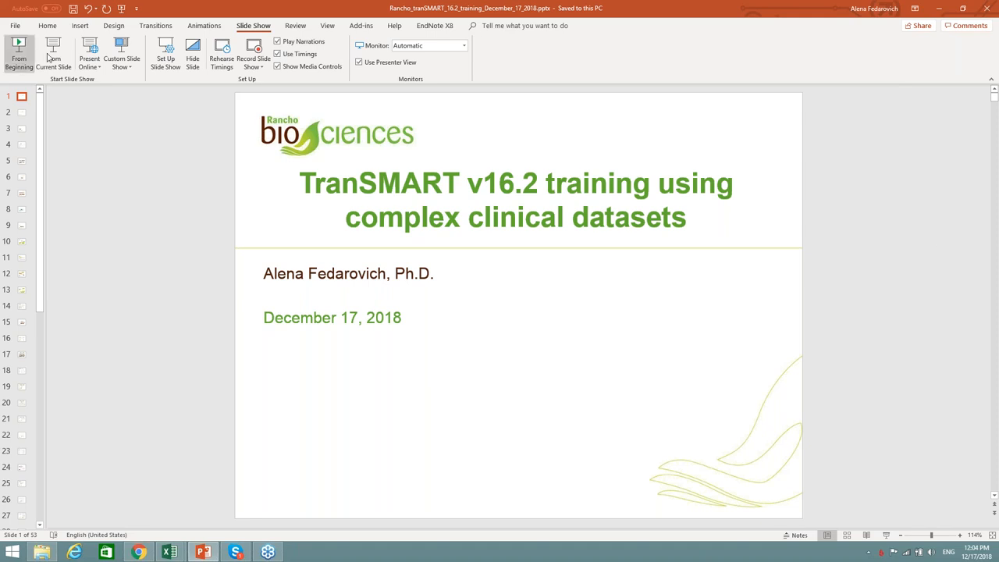
{"action": "left_click", "coordinate": [18, 50]}
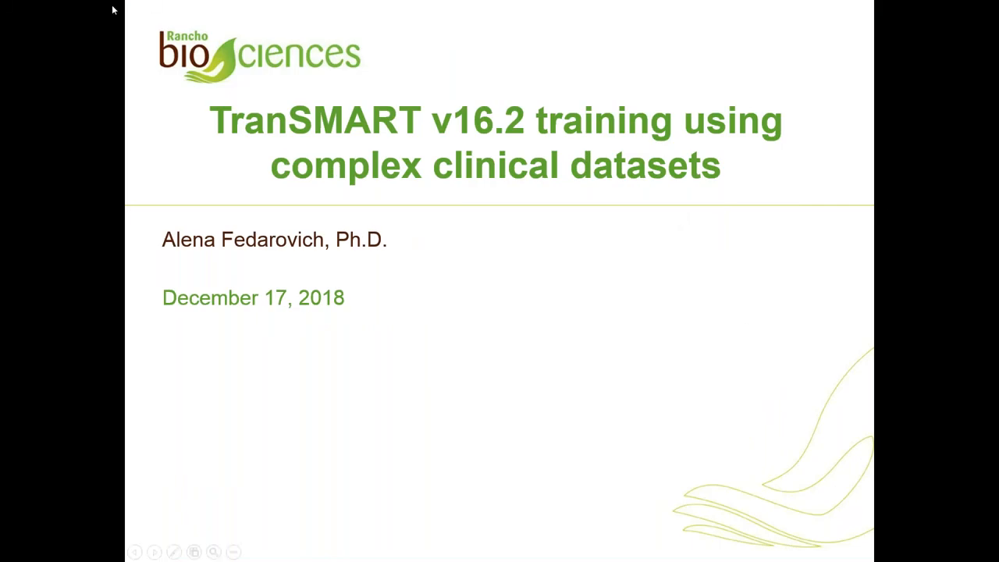